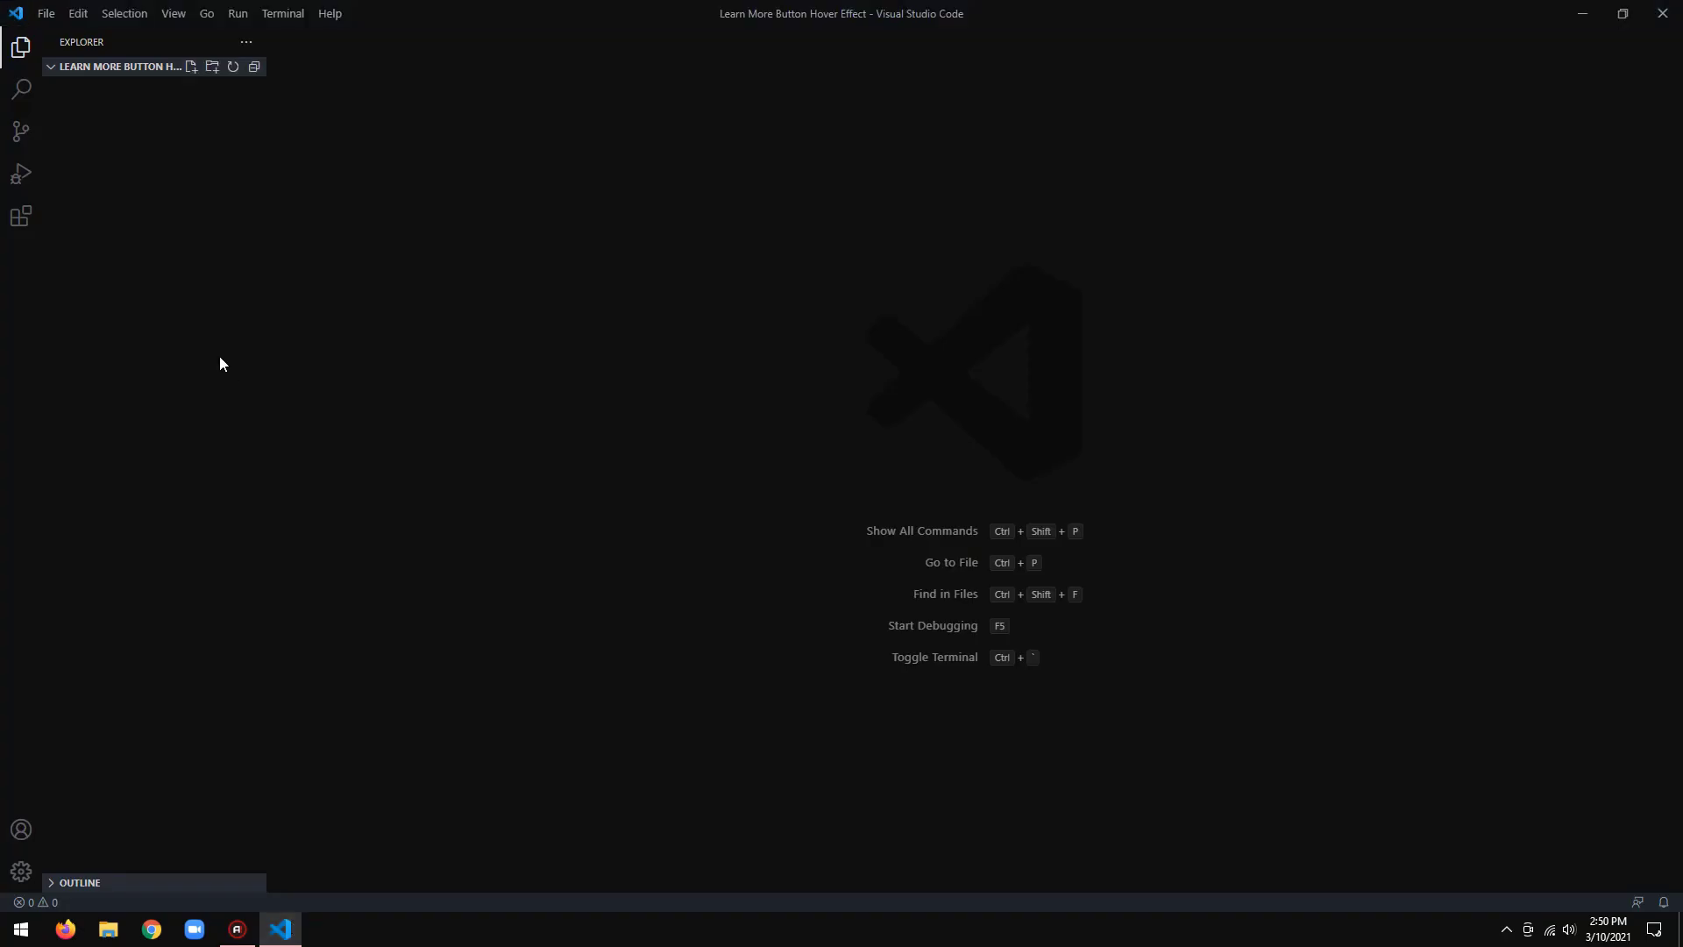
Create a new empty file named index.html in the project folder
left_click(191, 66)
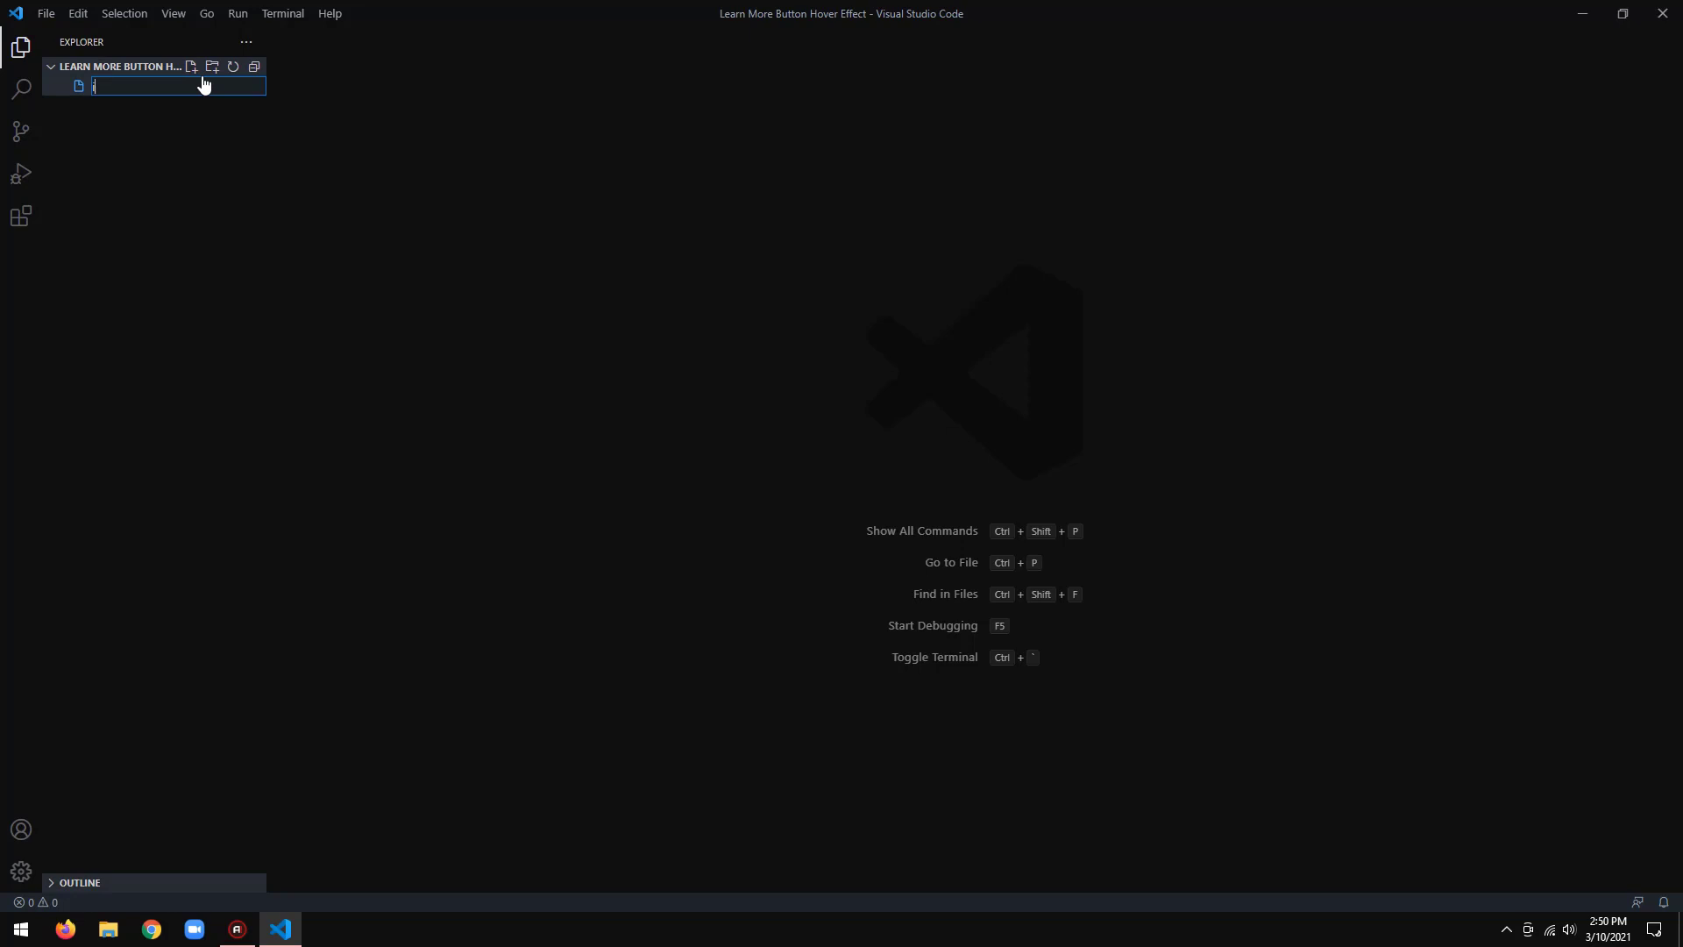
type("index.")
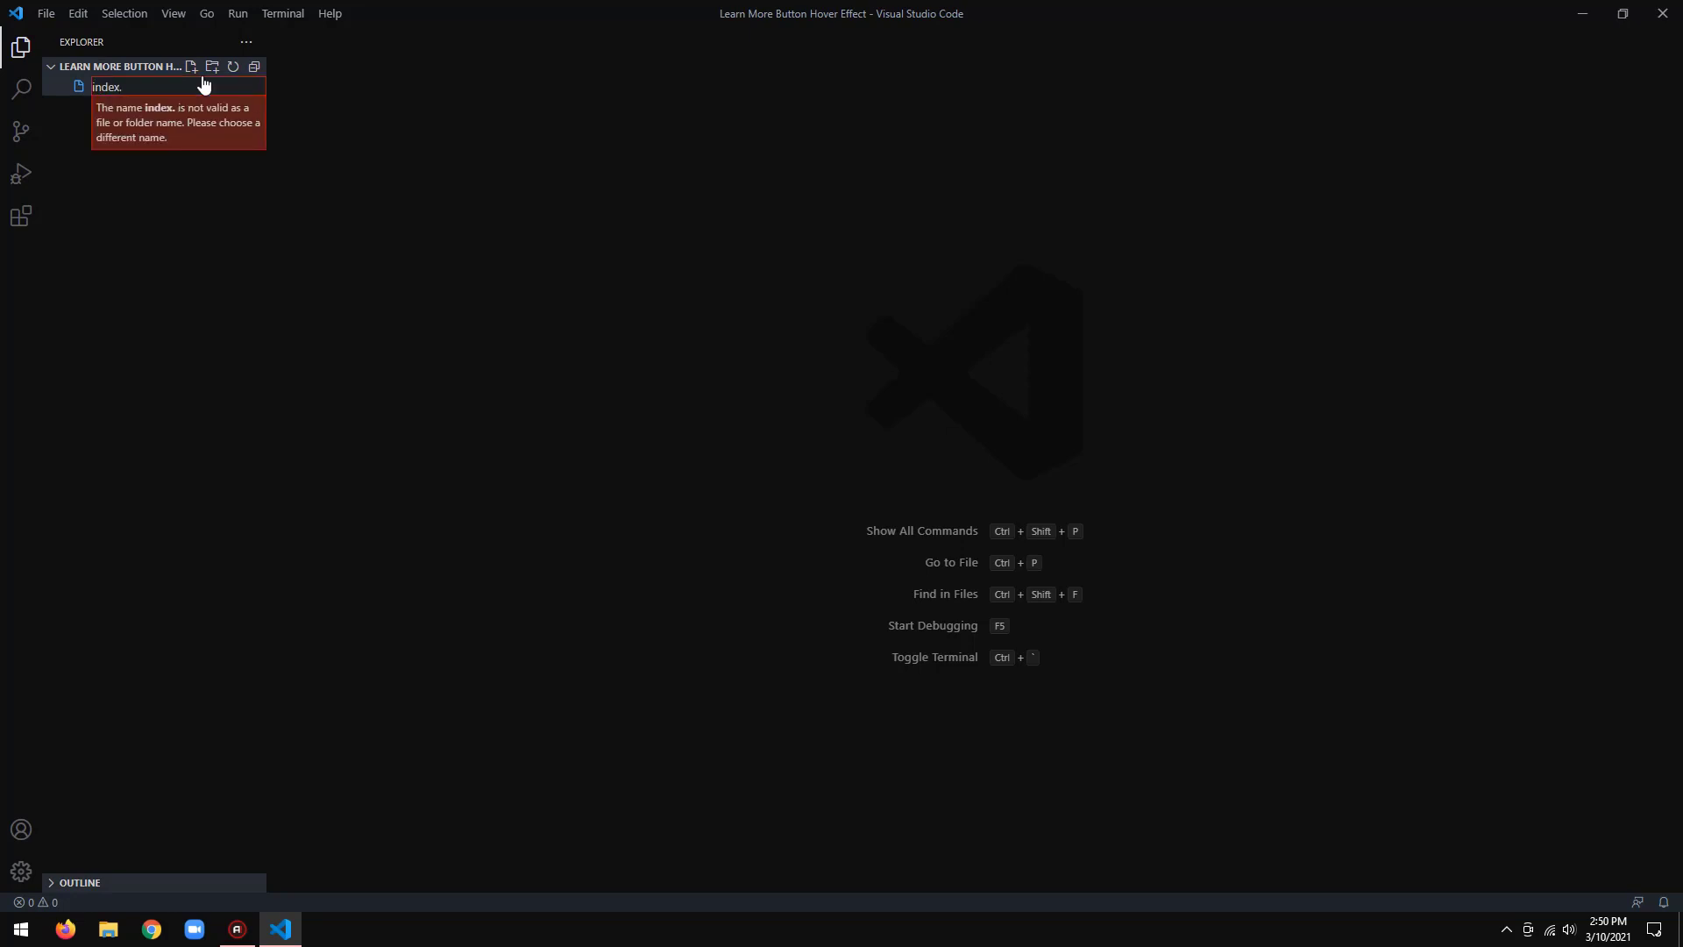
type("html")
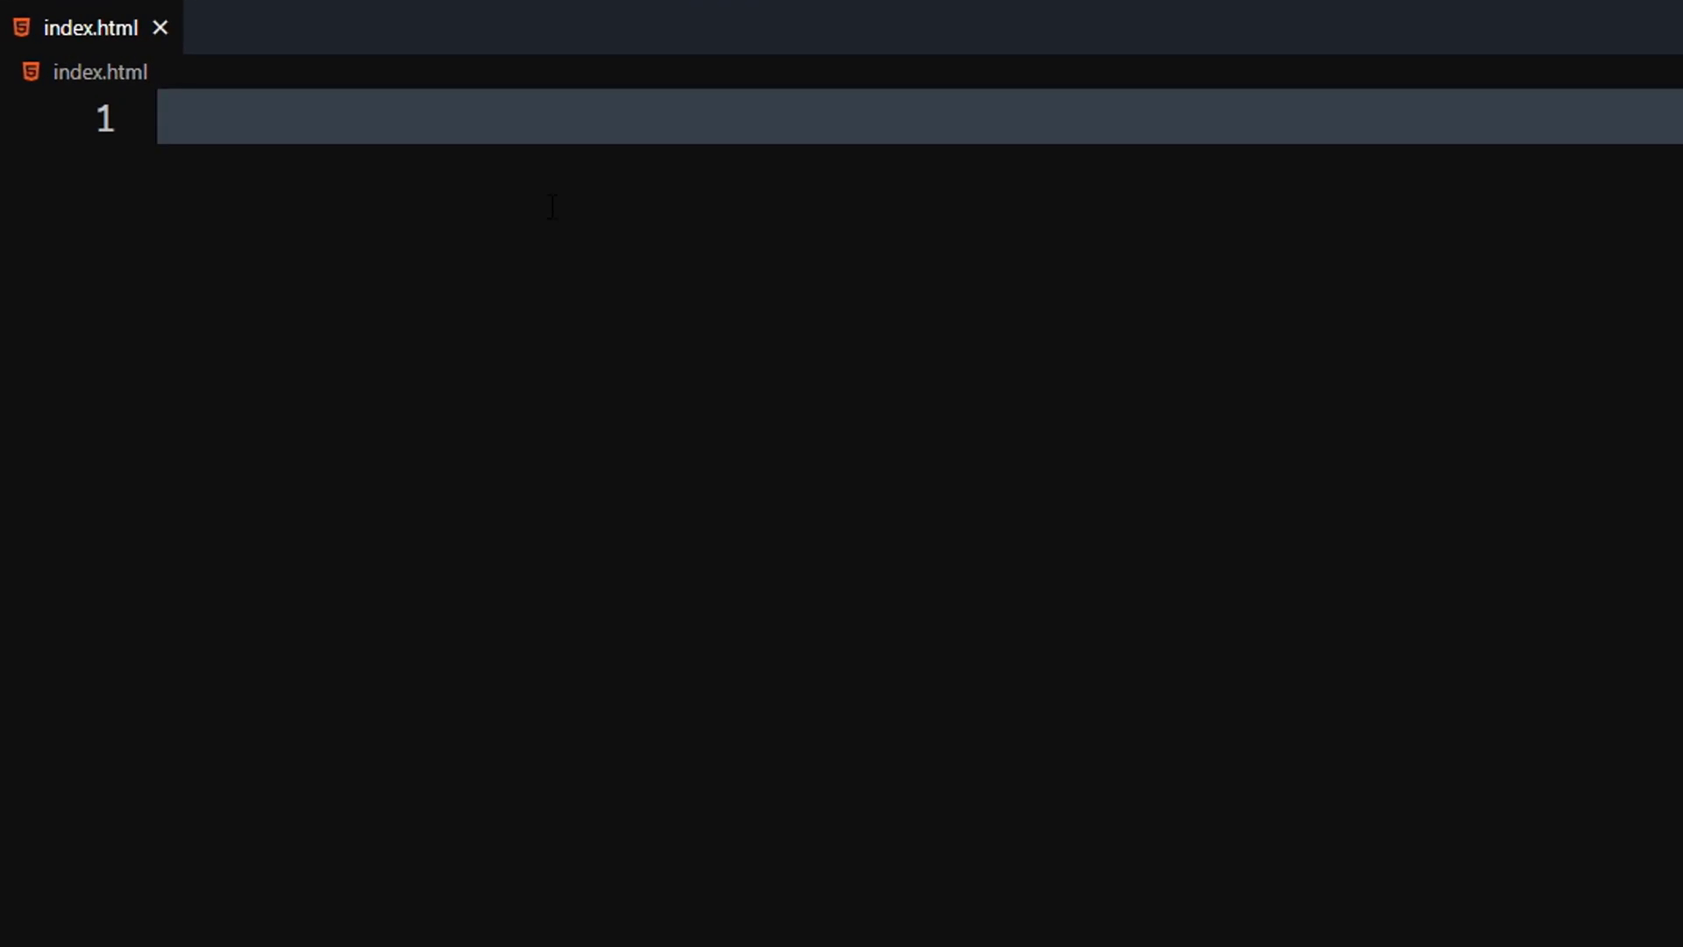
Add a style.css stylesheet link, body tags, and a .container div with a button
type("link")
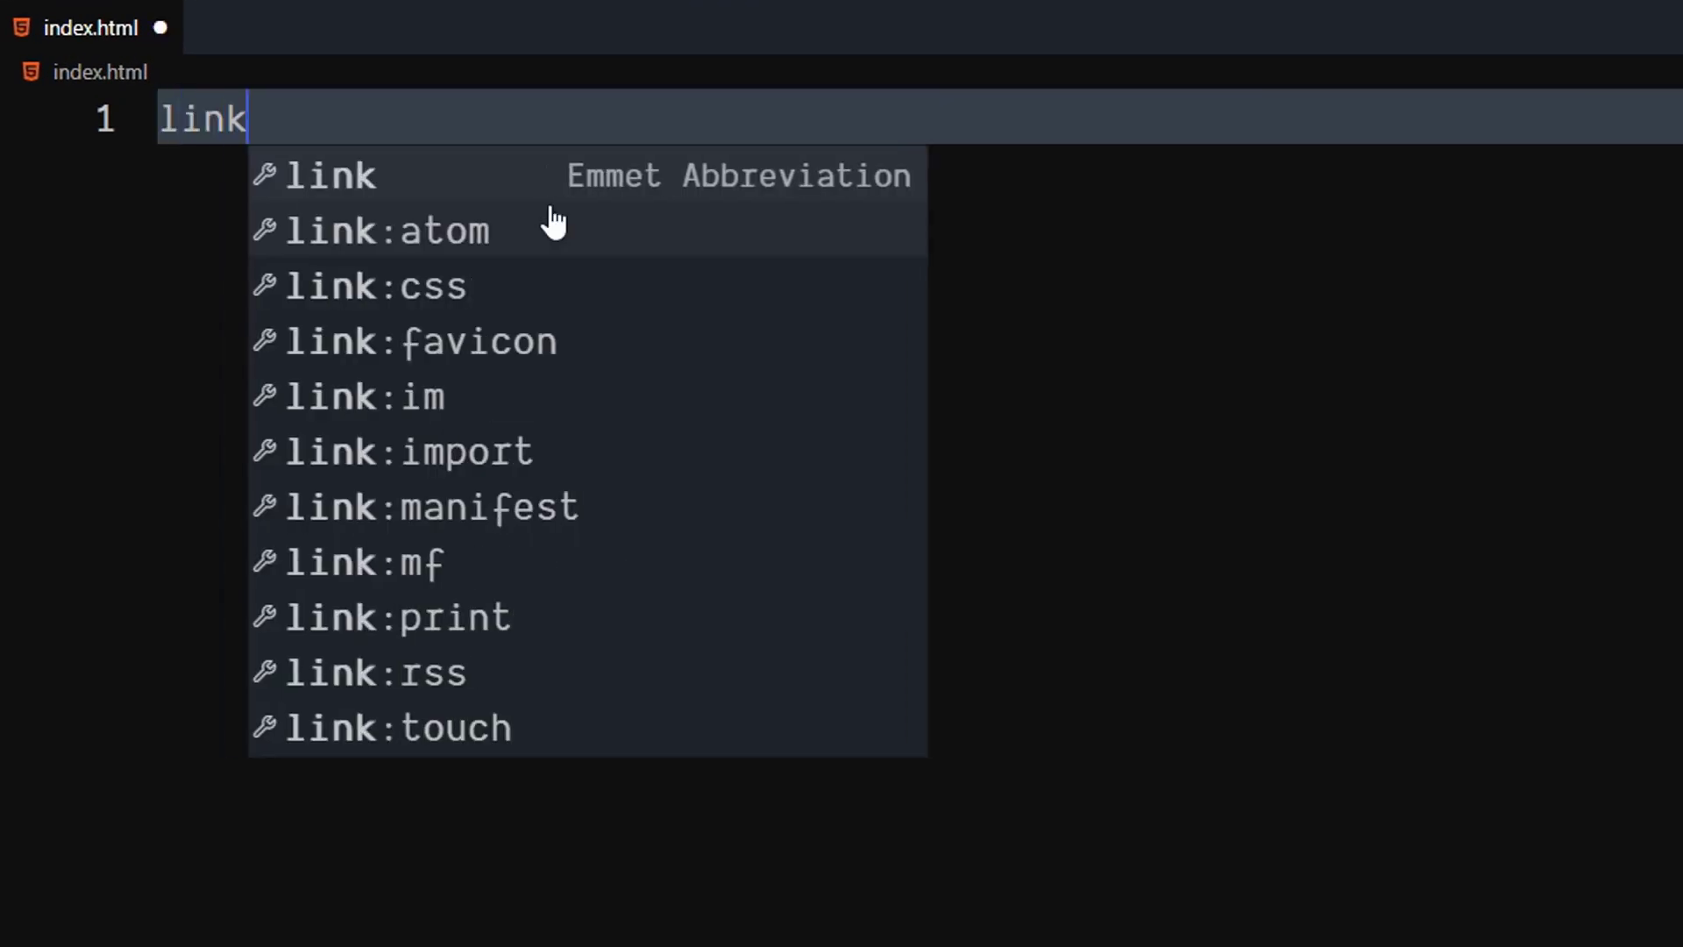
key("Tab")
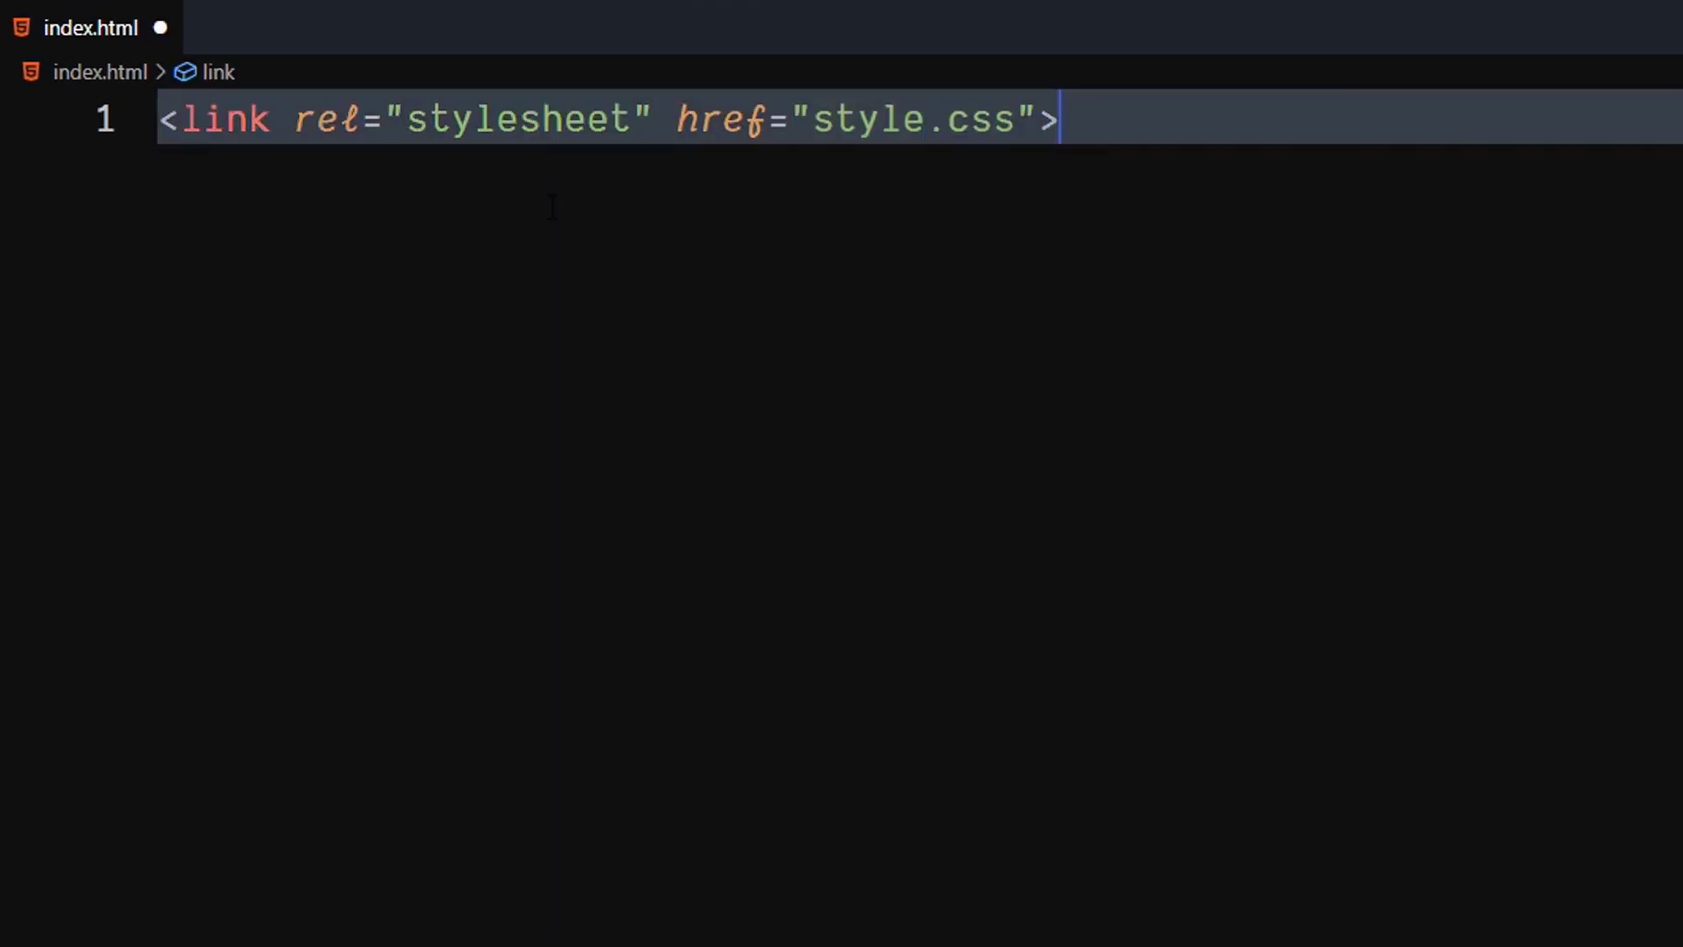
key("enter")
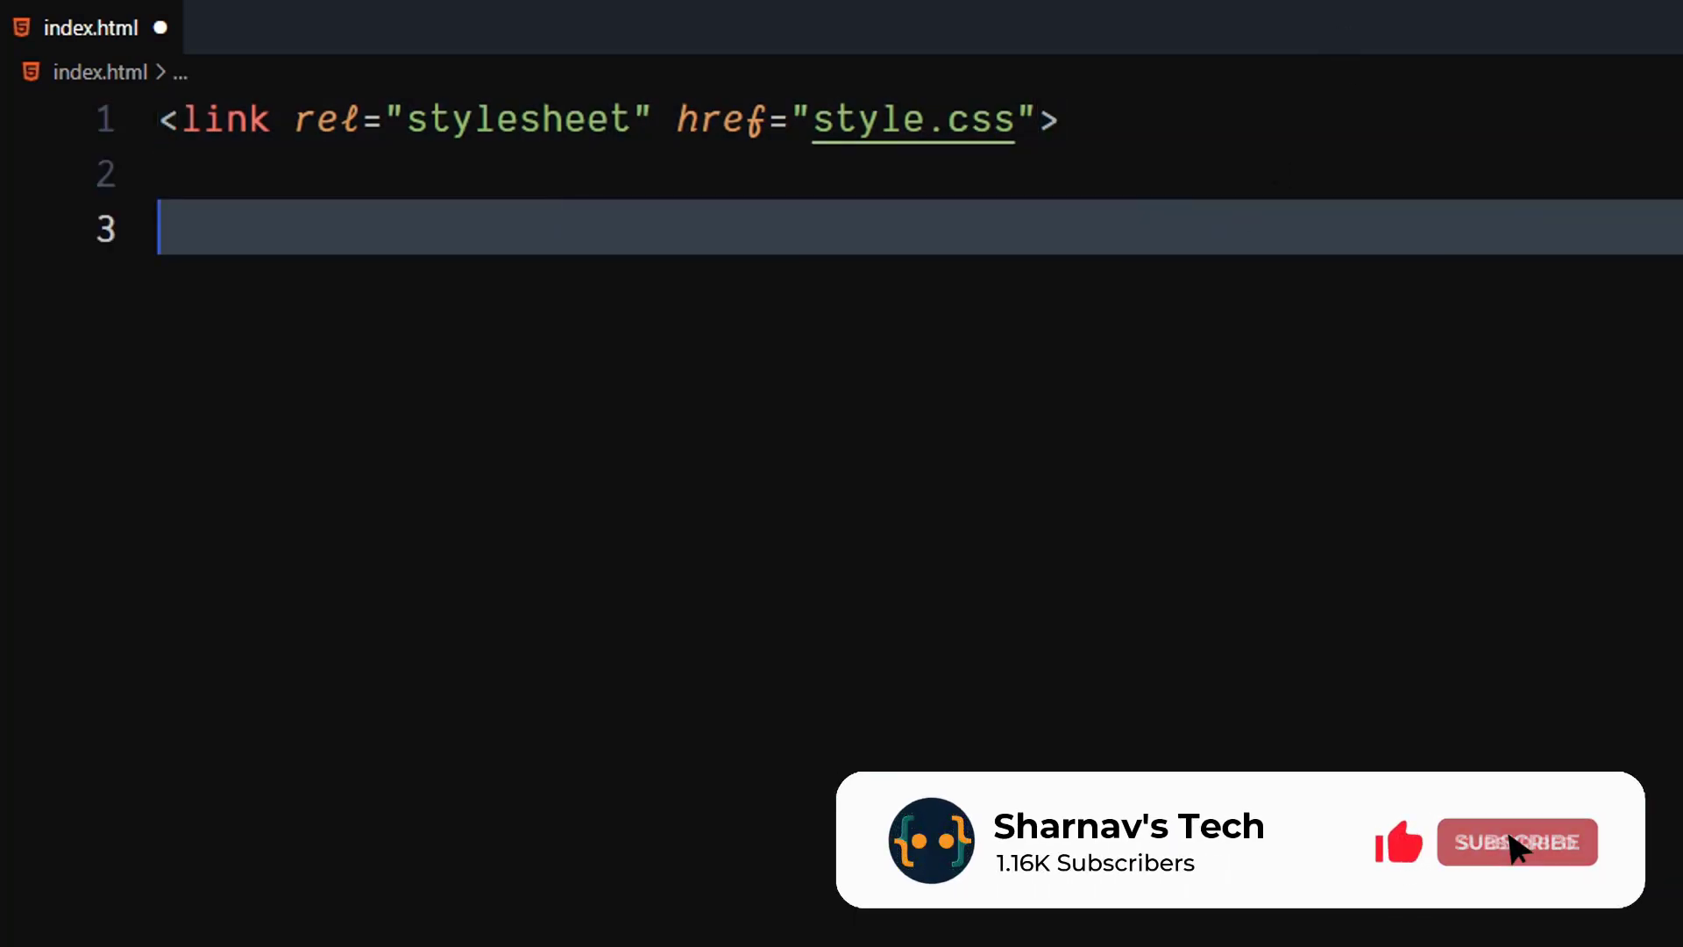
type("body")
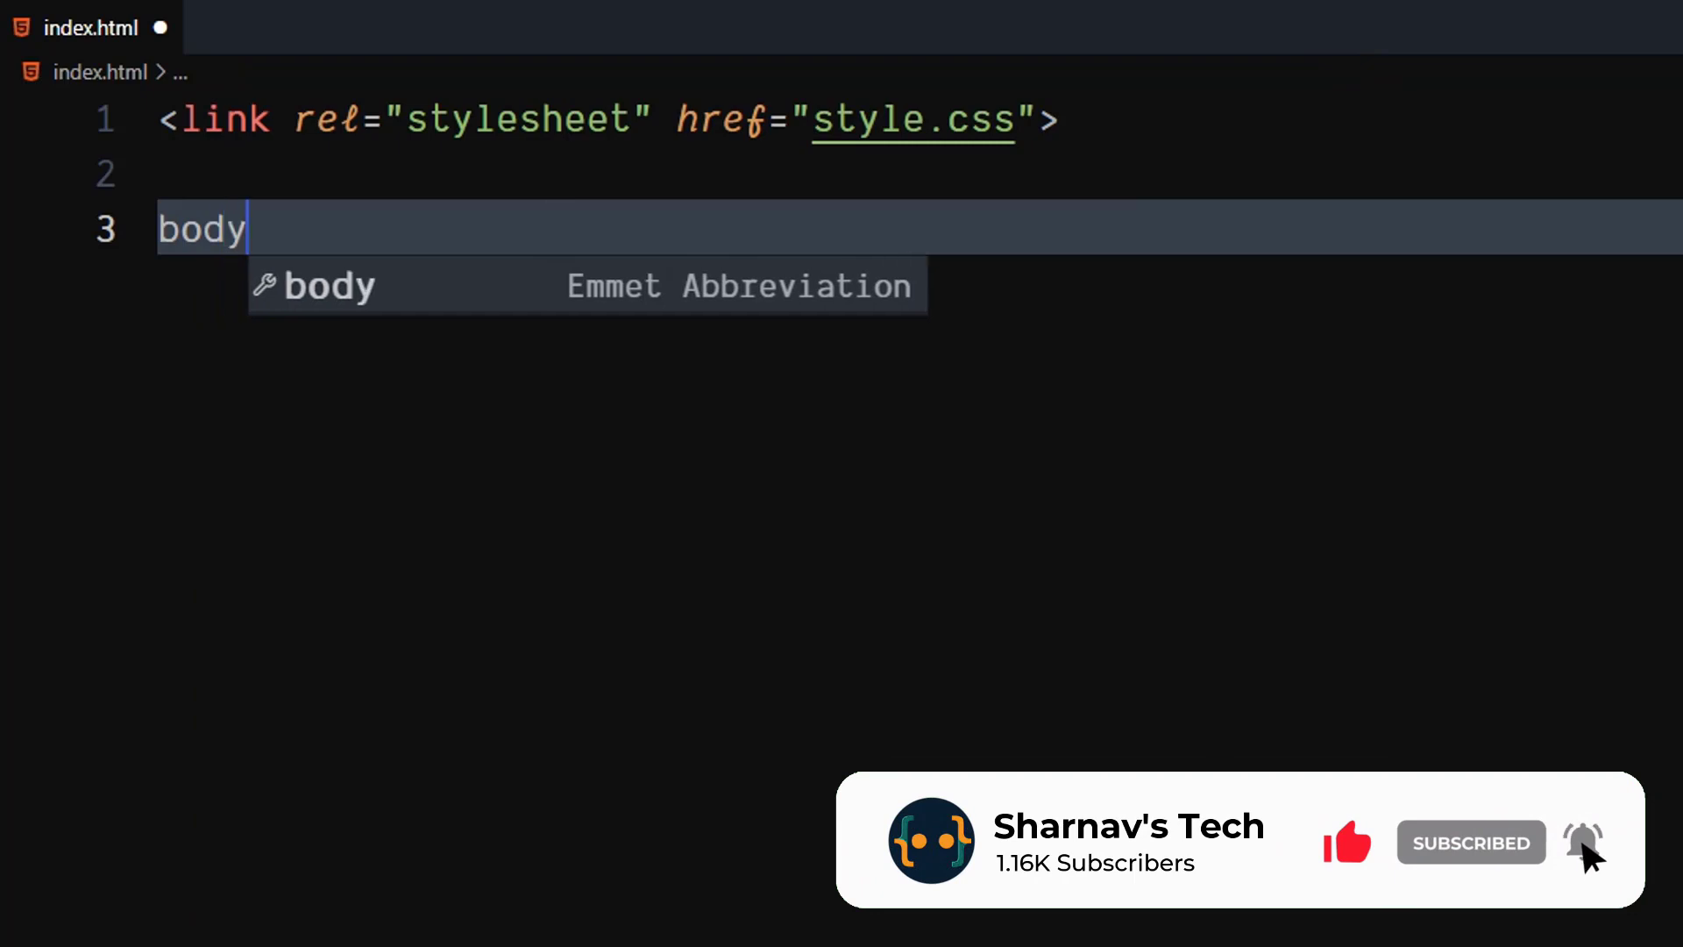
key("Tab")
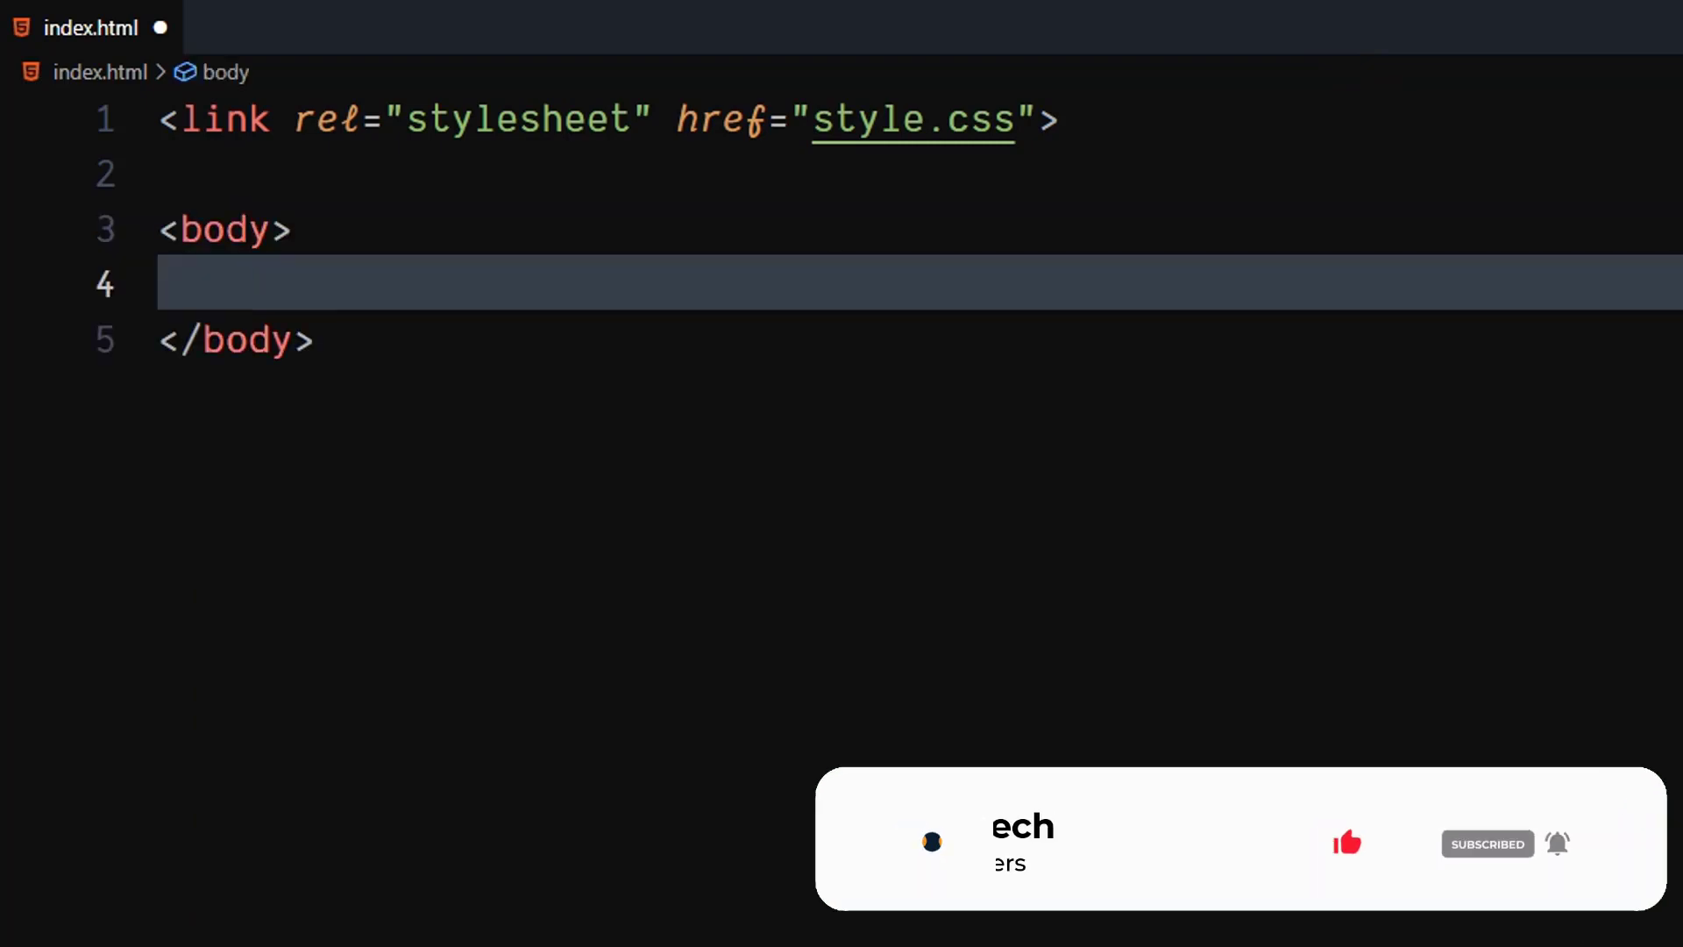
type("div.co")
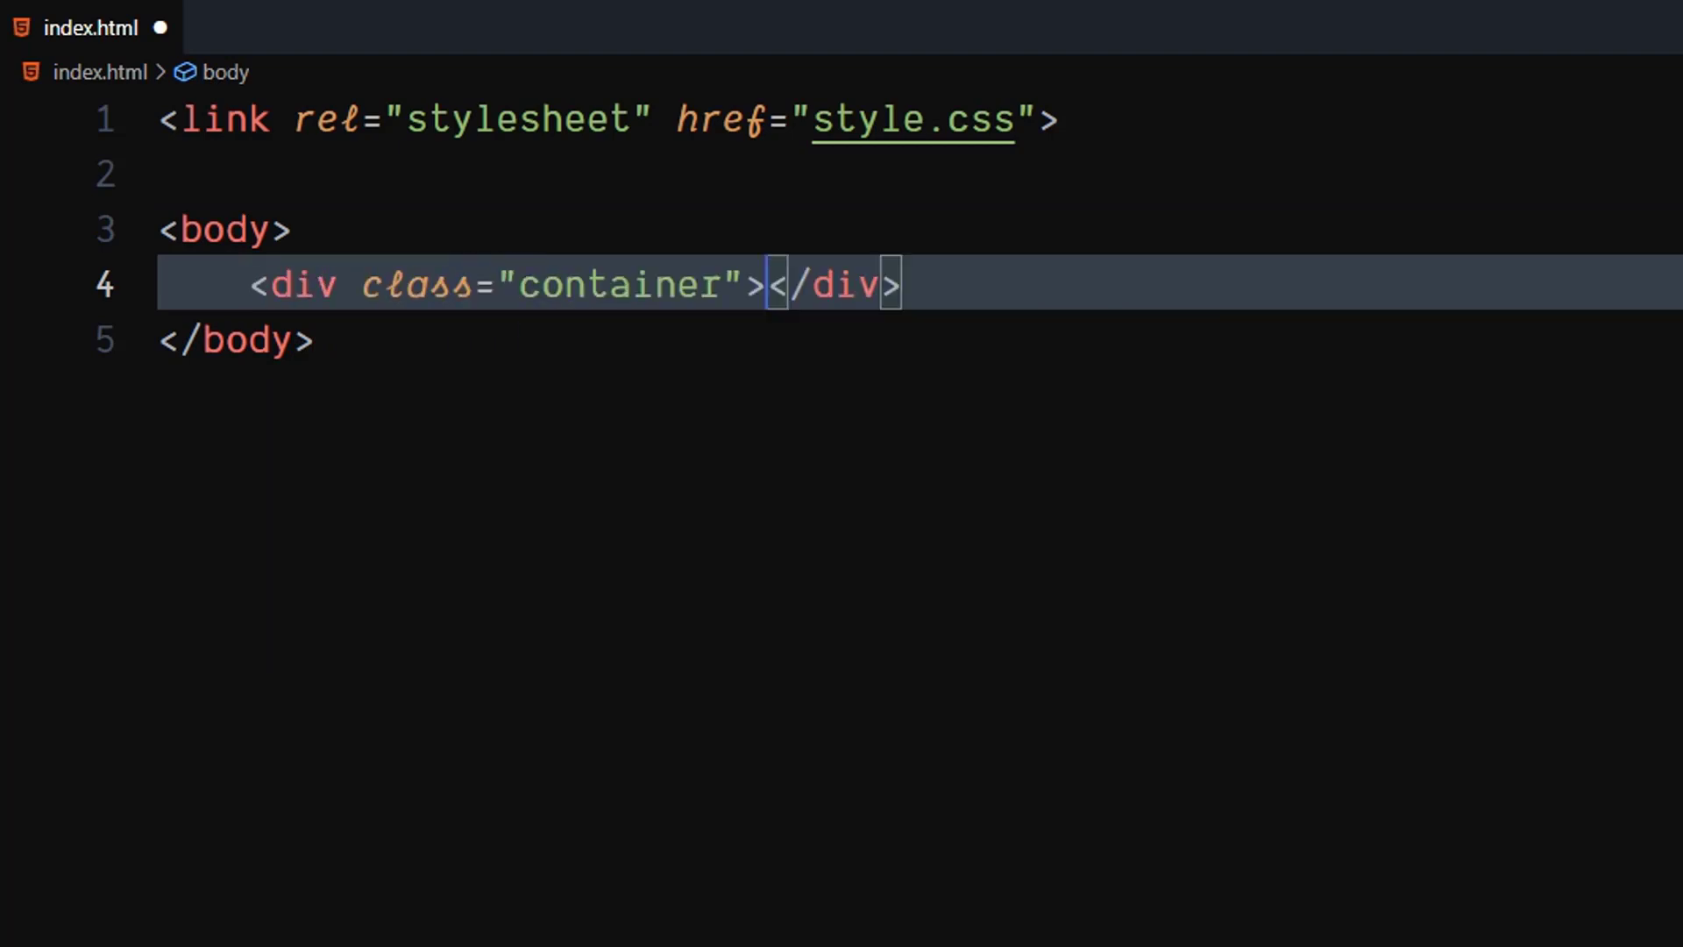
key("Enter")
type("<button></button>")
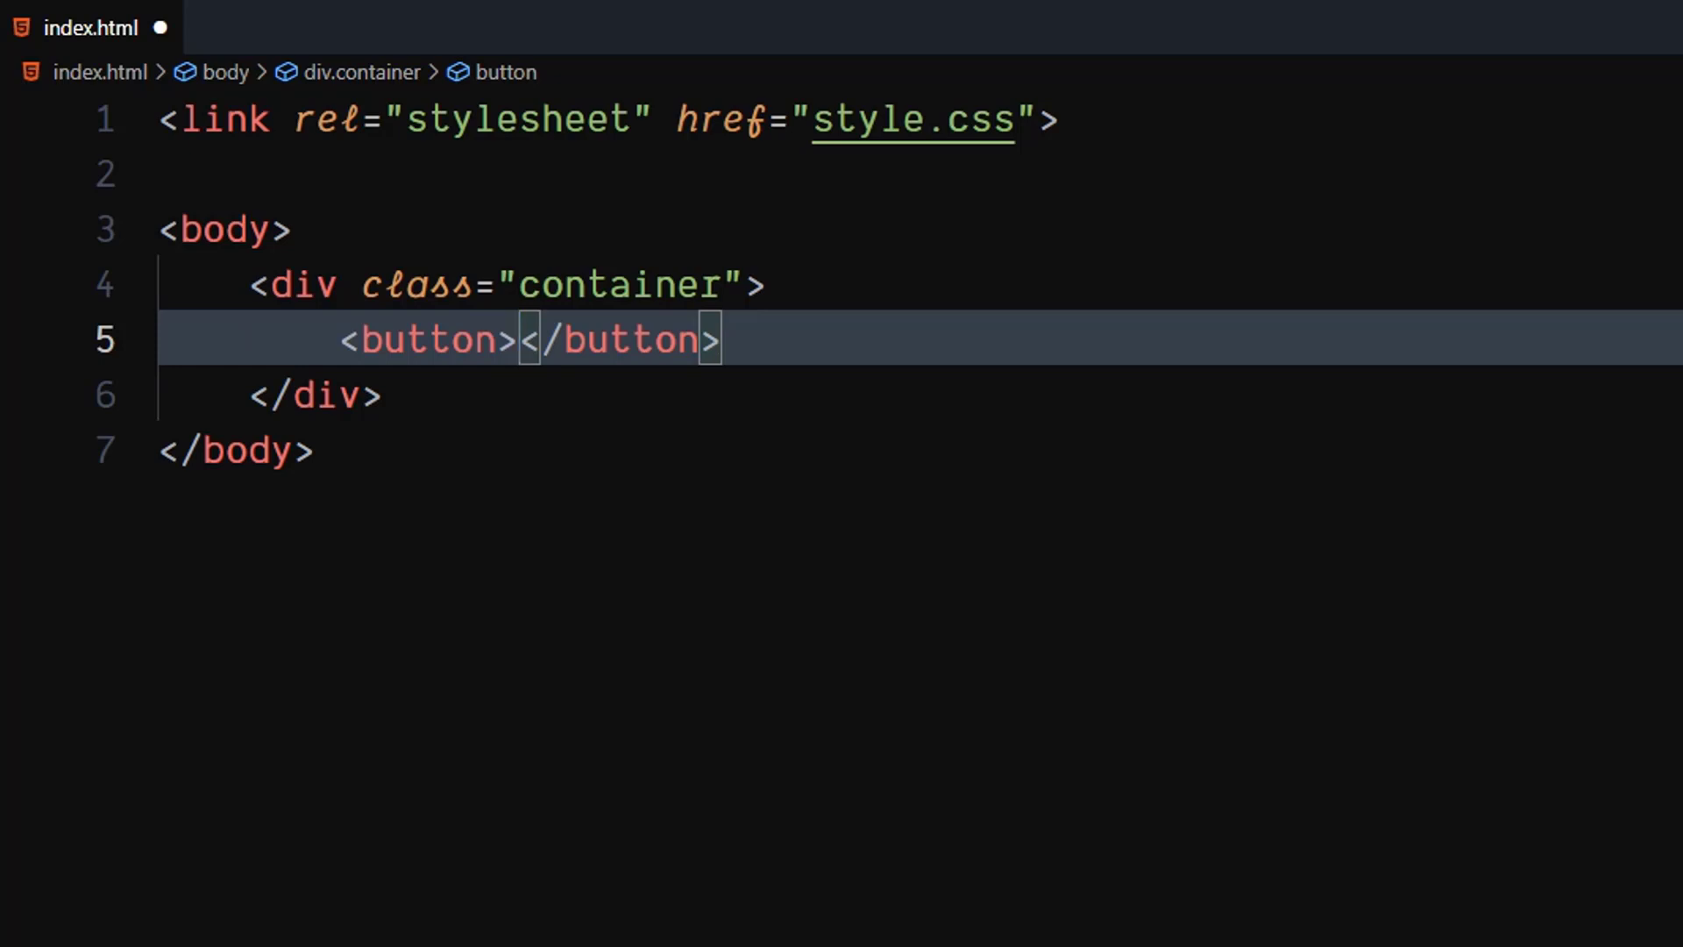
Add a span.circle containing a span with classes icon and arrow inside the button
key("Enter")
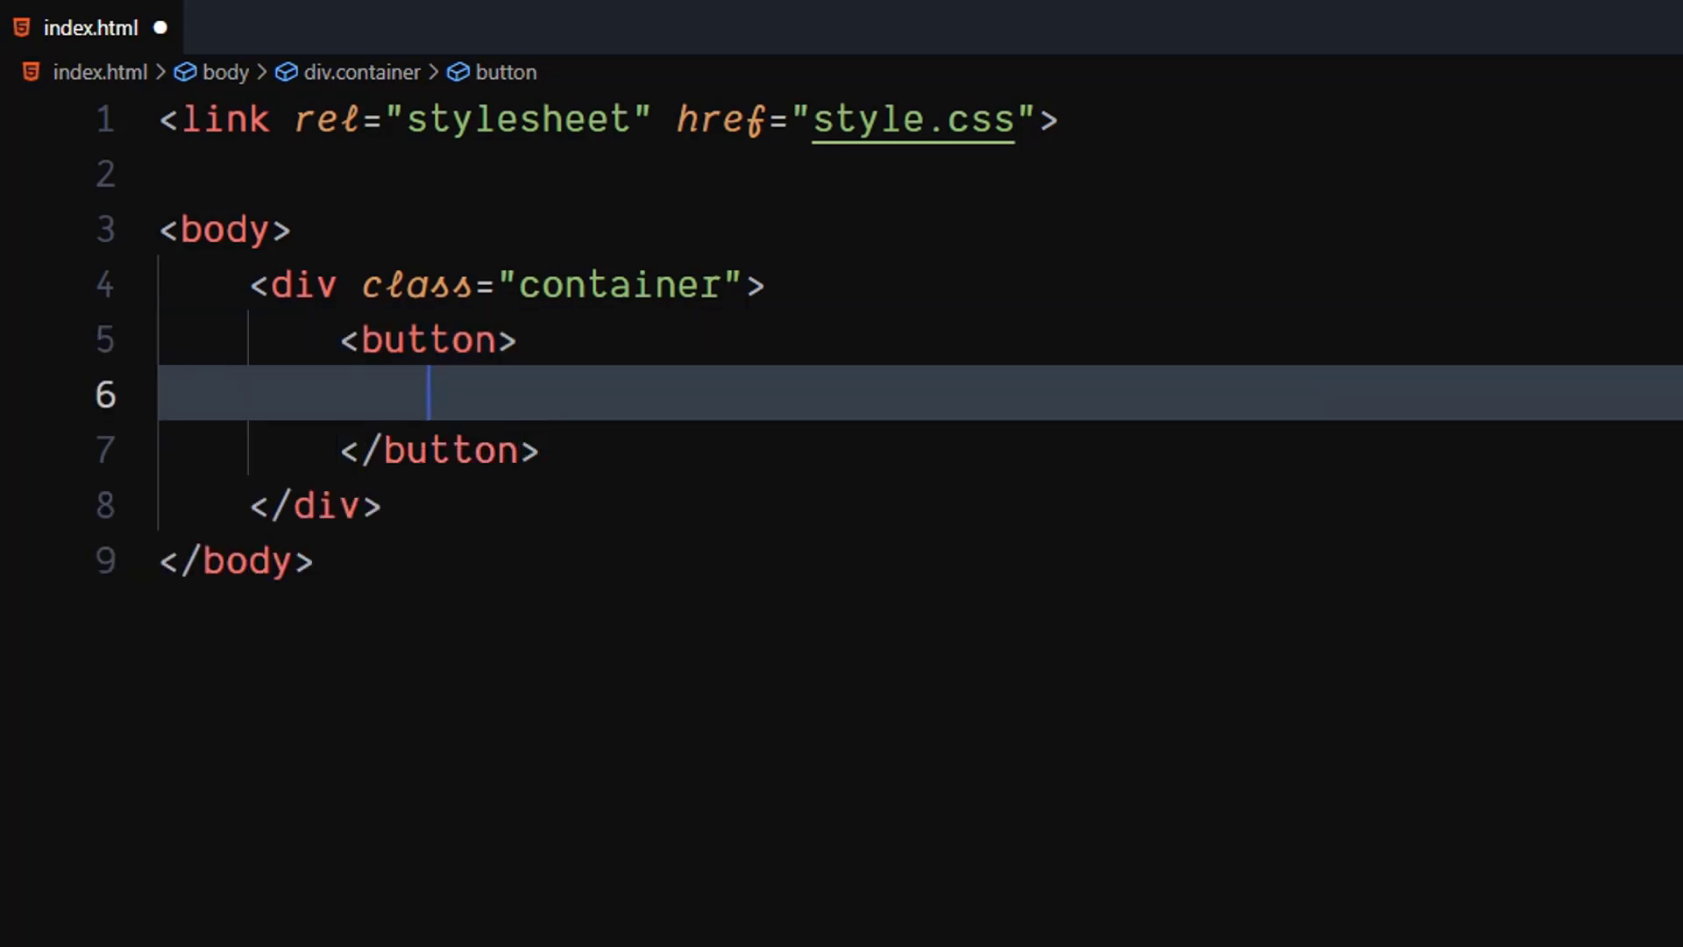
type("so")
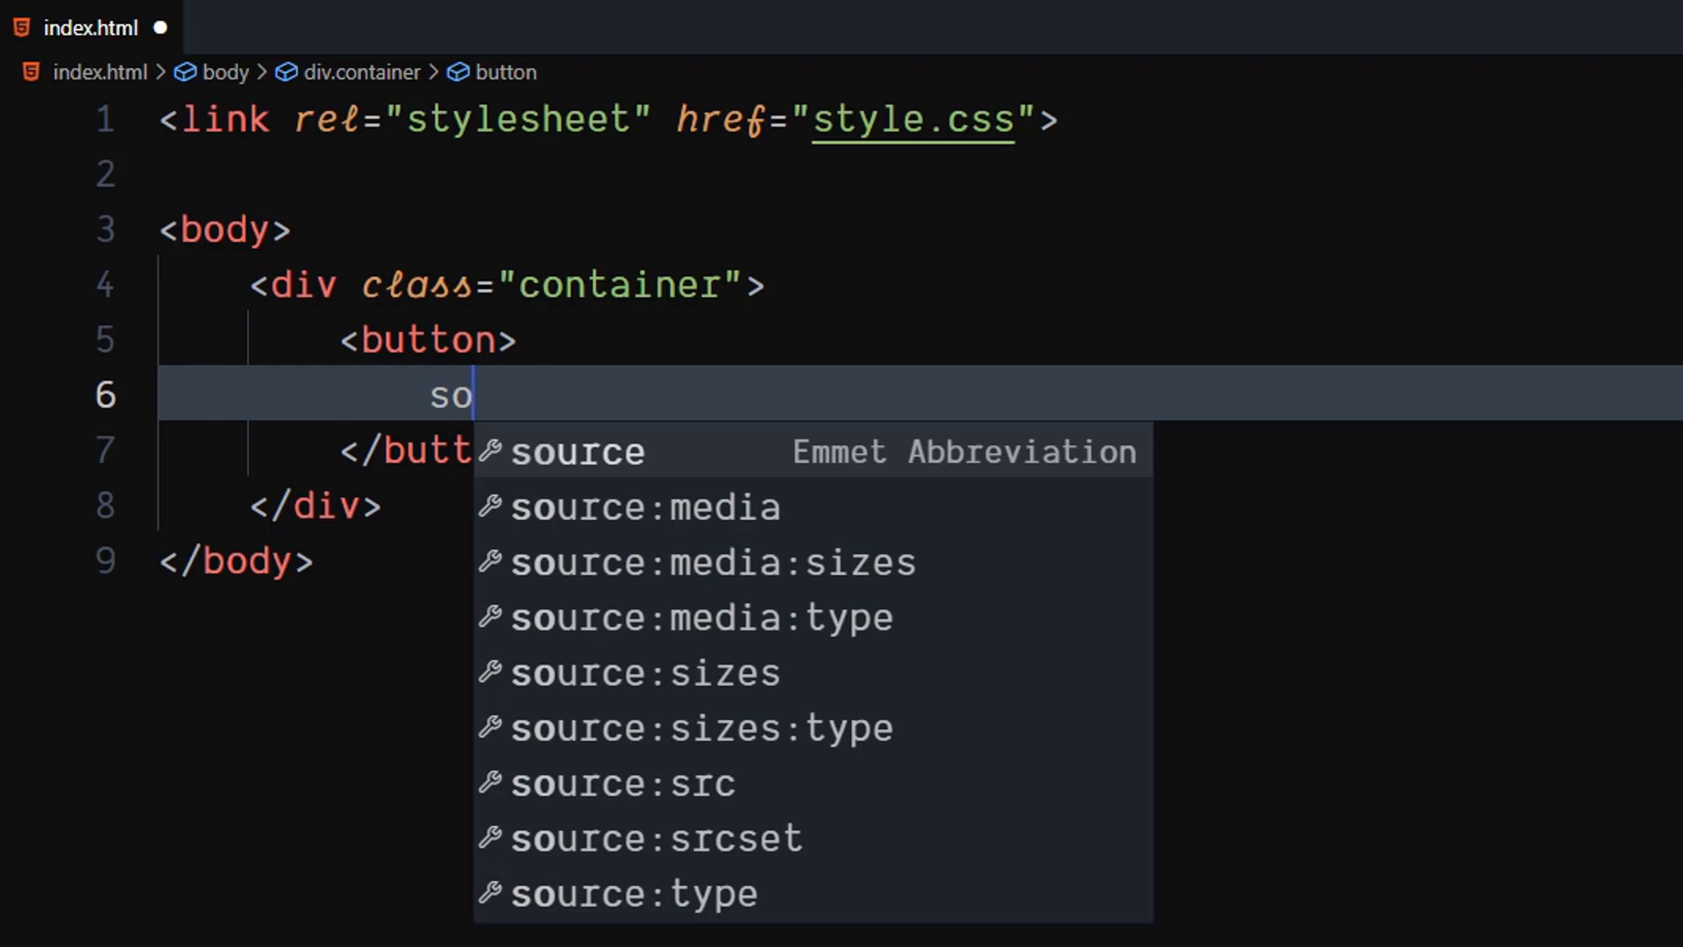
type("span.")
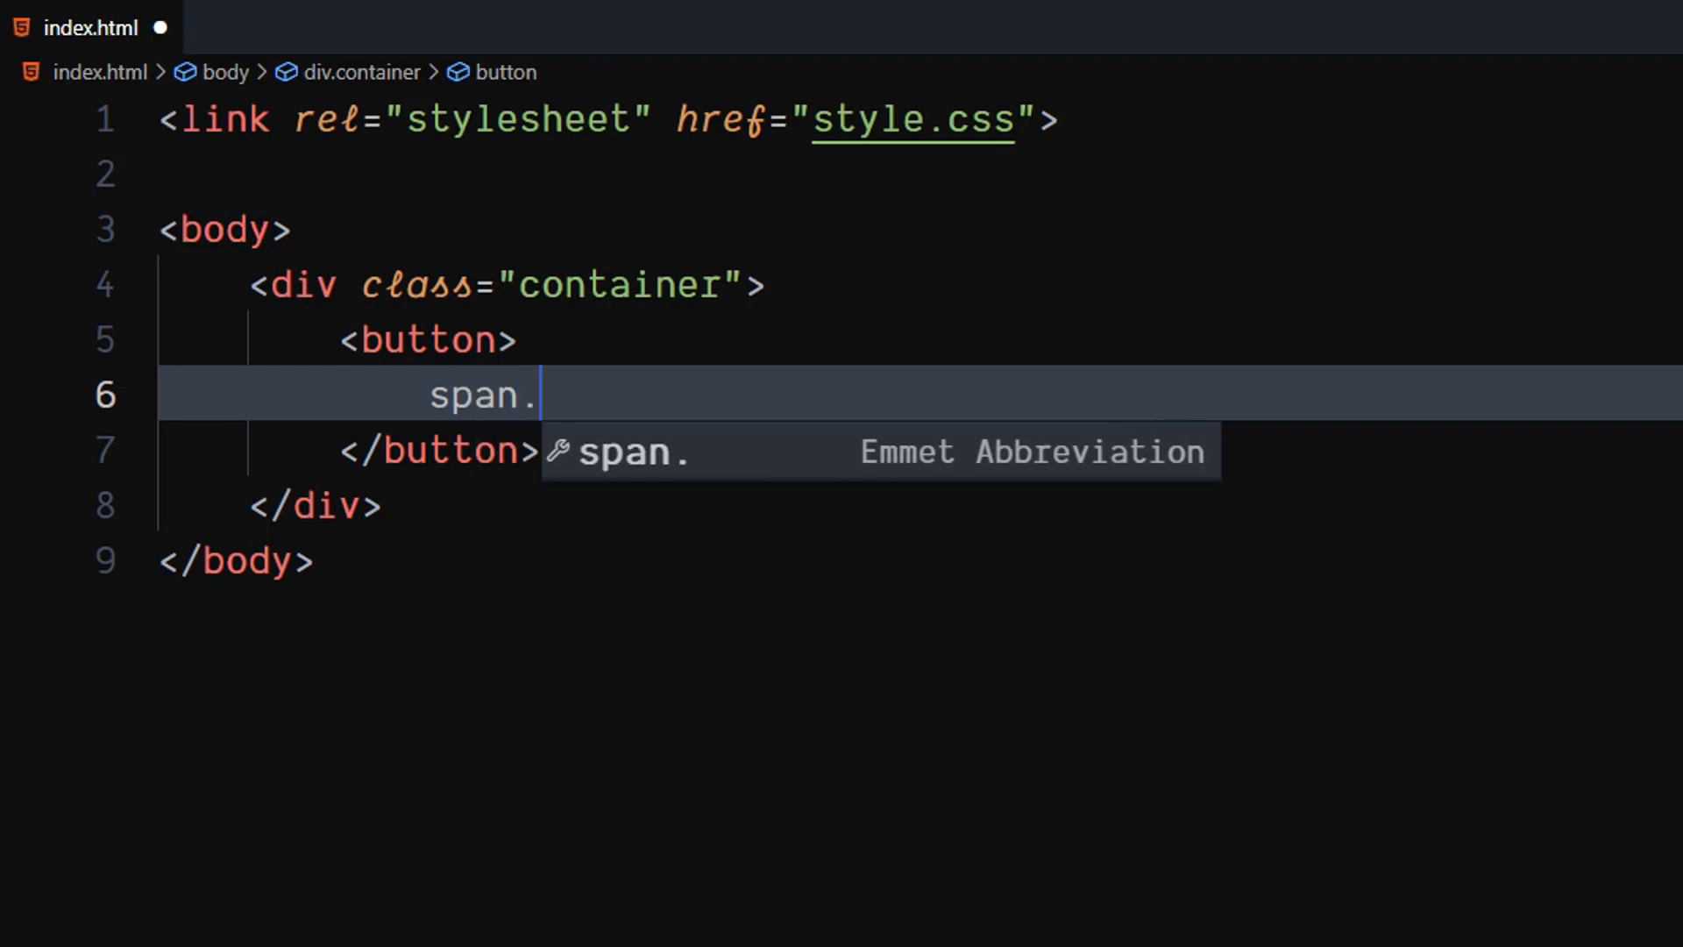
type("circle")
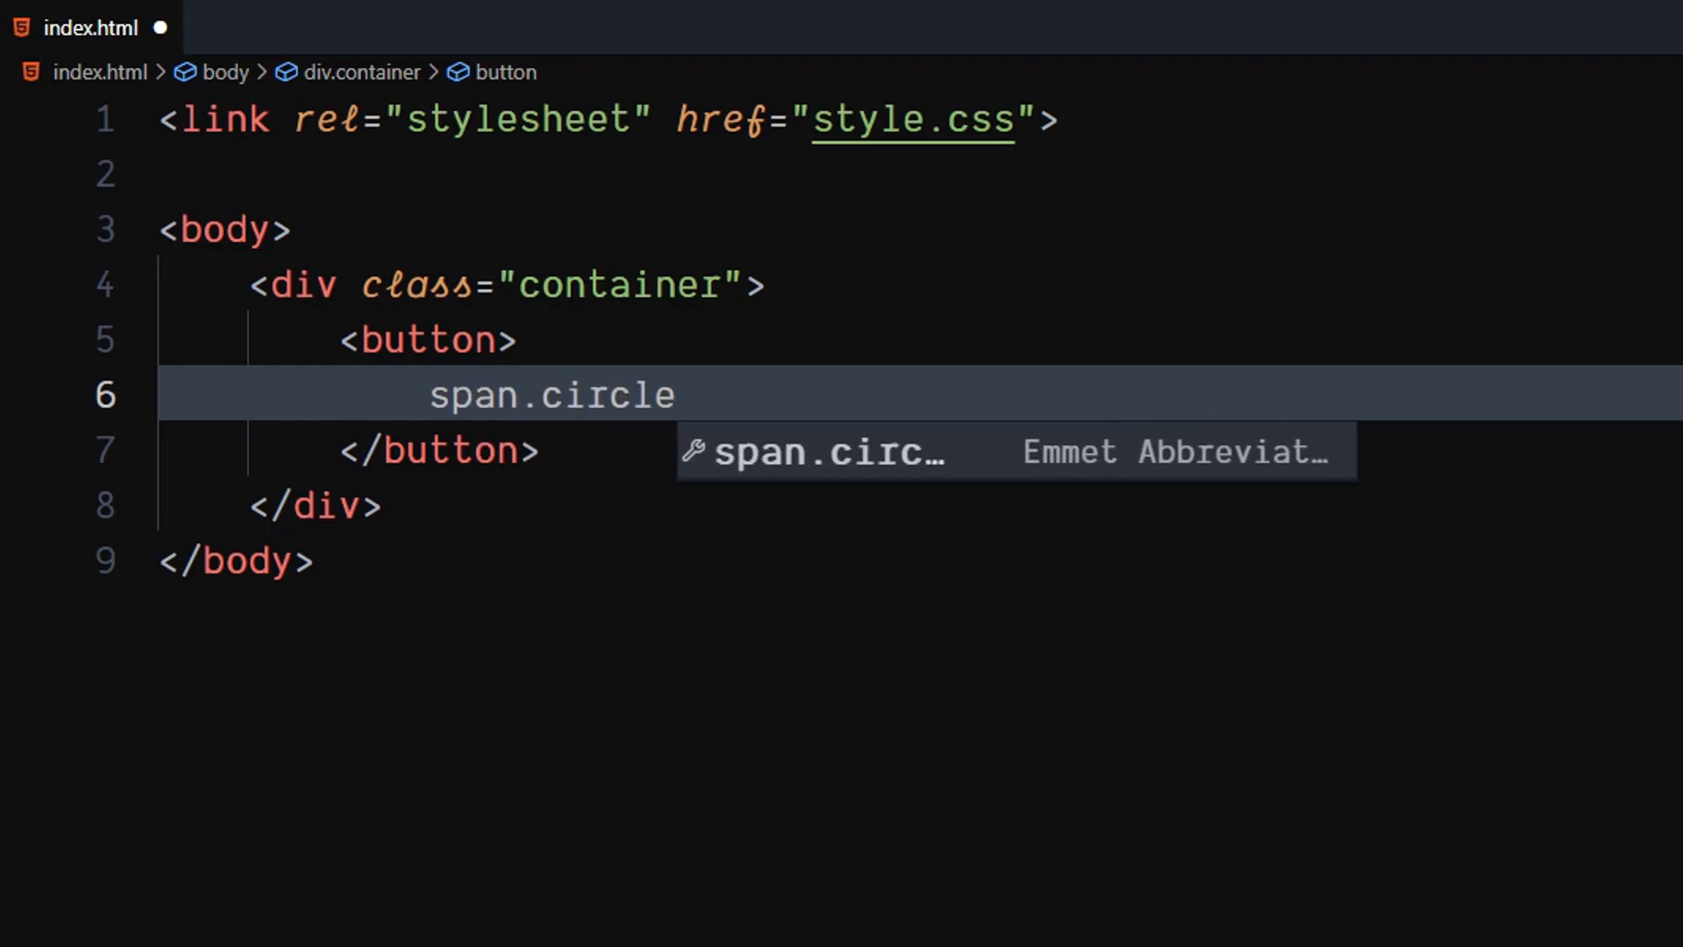
key("Tab")
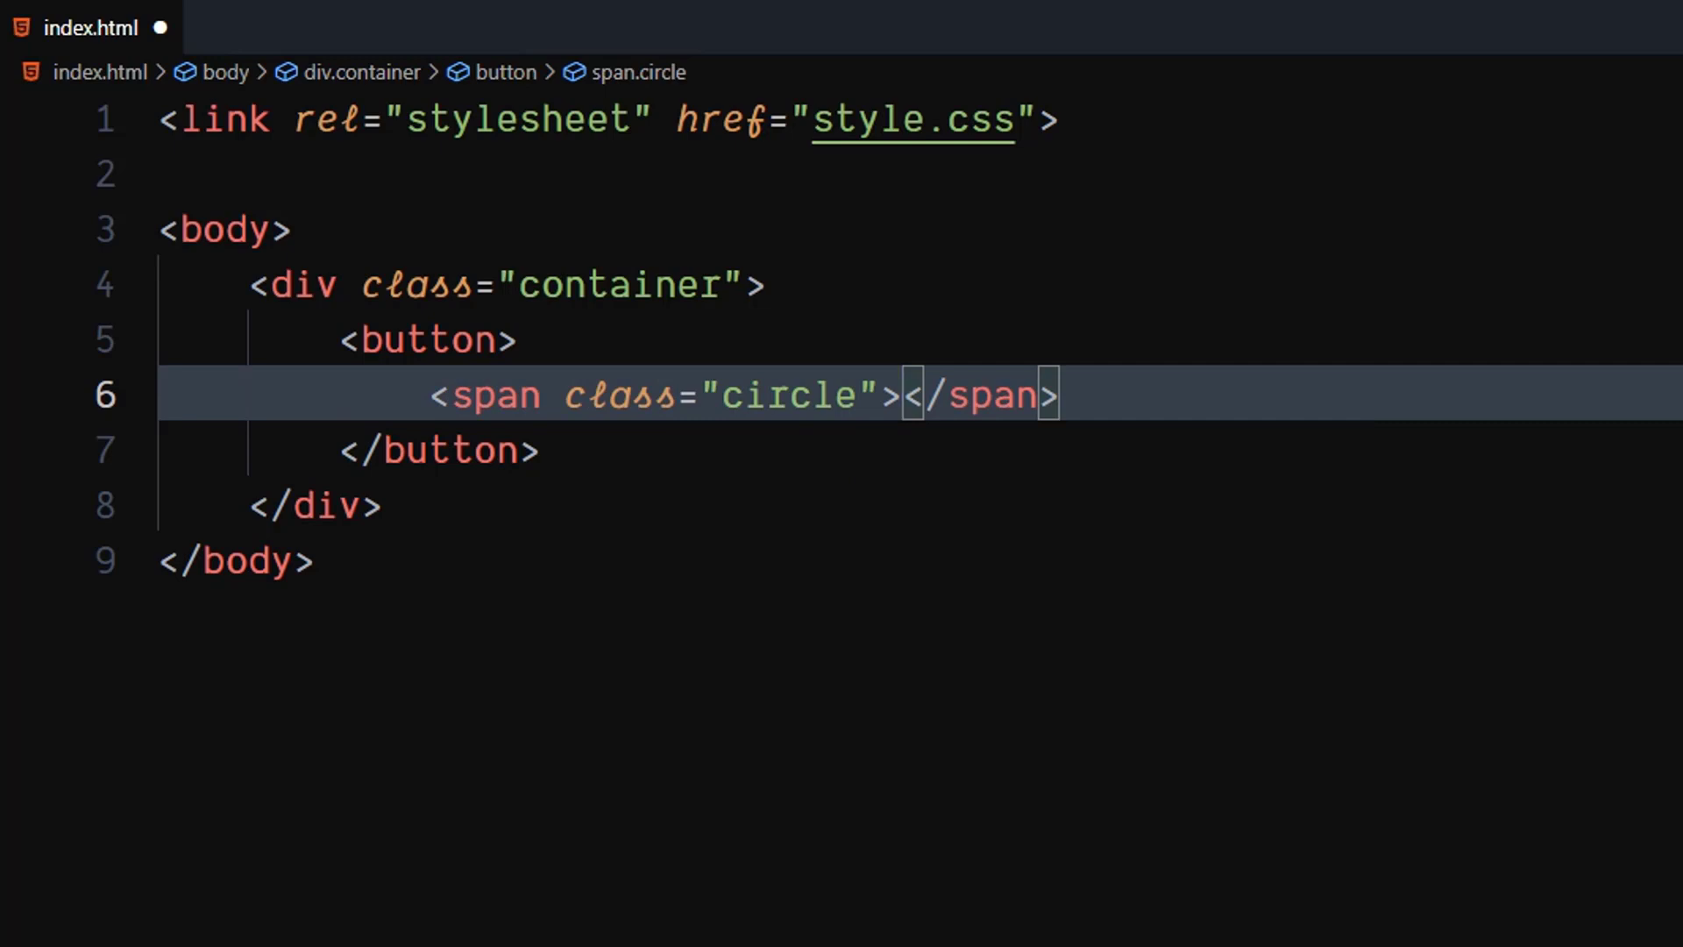
type("span")
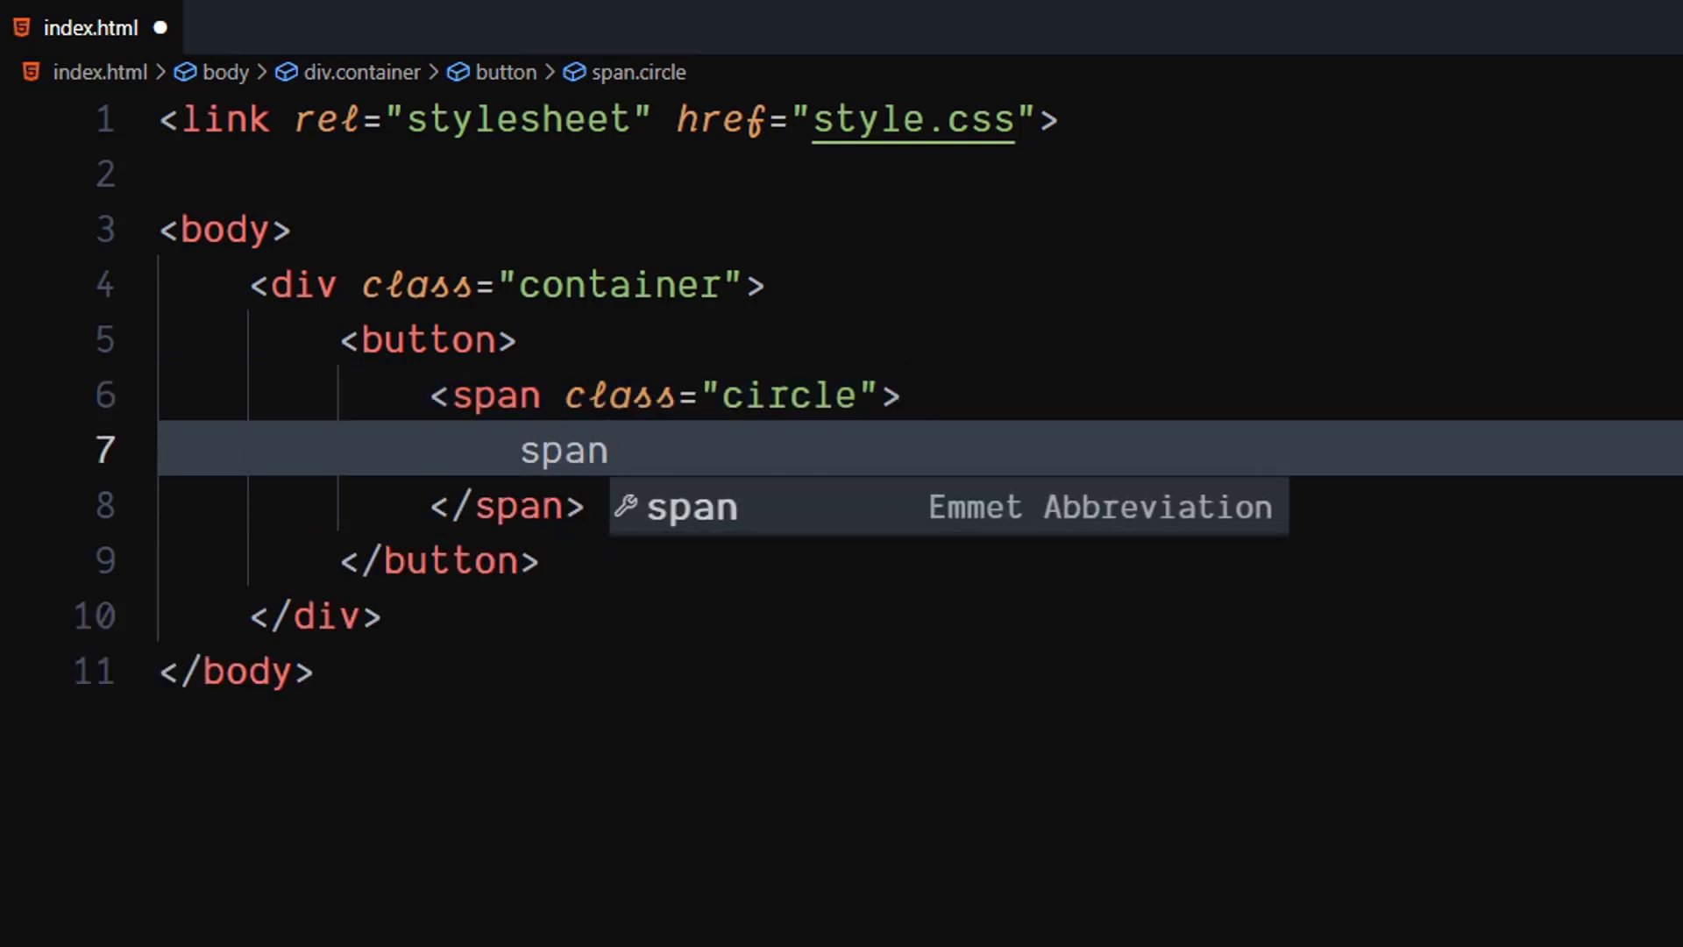
type(".")
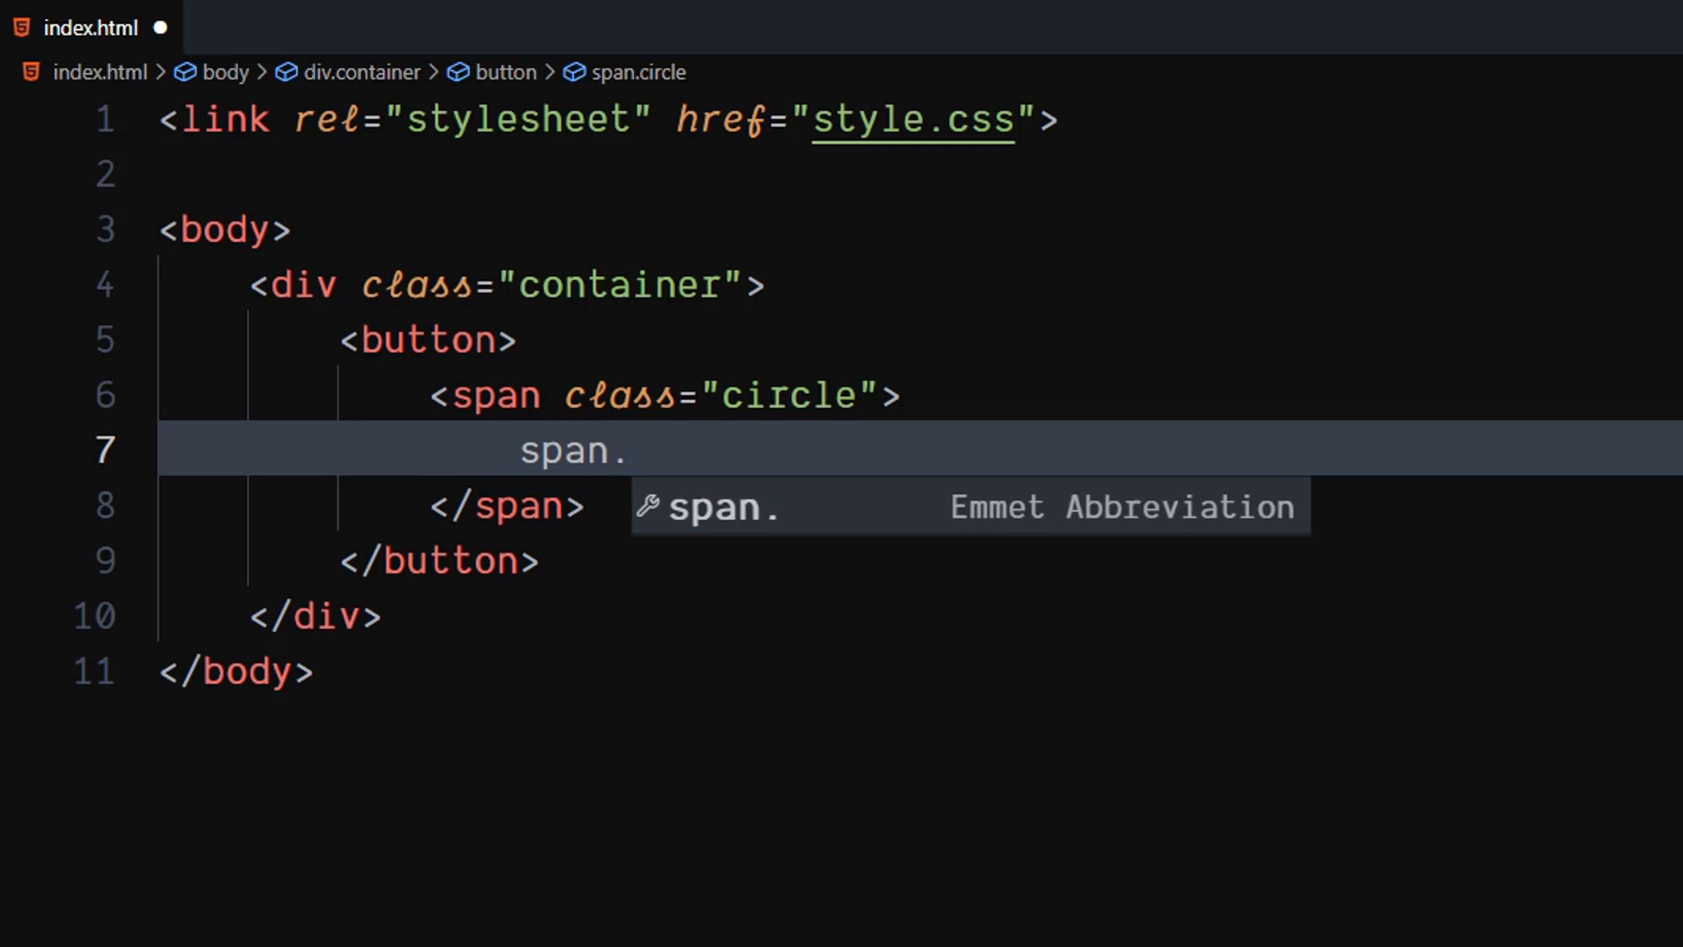
type("icon")
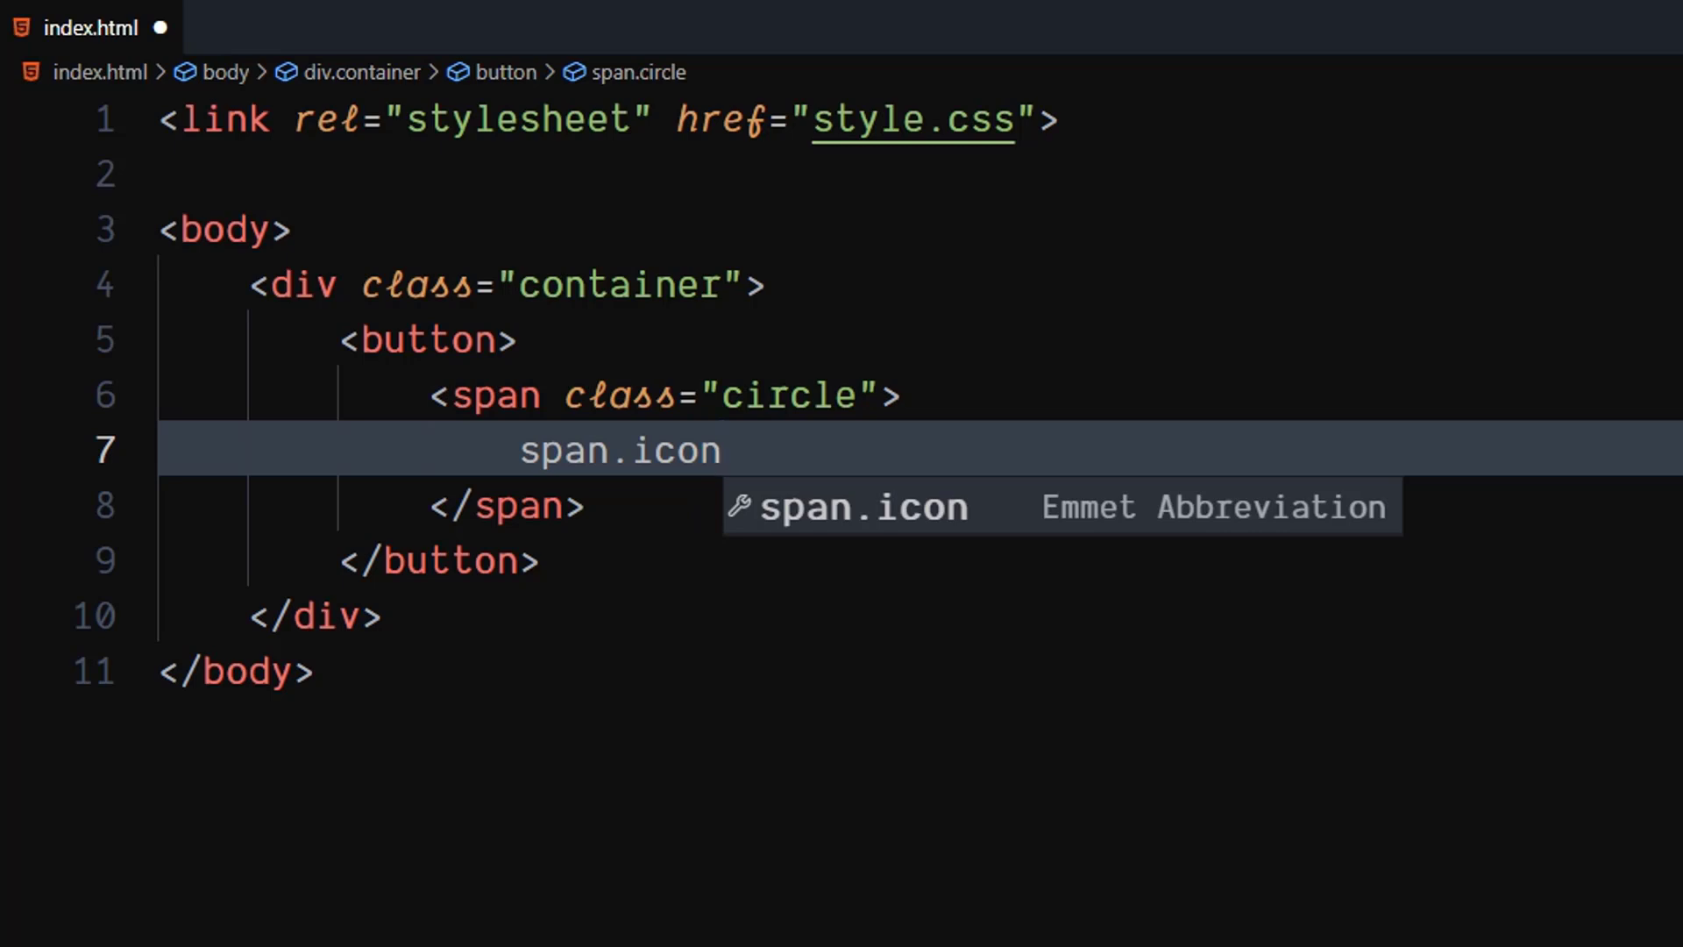
type(".arr")
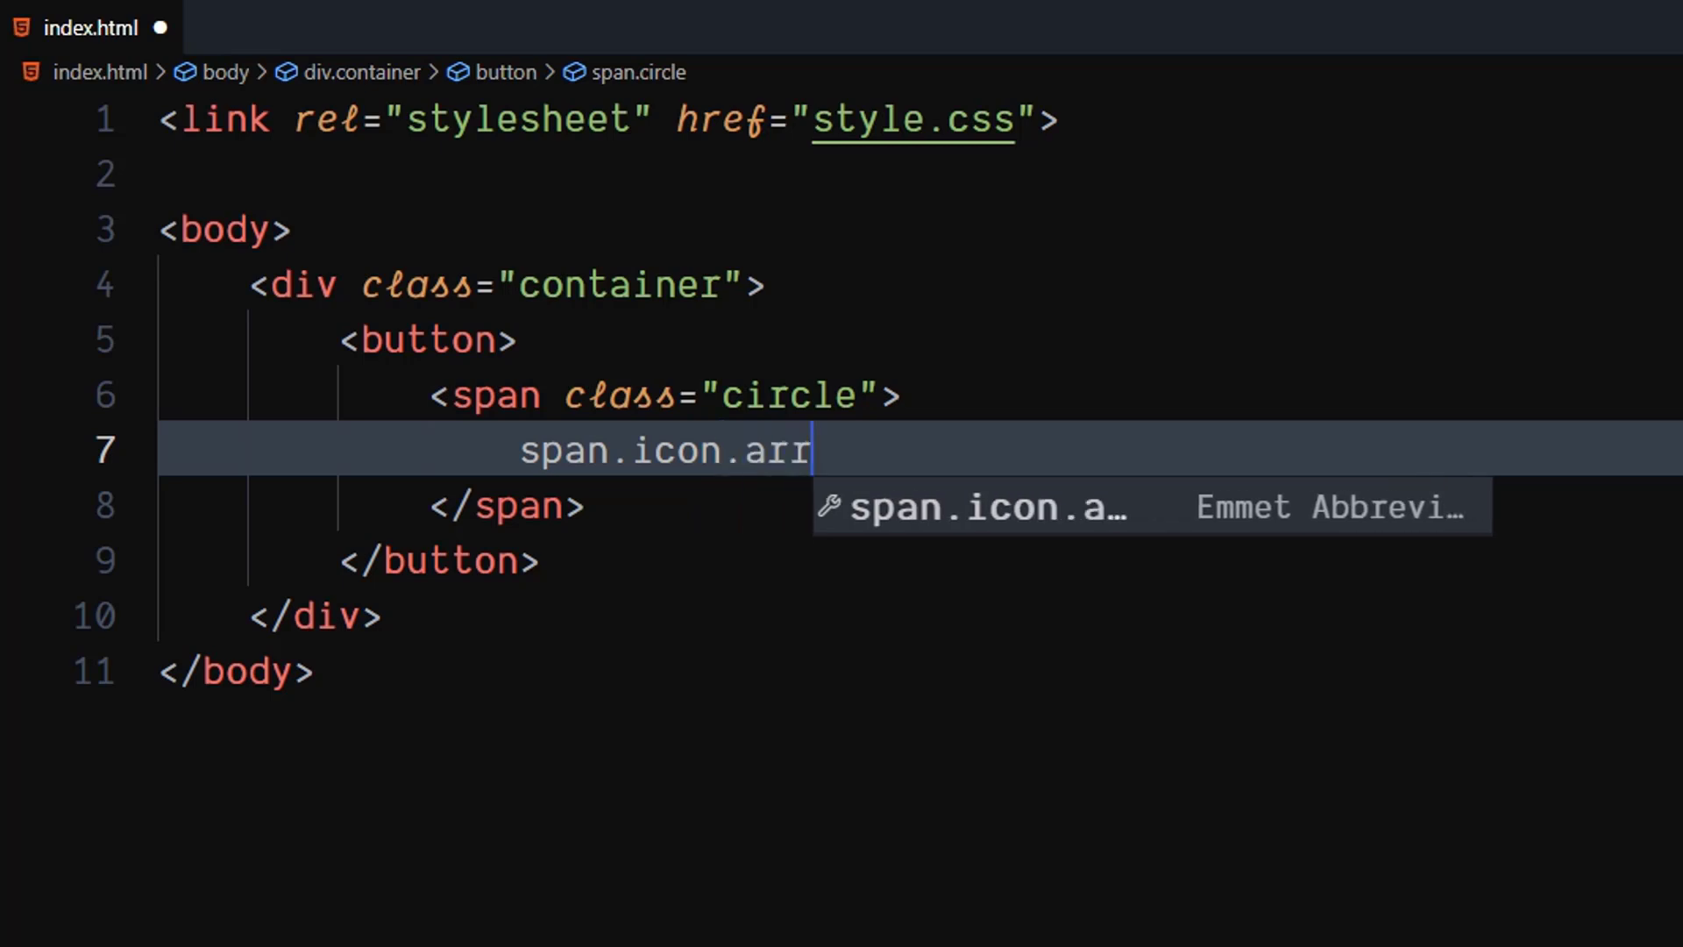
type("ow")
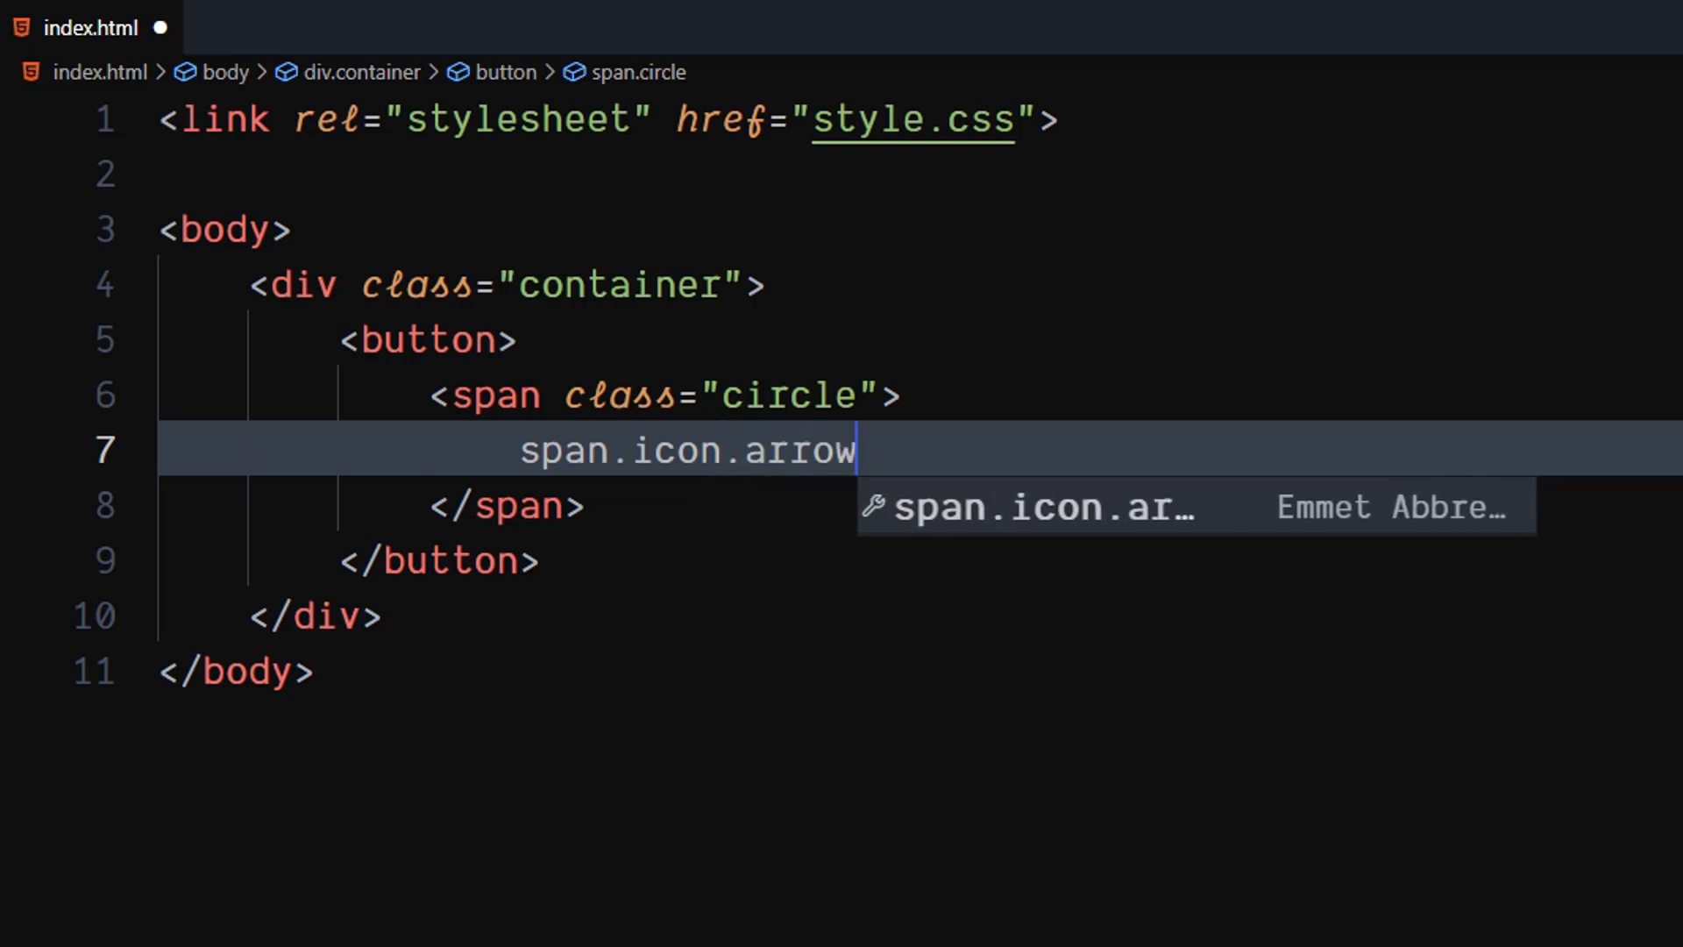
key("Tab")
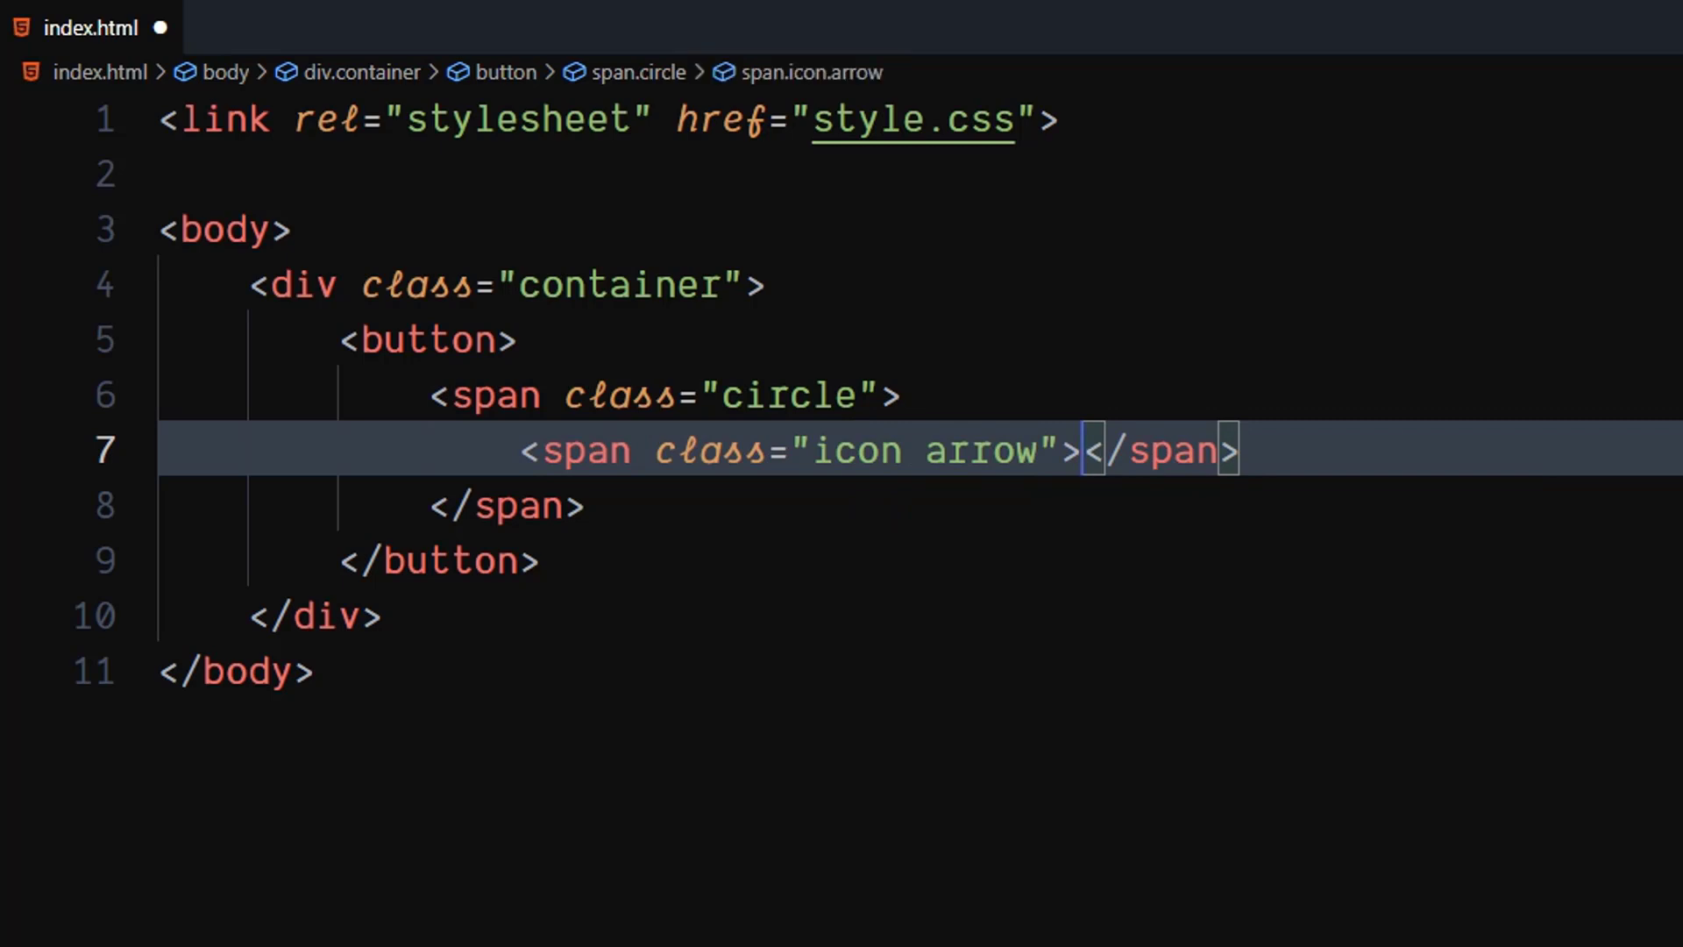
Add a span.text after the circle reading 'LEARN MORE'
key("Enter")
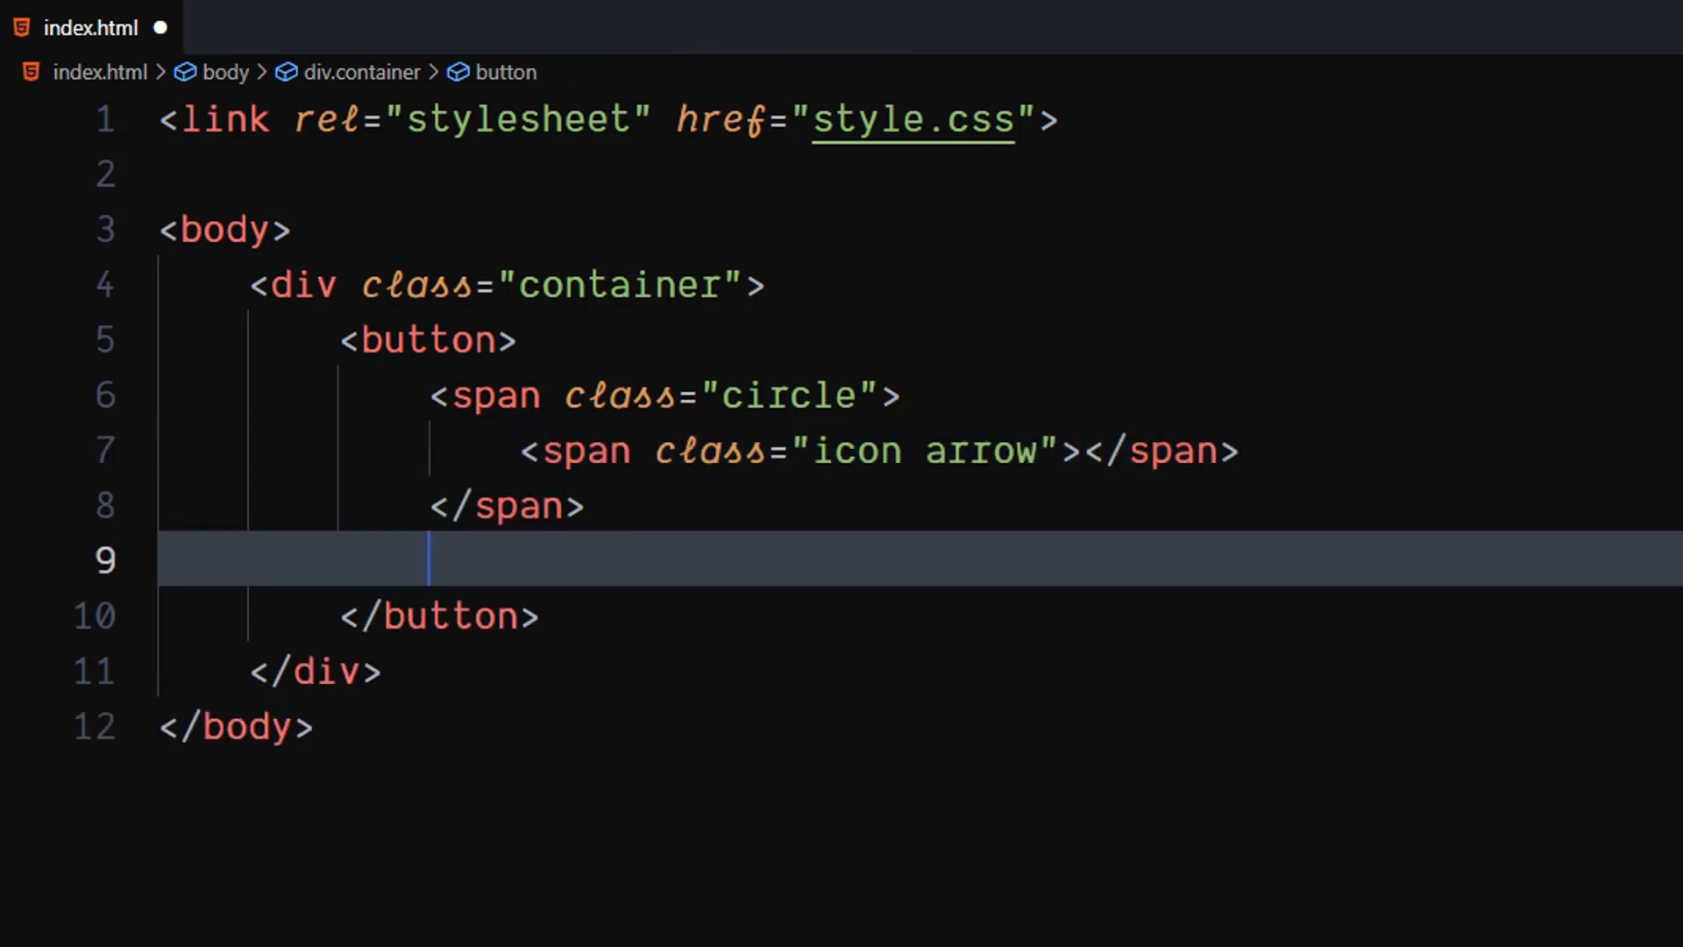
type("span")
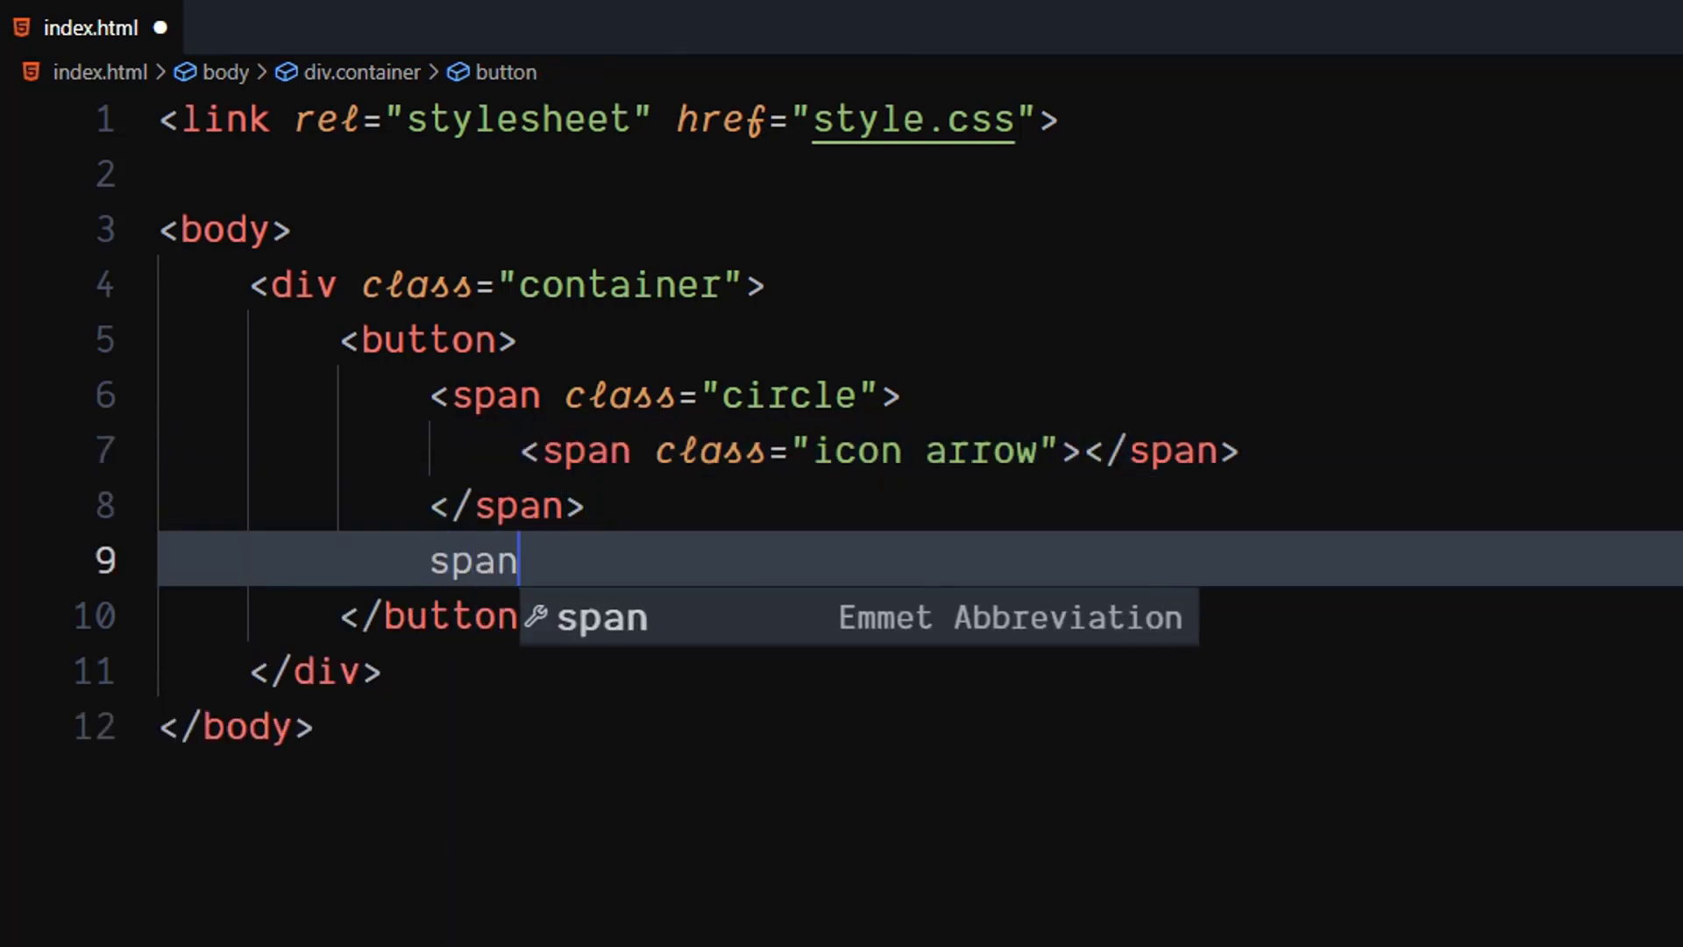
type(".text")
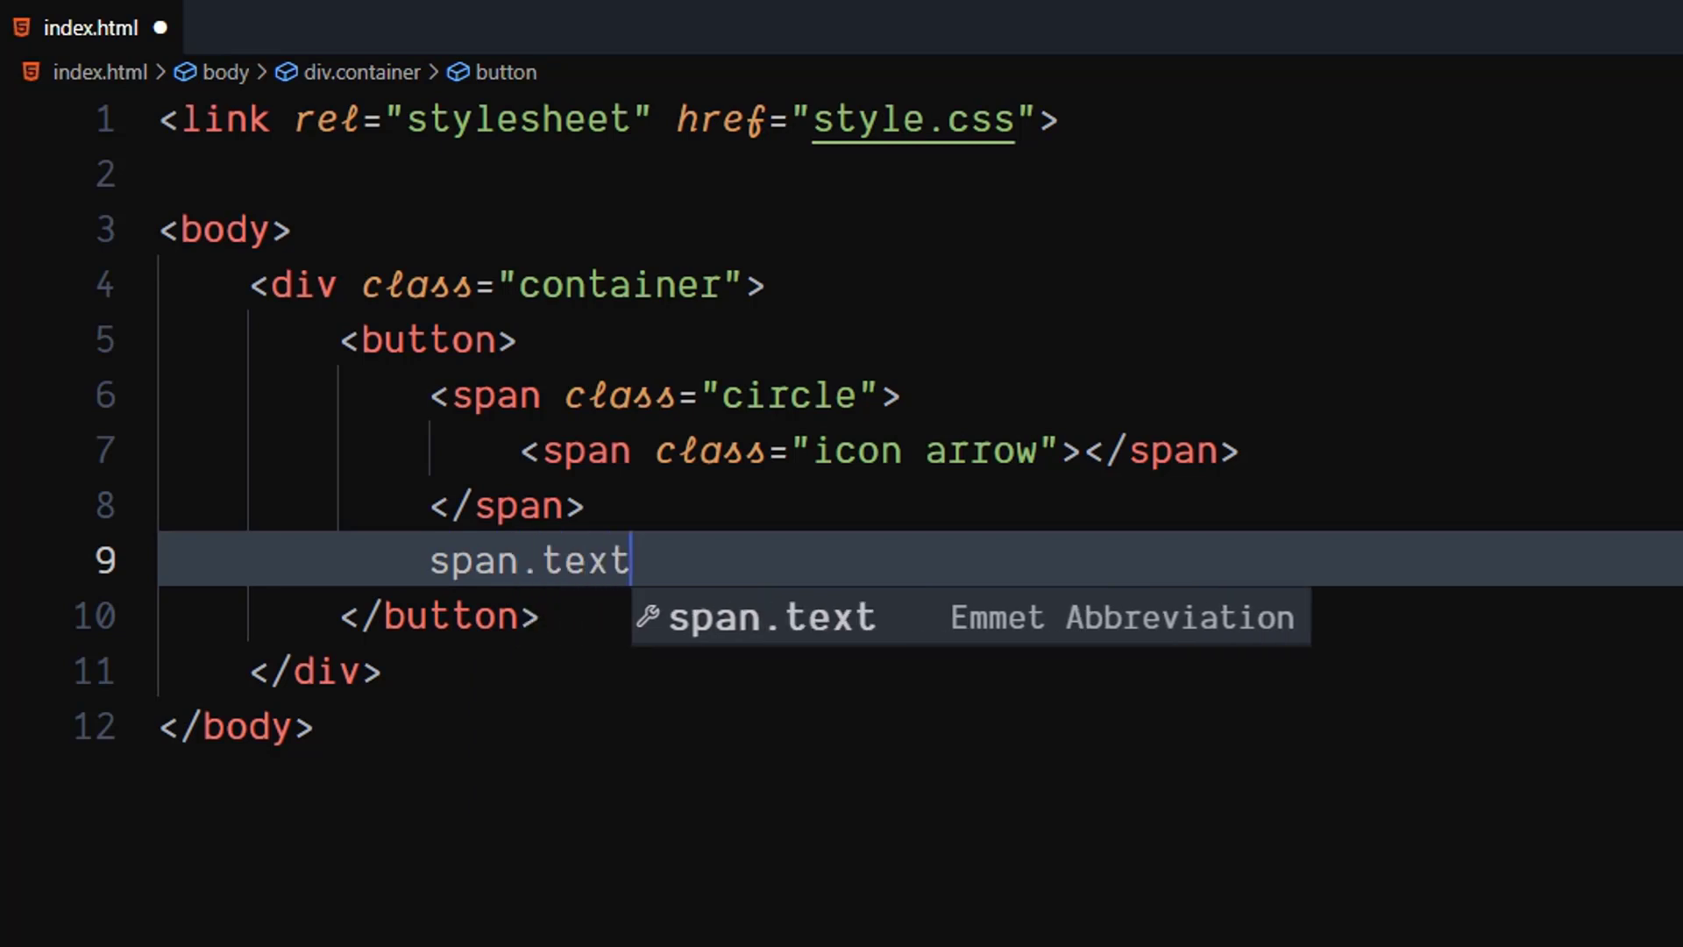
key("Tab")
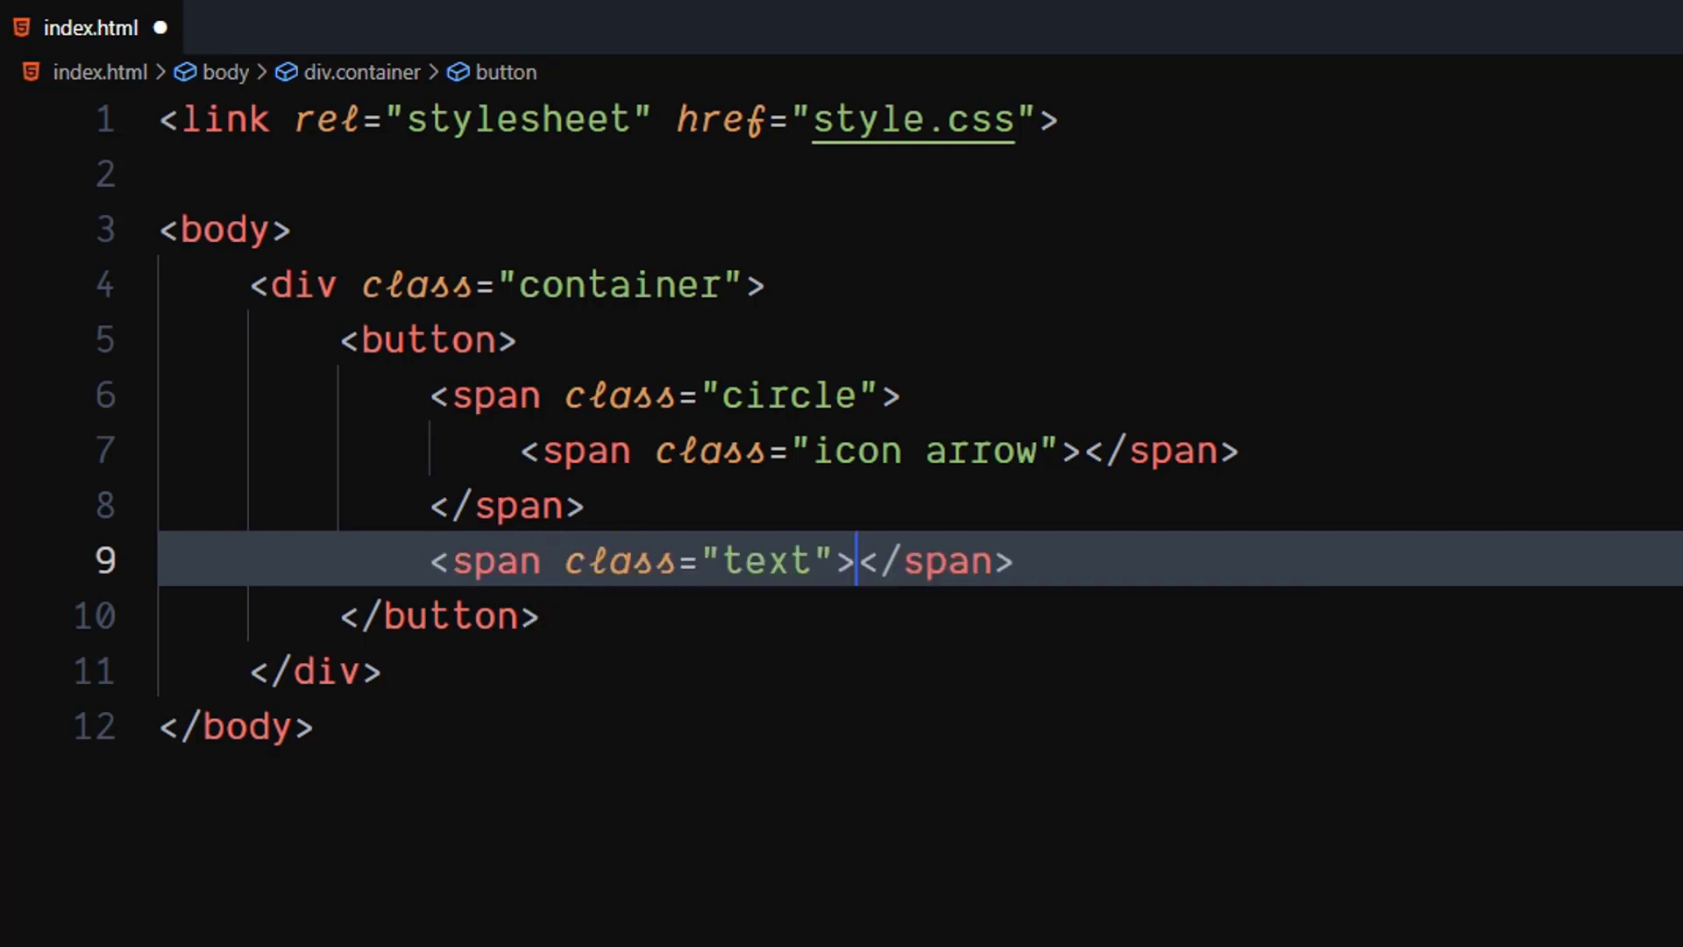
type("LEA")
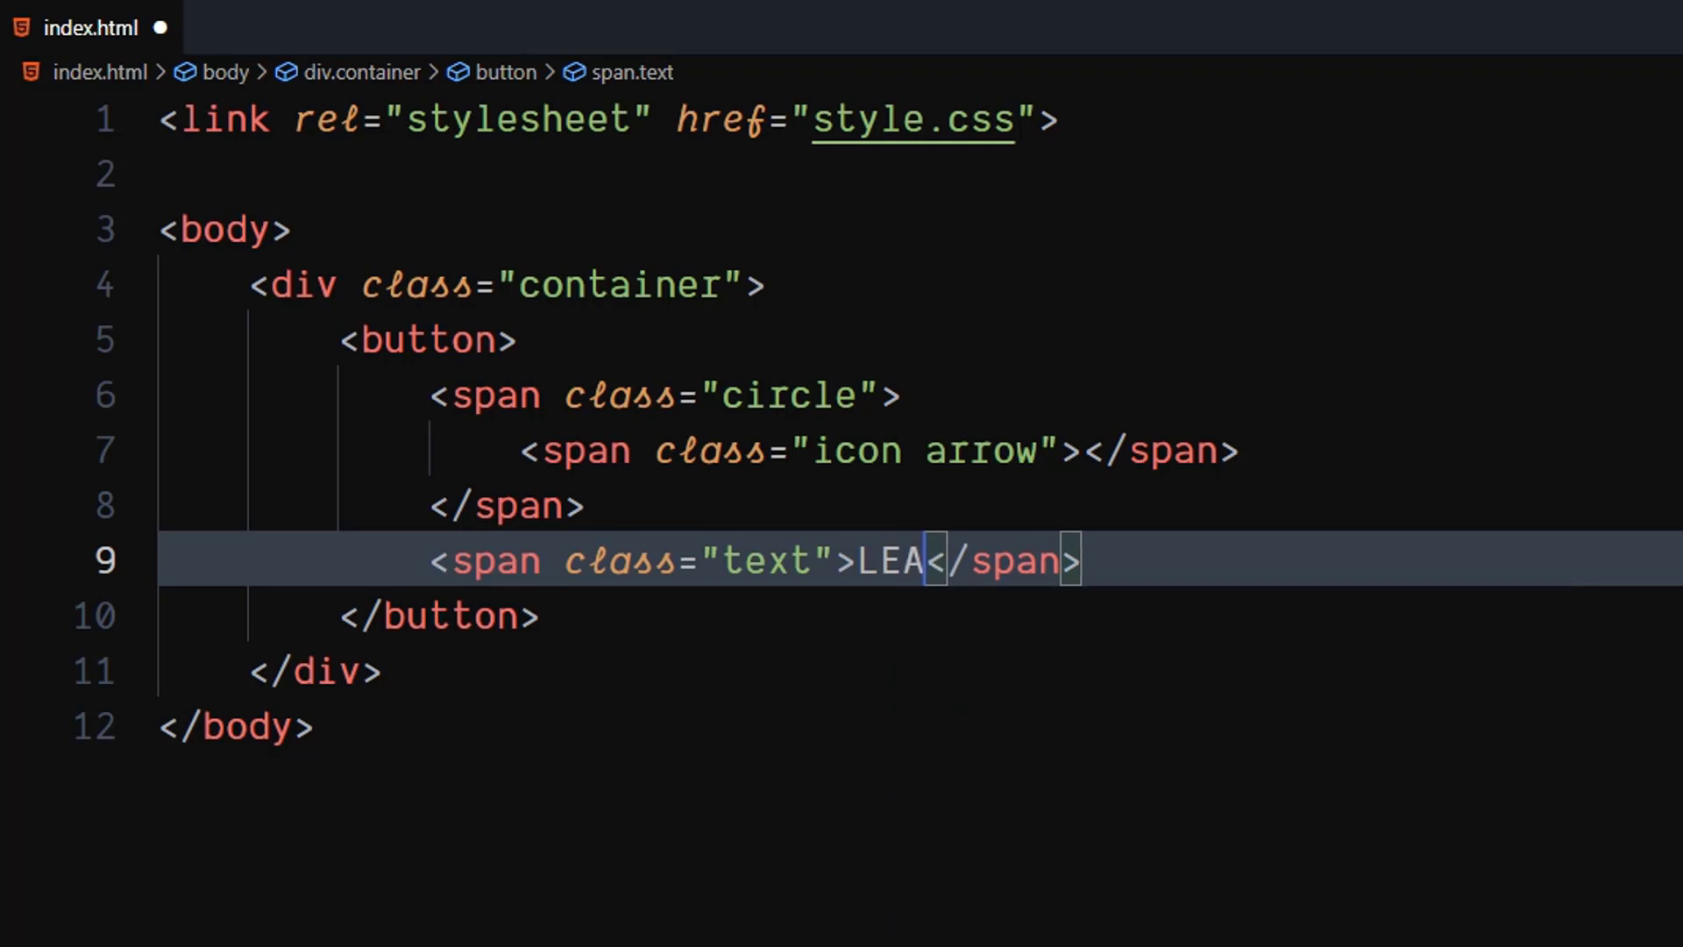
type("RN MOR")
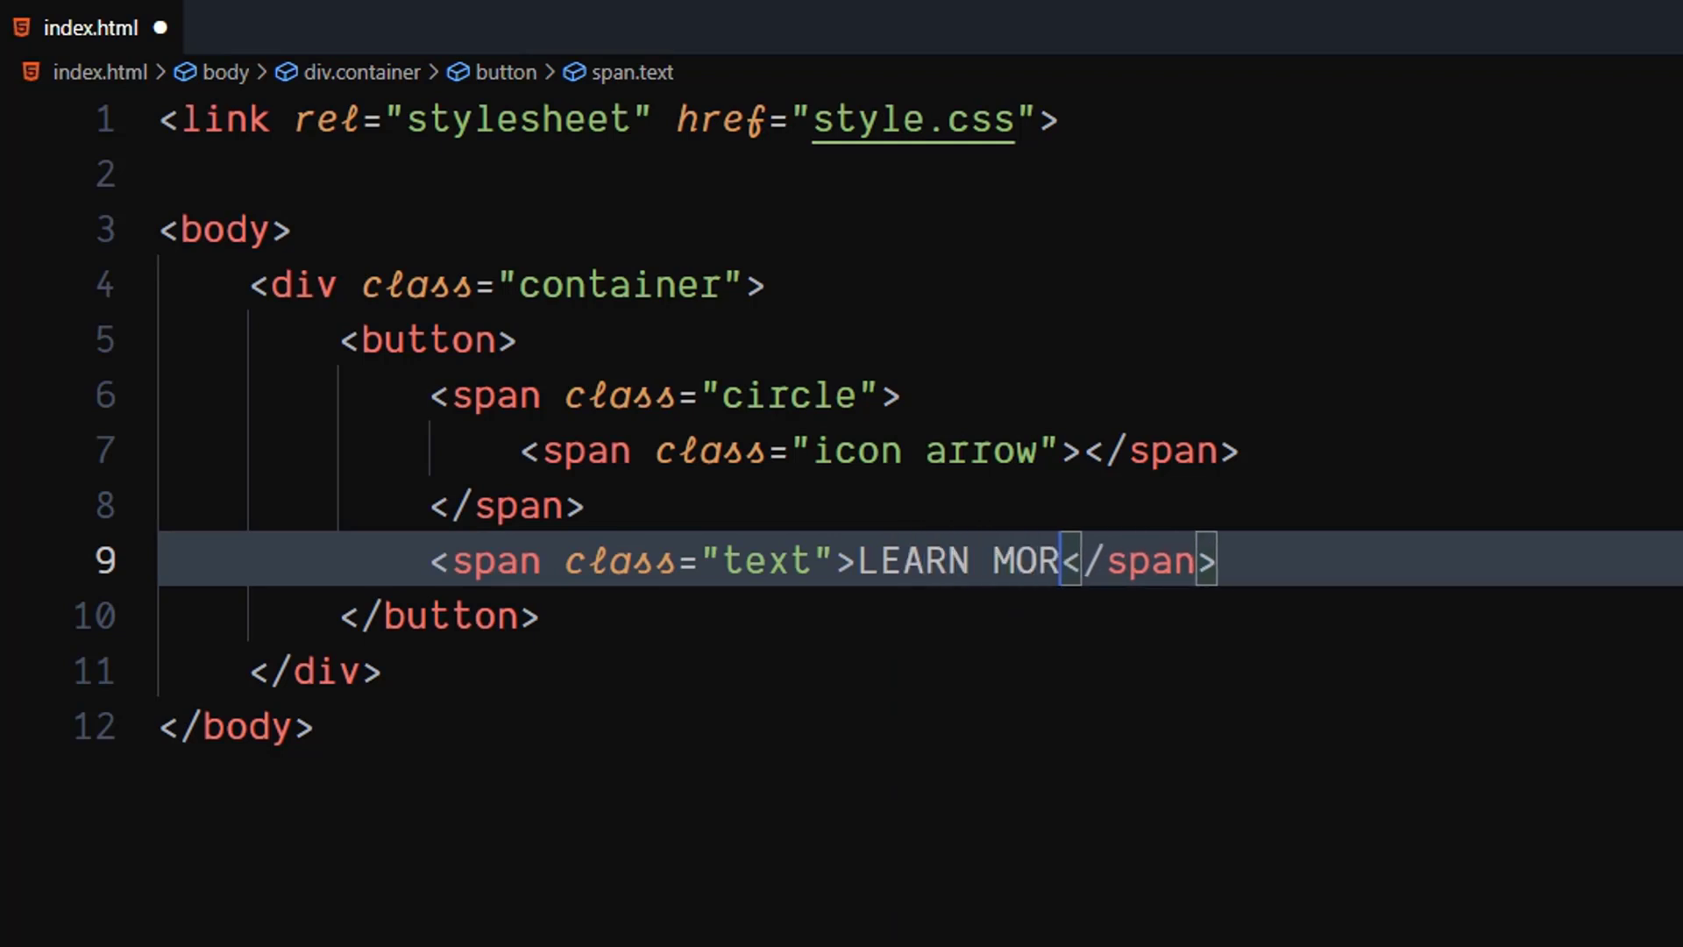
type("E")
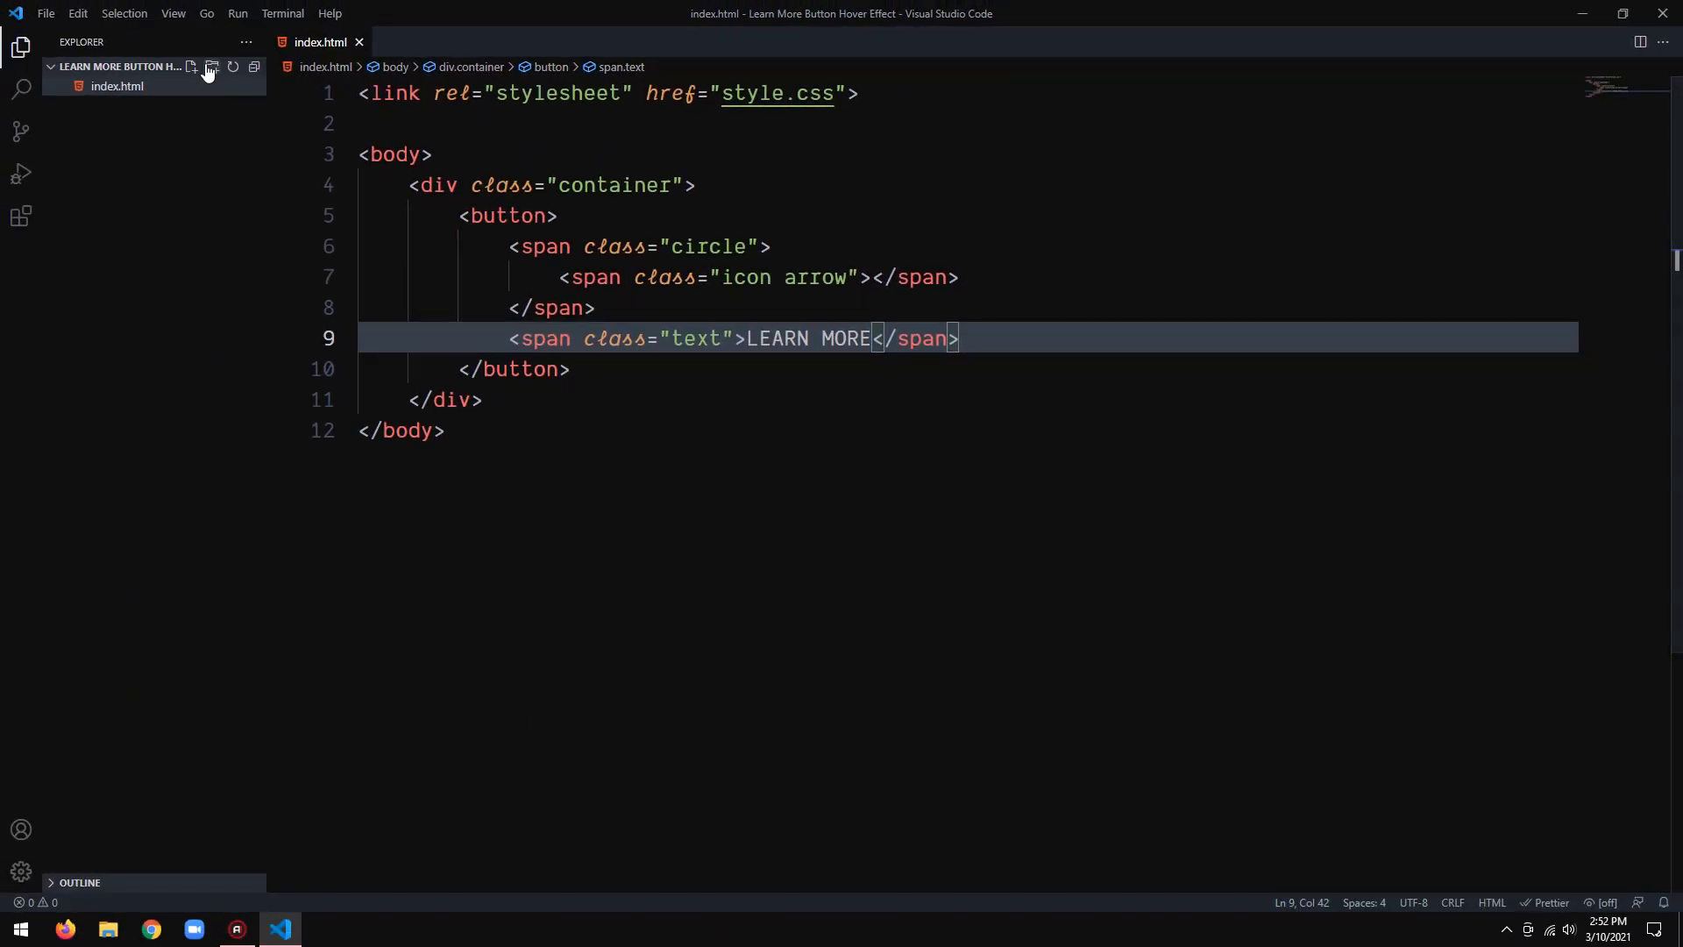
Create style.css with a body rule setting font-family: sans-serif
left_click(191, 67)
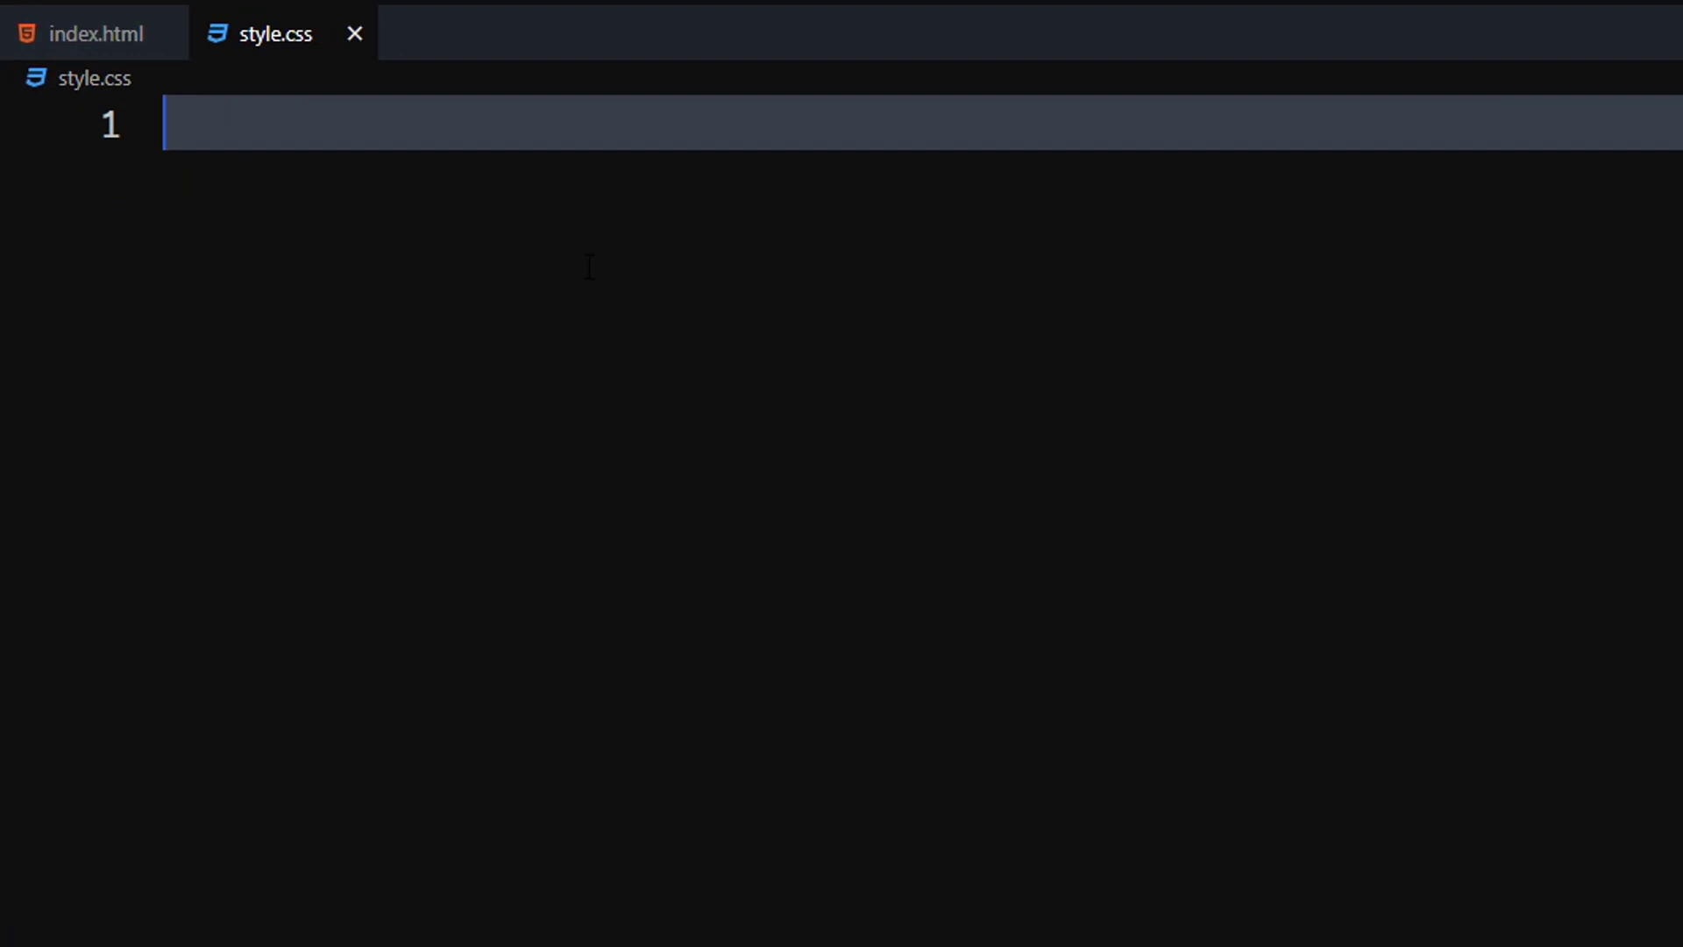
type("body{")
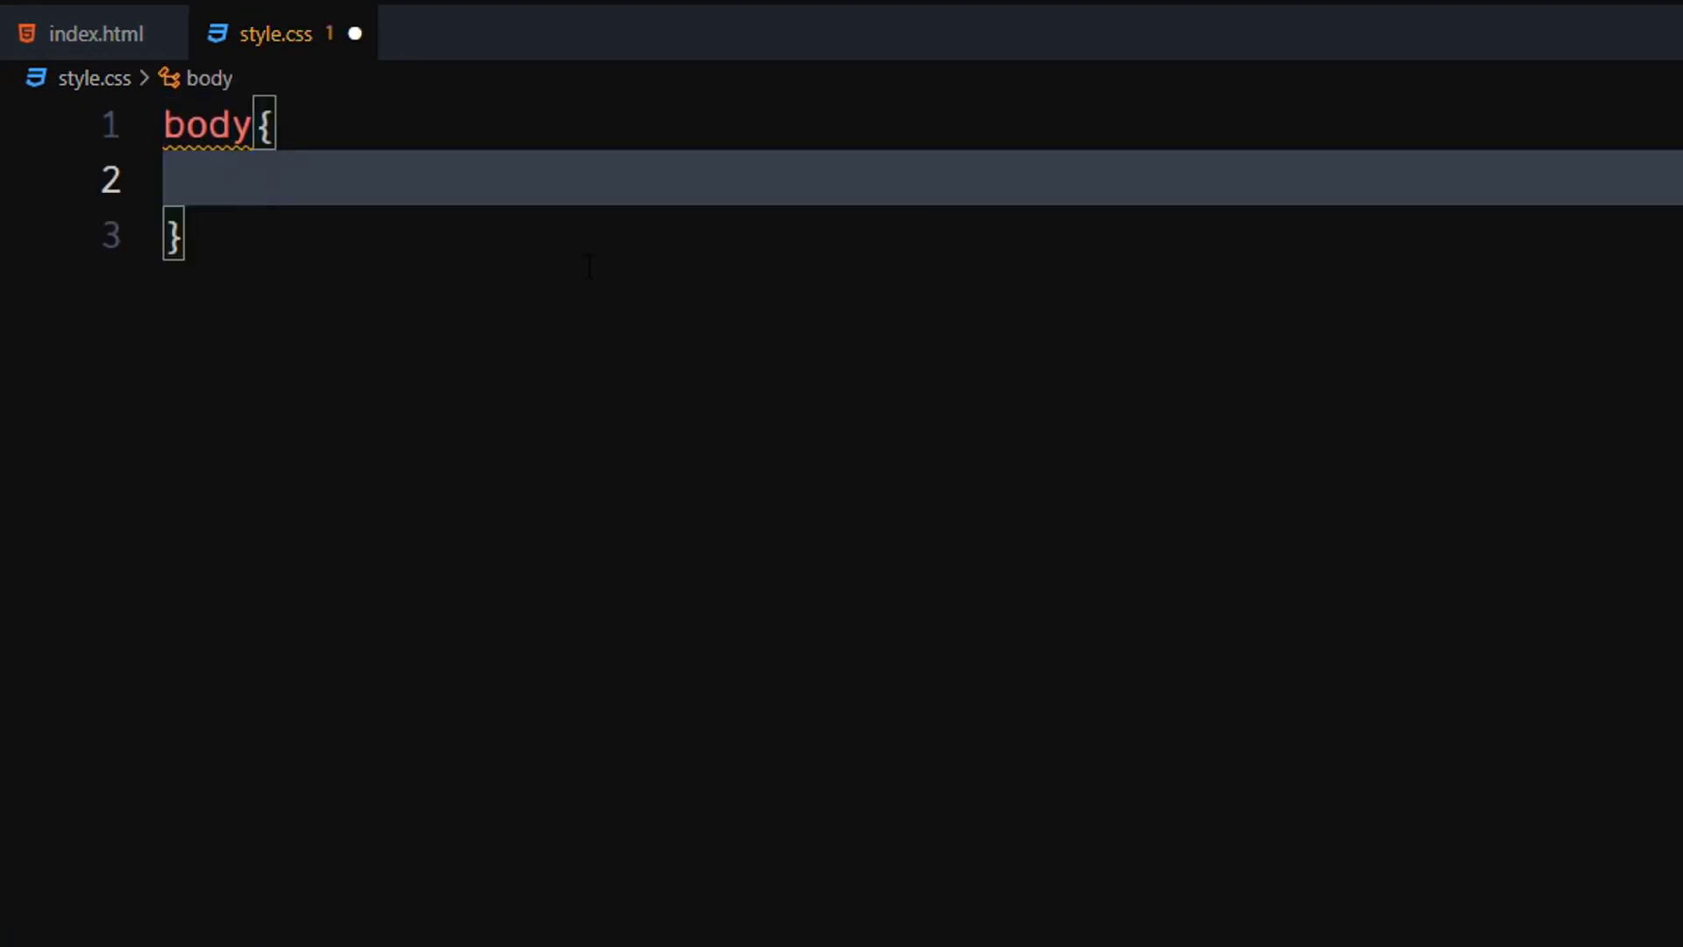
type("font-family: ;")
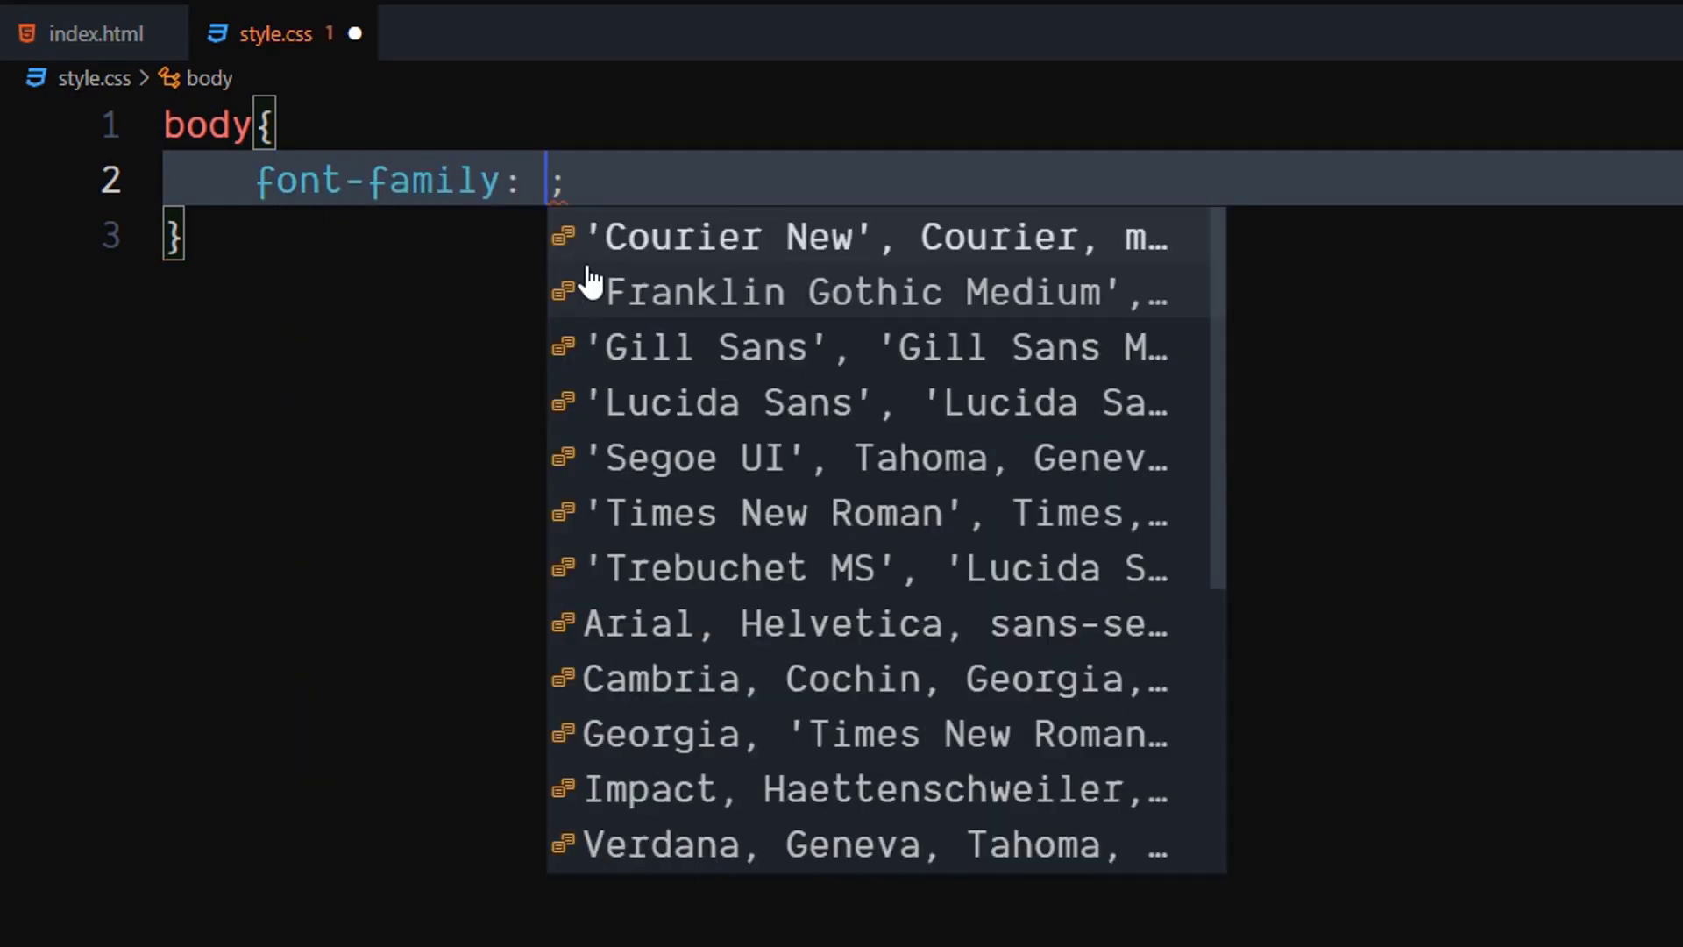
type("sans-serif")
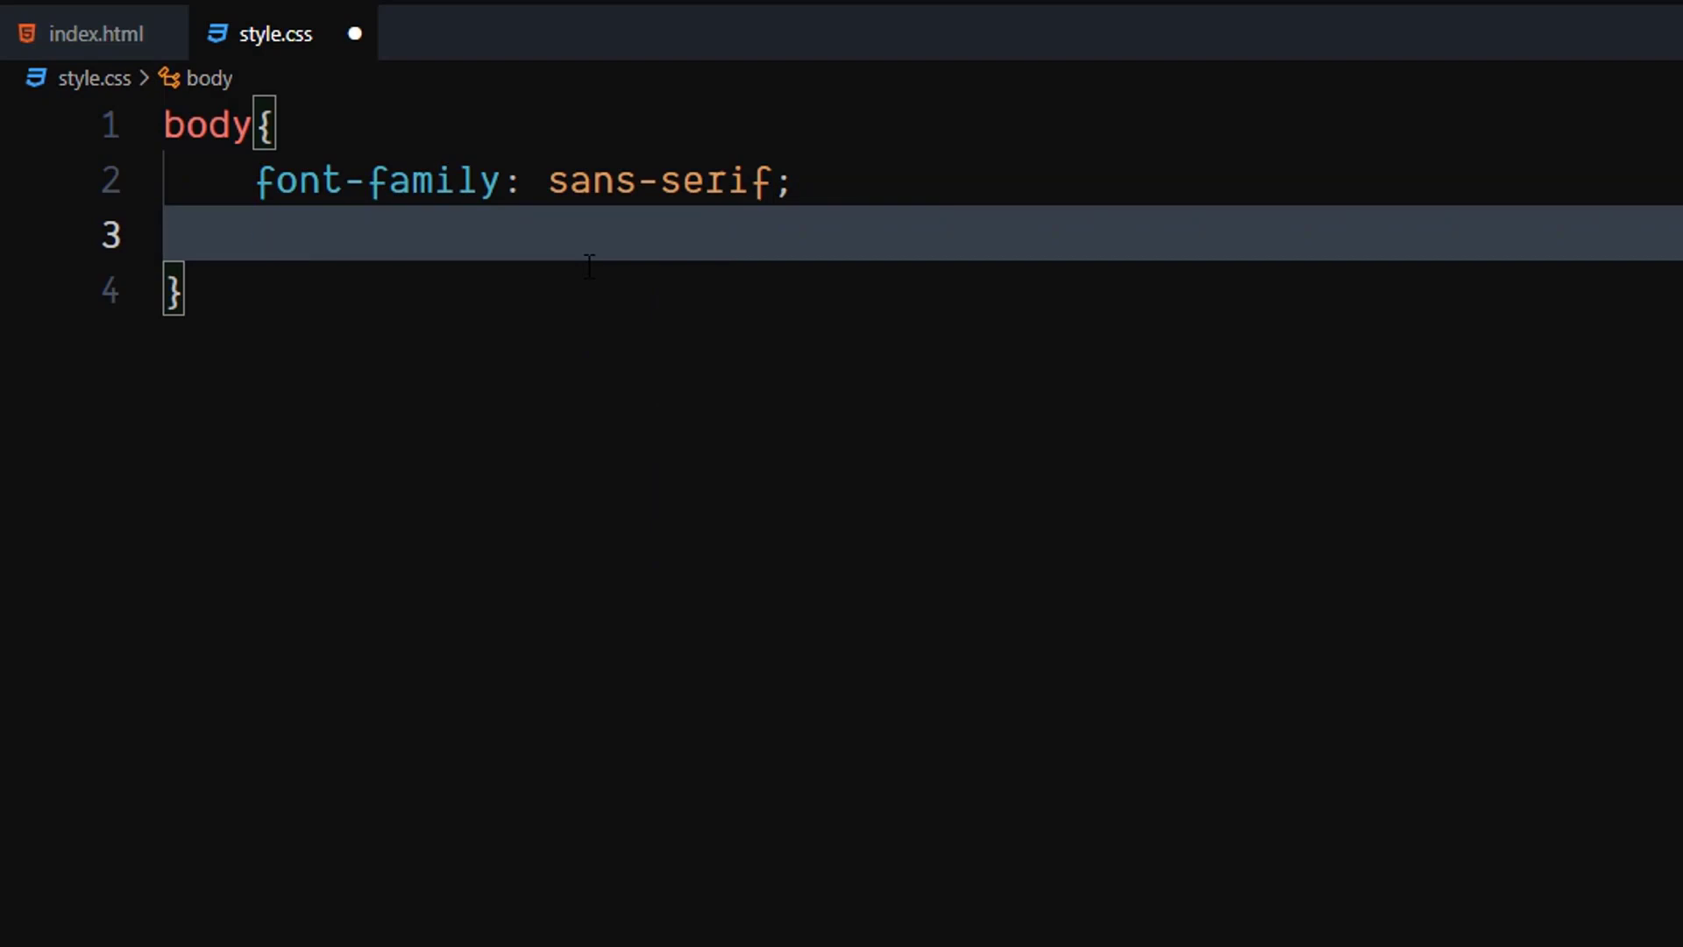
Give body display flex, centred justify-content and align-items, and height 100vh
type("display: ;")
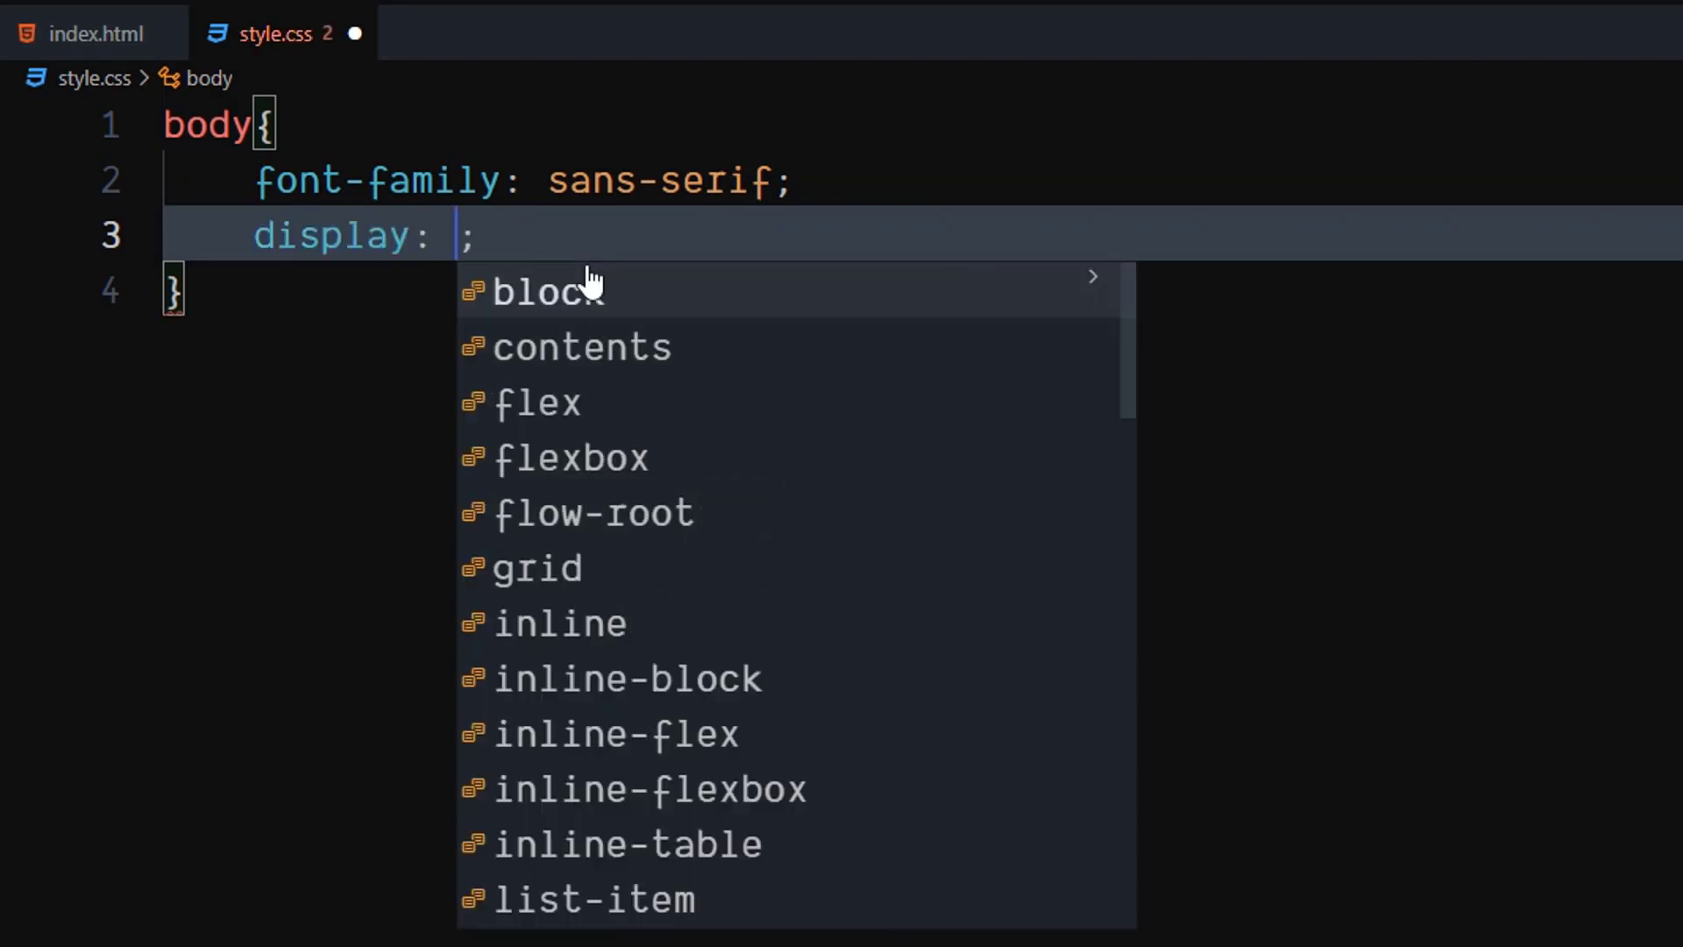
type("flex")
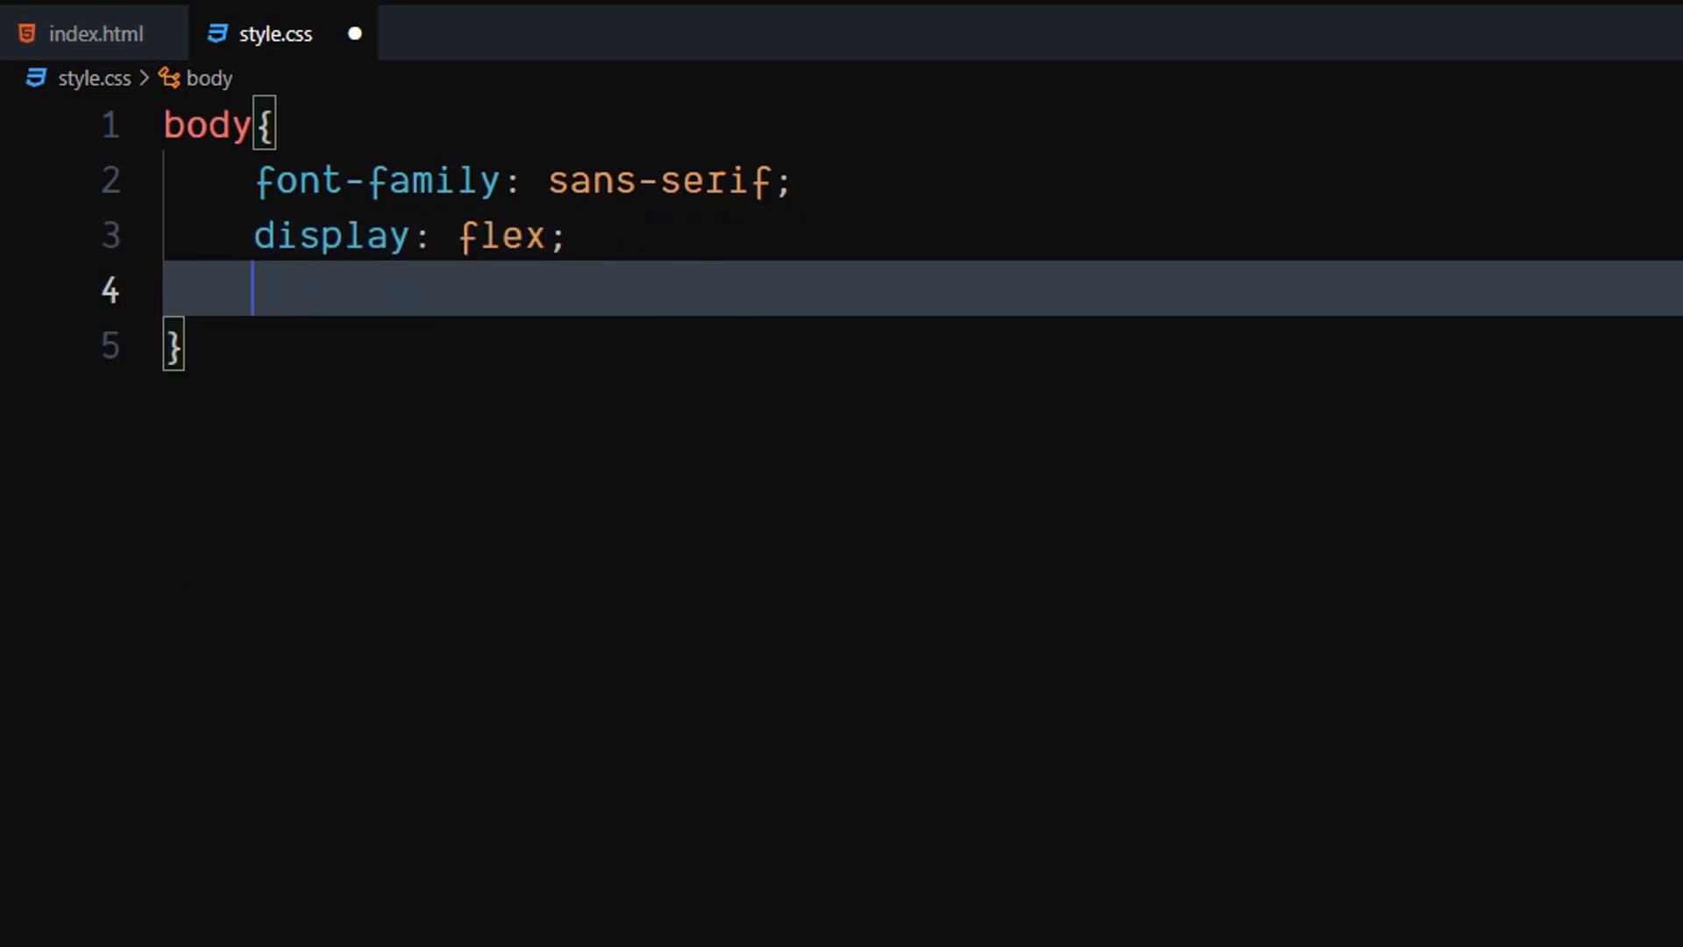
type("jcc")
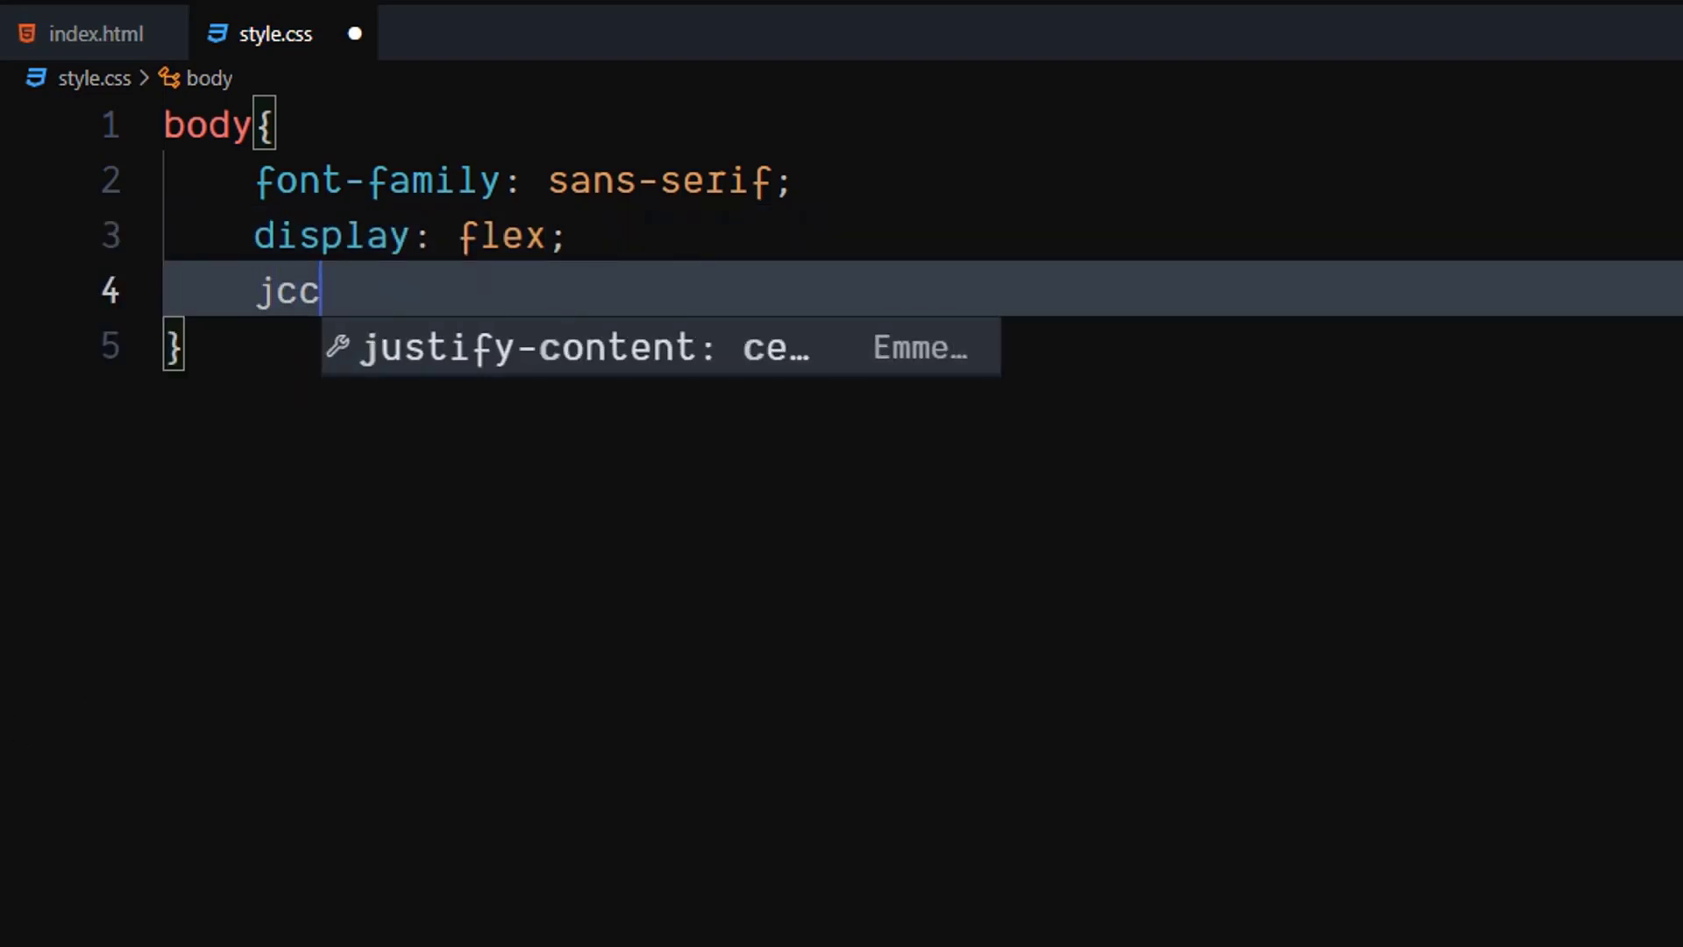
key("Tab")
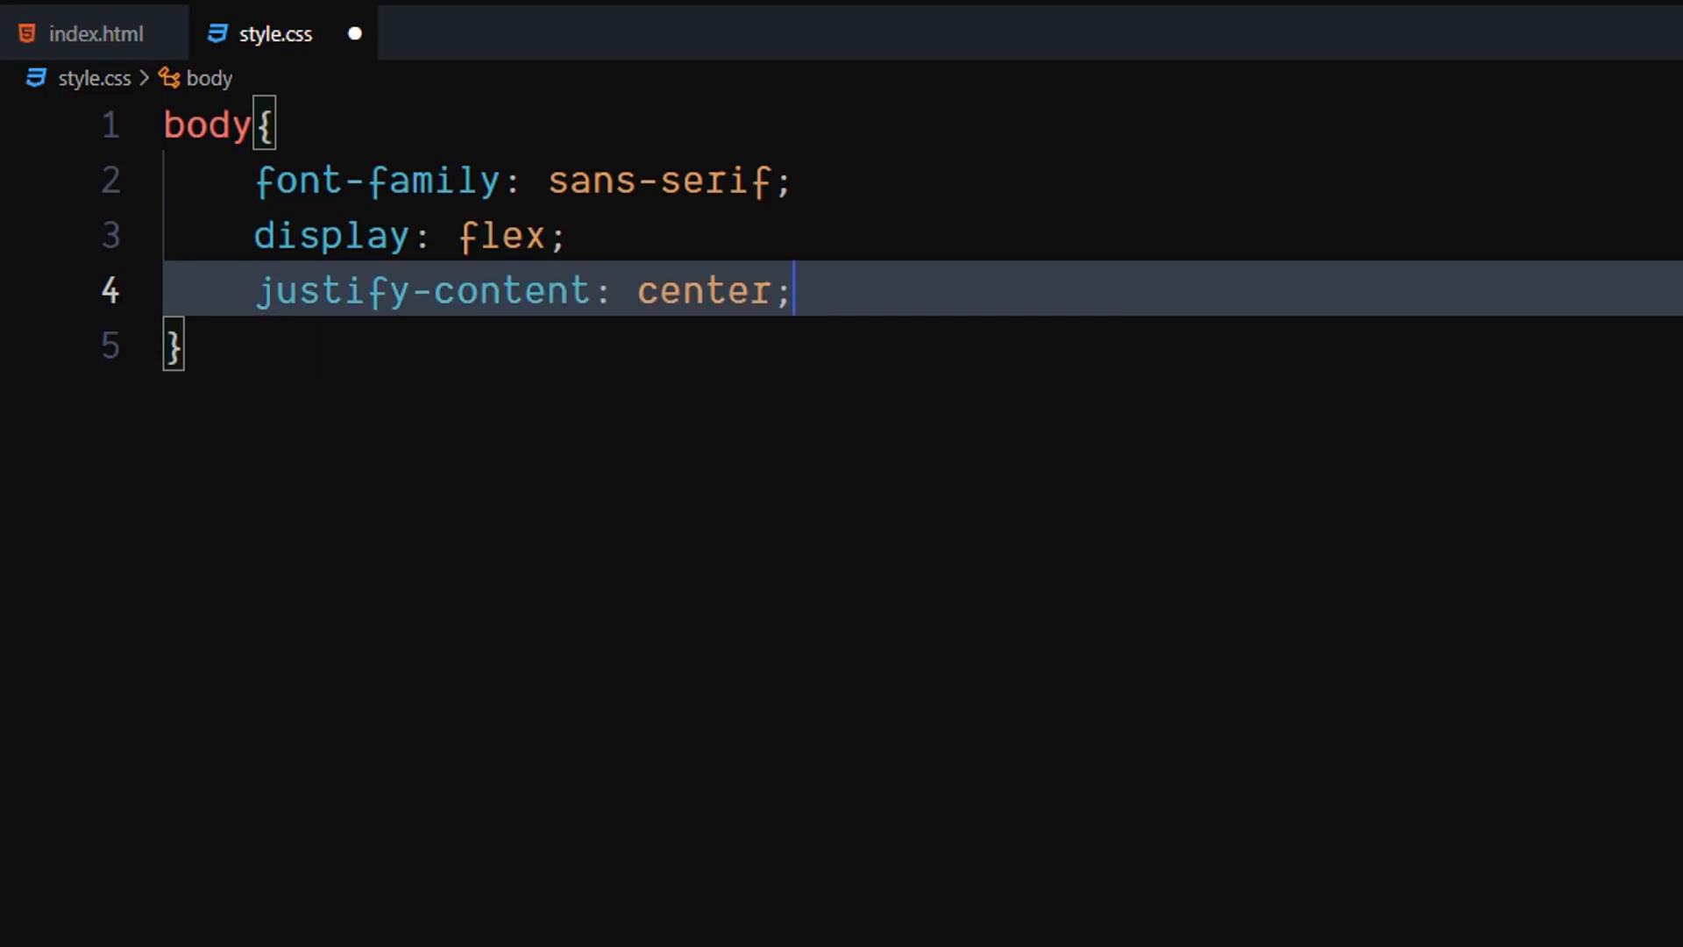
key("enter")
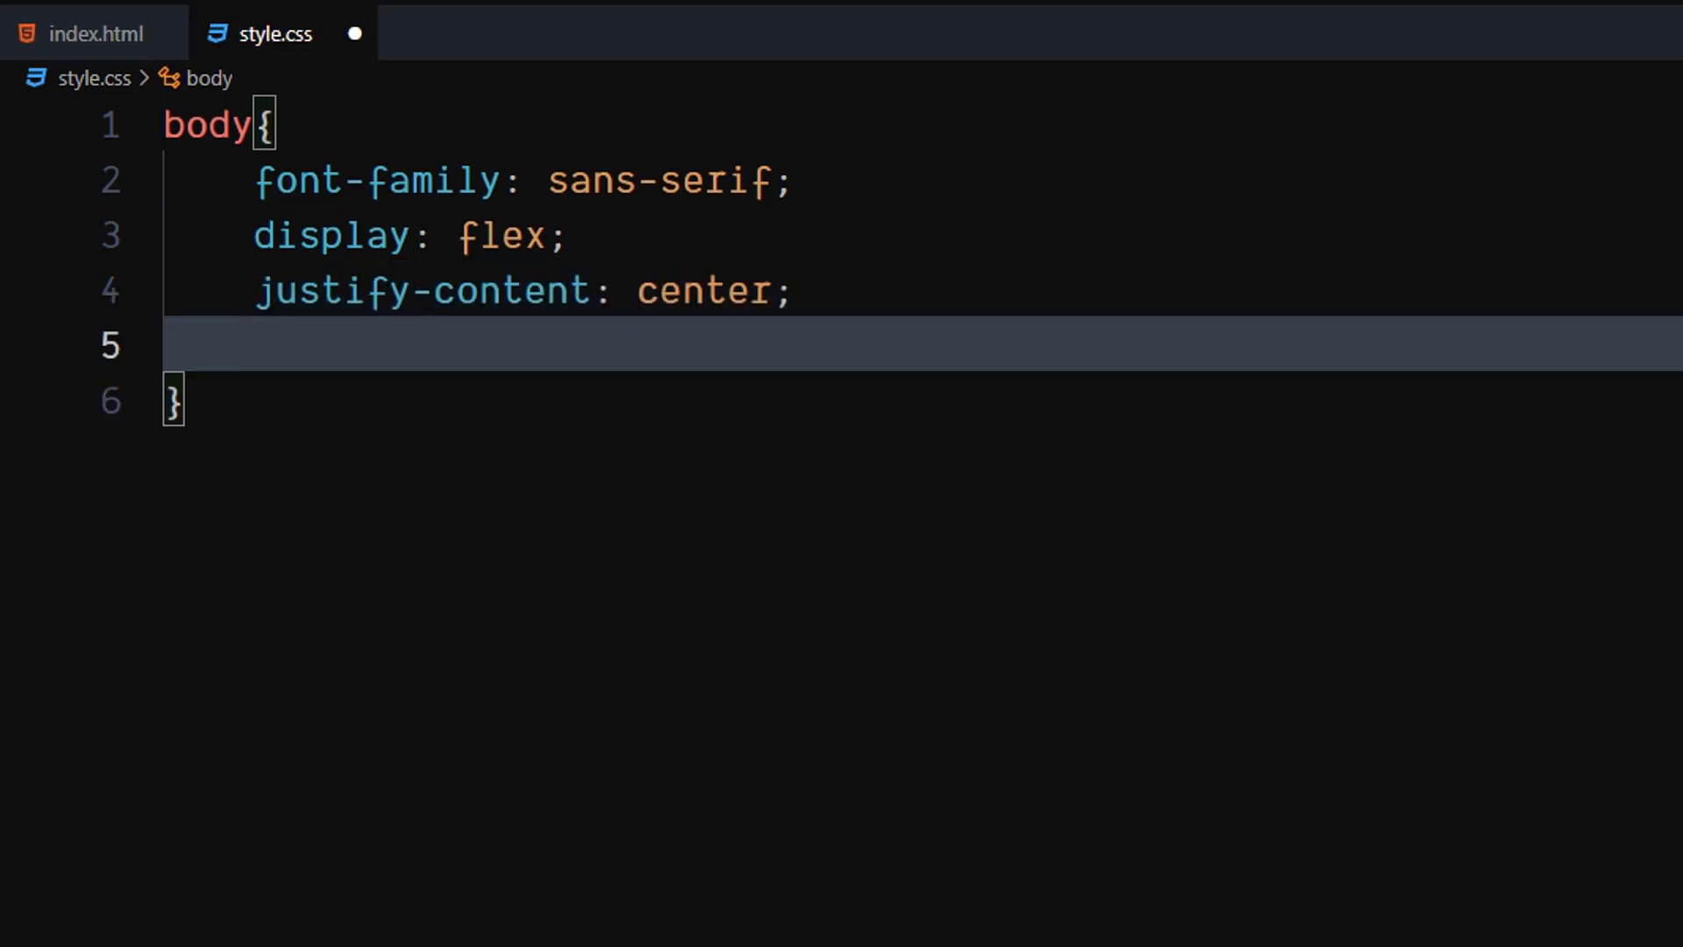
type("aic")
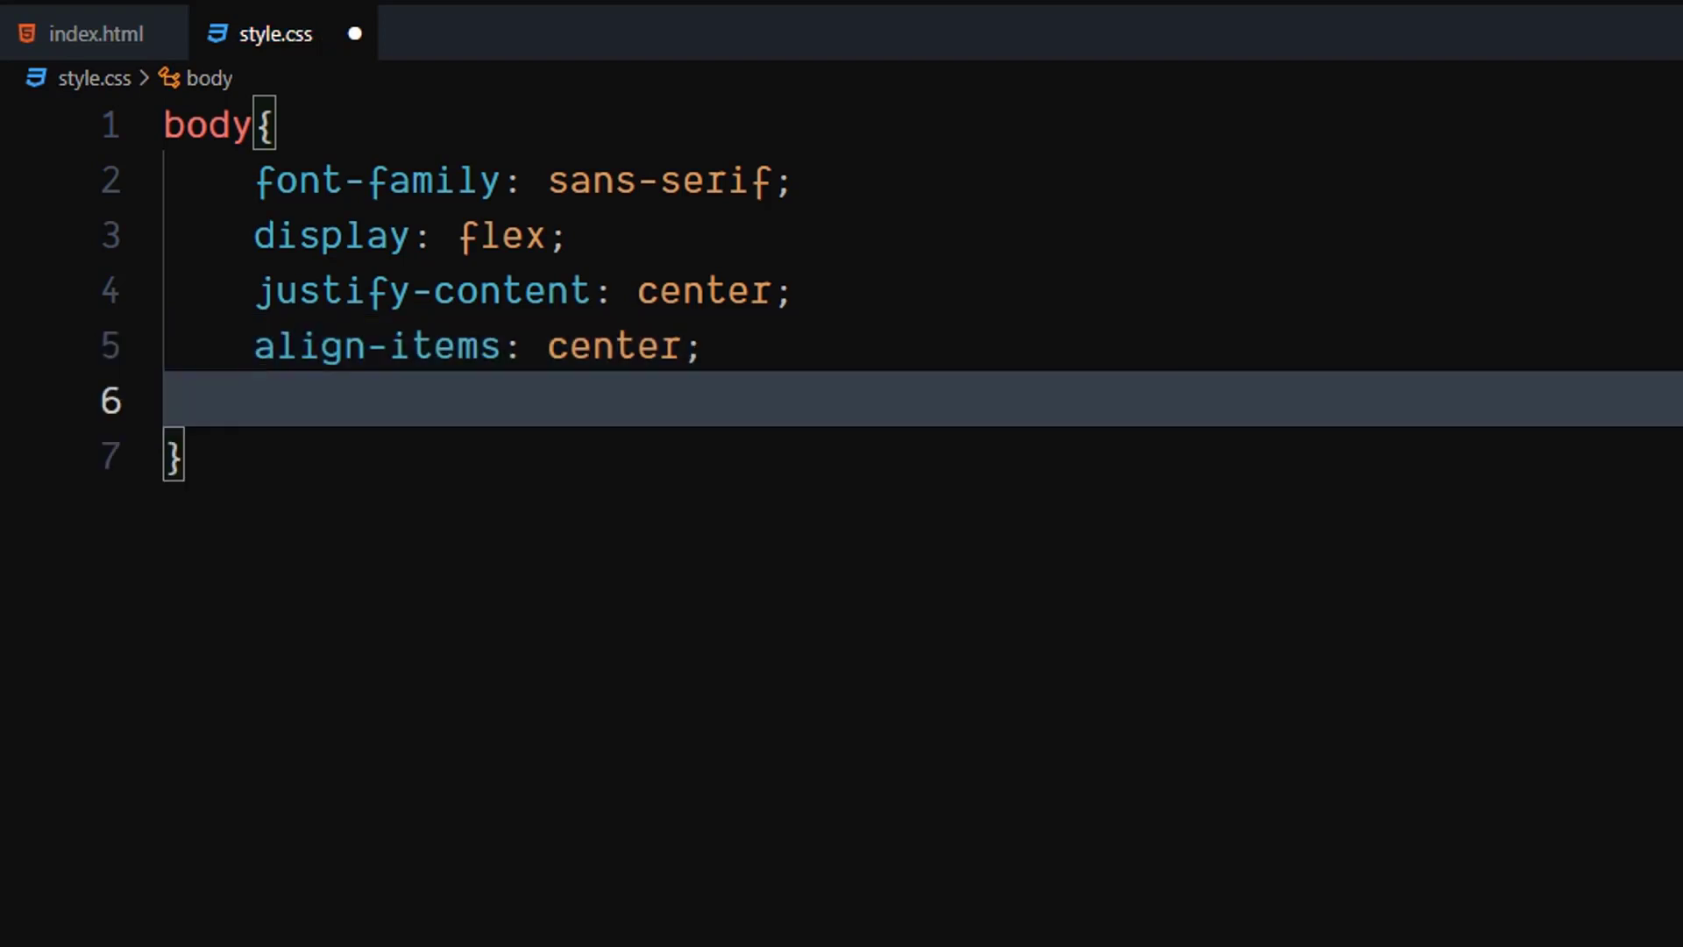
type("he")
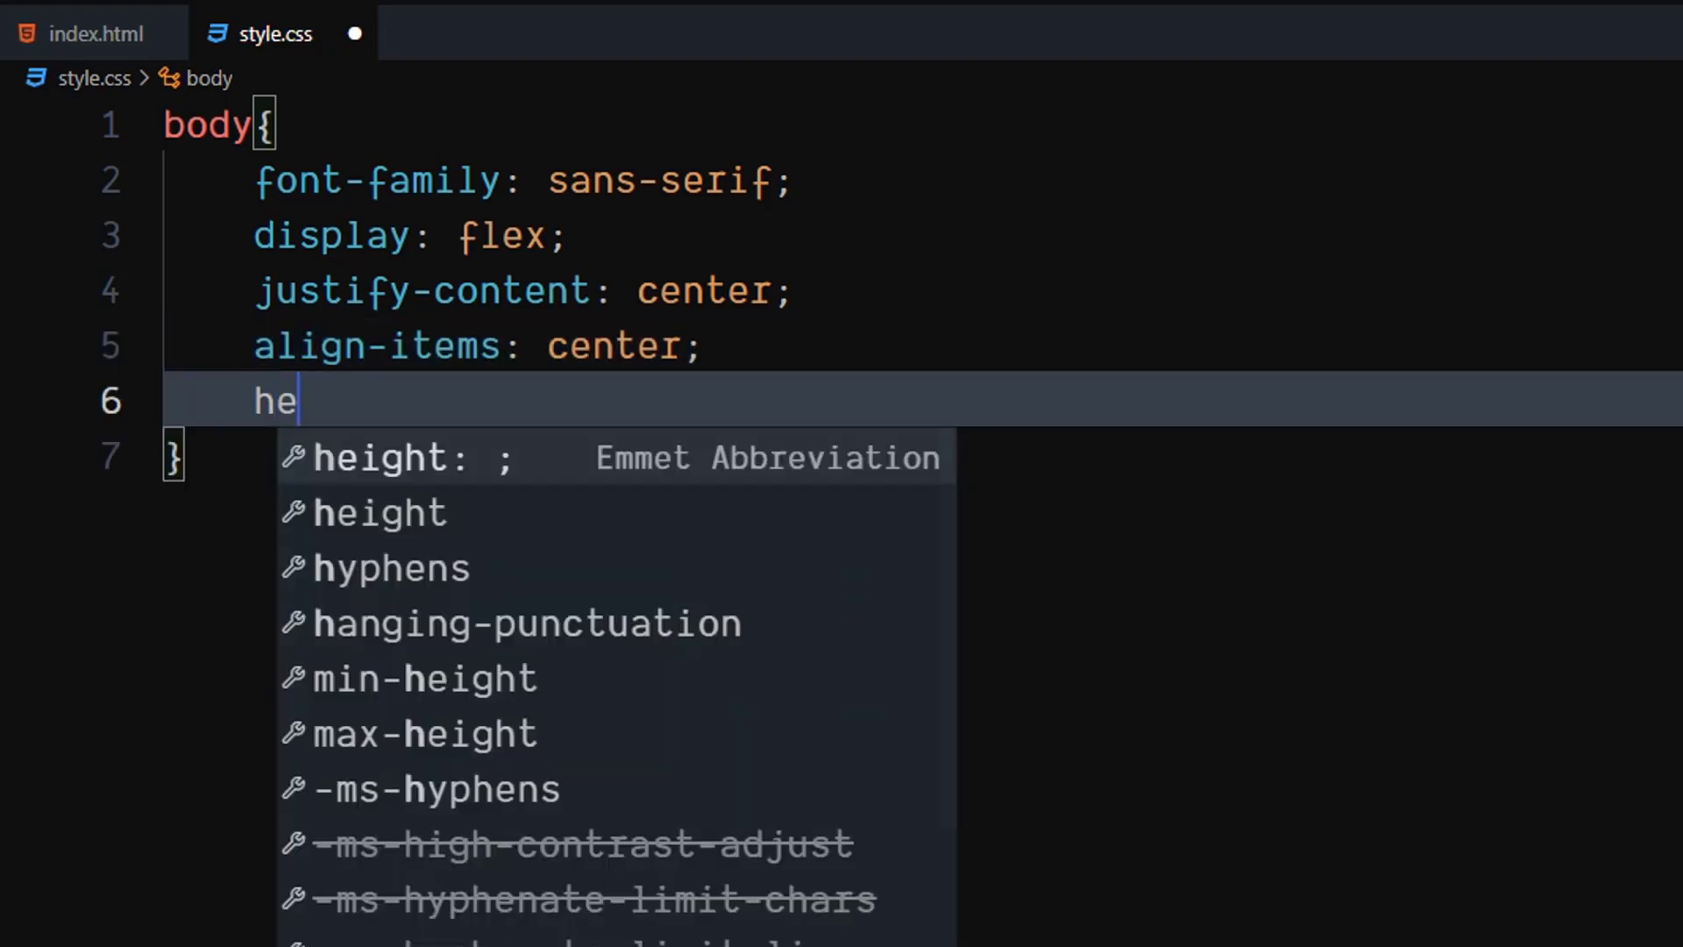
type("ight: 100v;")
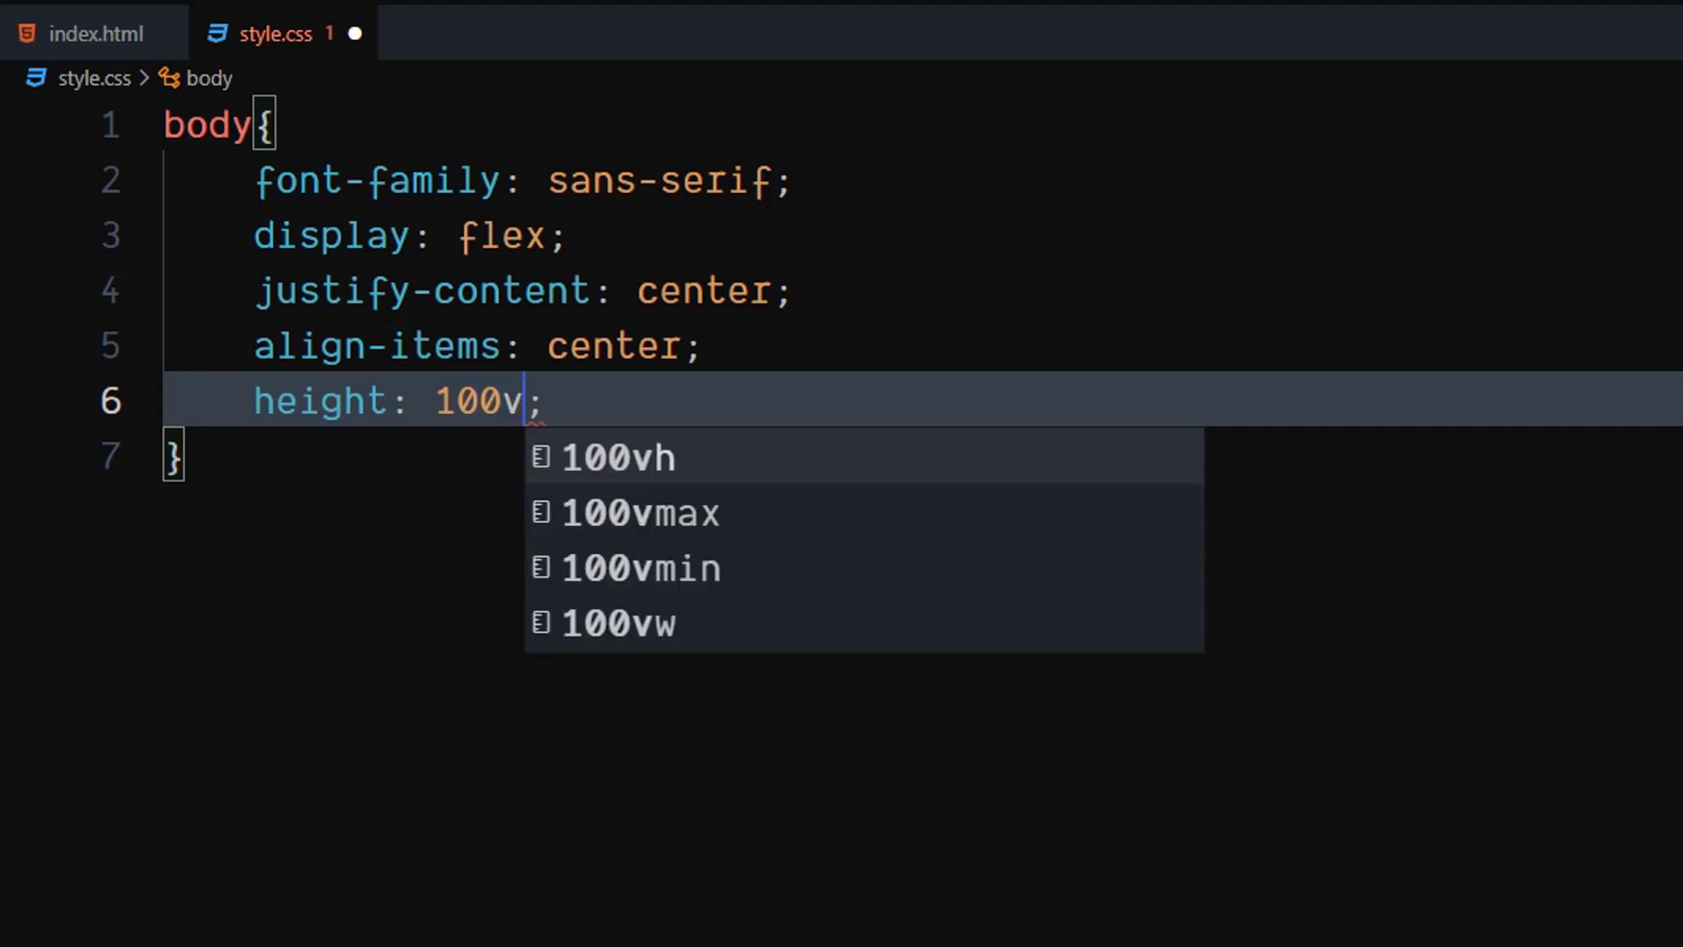
key("Enter")
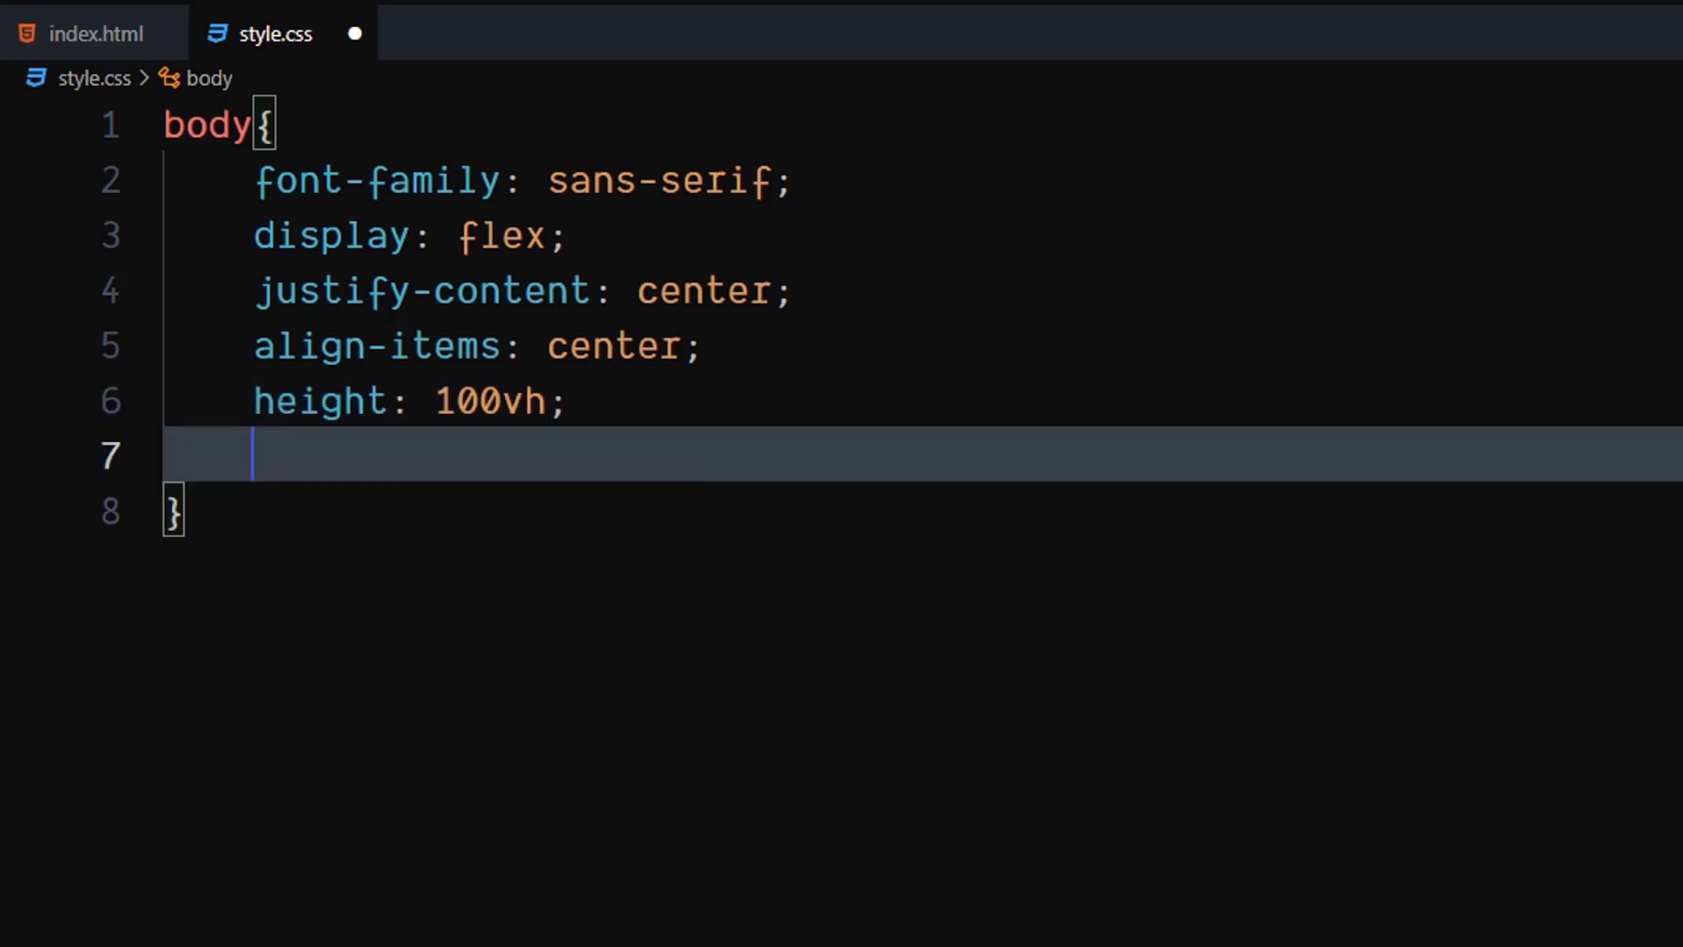
Add margin 0, font-size 1rem and line-height 1.5 to the body rule
type("margin: 0;")
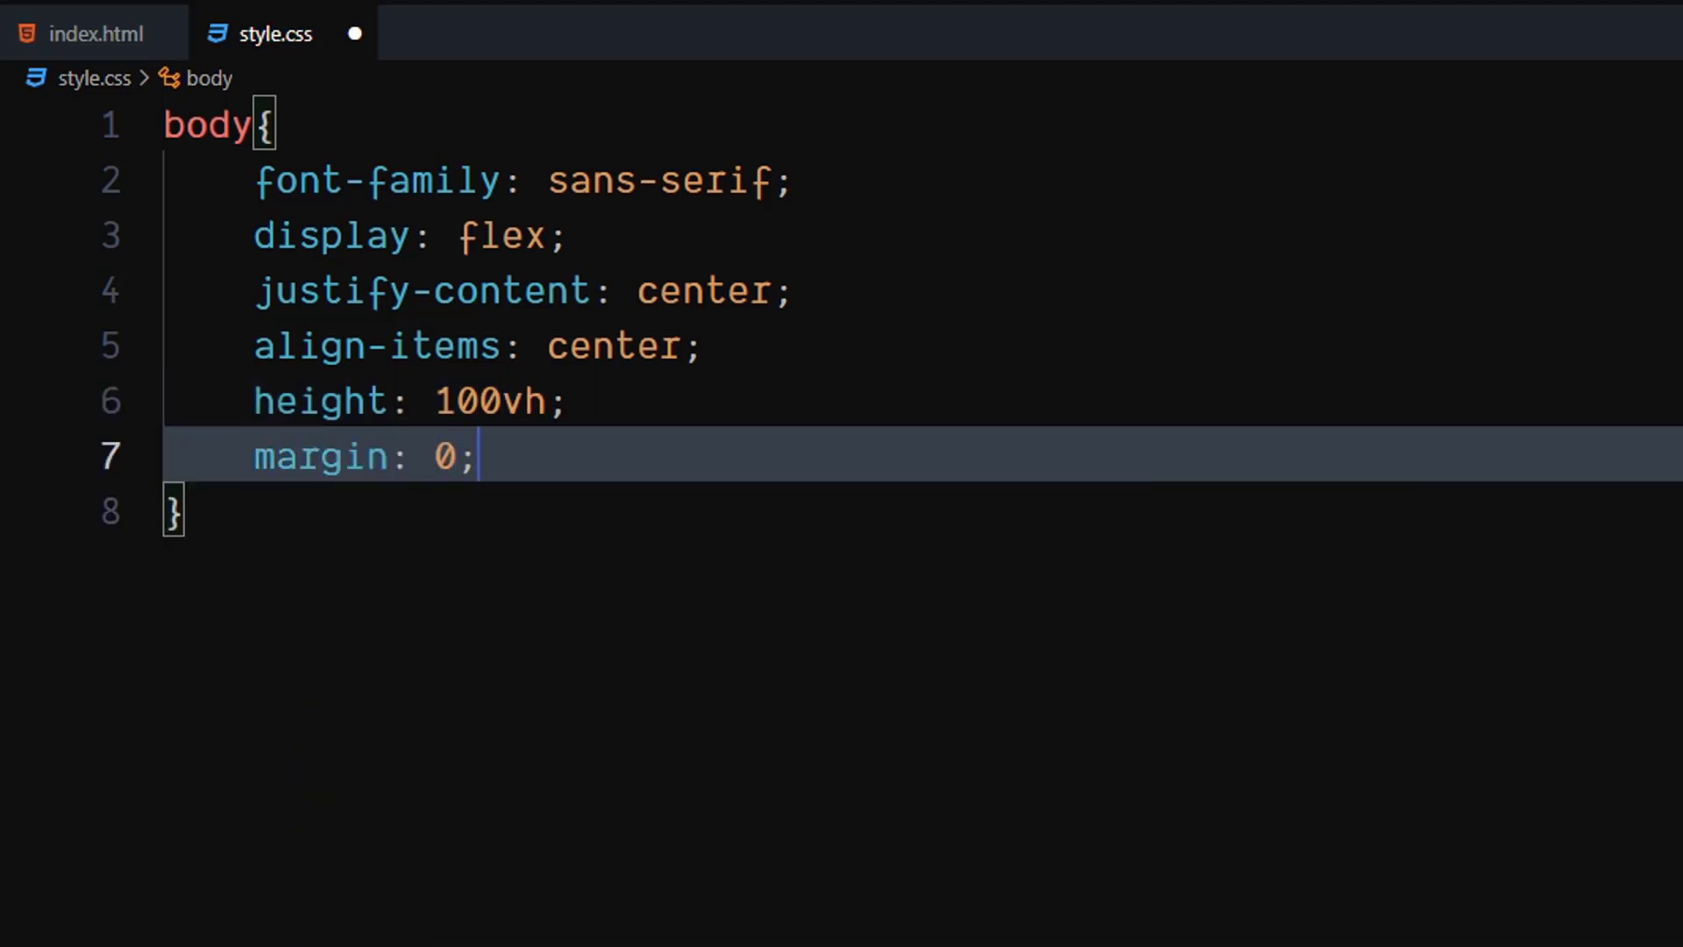
key("Enter")
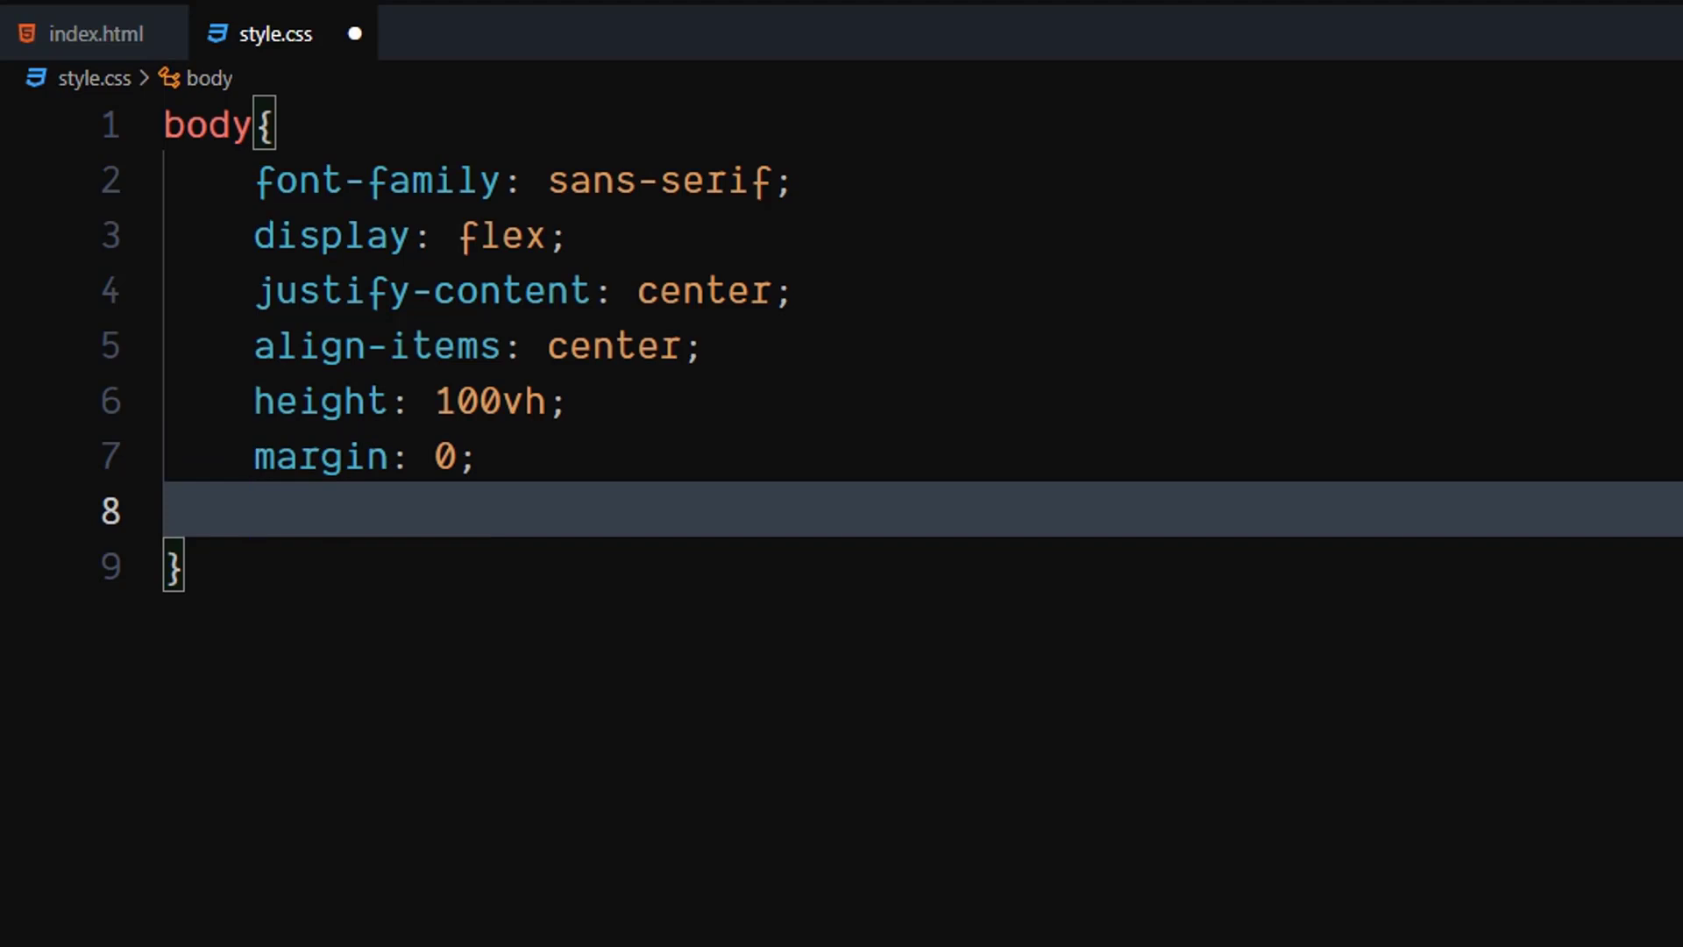
type("fontsize: 1;")
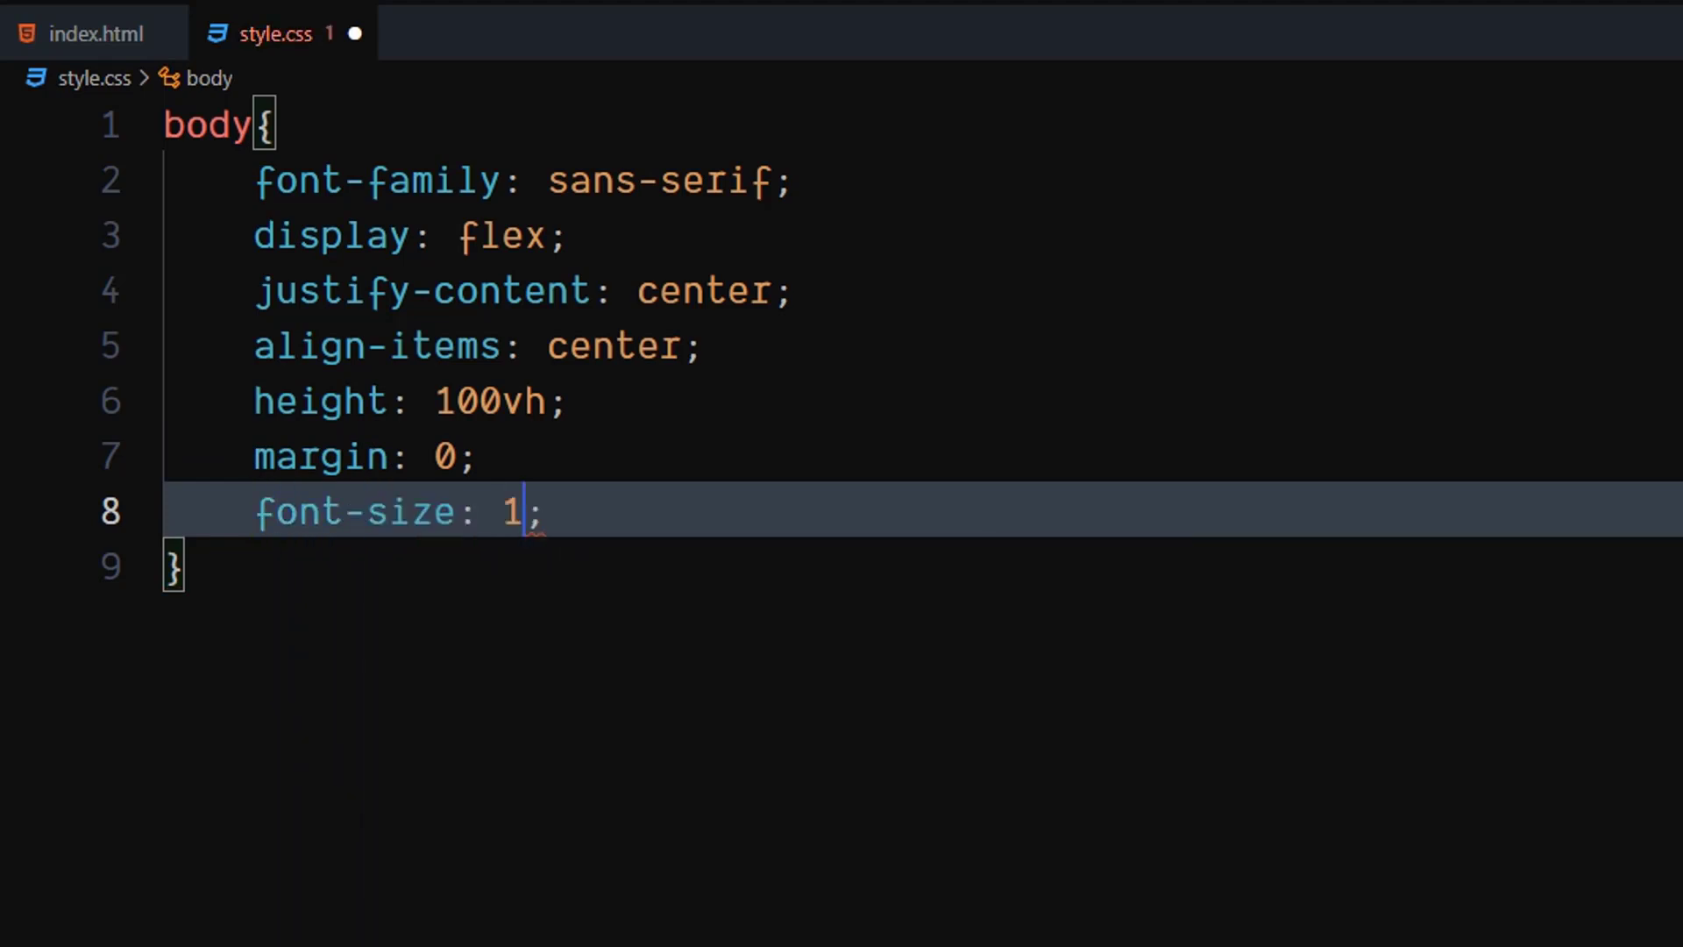
type("rem")
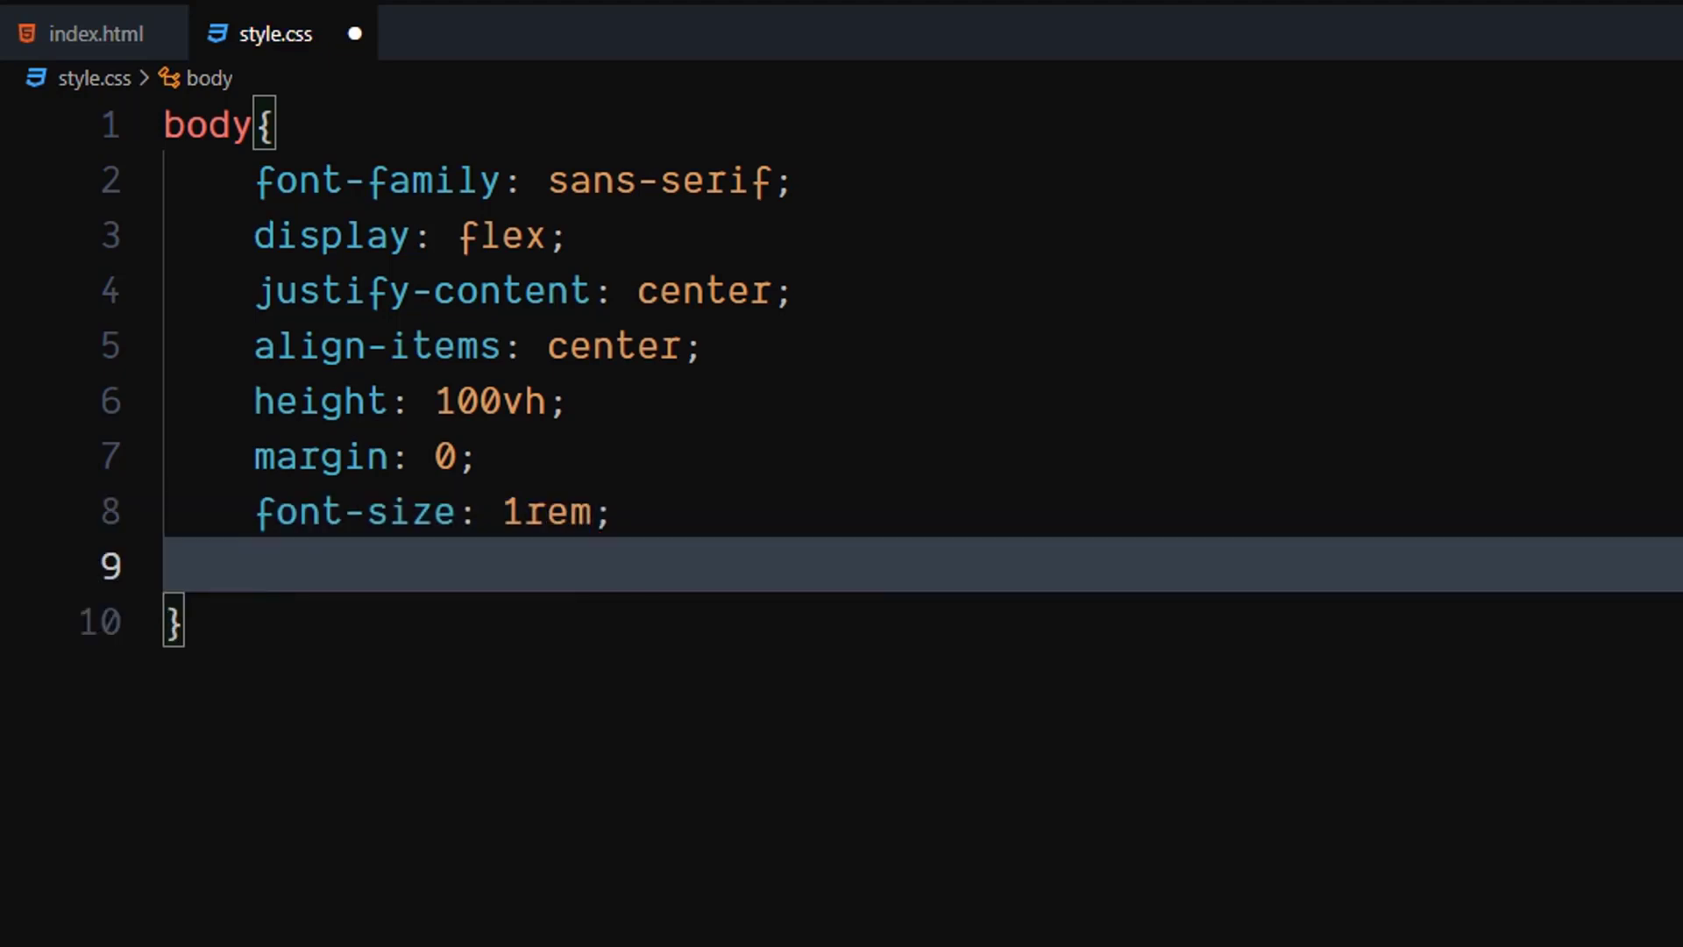
type("line-height: ;")
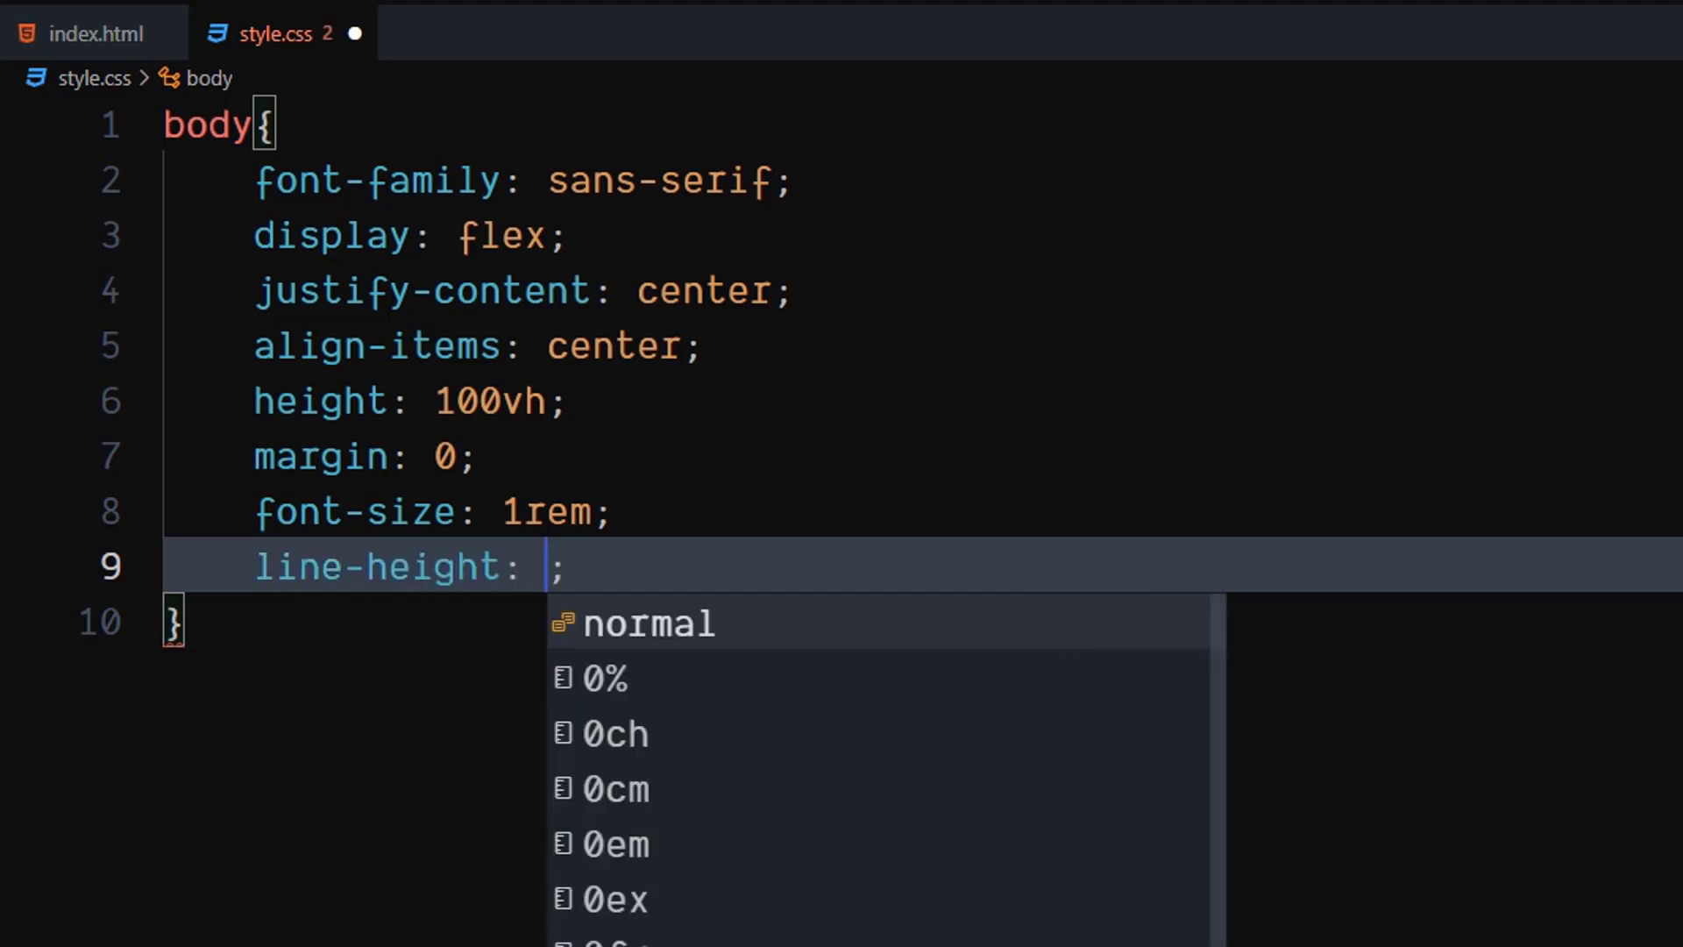
type("1.")
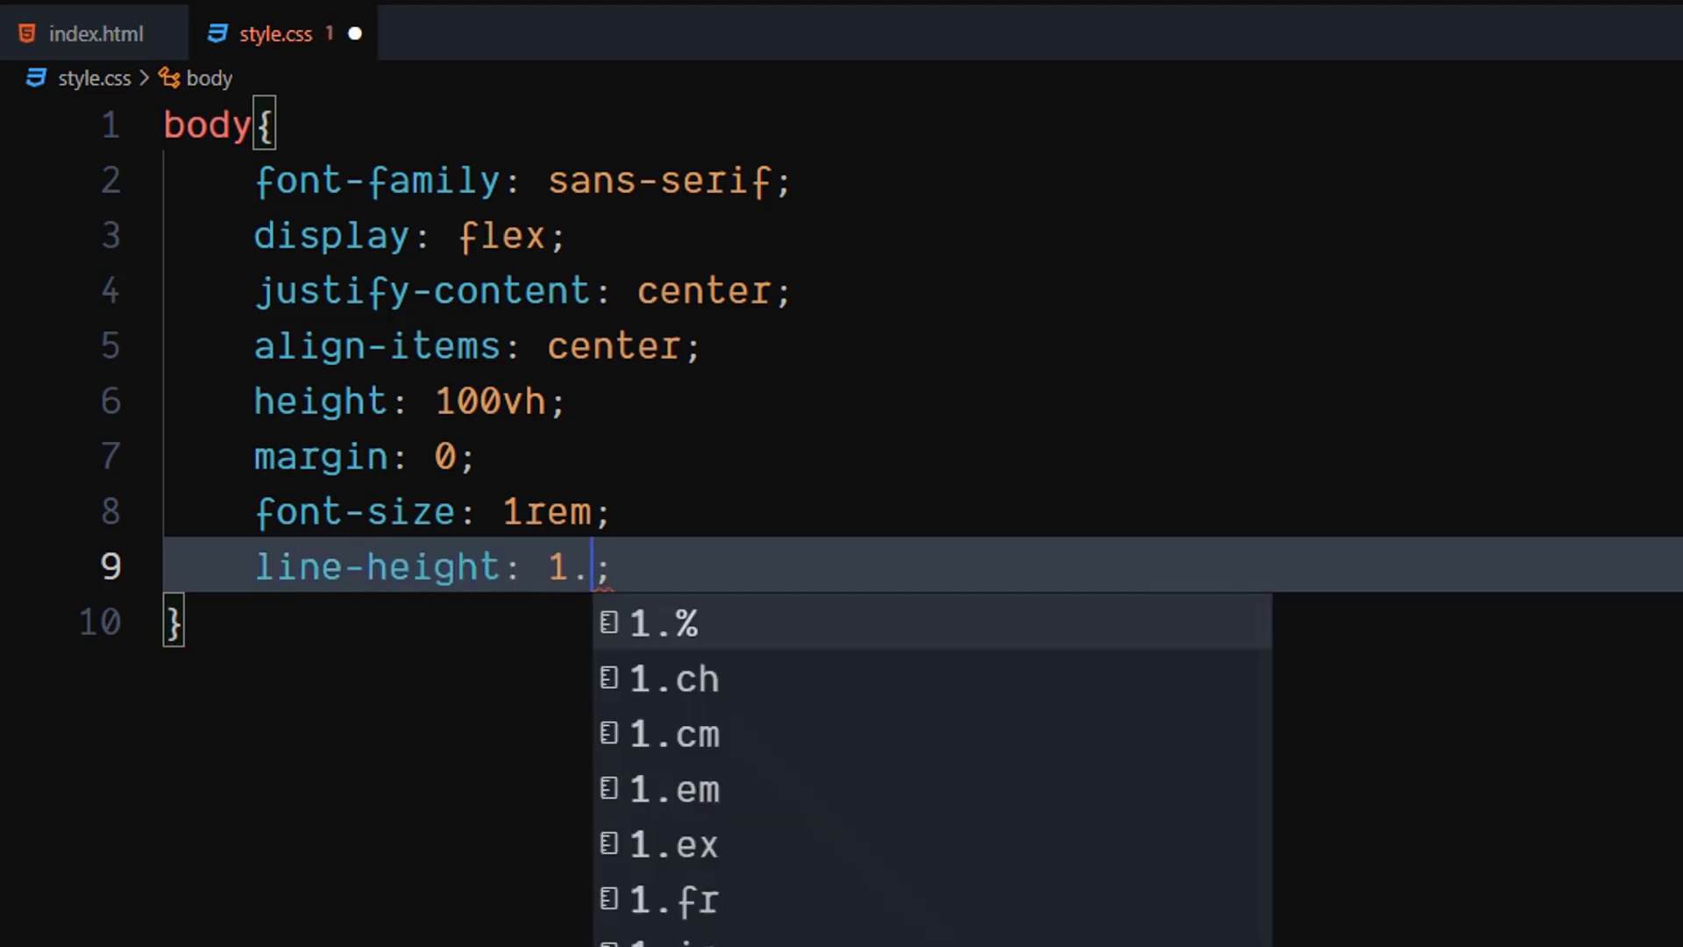
type("5")
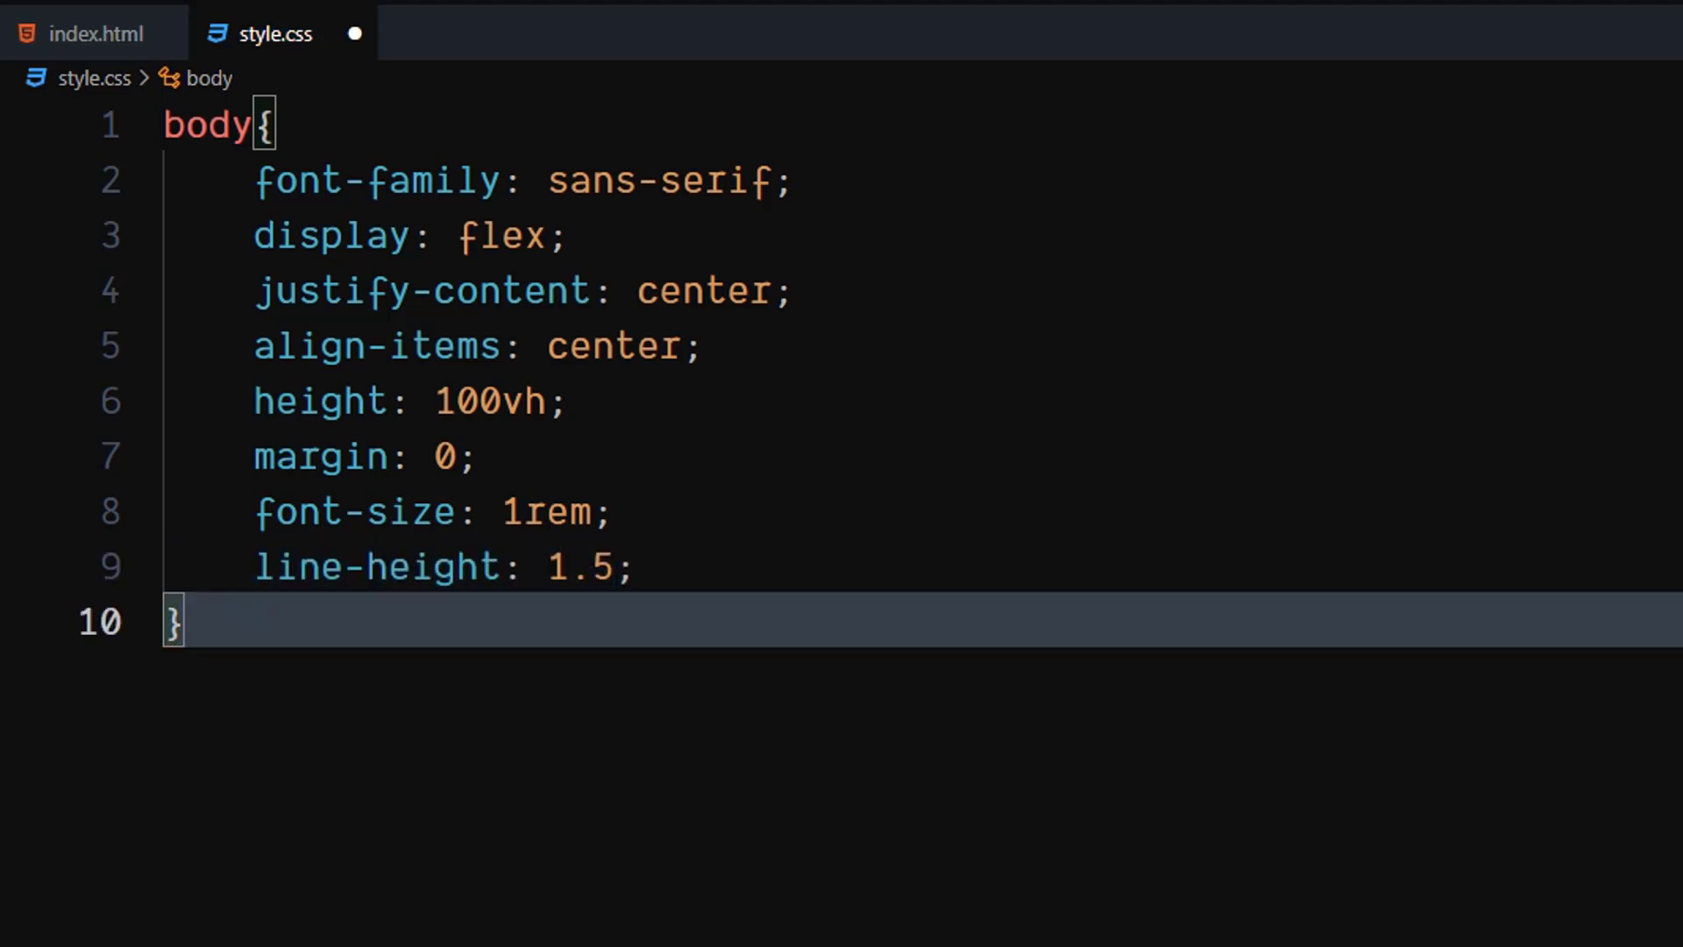
key("Enter")
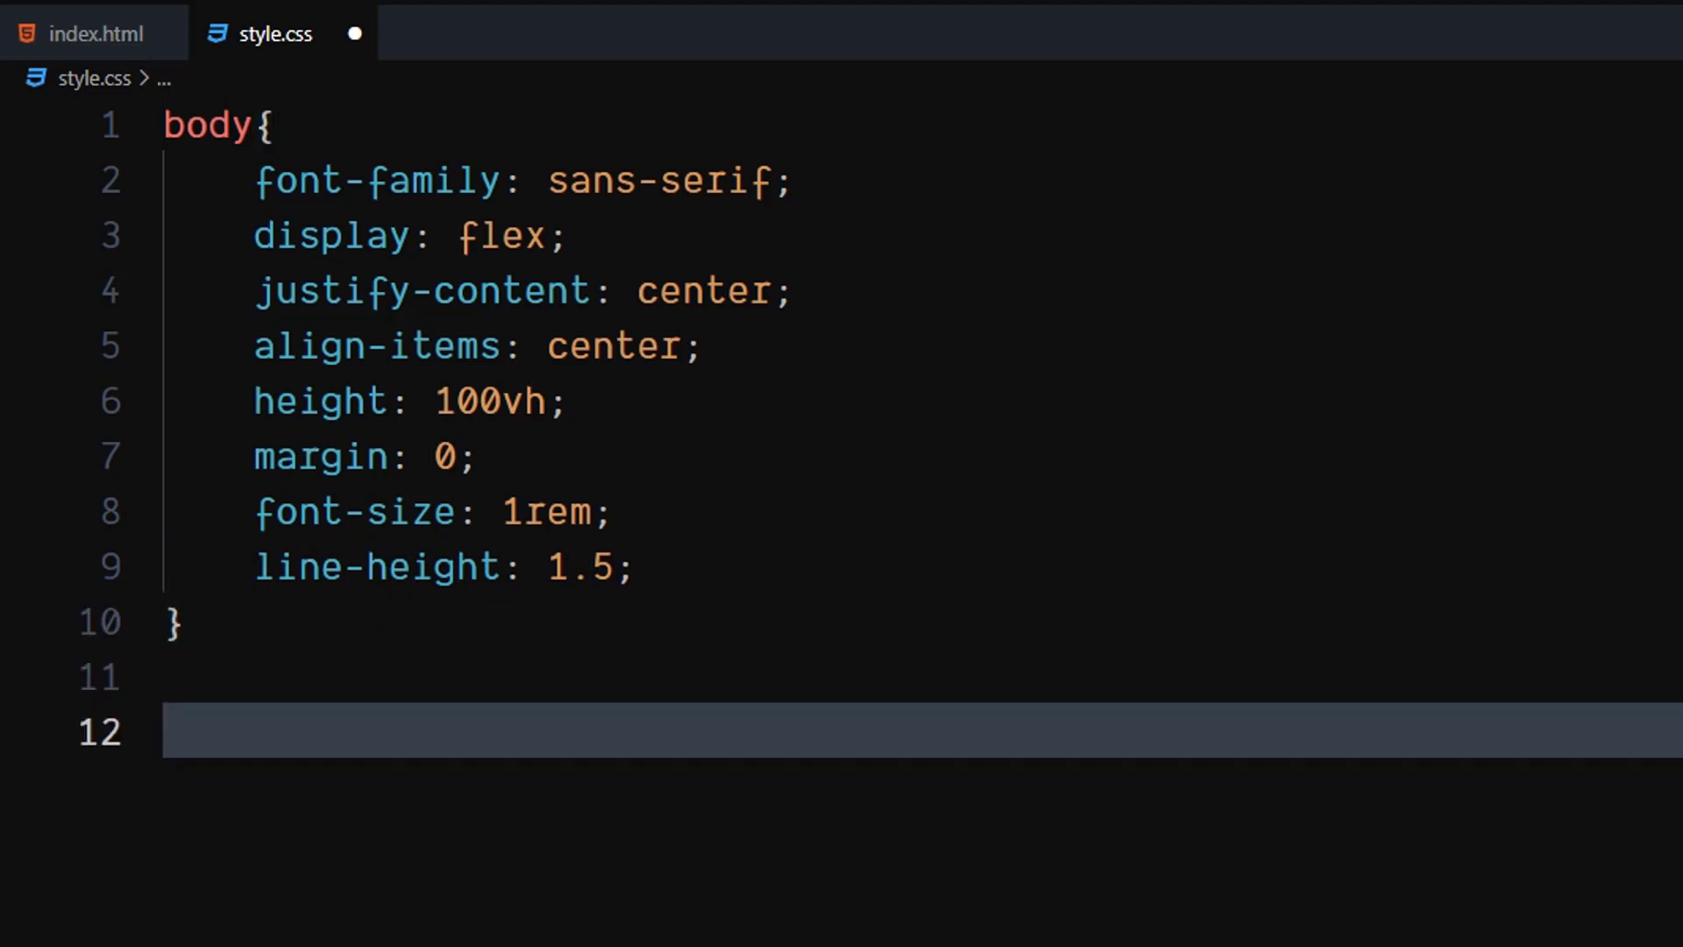
Start a button rule with relative position, no border, inline-block display, 12rem width, auto height
type("button{")
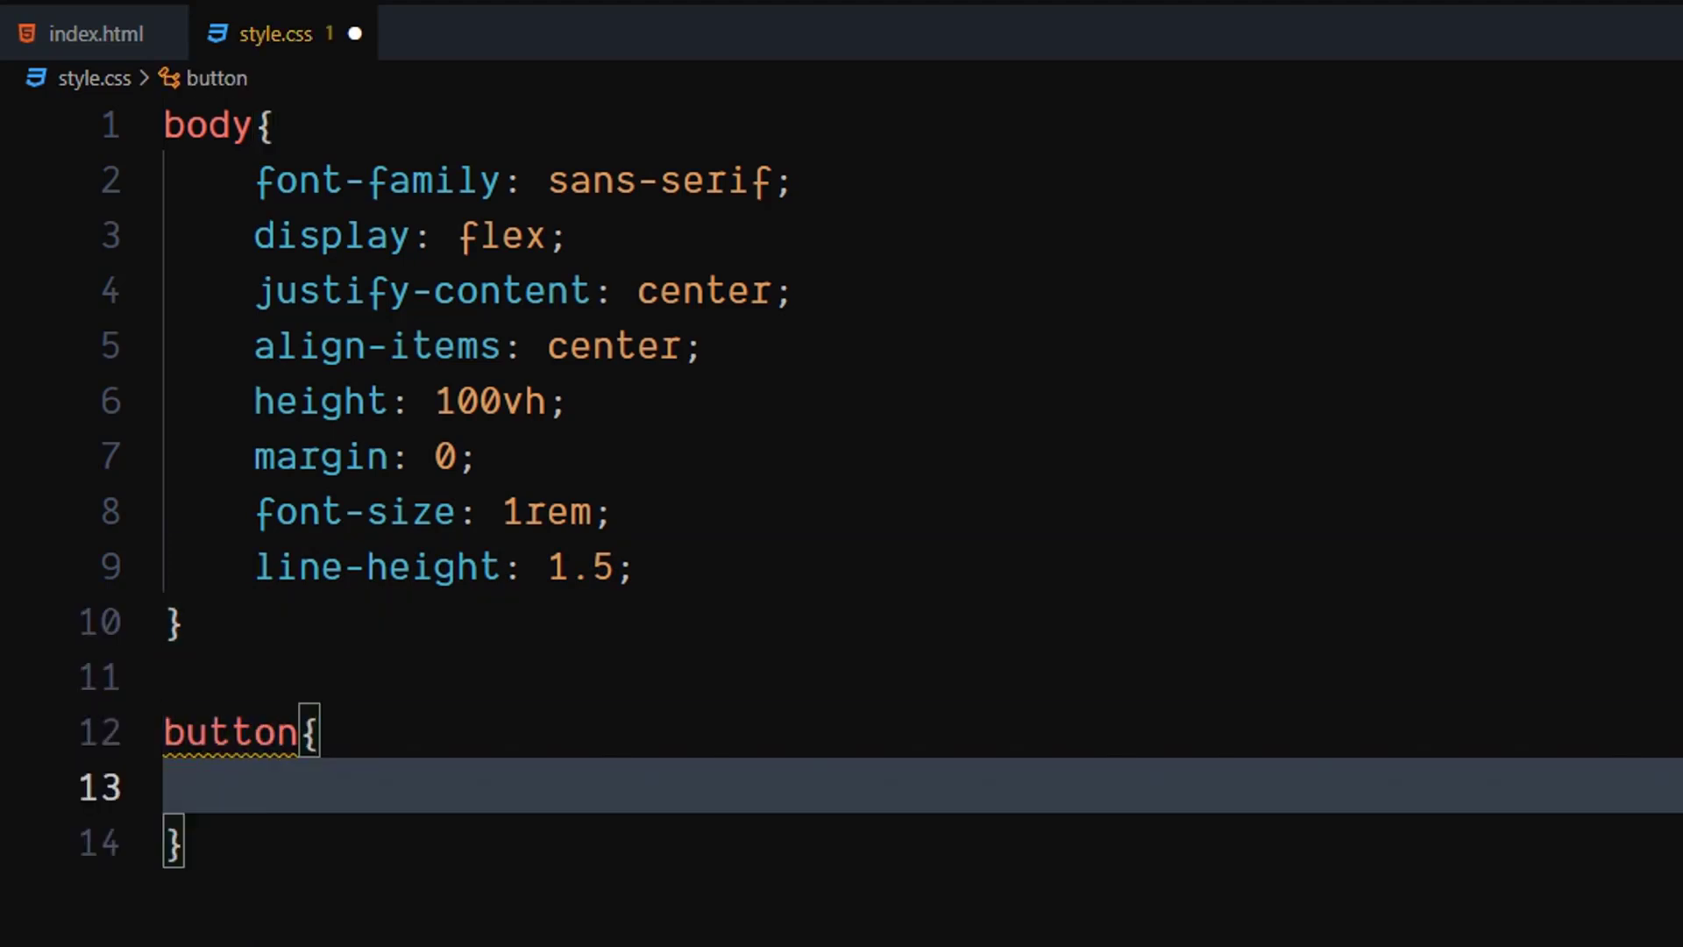
type("position: relative;")
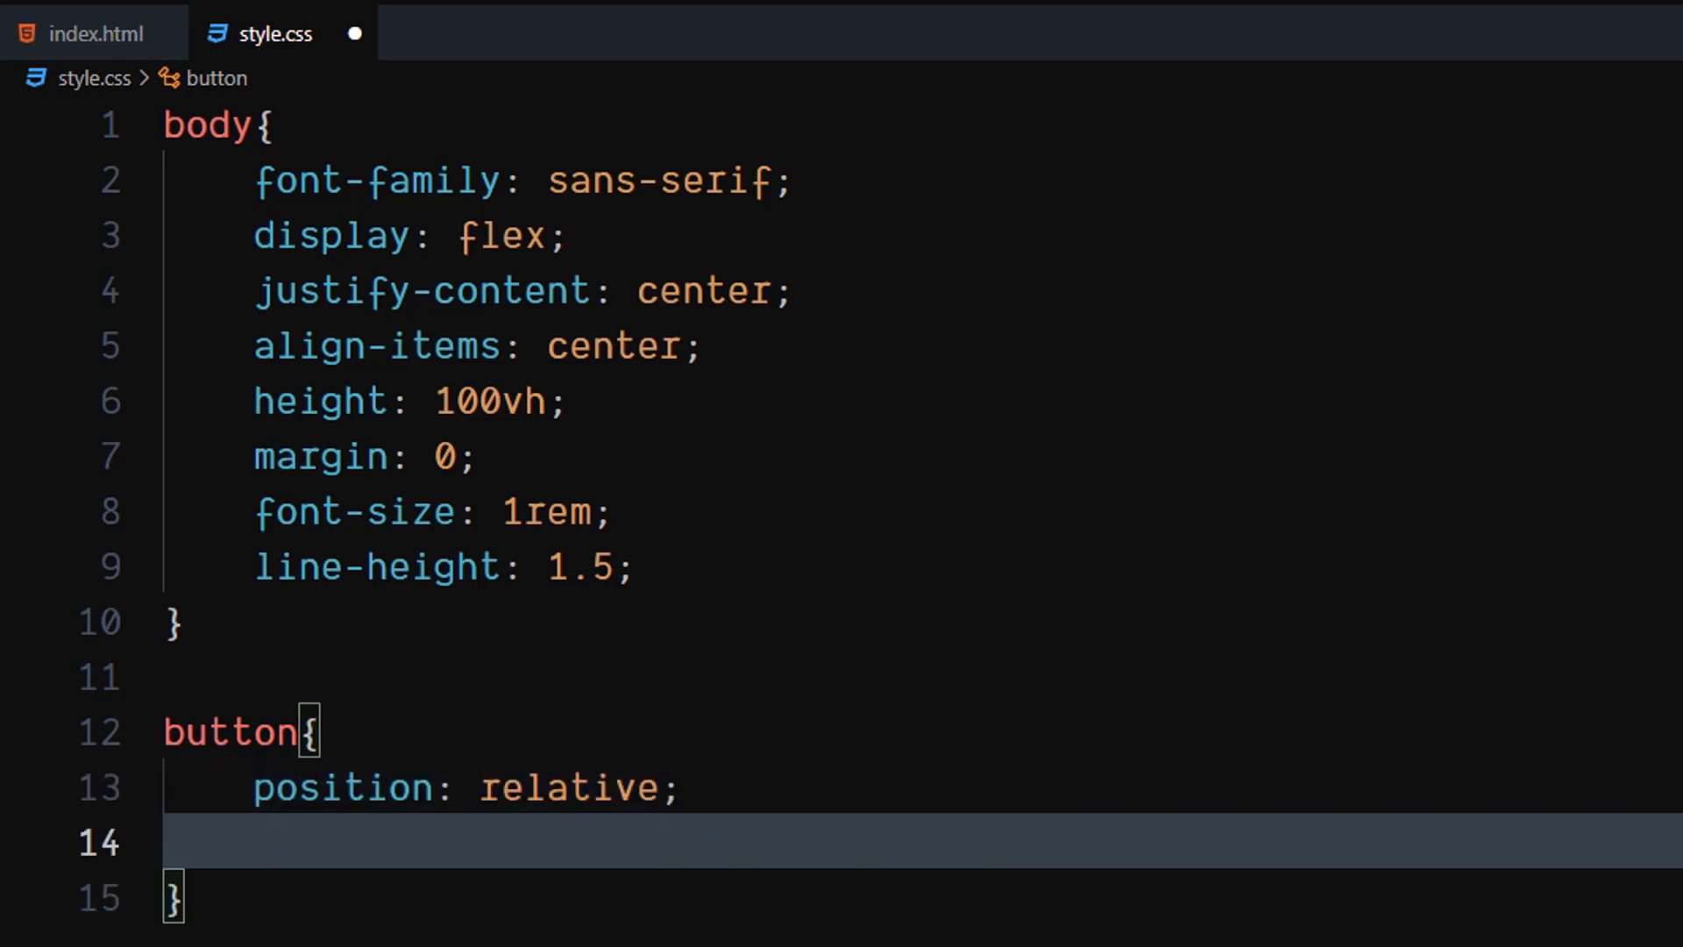
type("border: 0;")
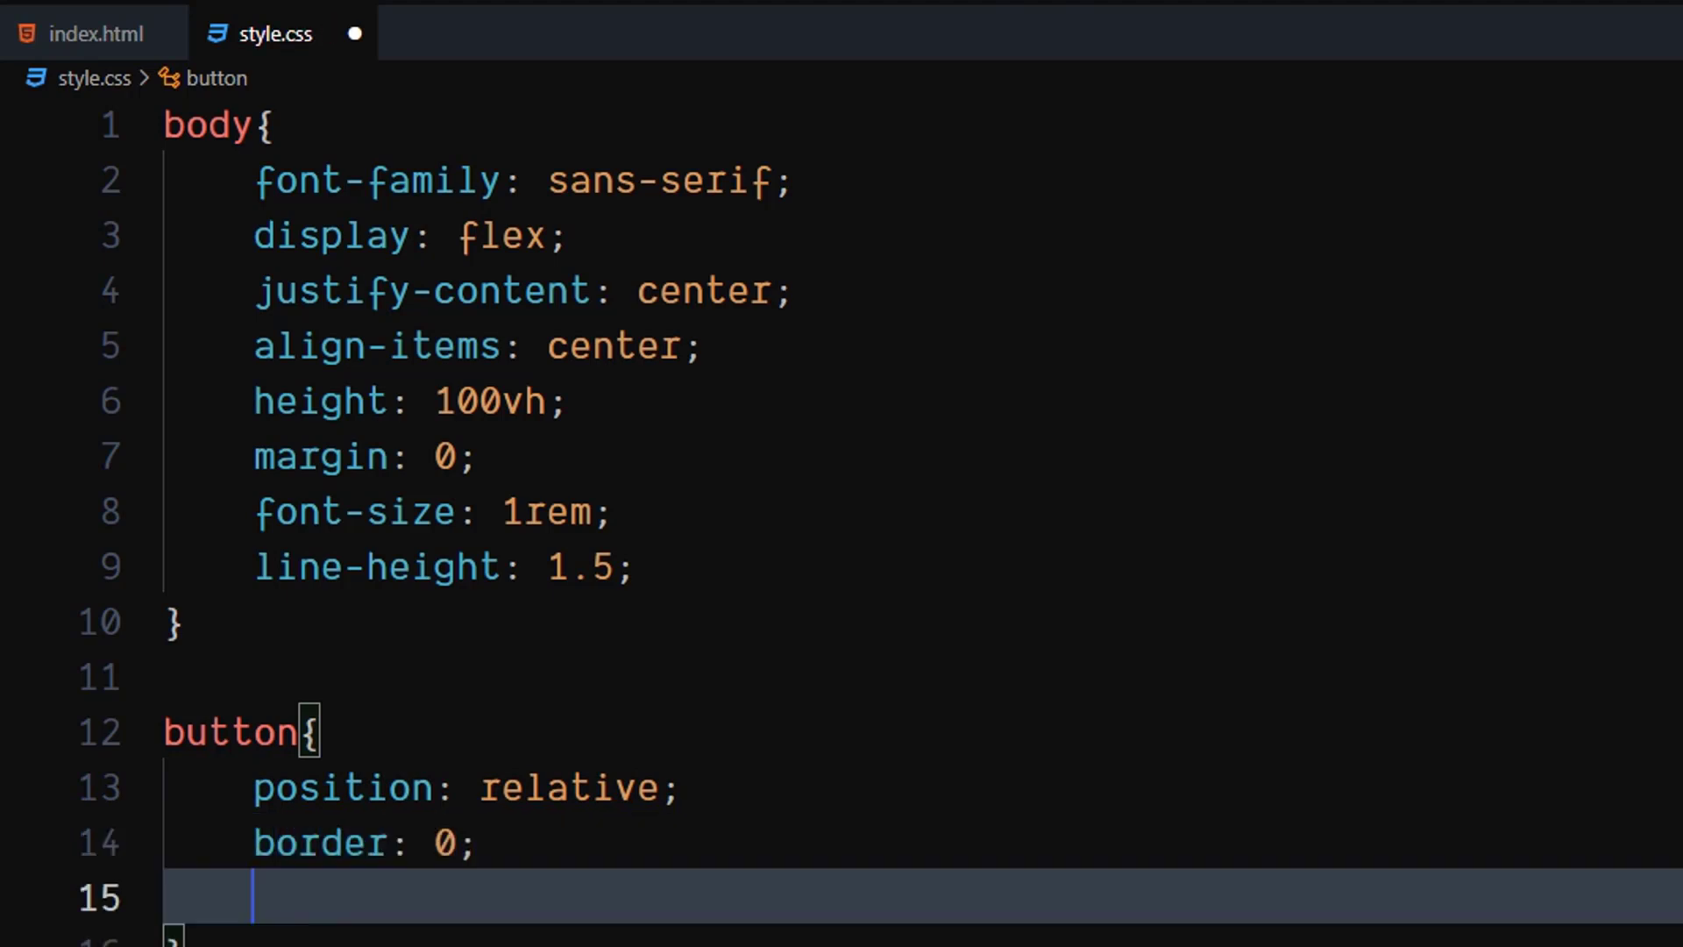
type("d")
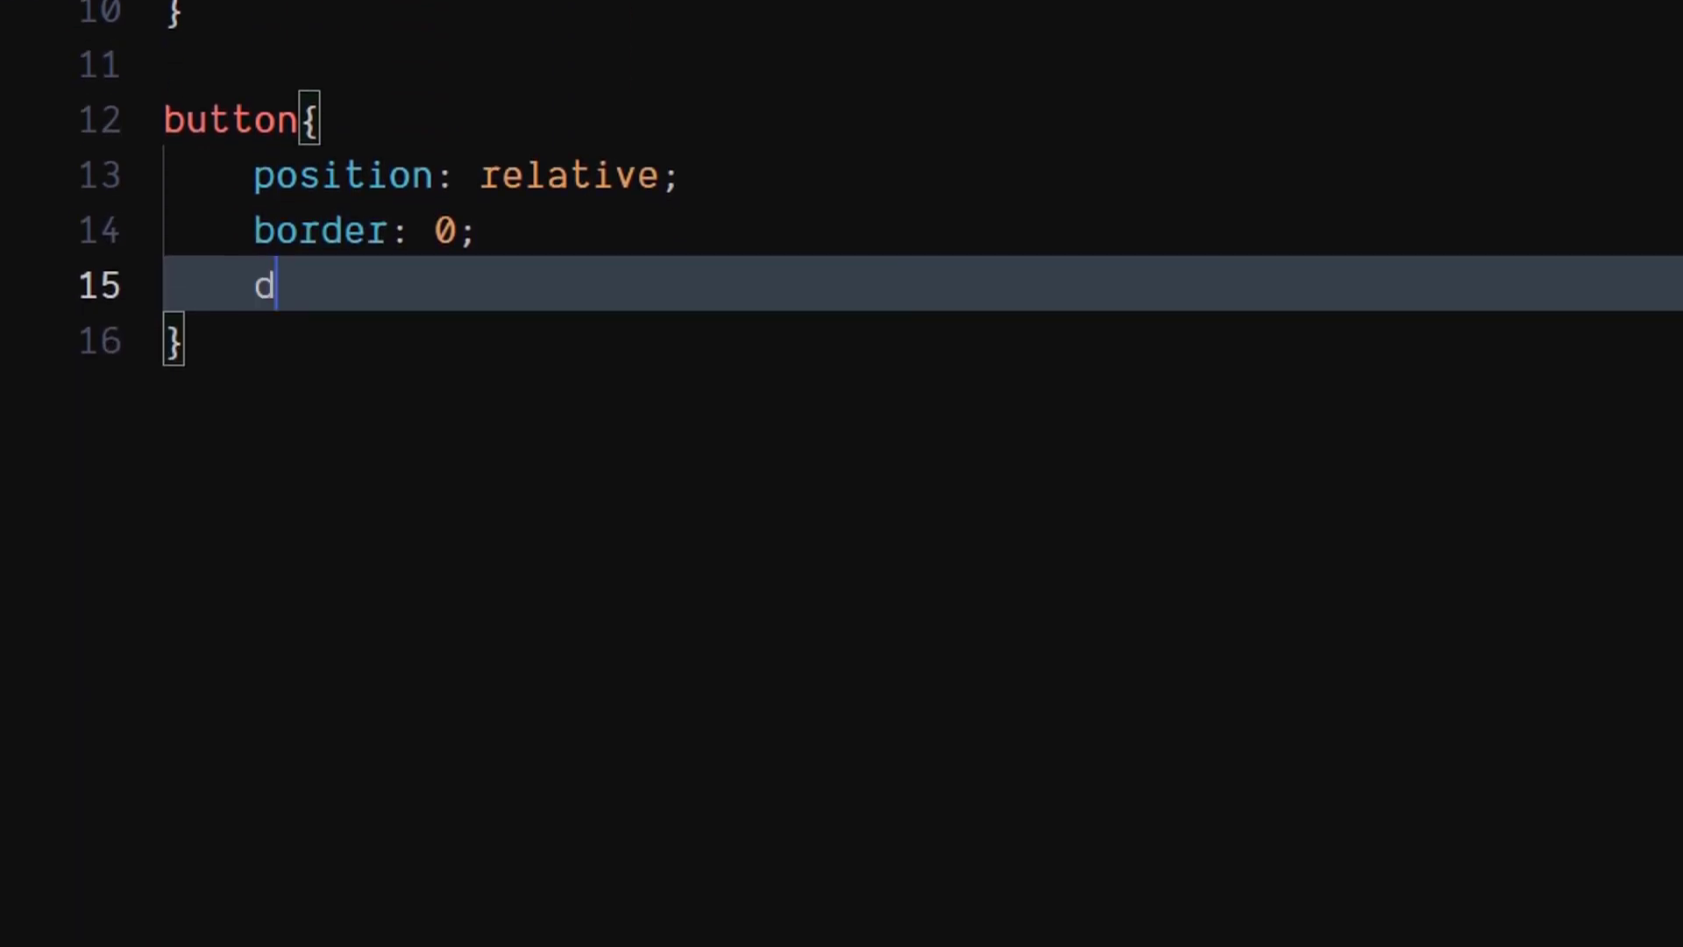
type("isplay: inline-block;")
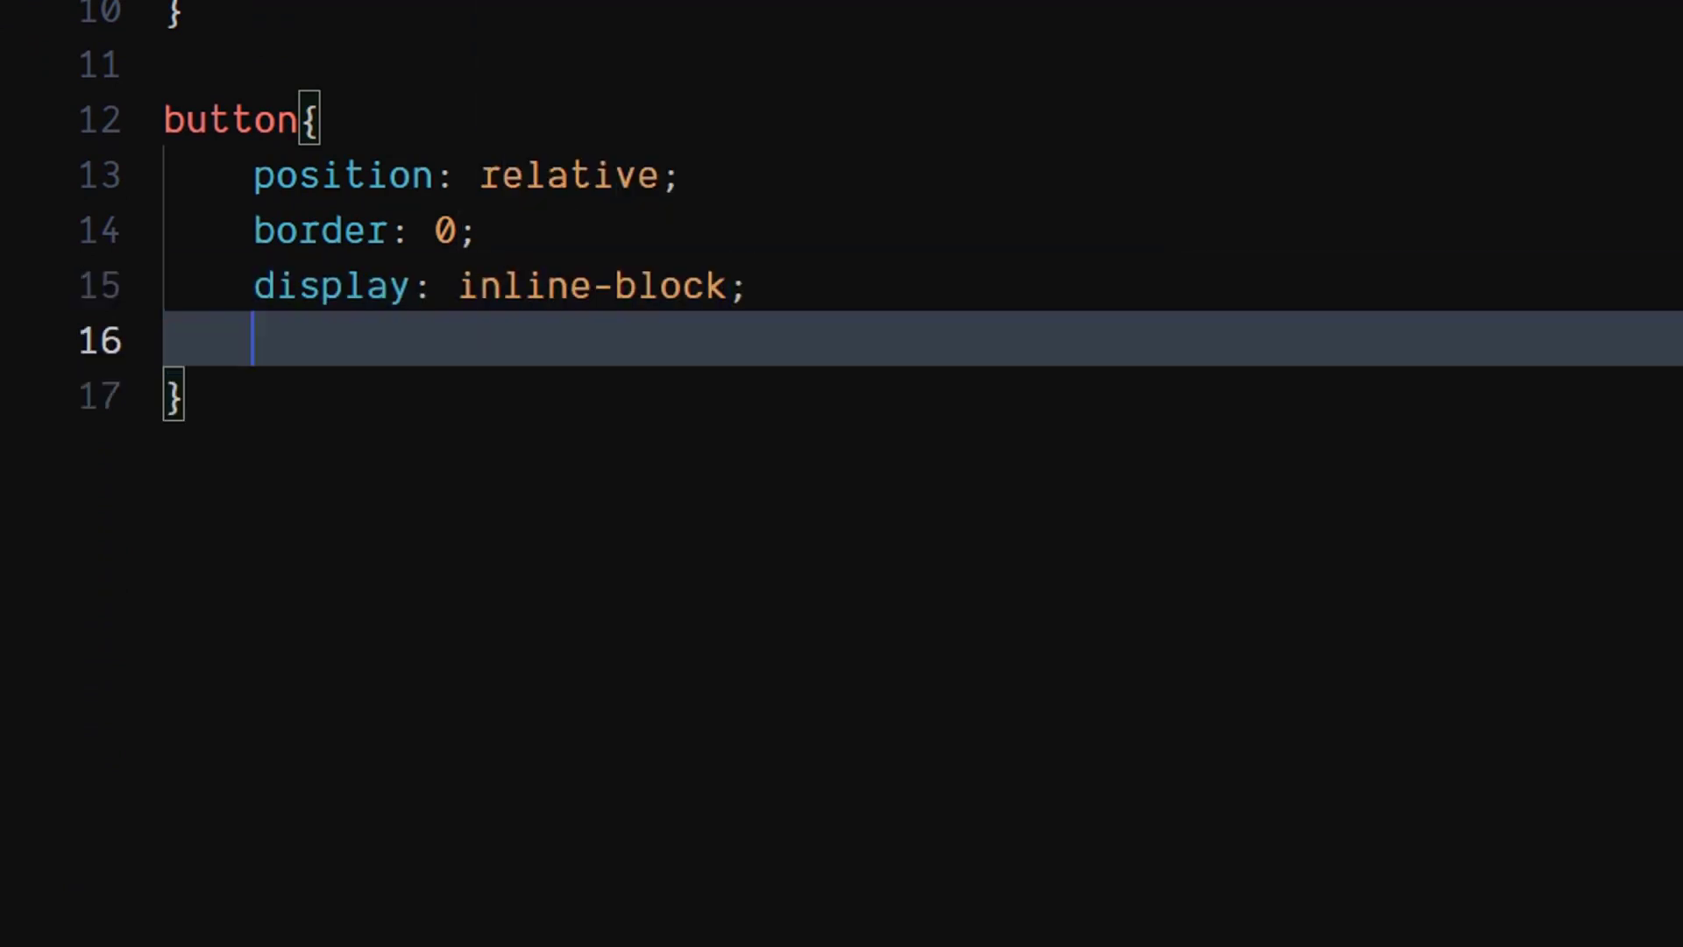
type("width: 1;")
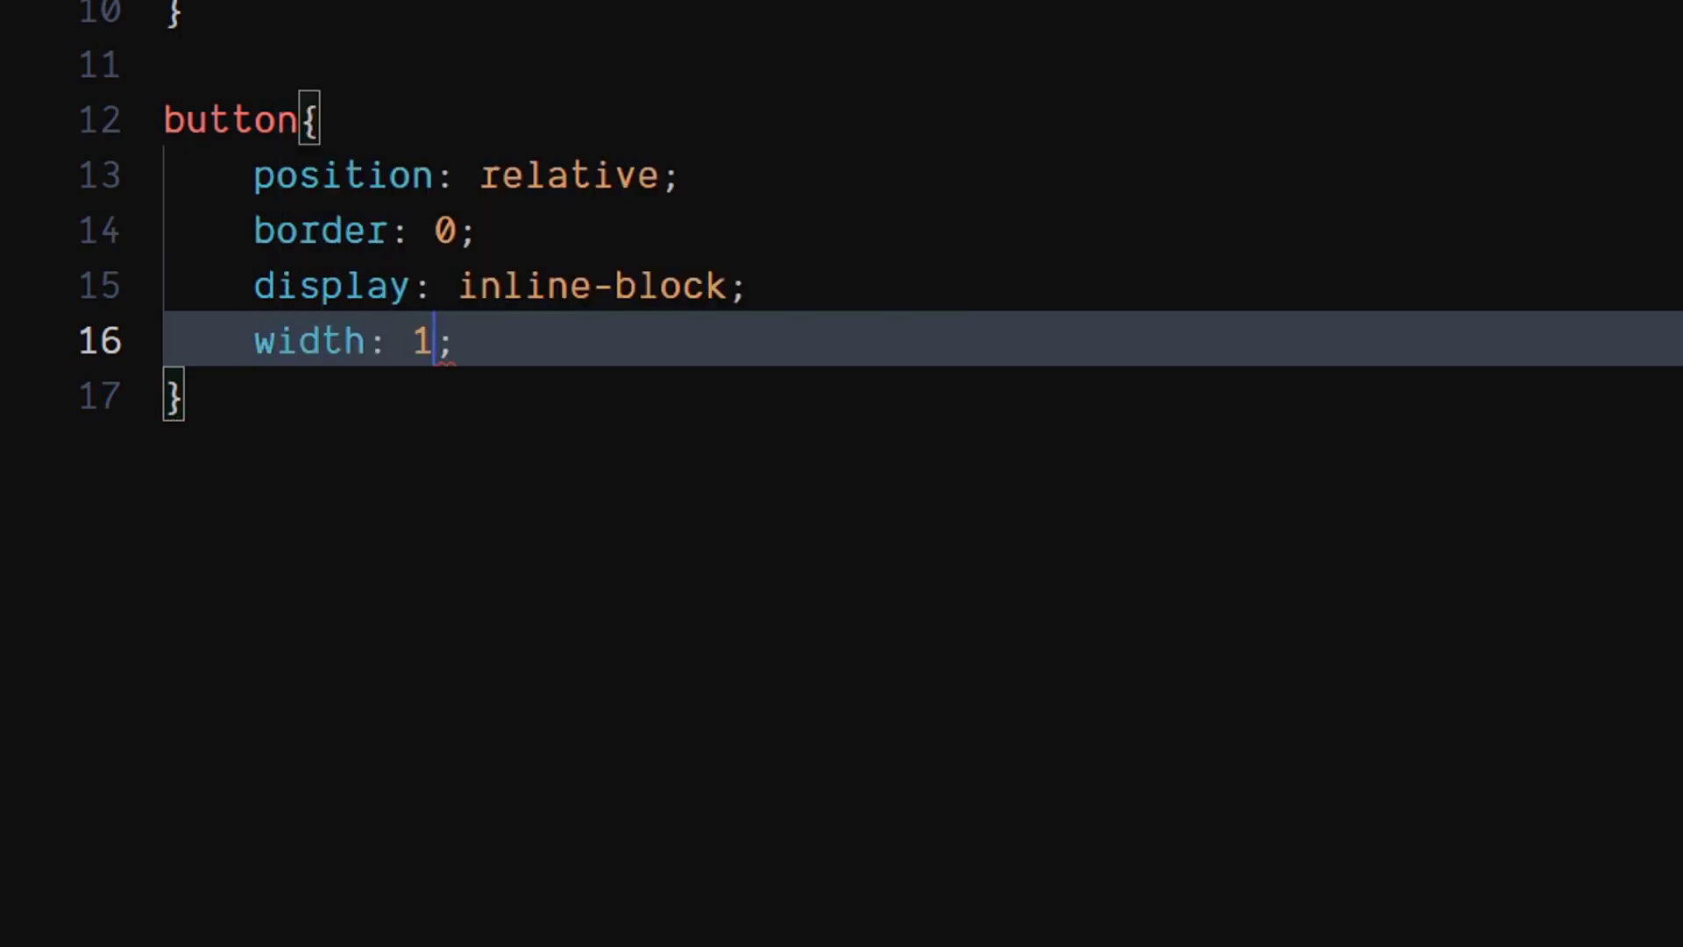
type("2rem")
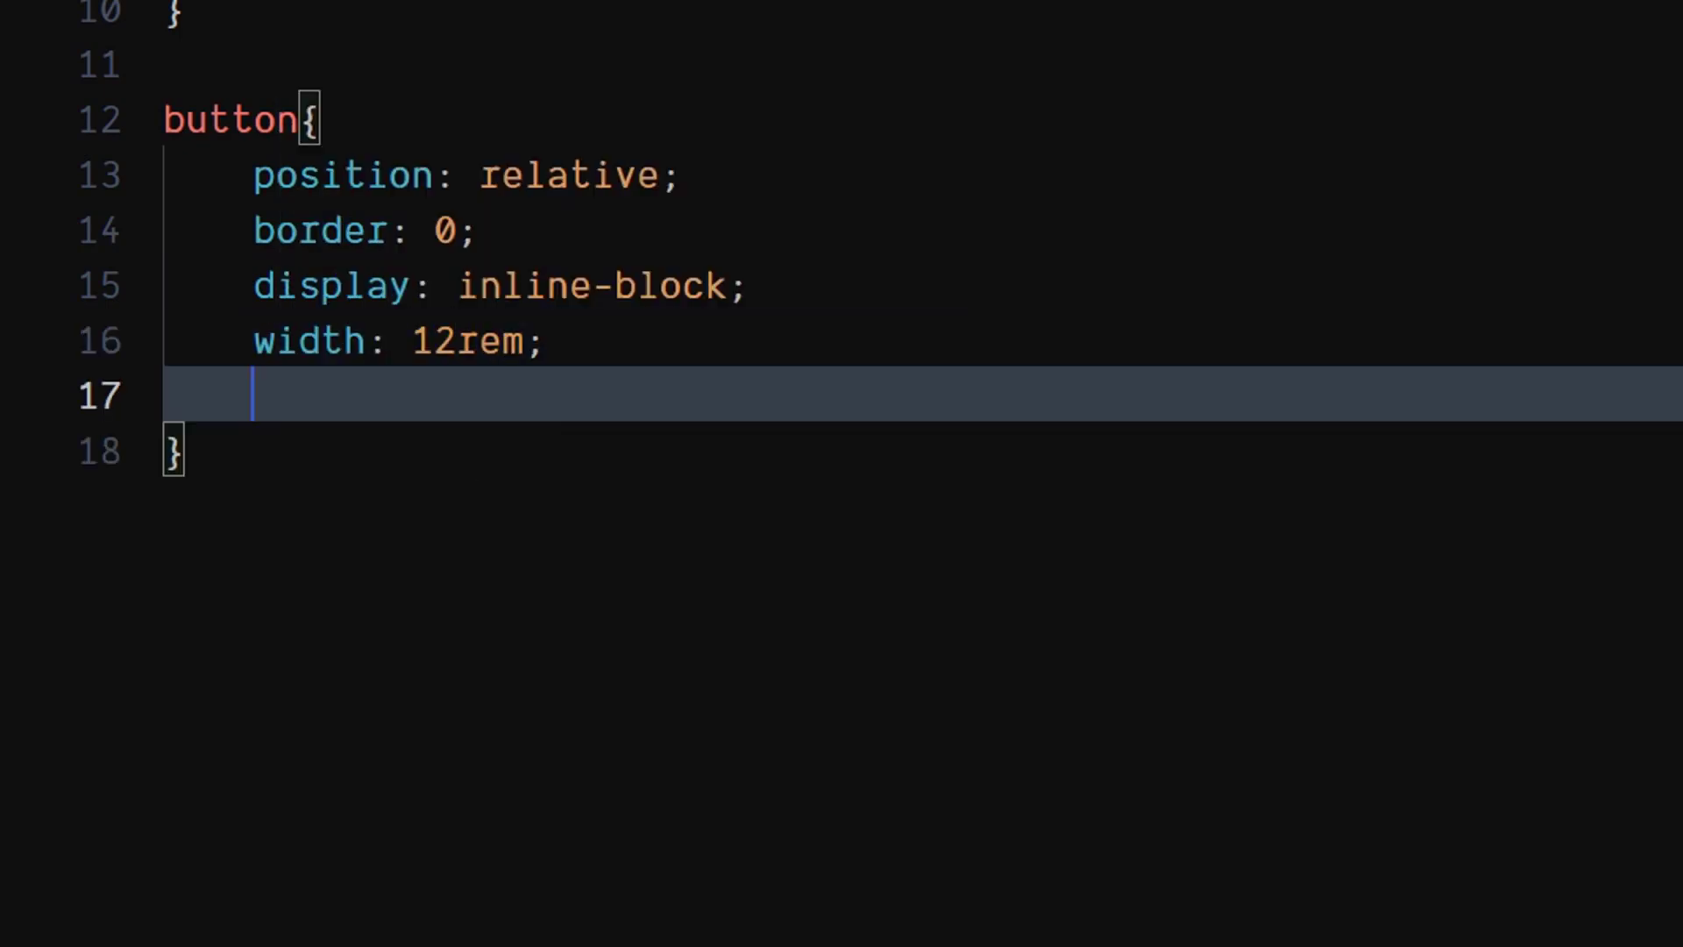
type("h")
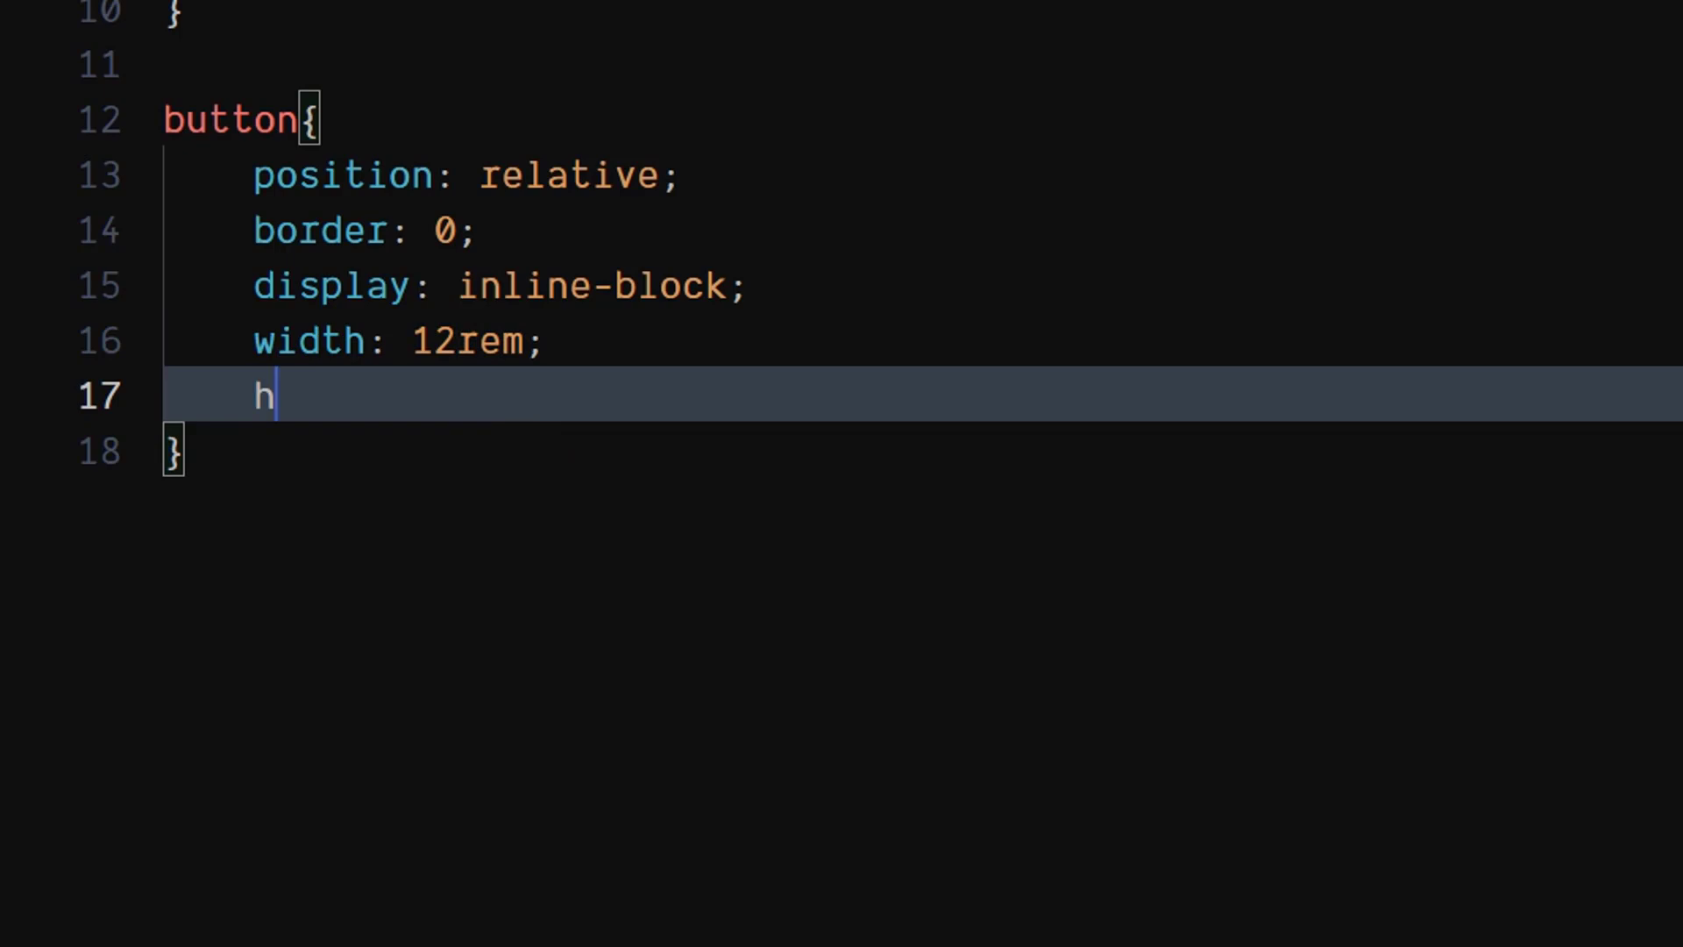
type("eight: auto;")
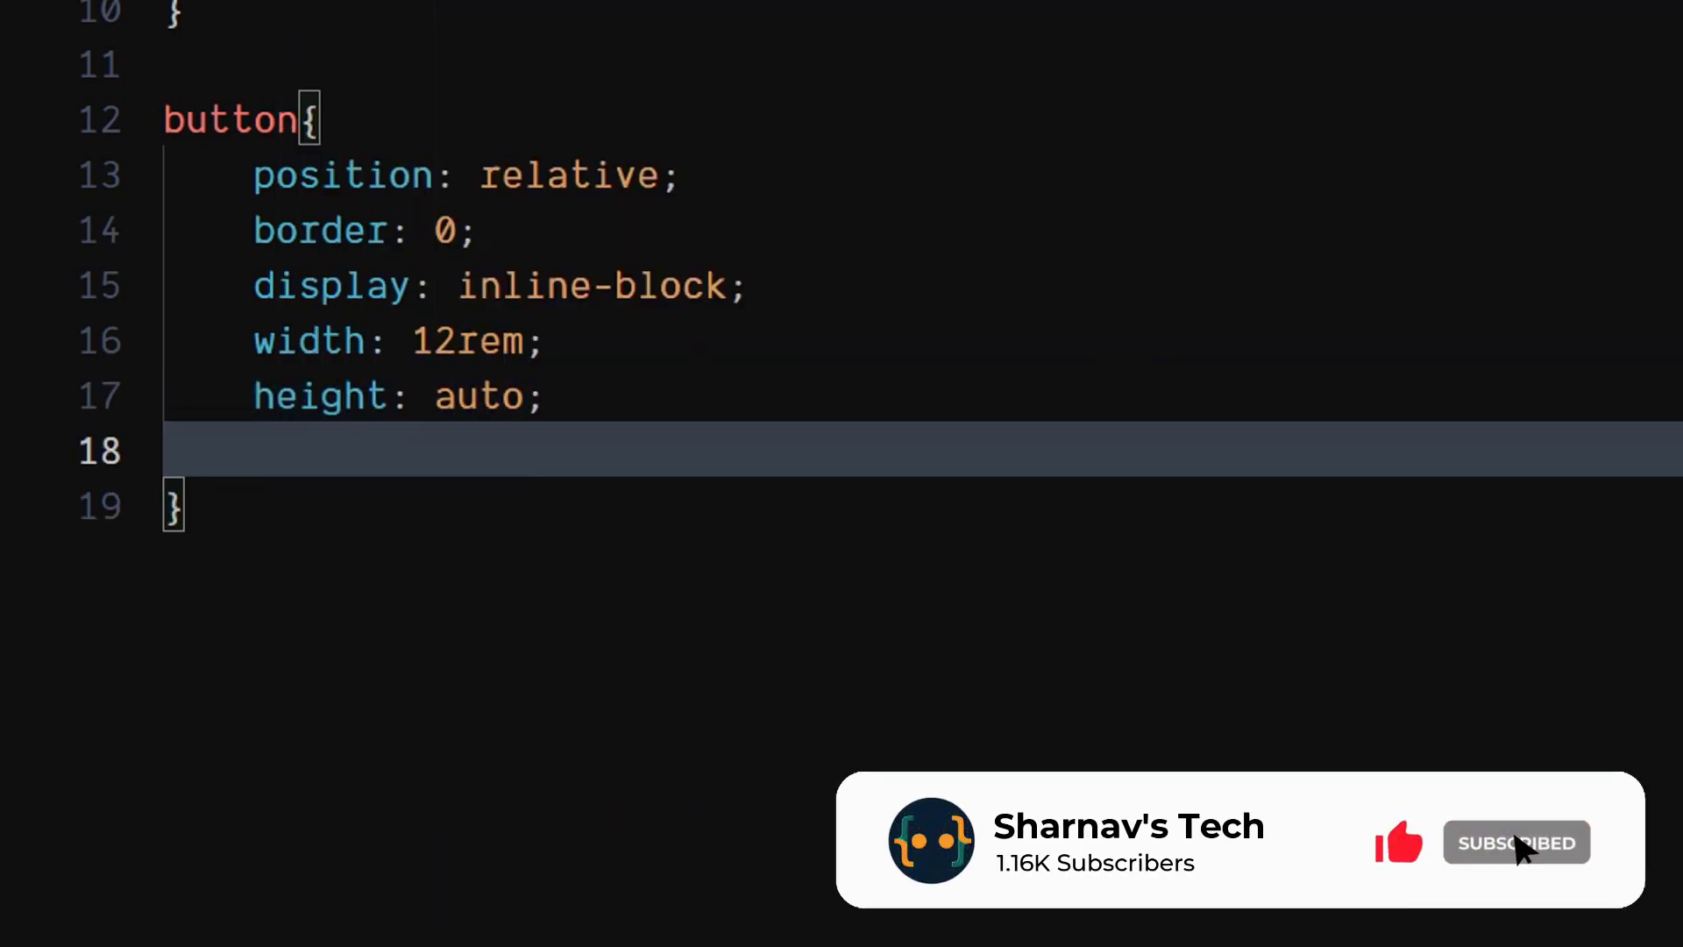
Add pointer cursor, no outline, middle vertical-align and transparent background to the button
type("cursor: pointer;")
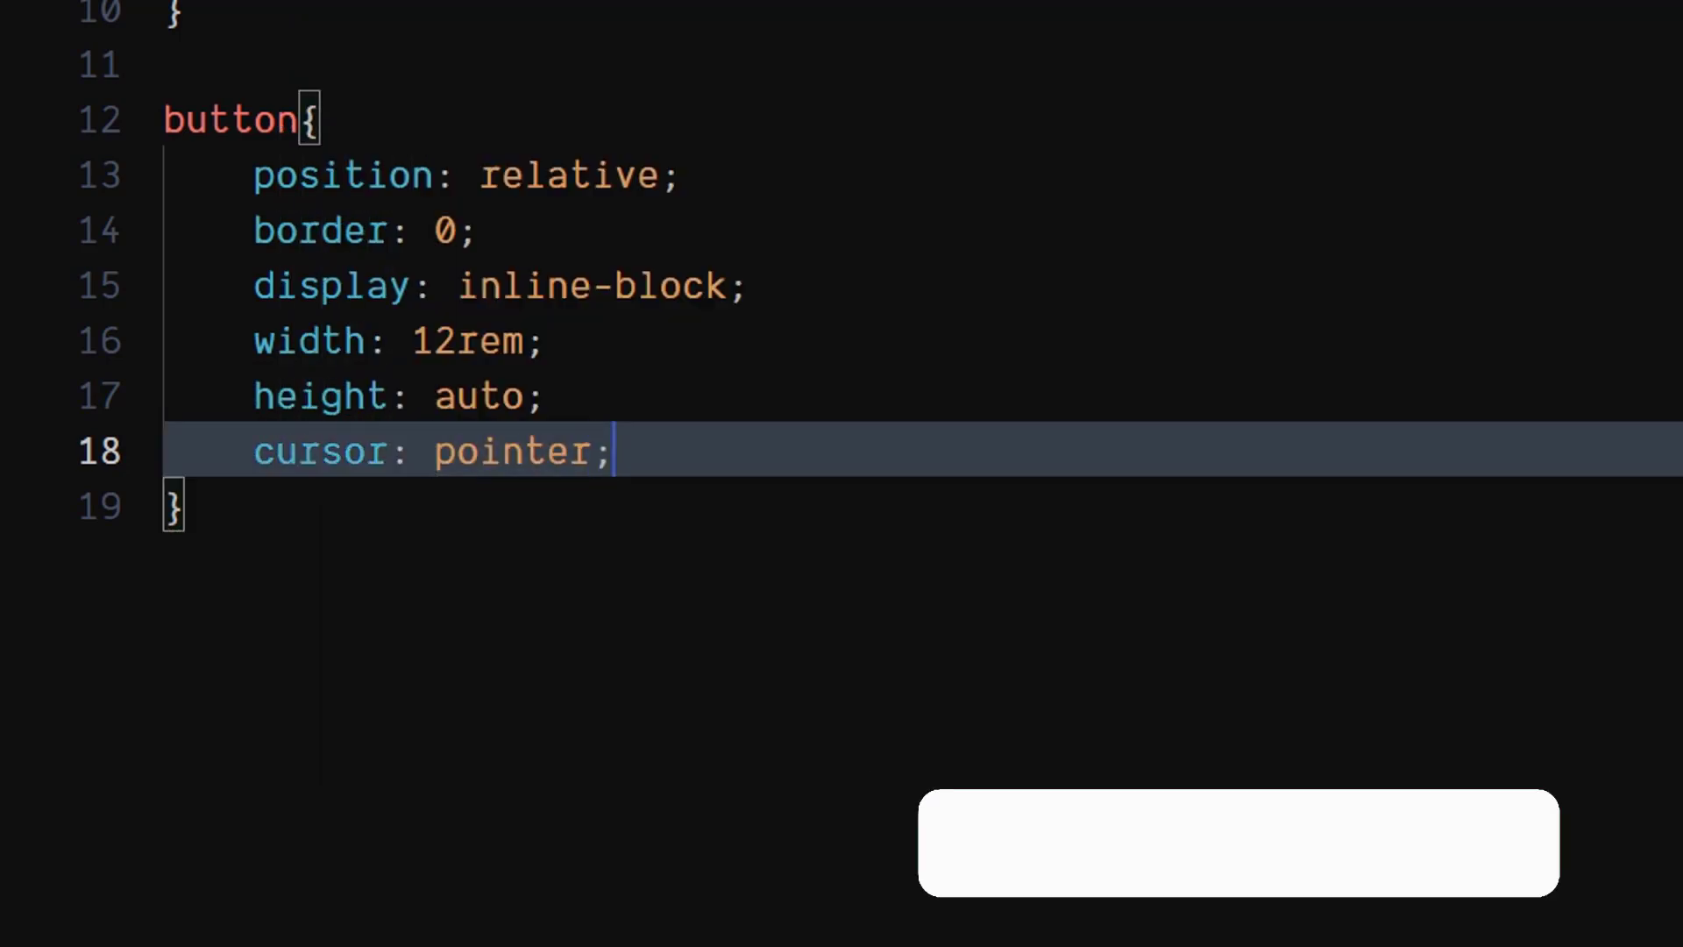
key("Enter")
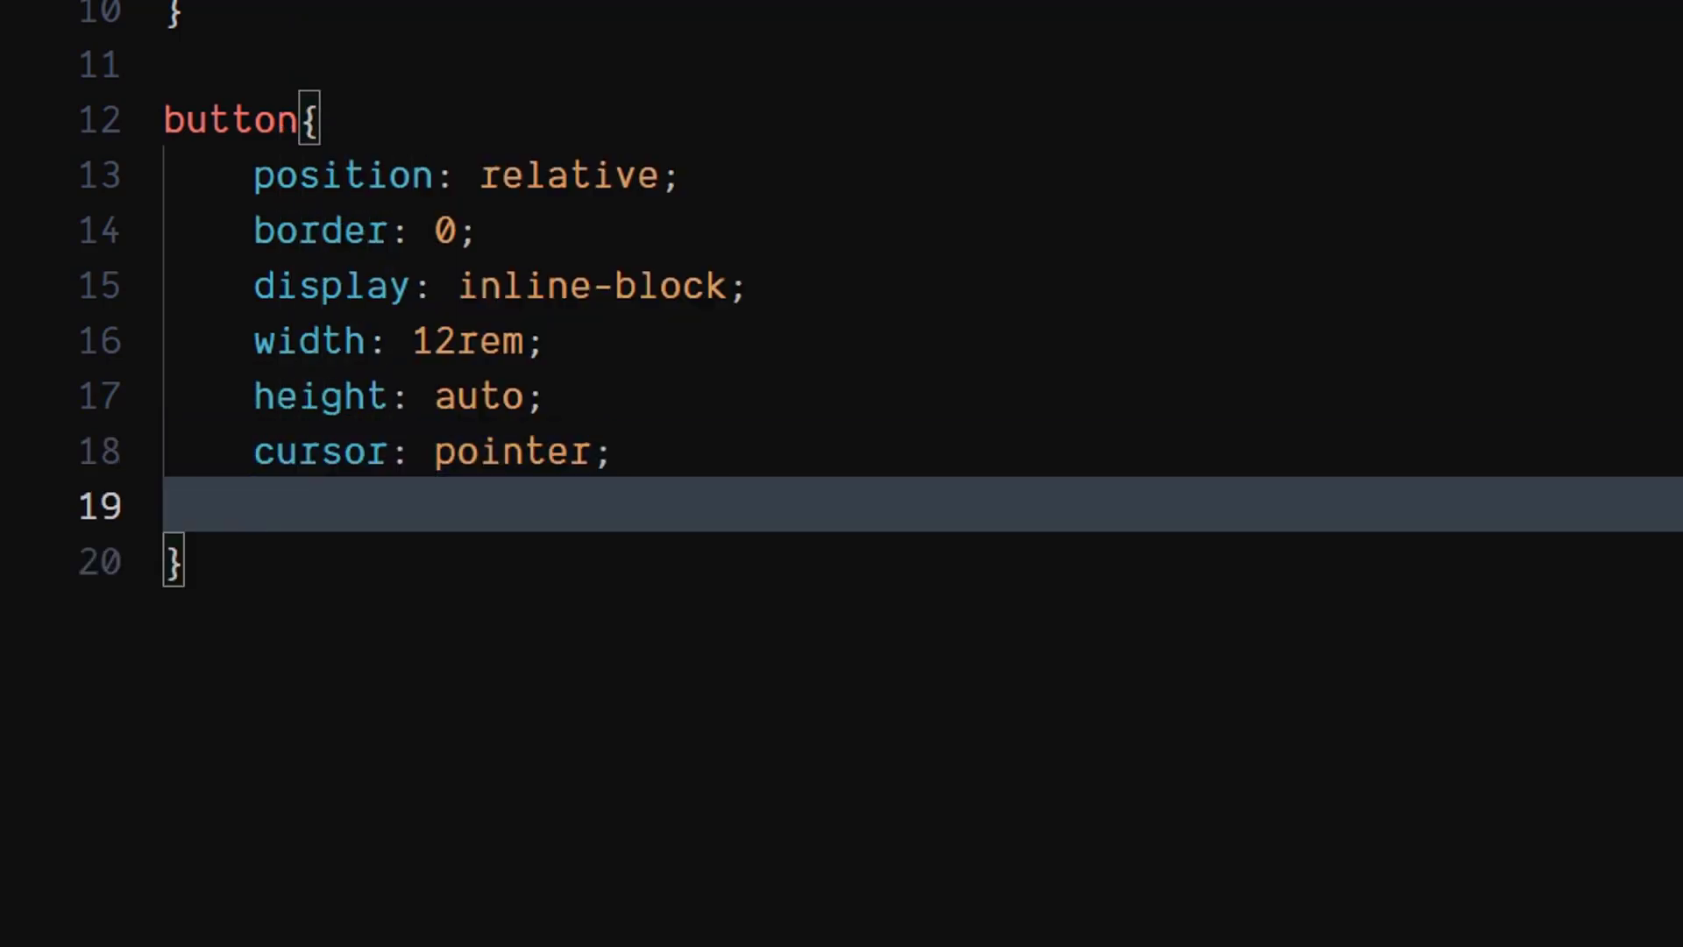
type("outline: none;")
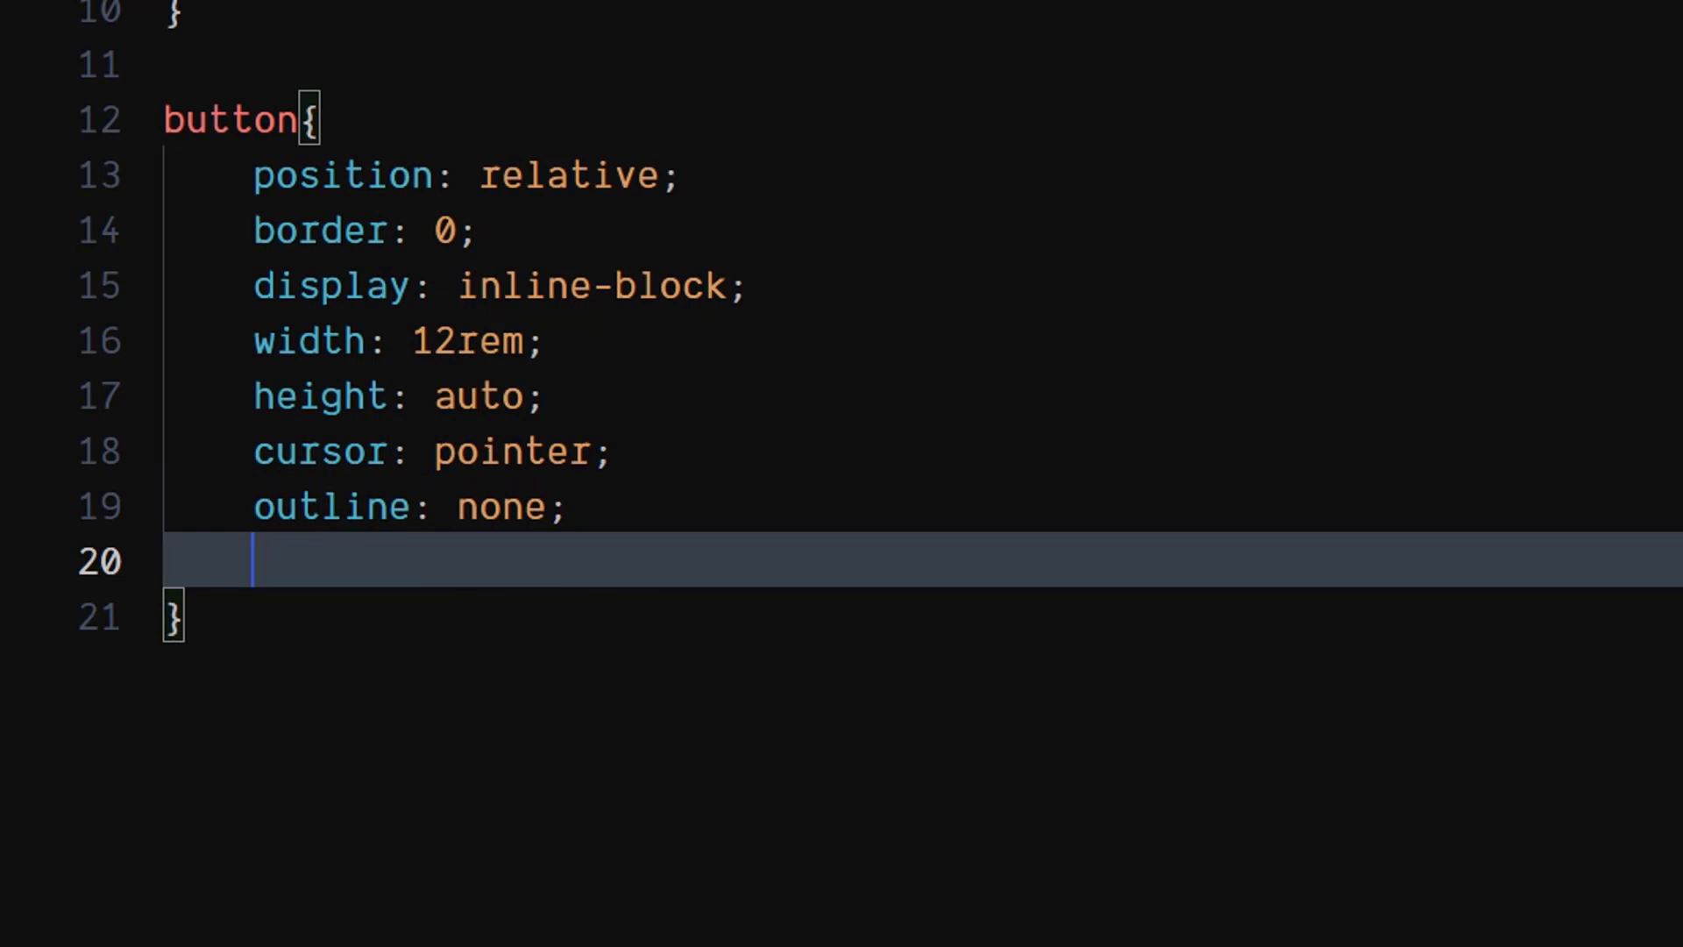
type("val")
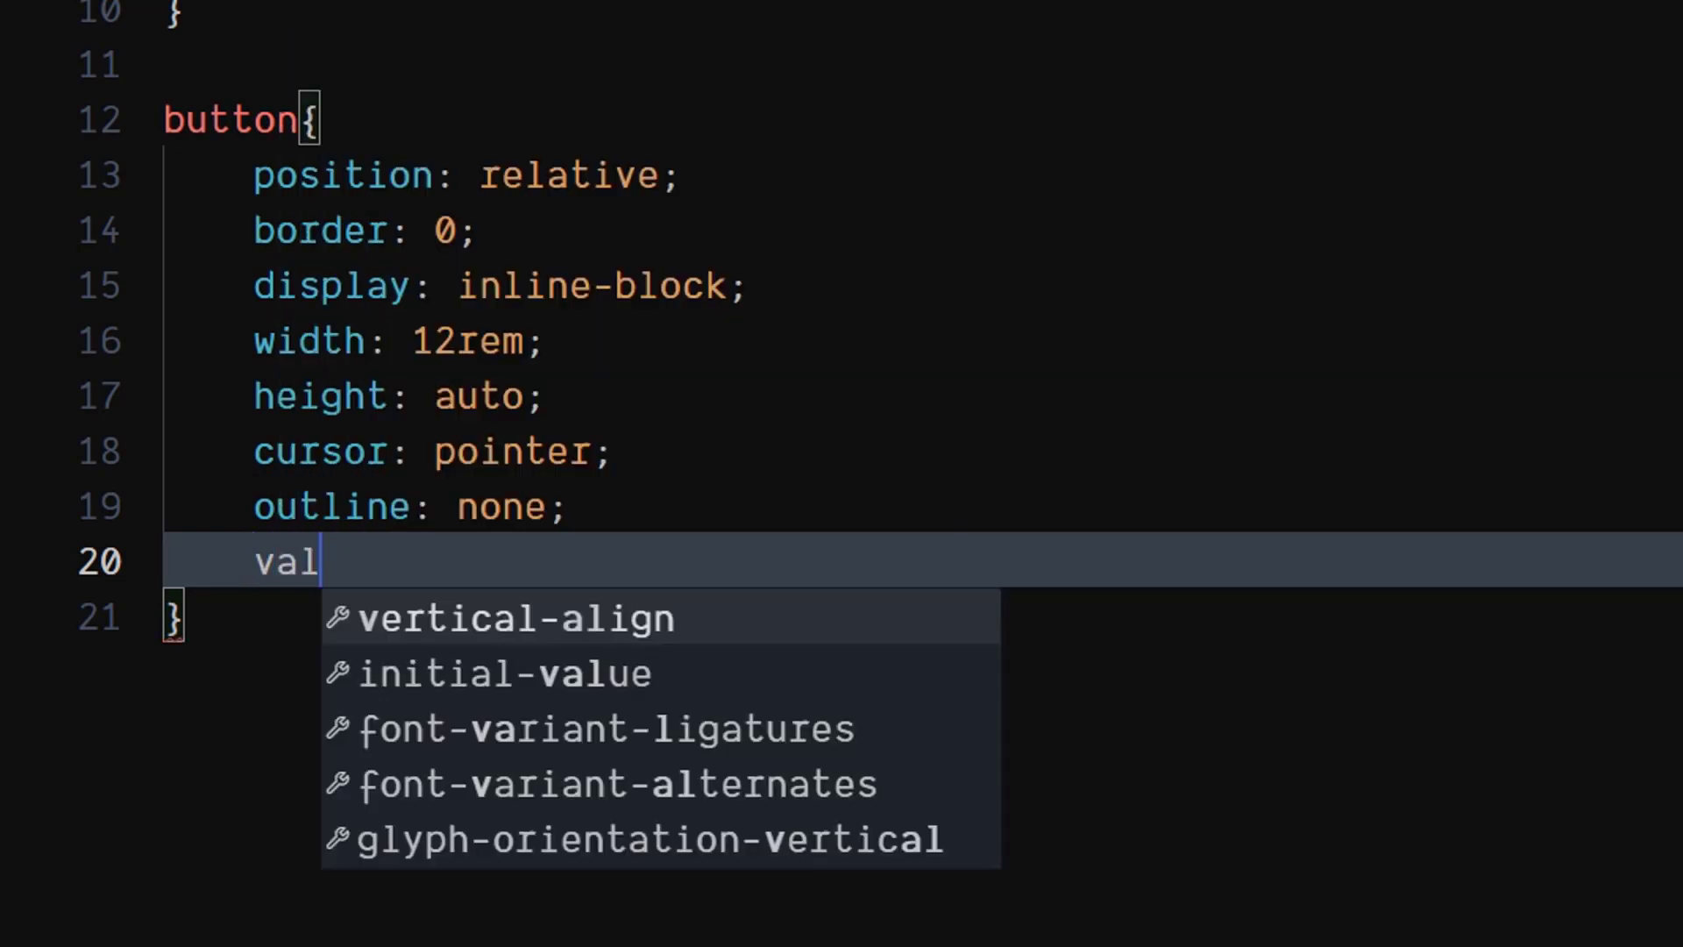
type("ertical-align: middle;")
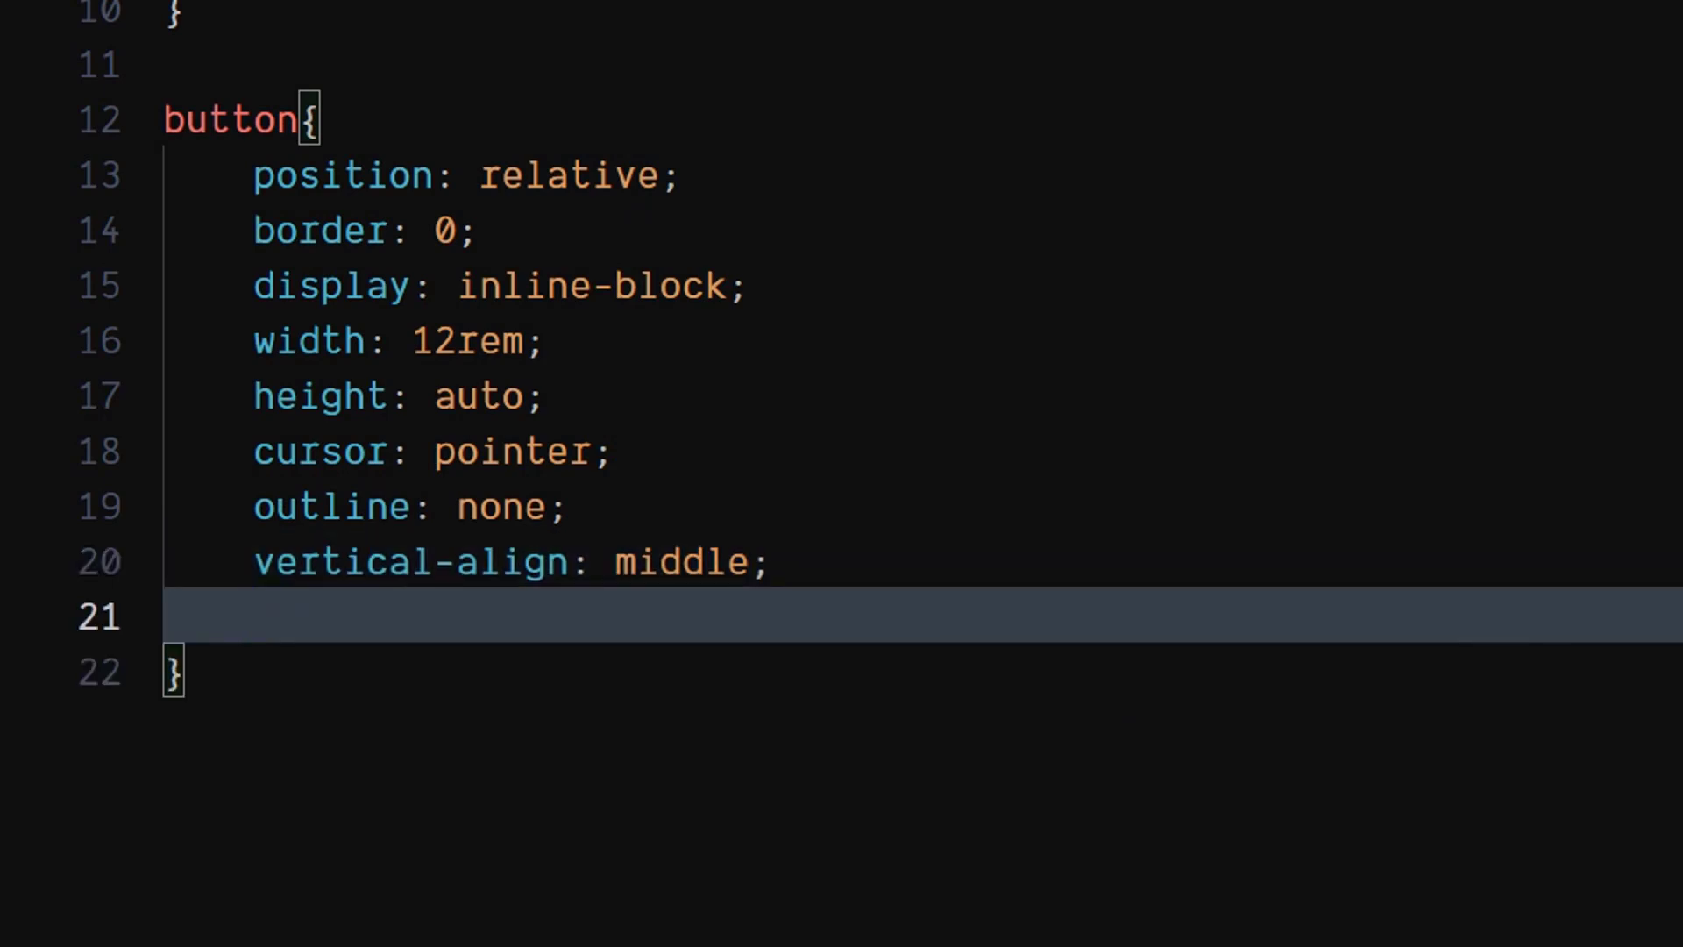
type("b")
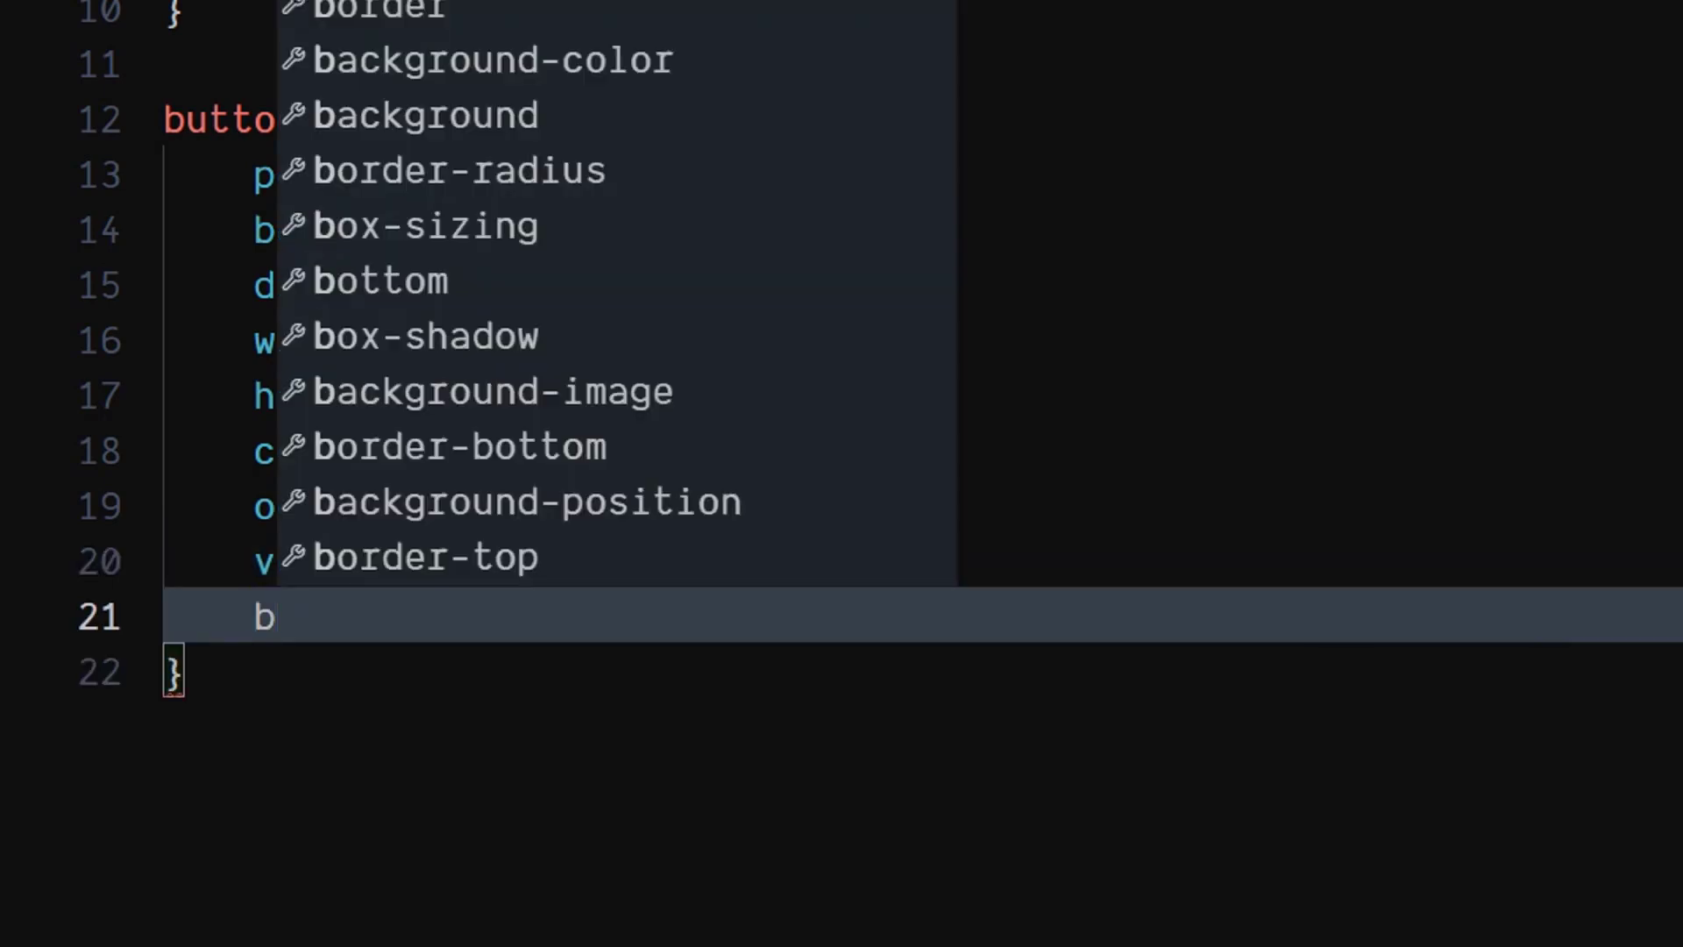
type("ackground: tr;")
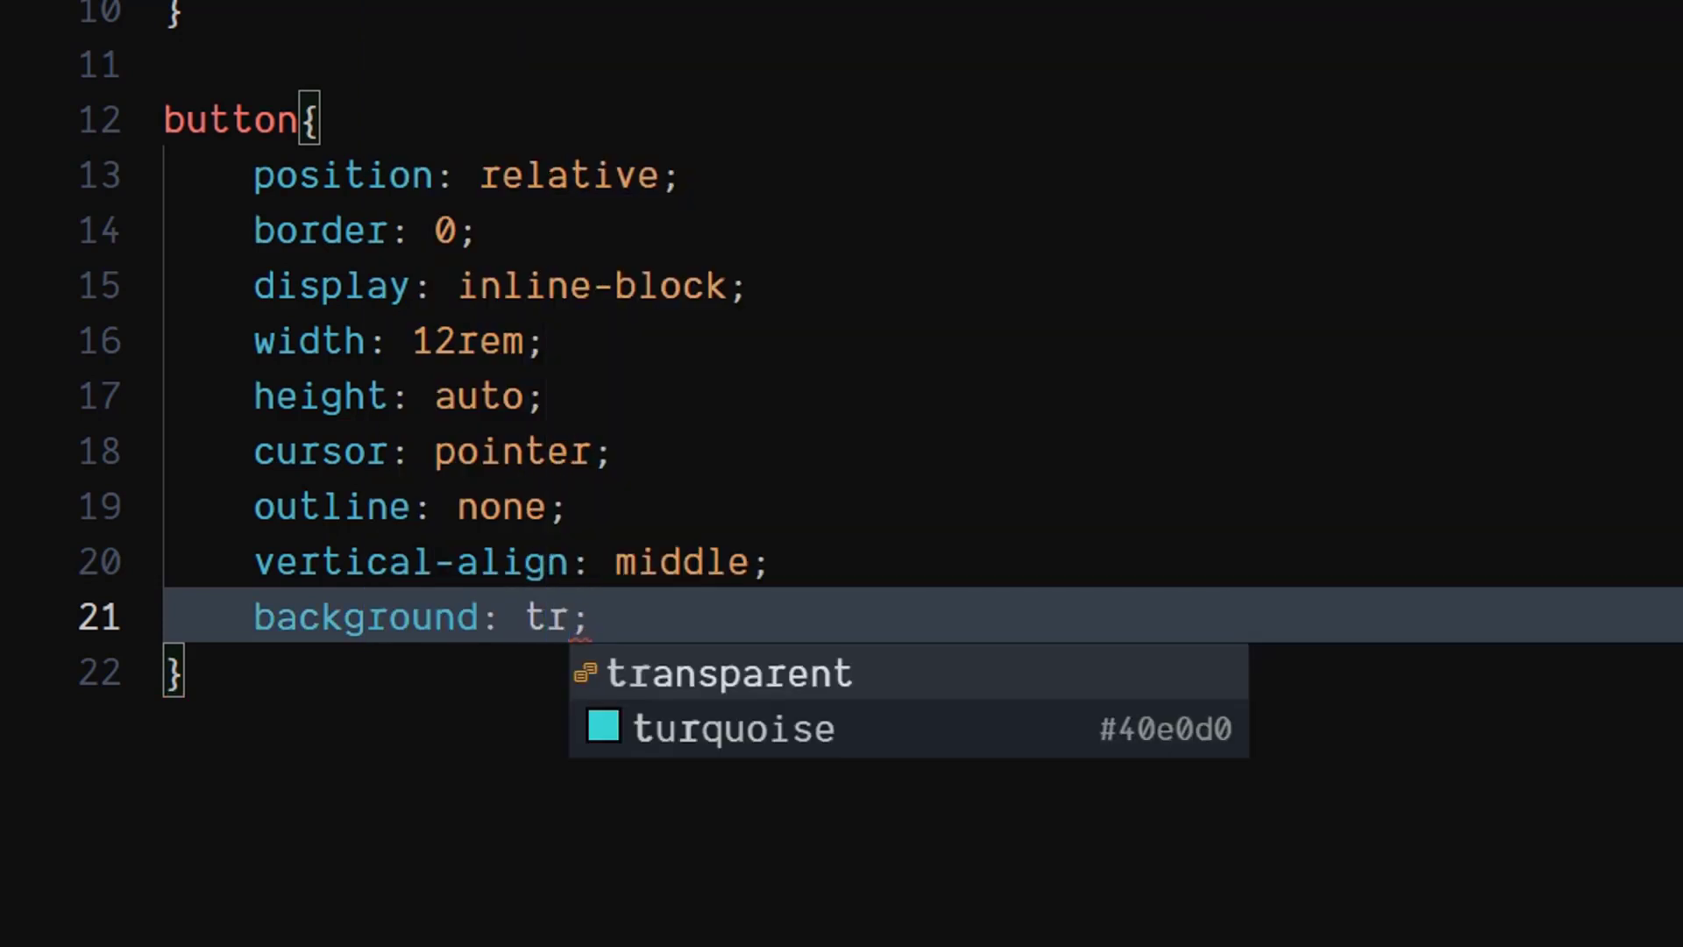
left_click(731, 673)
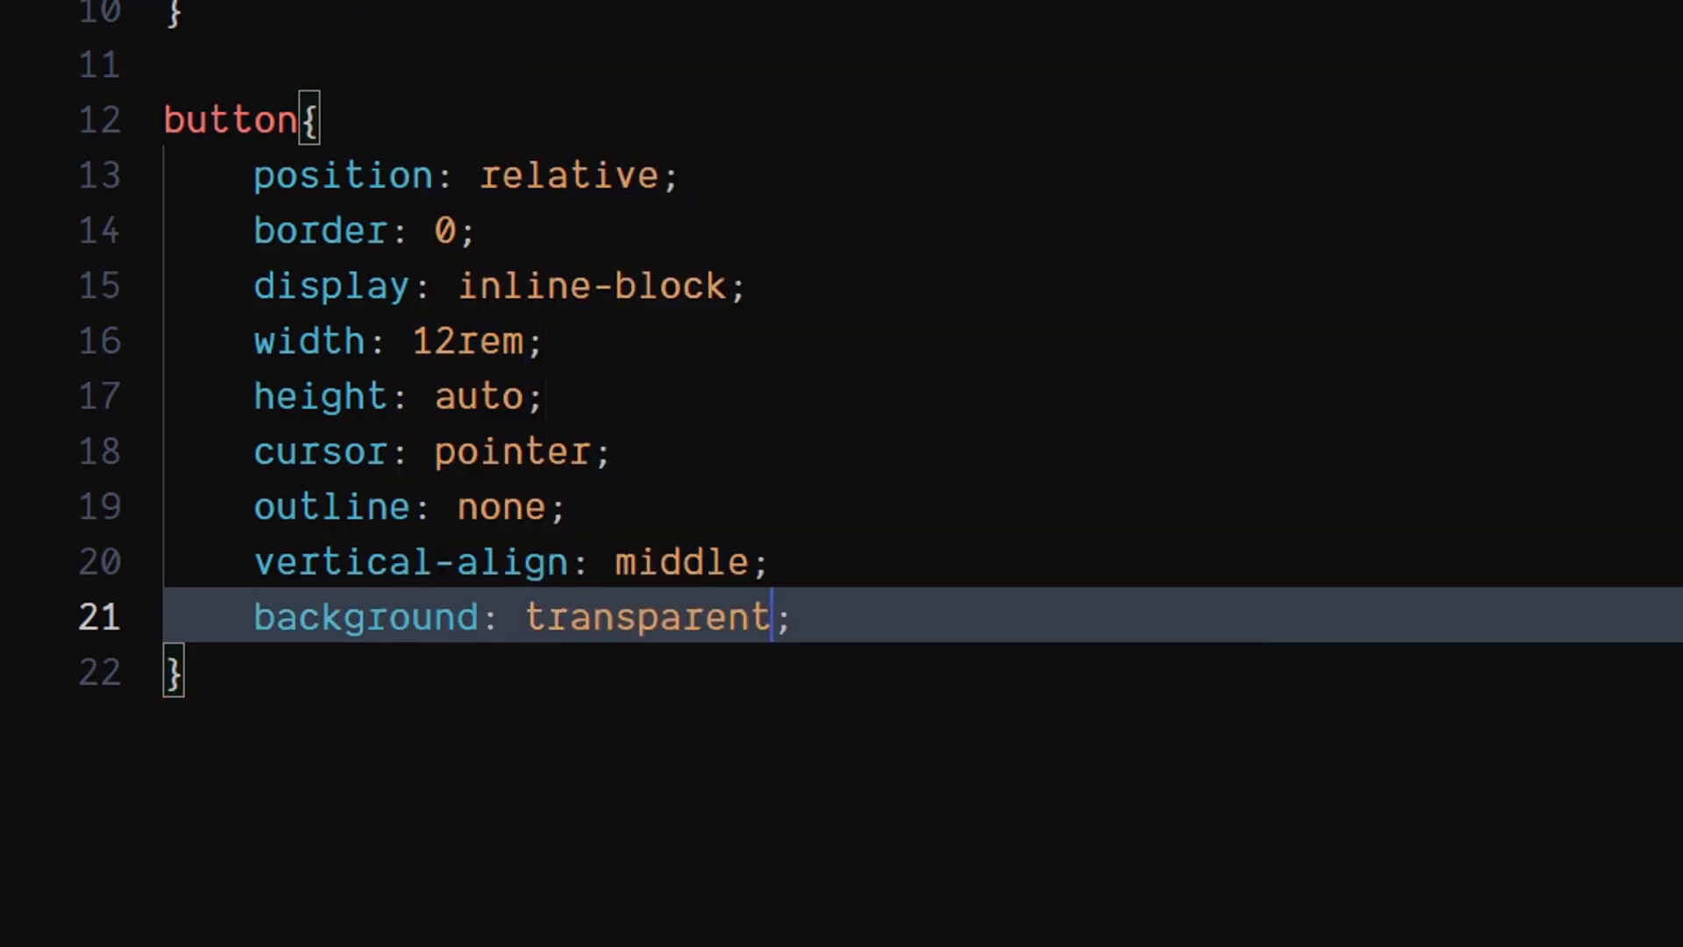
key("Down")
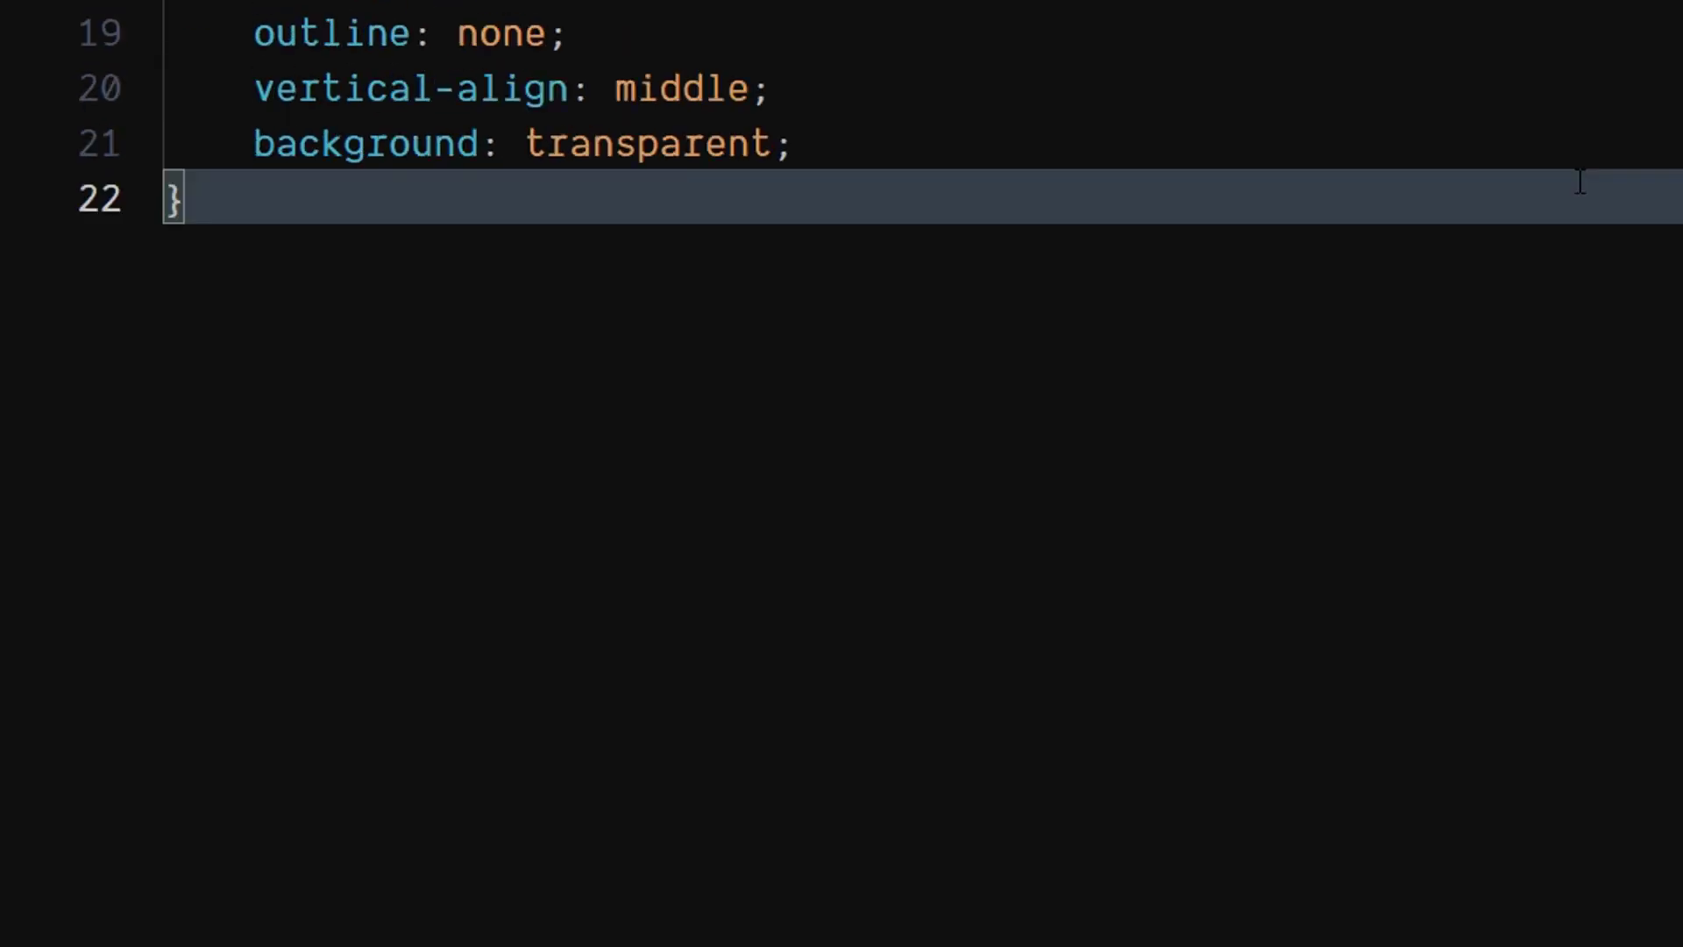
Write a .text rule: position absolute, inset 0, padding 0.9rem 0, margin-left 1.85rem
type(".text{")
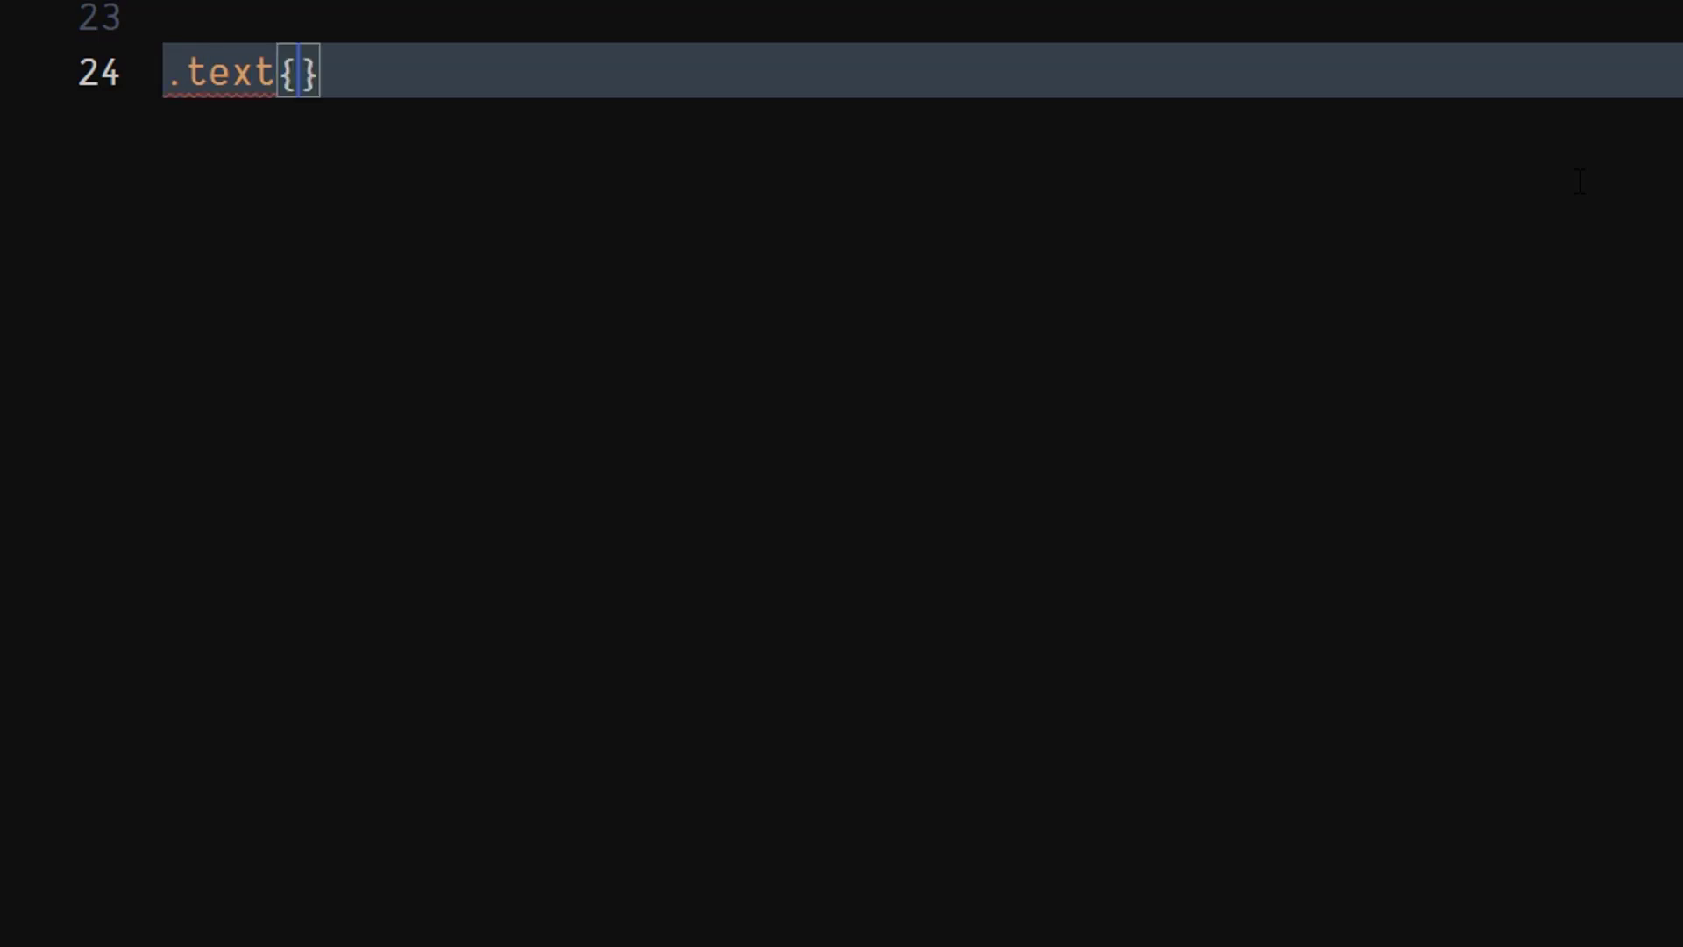
key("Enter")
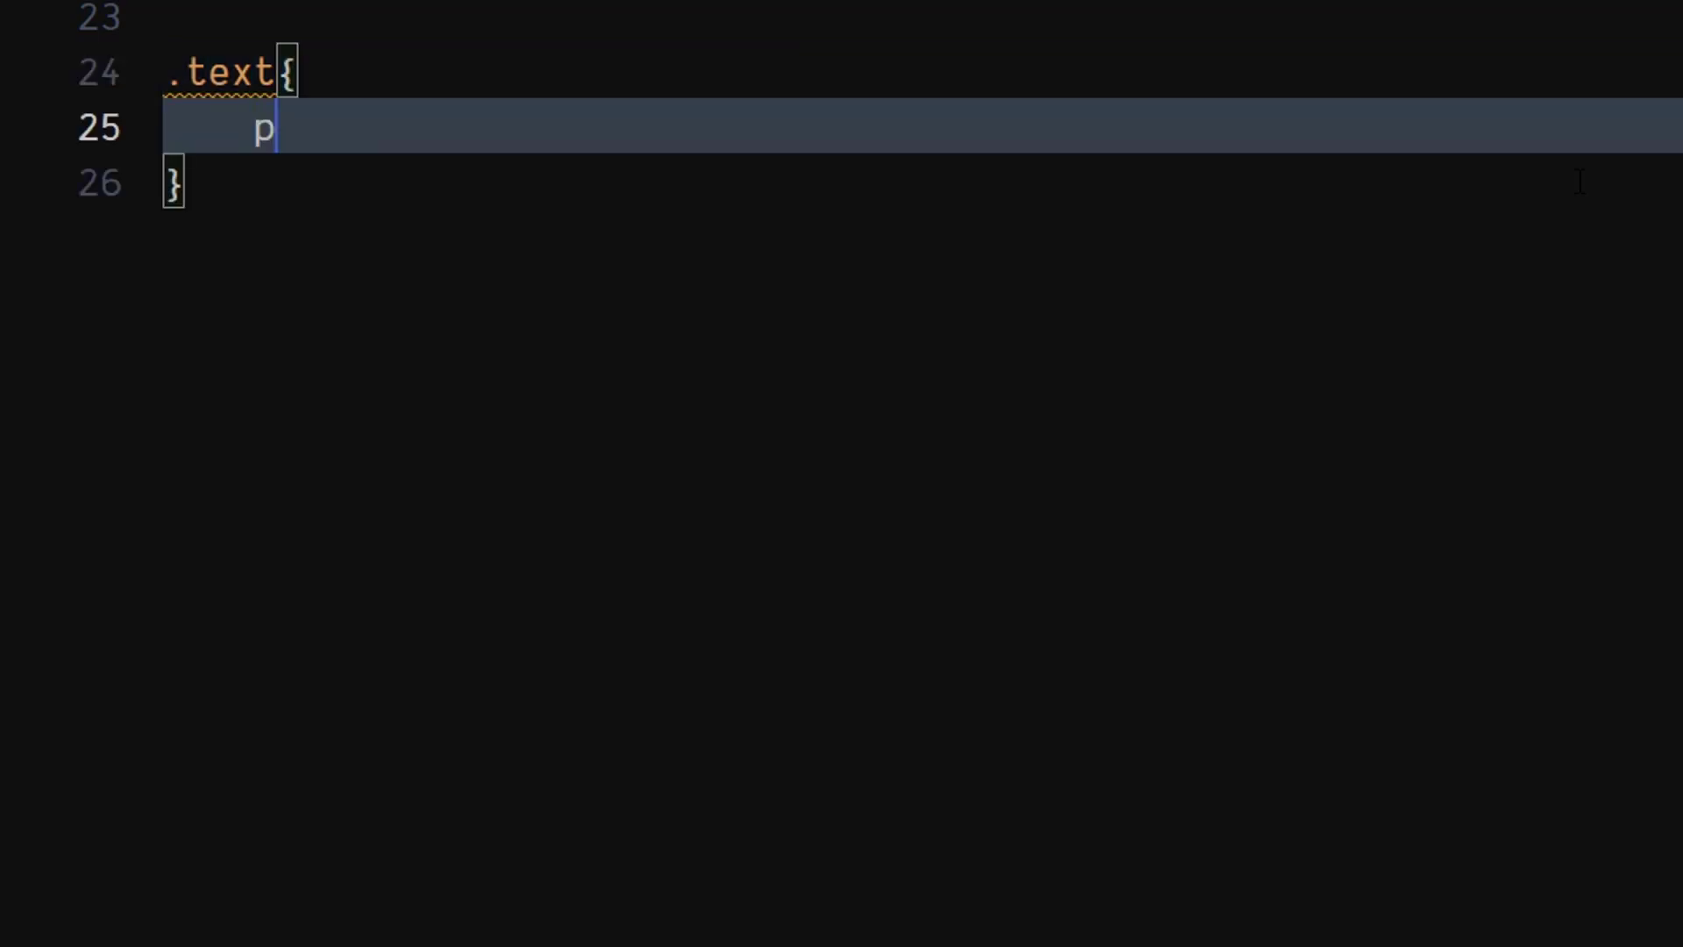
type("osition: absolute;")
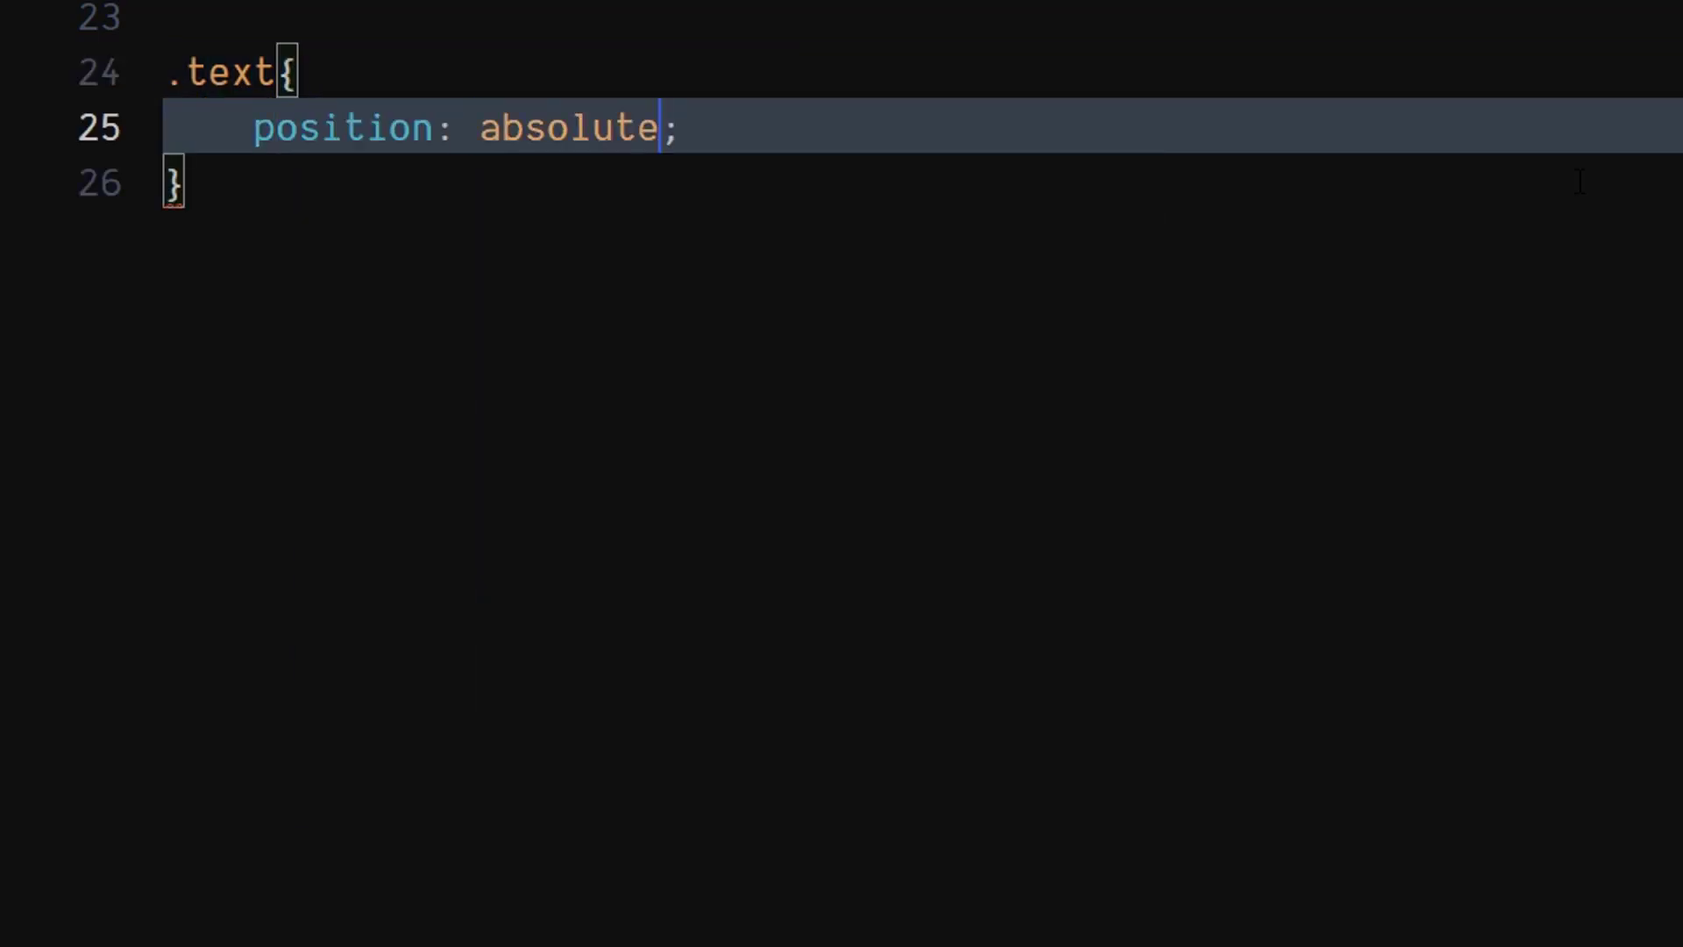
type("i")
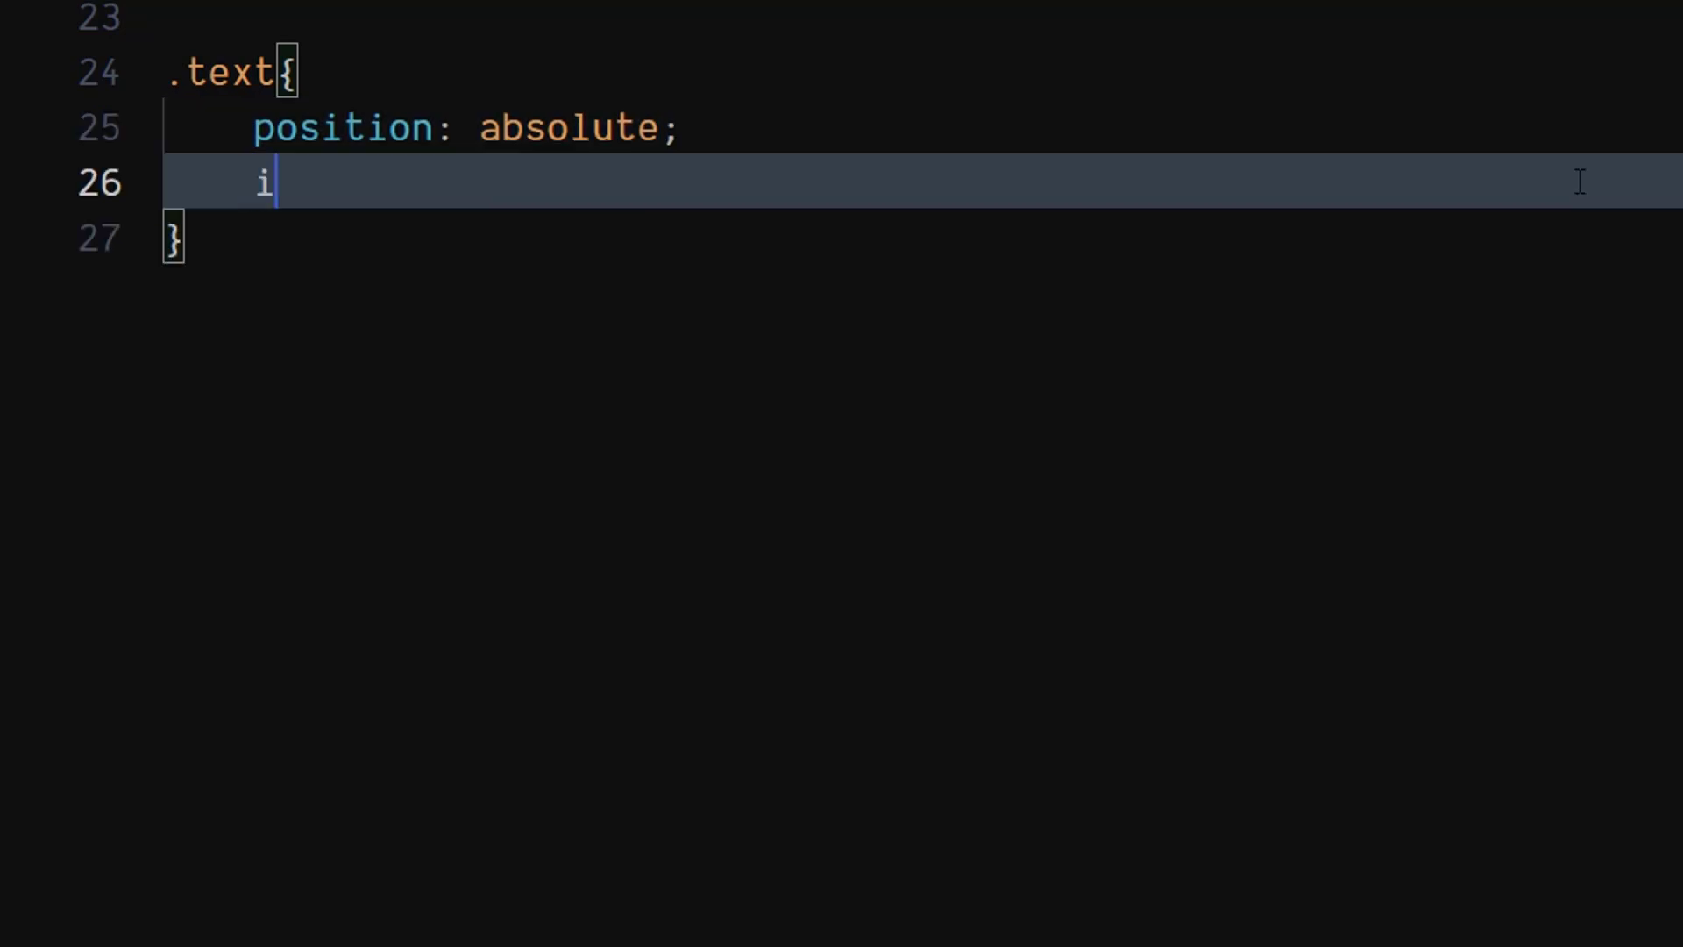
type("nset: 0;")
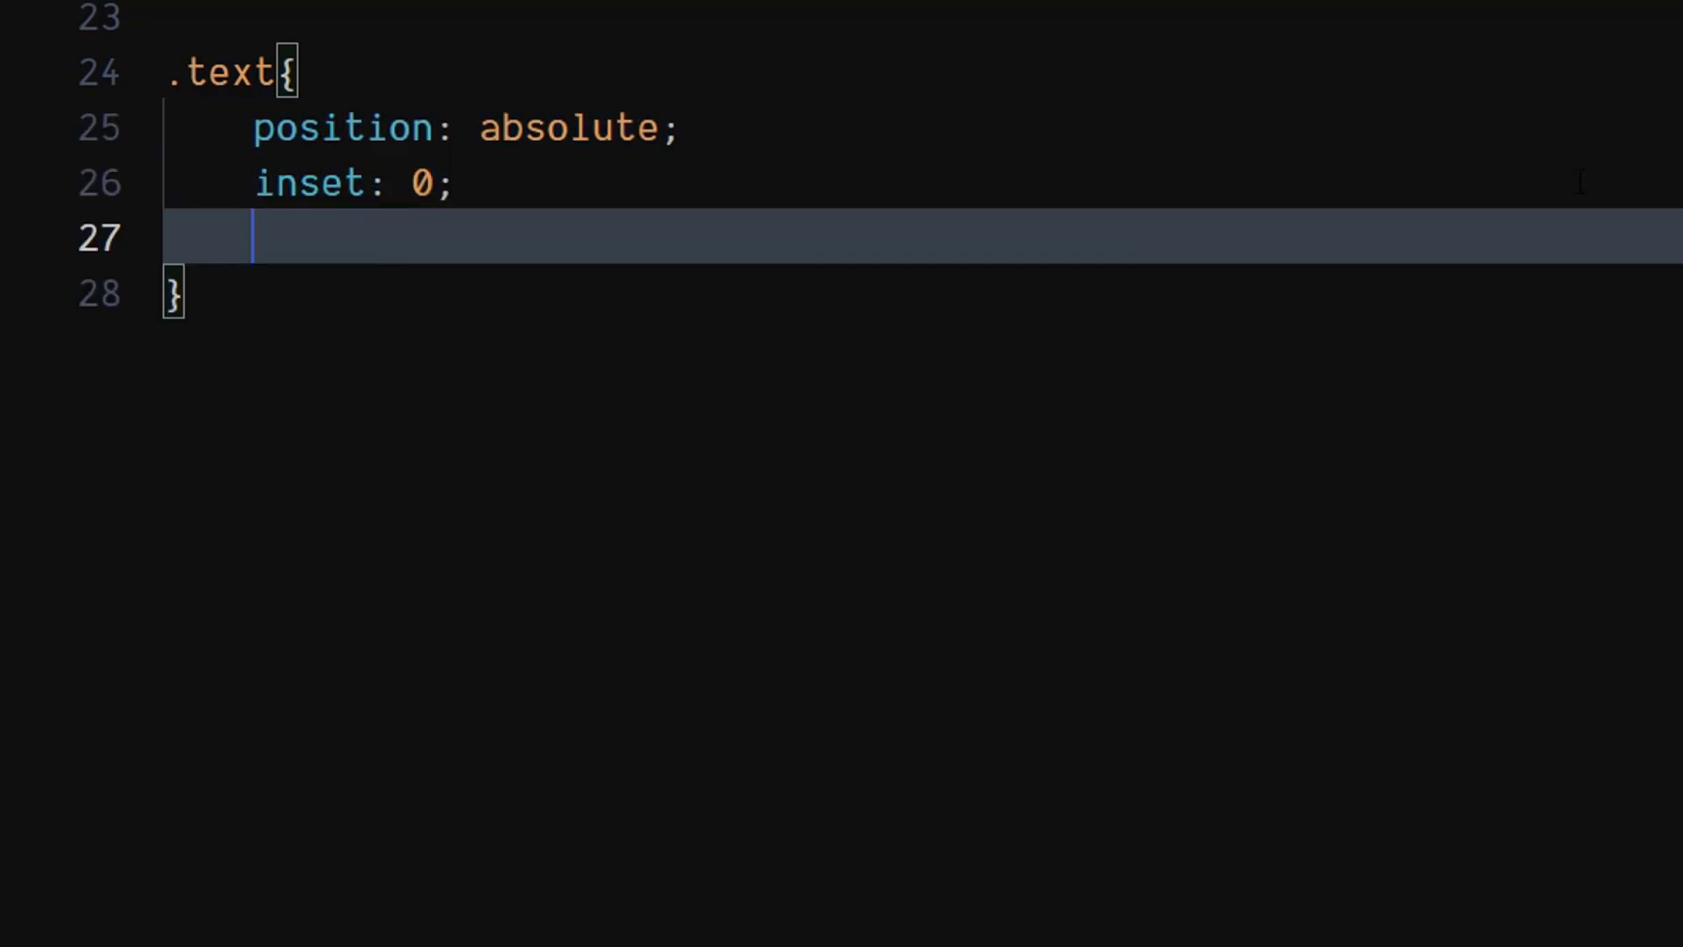
type("pa")
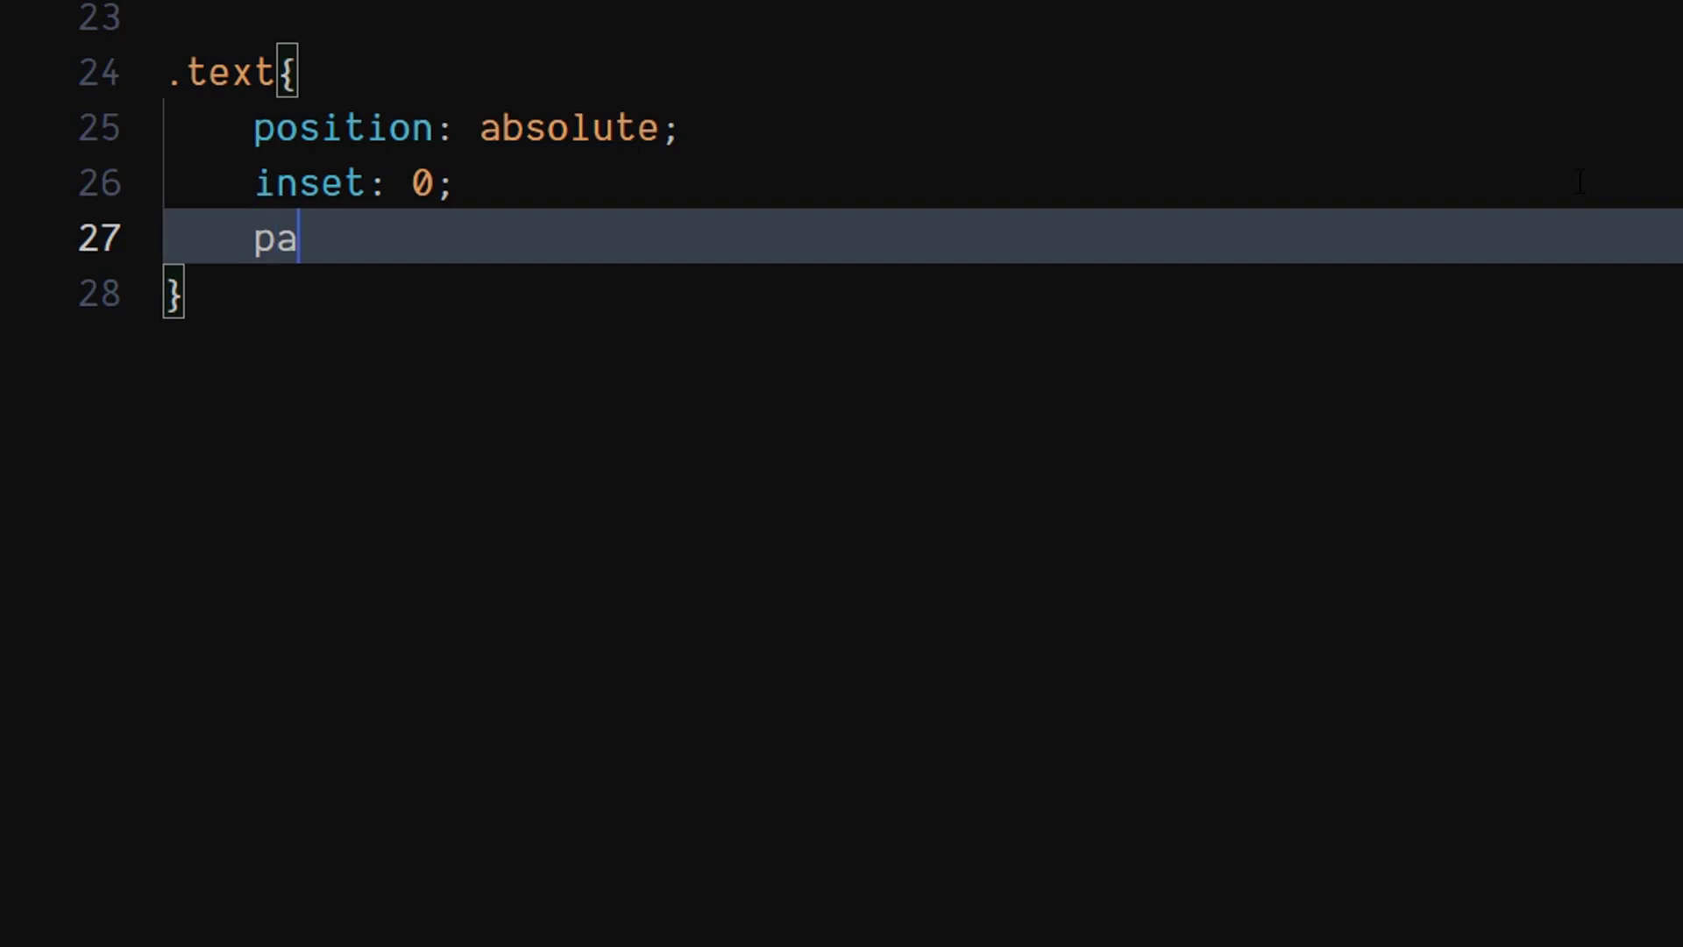
type("dding: ;")
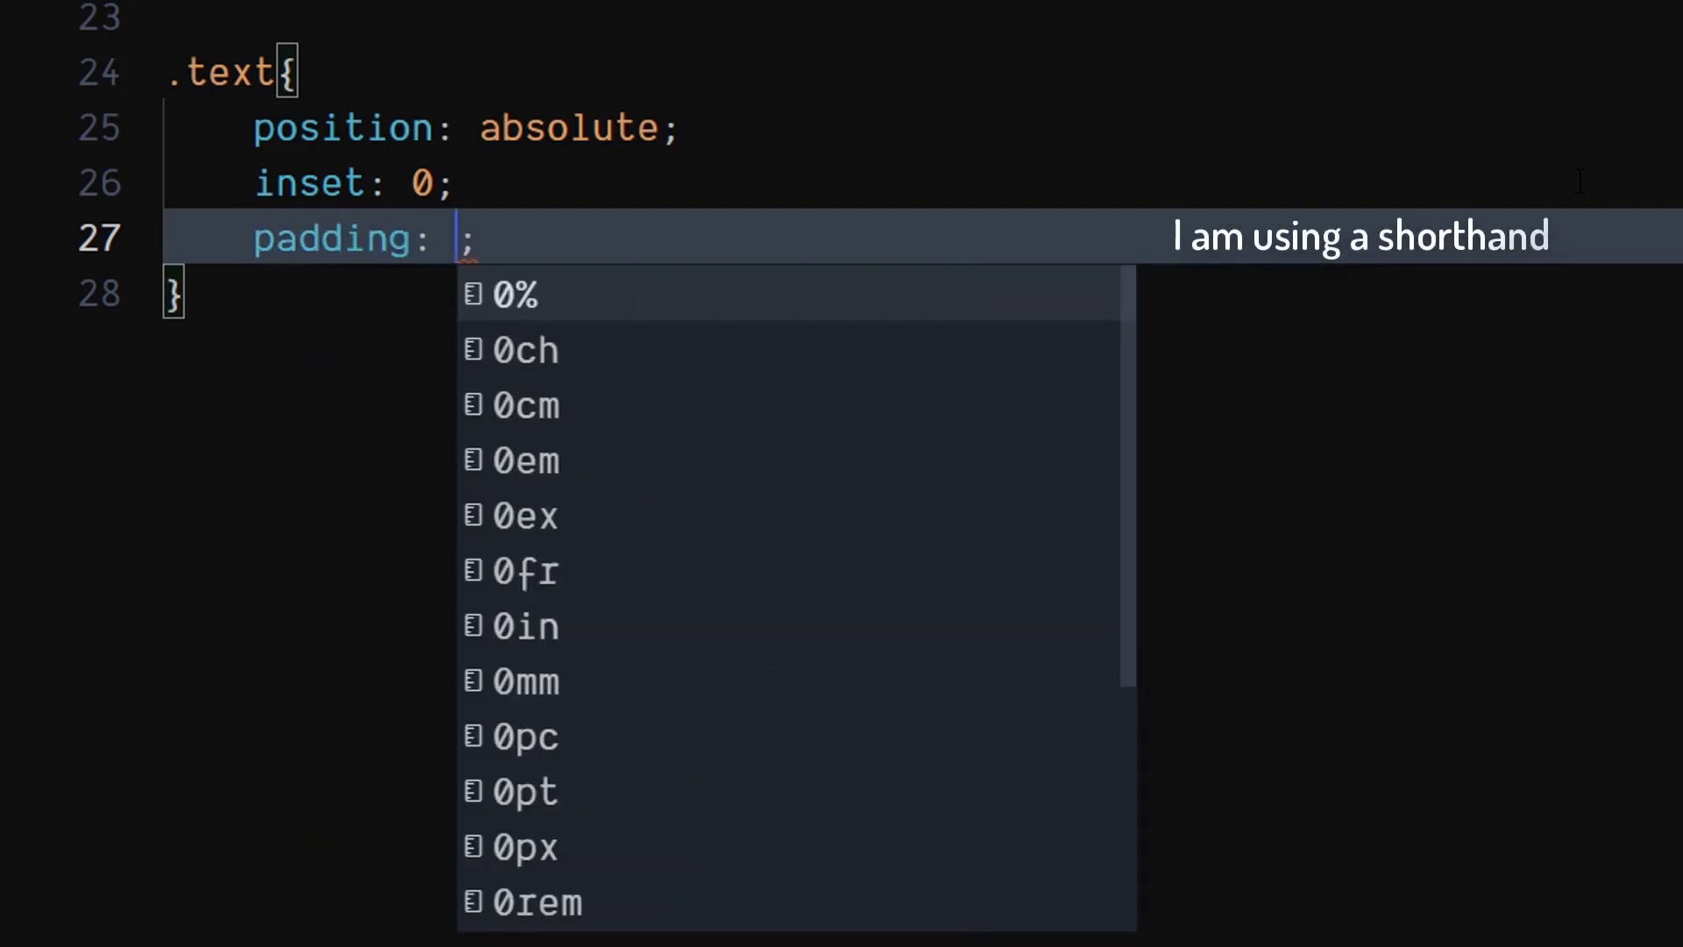
type("0.9rem")
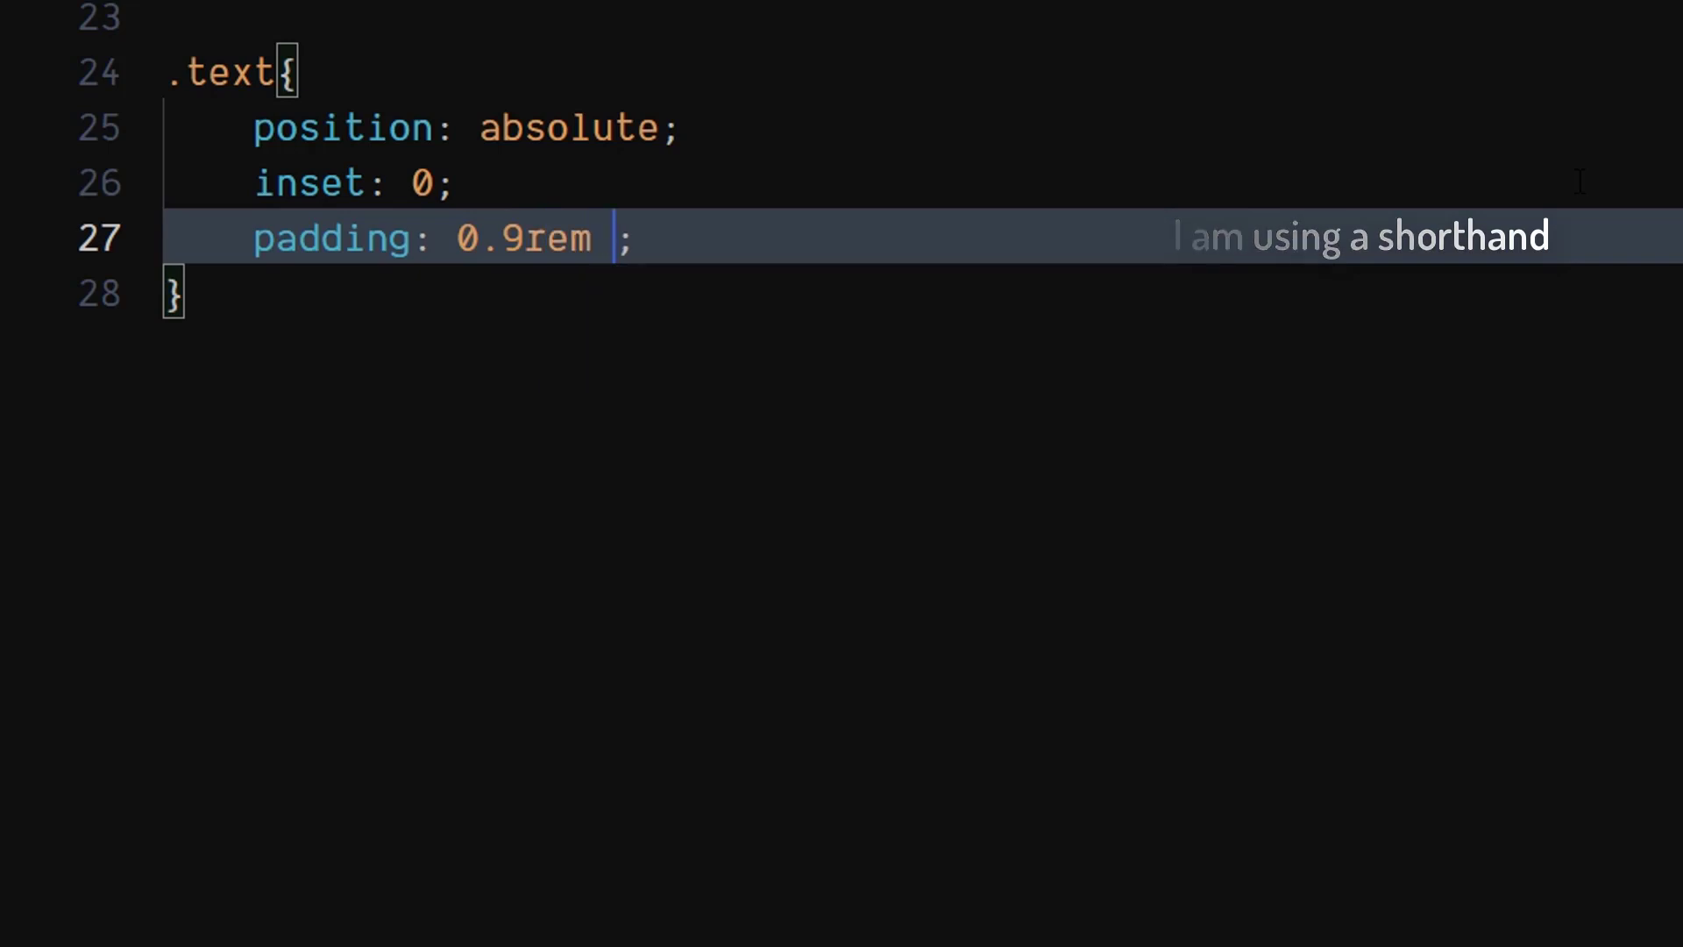
type("0")
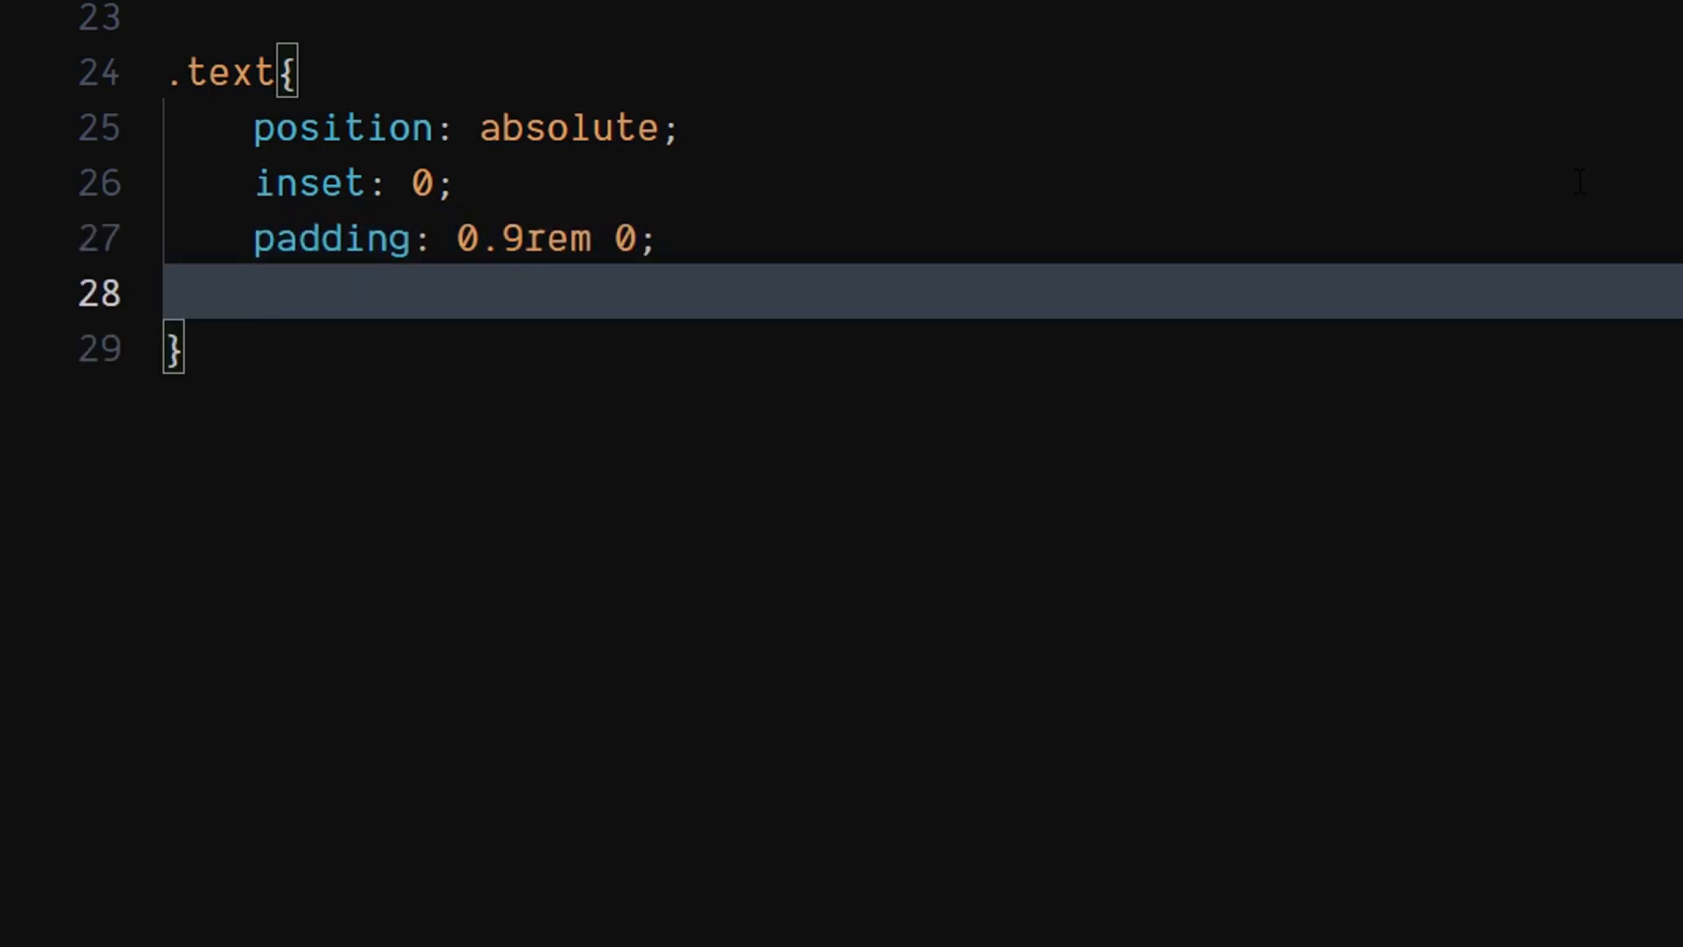
type("marf")
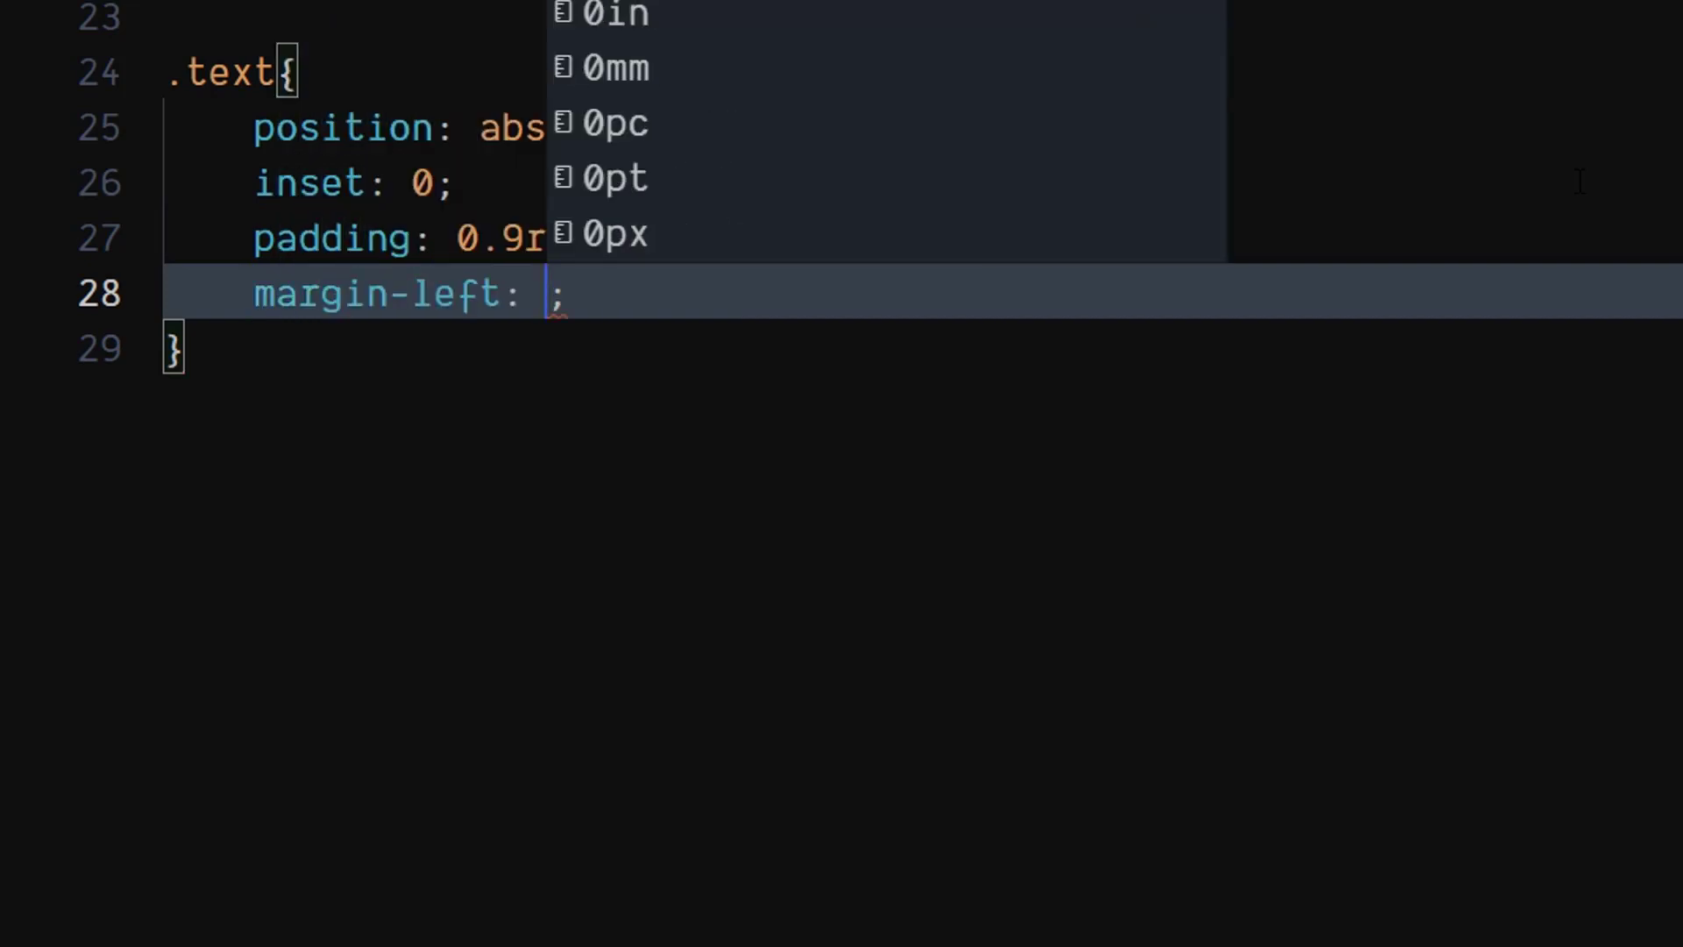
type("1.85")
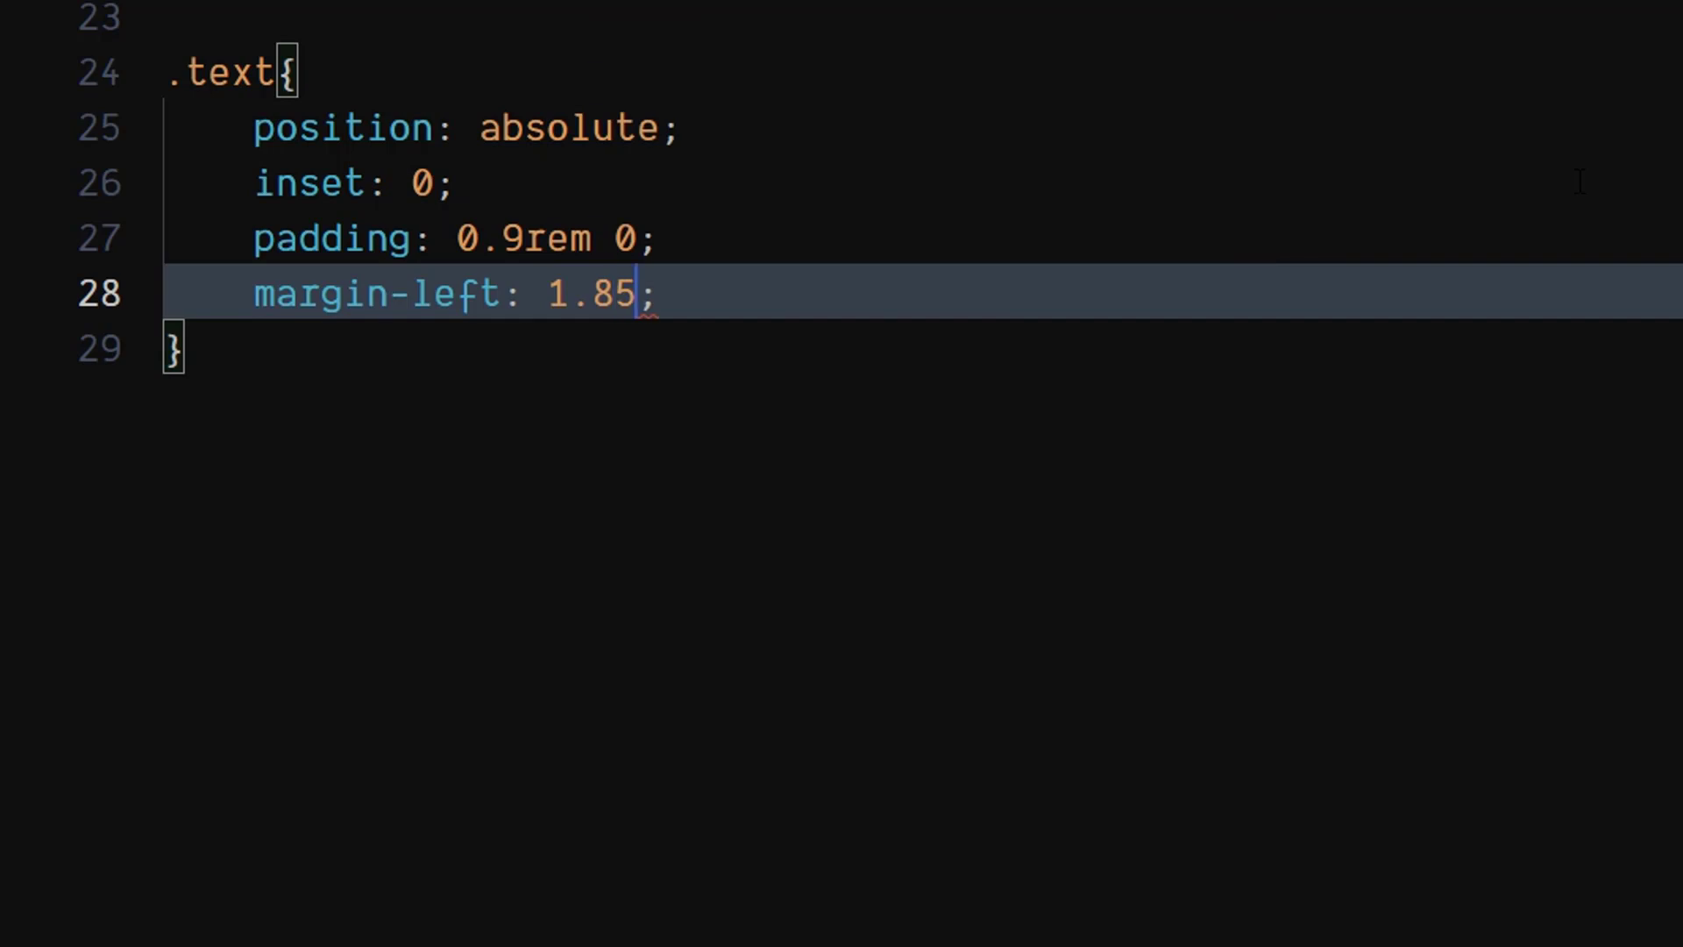
type("rem")
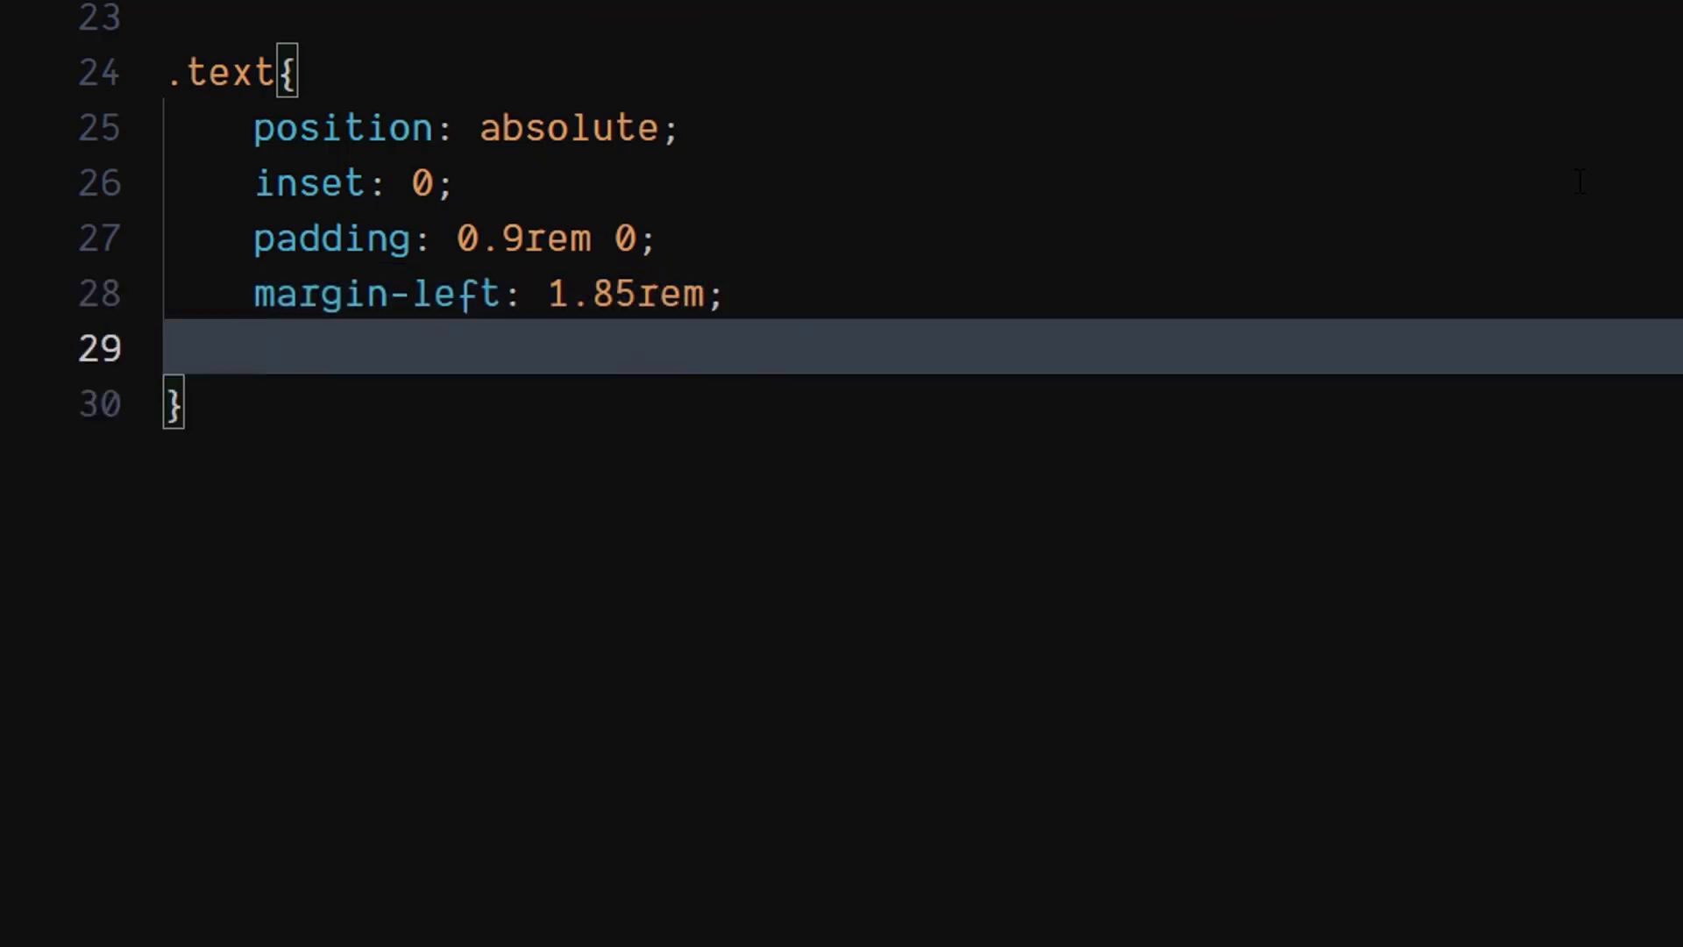
Give the .text rule color #f82936 and line-height 1.6
type("color: ;")
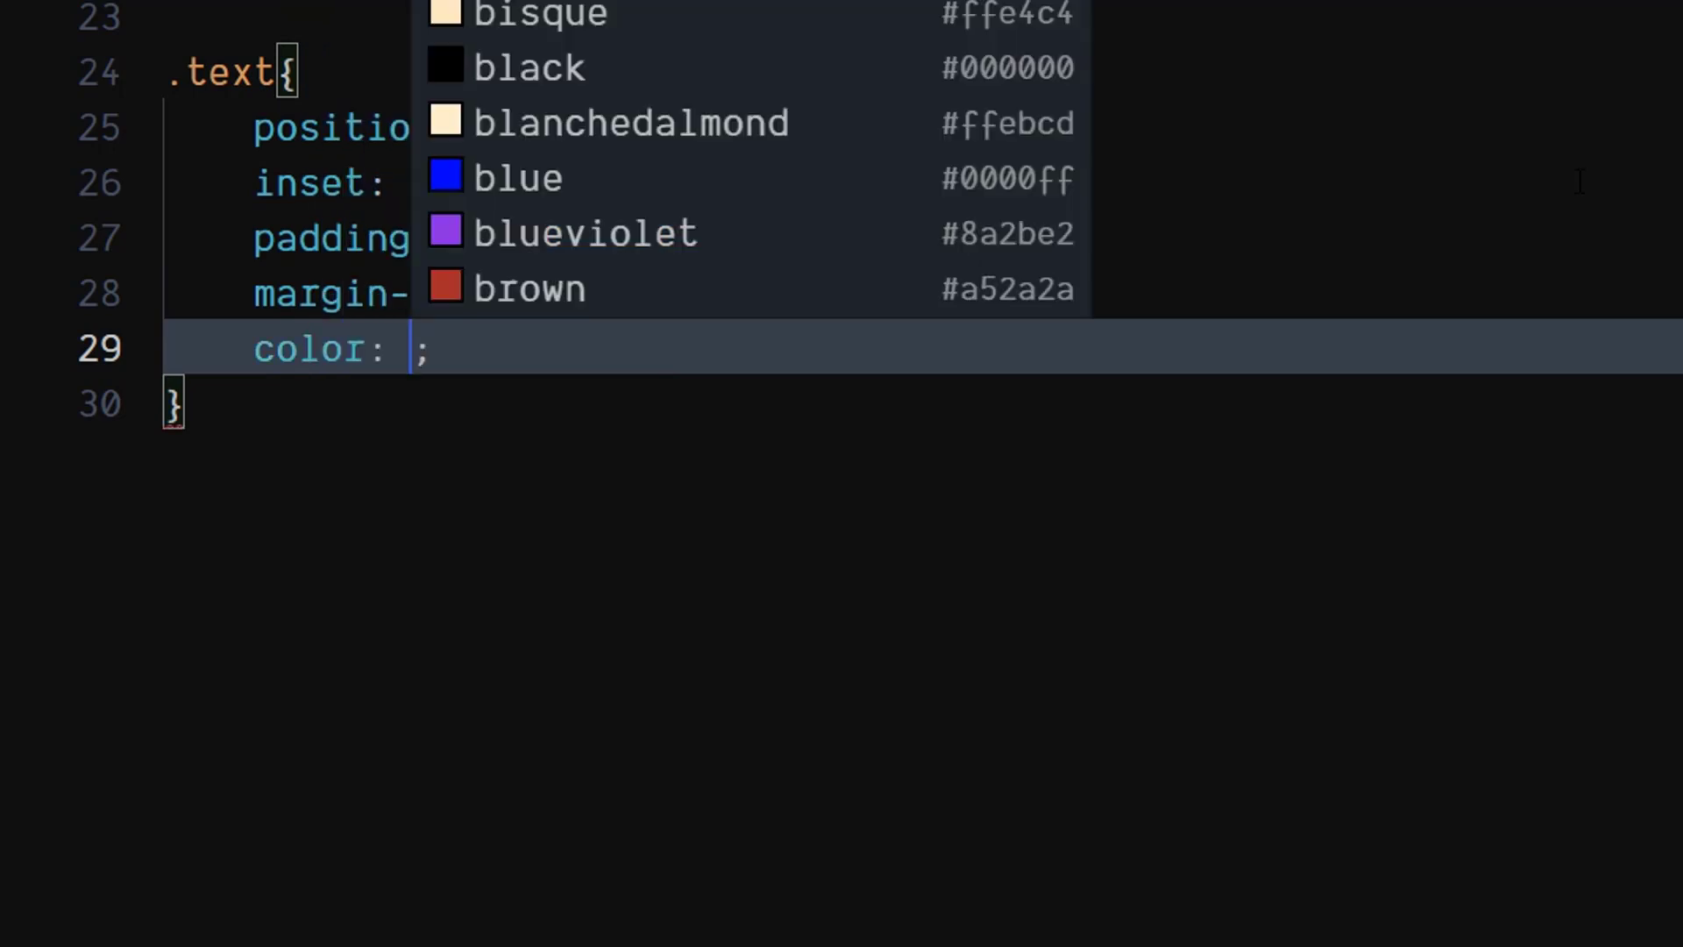
type("#")
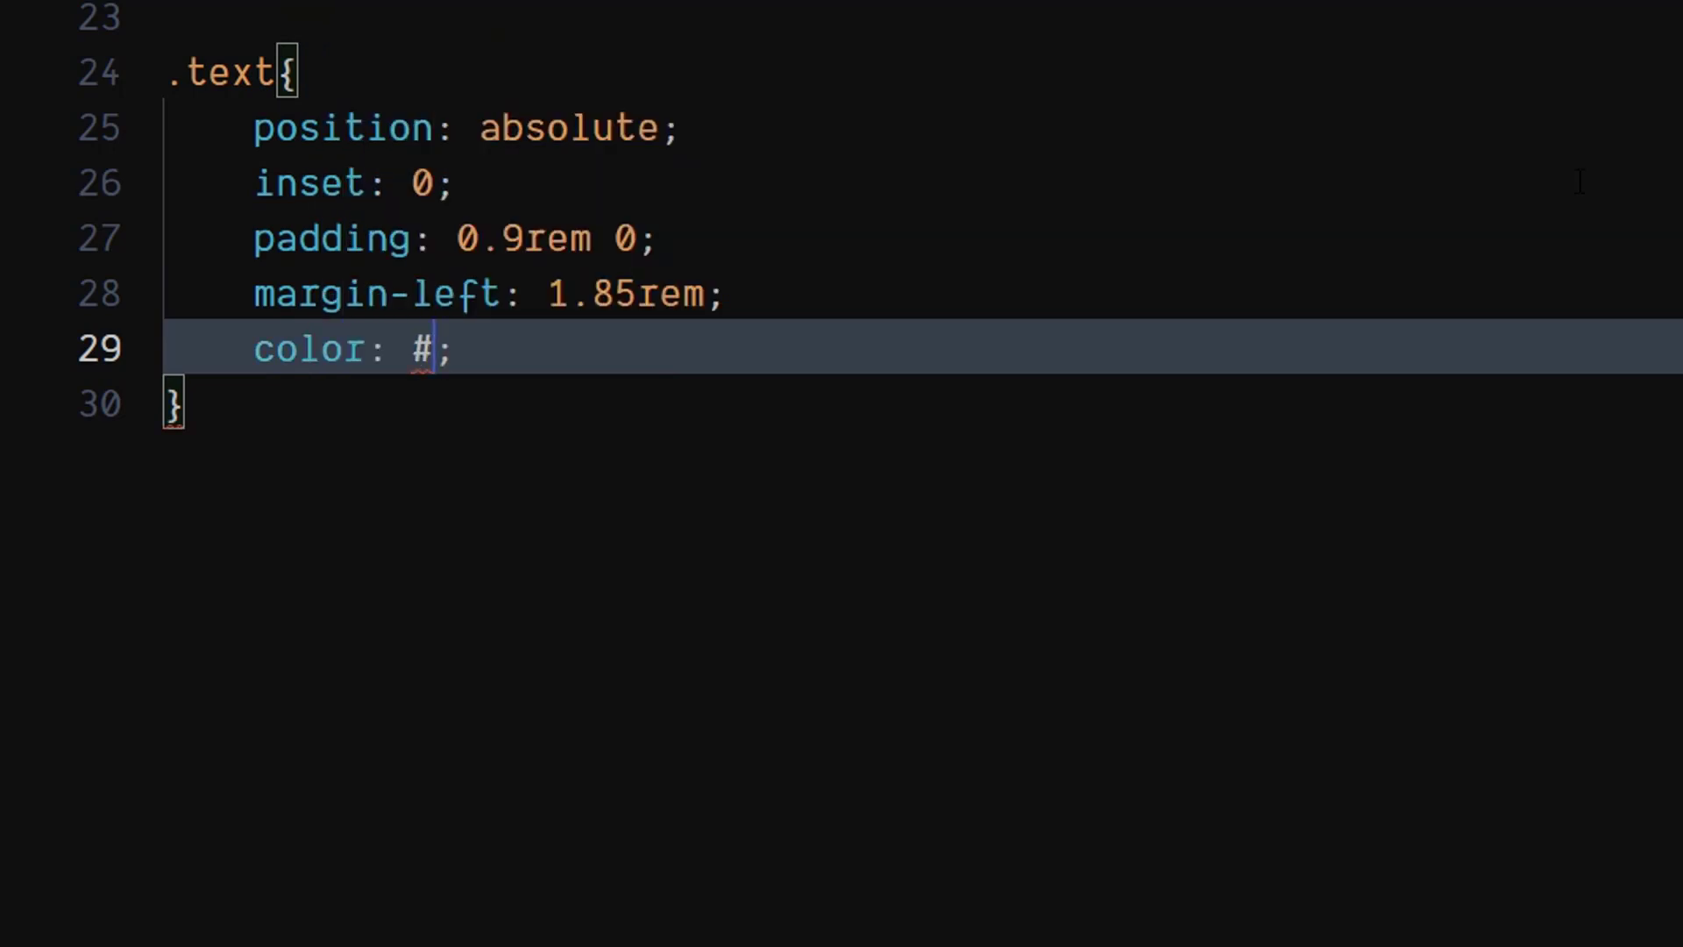
type("f82936")
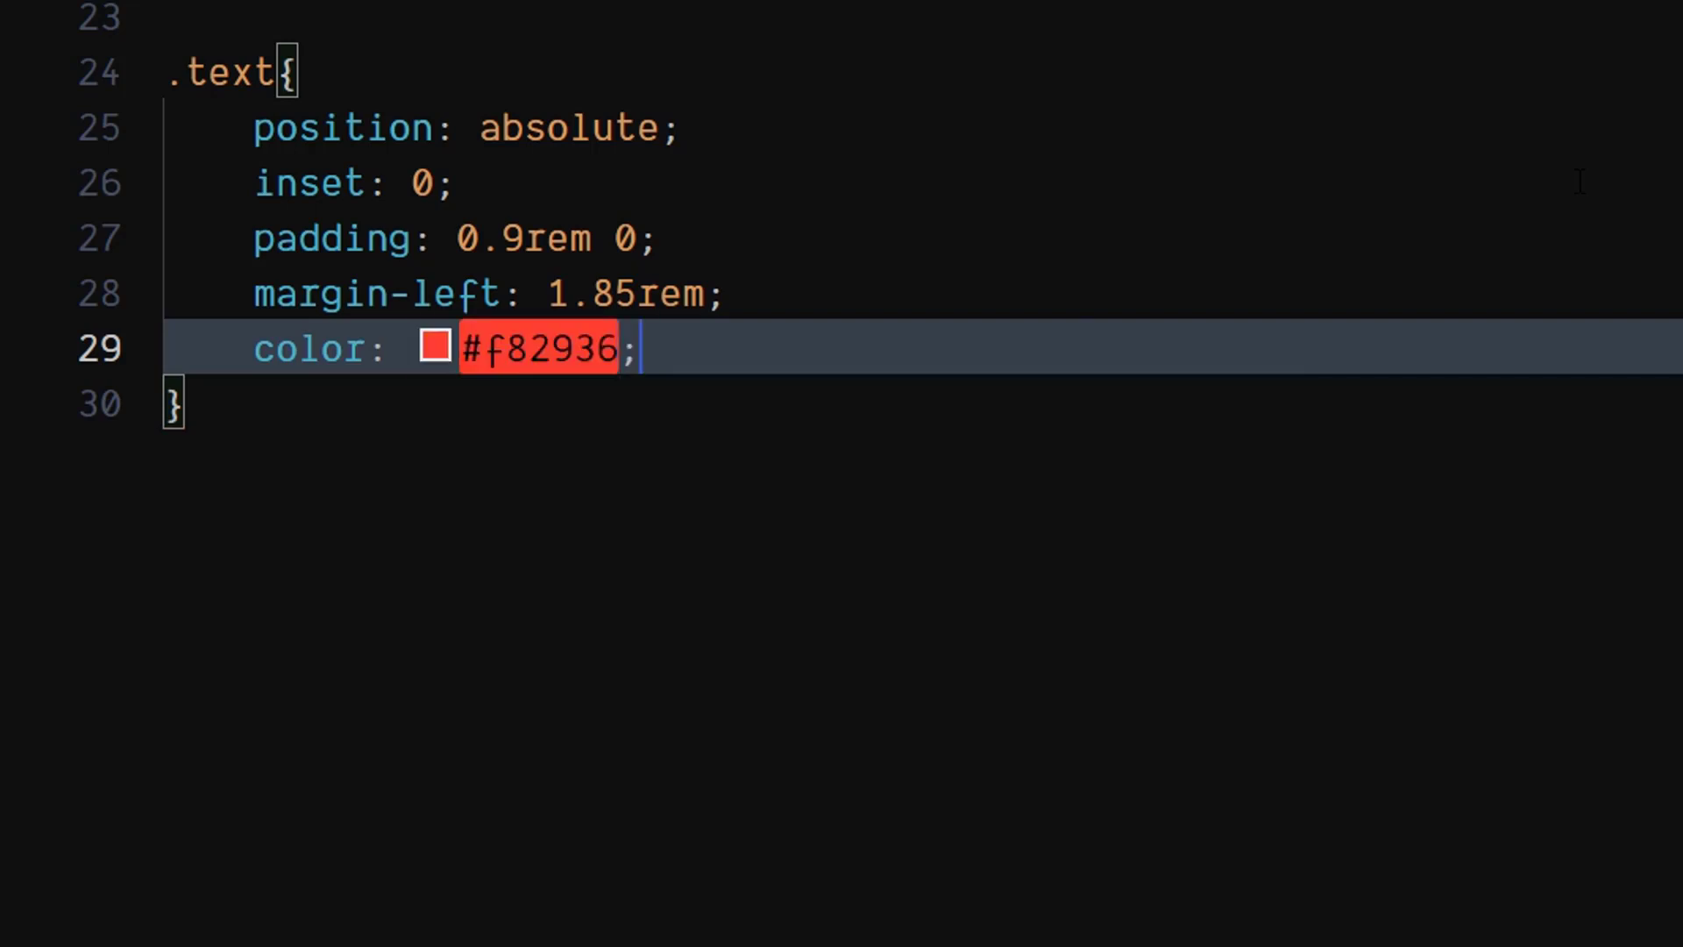
type("line")
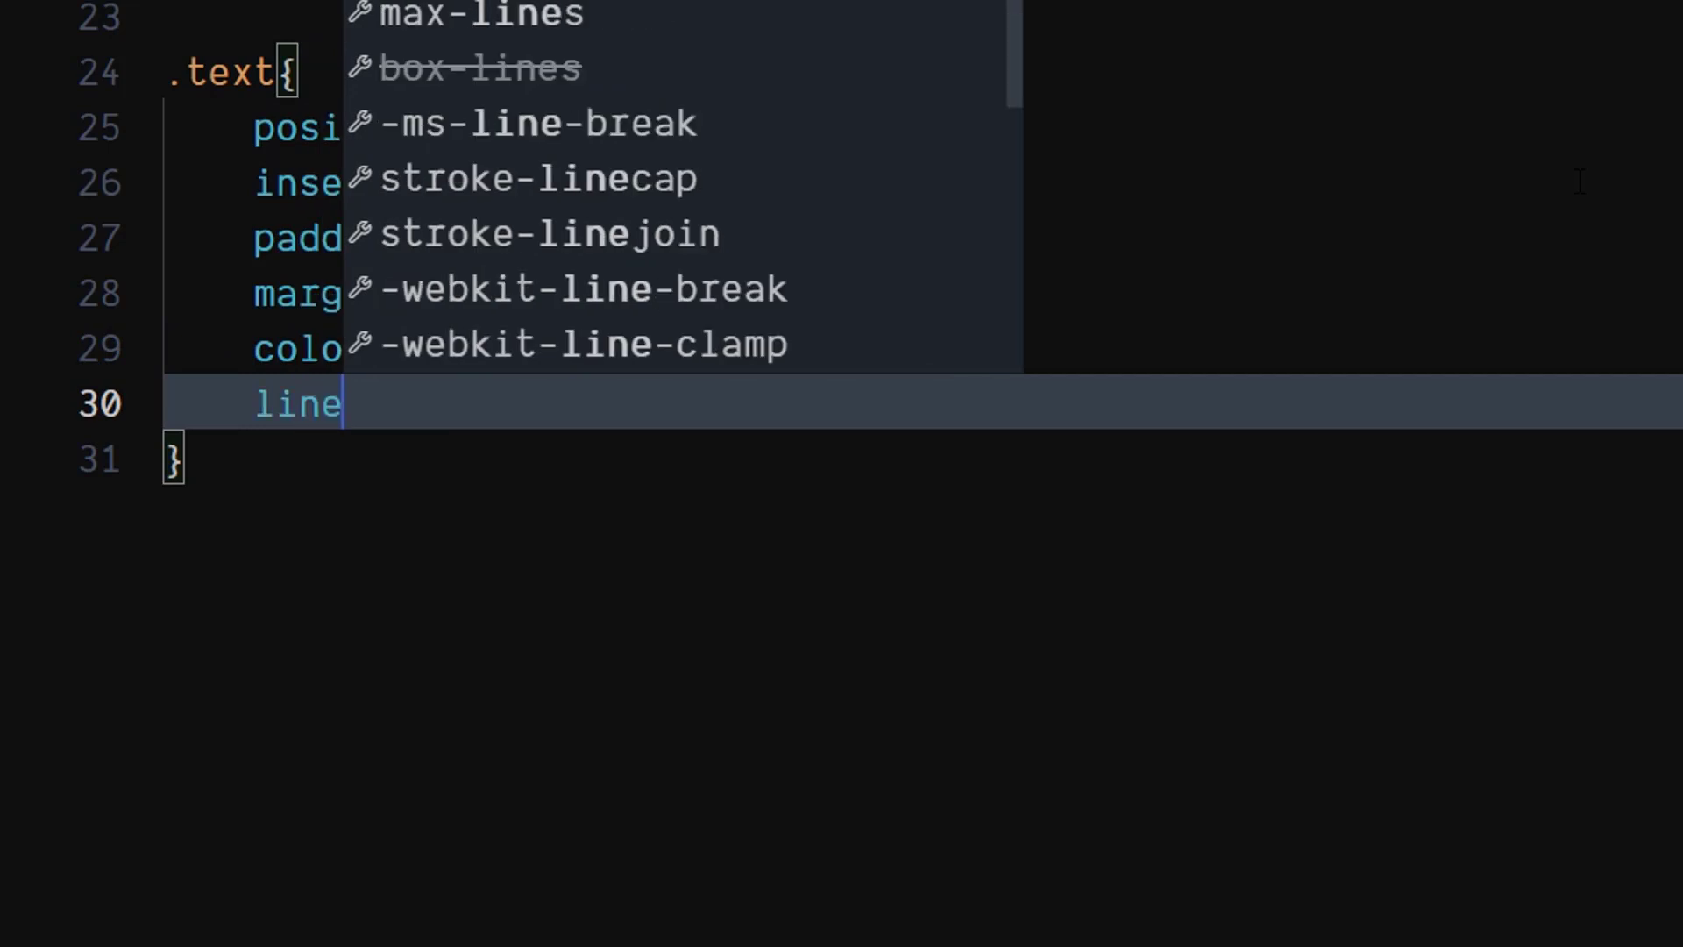
type("-h")
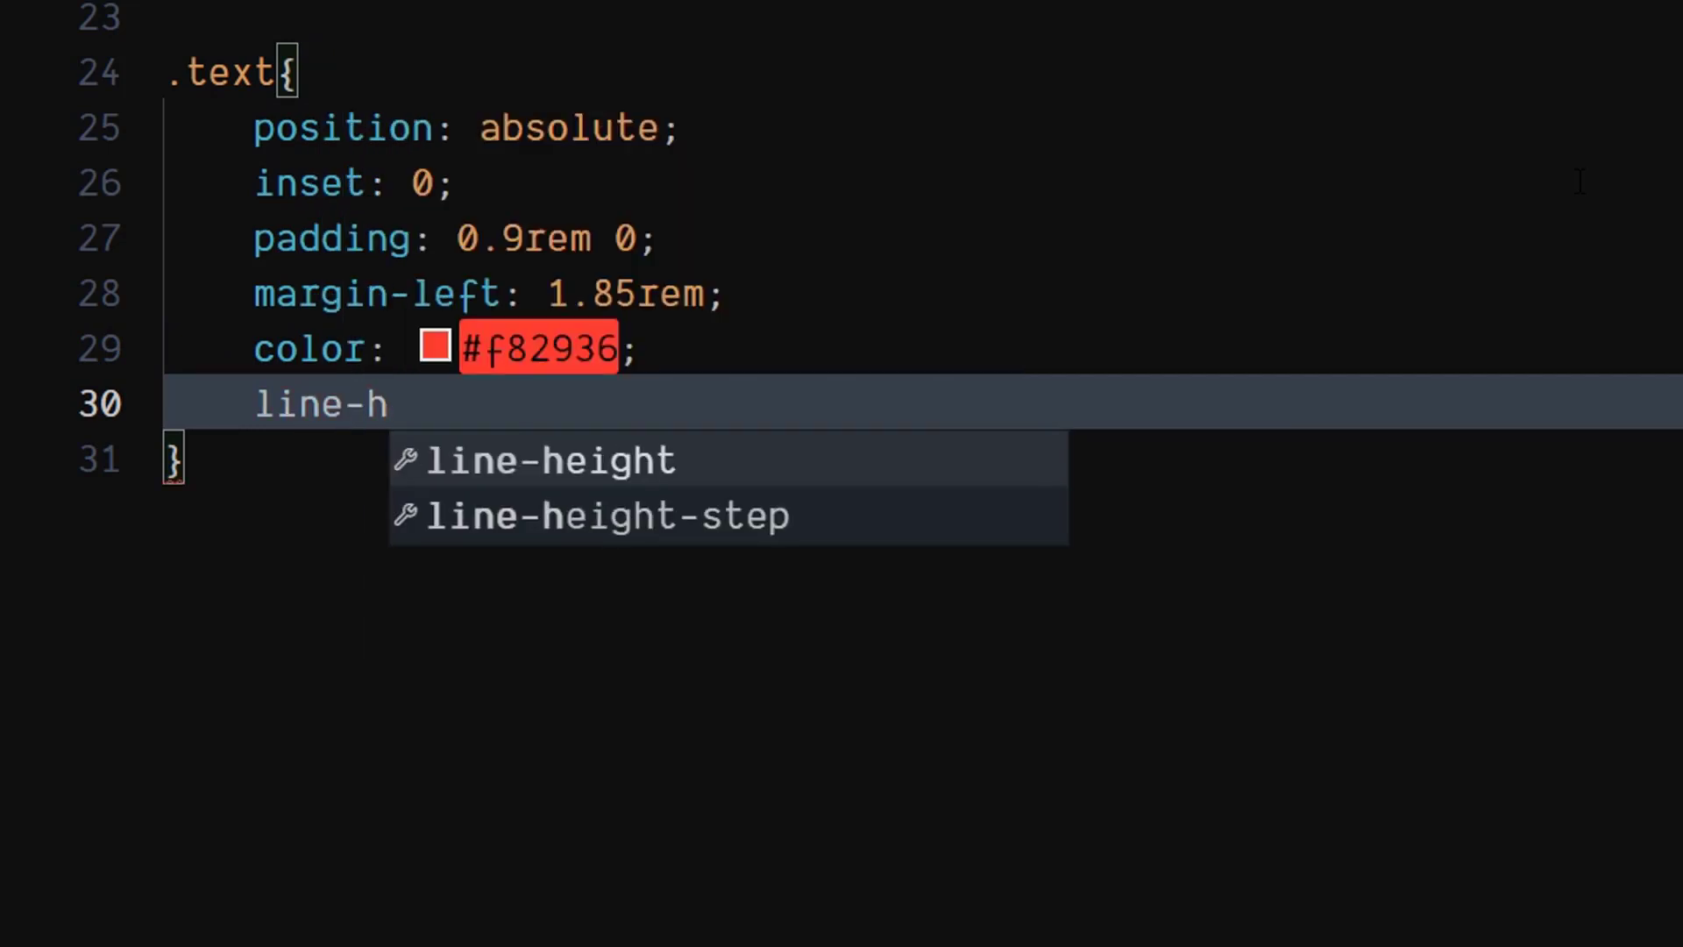
type("eight: 1.6;")
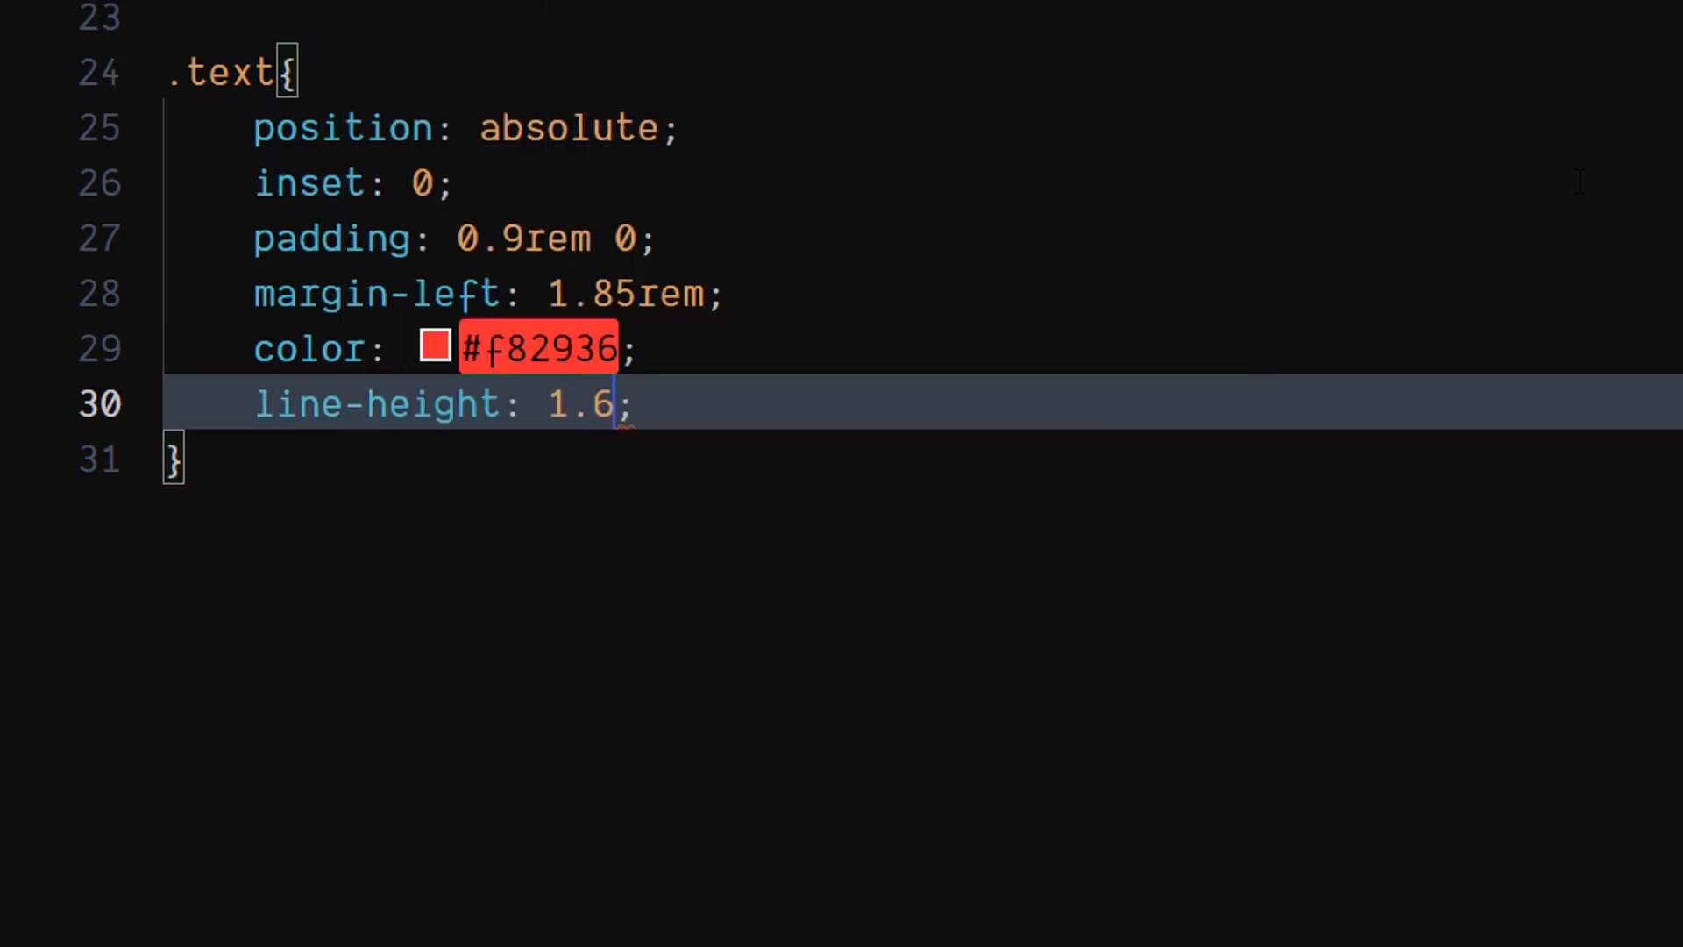
left_click(635, 405)
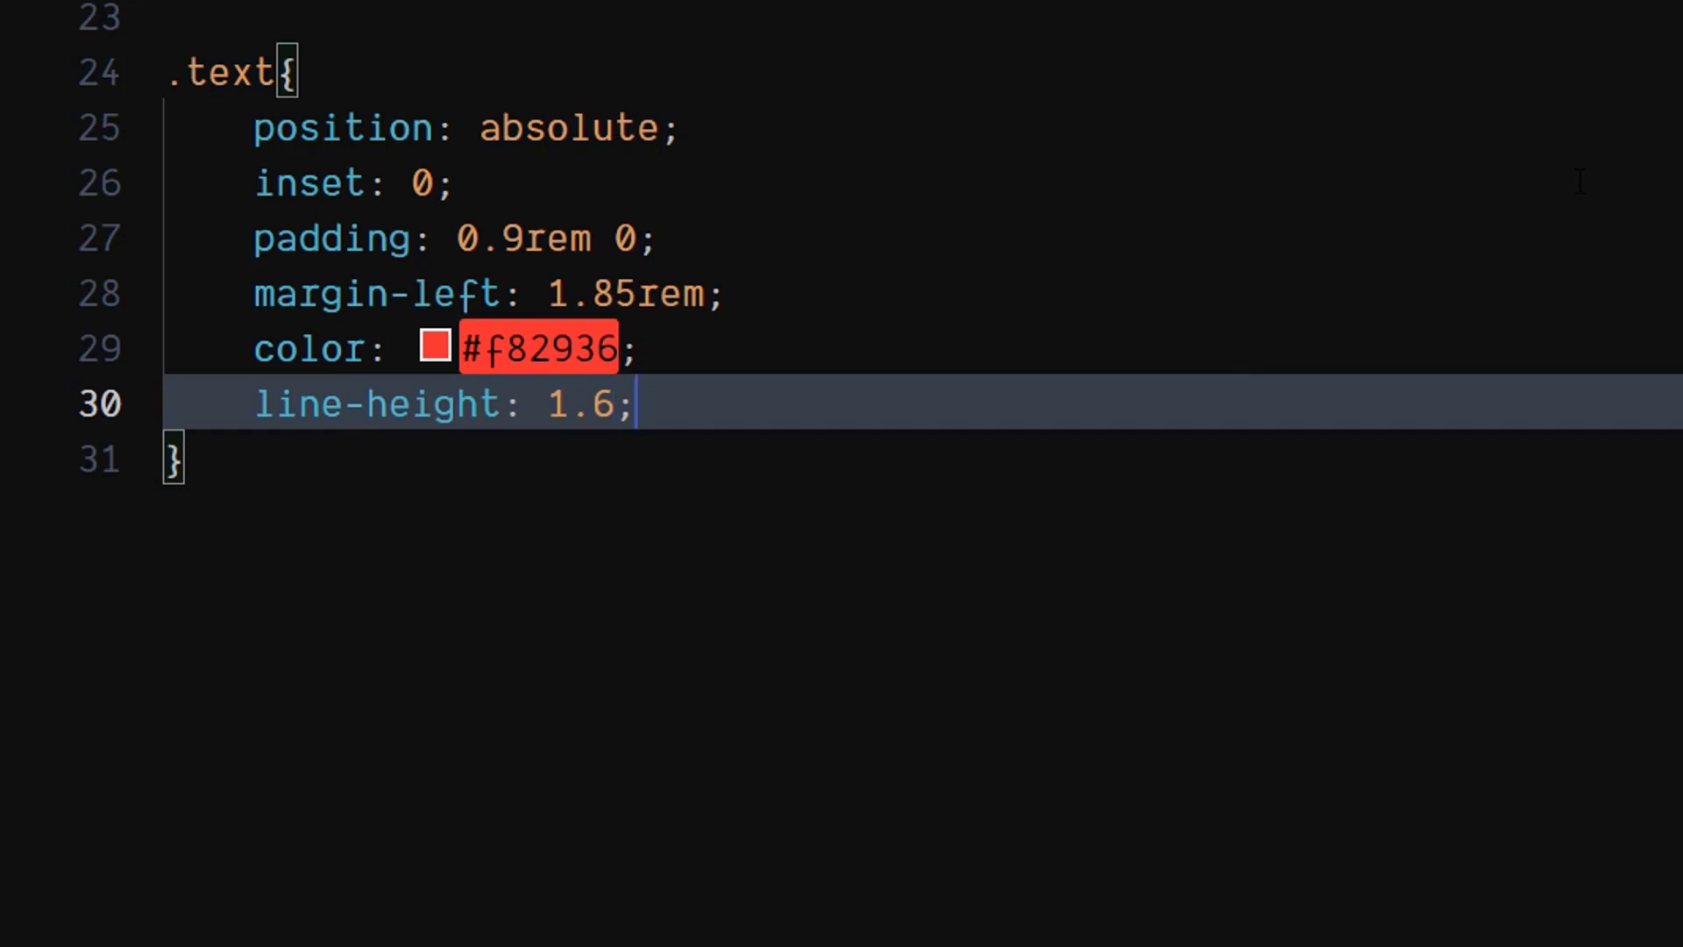
key("Enter")
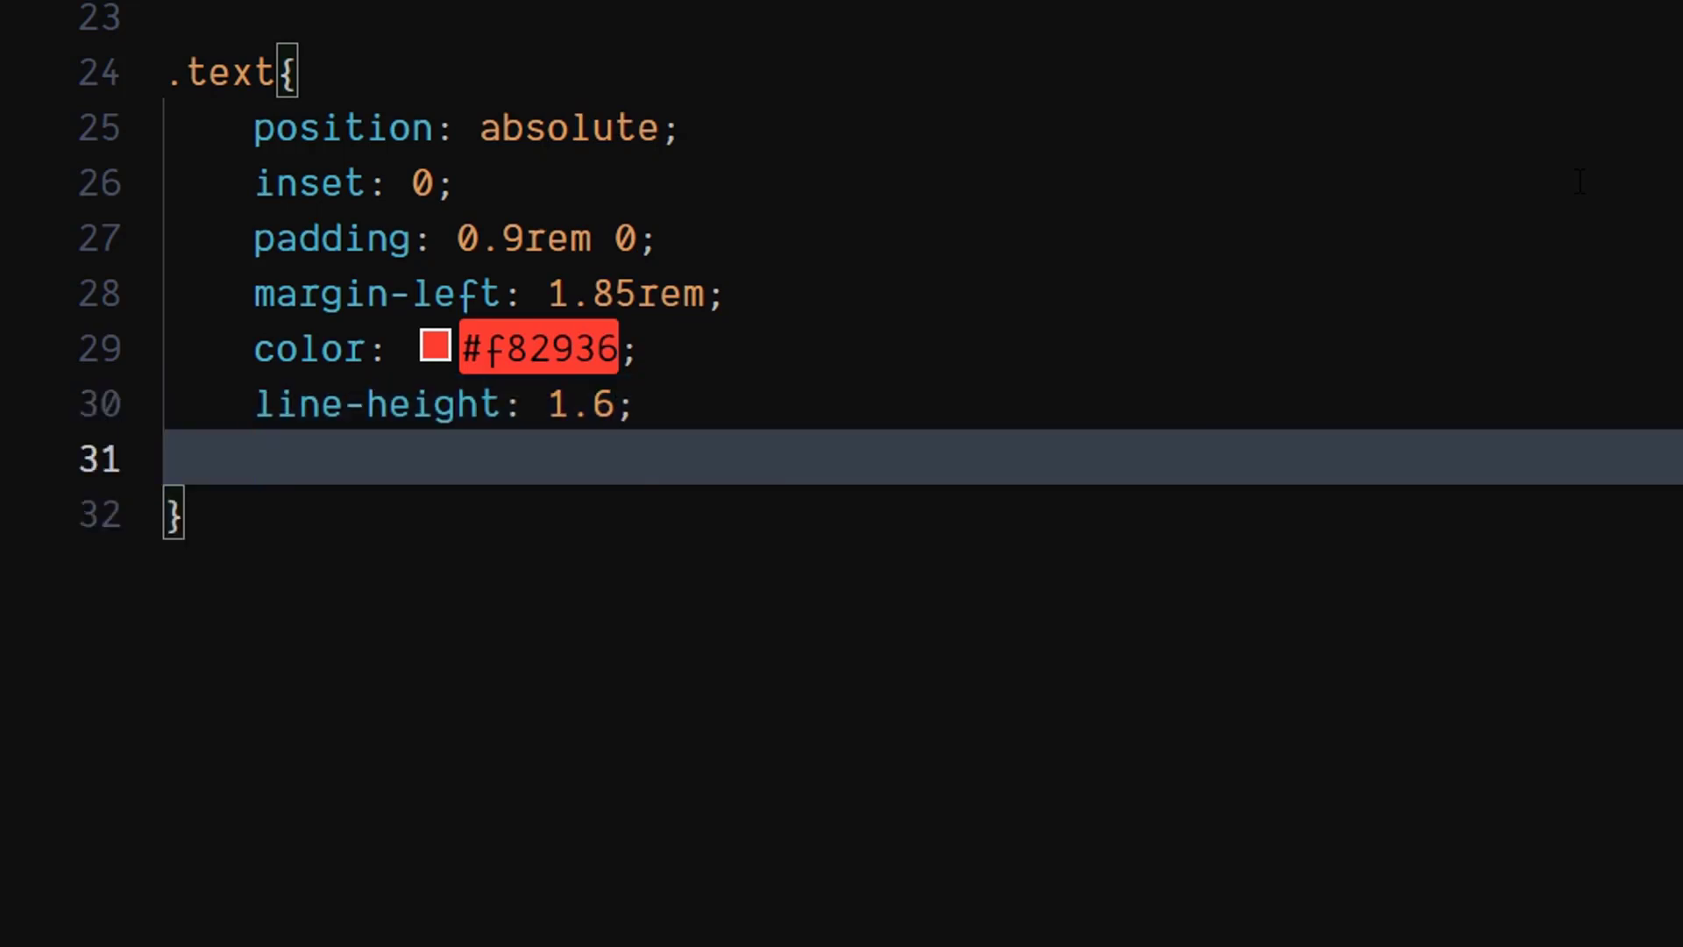
Add text-align center and transition all 0.4s ease-in-out to .text
type("text-align: ;")
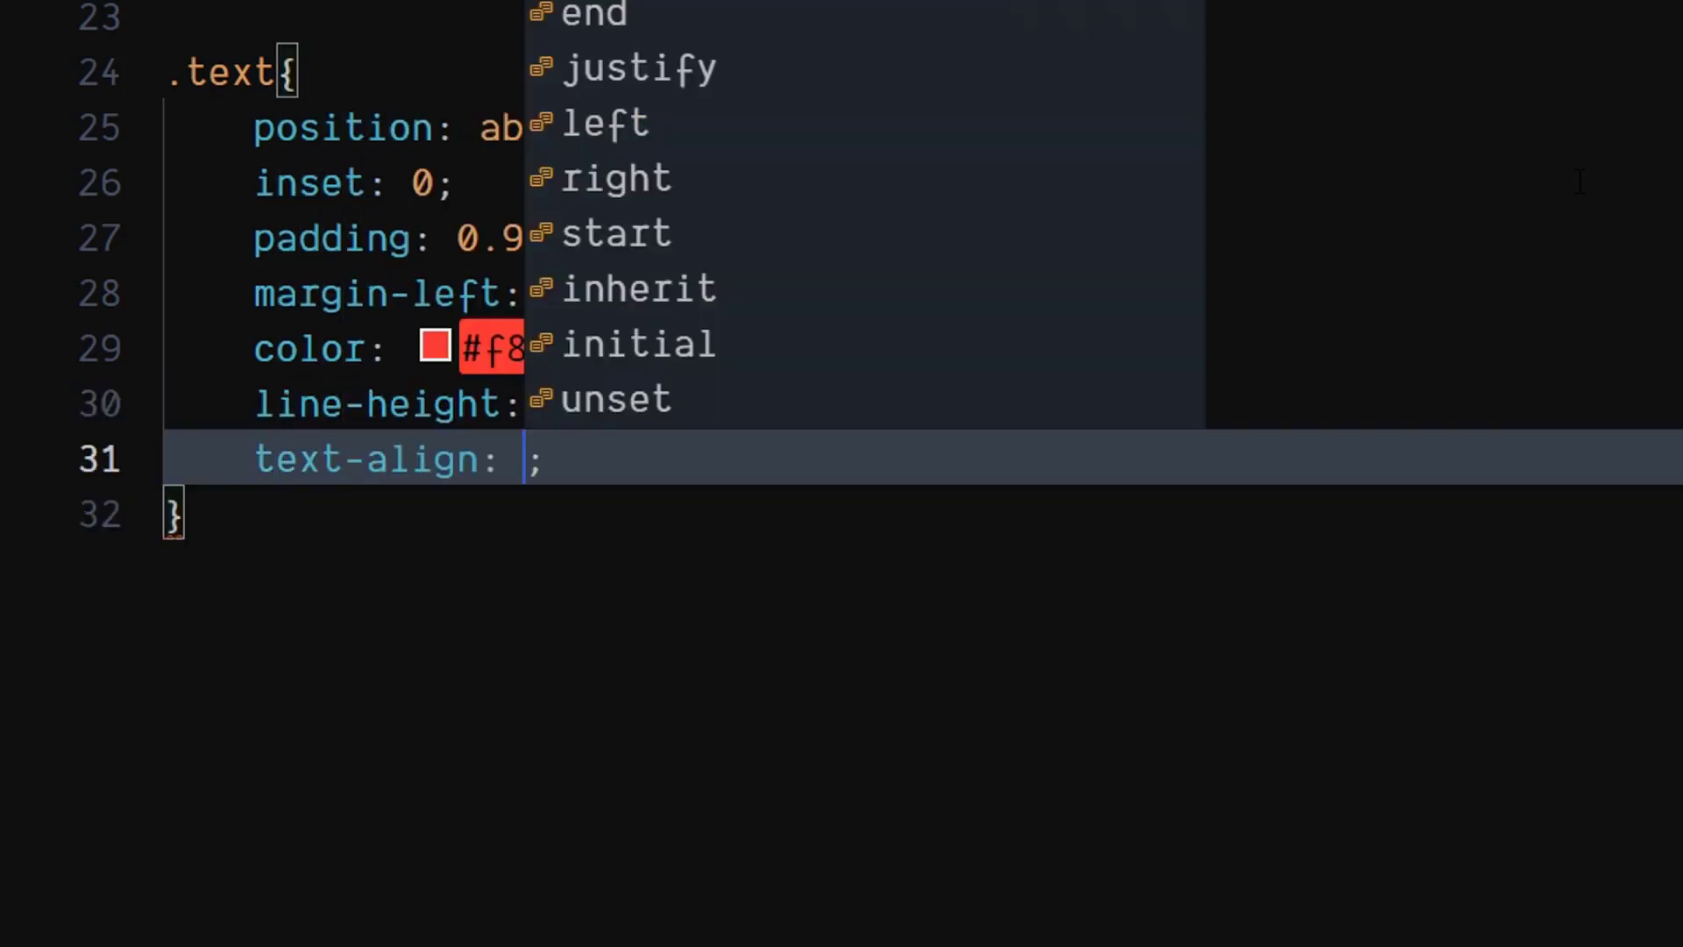
type("center")
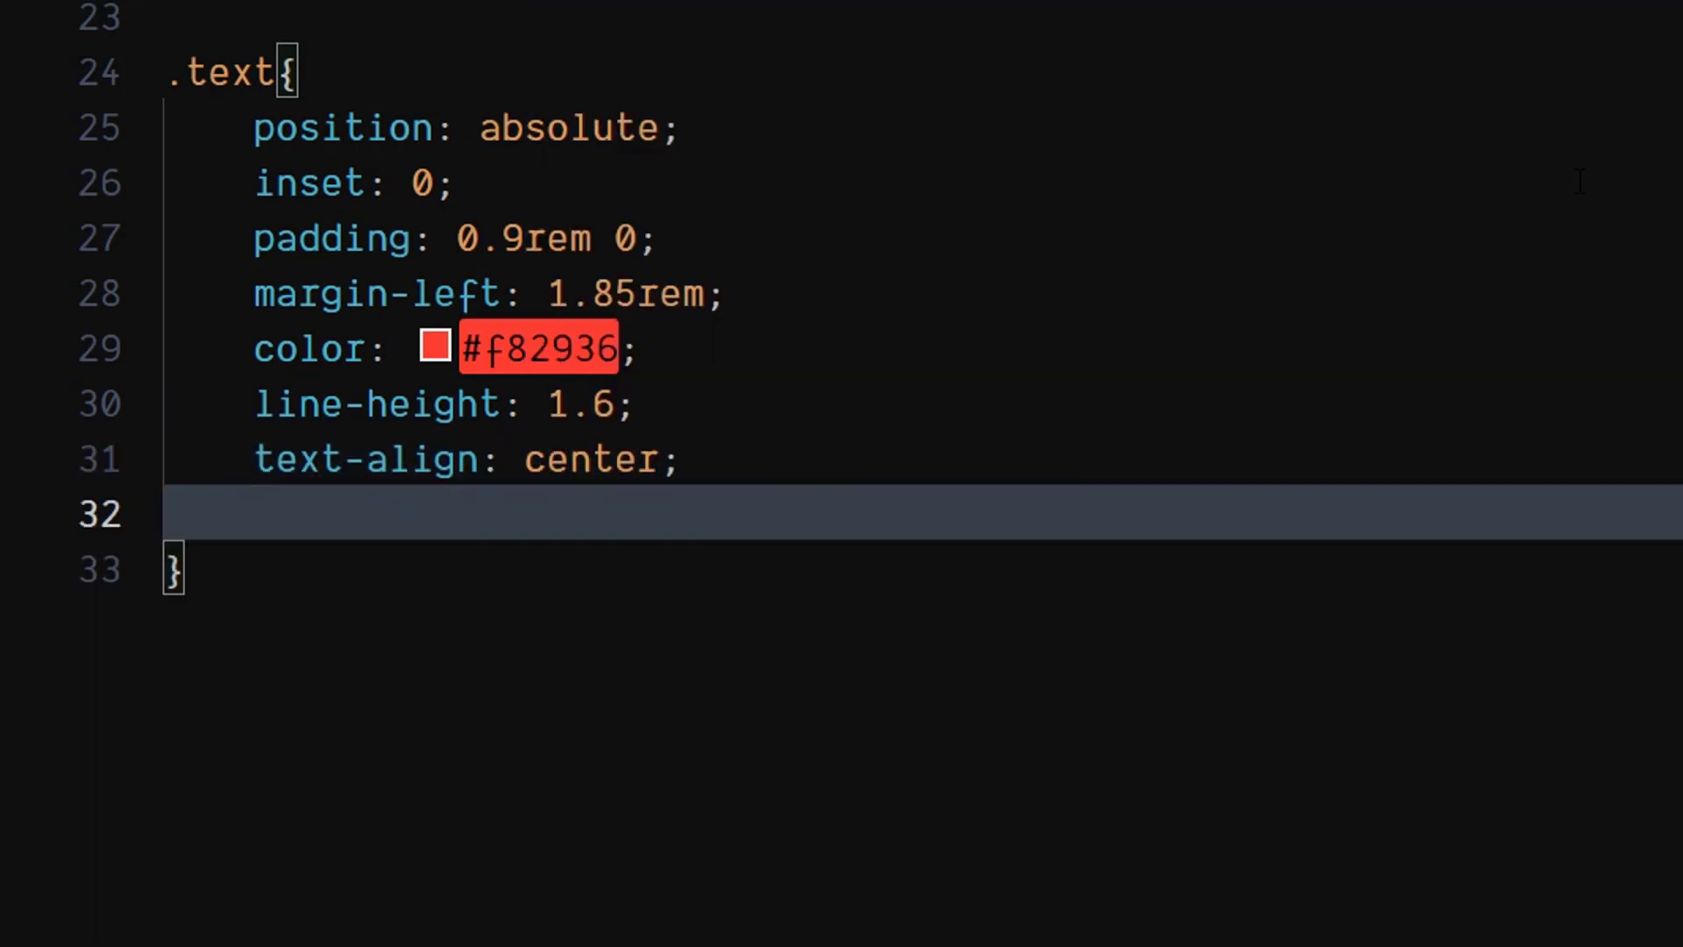
type("transition: all;")
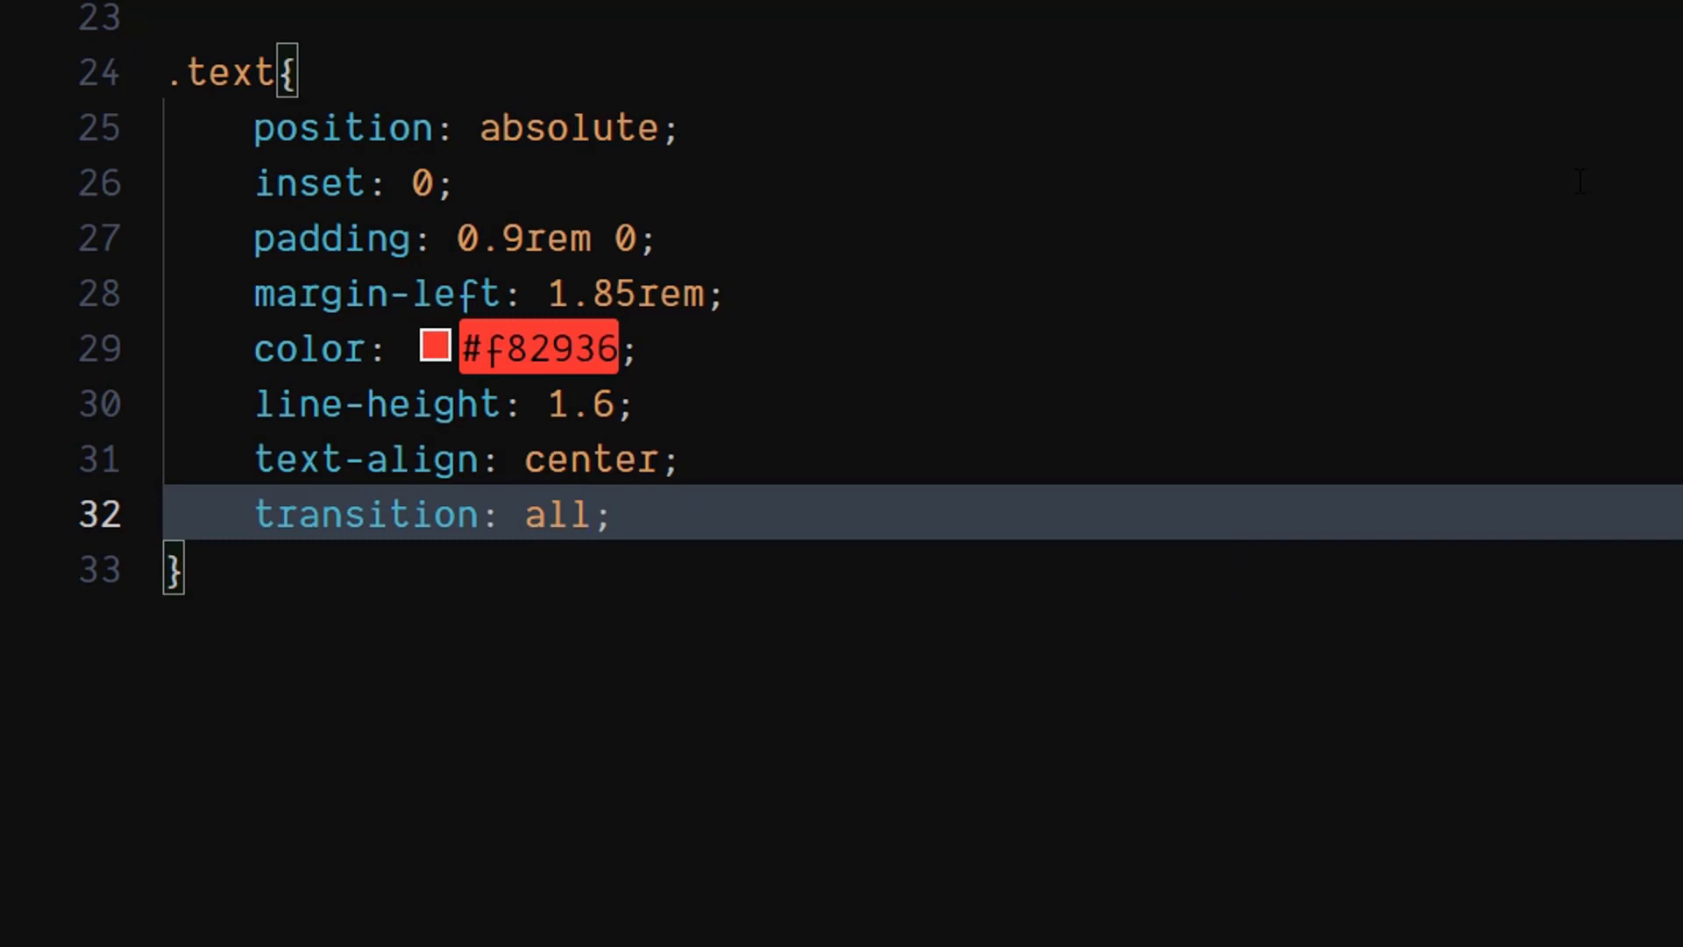
type("0.4s")
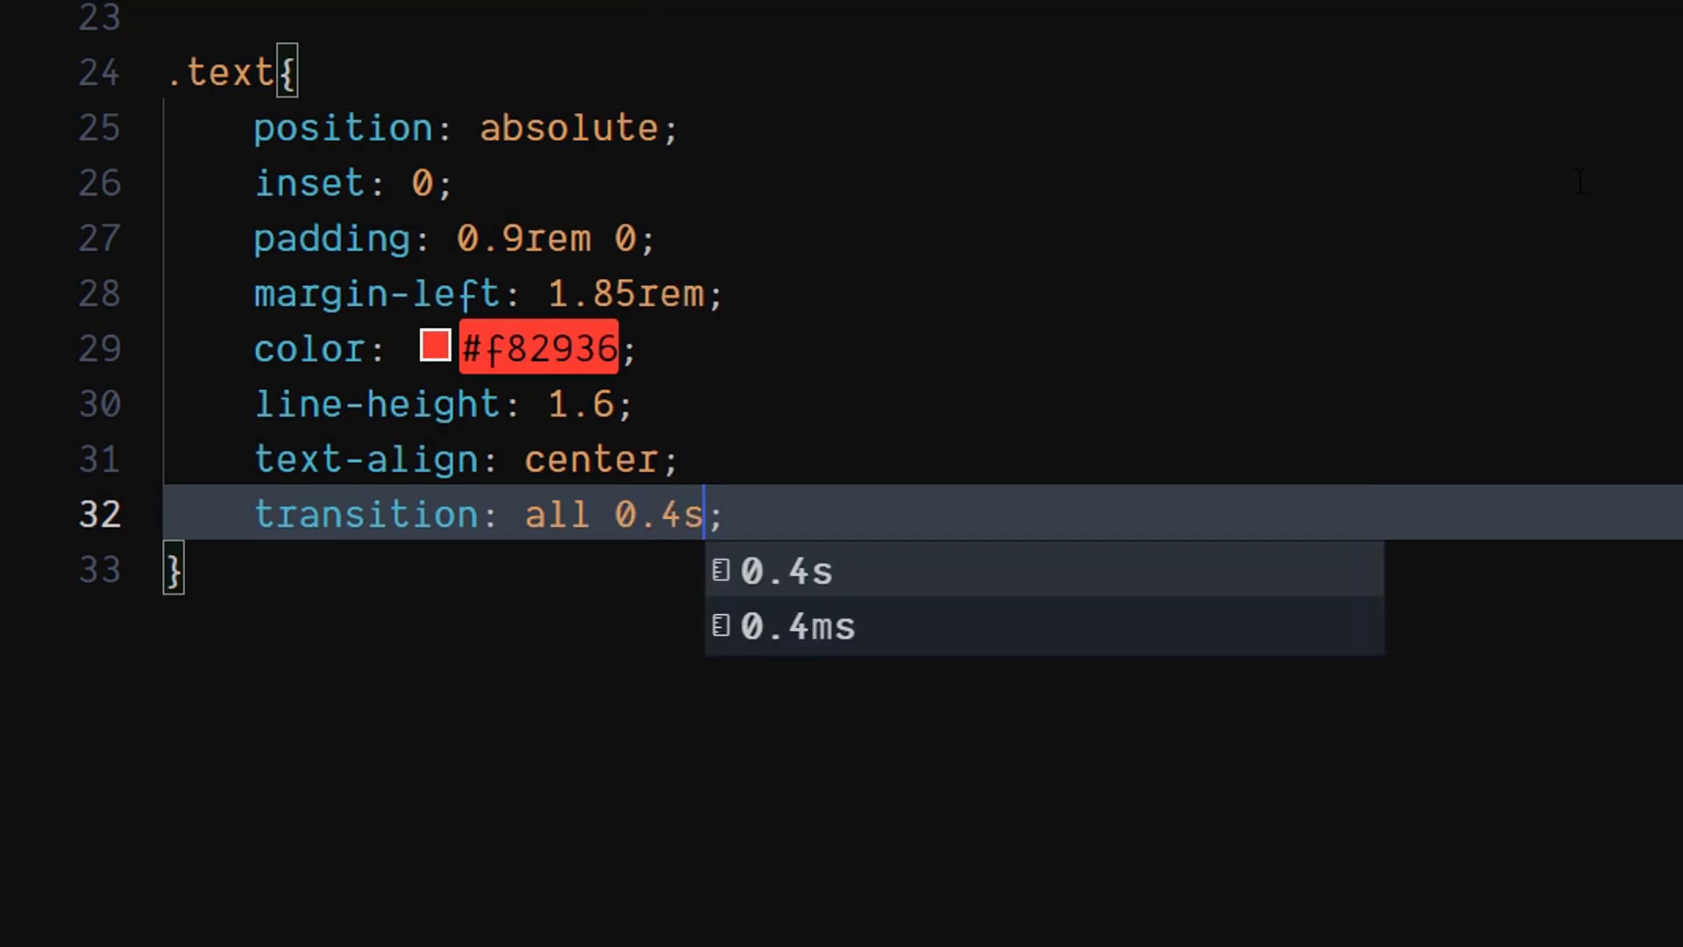
type("ea")
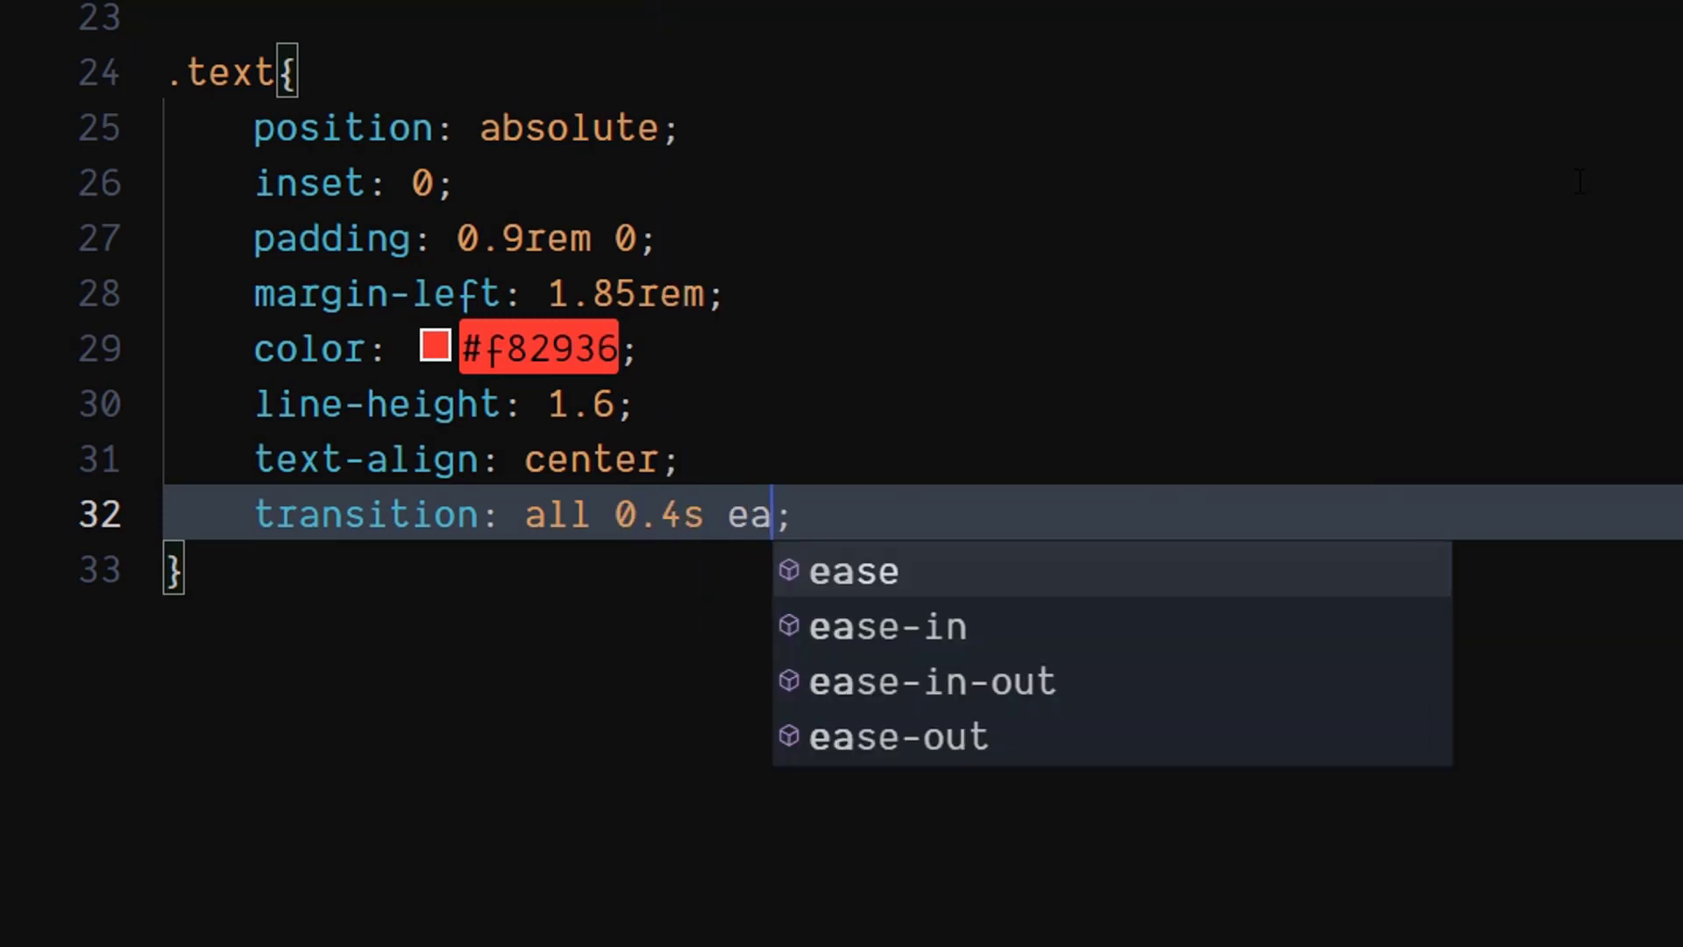
left_click(932, 680)
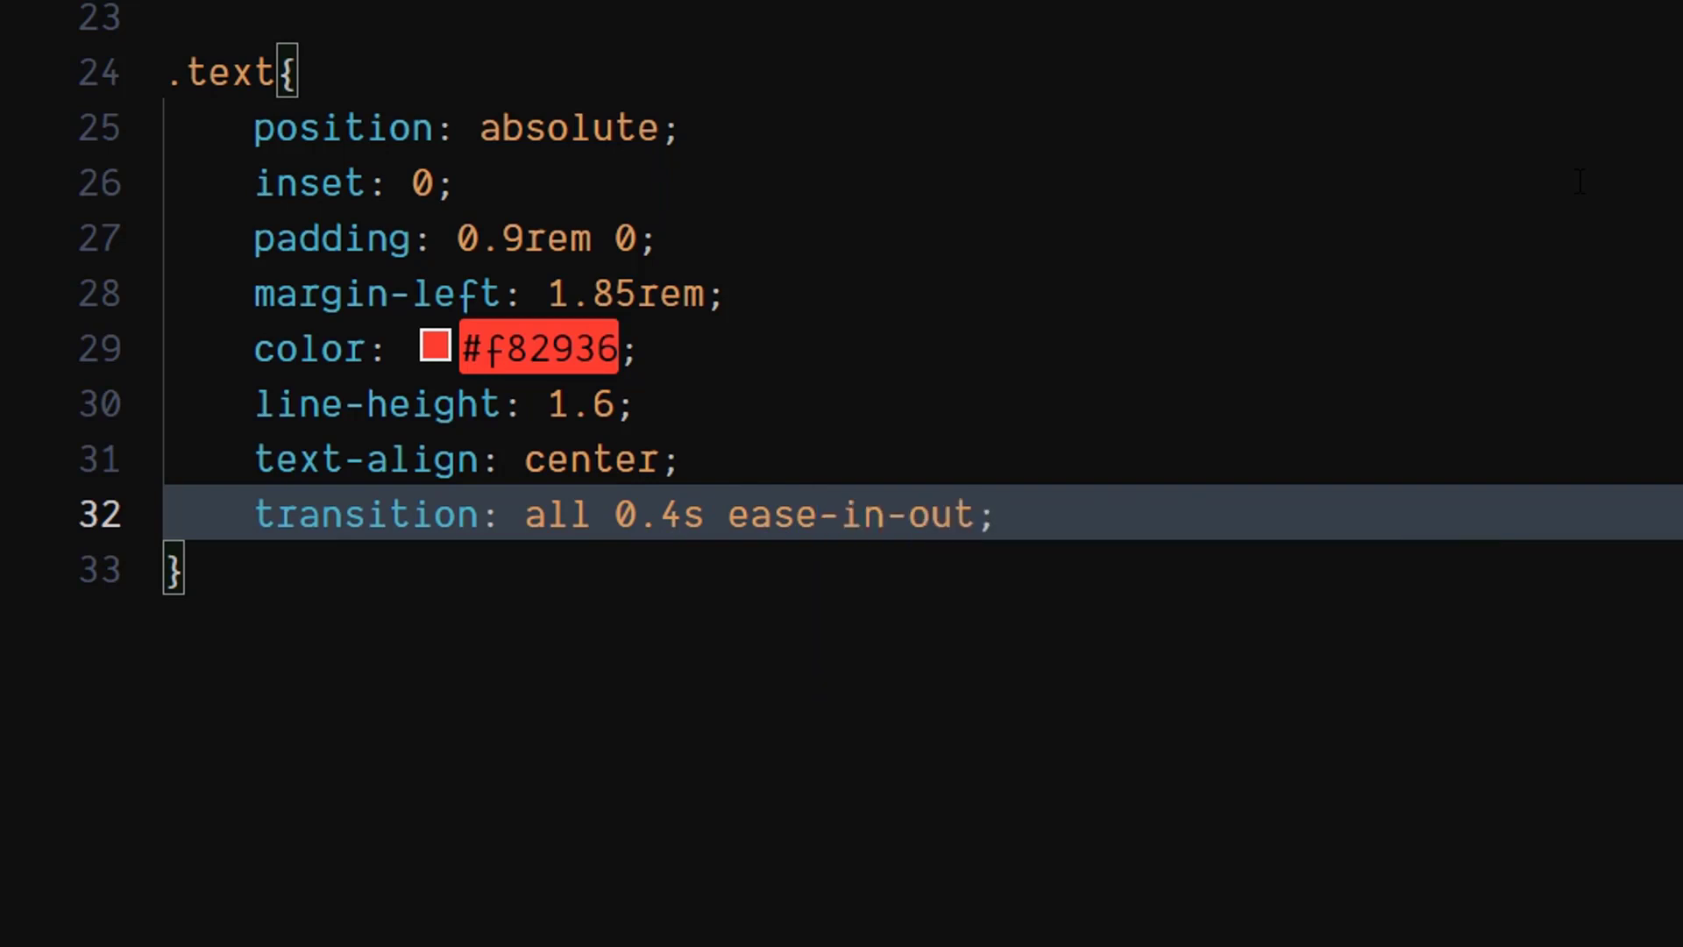
key("enter")
type("position: relative;")
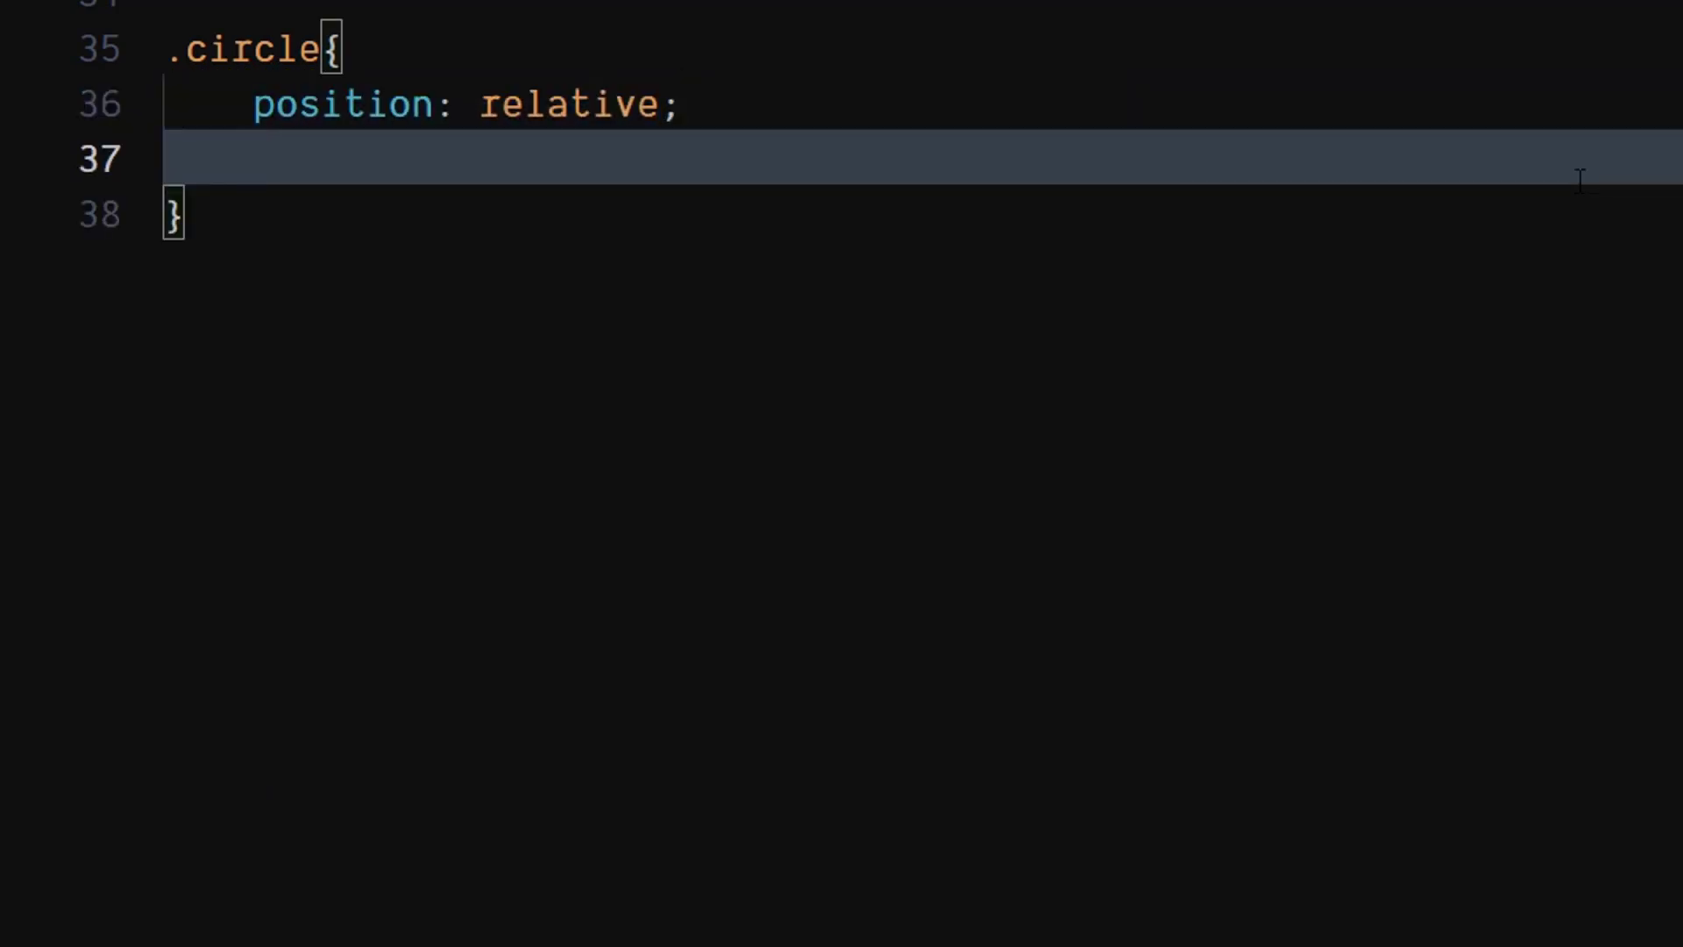
Give .circle block display, zero margin, and 3rem width and height
type("display: block;")
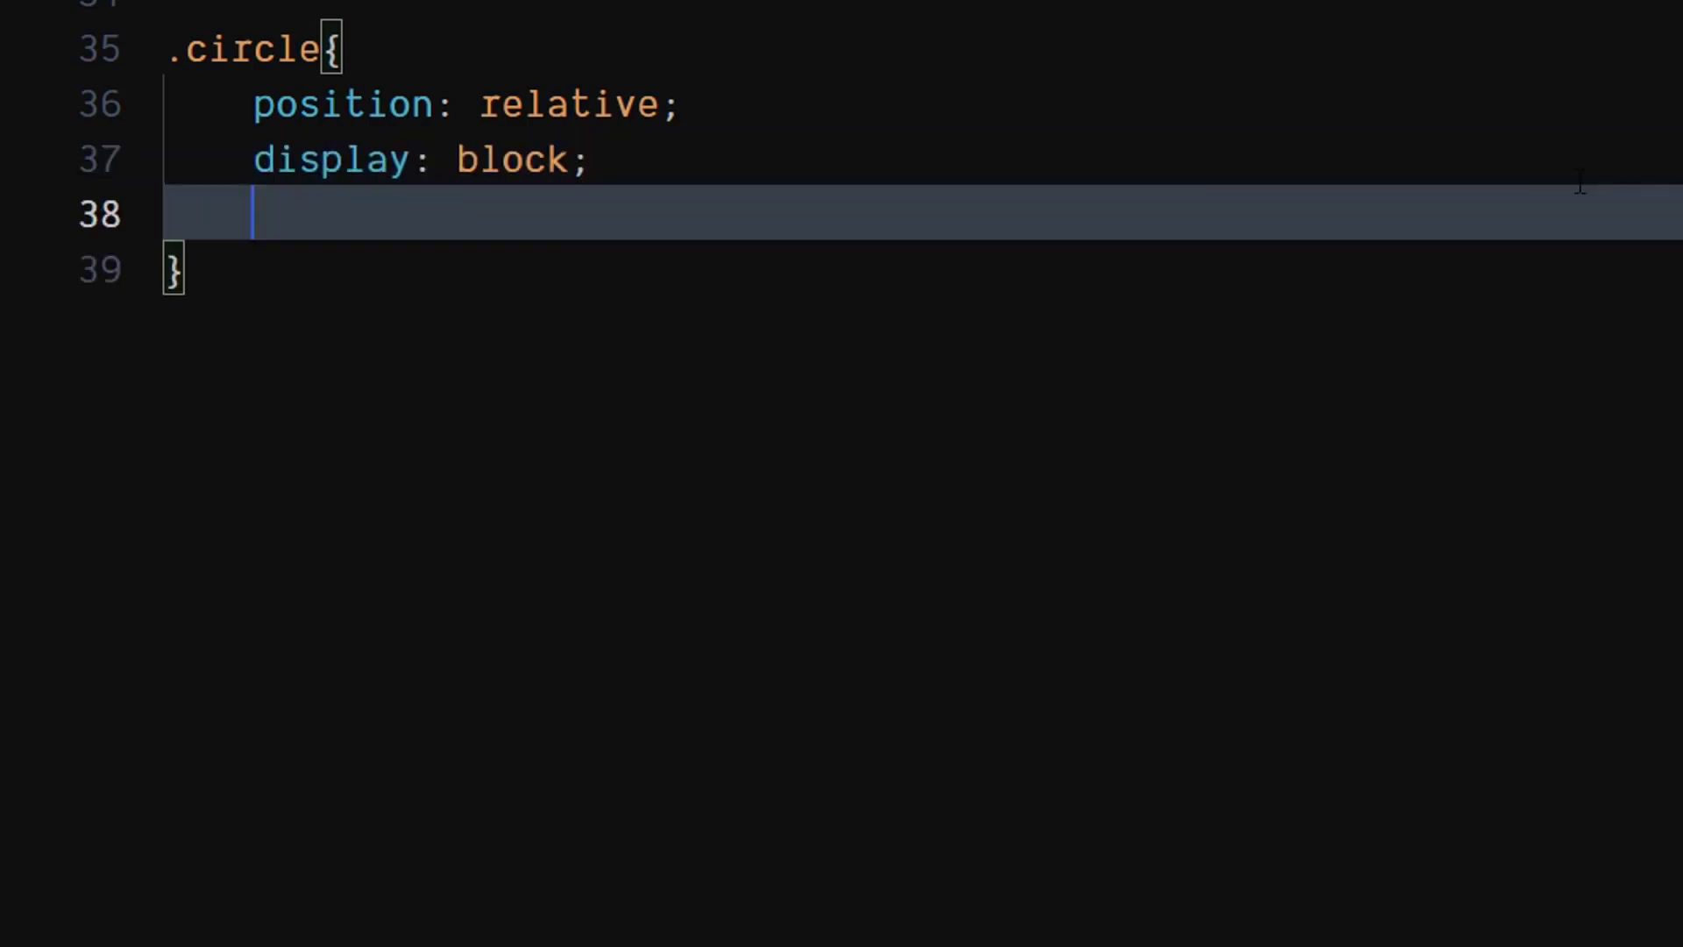
type("margin: 0;")
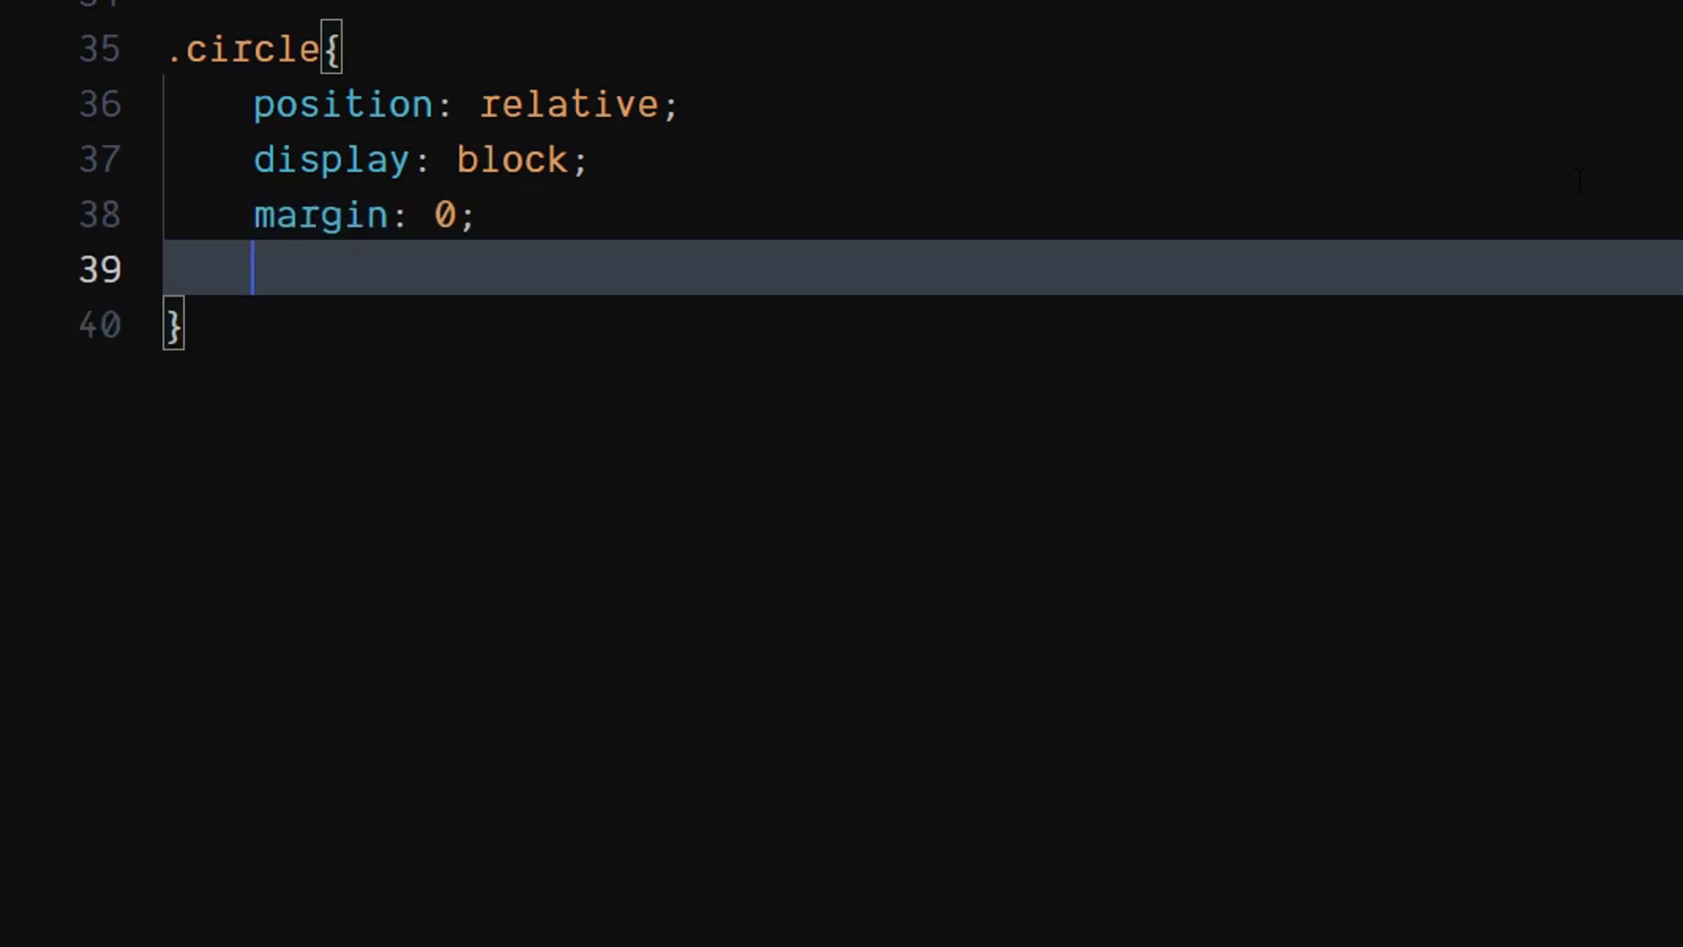
type("w")
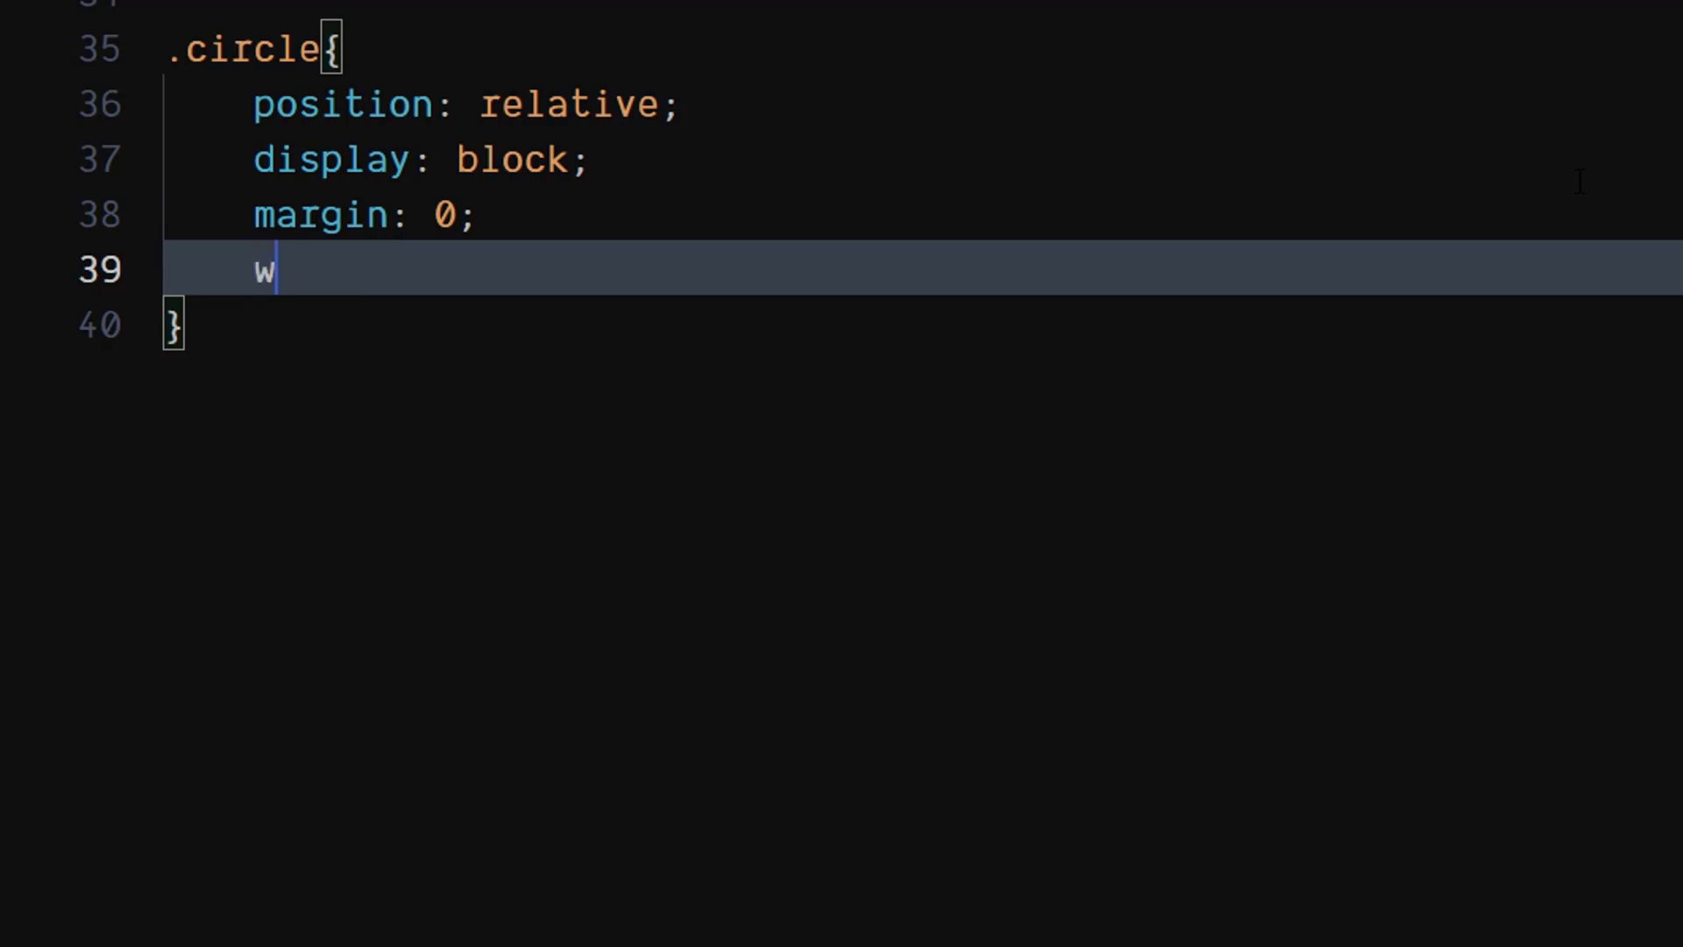
type("idth: 3;")
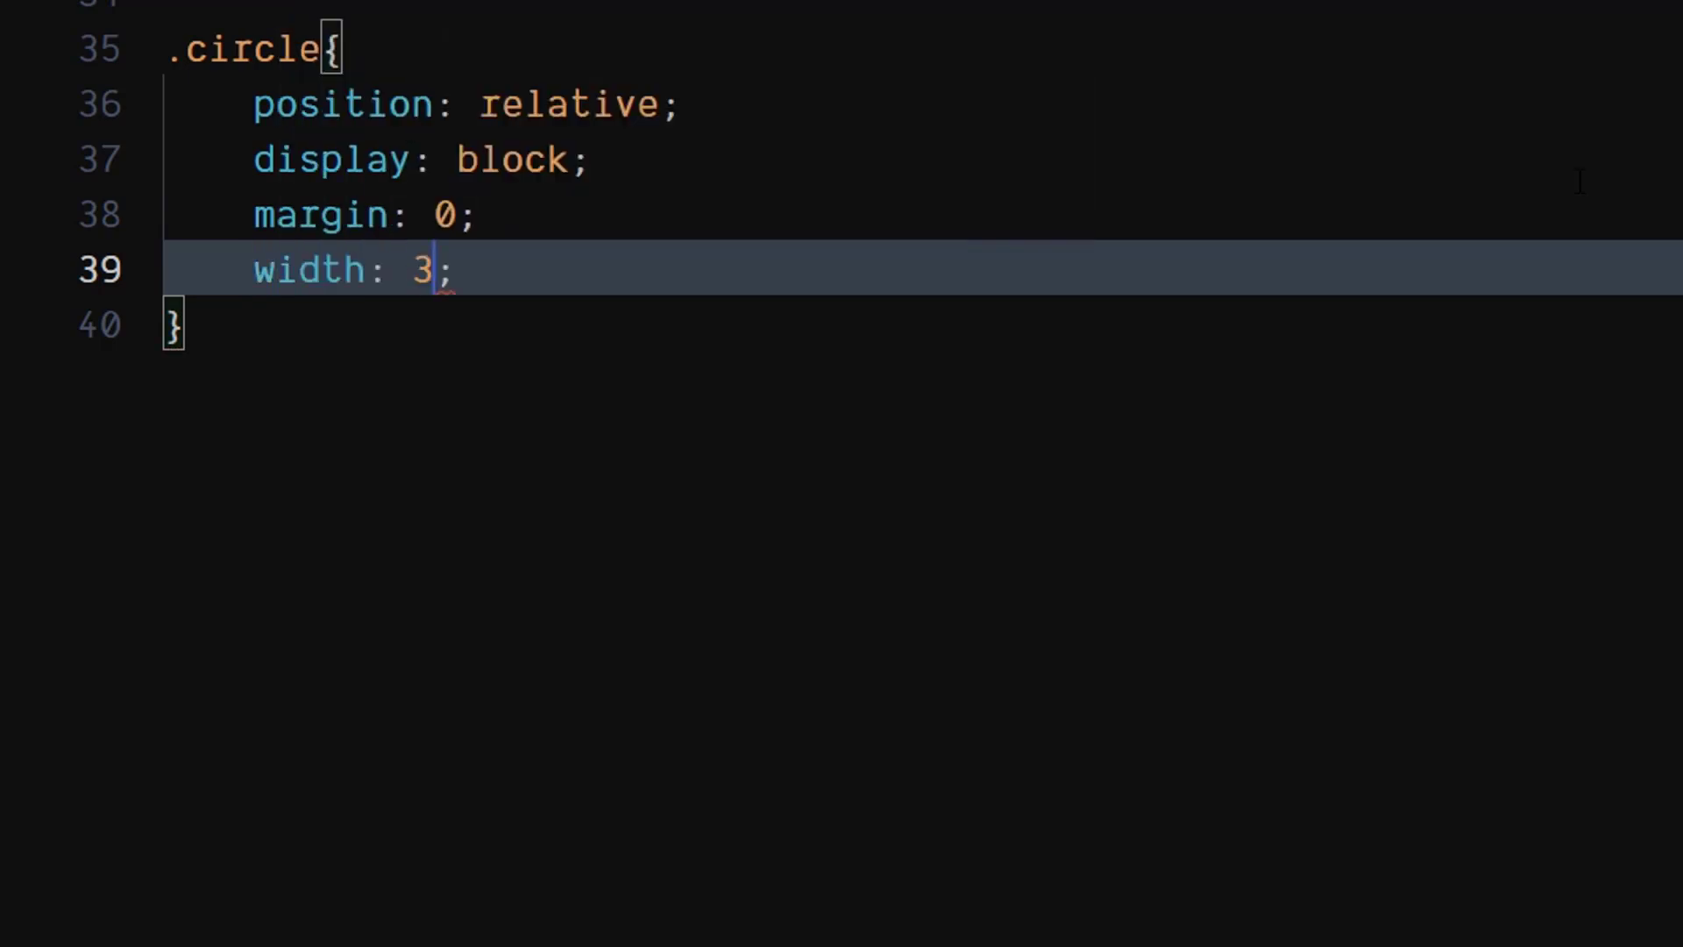
type("rem")
type("height: ;")
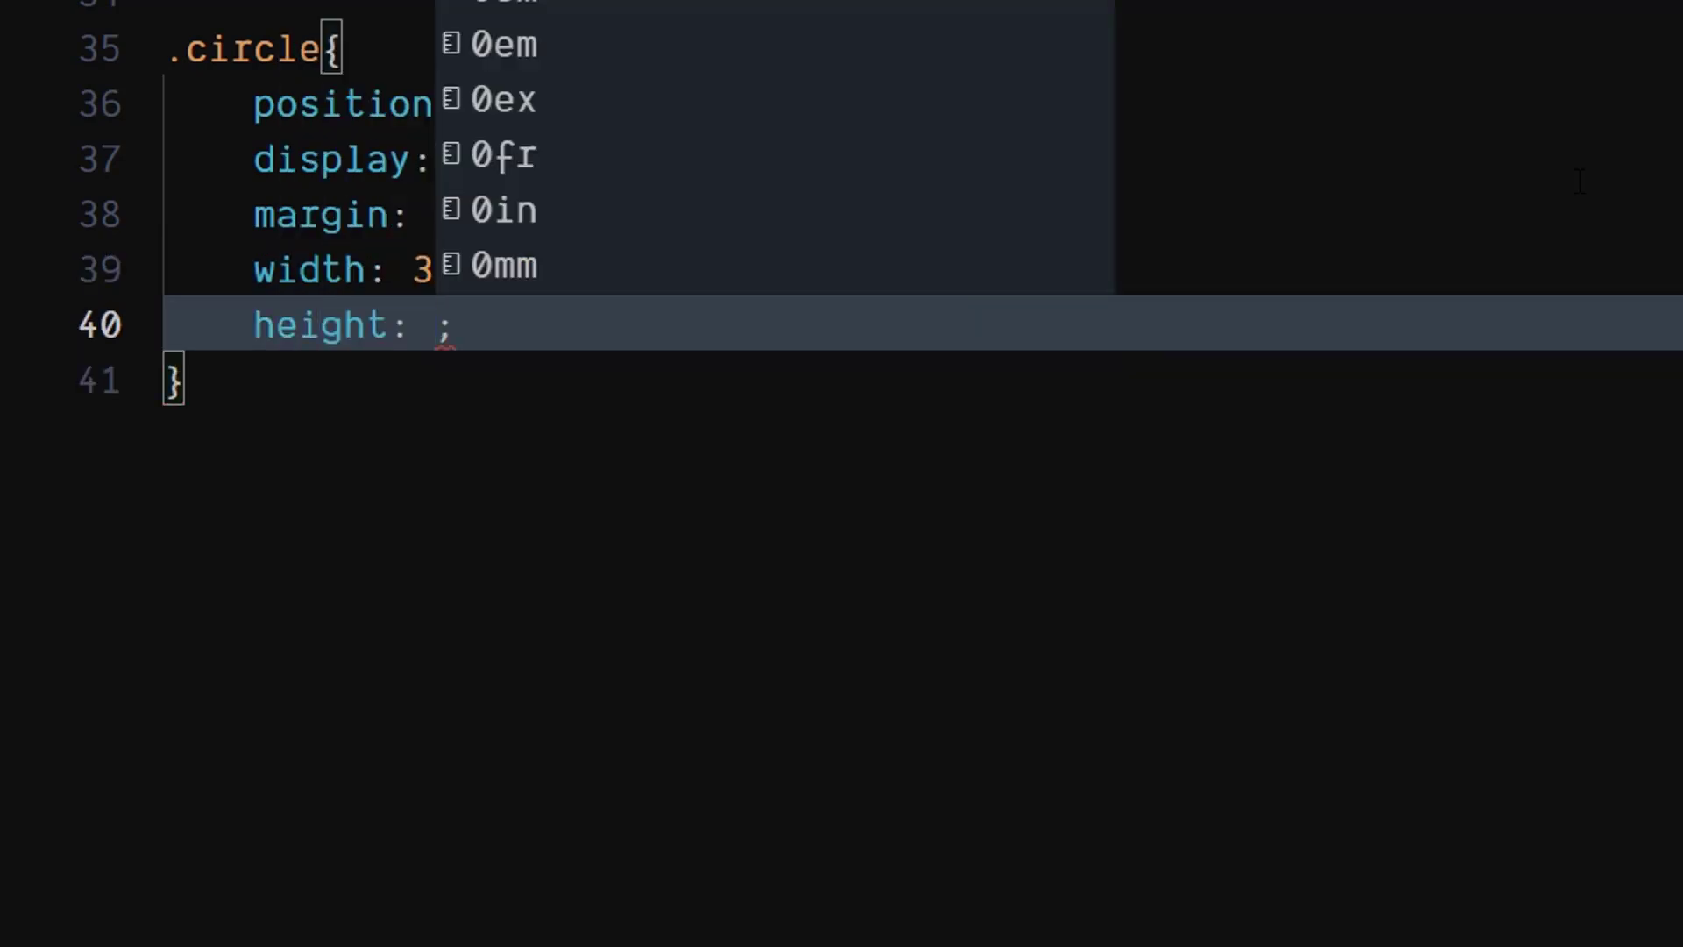
type("3rem")
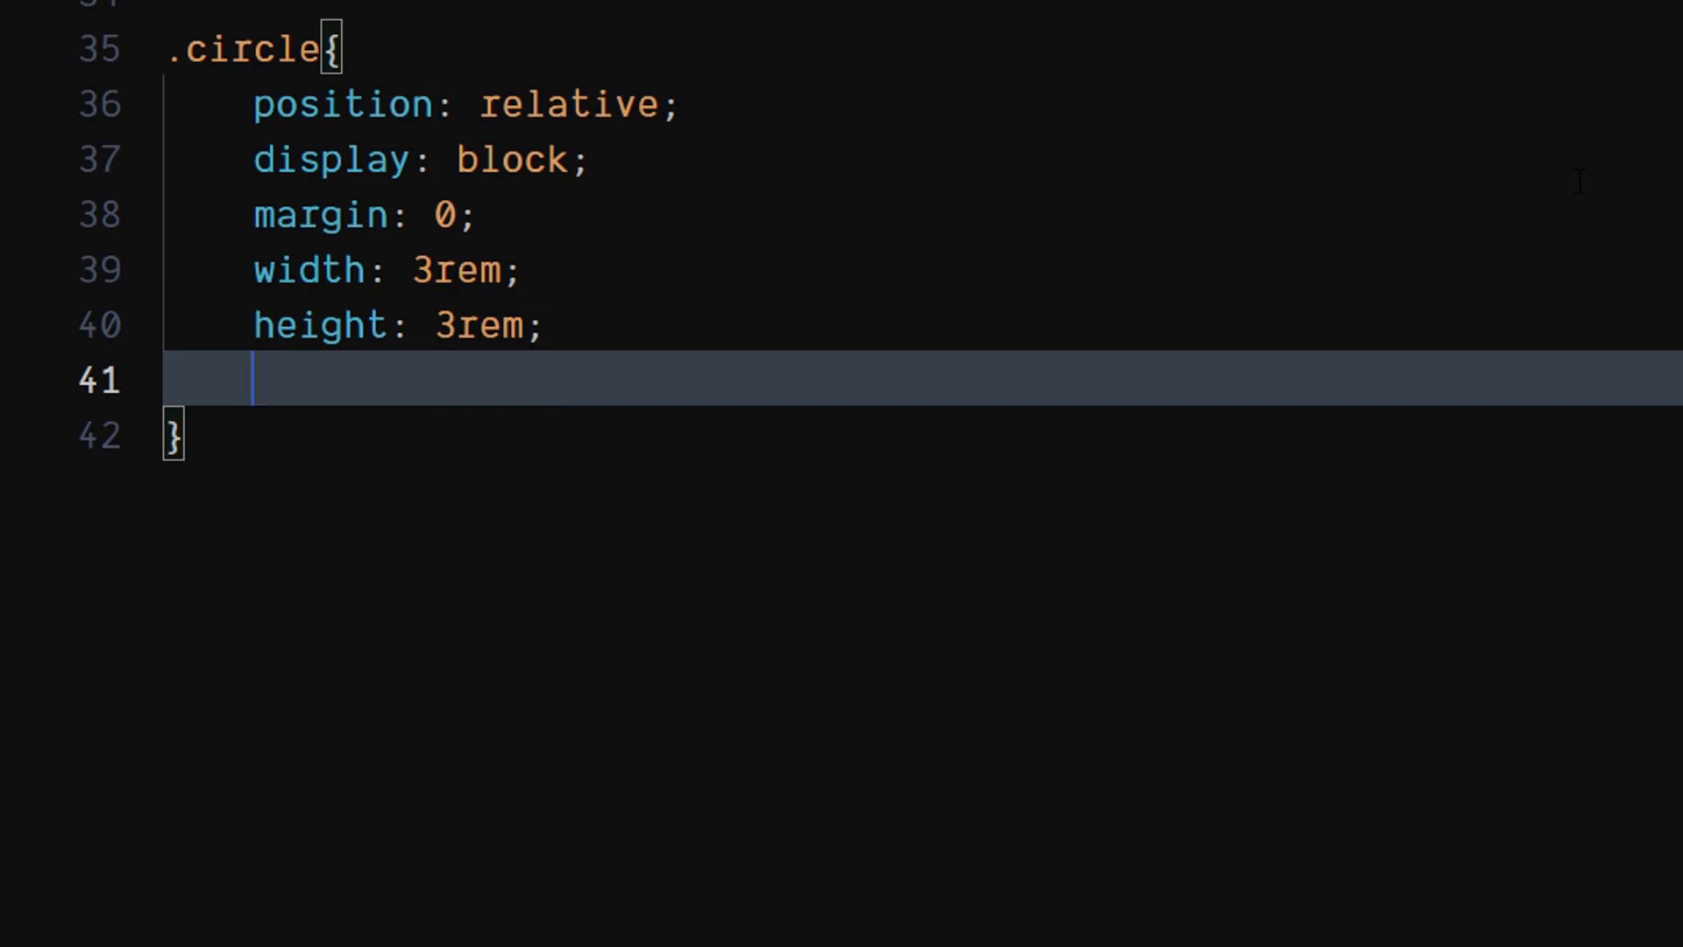
Add #f82936 background, 1.625rem border-radius and a 0.4s ease-in-out transition to .circle
type("background: #;")
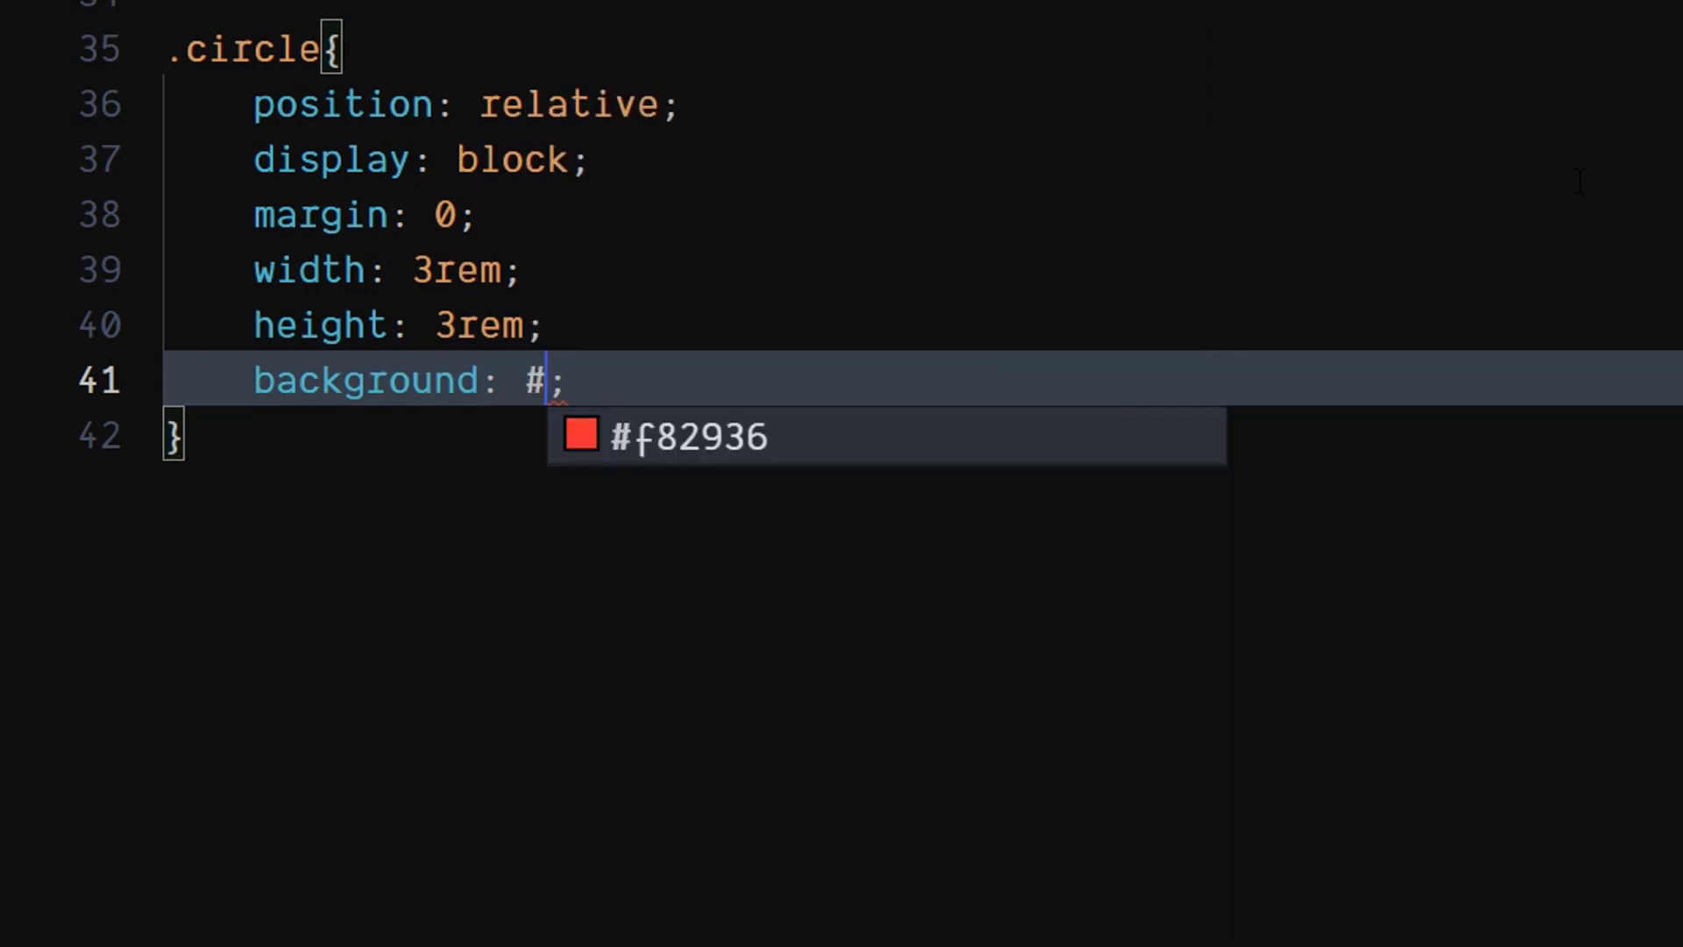
type("f82936")
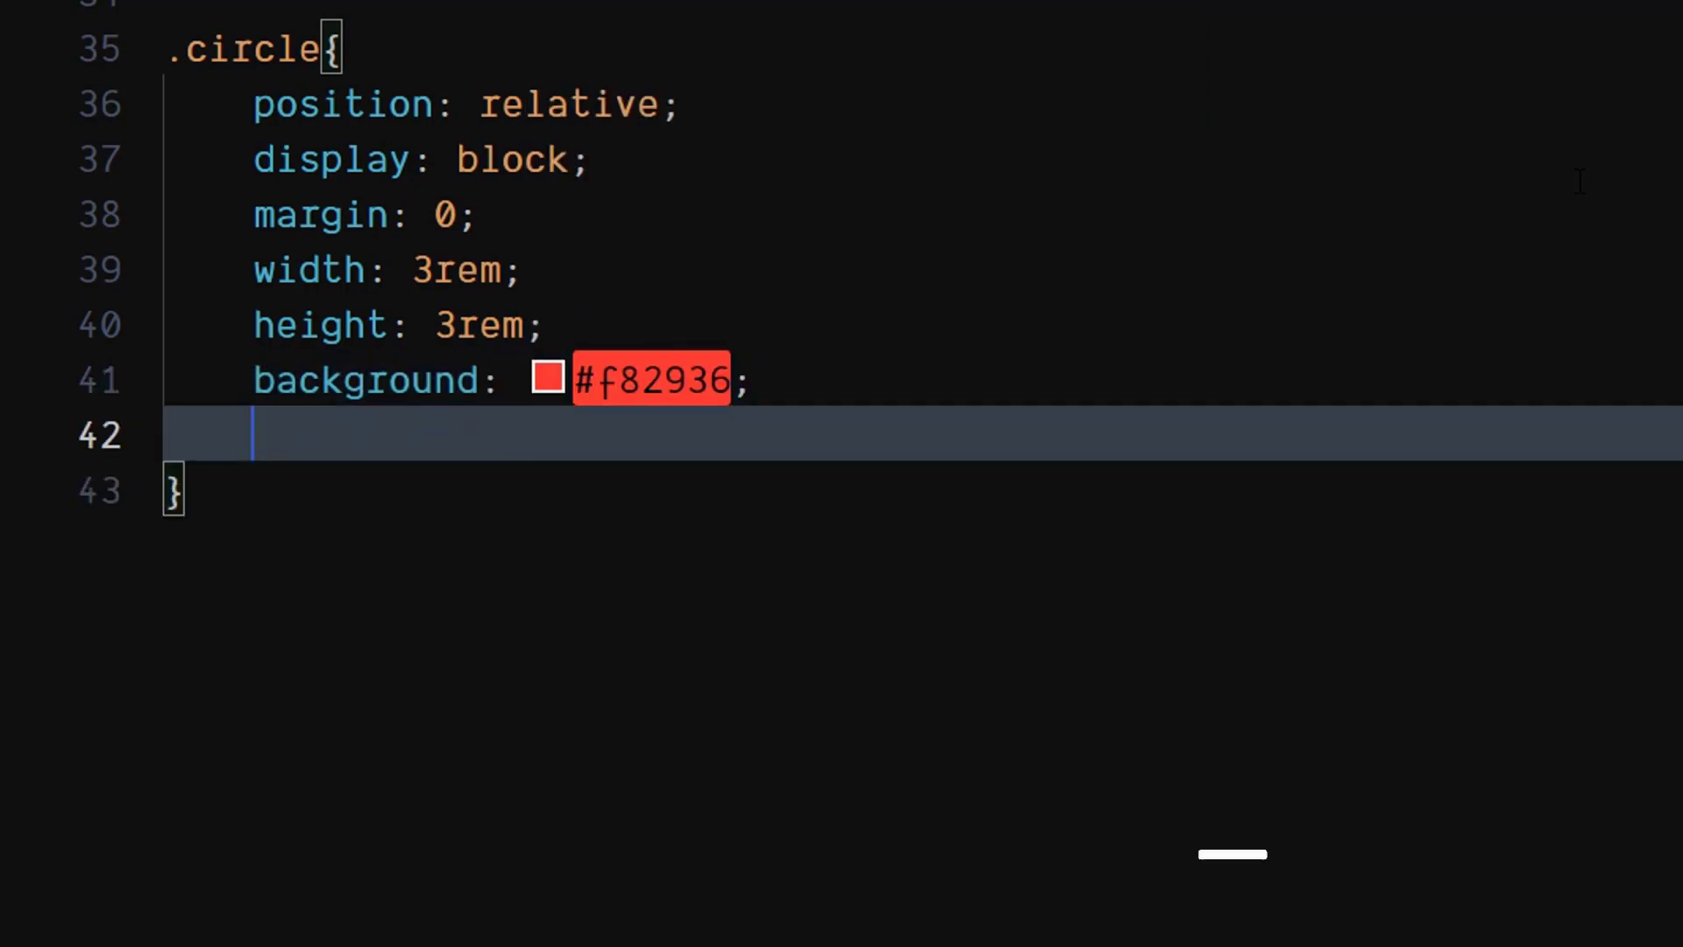
type("b")
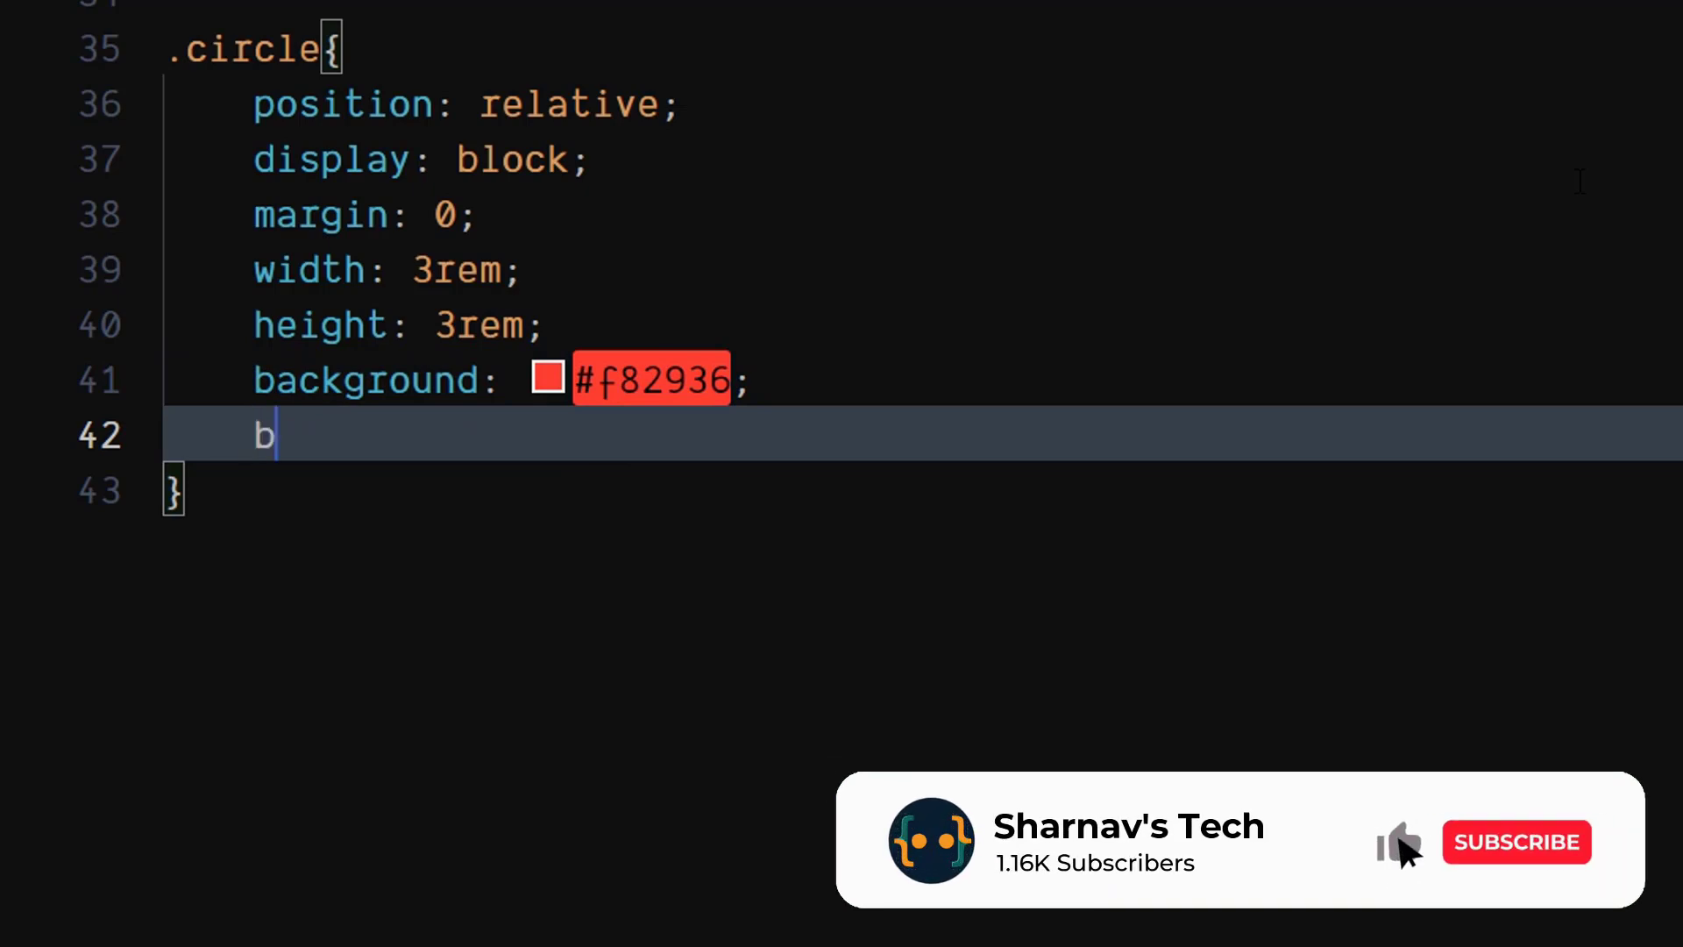
type("order-radius: ;")
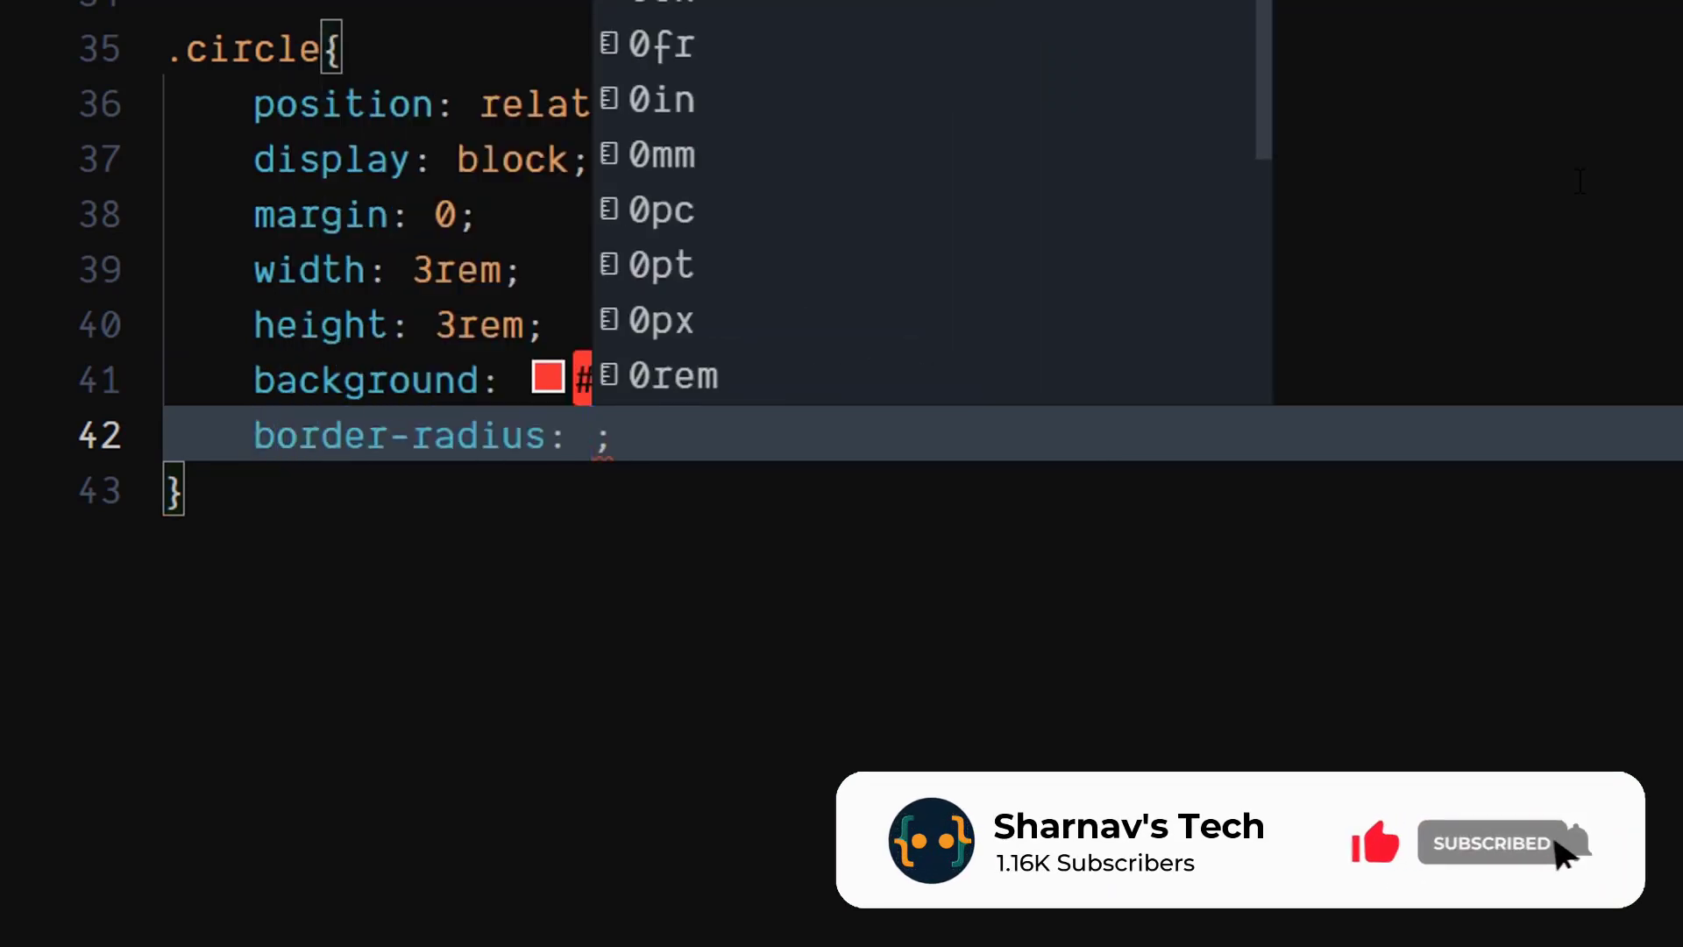
type("1.625")
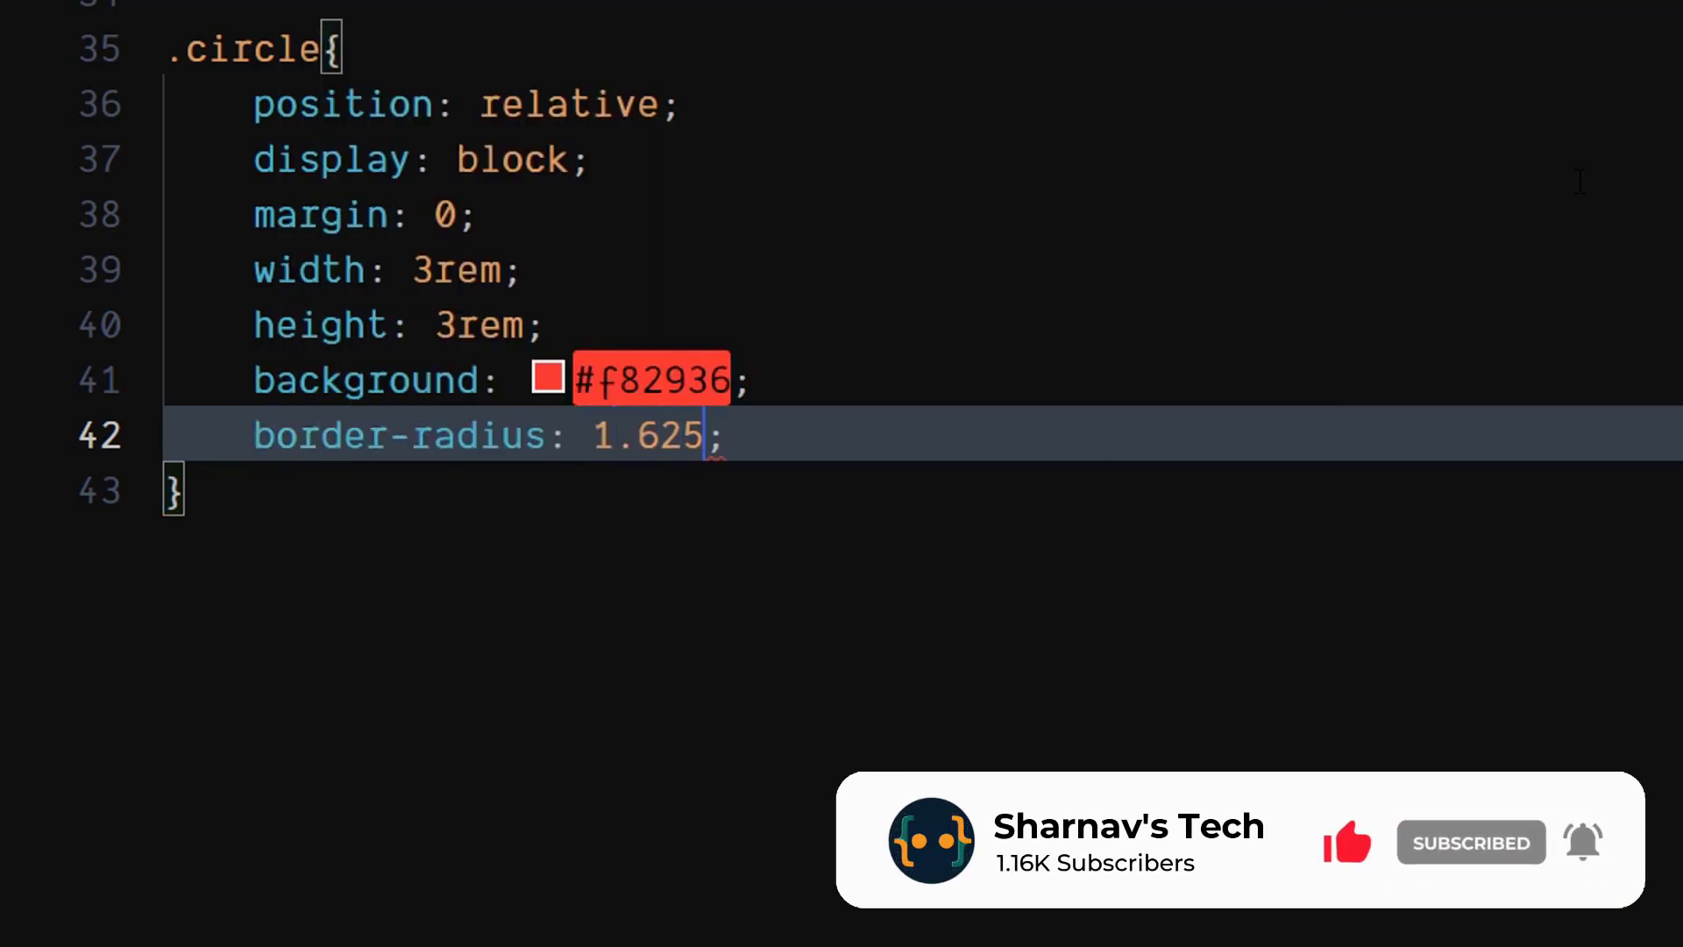
type("rem")
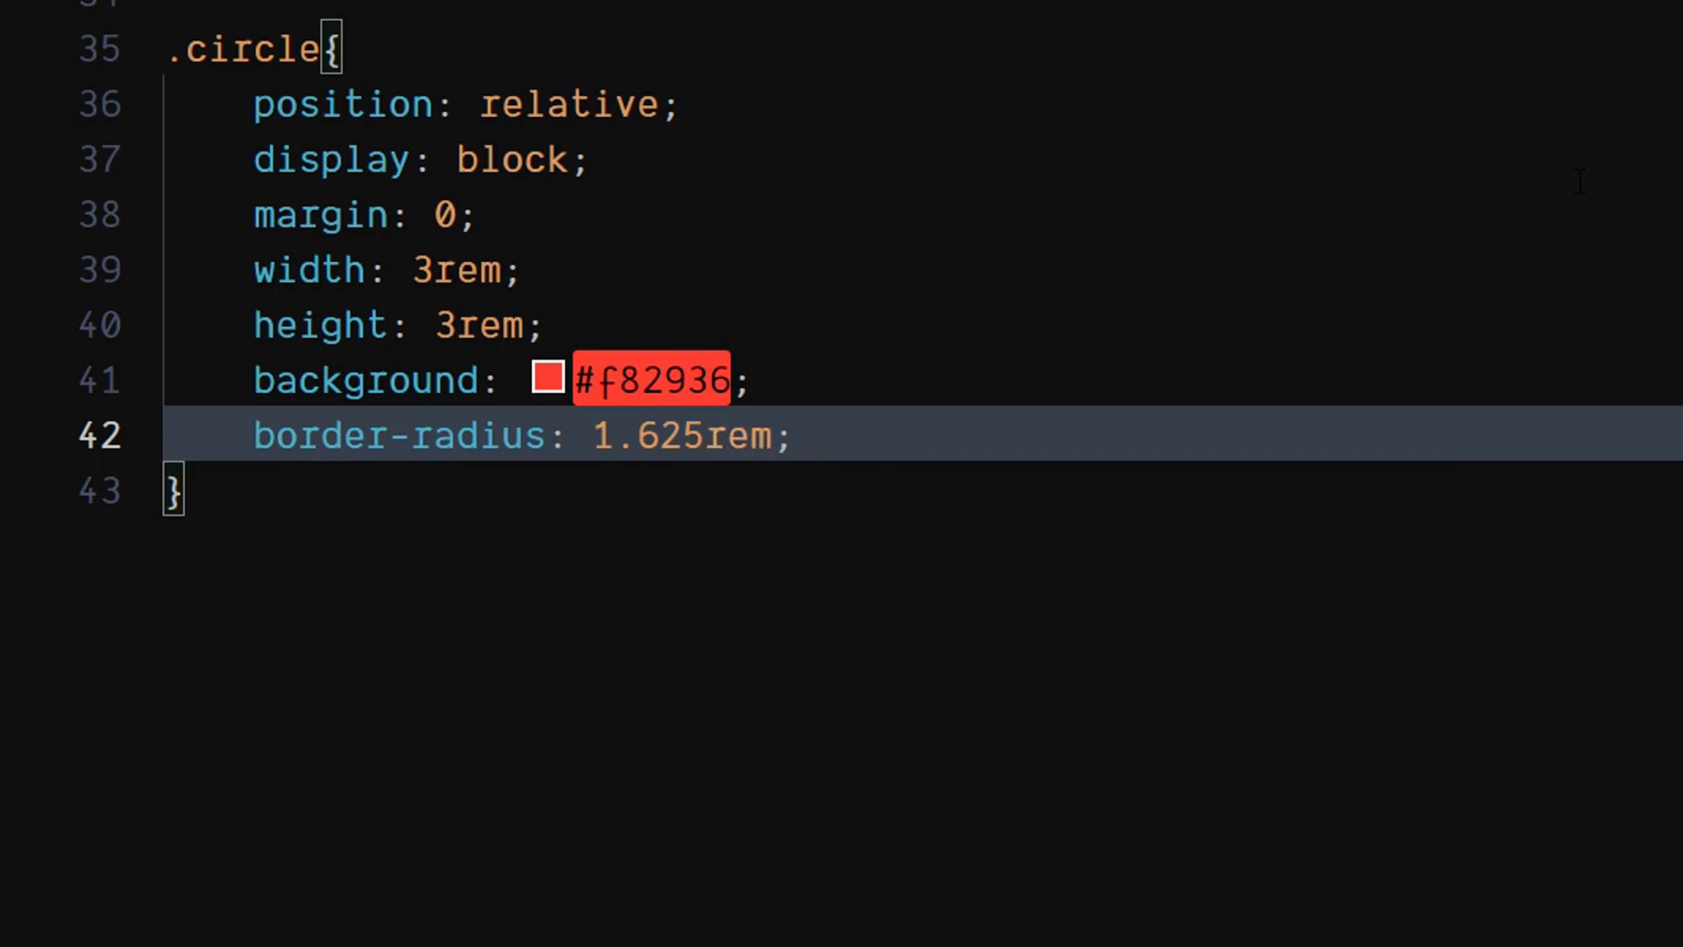
key("enter")
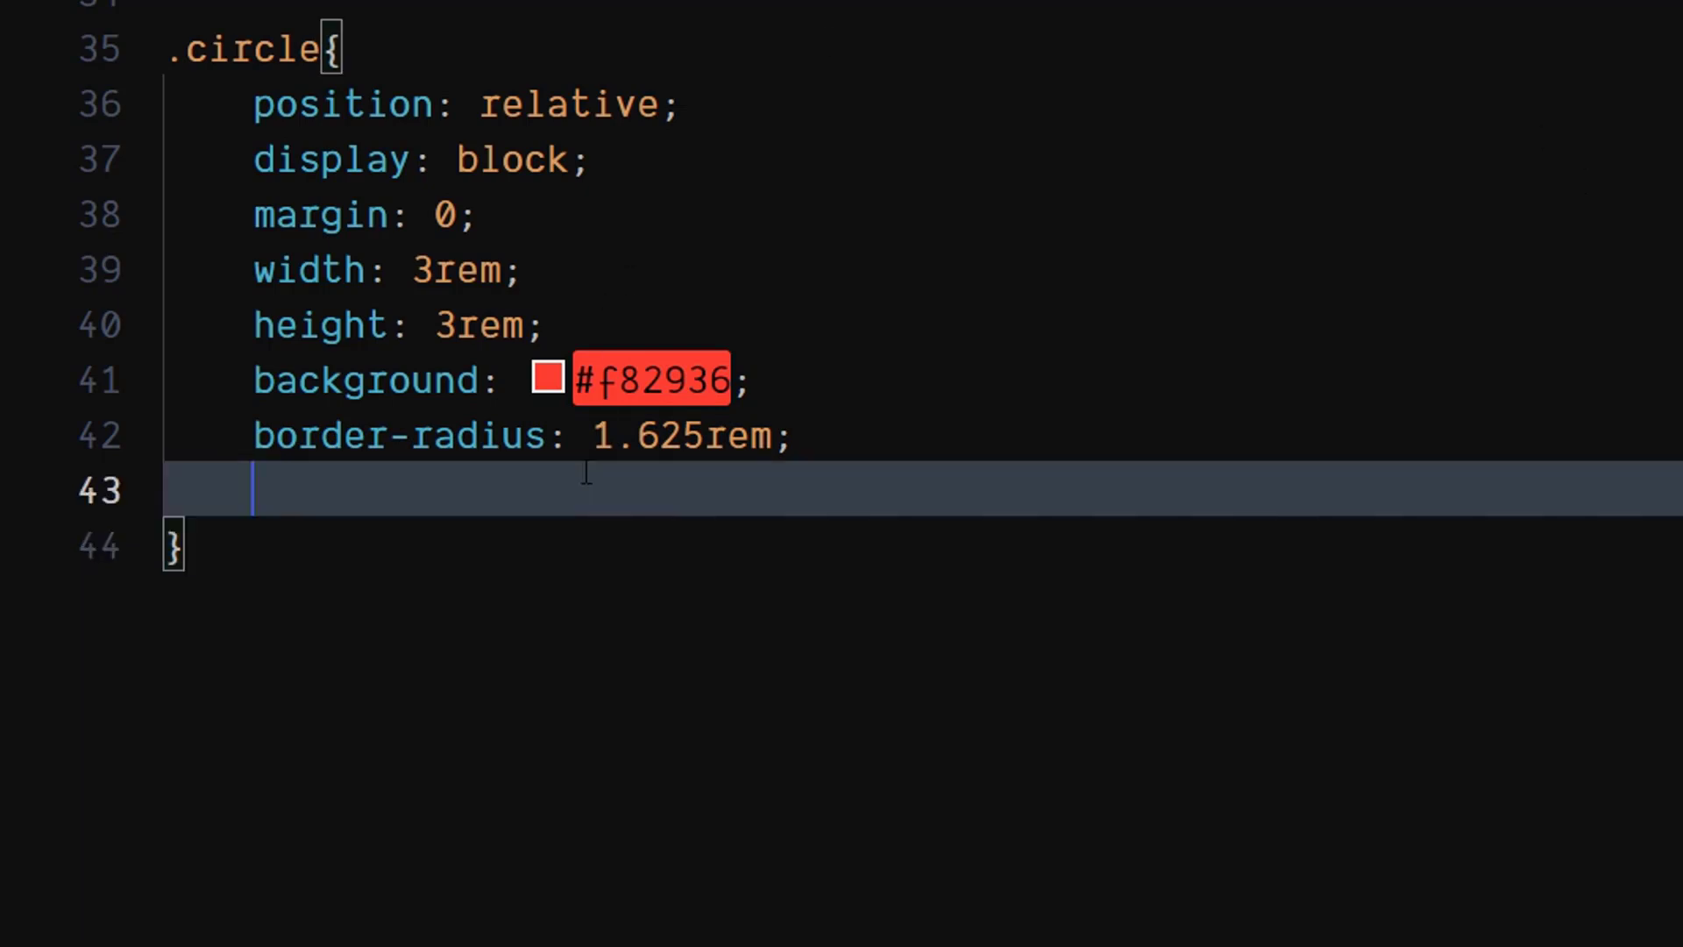
type("transition: all 0.4s ease-in-out;")
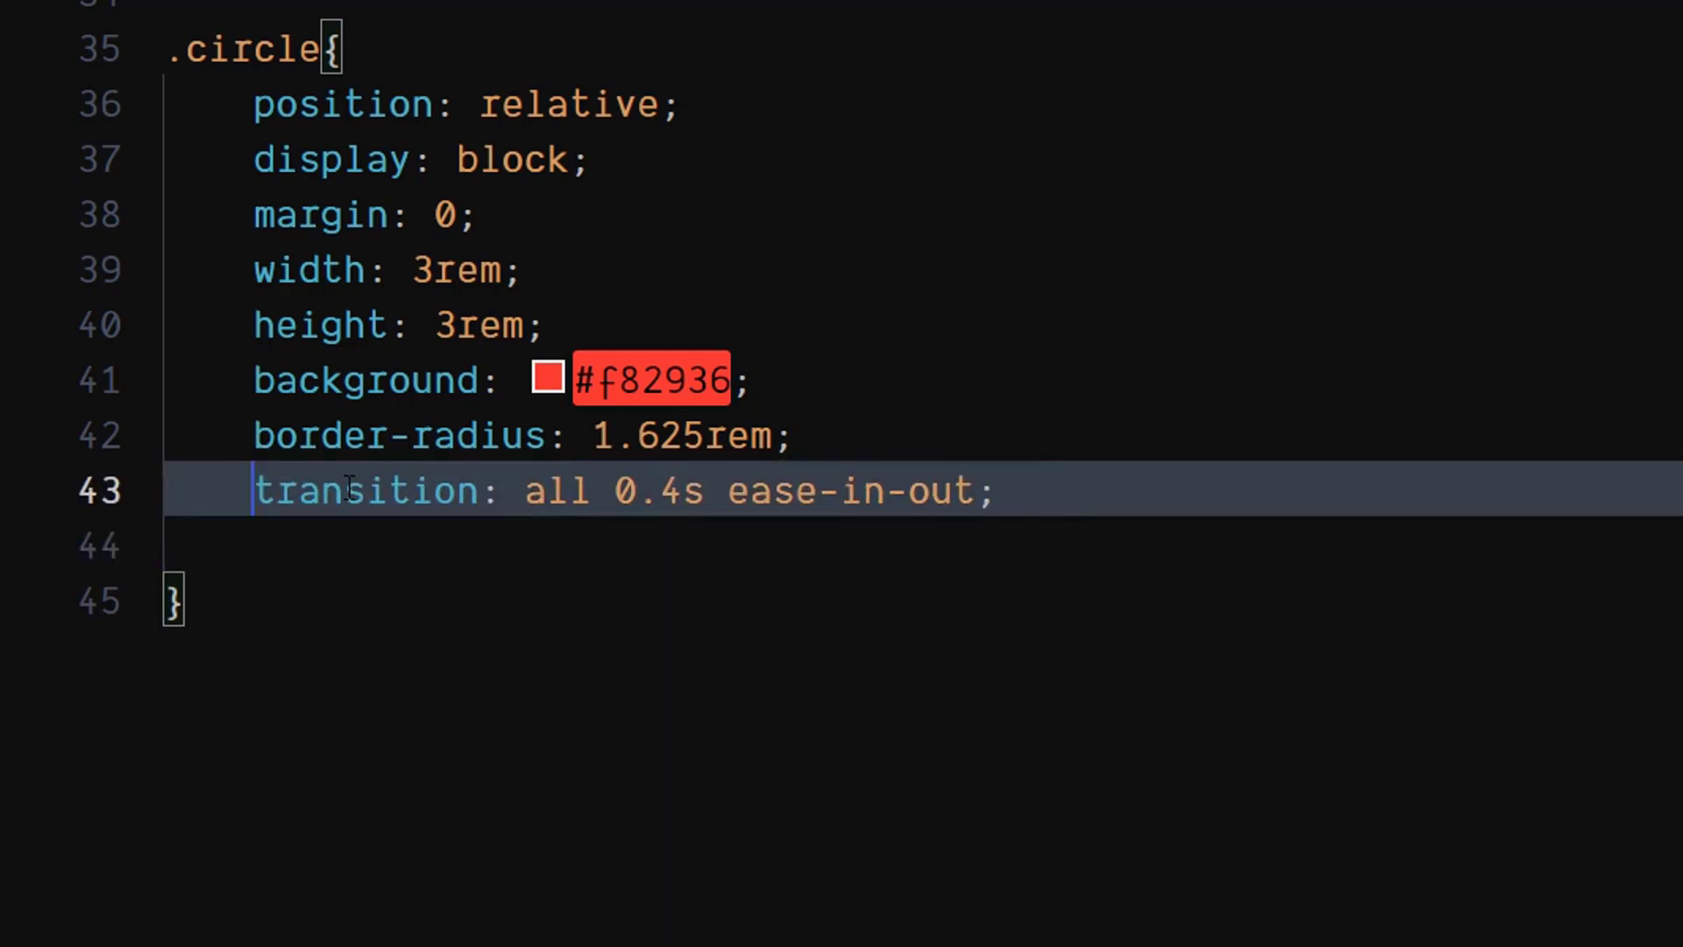
key("Backspace")
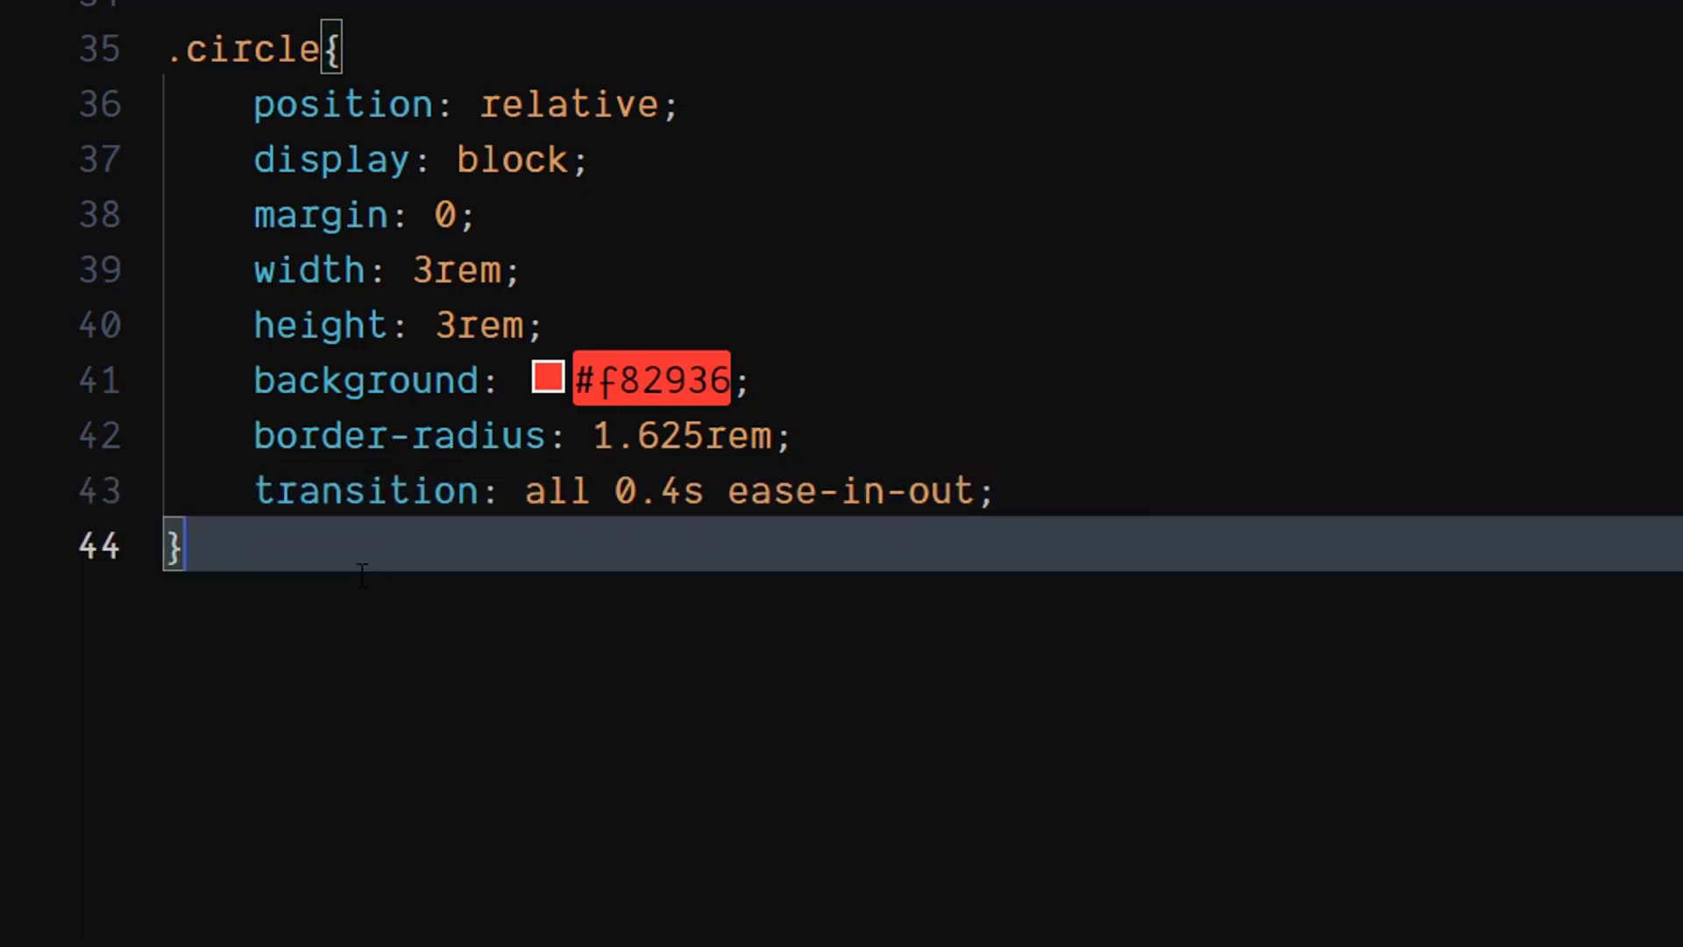
key("Enter")
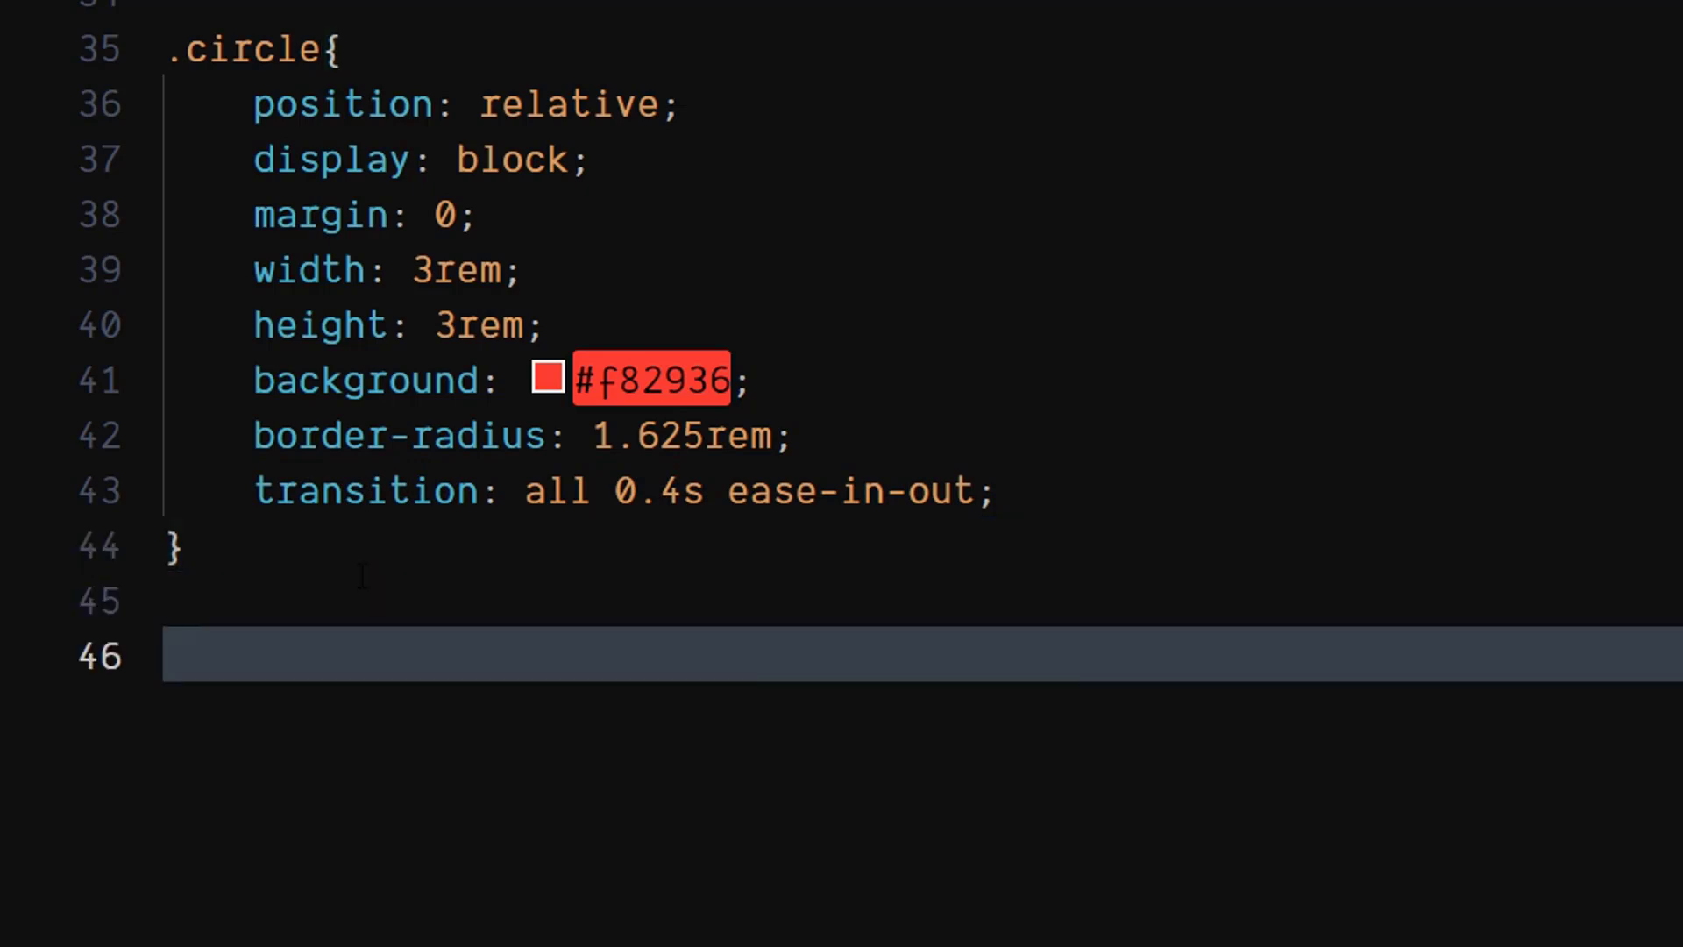
Write an .icon rule: position absolute, top 0, bottom 0, margin auto, background #fff
type(".")
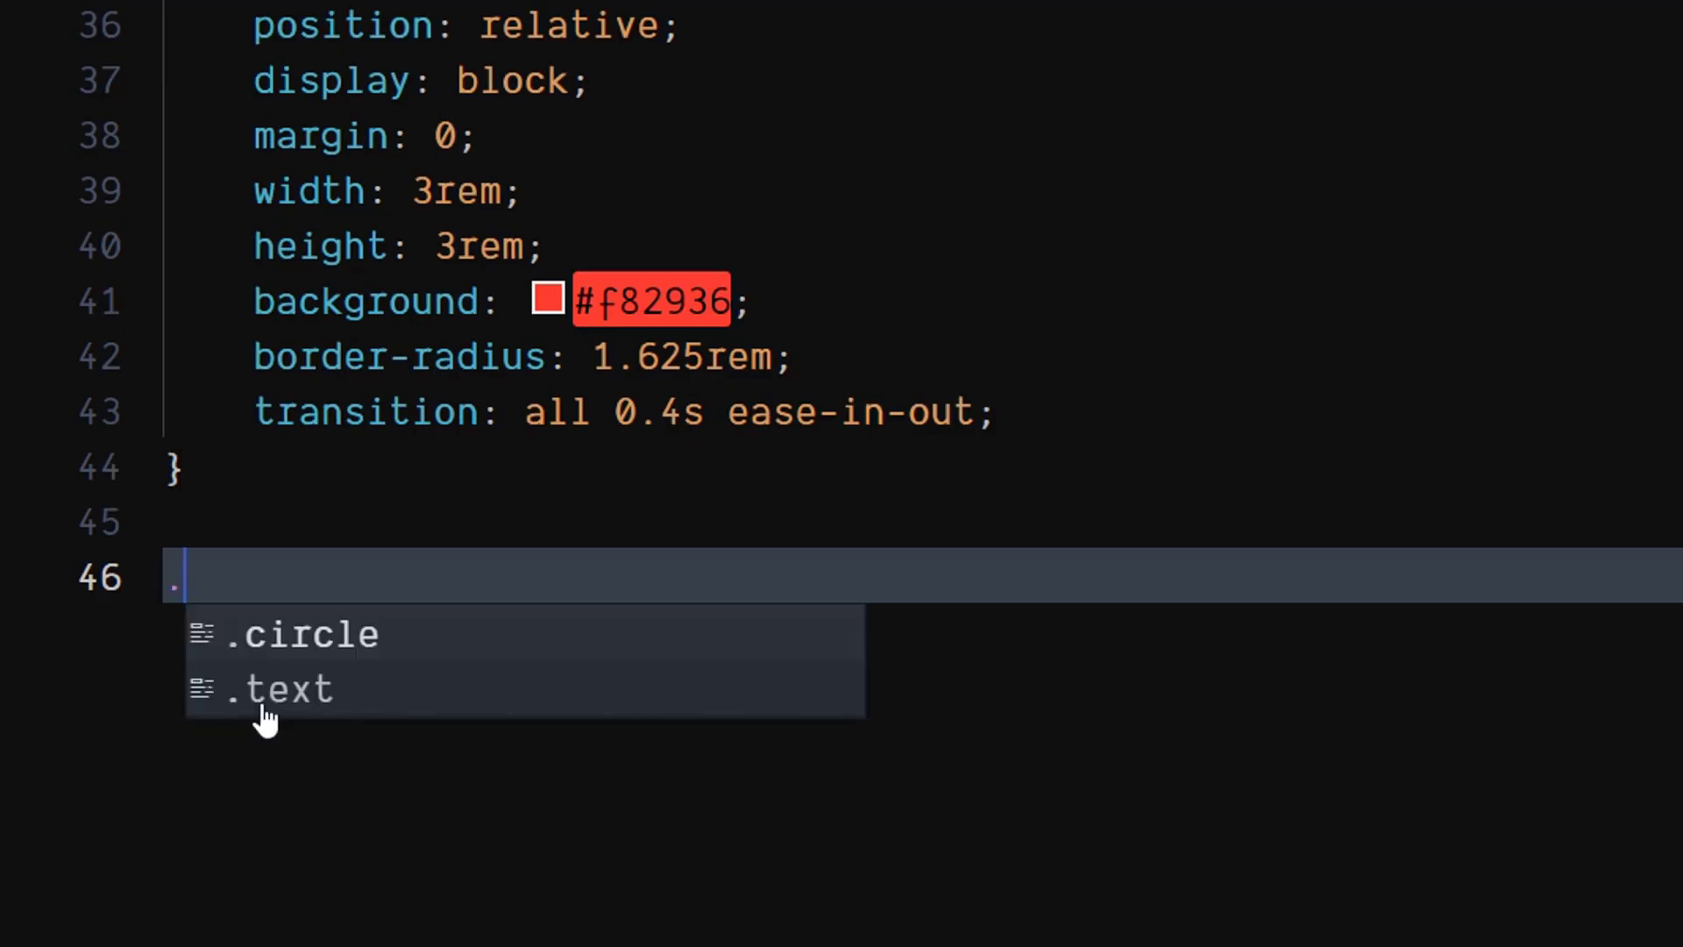
type("icon{")
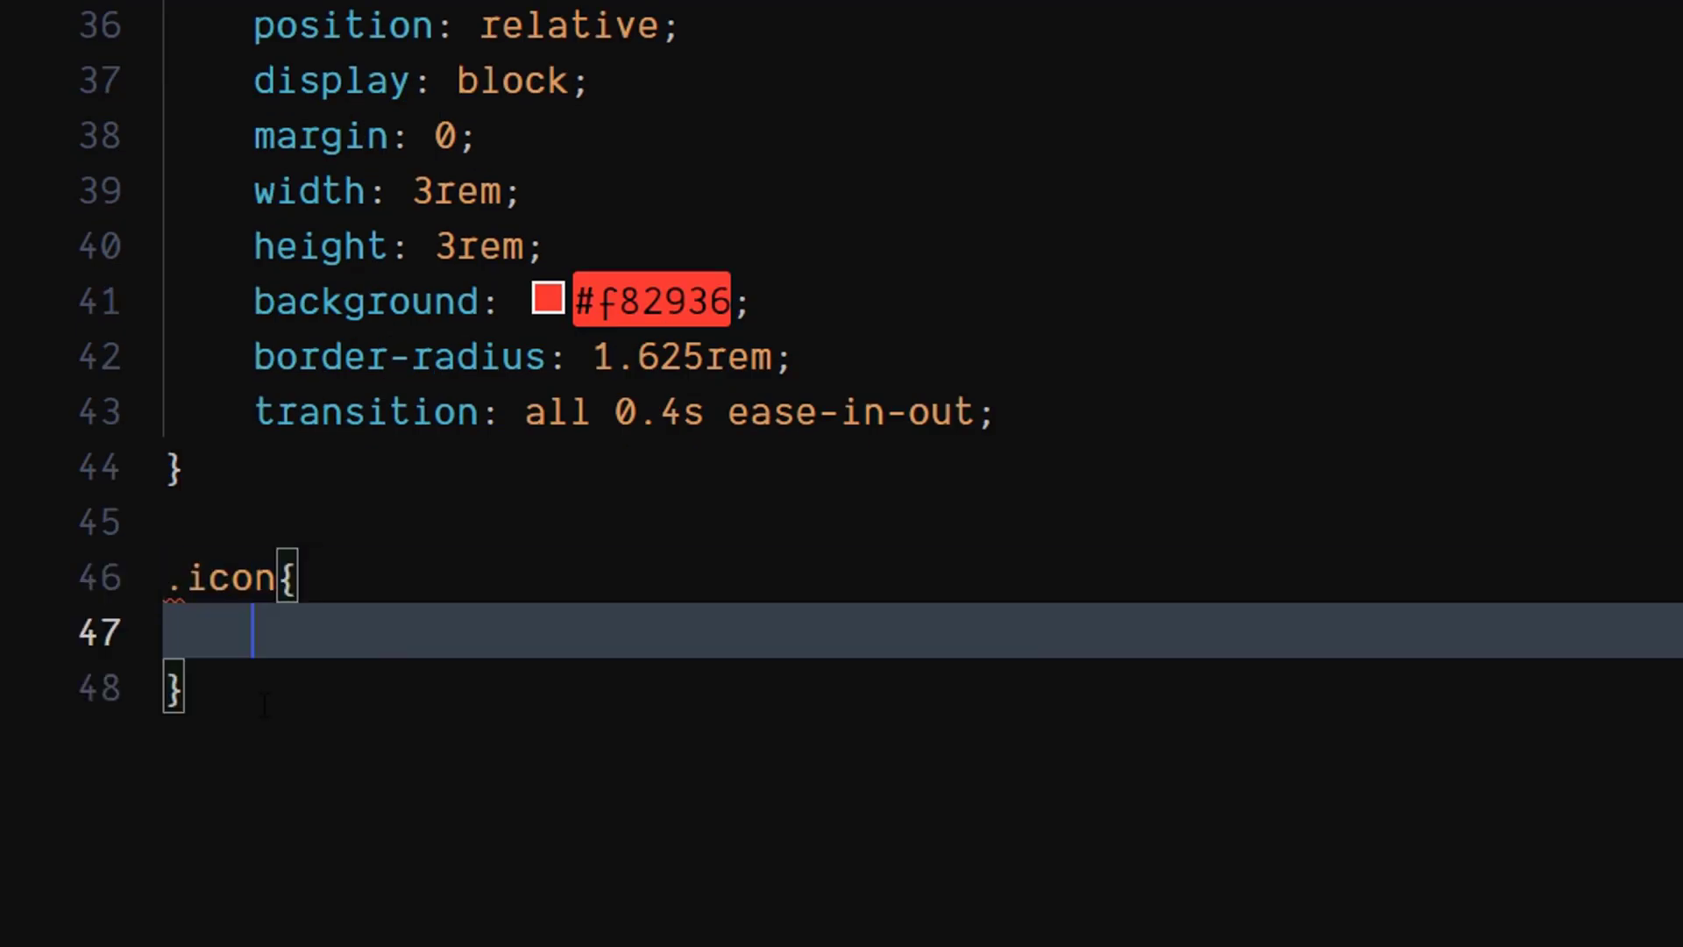
scroll("down", 3)
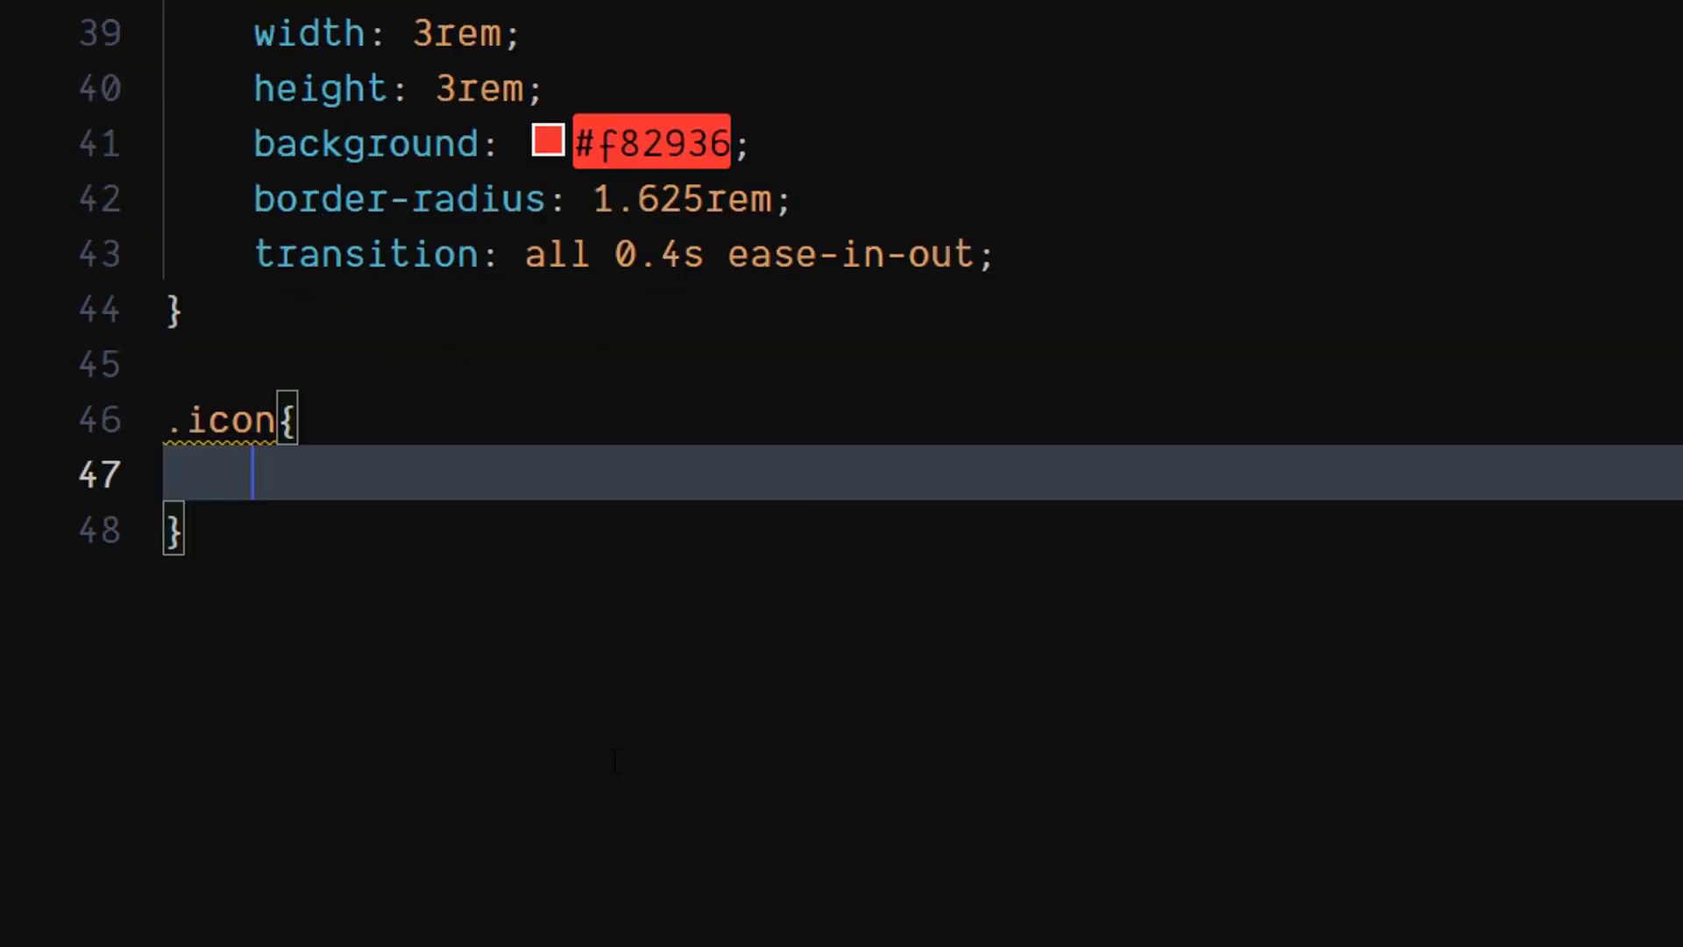
type("position: absolute;")
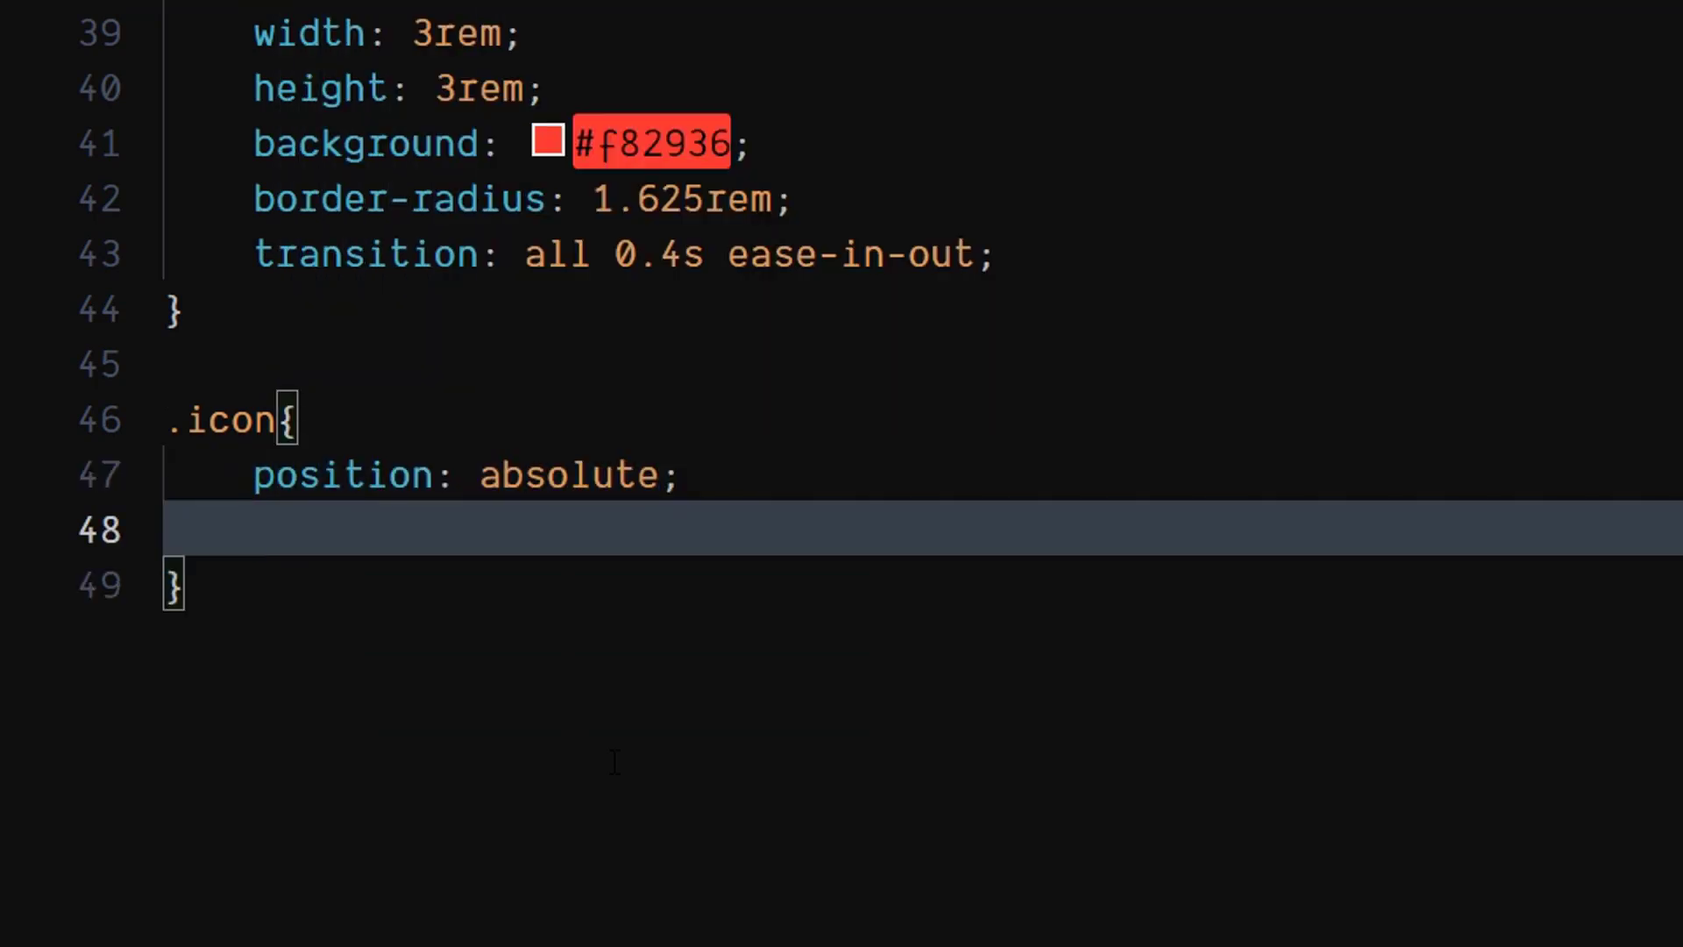
type("top")
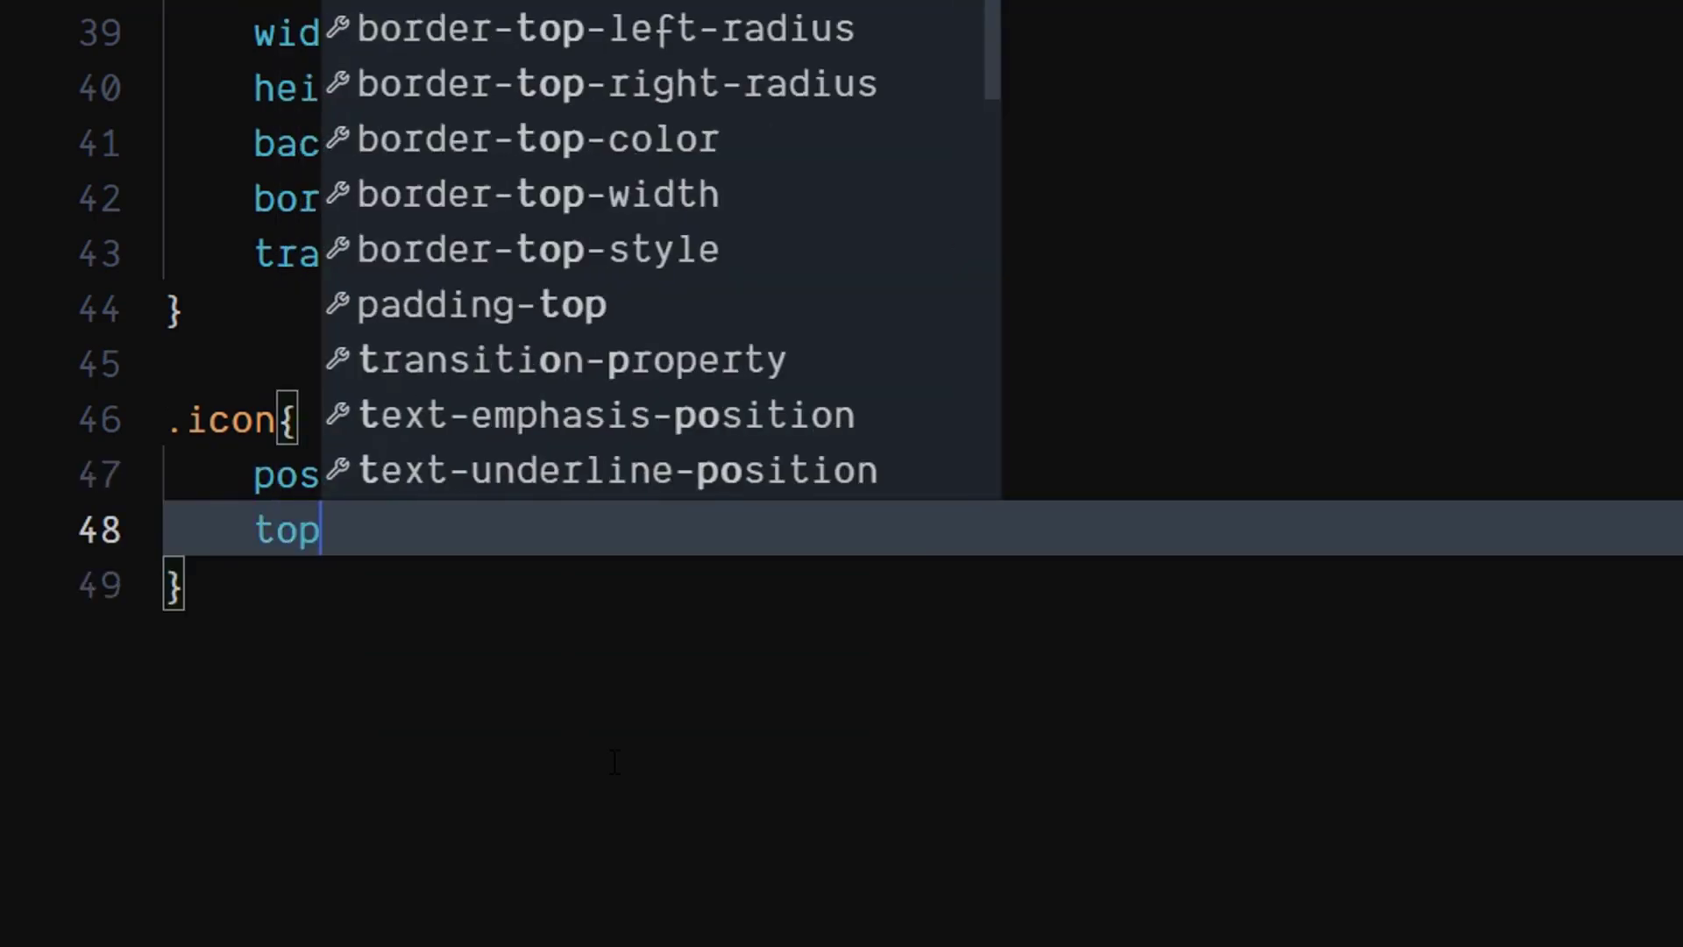
key("Enter")
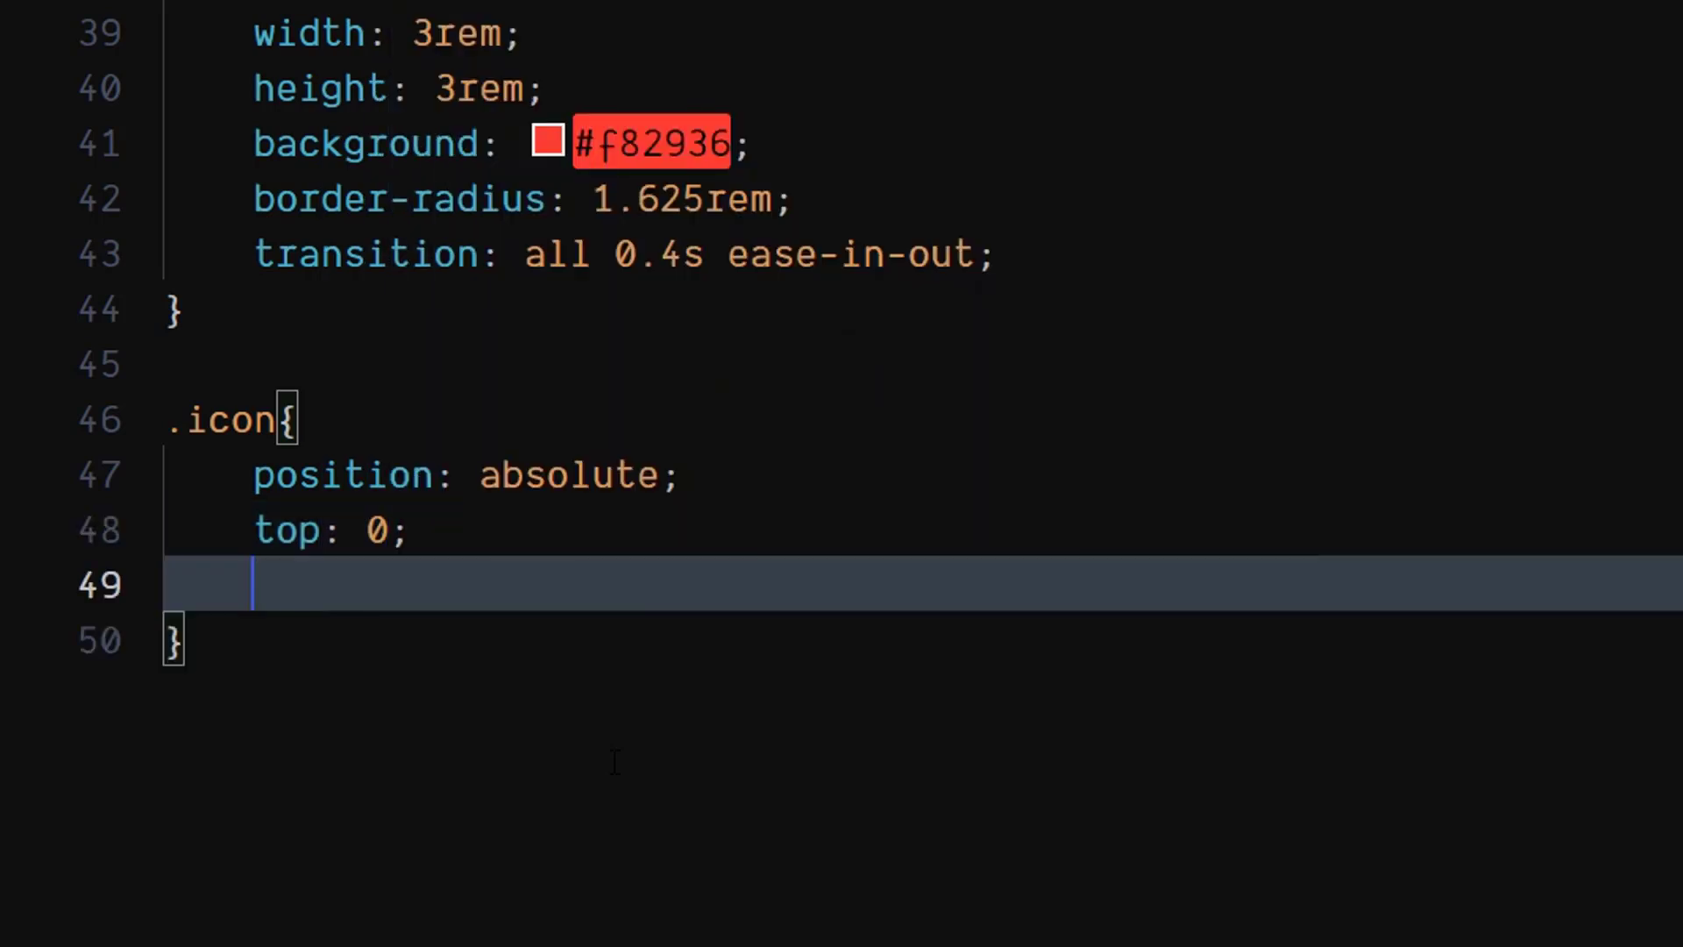
type("bottom: 0;")
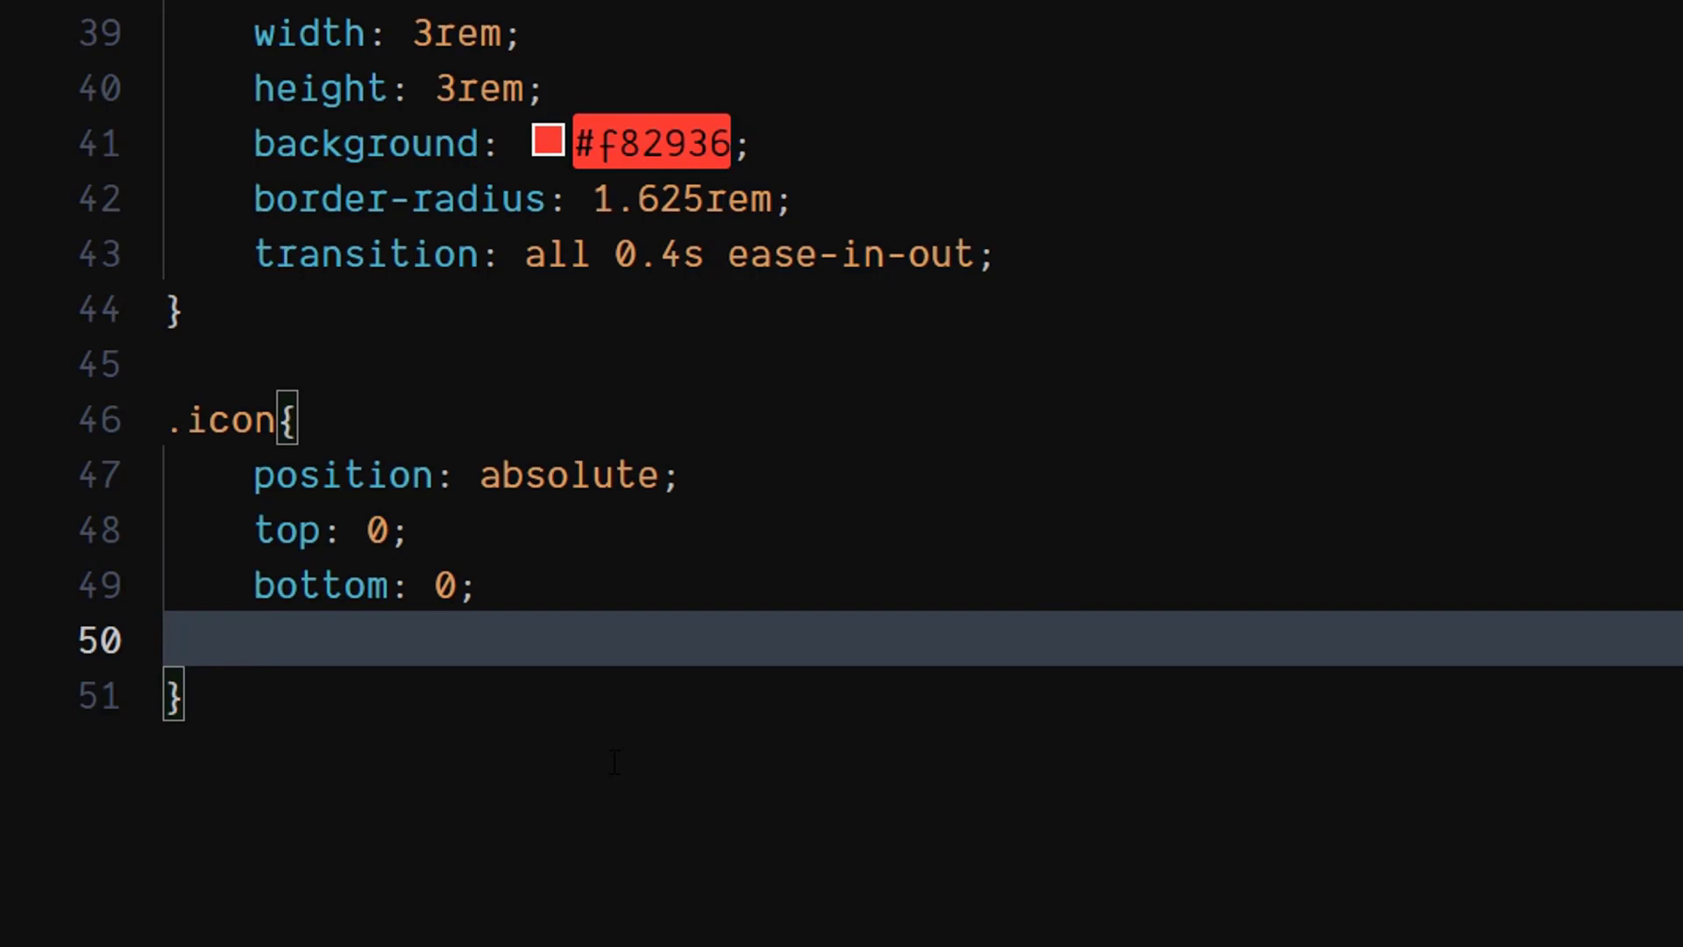
type("margin: auto;")
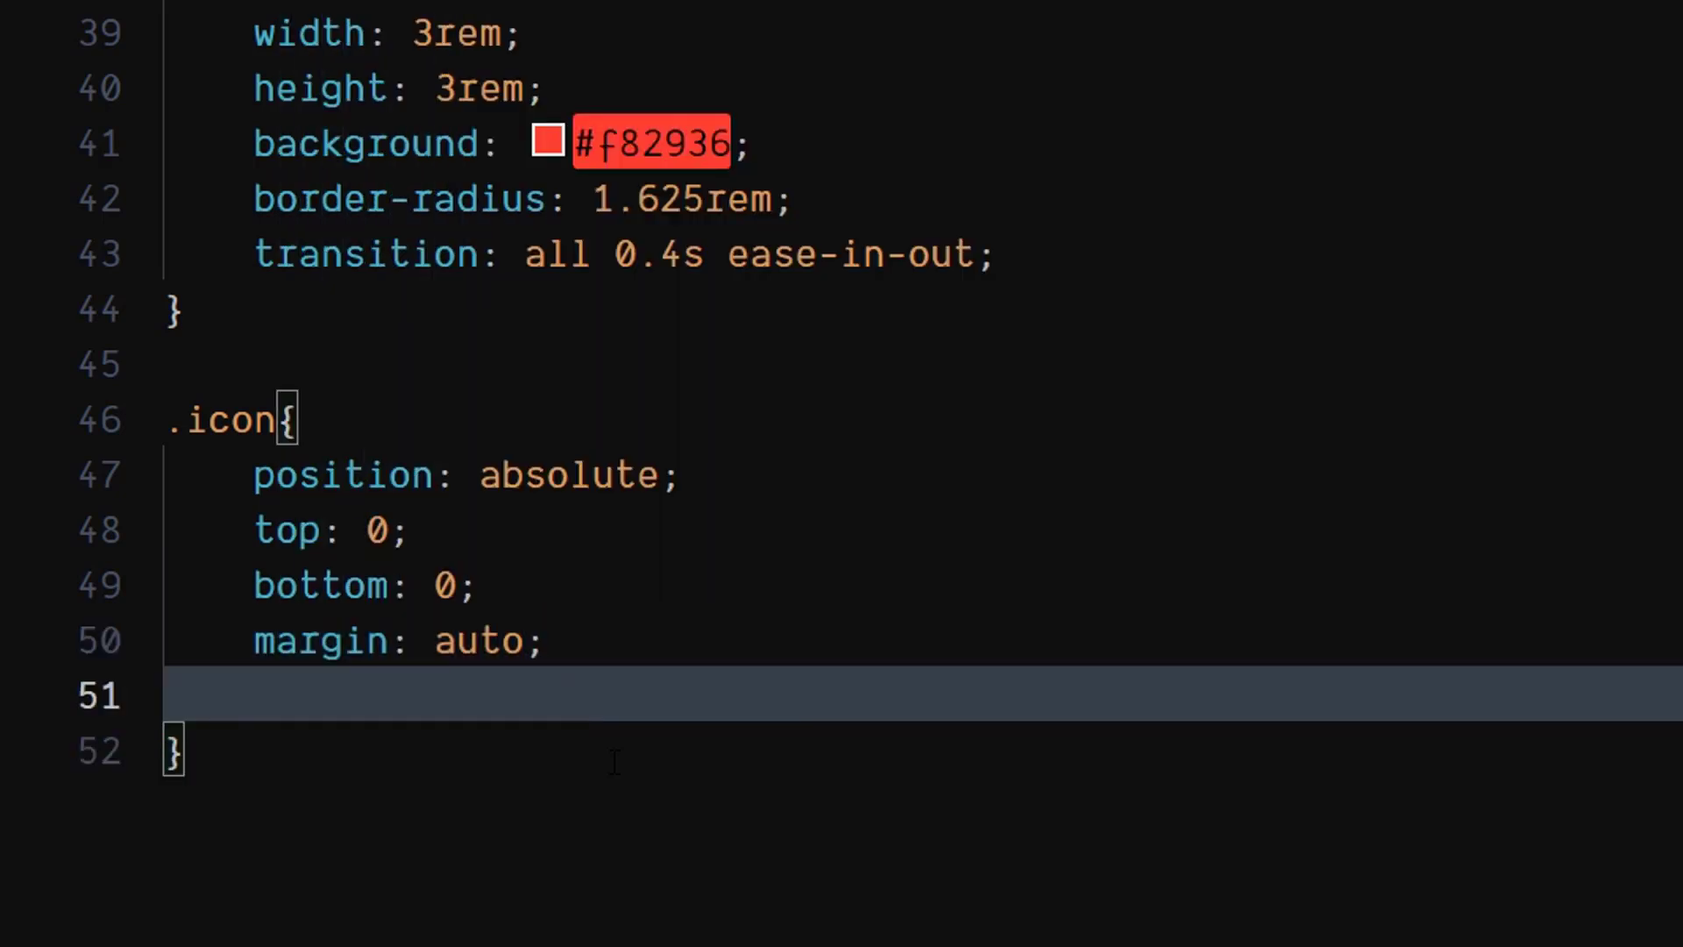
type("background: #fff;")
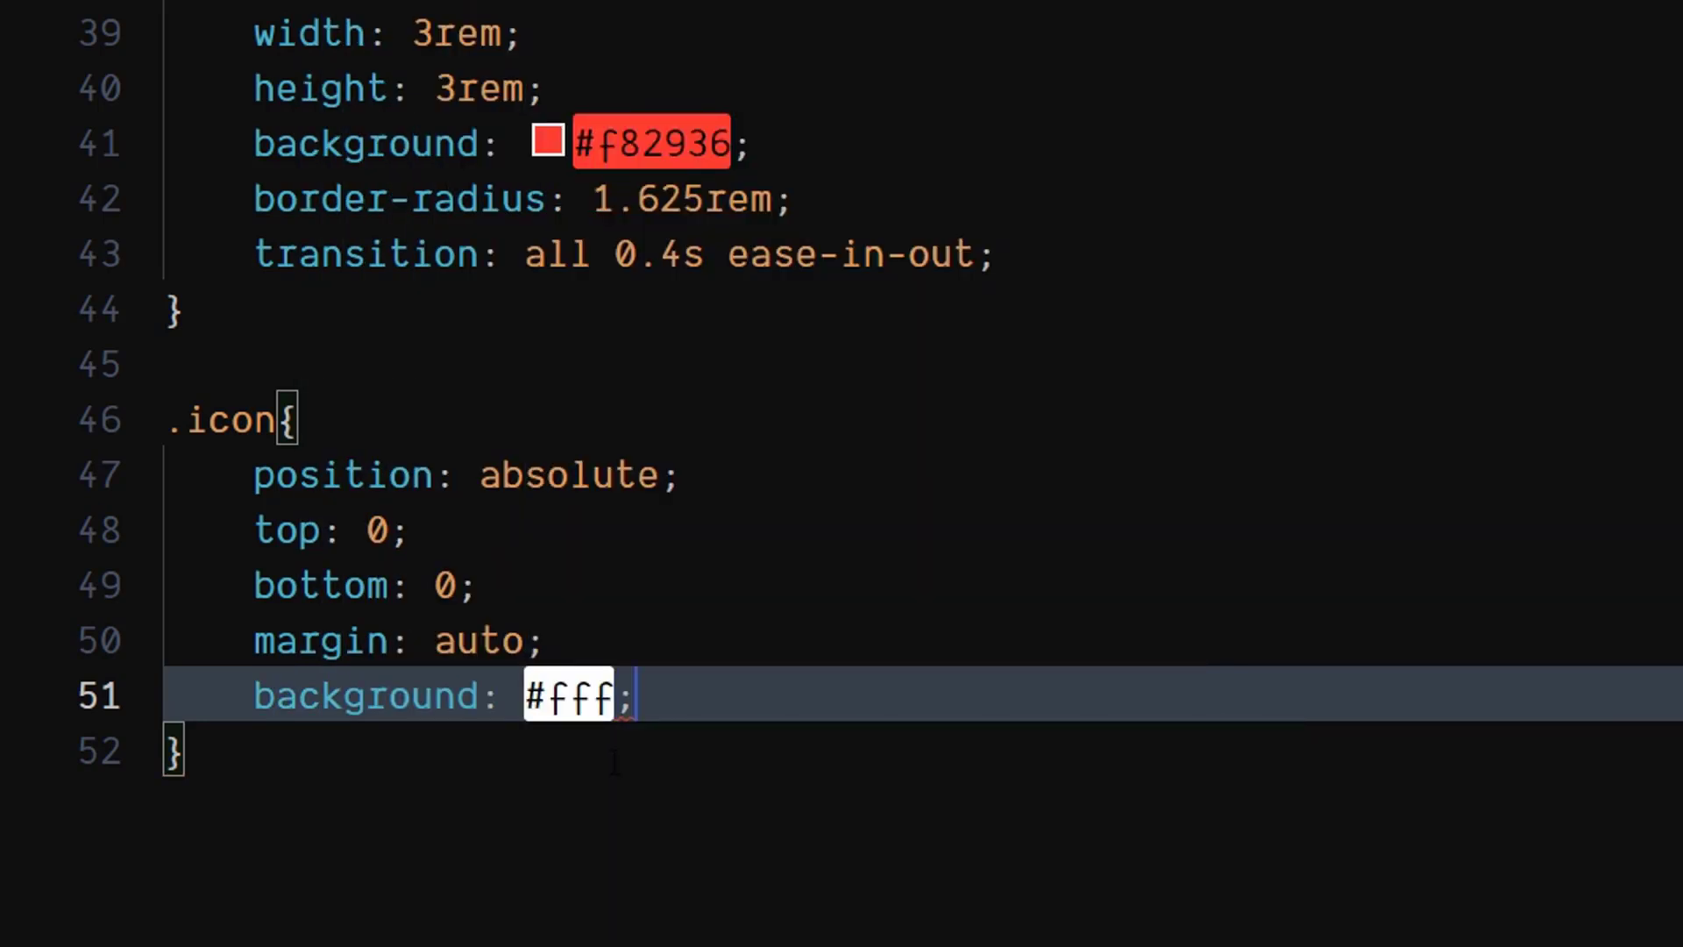
key("Enter")
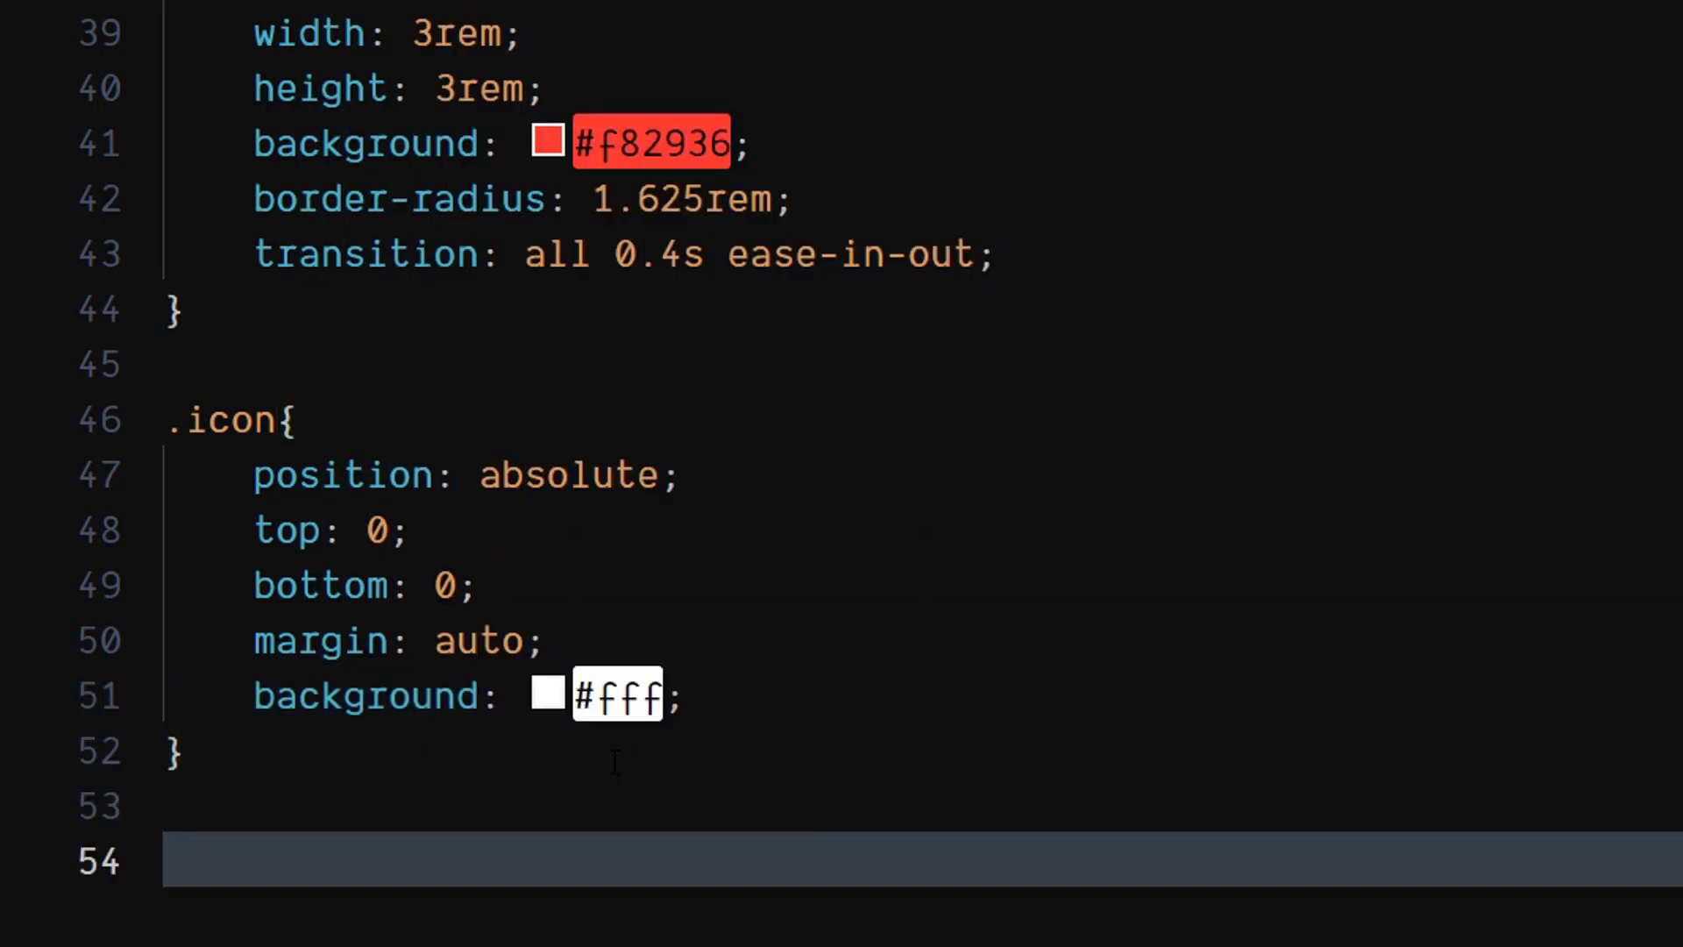
scroll("down", 3)
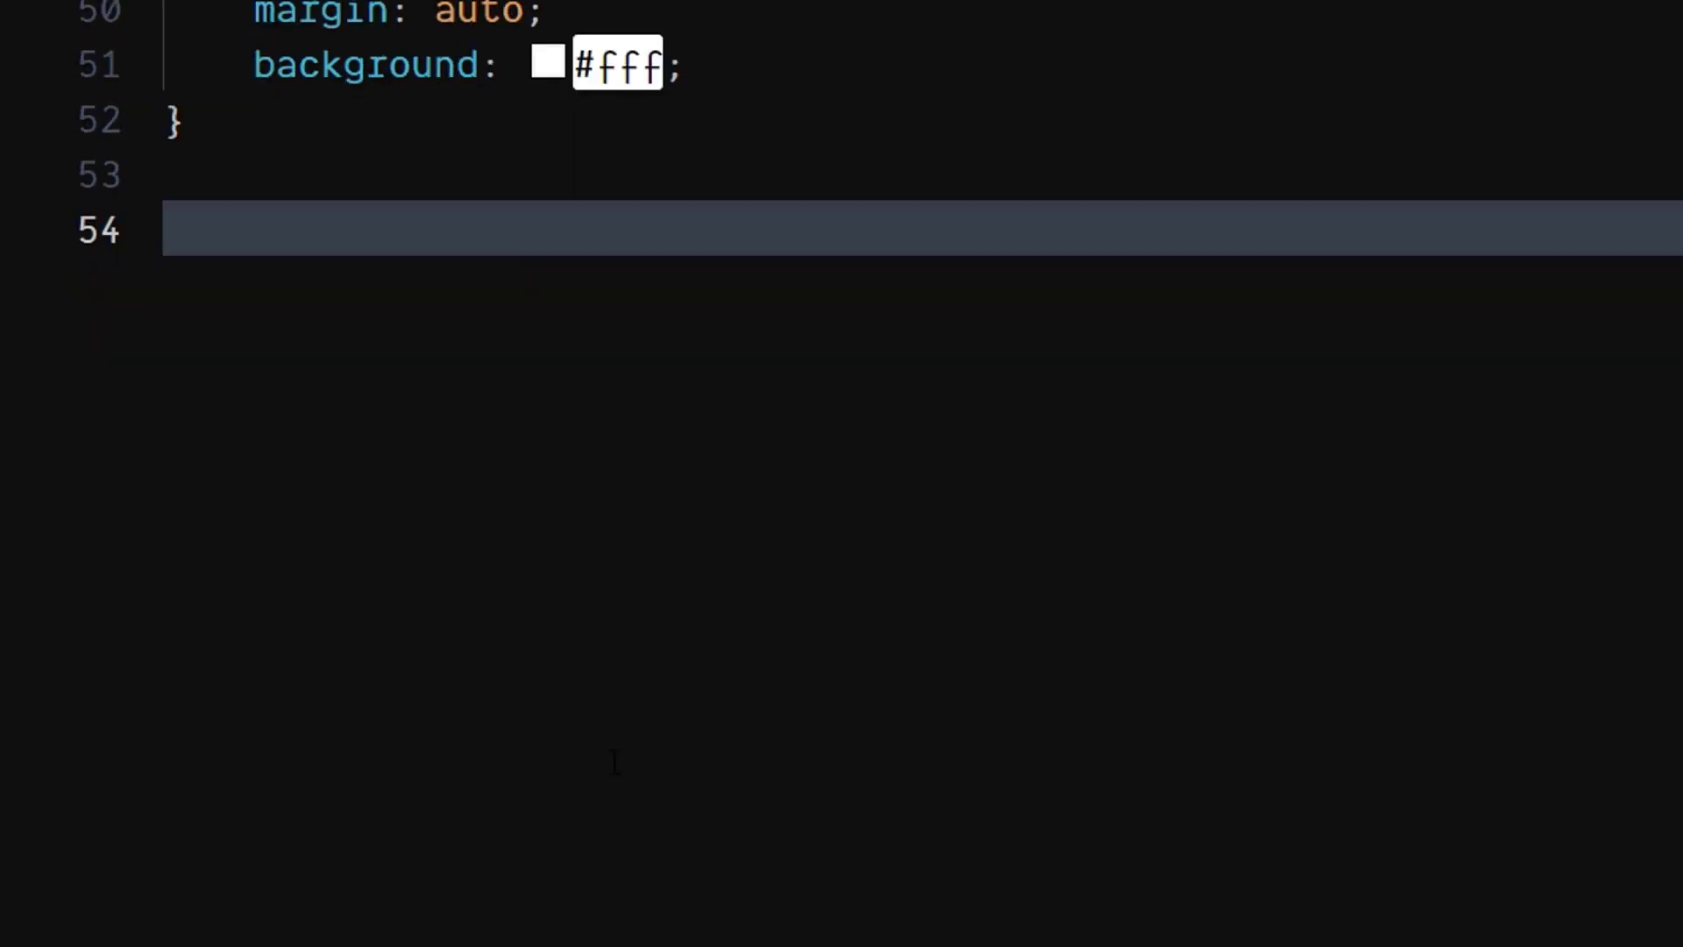
Add an .arrow rule with left 0.625rem, width 1.125rem and height 0.125rem
type(".ar")
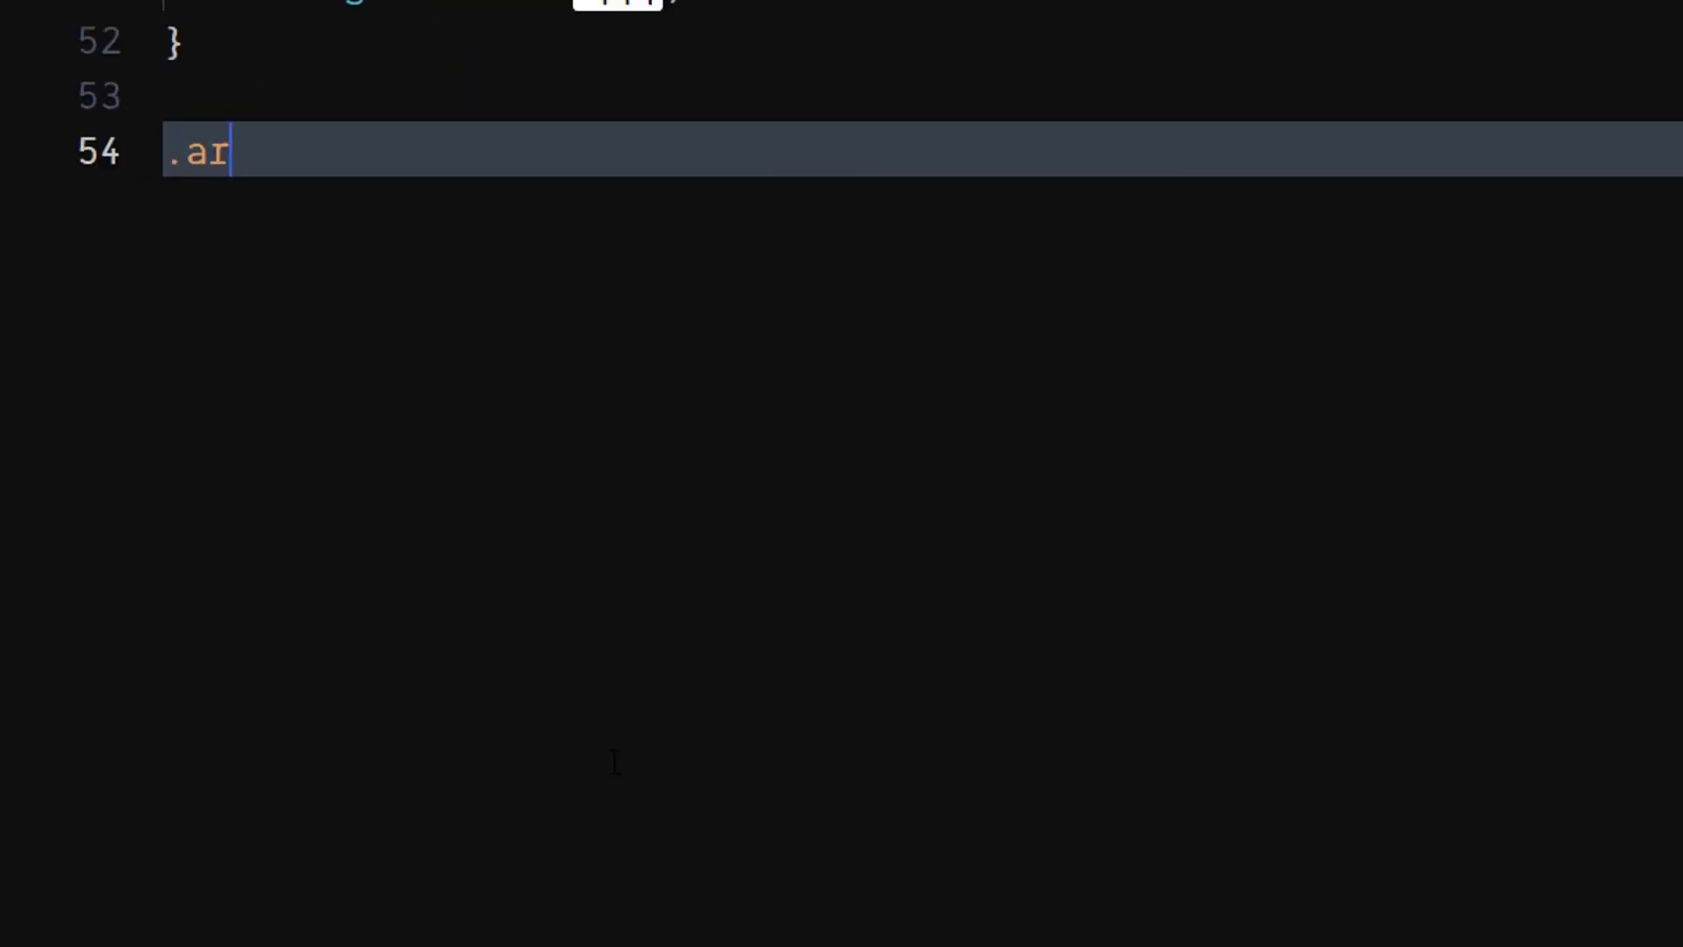
type("row{")
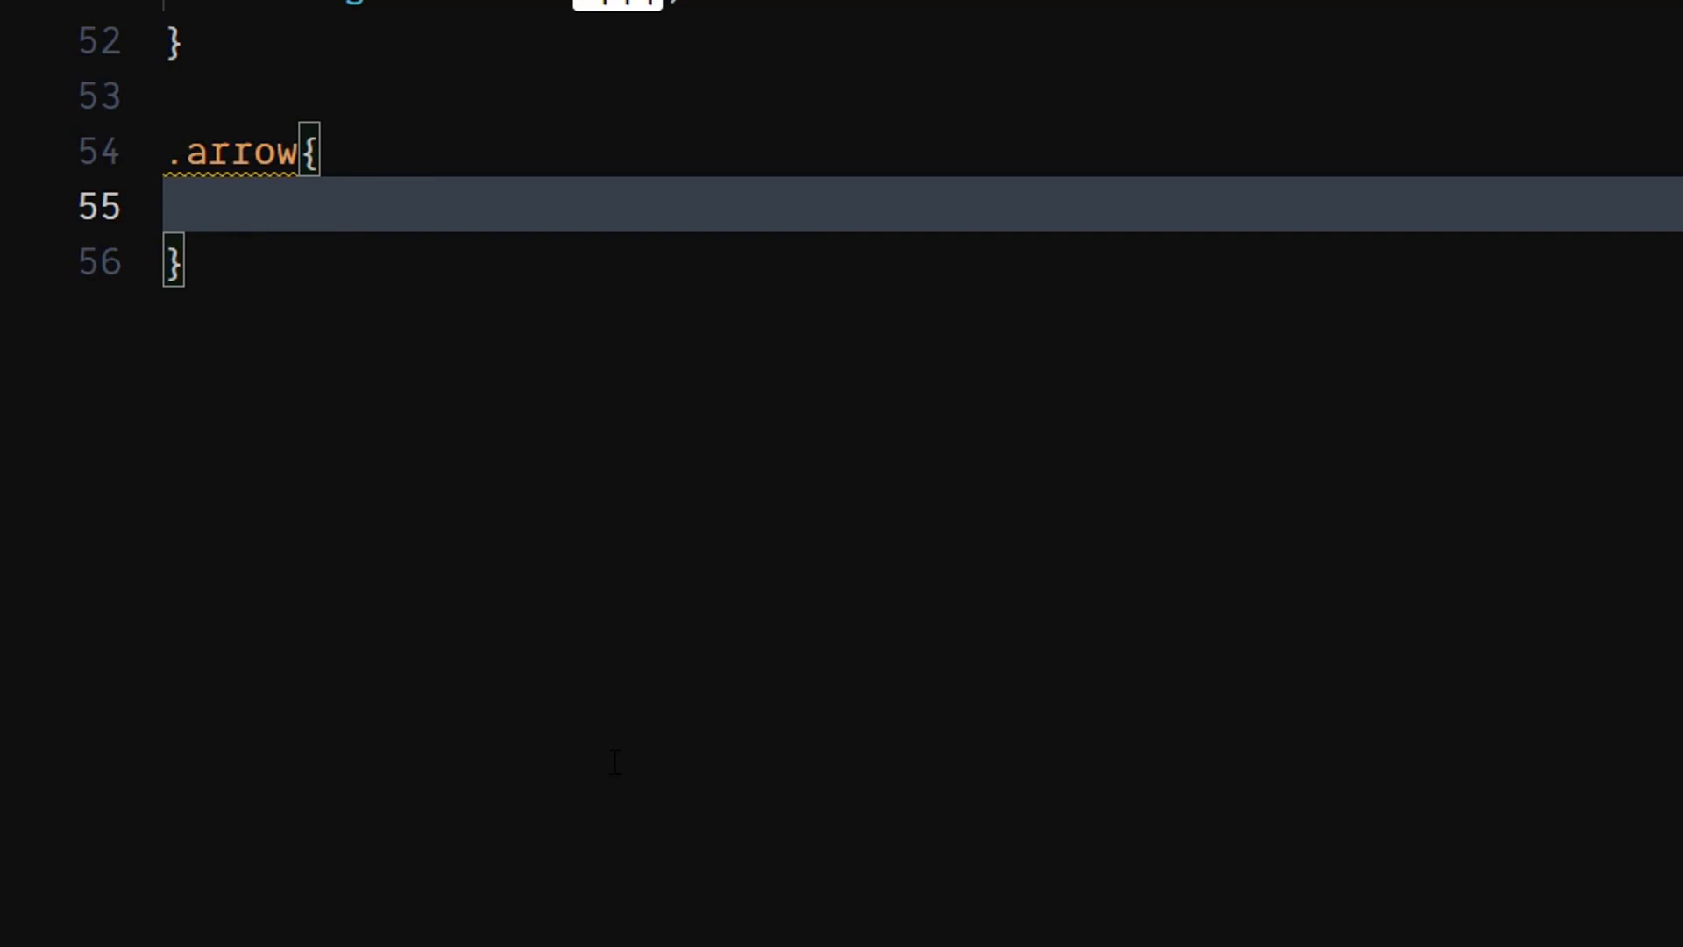
type("left: ;")
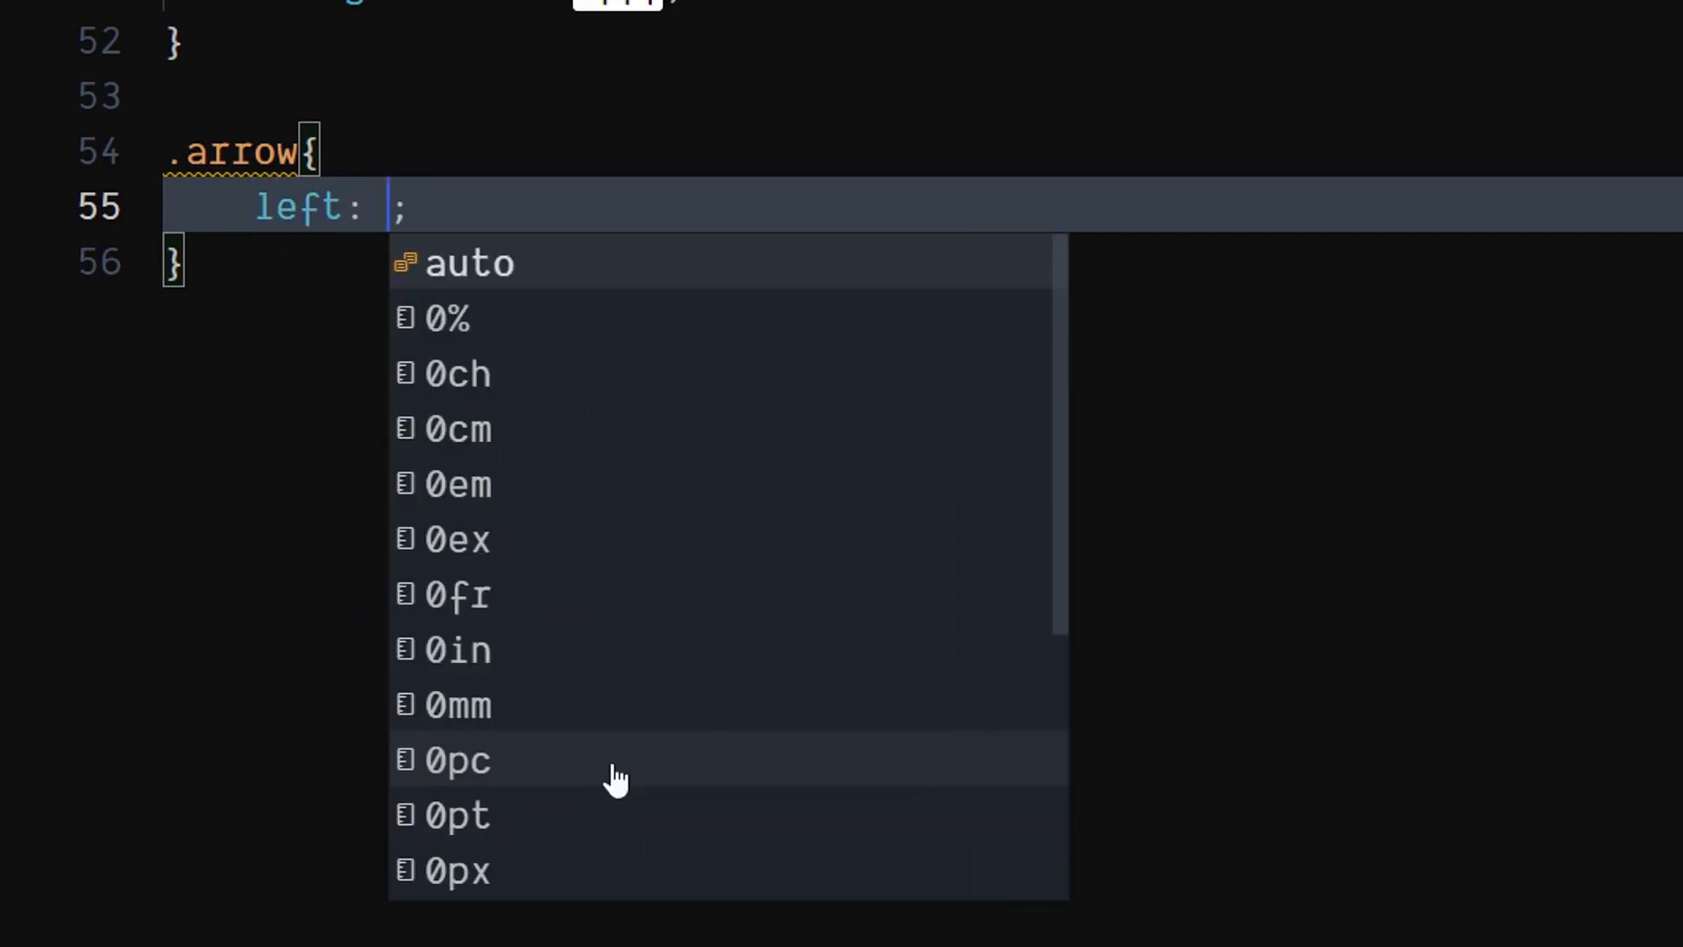
type("0.625rem")
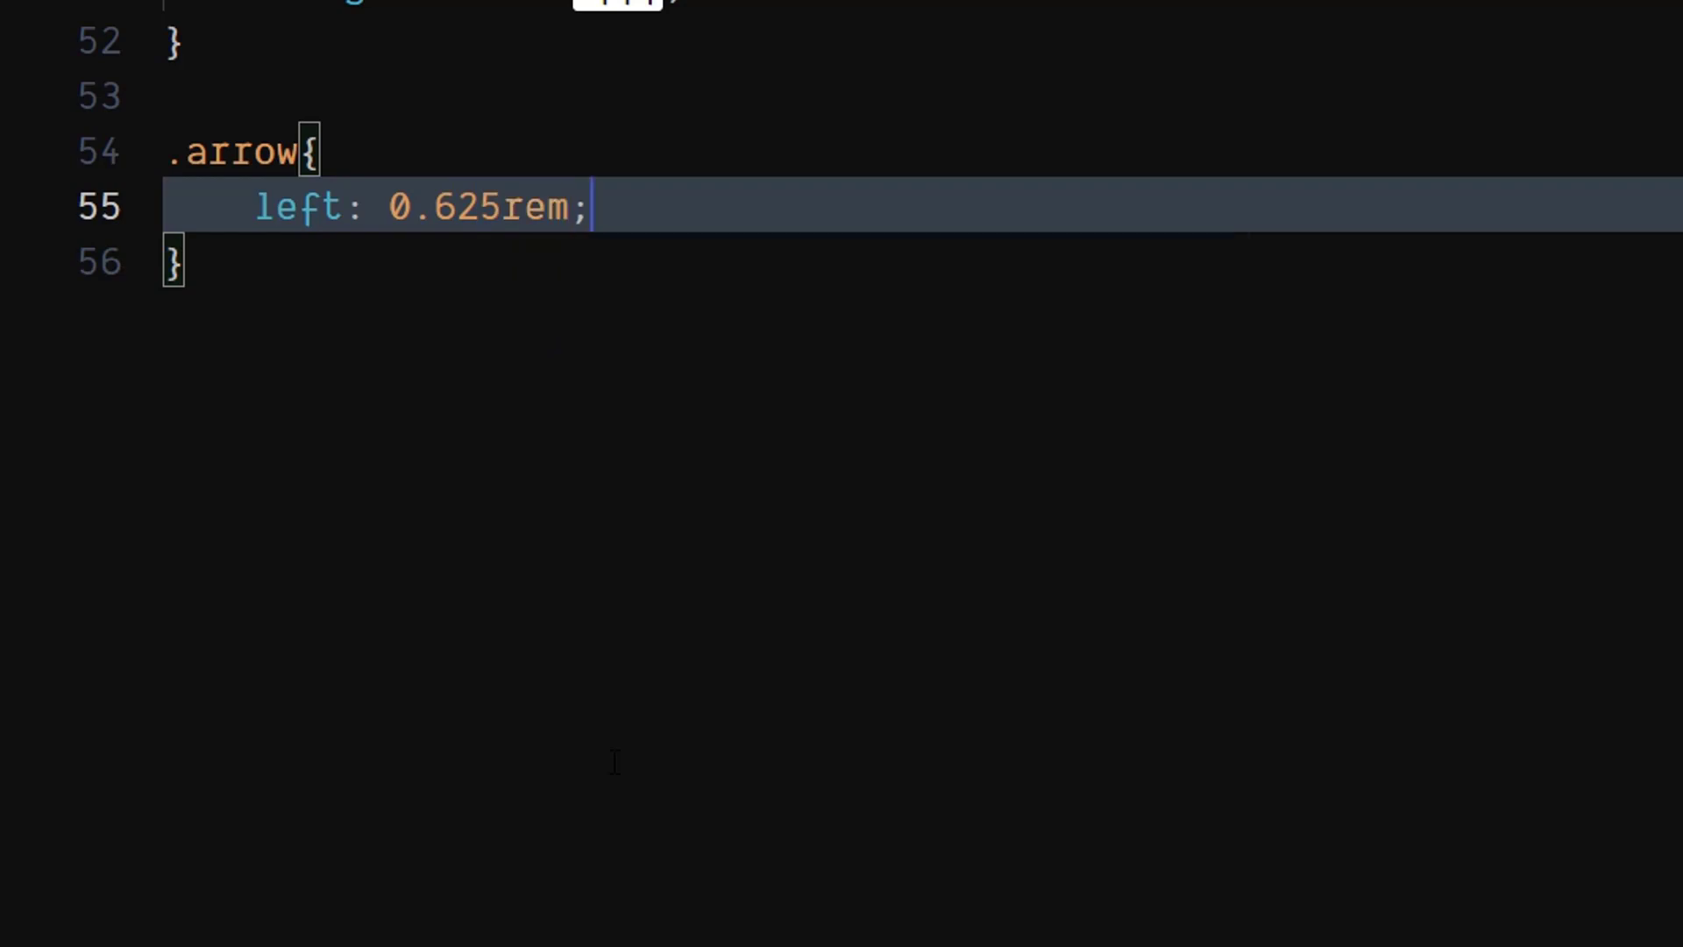
type("w")
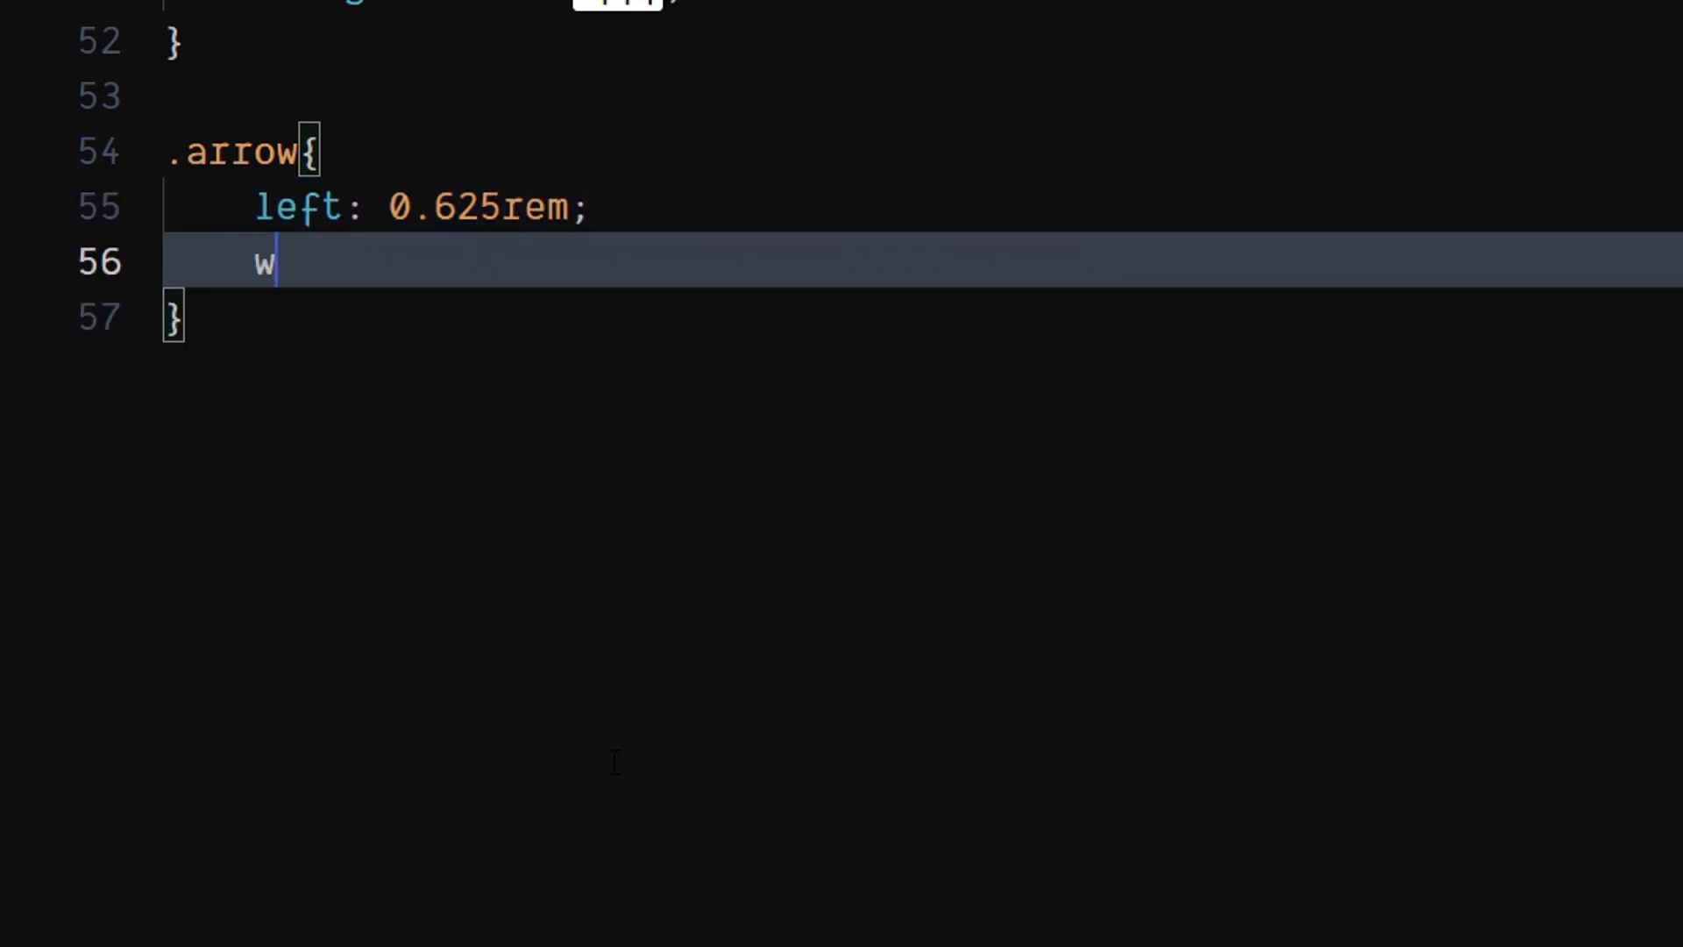
type("idth: 1;")
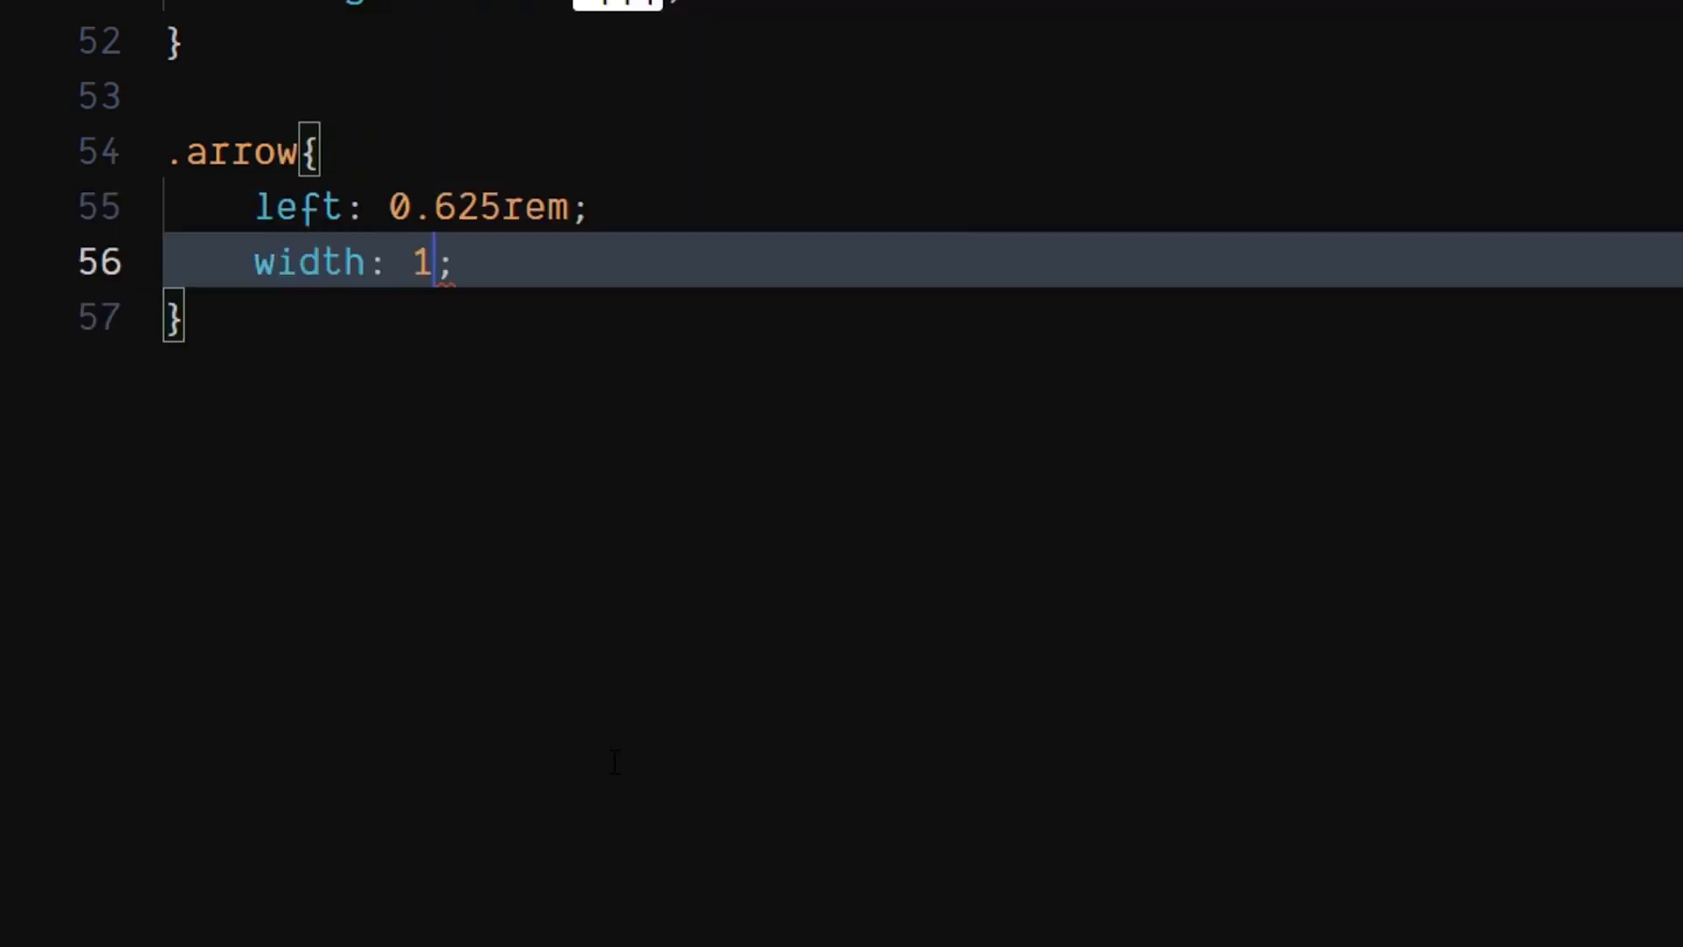
type(".125rem")
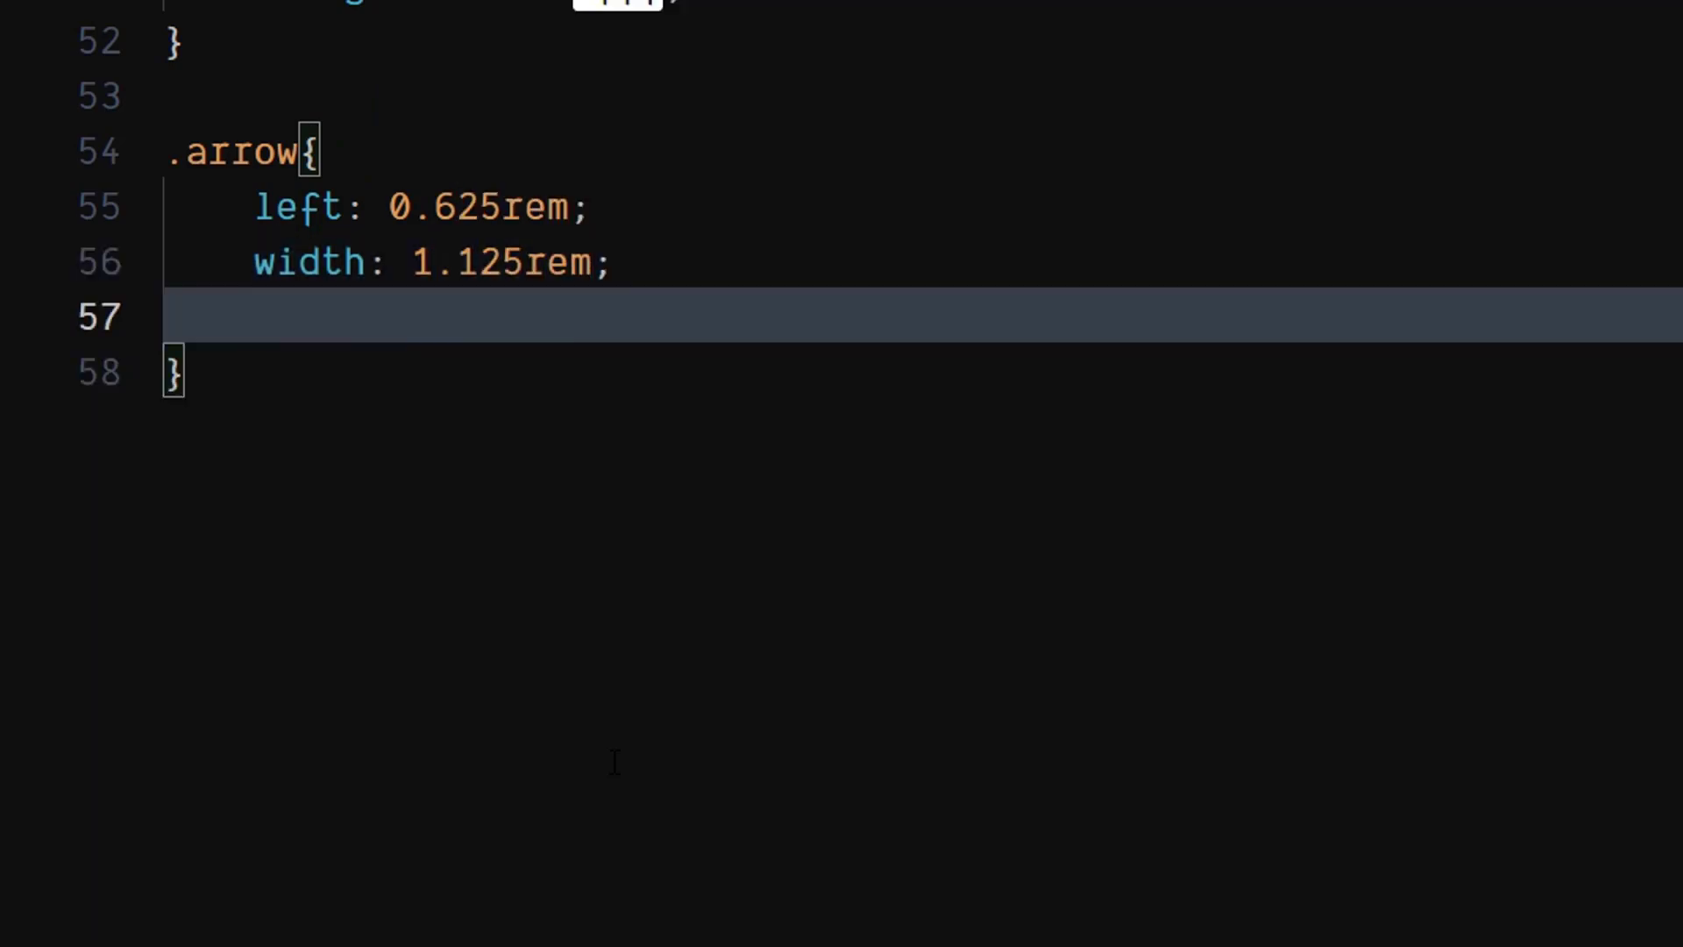
type("hei")
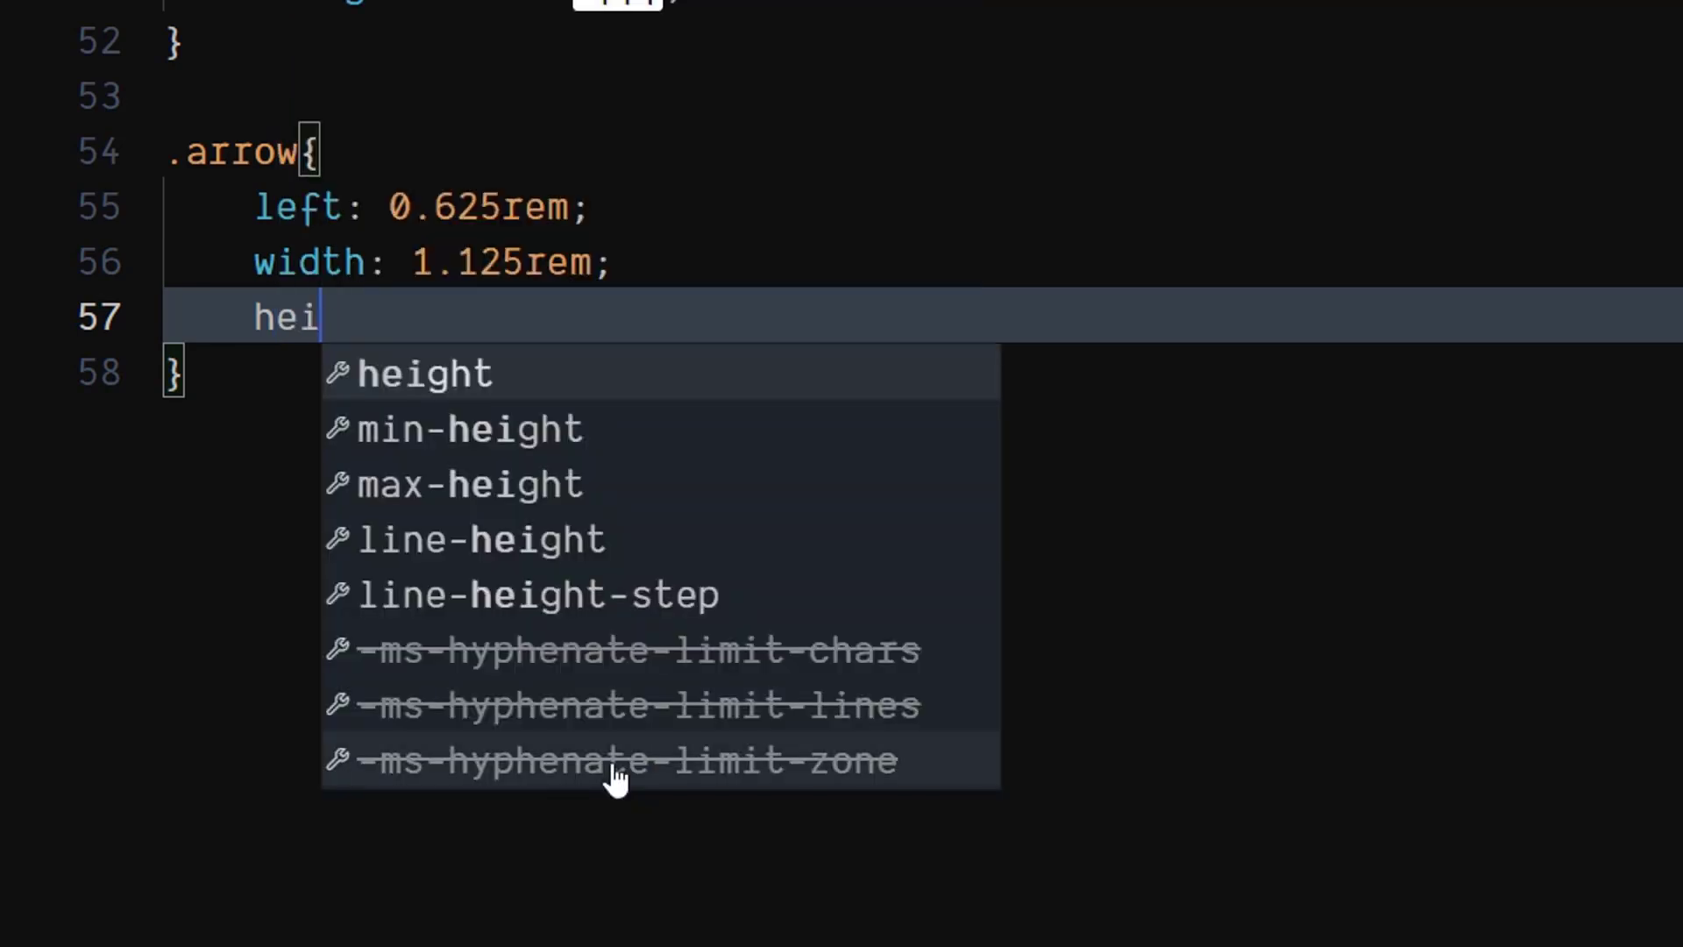
type("ght: 0.;")
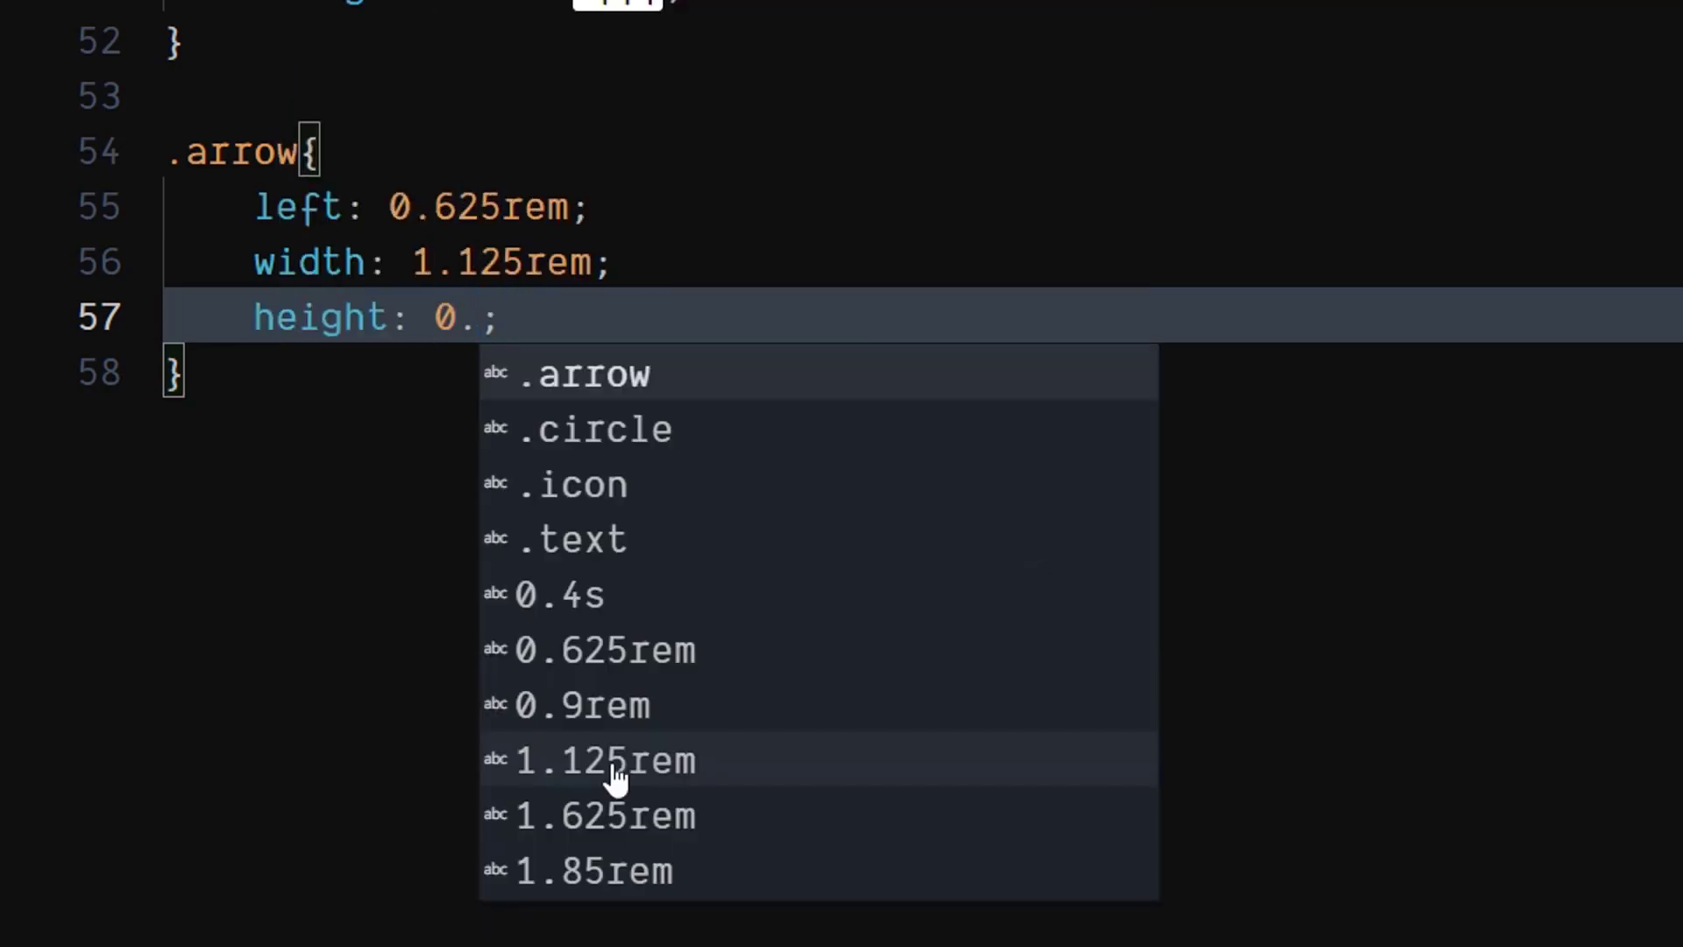
type("125rem")
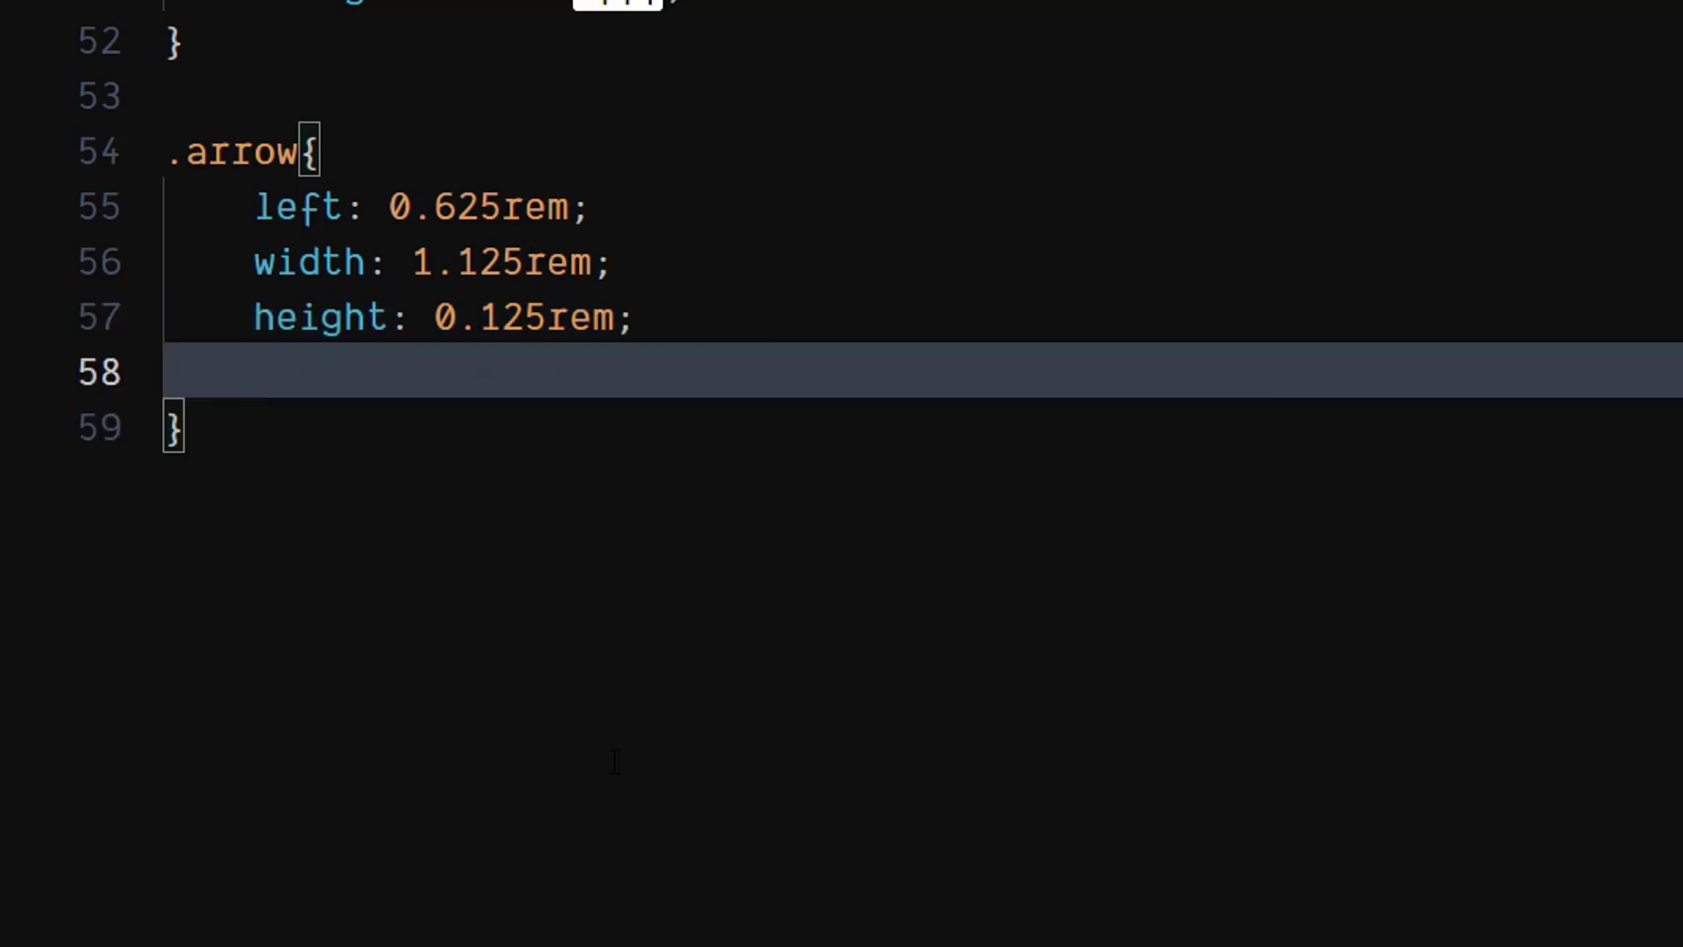
Give .arrow no background and a 0.4s ease-in-out transition on all properties
type("ba")
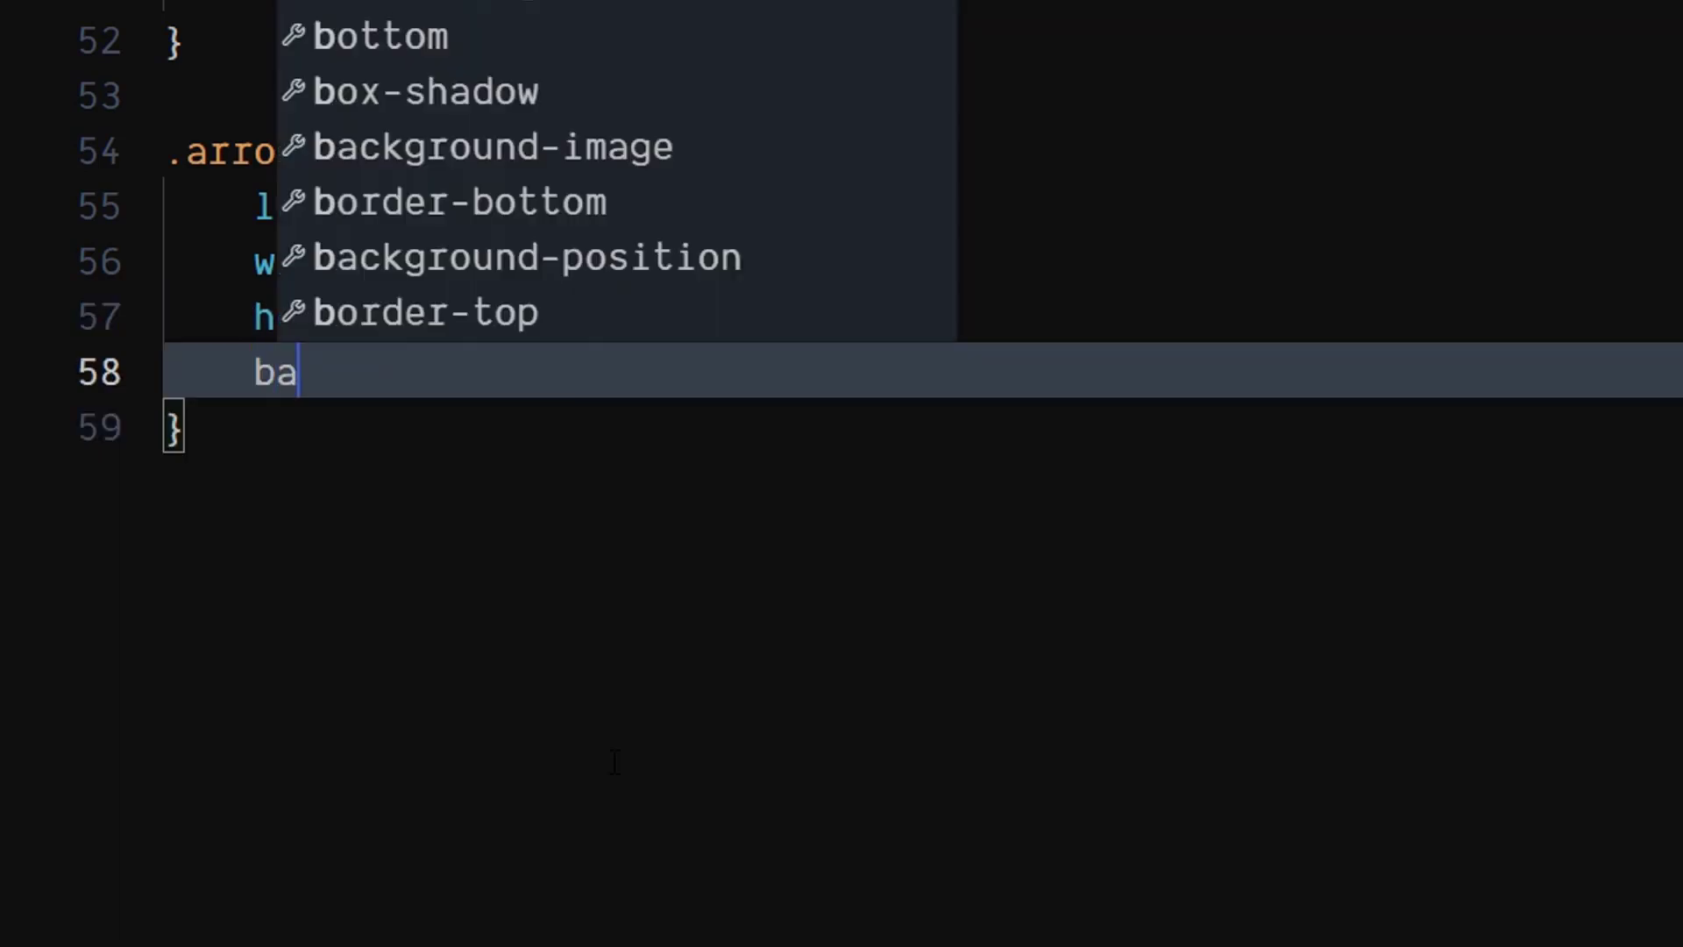
type("ckground: none;")
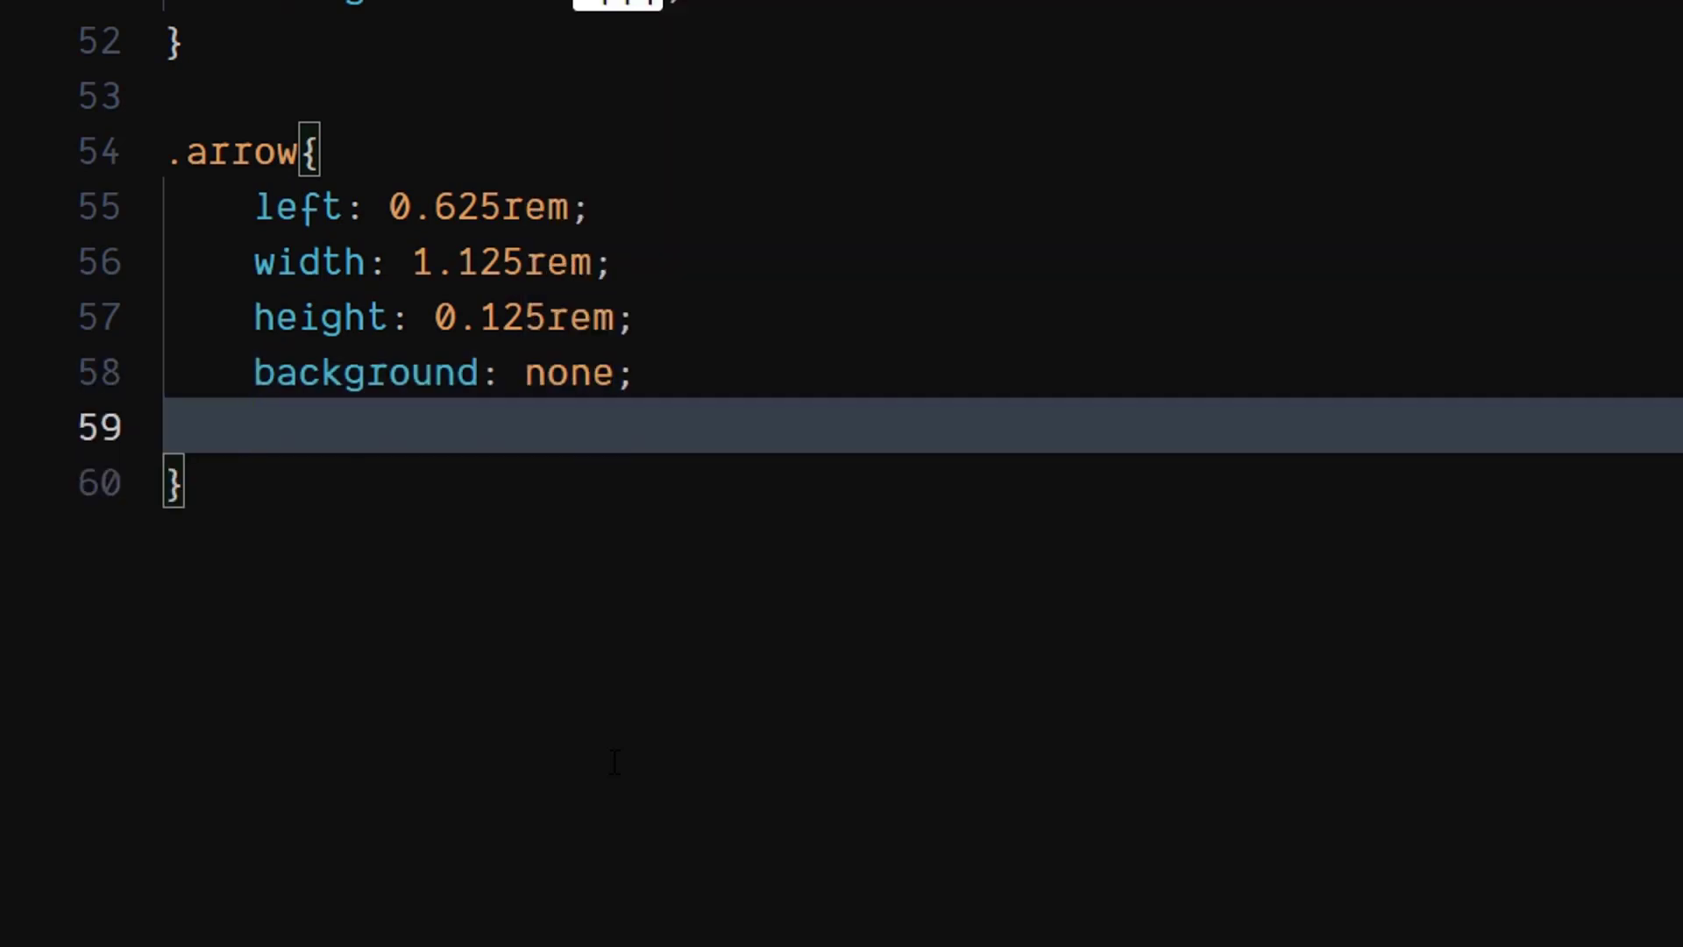
type("transition: all 0.4s ease-in-out;")
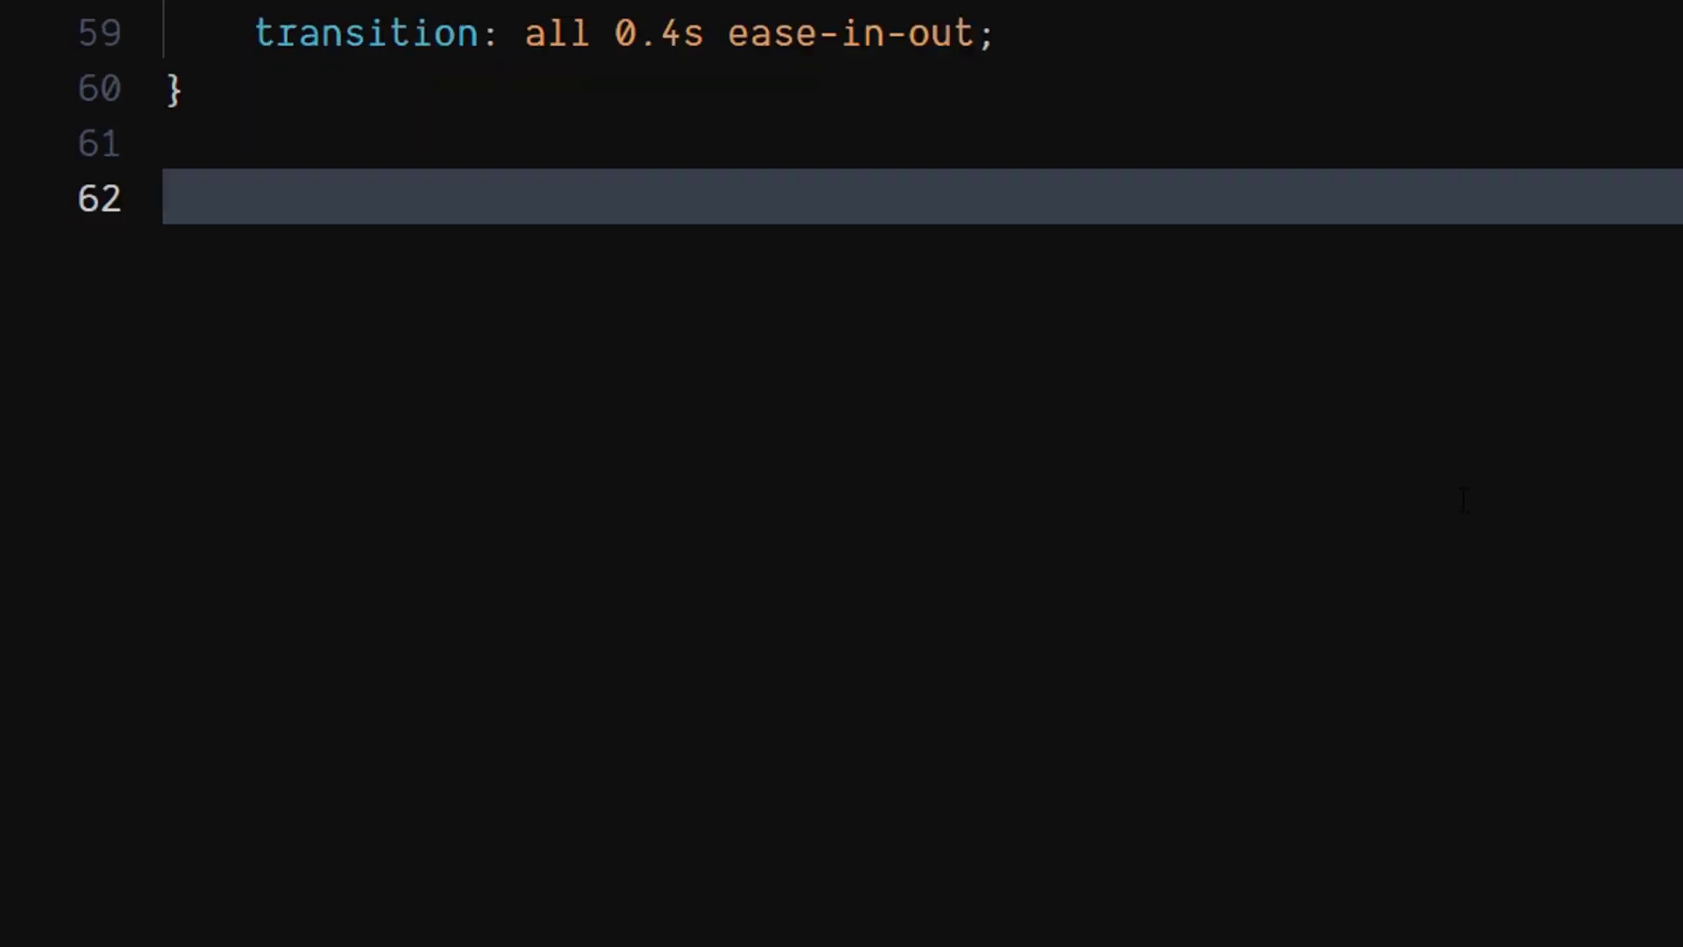
Start an .arrow::before rule with empty content, absolute position, top -0.3rem and a right offset
type(".arrow")
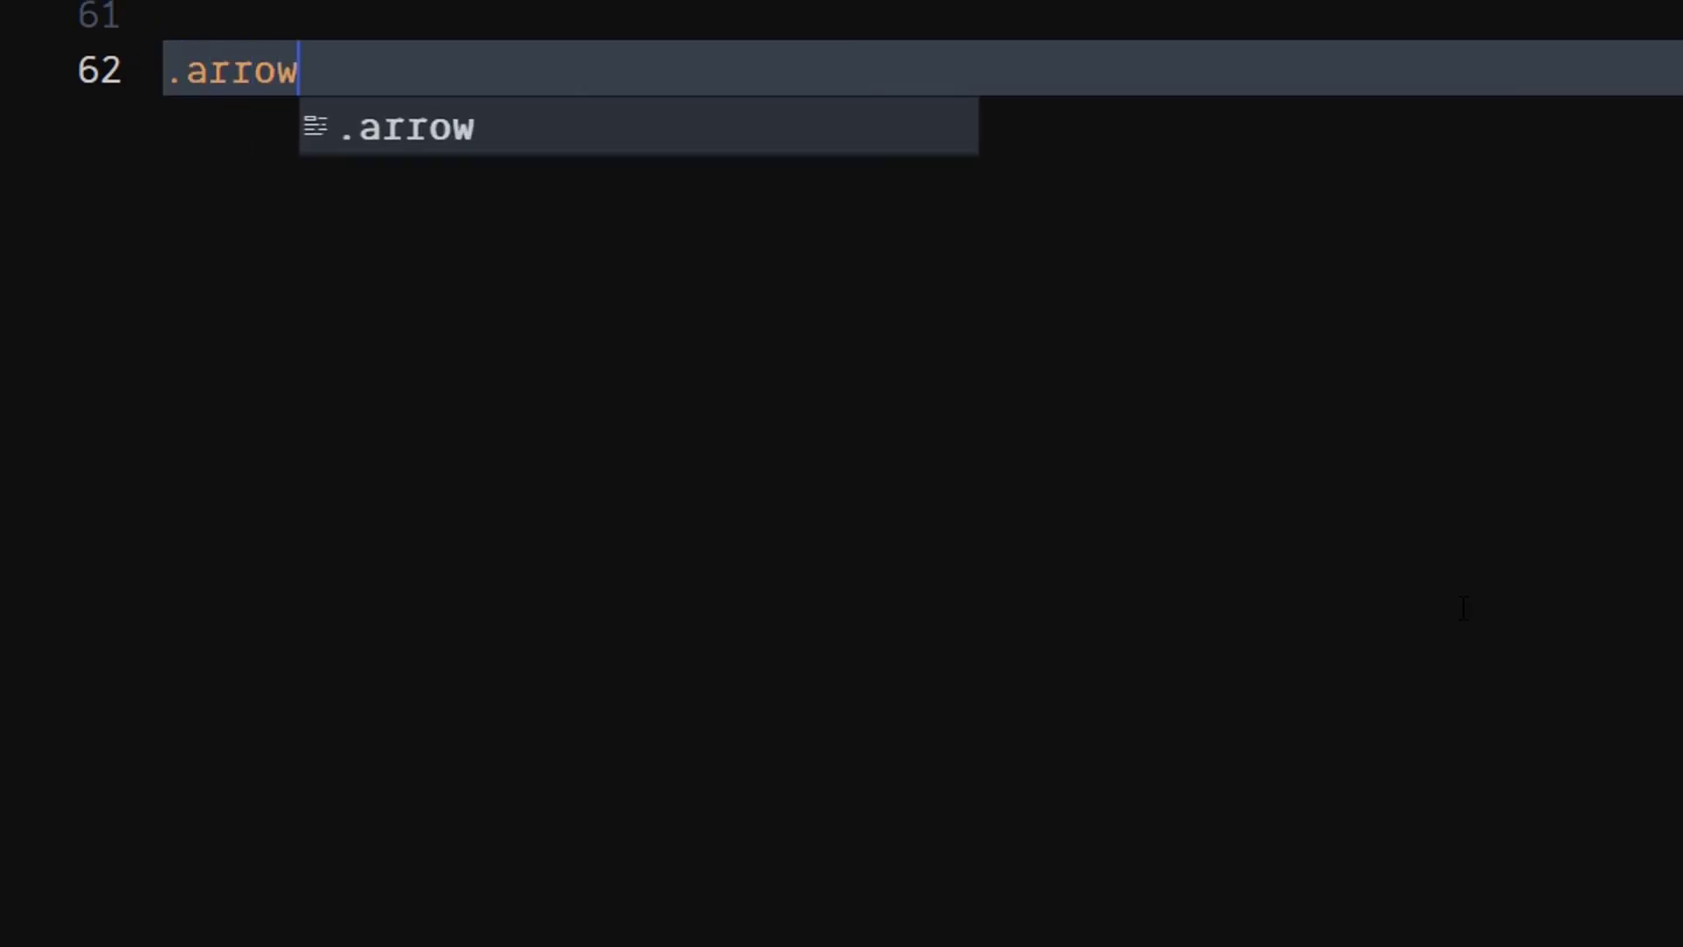
type("::before")
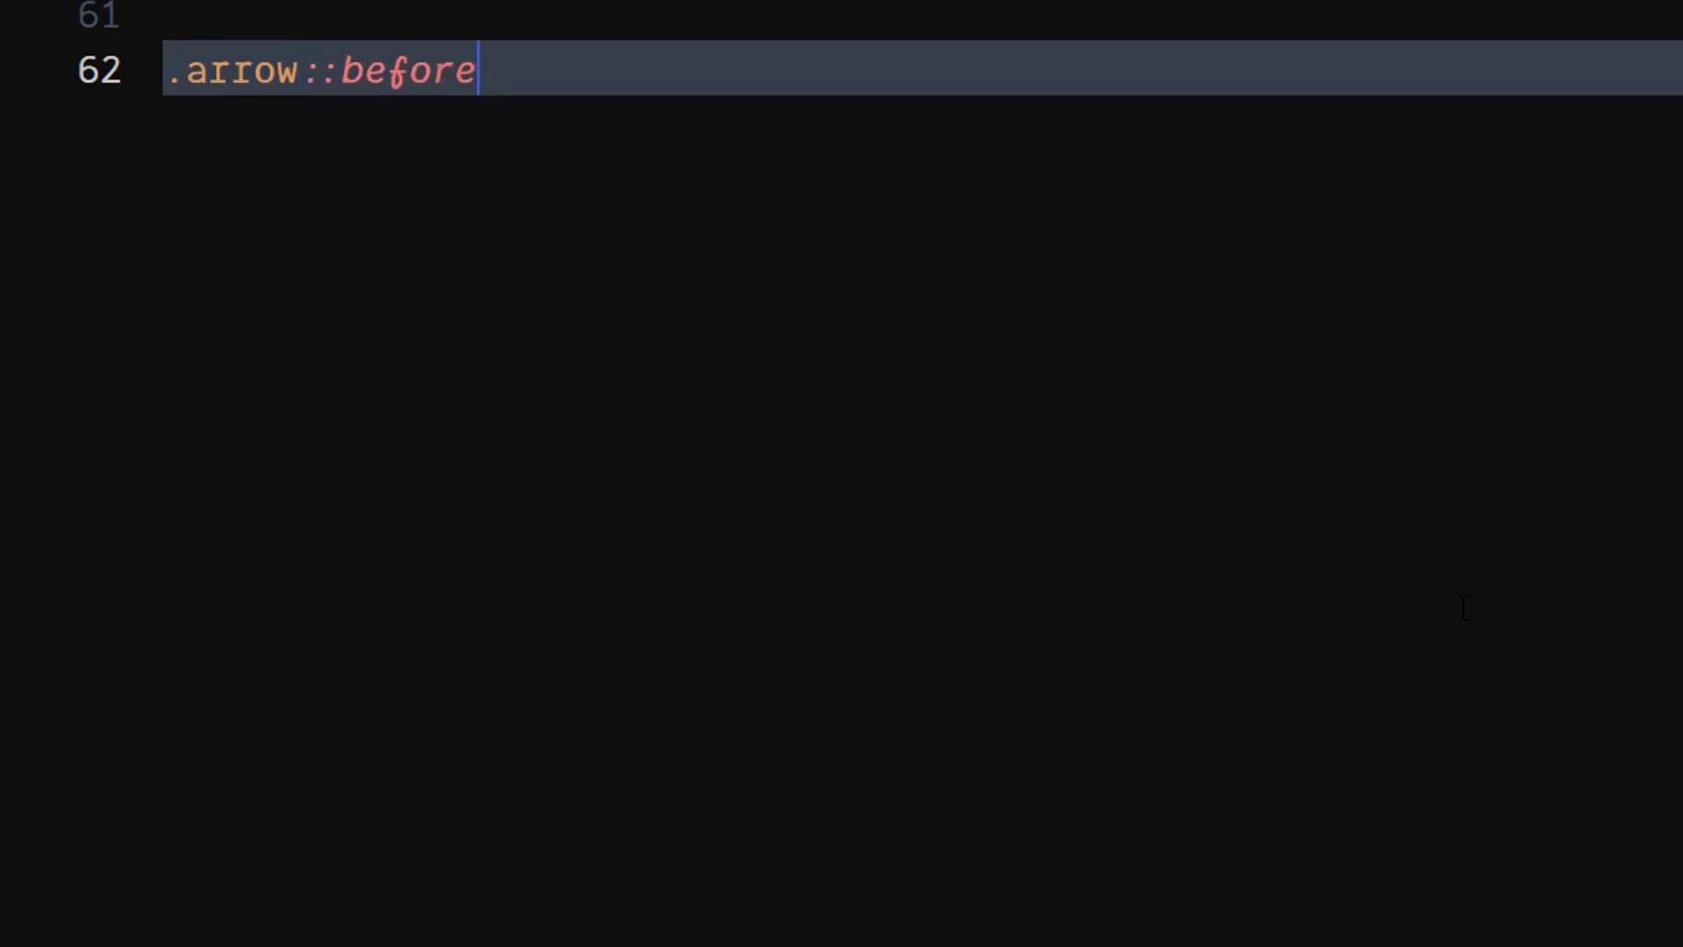
type("{")
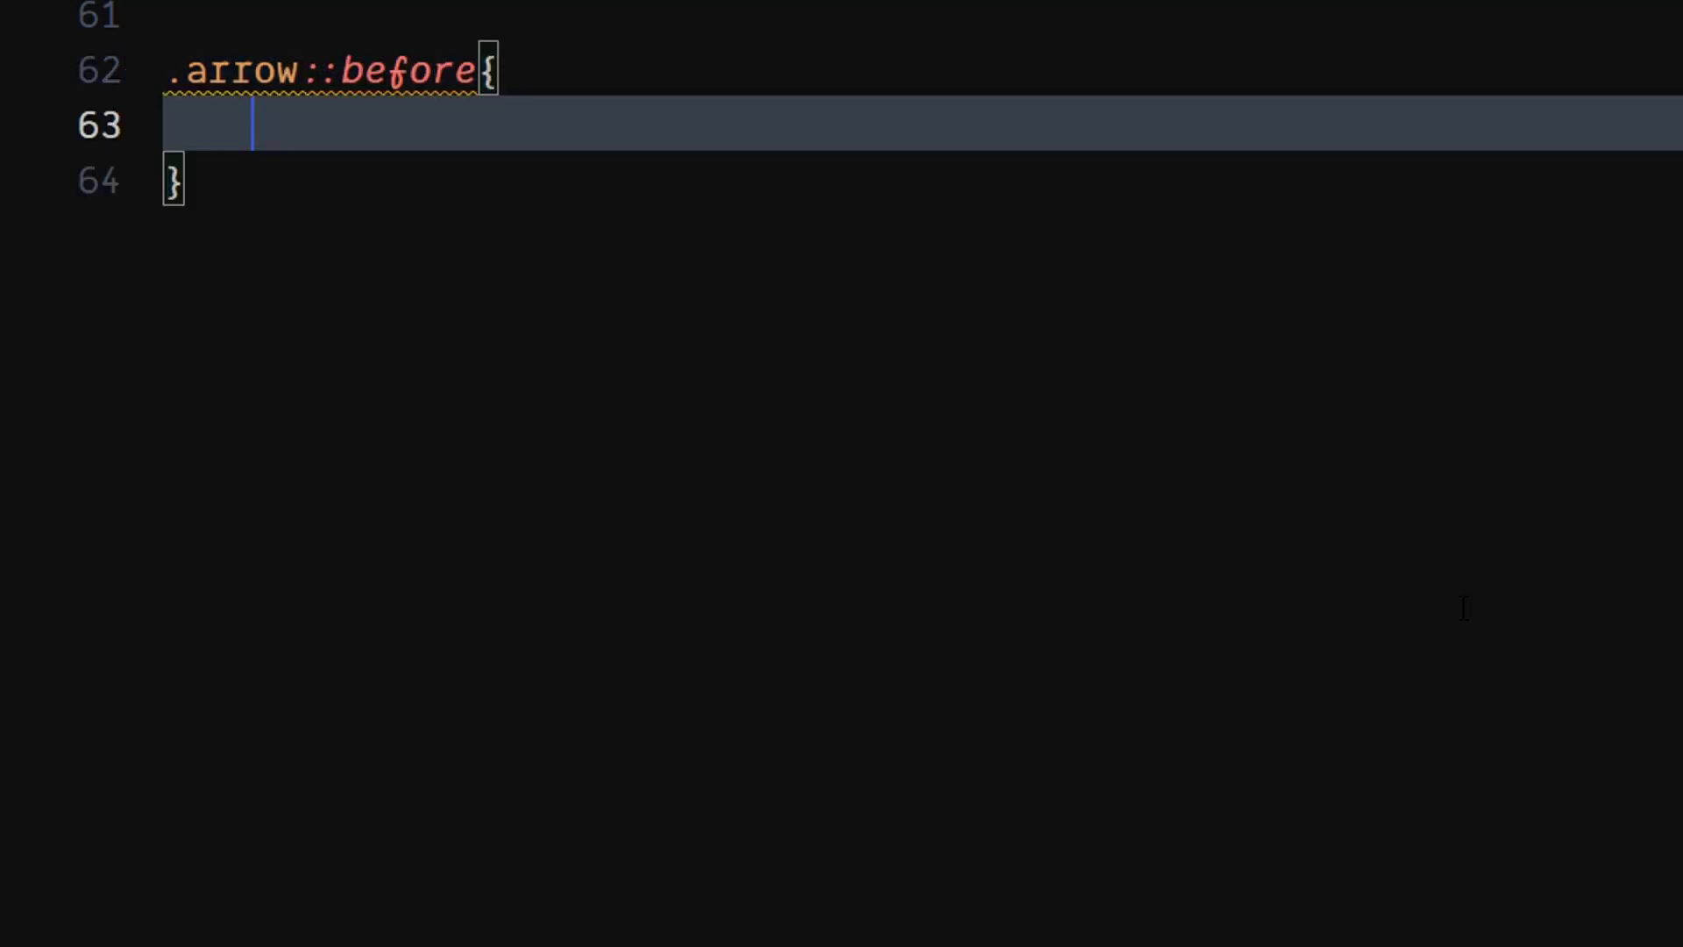
type("content: \"\";")
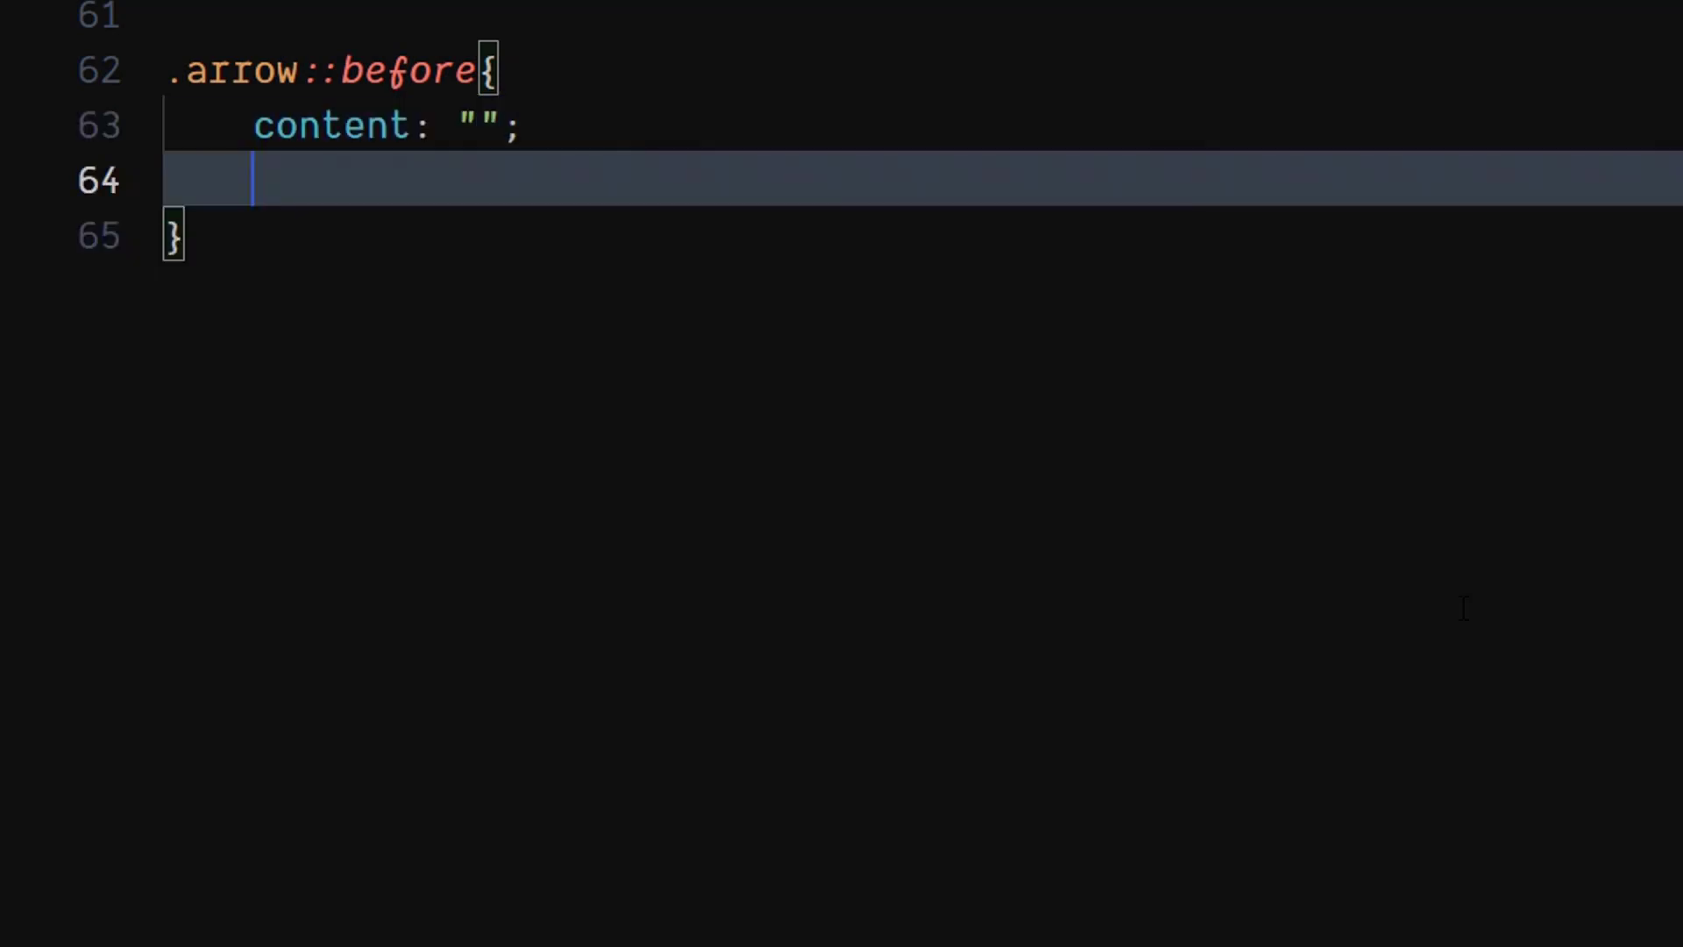
type("position: absolute;")
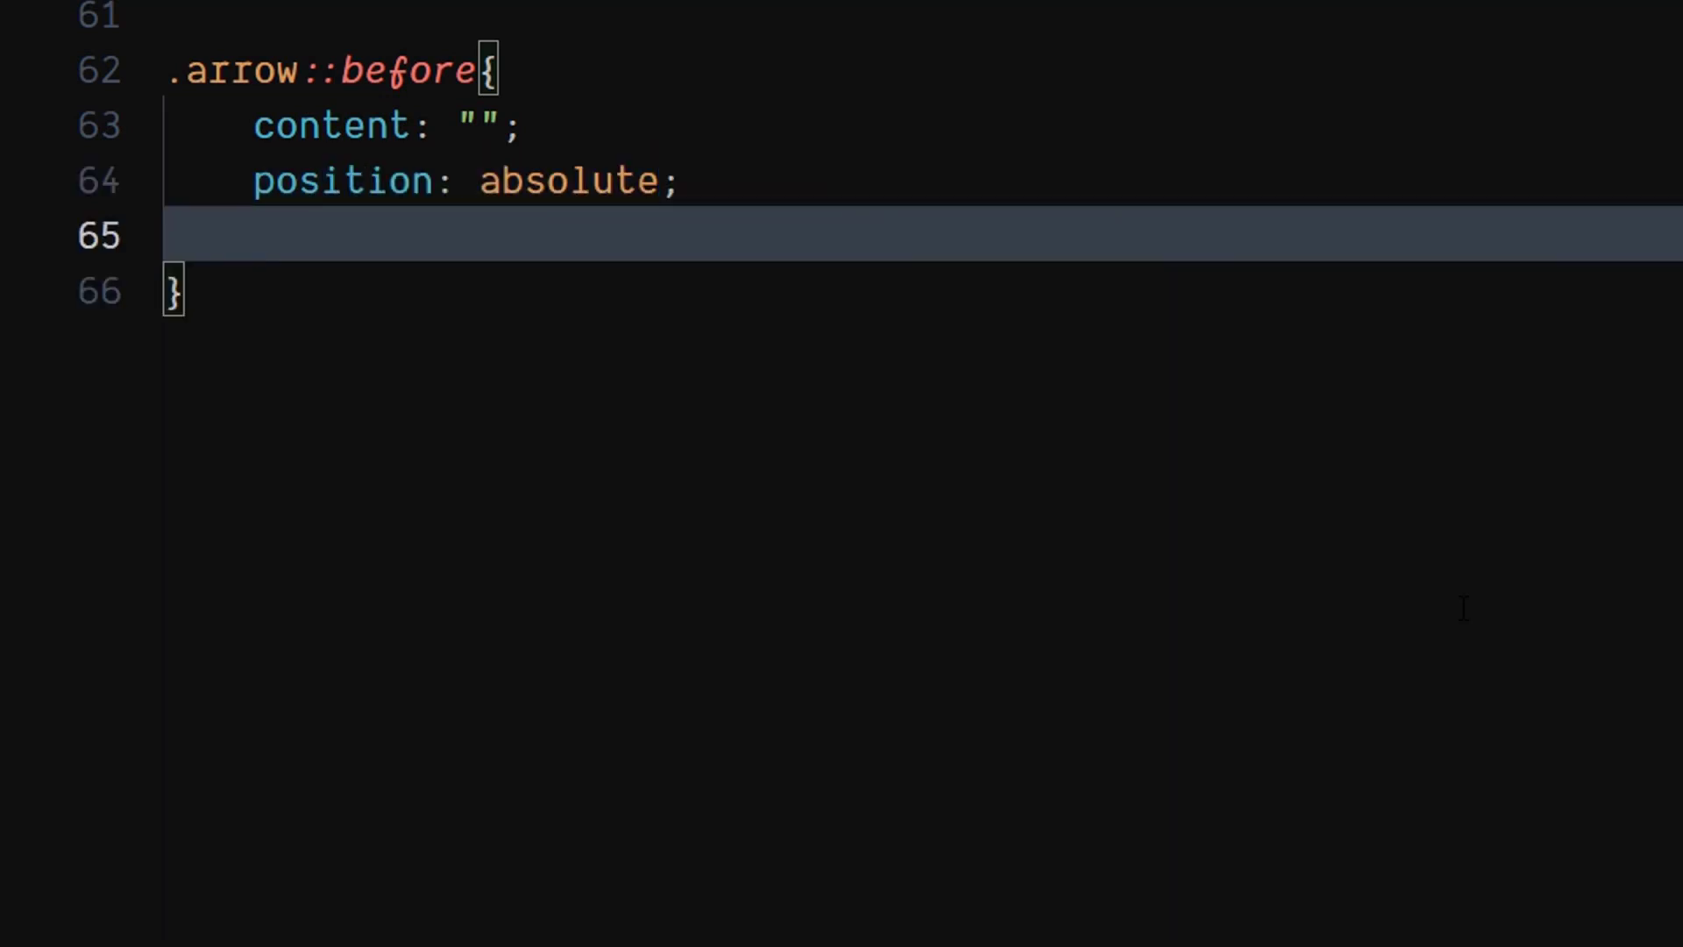
type("top: -;")
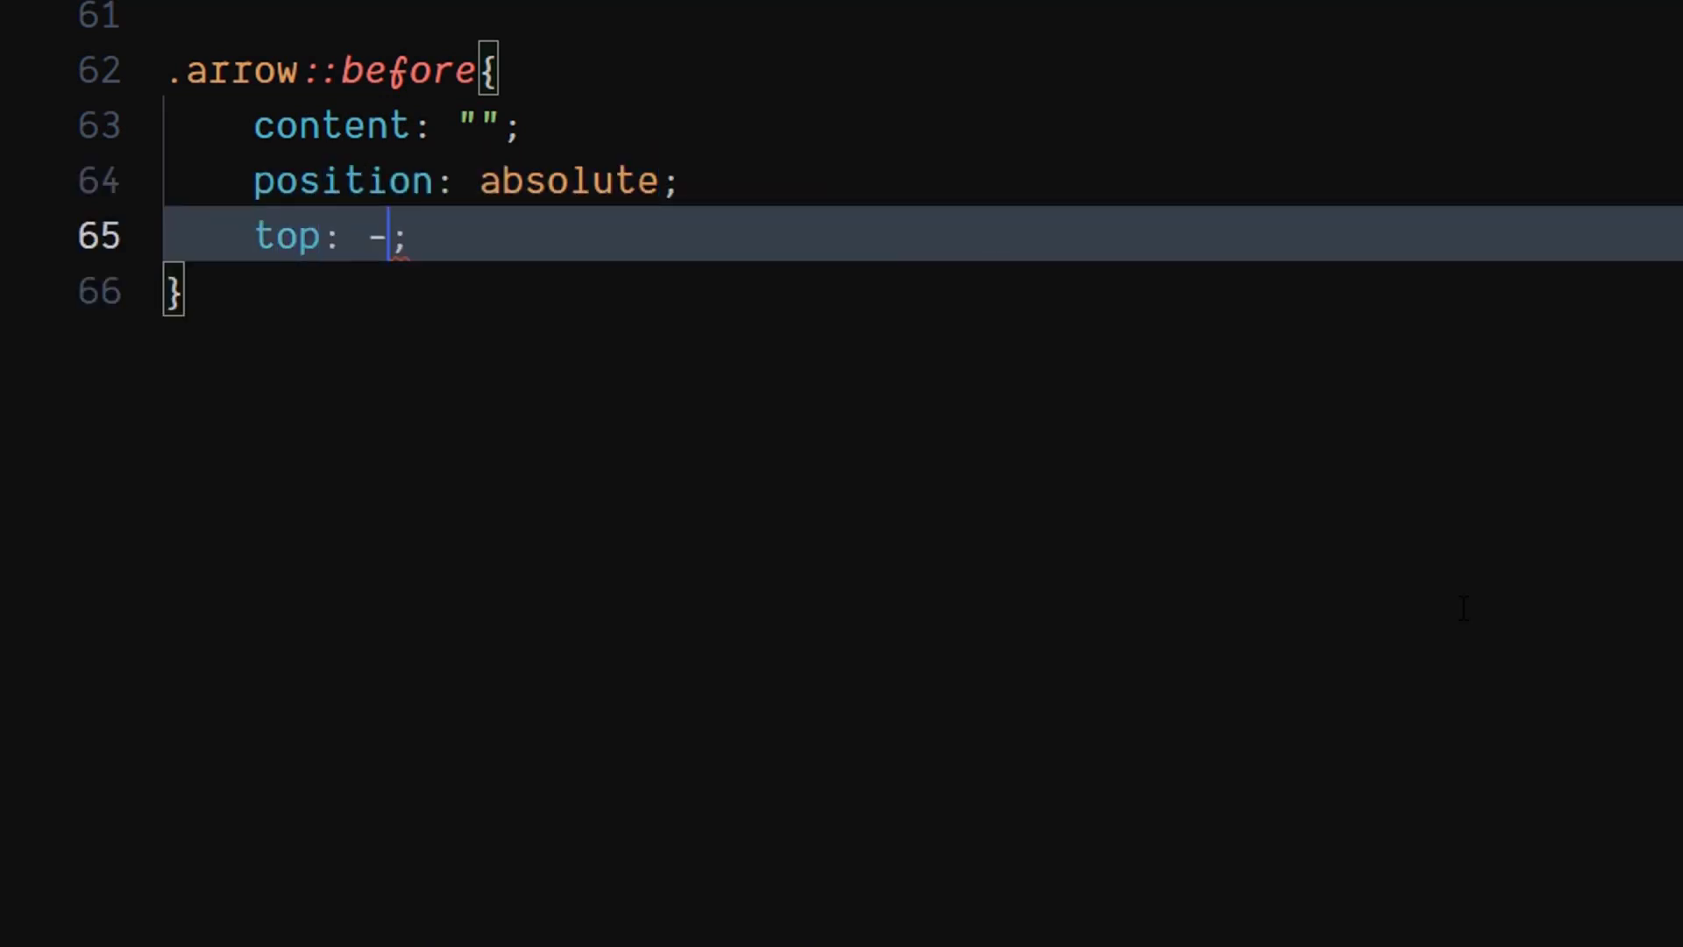
type("0.3rem")
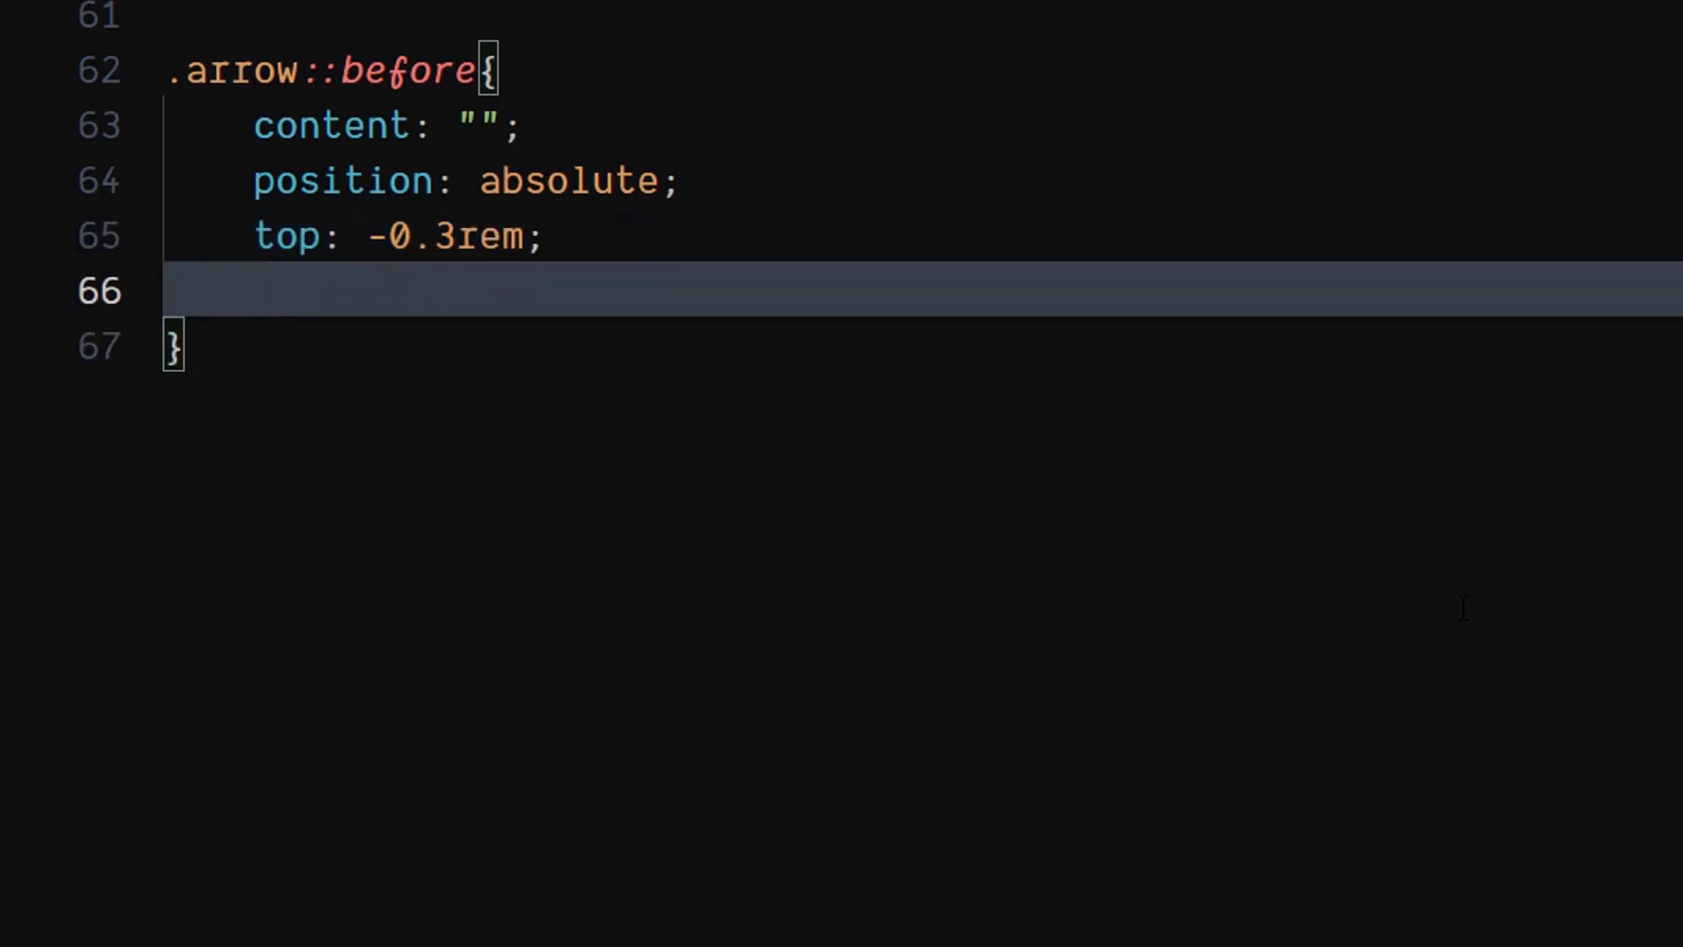
type("right: 0.;")
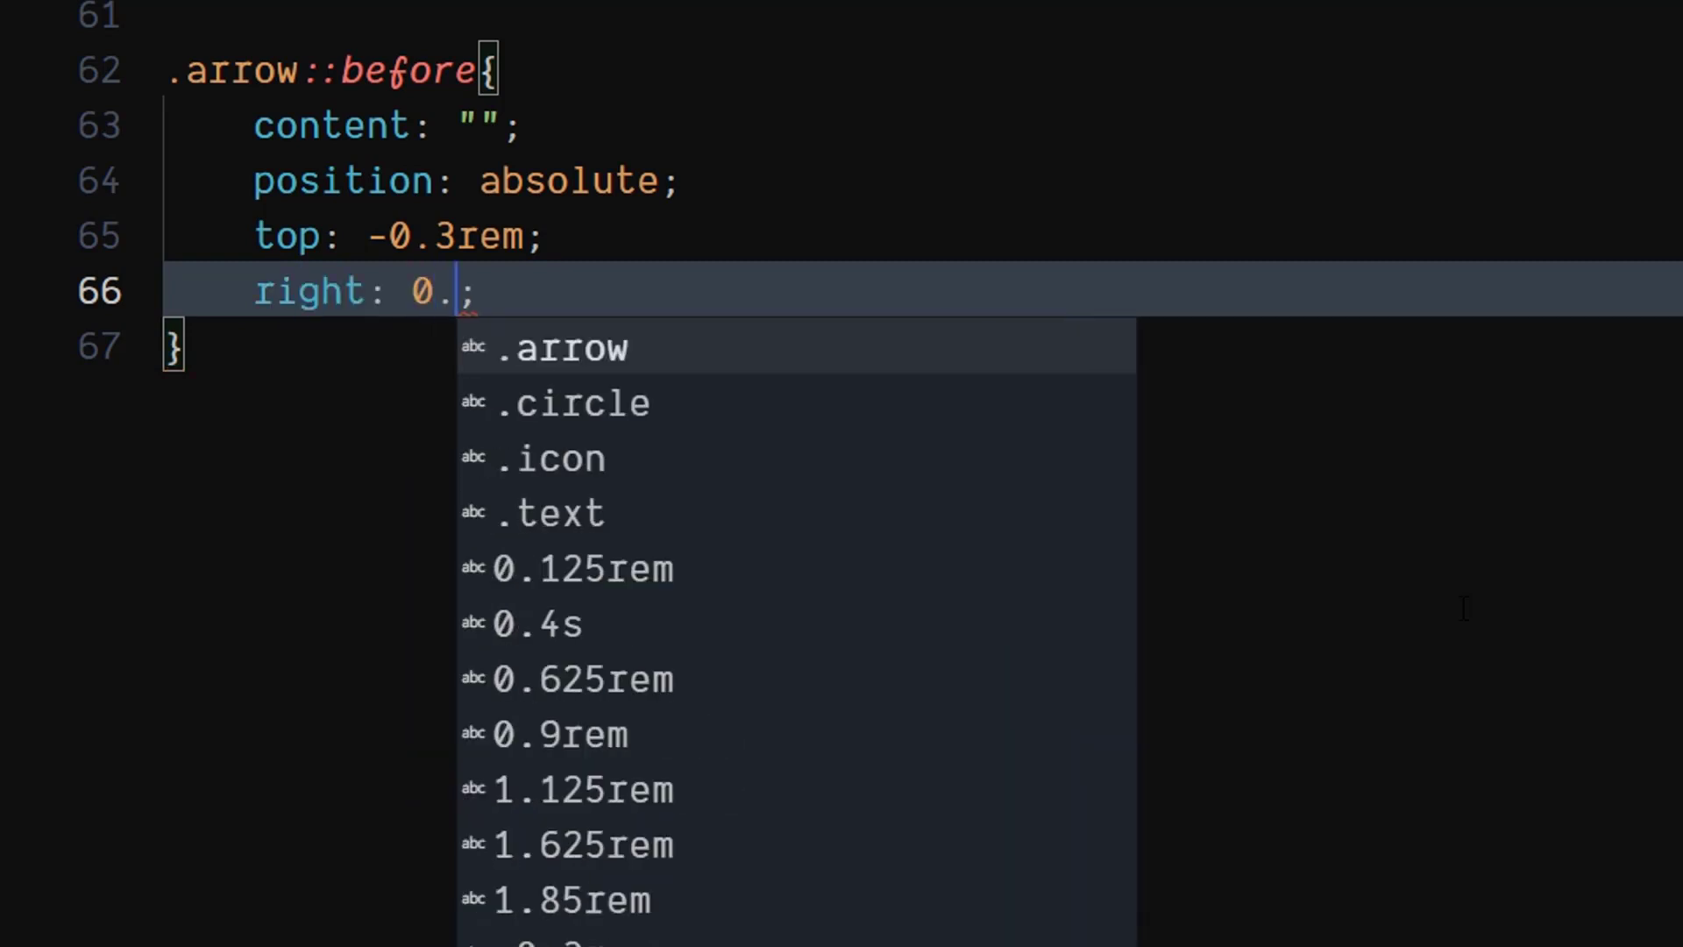
type("0625")
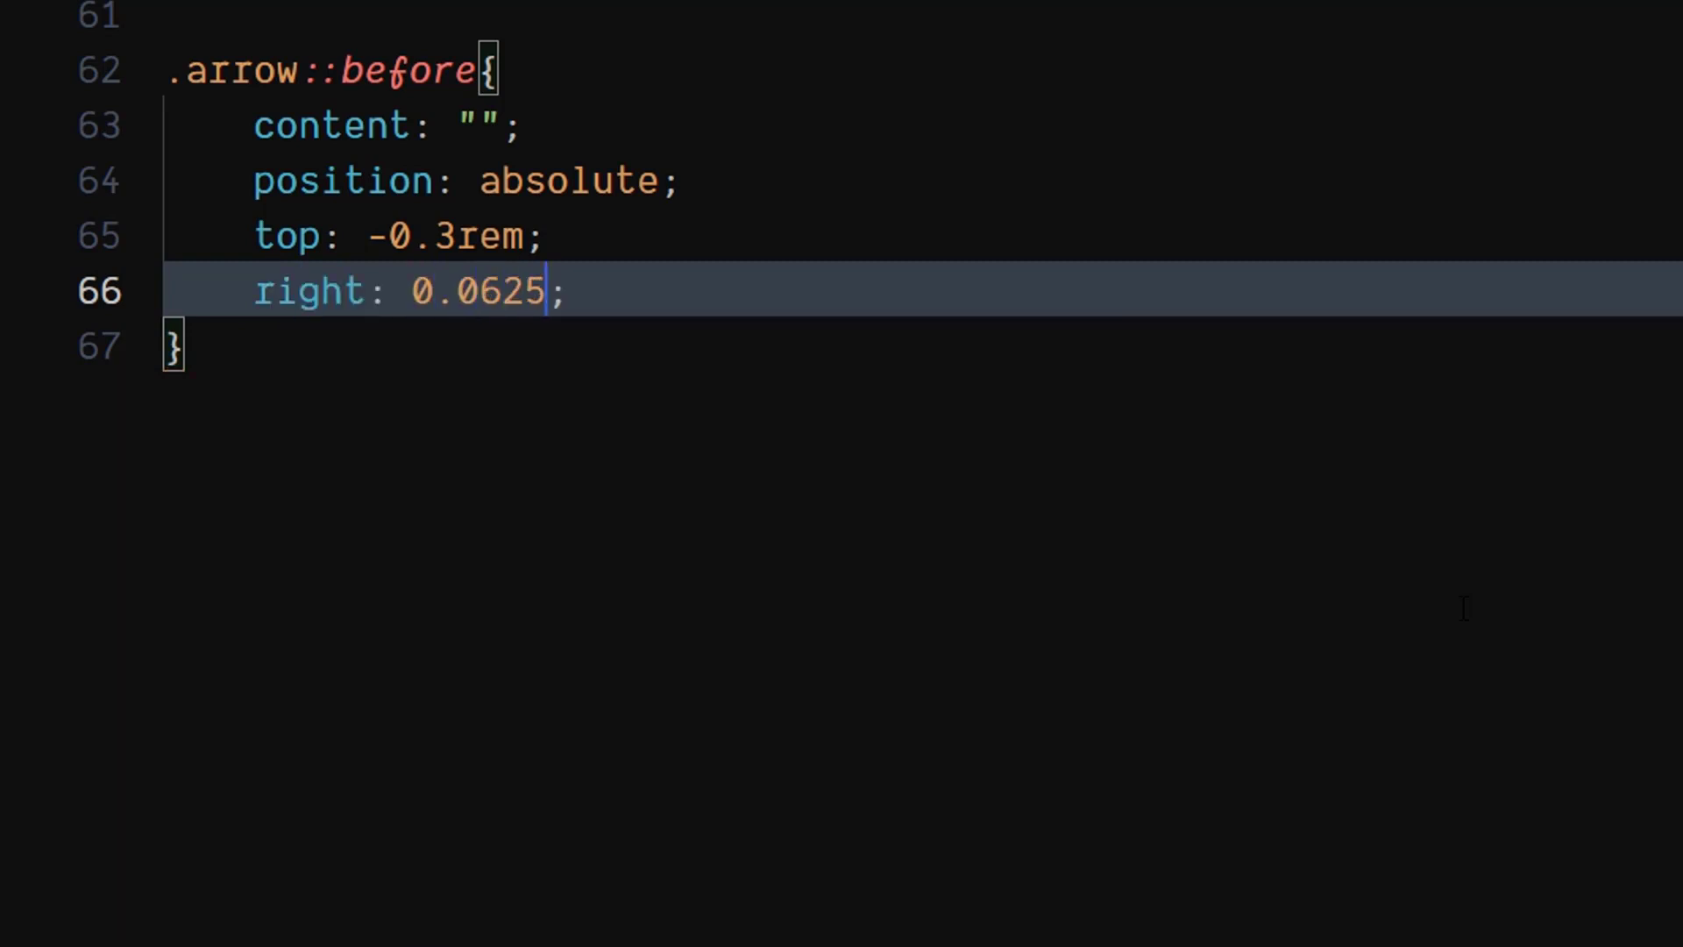
type("rem")
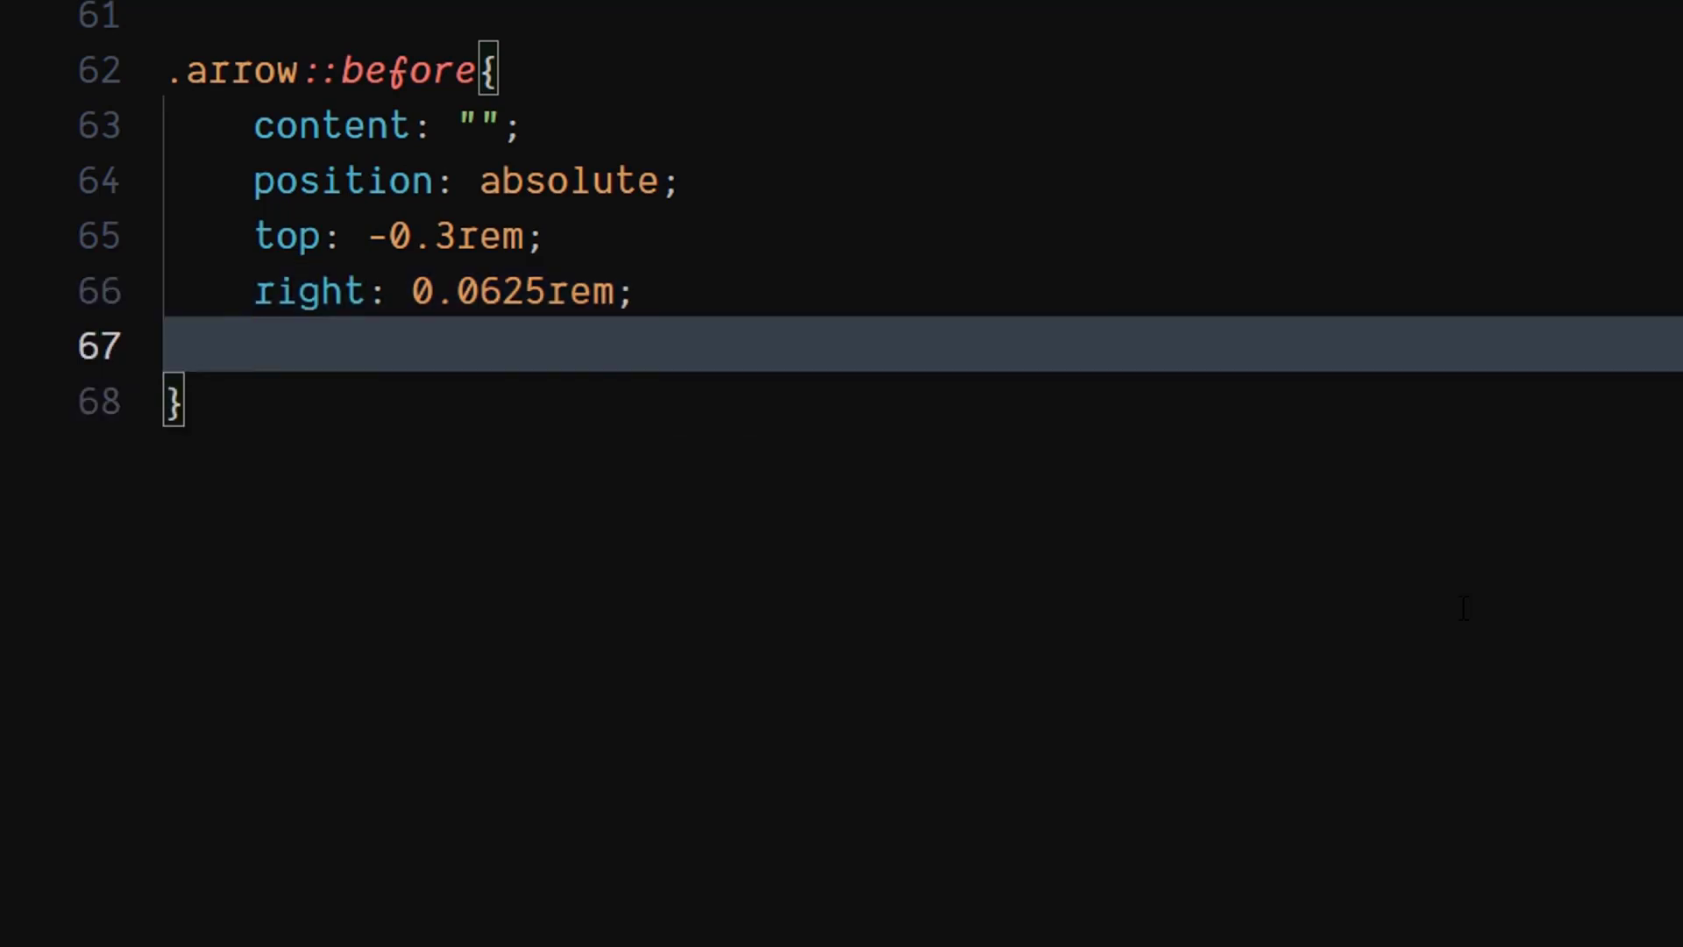
Size the arrow head 0.625rem square with white 0.125rem solid top and right borders
type("w")
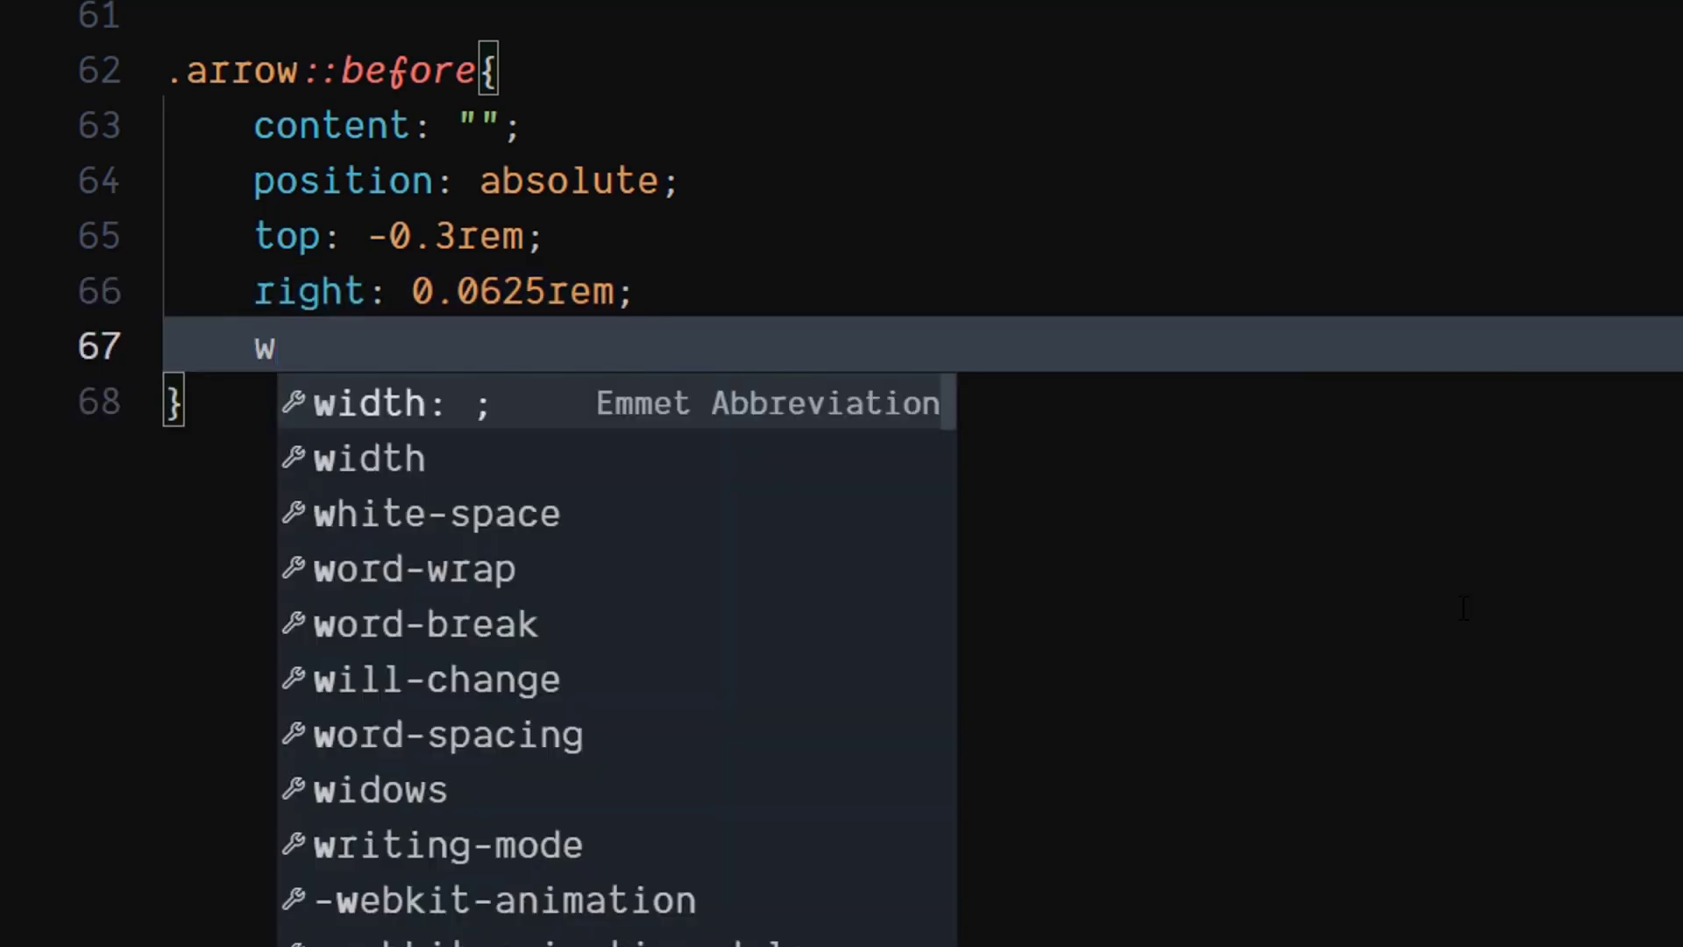
type("idth: 0.625rem;")
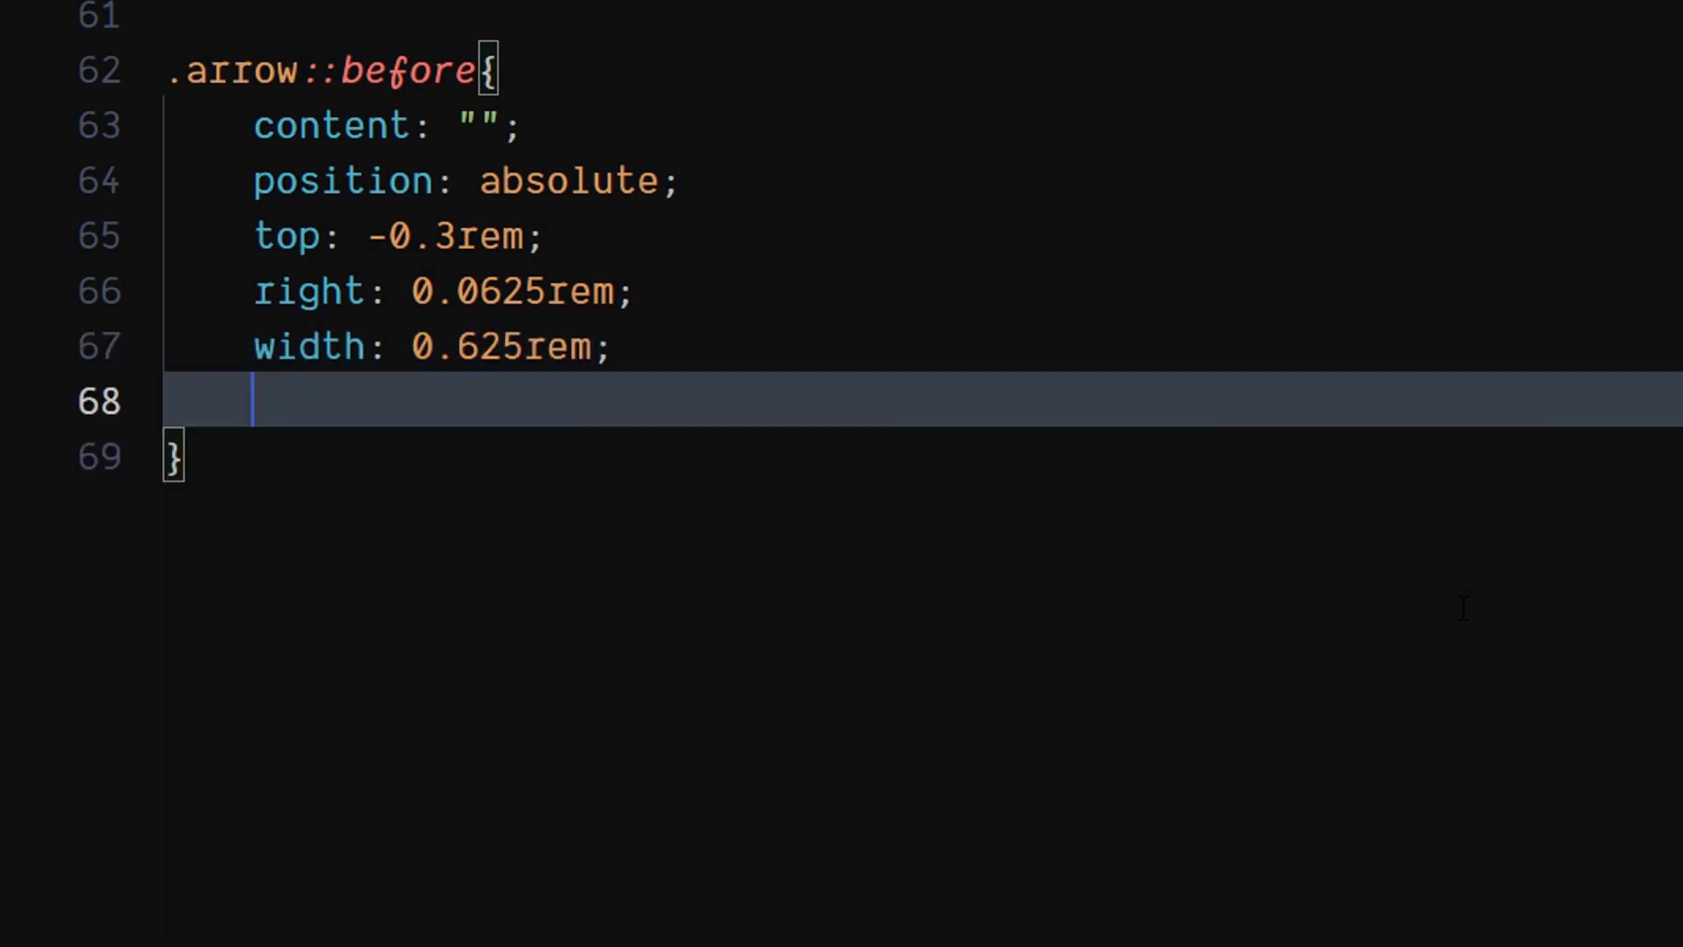
type("height: 0;")
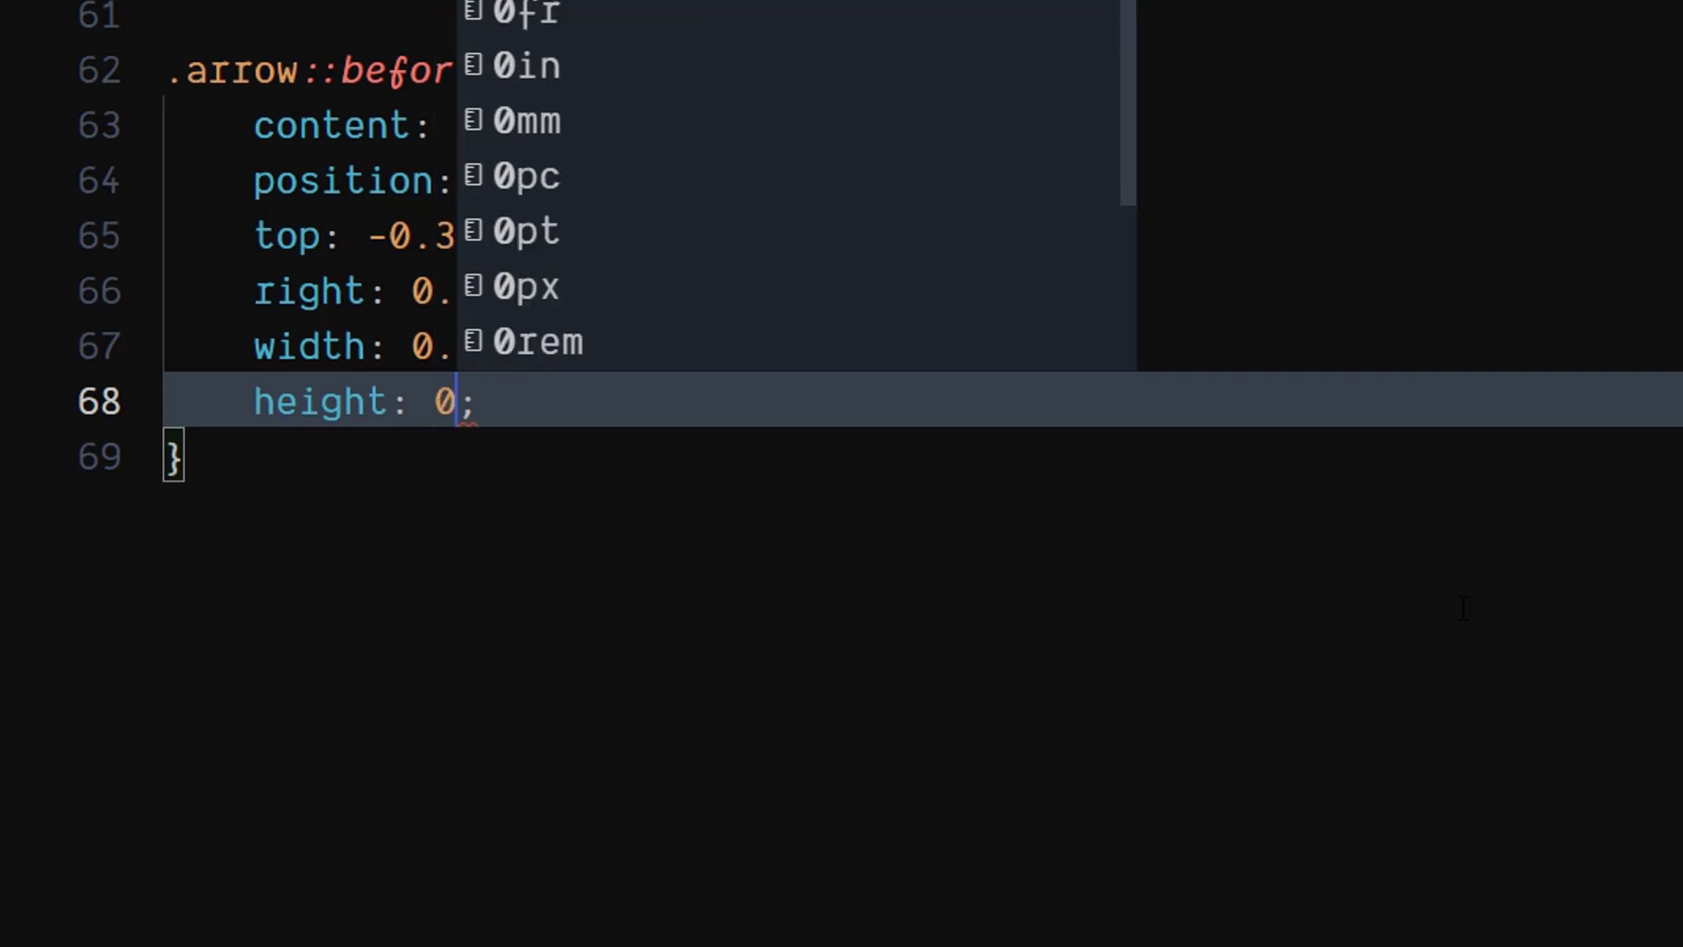
type("625rem")
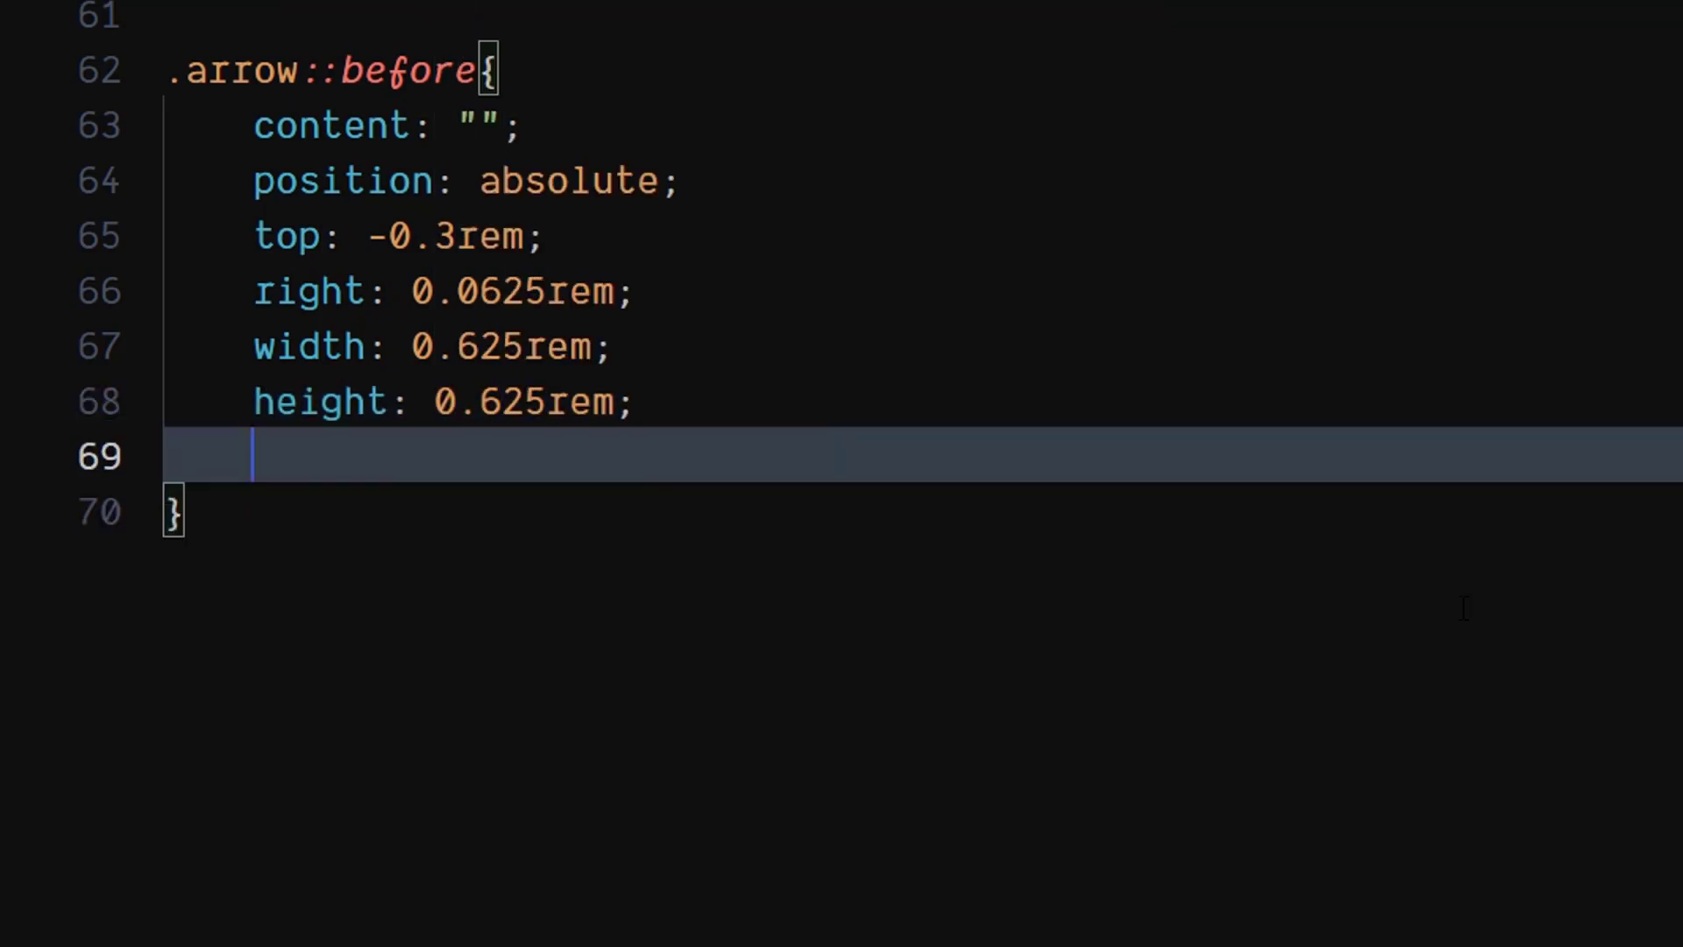
type("b")
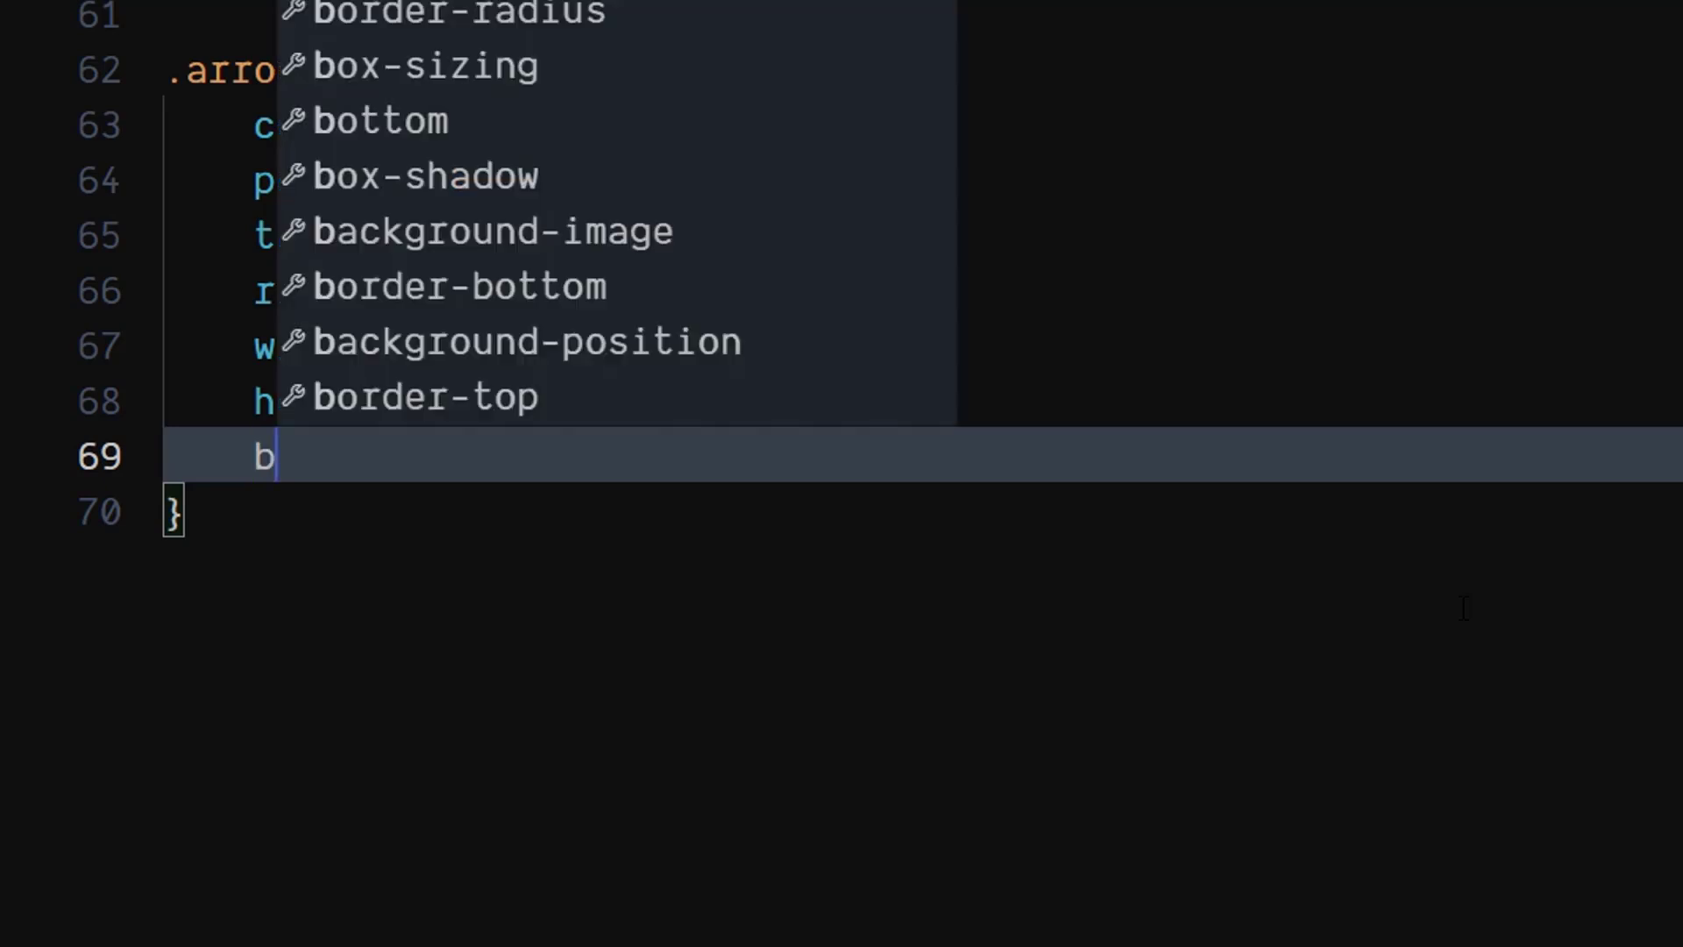
type("order-top: ;")
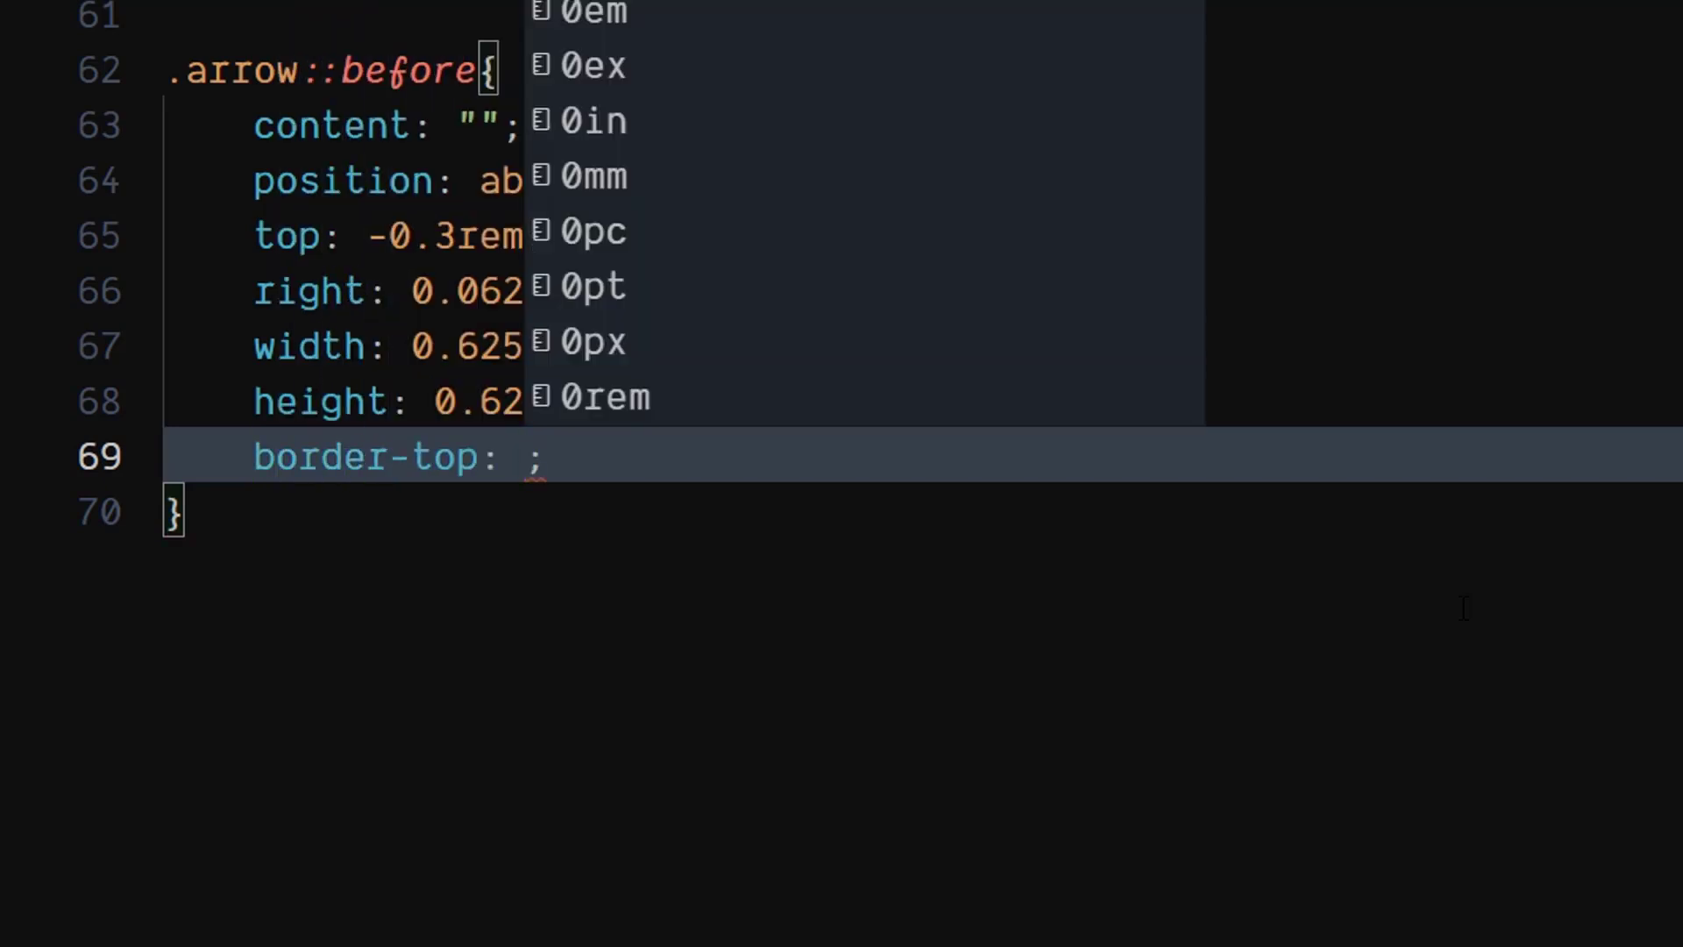
type("0.125rem")
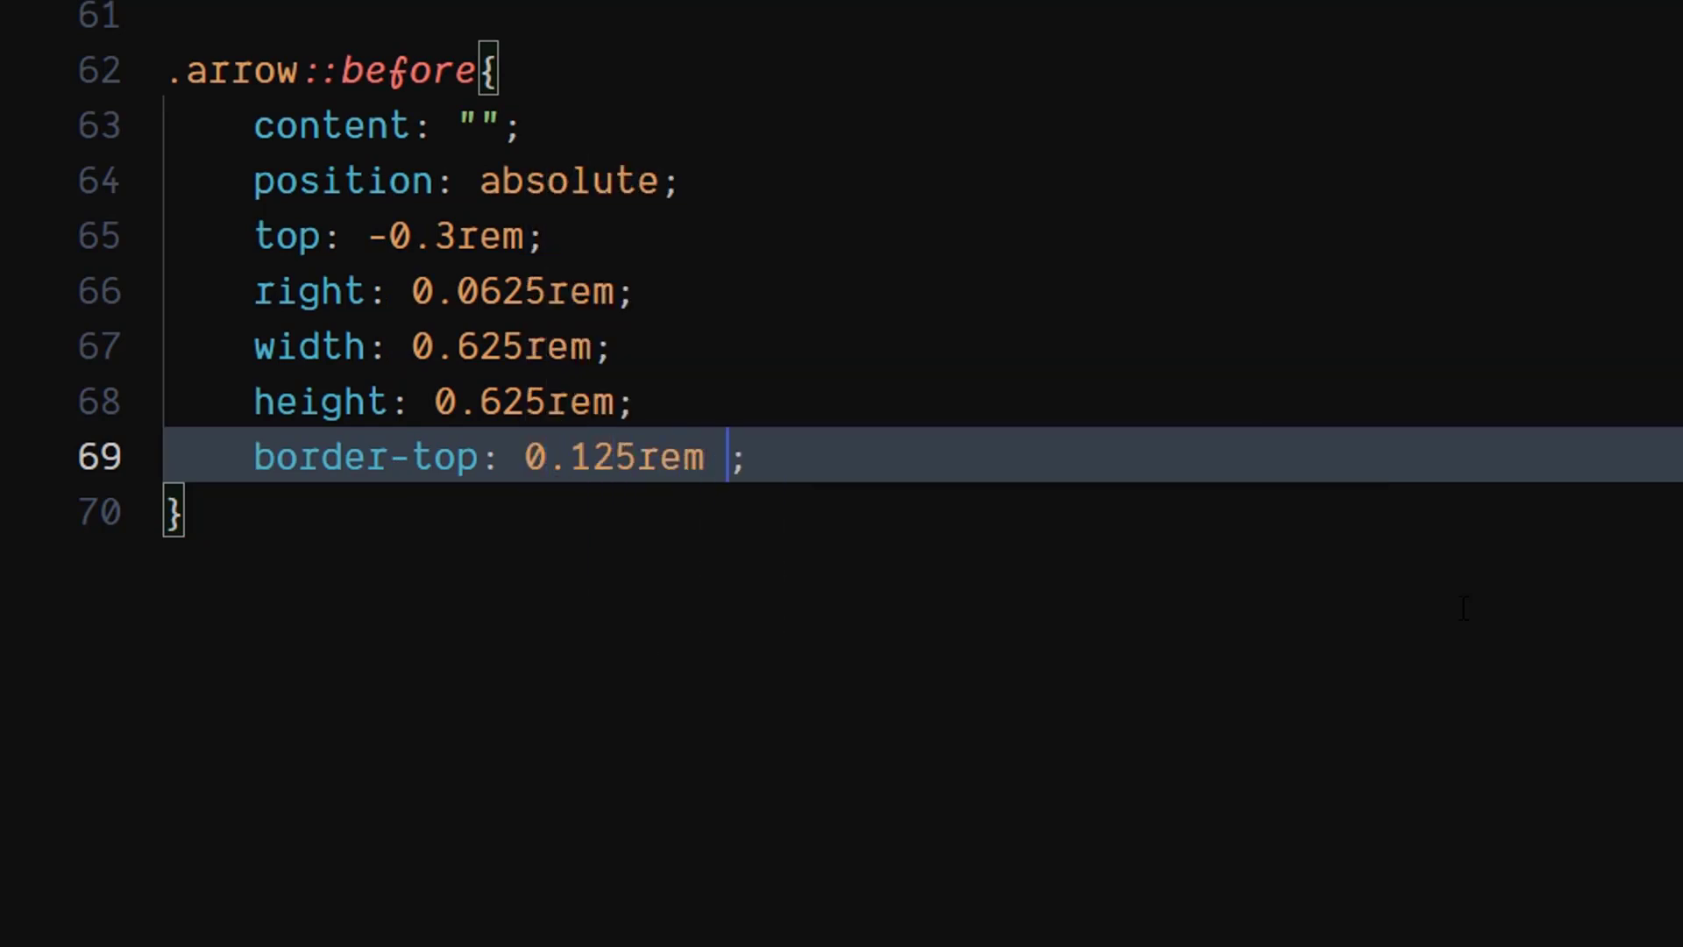
type("solid")
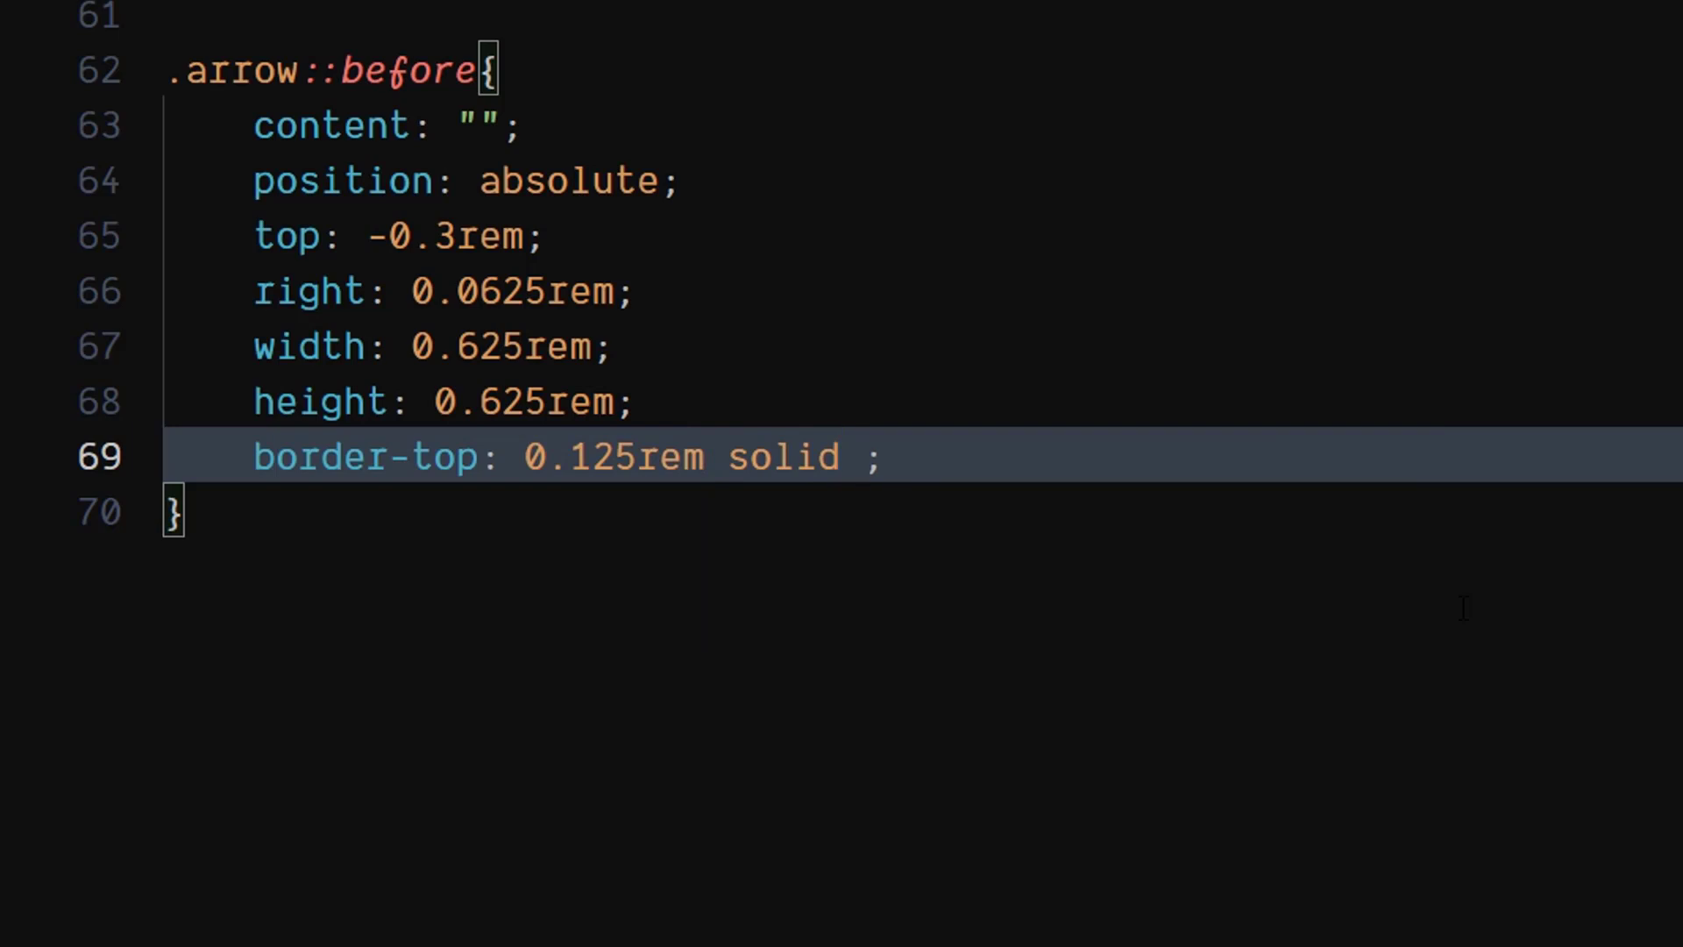
type("#fff")
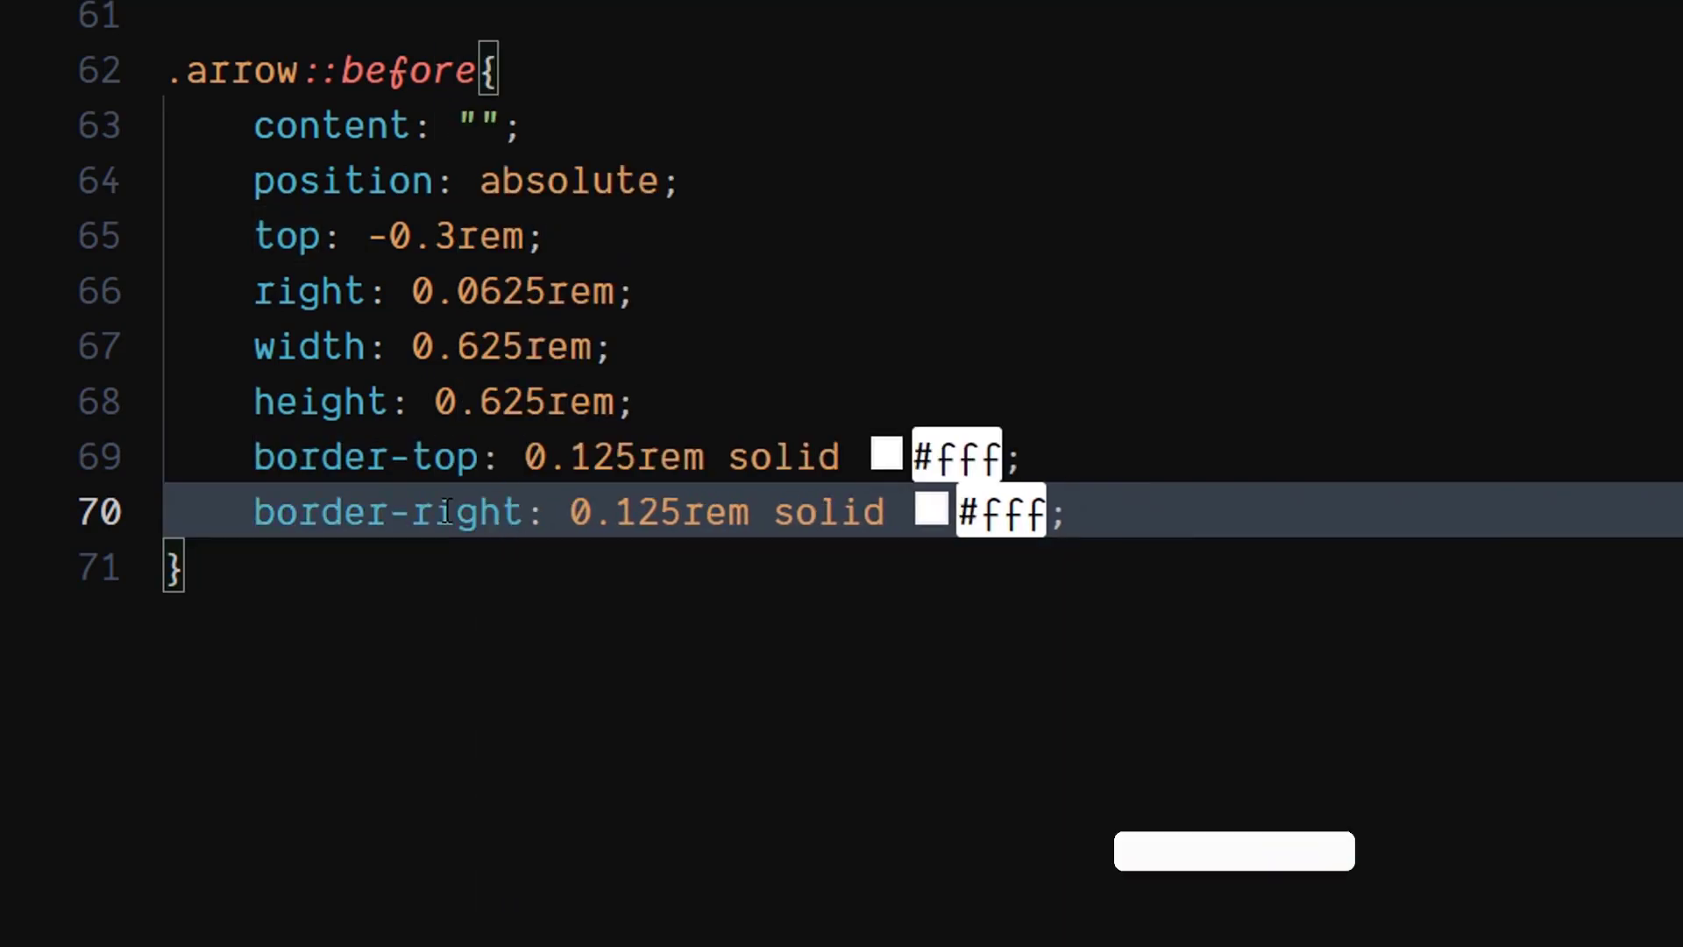
Rotate the .arrow::before element 45 degrees with transform: rotate(45deg)
type("t")
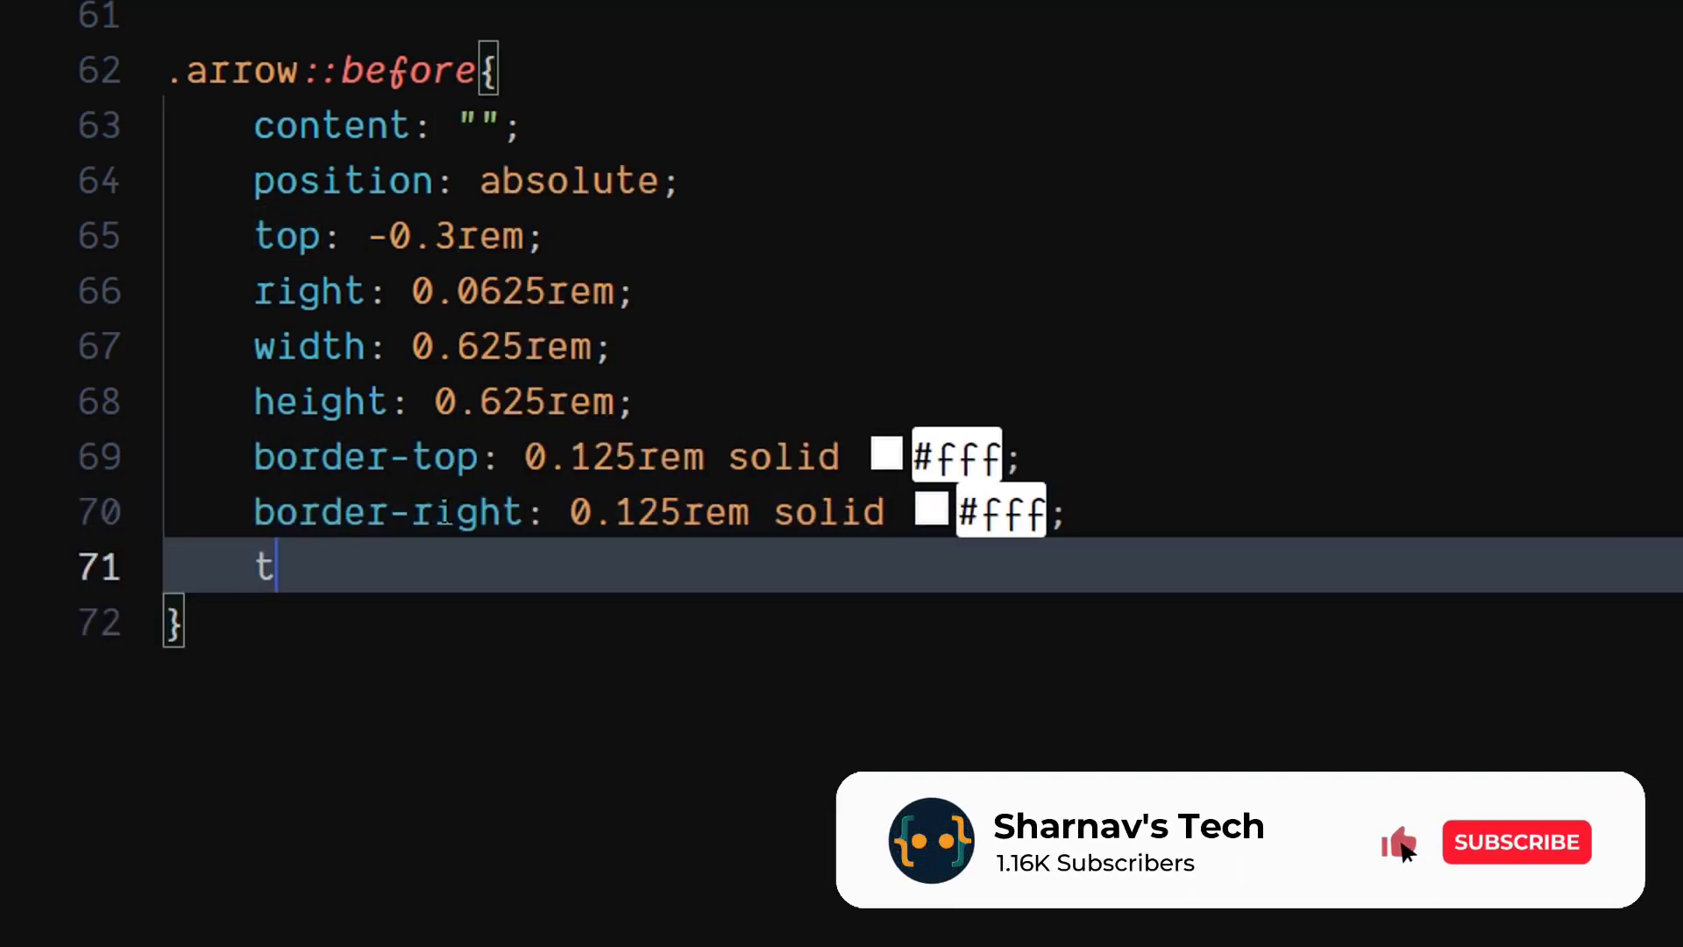
type("r")
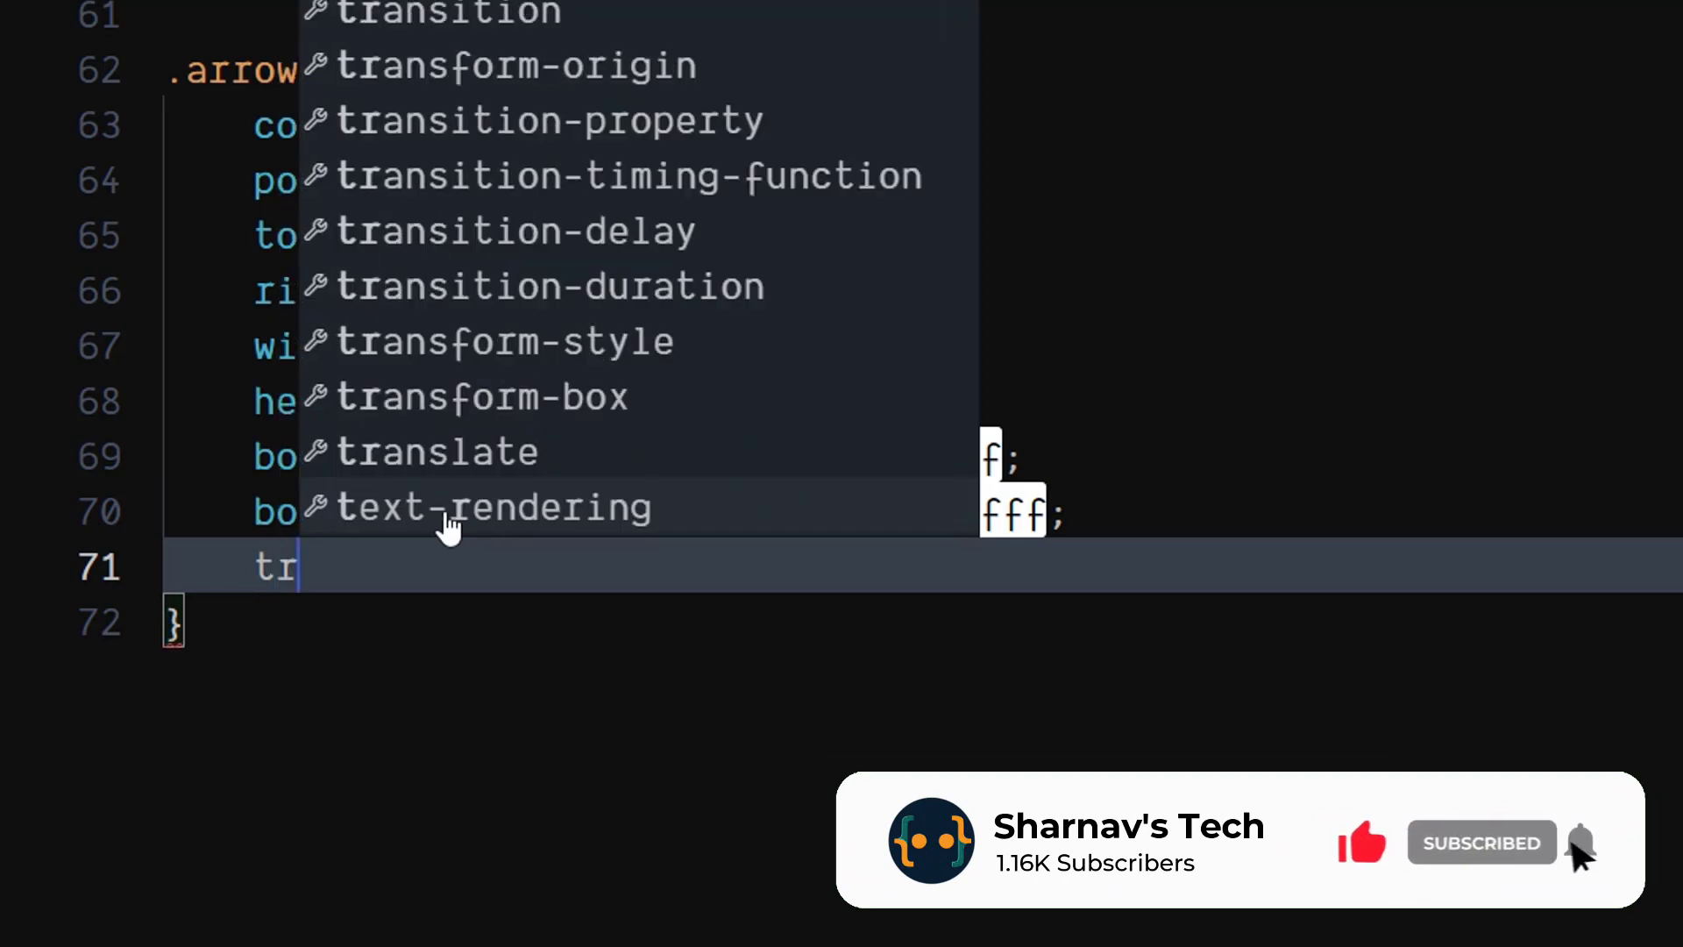
type("ansform: rotate(45);")
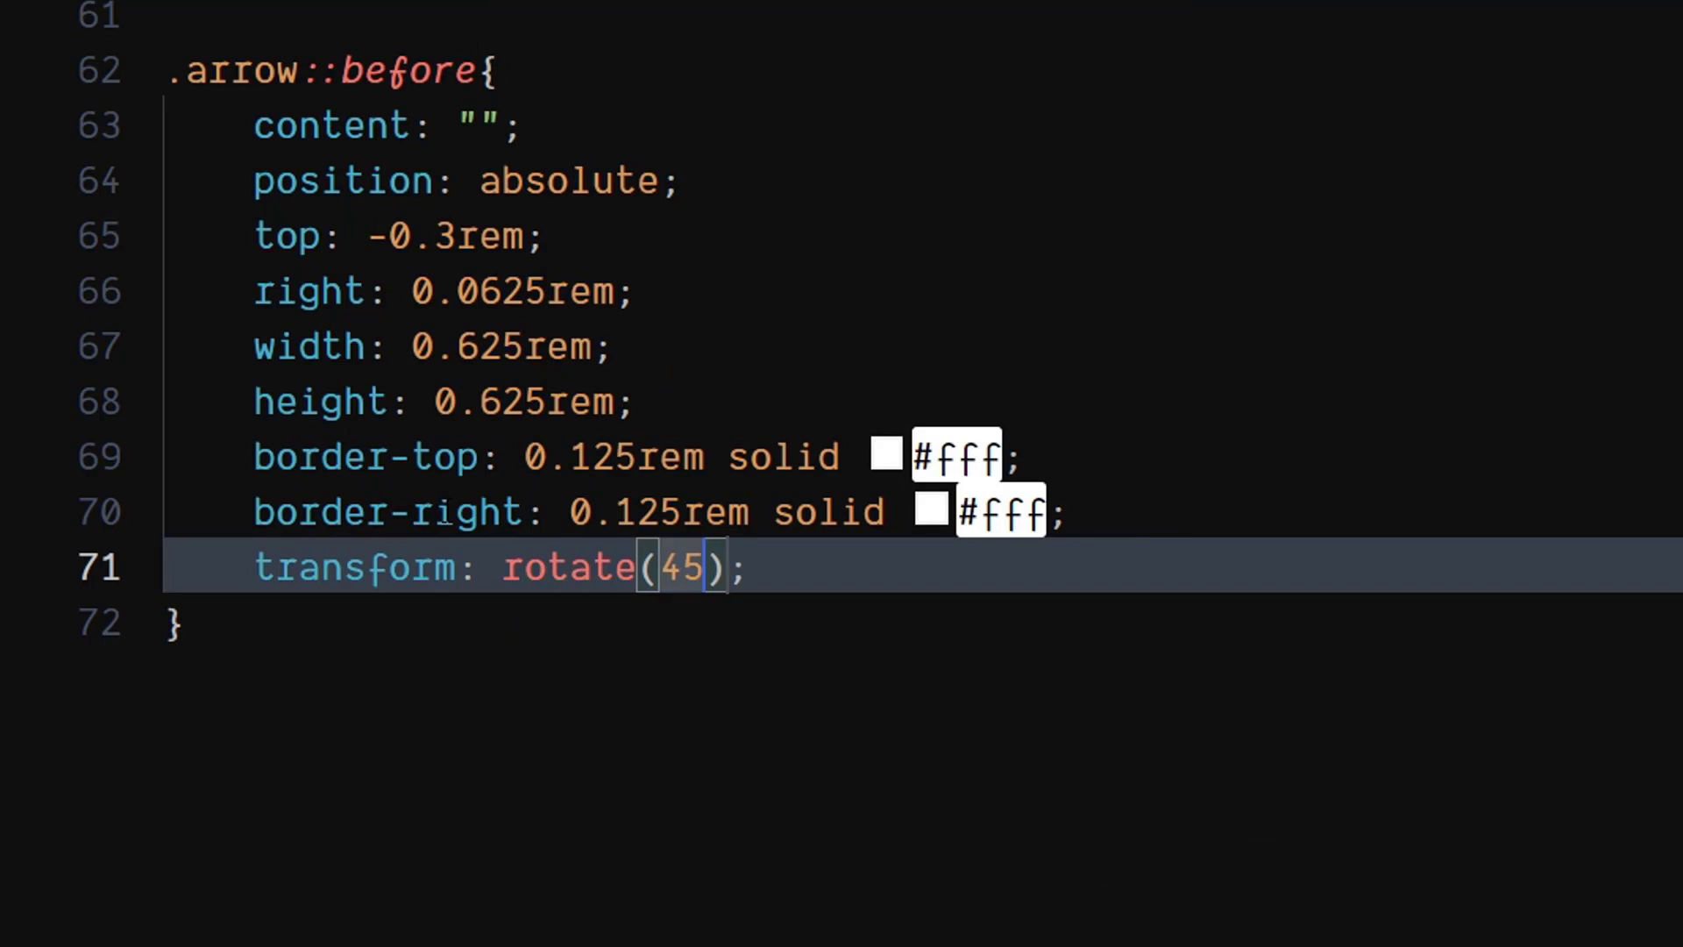
type("deg")
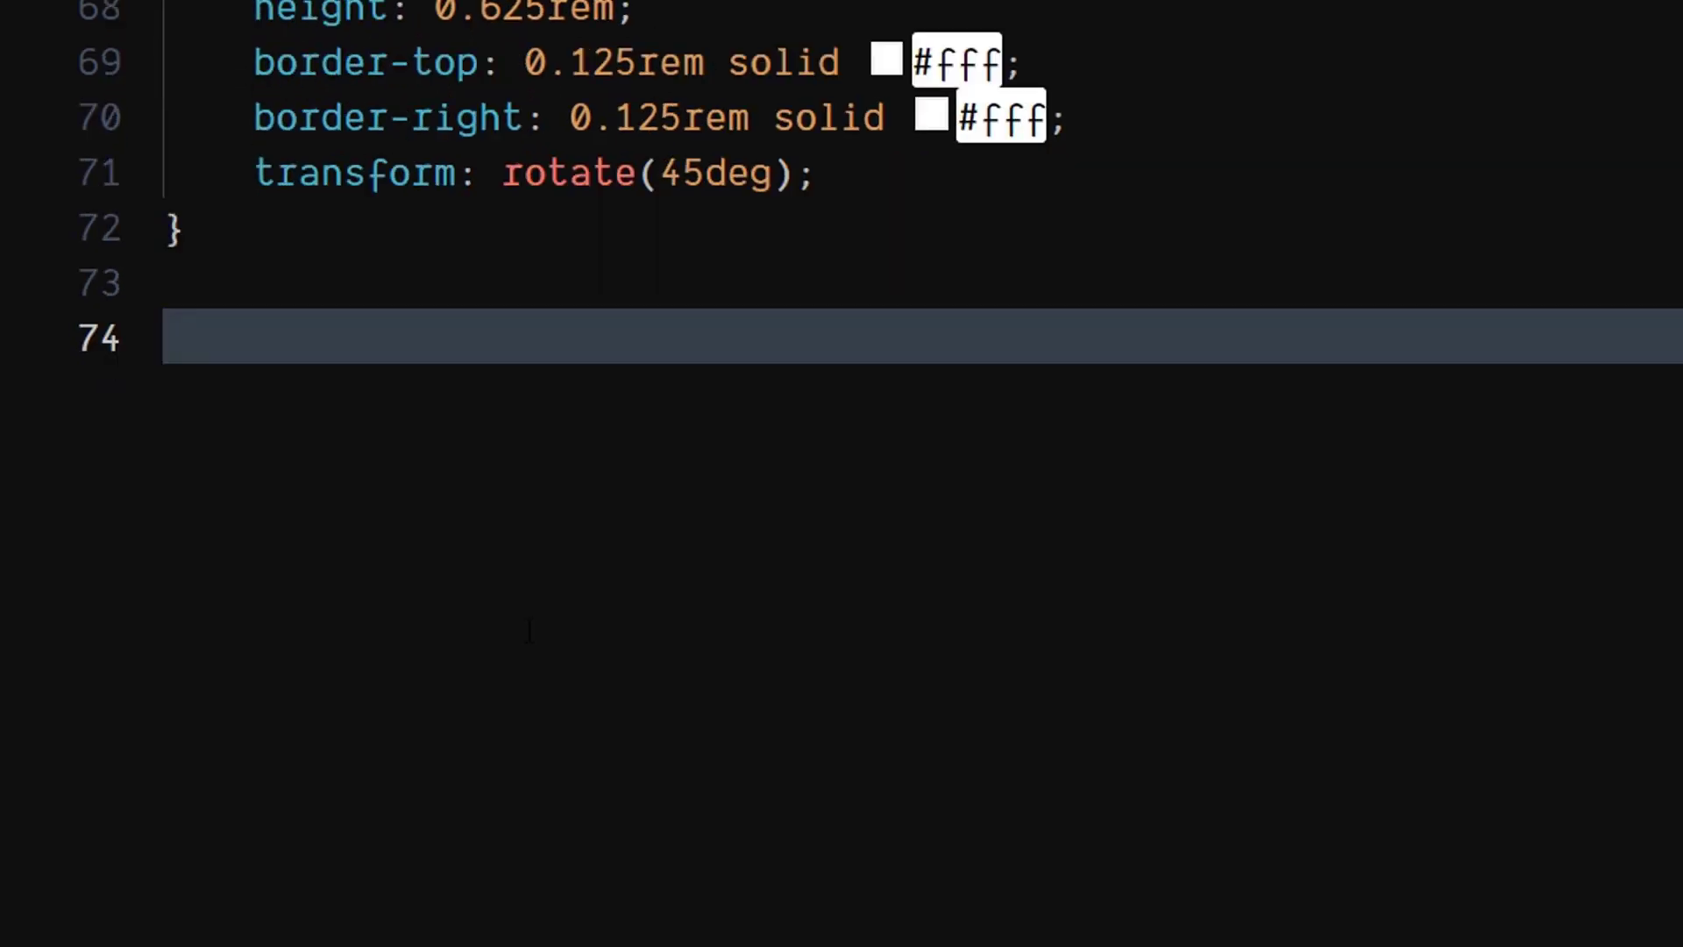
Add a button:hover .circle rule setting width to 100%
type("button")
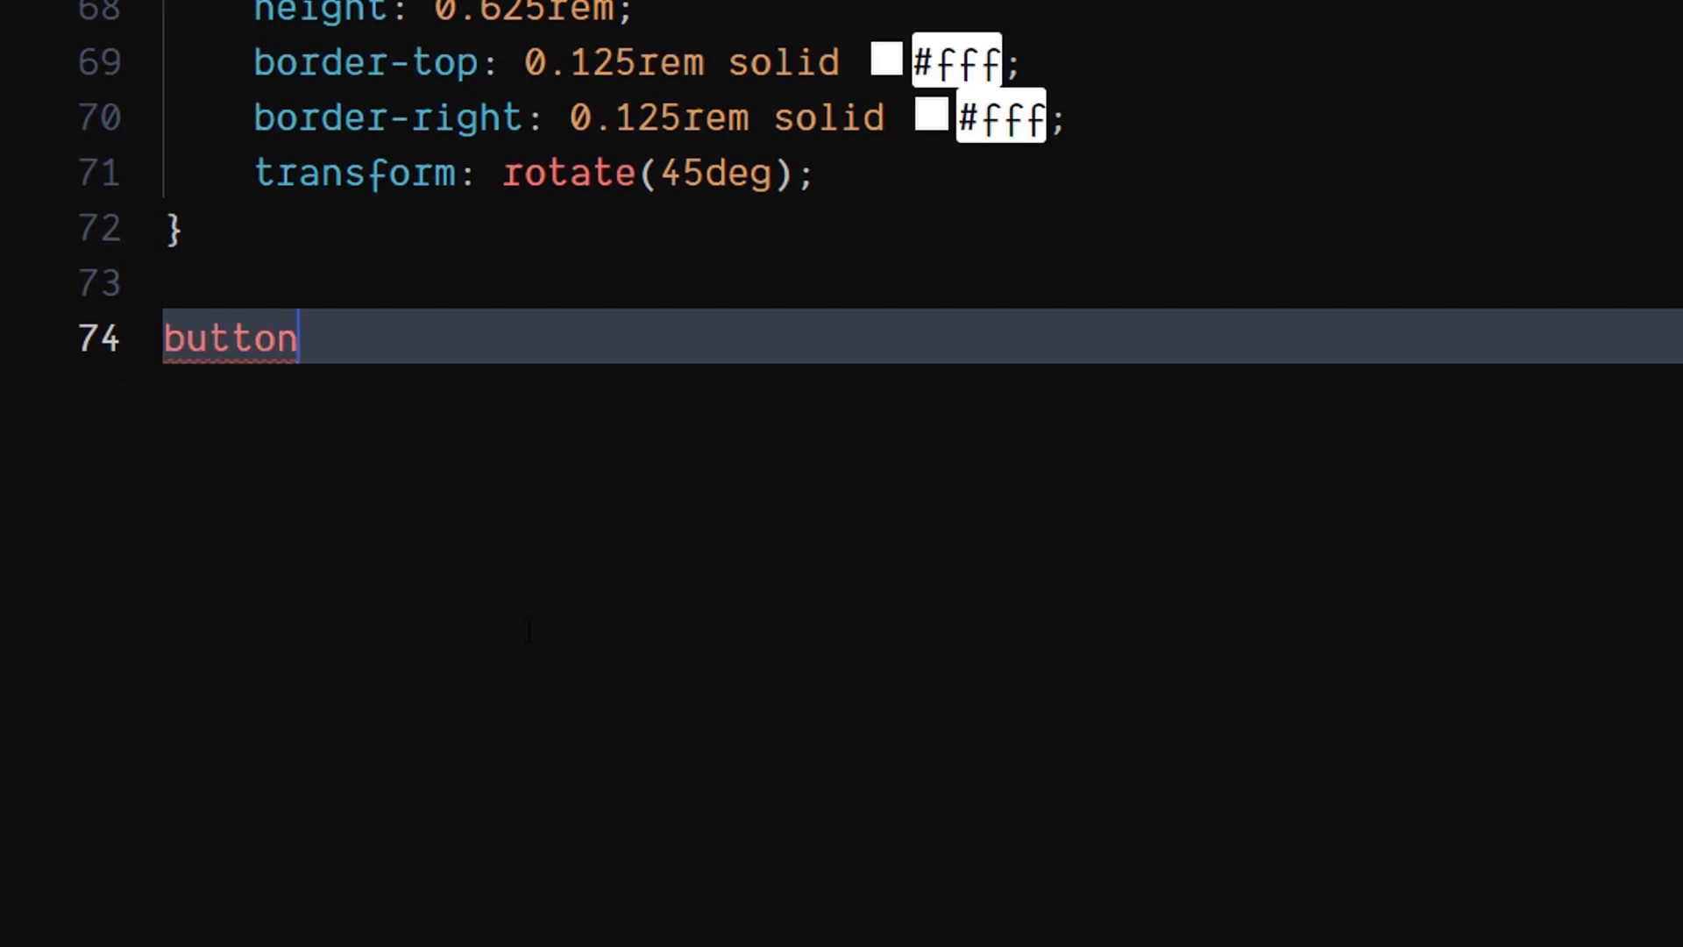
type(":hover")
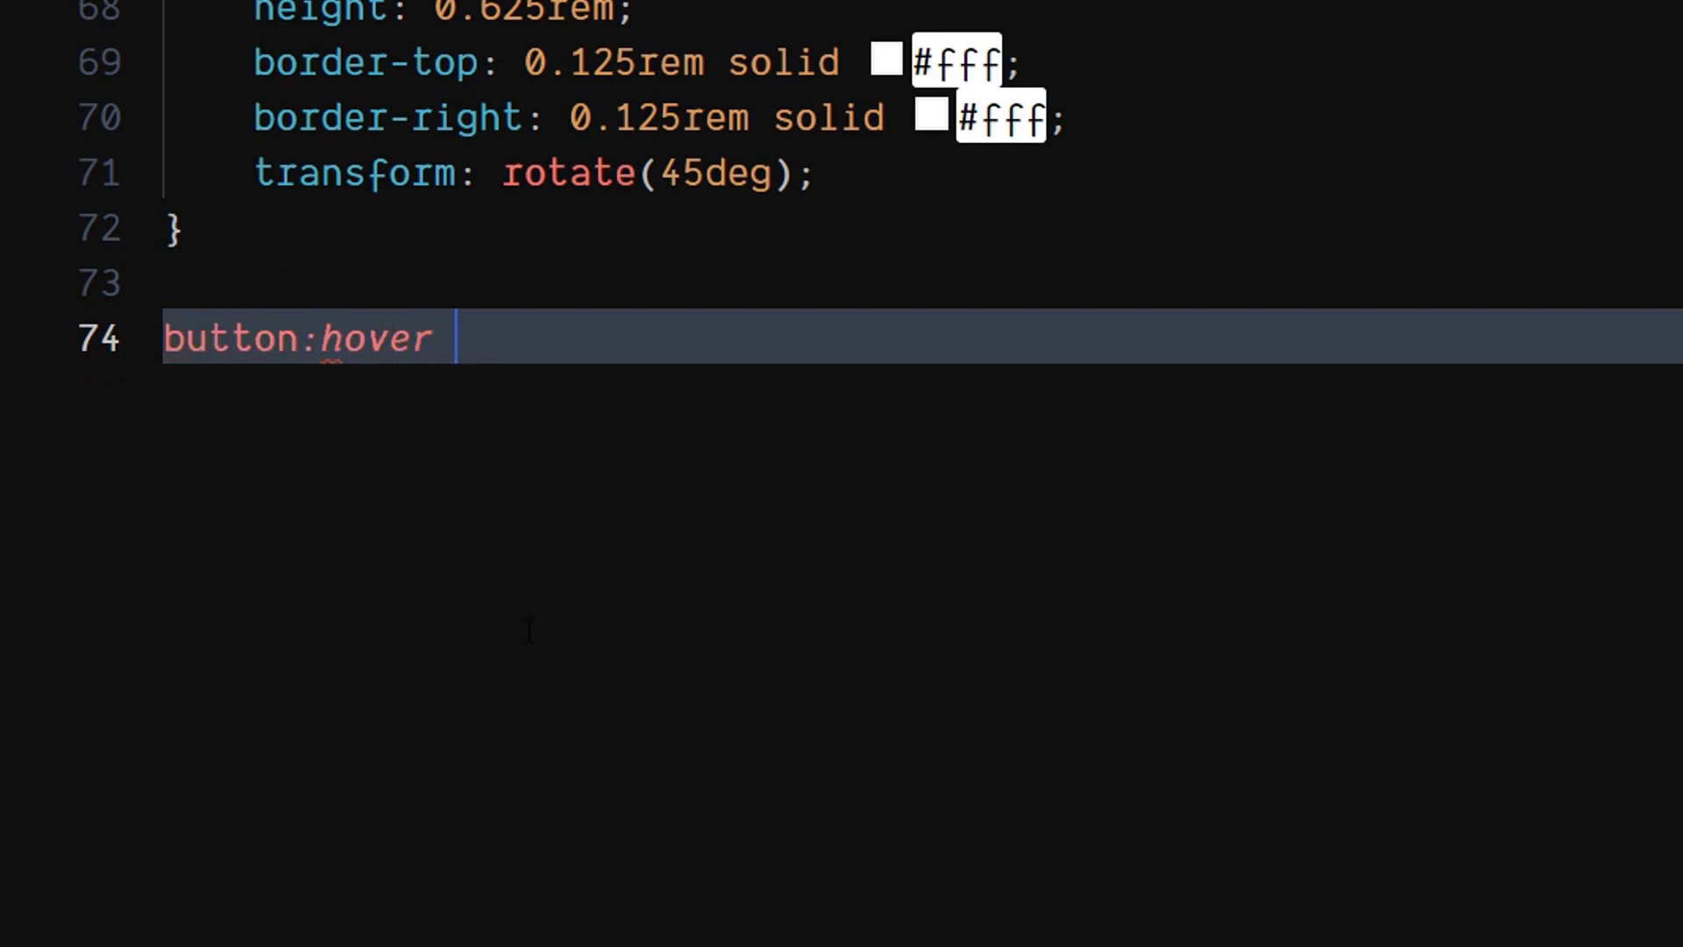
type(".circle{")
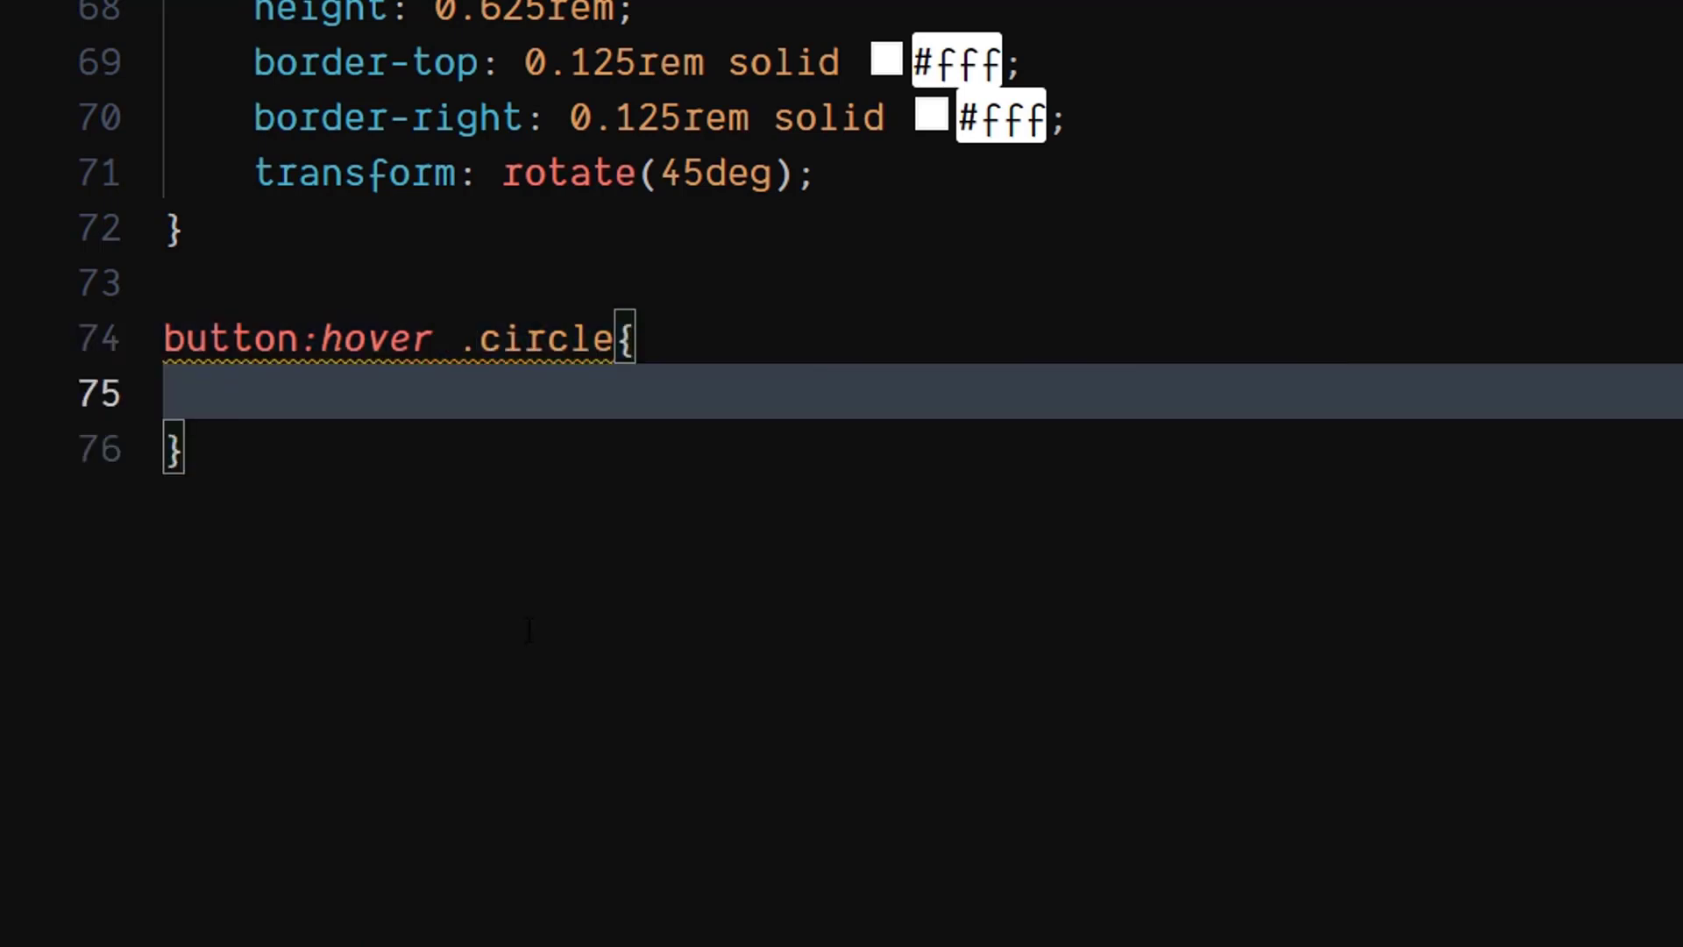
type("w")
type("b")
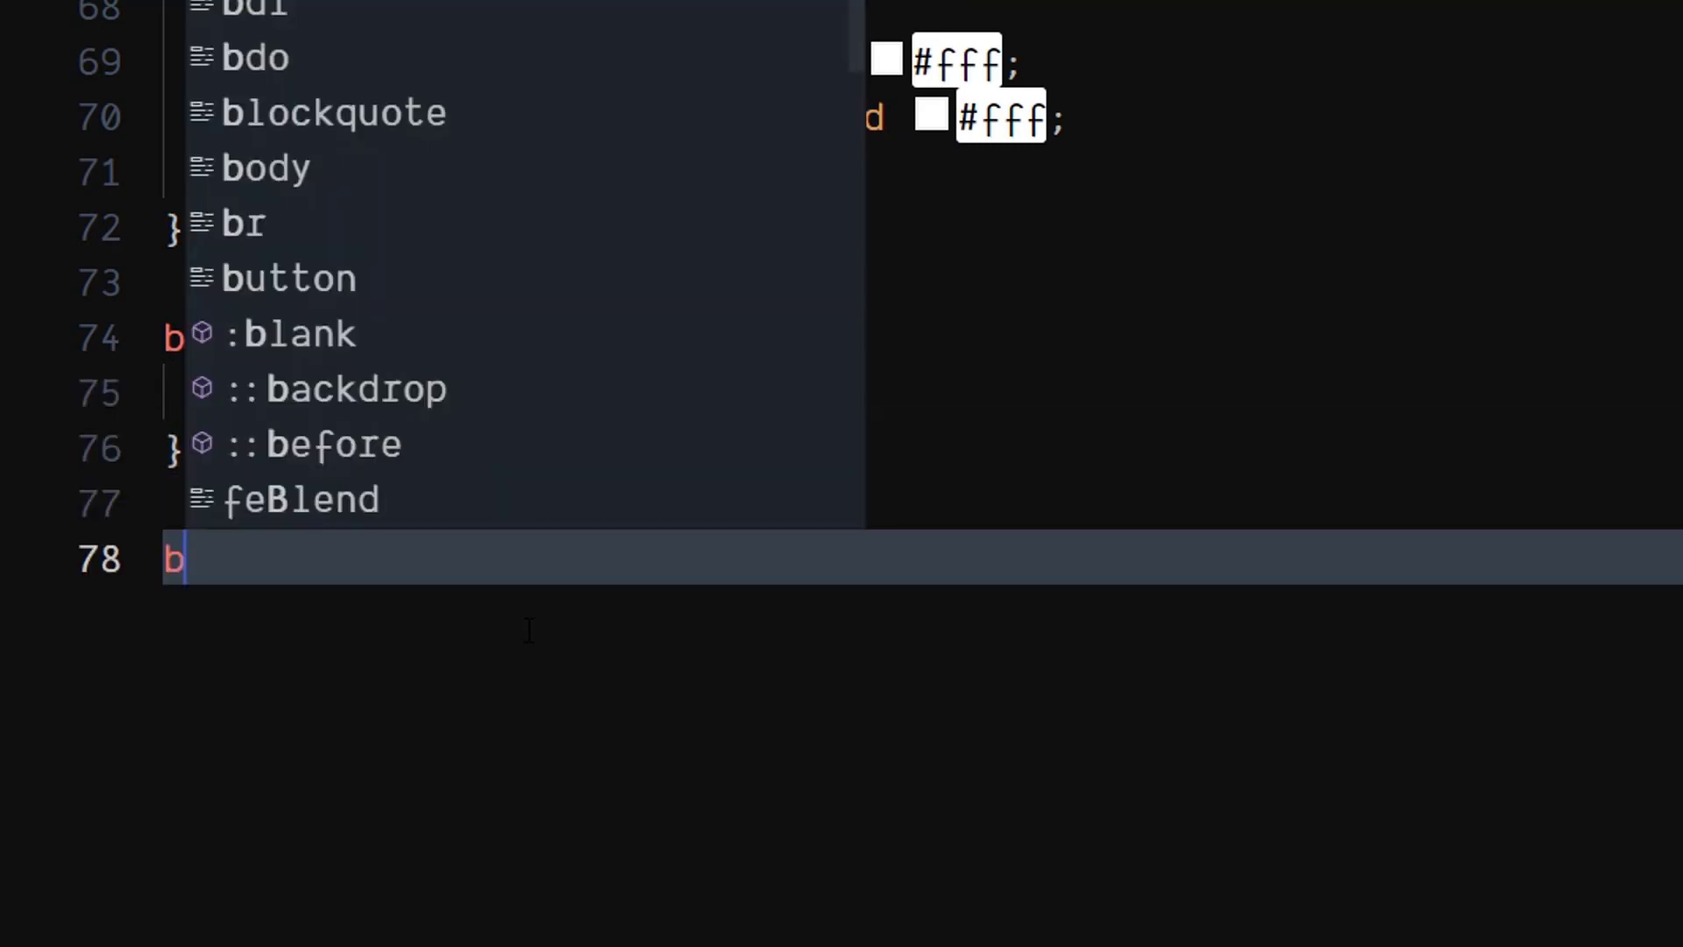
Add a button:hover .arrow rule with white background and translateX(1rem)
type("utton")
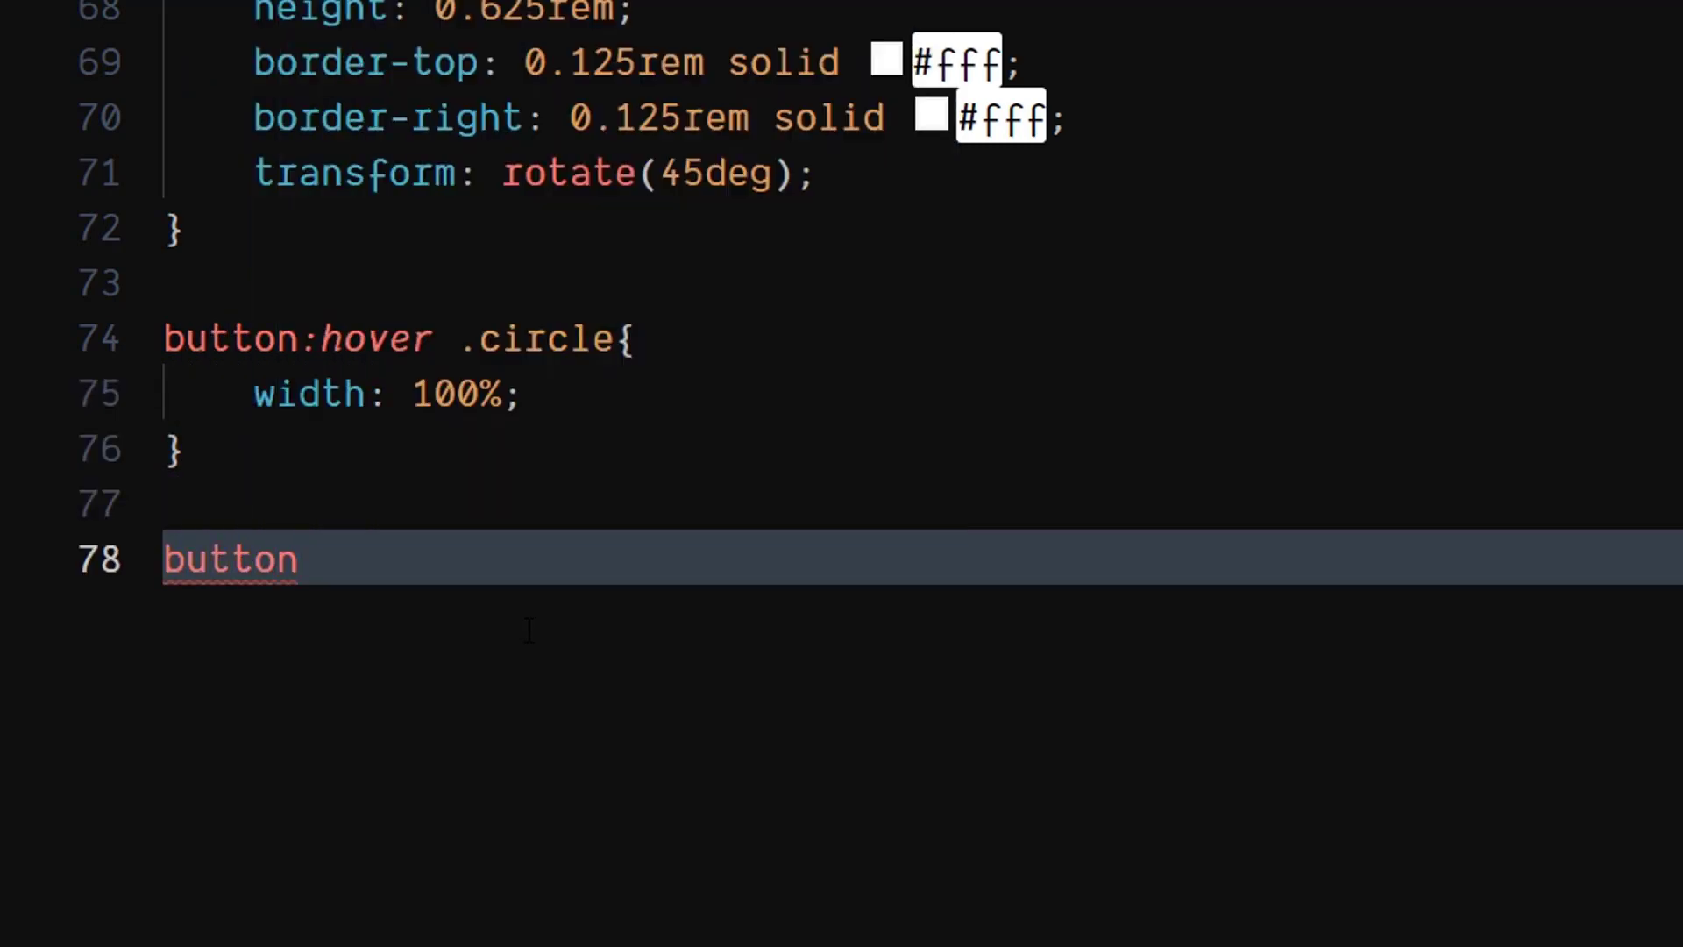
type(":hover")
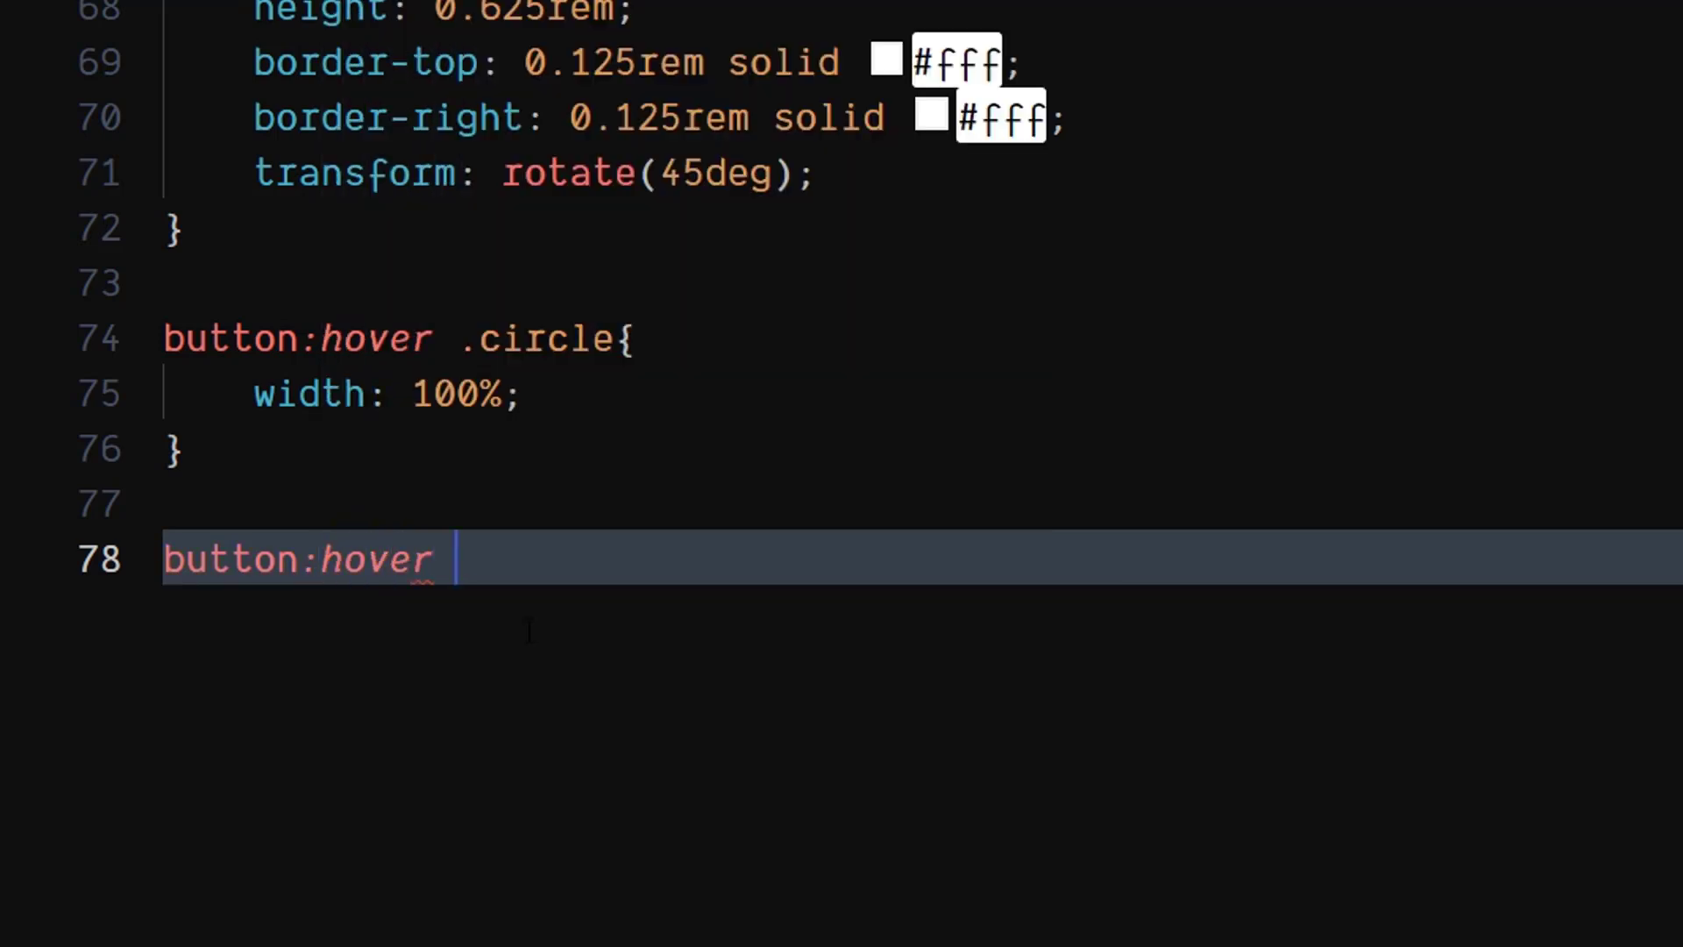
type(".arrow")
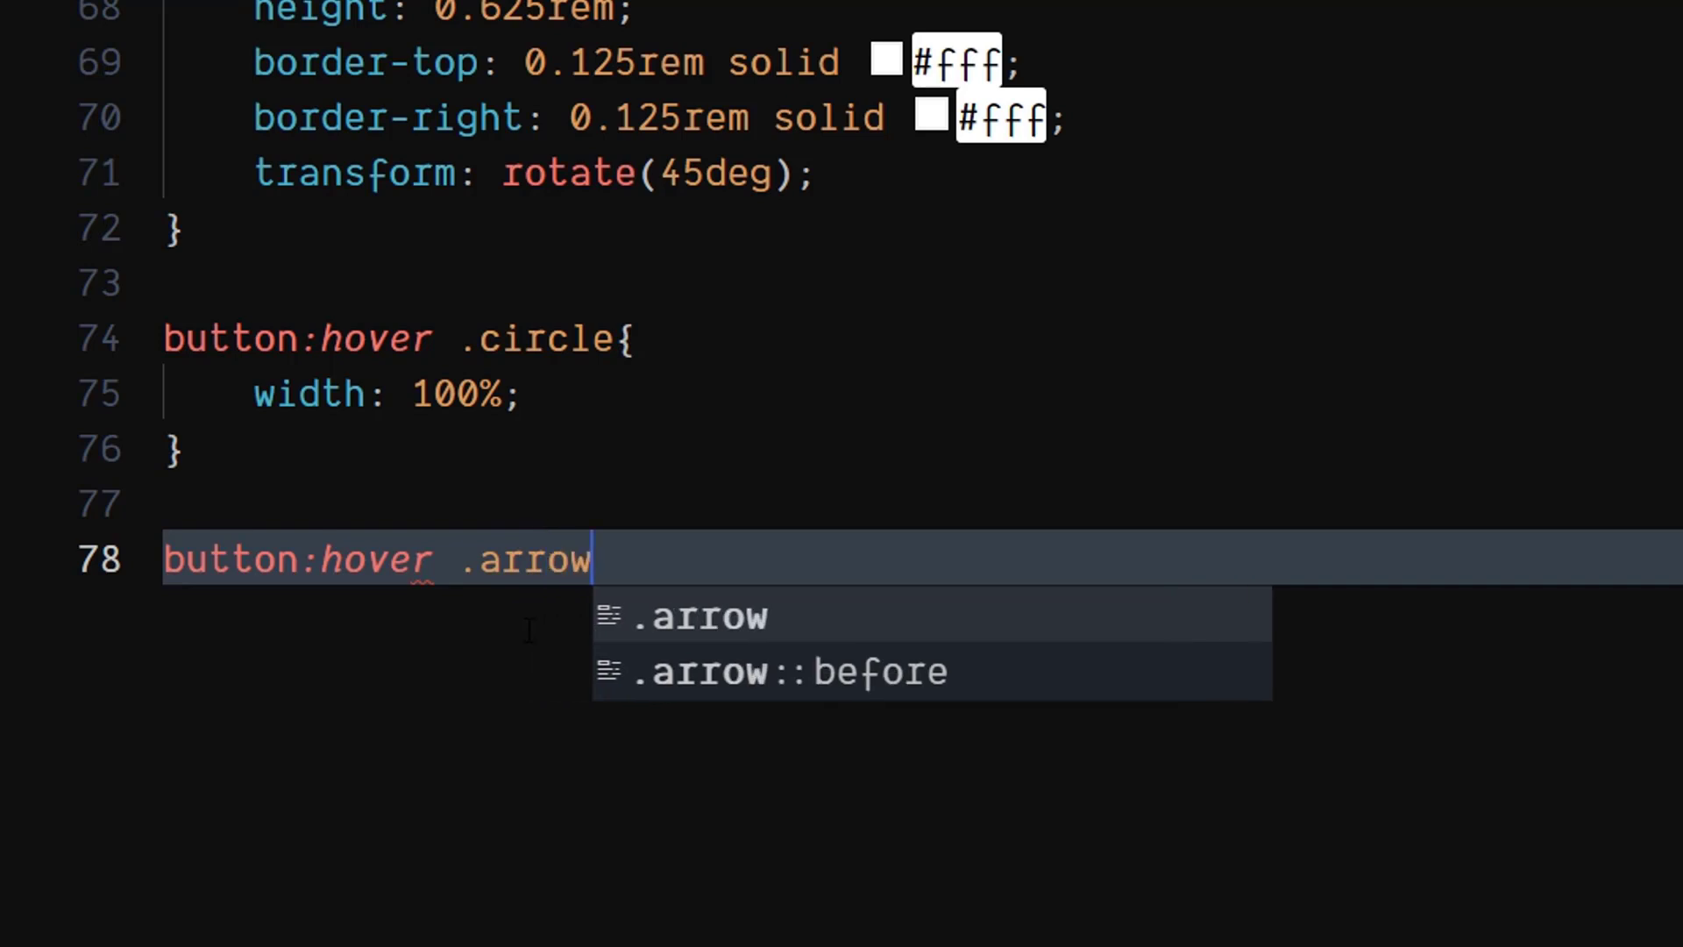
type("{")
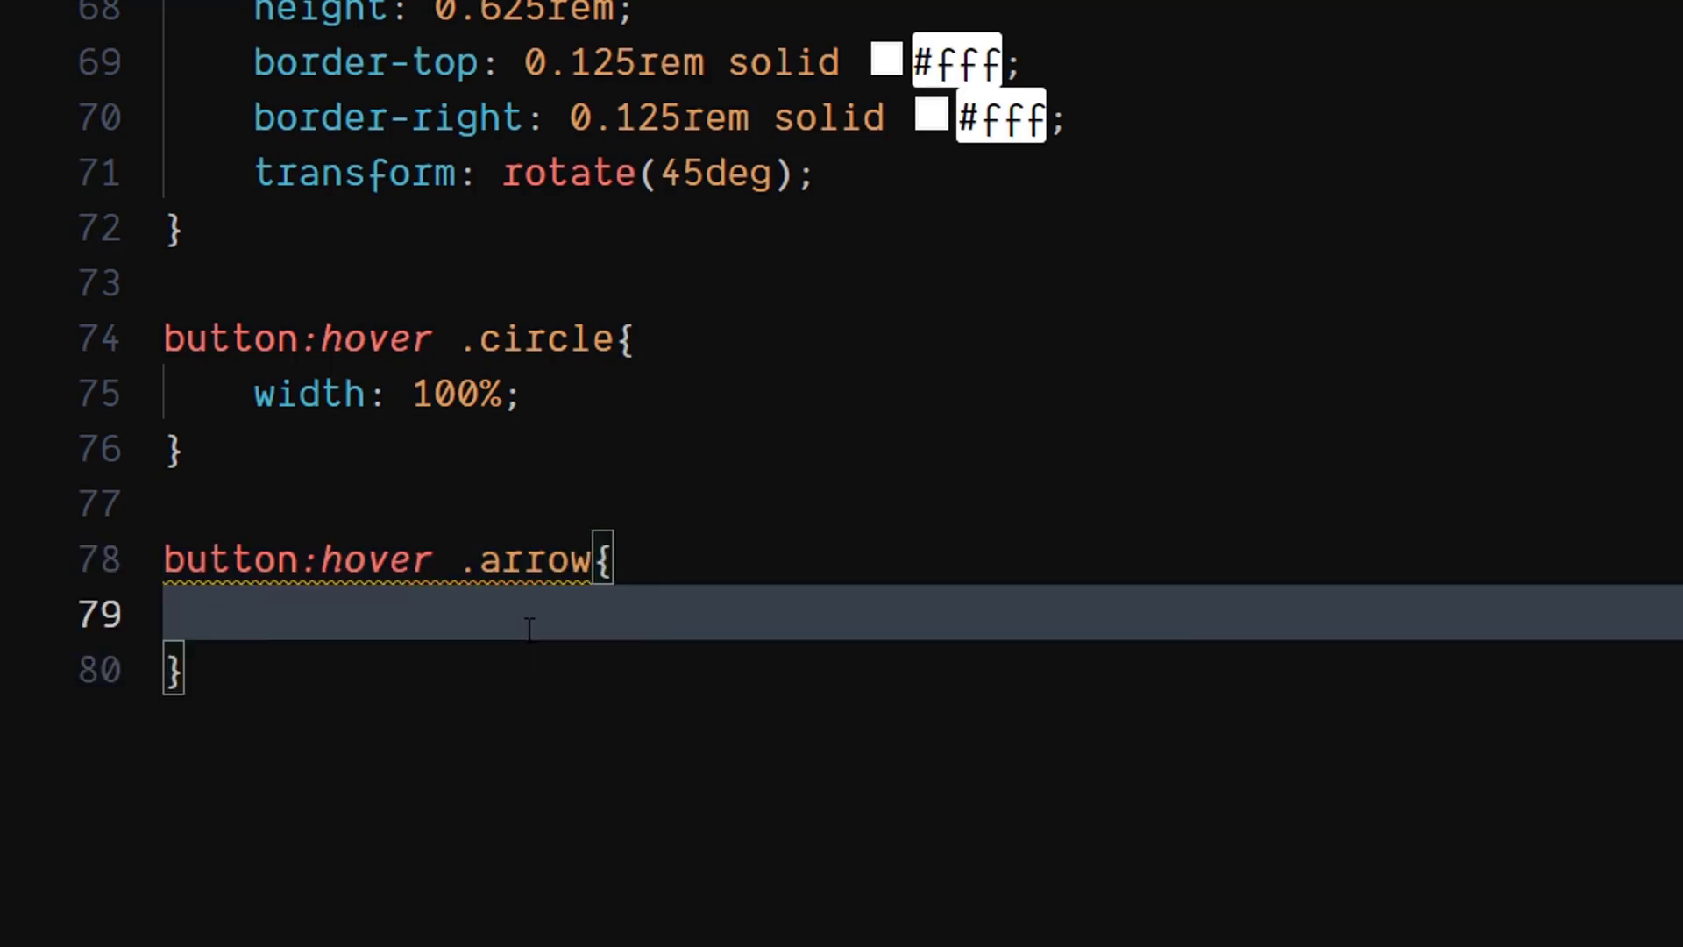
type("back")
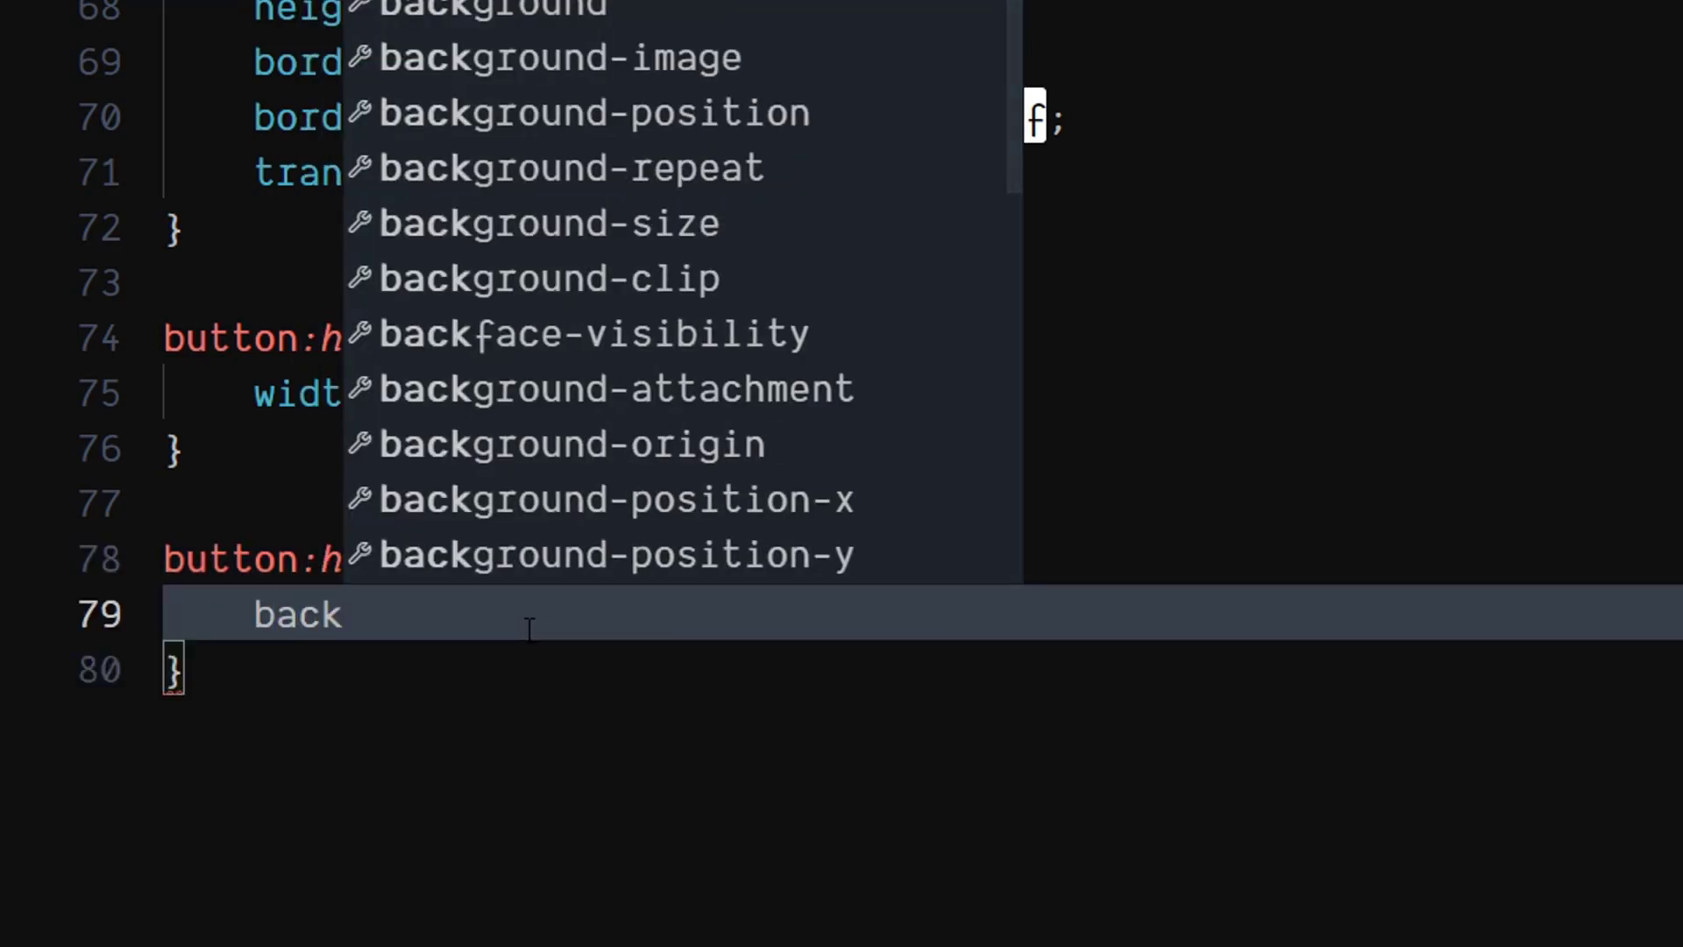
type("ground: #fff;")
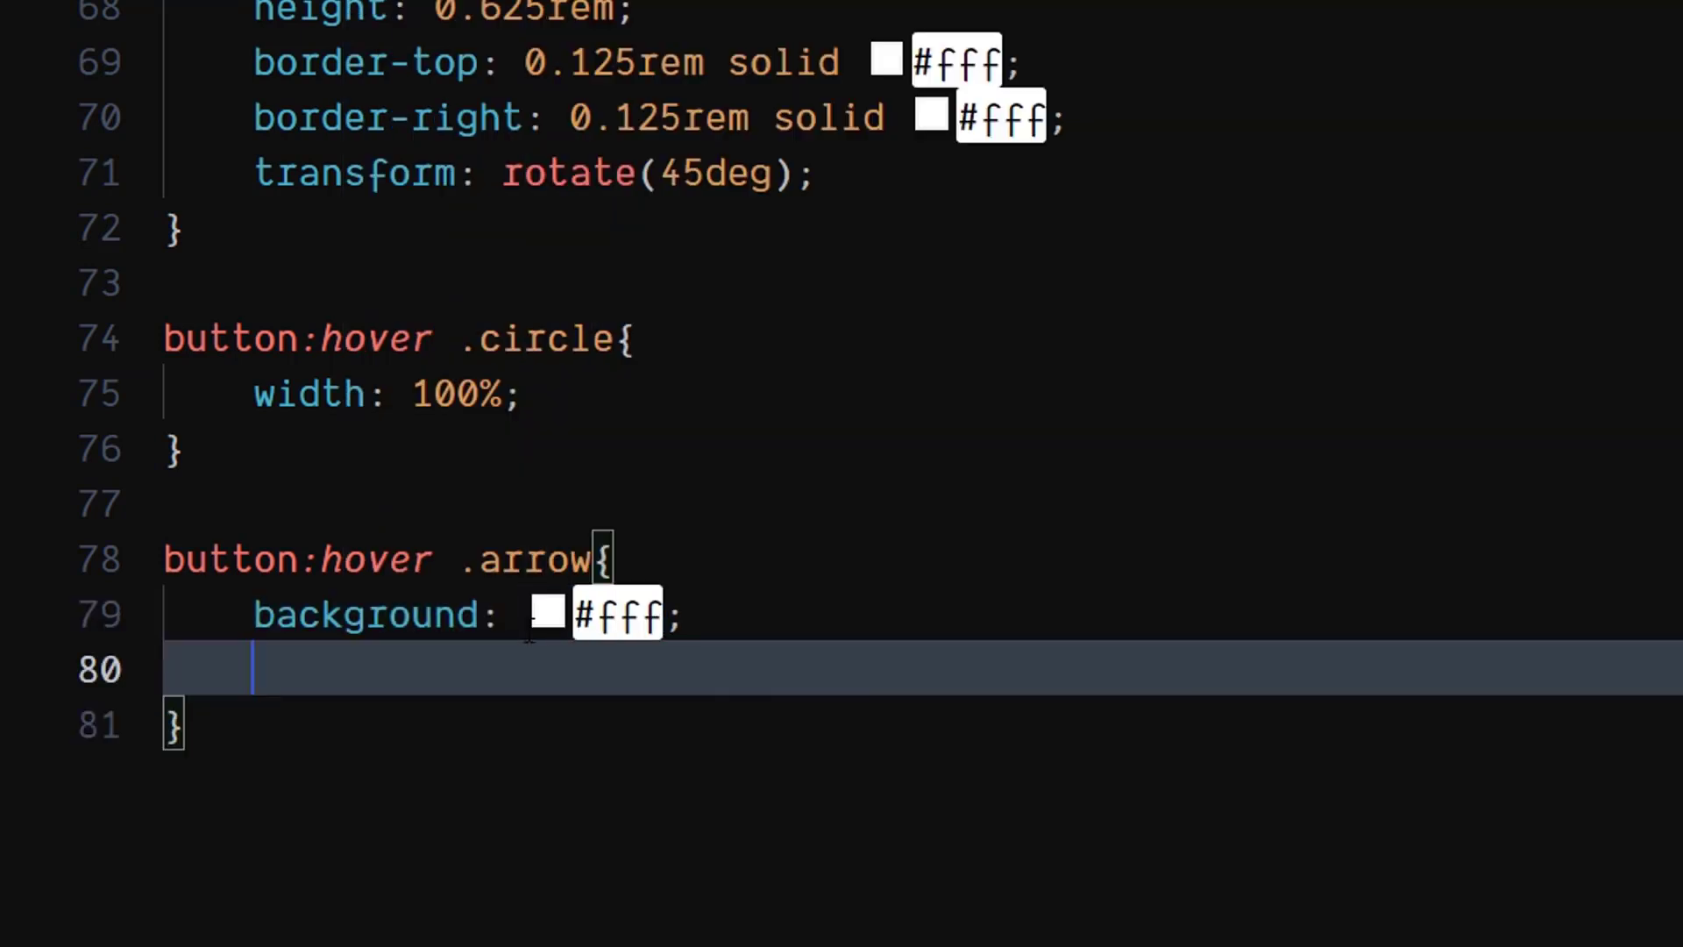
type("transform: translateX(1);")
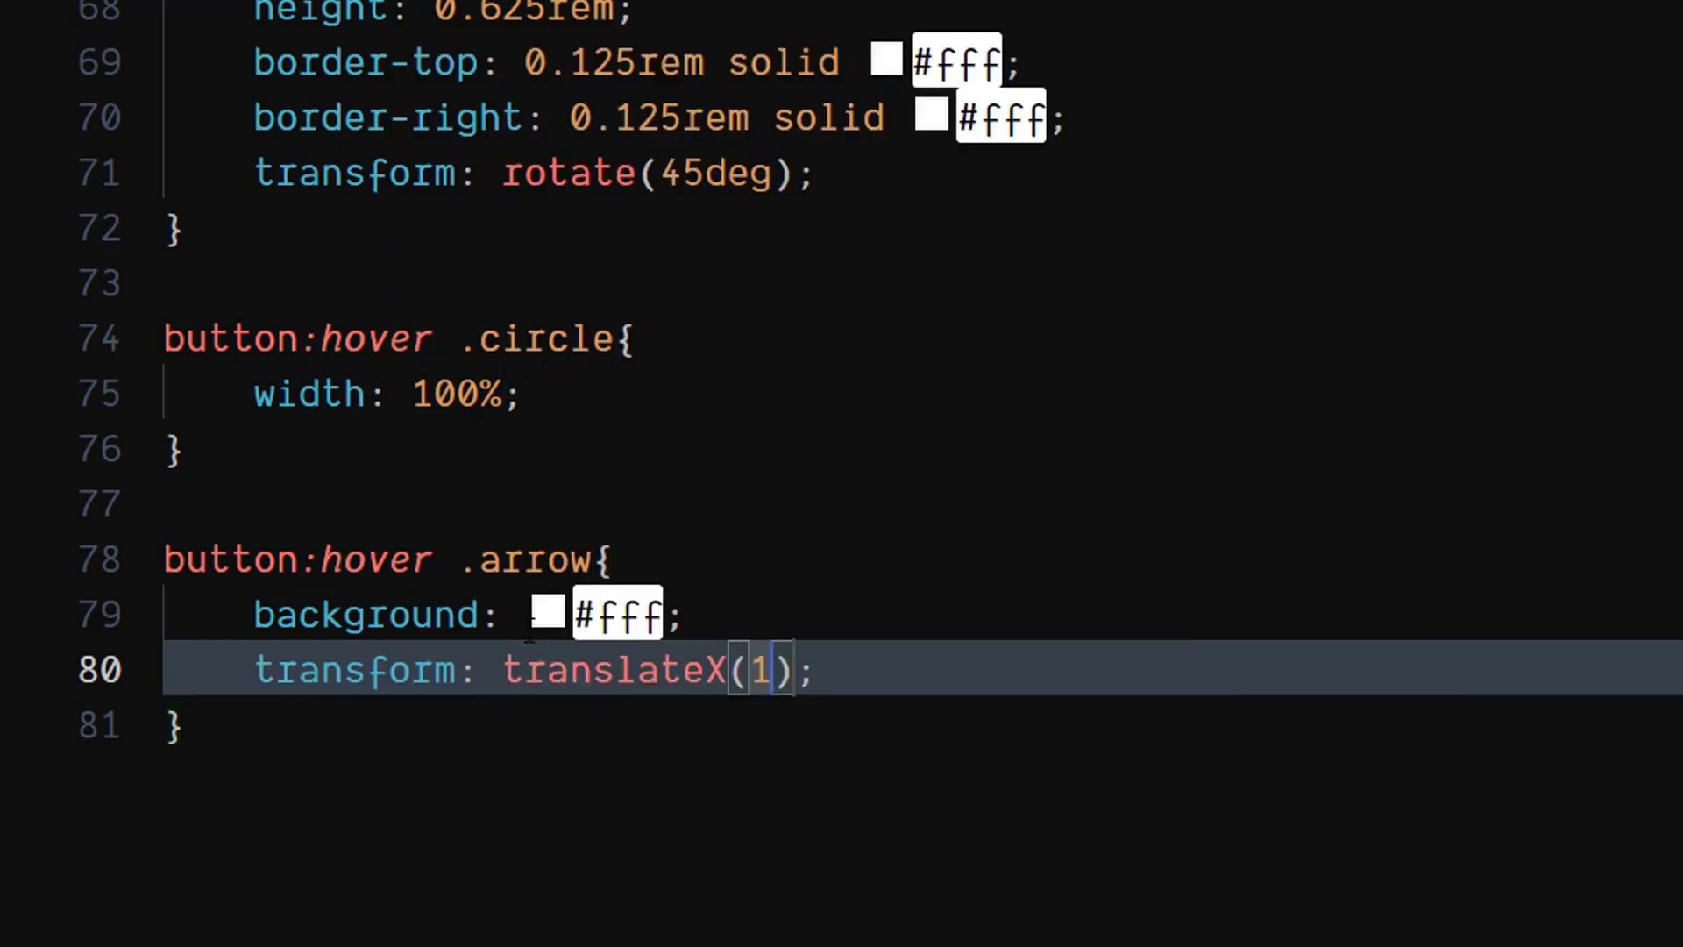
type("rem")
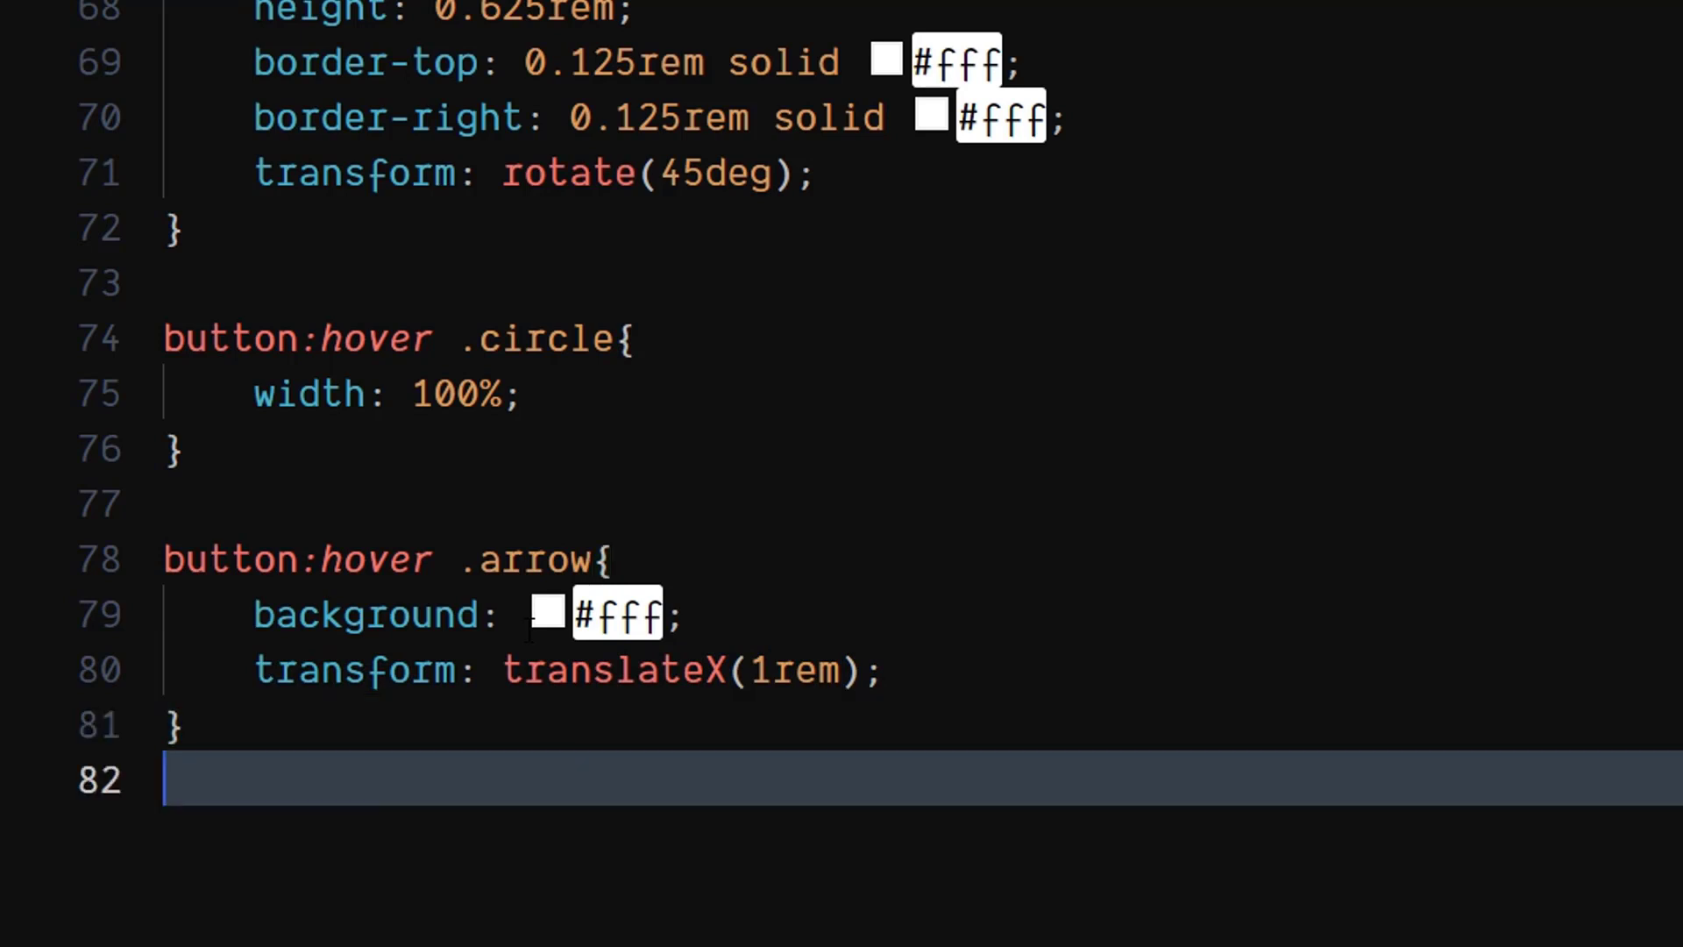
Add a button:hover .text rule setting the text color to #fff
type("button")
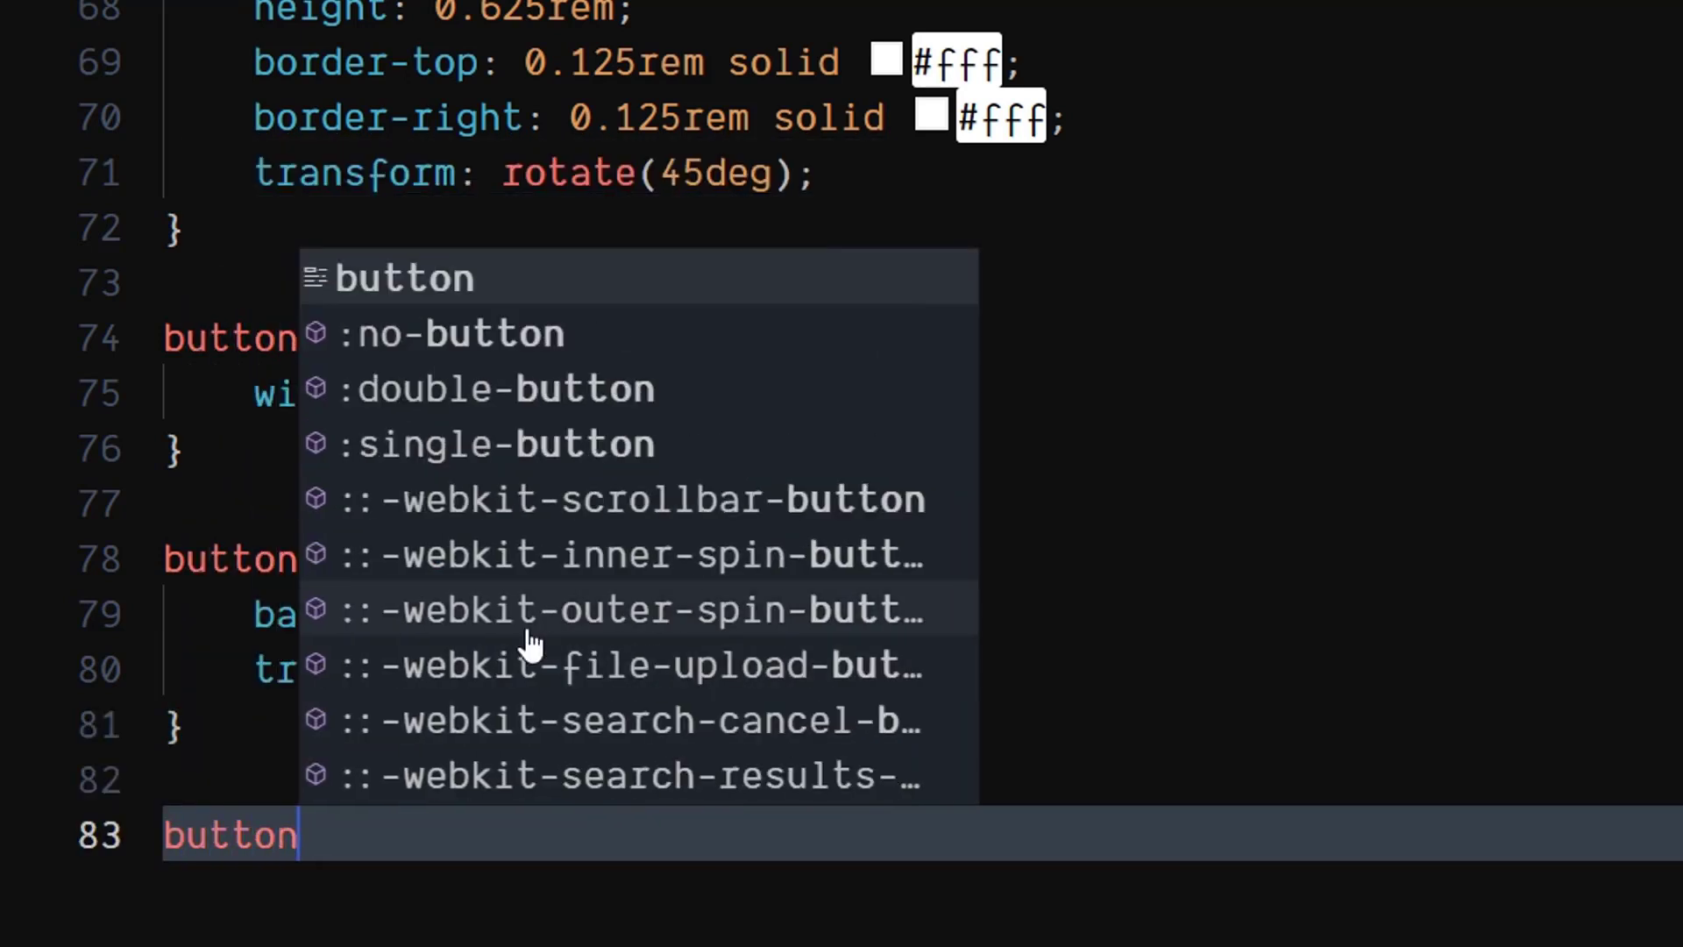
type(":hover{")
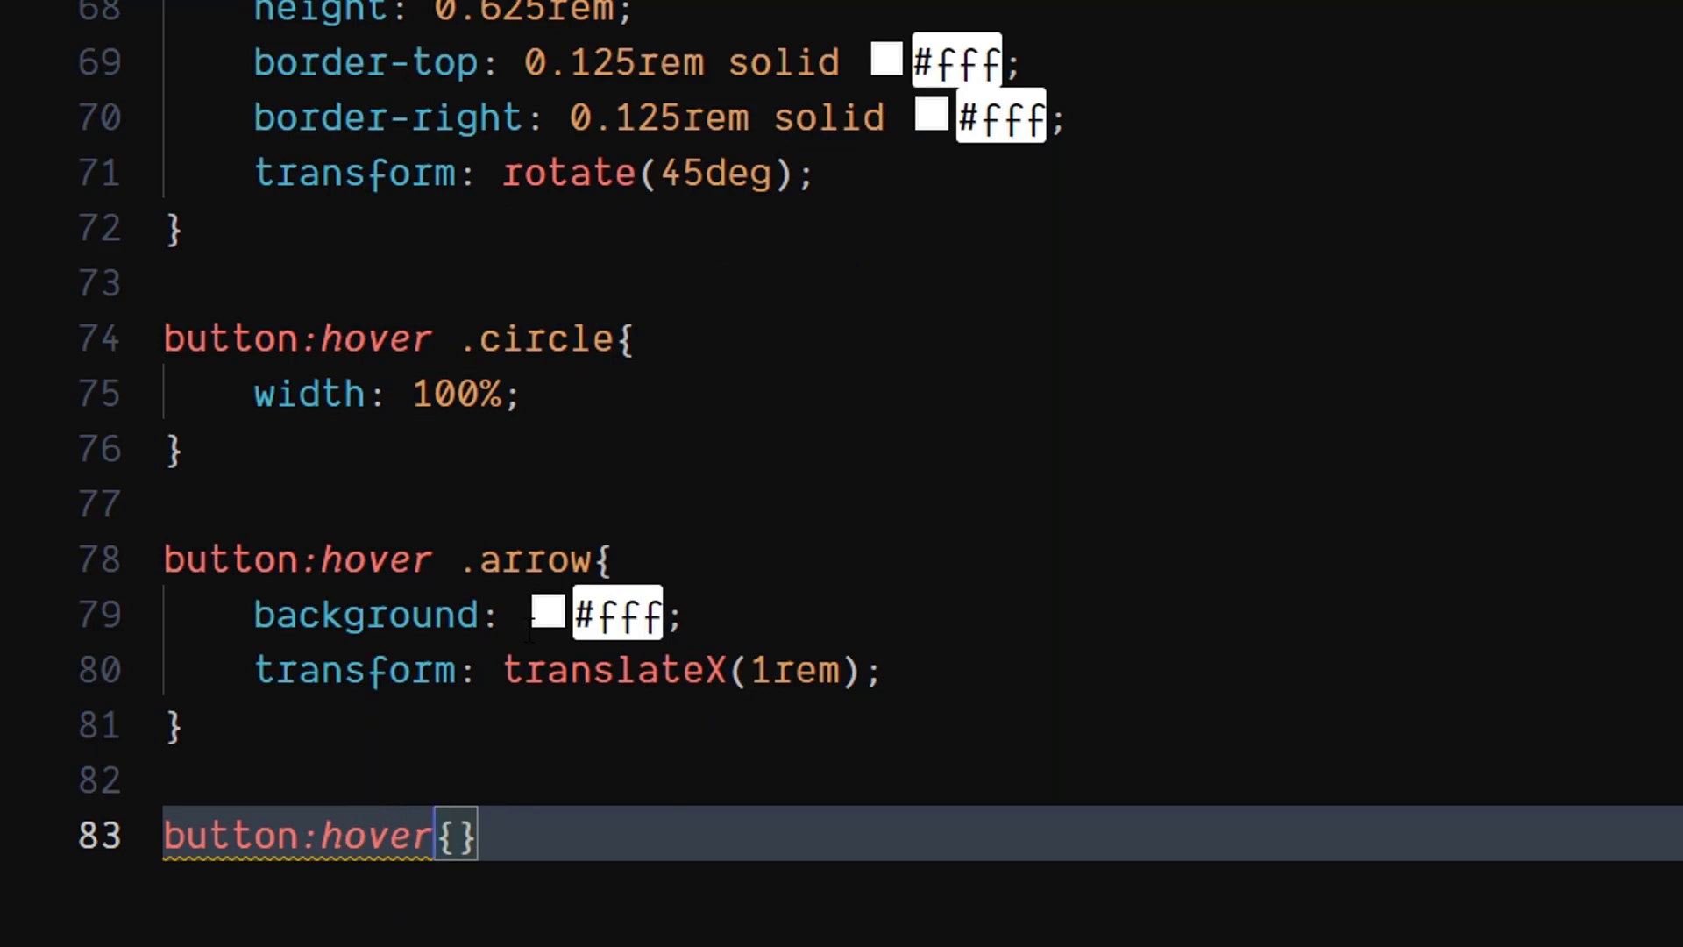
type(".text")
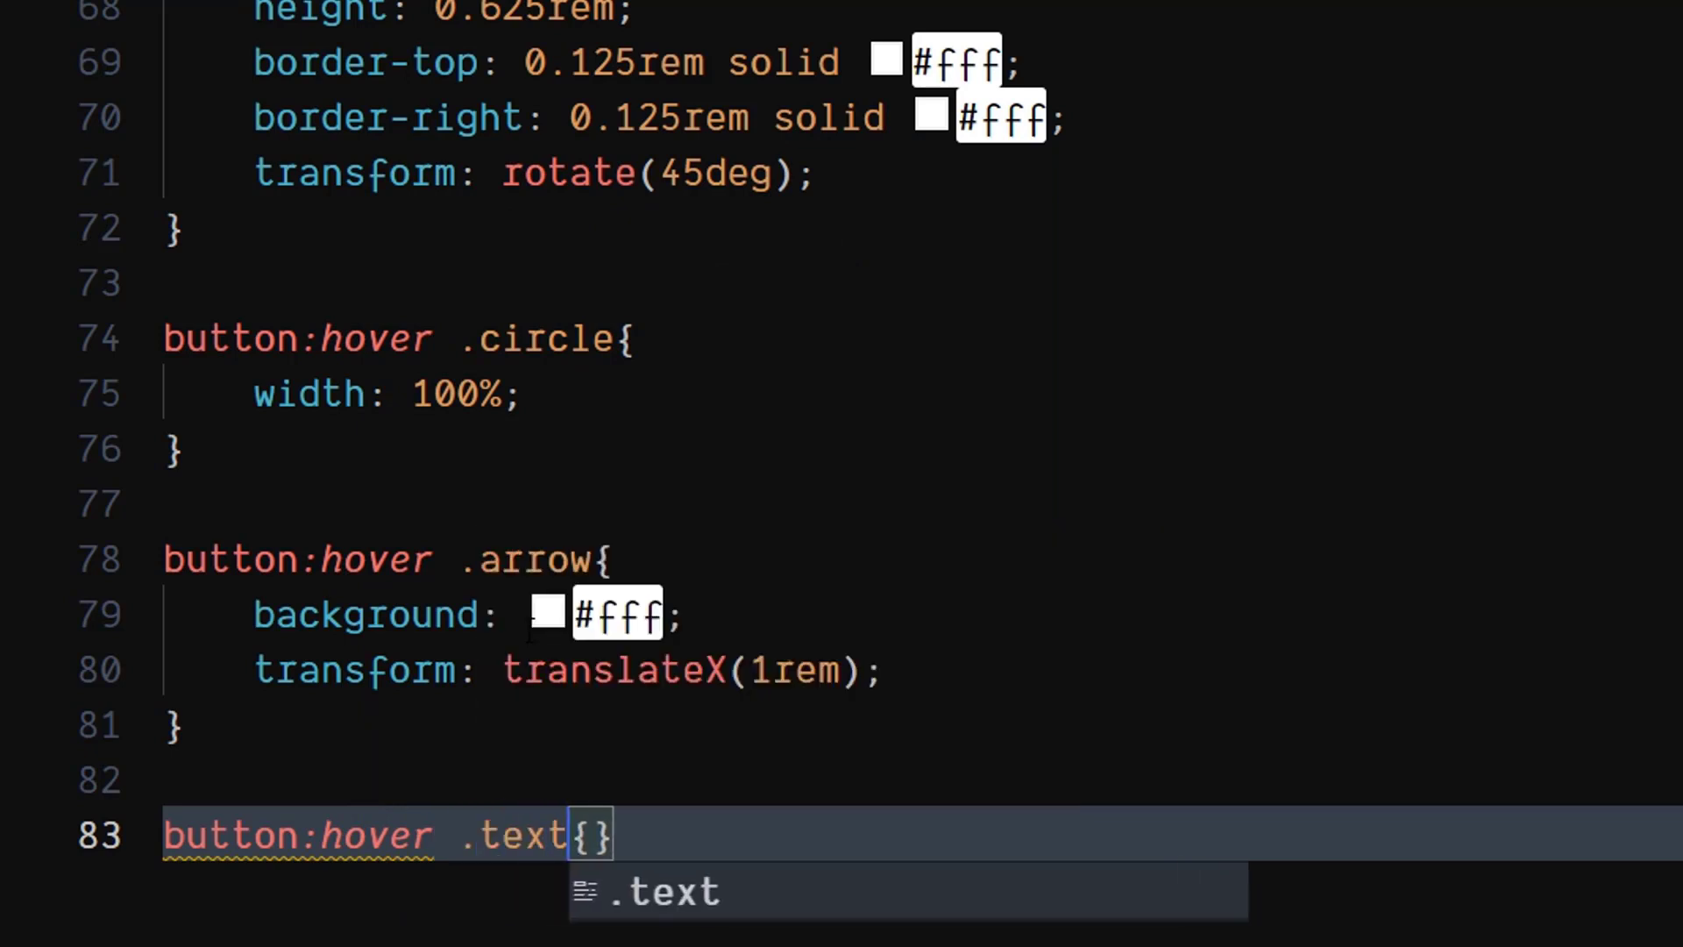
type("c")
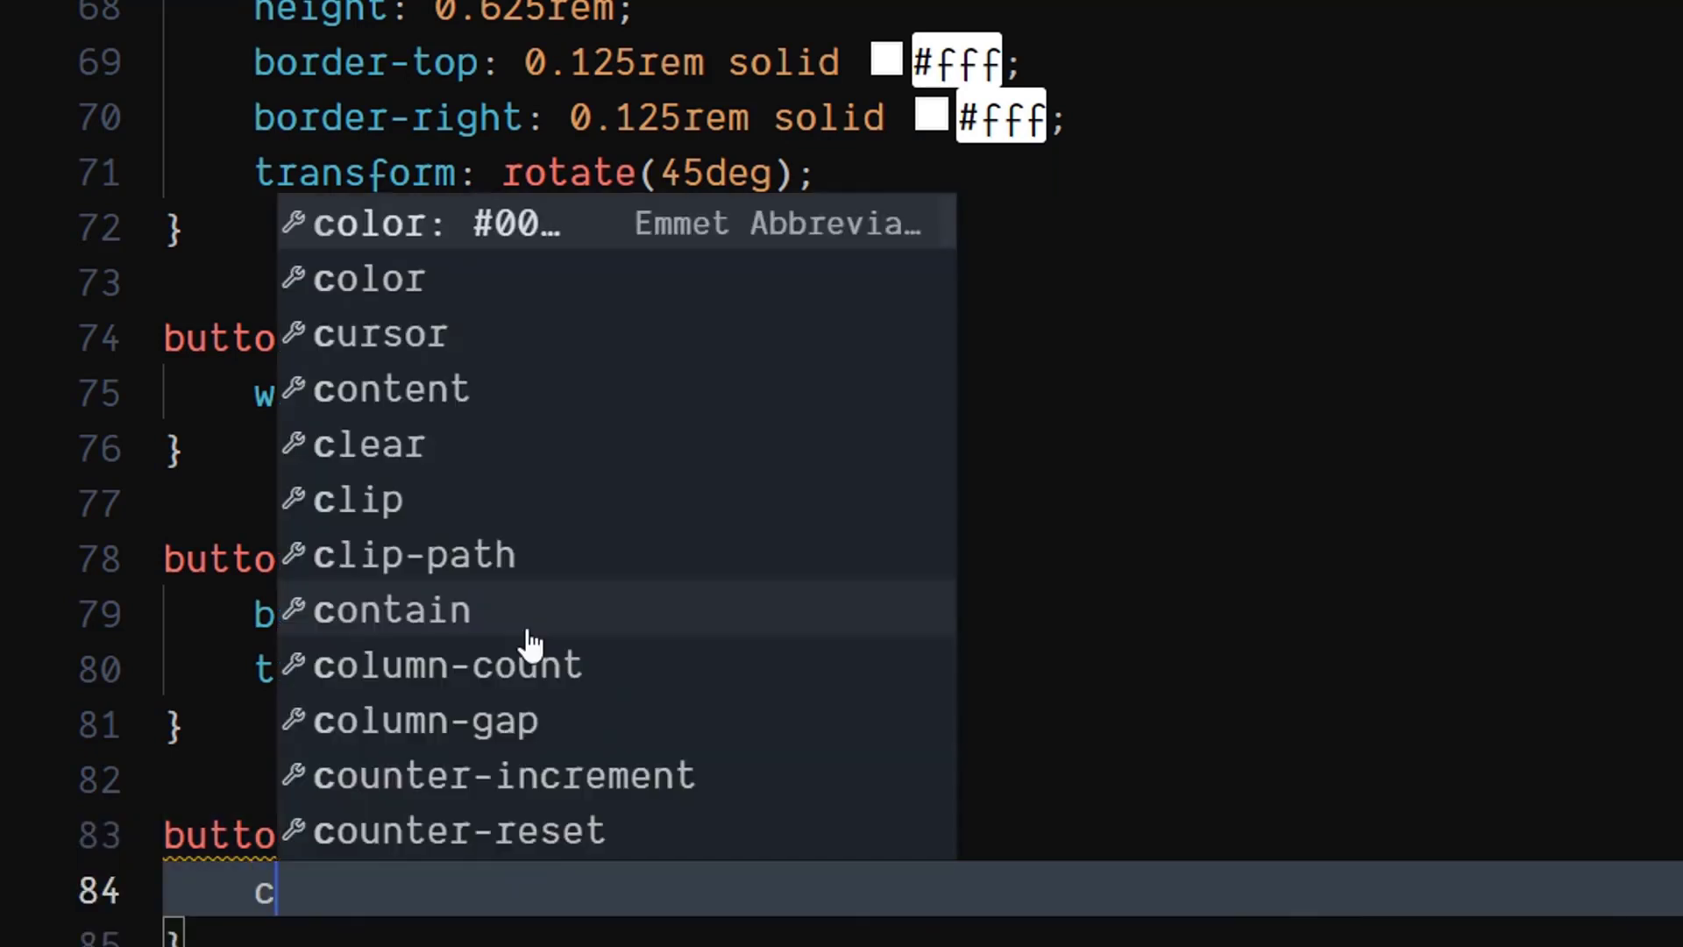
type("olor: #;")
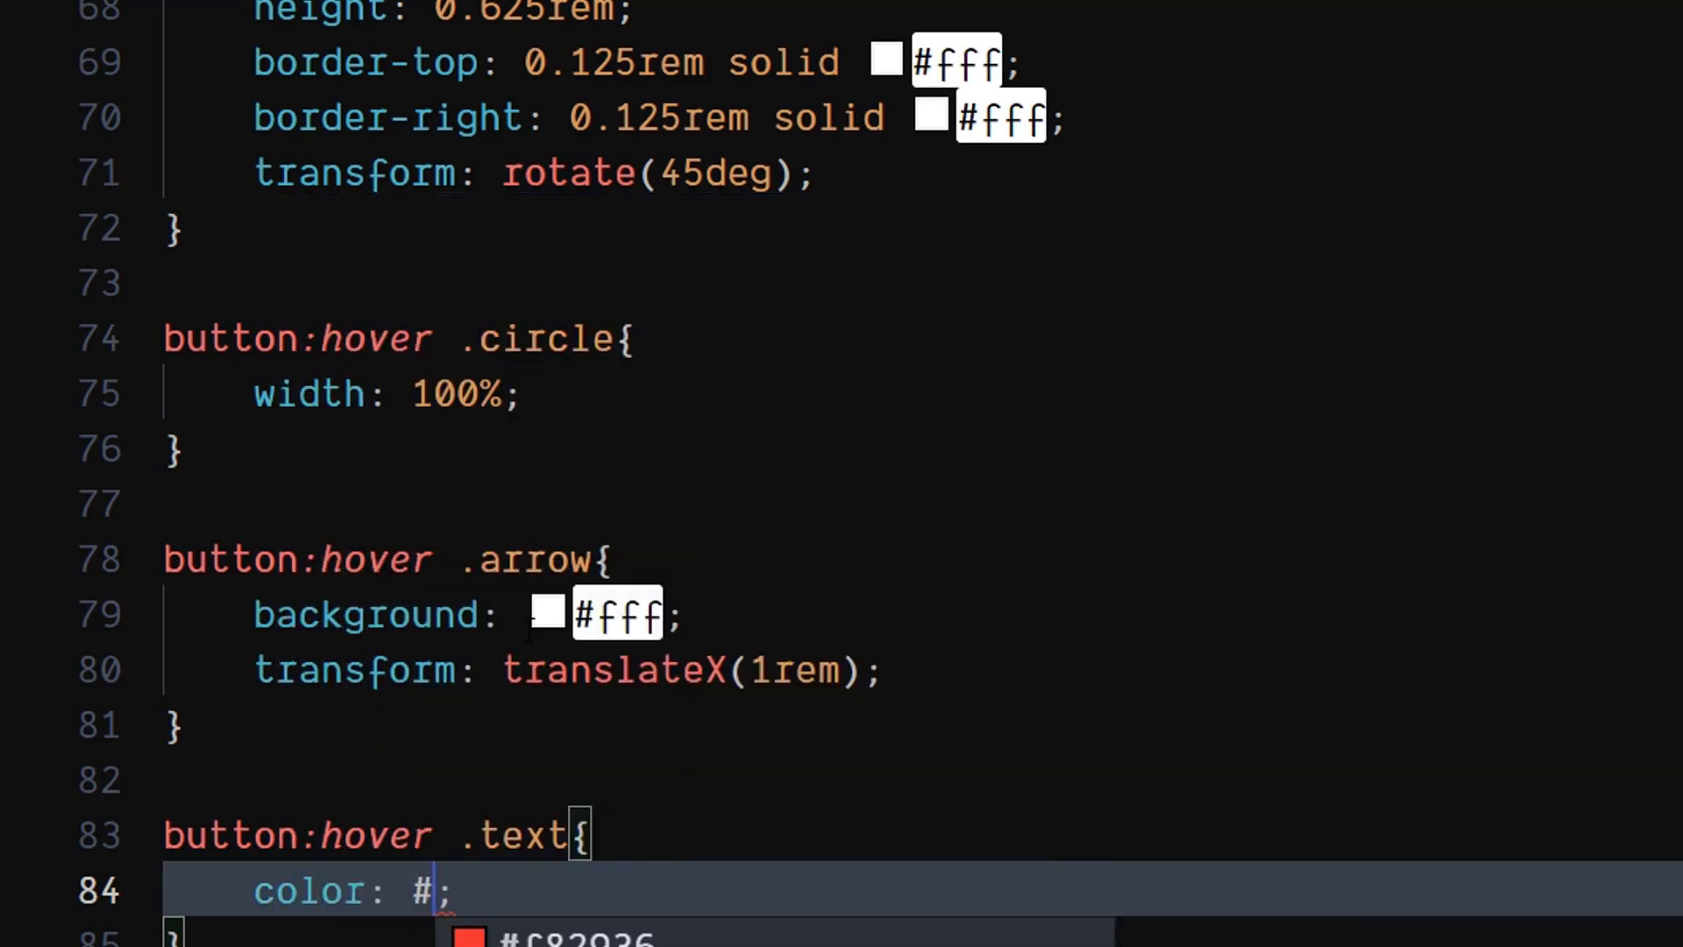
type("fff")
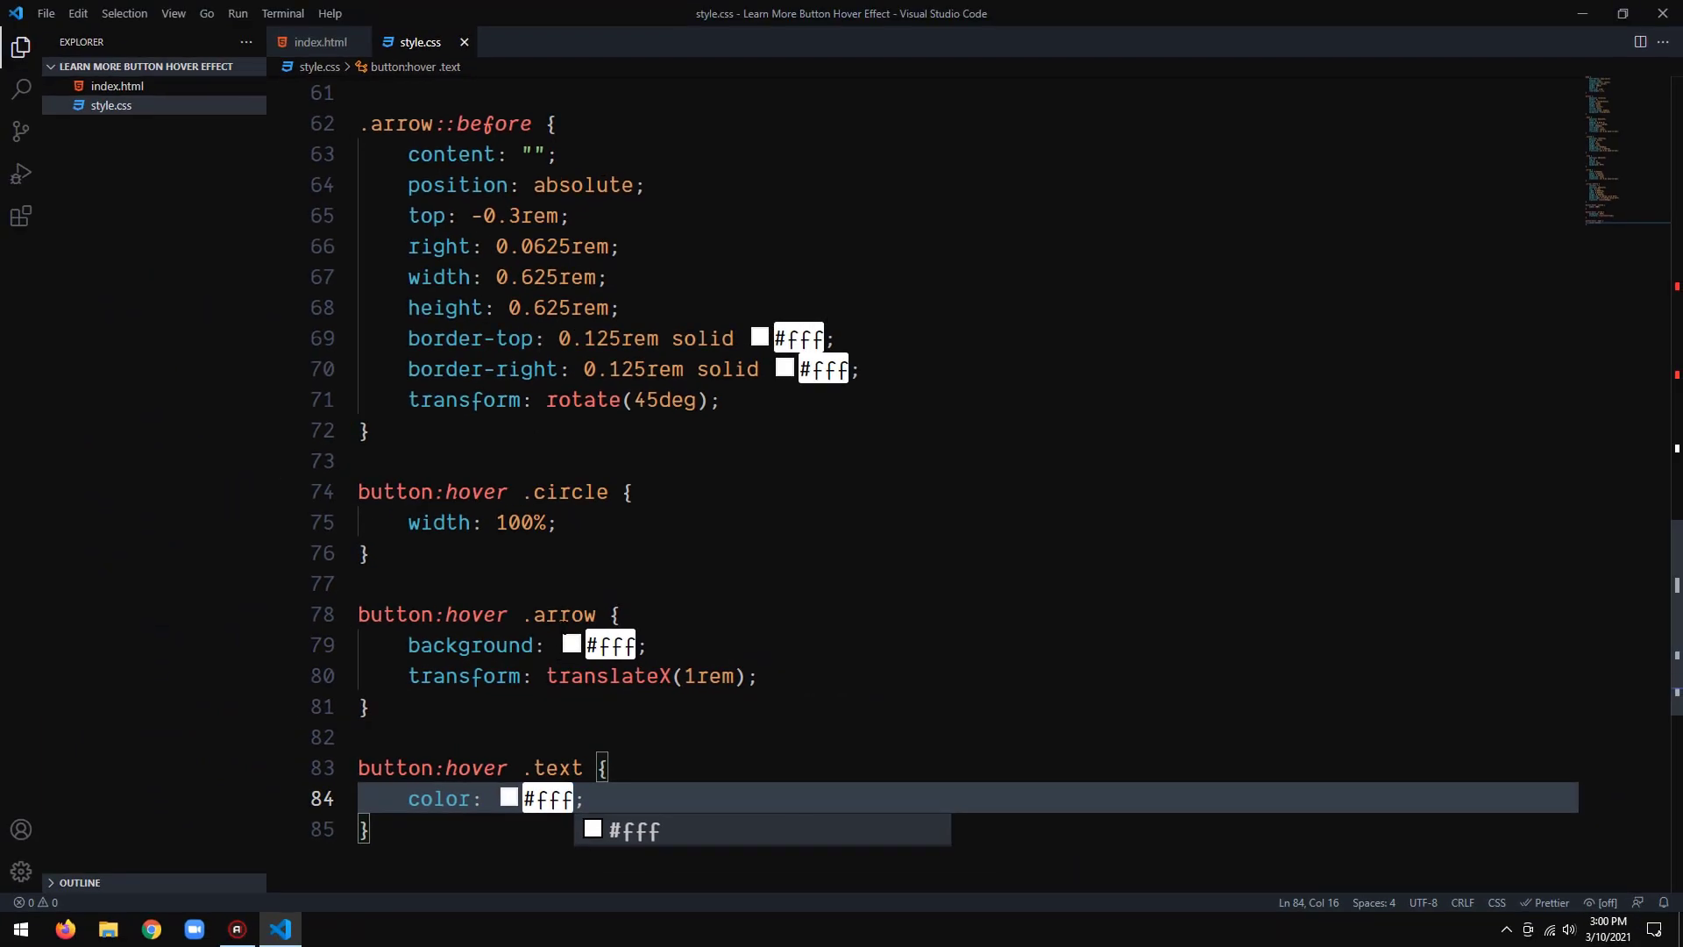
Preview the button page in Firefox and zoom in to 200%
left_click(319, 42)
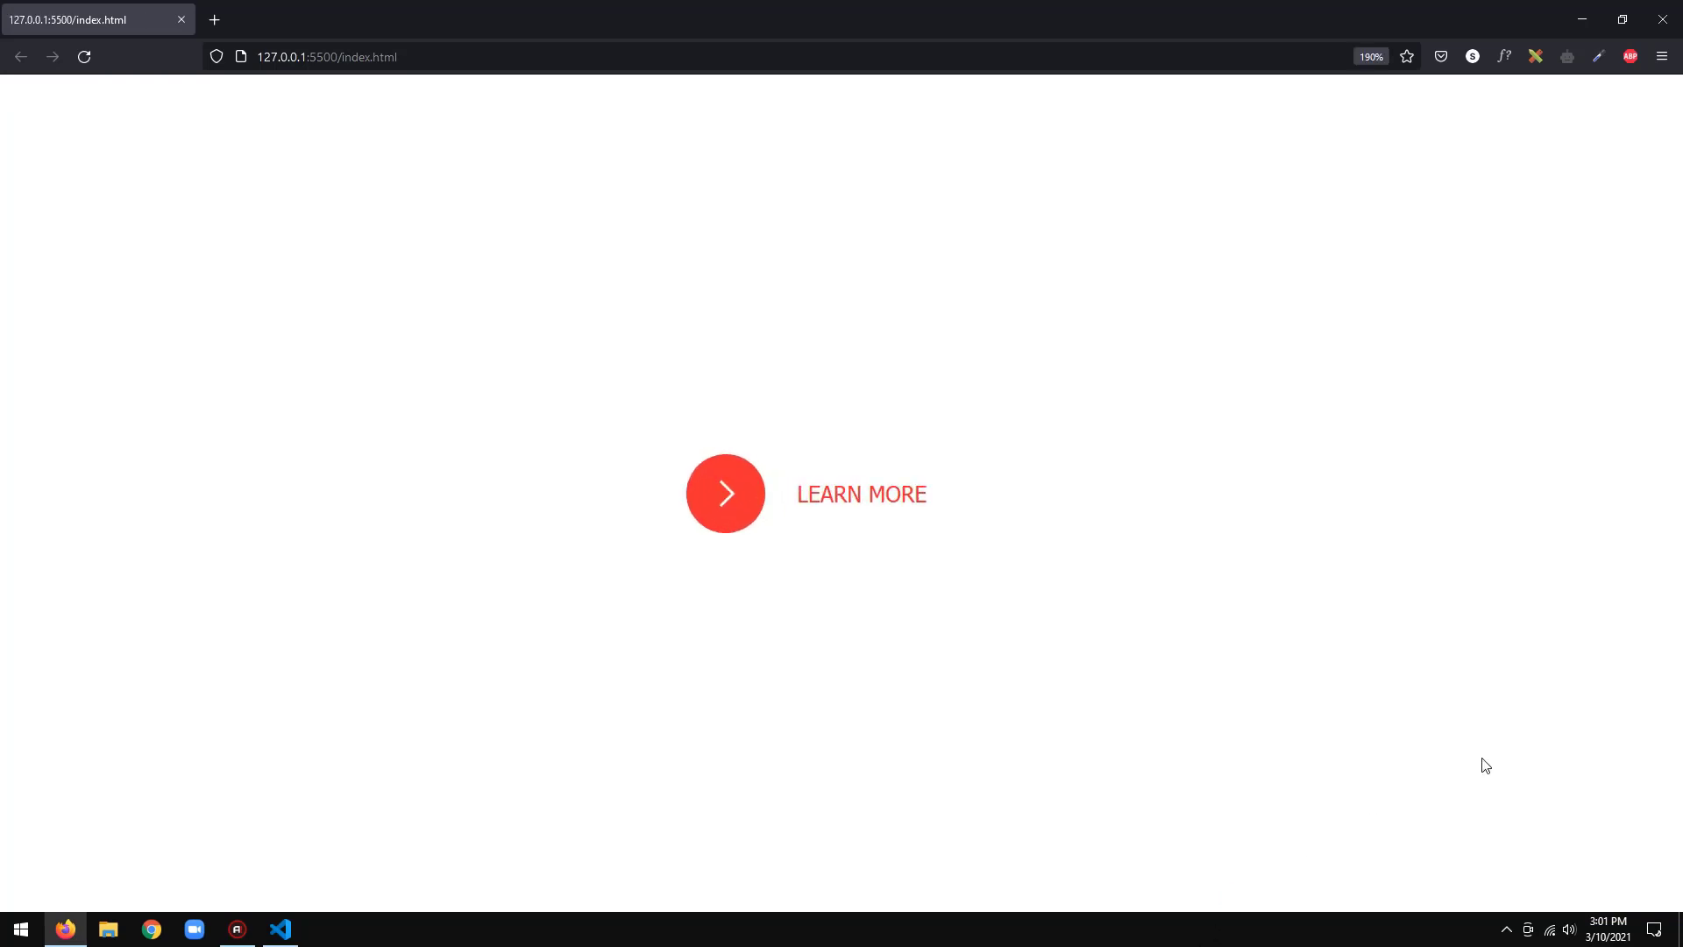
key("ctrl+plus")
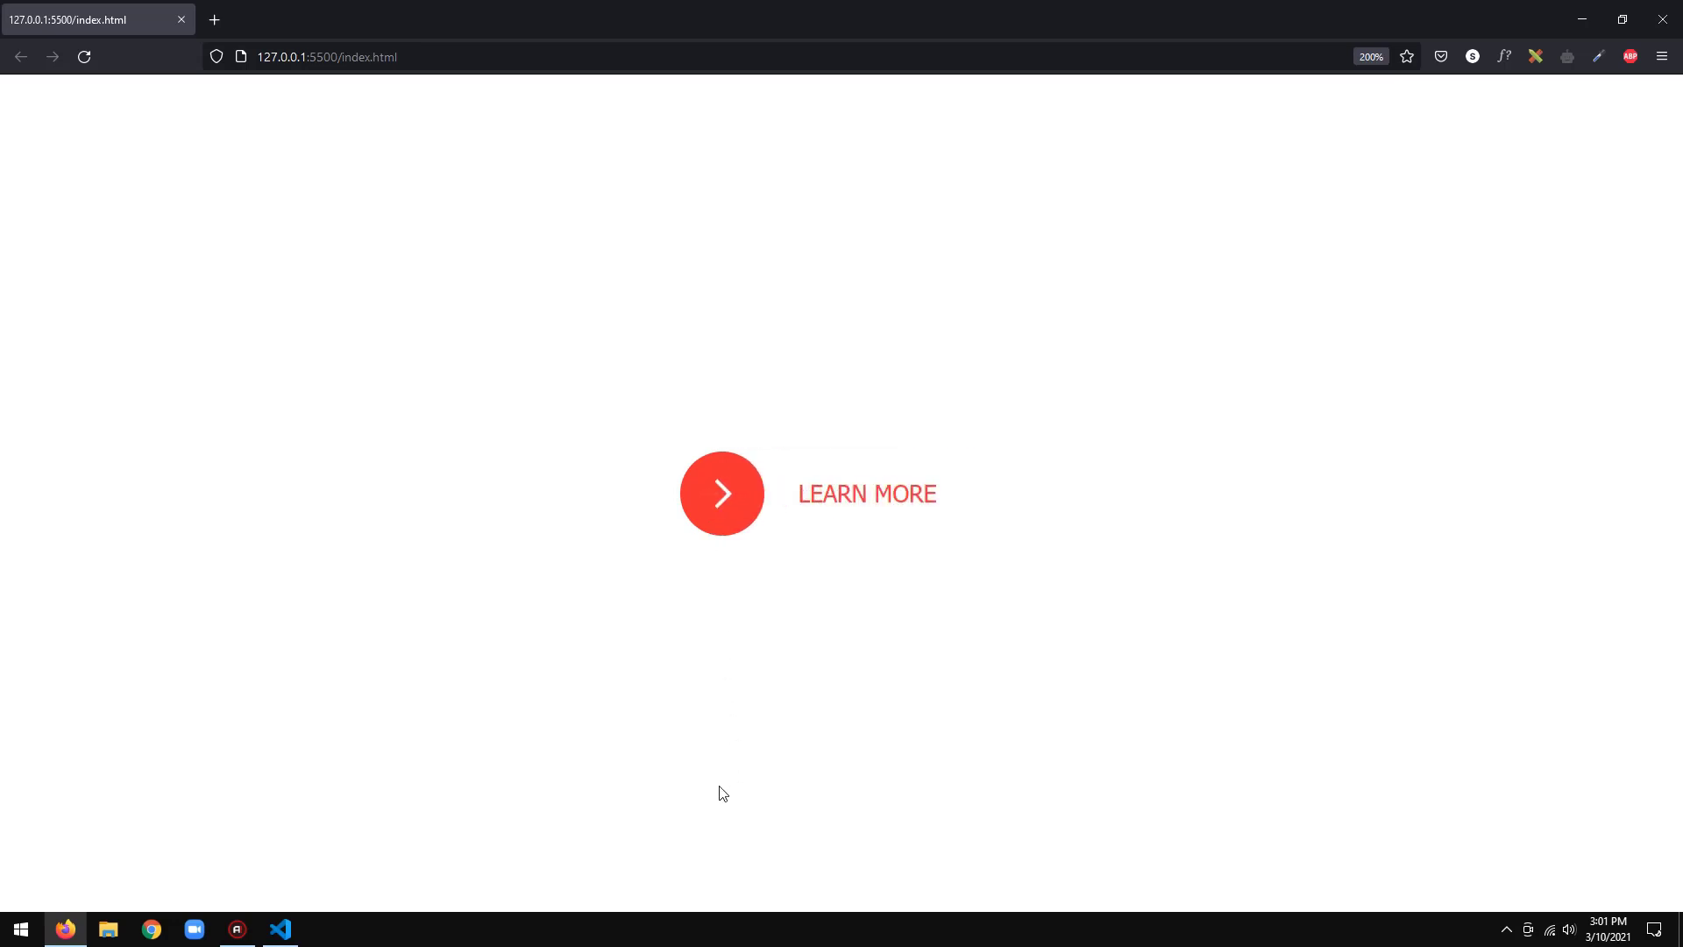
mouse_move(721, 840)
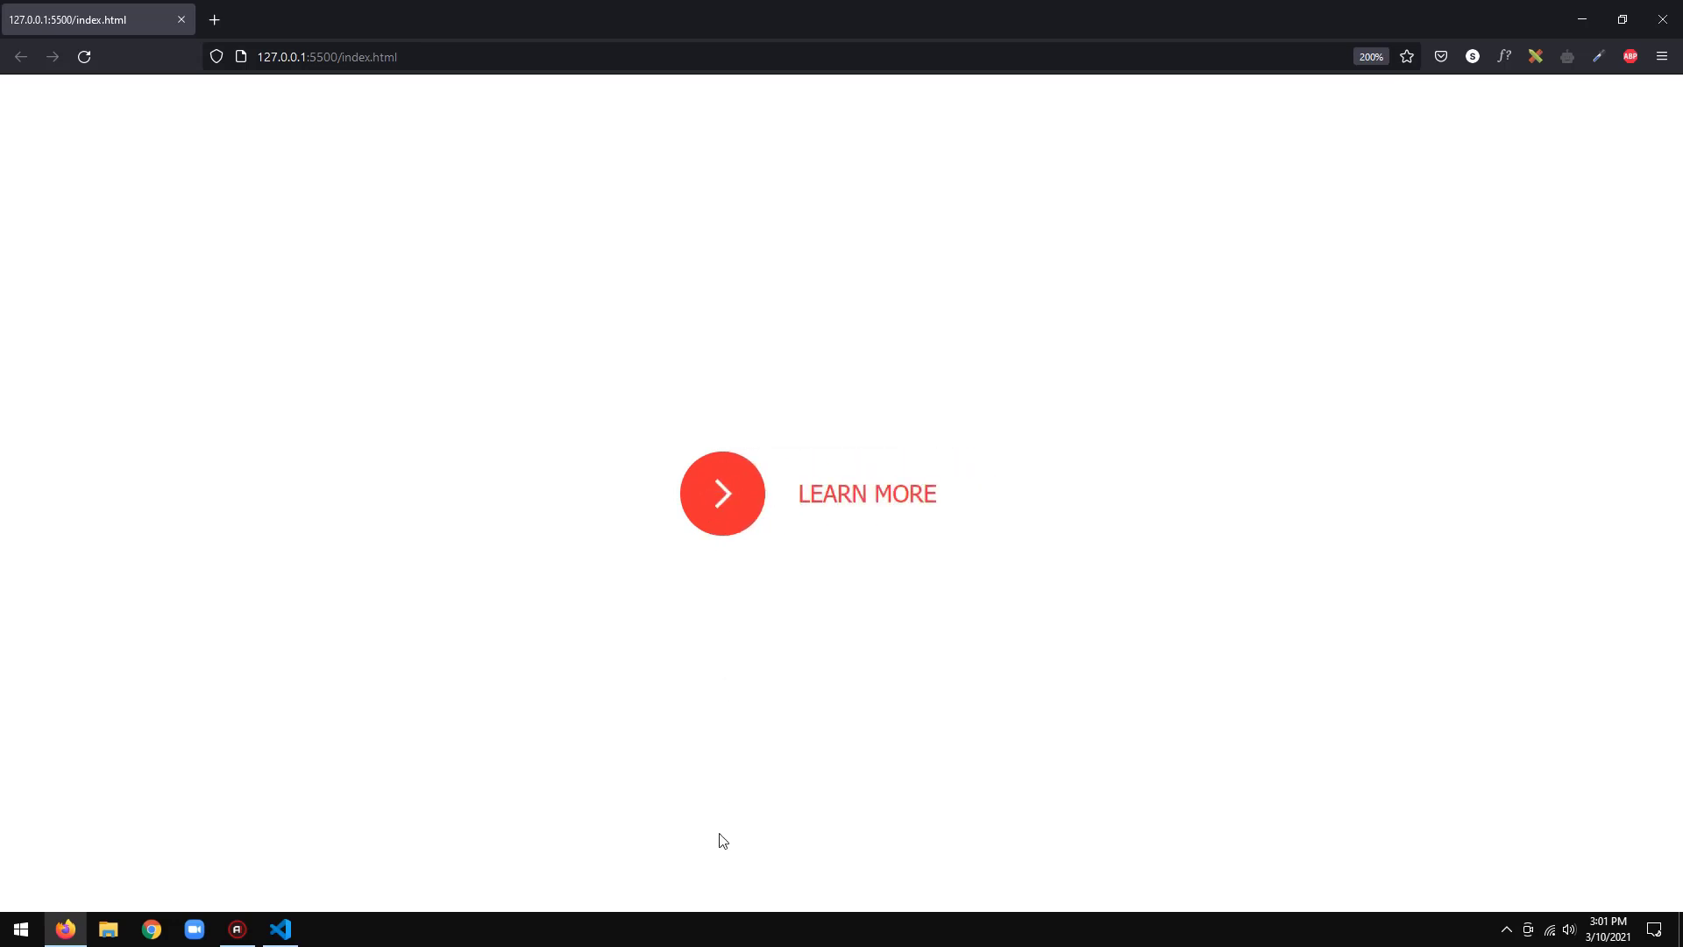
mouse_move(717, 513)
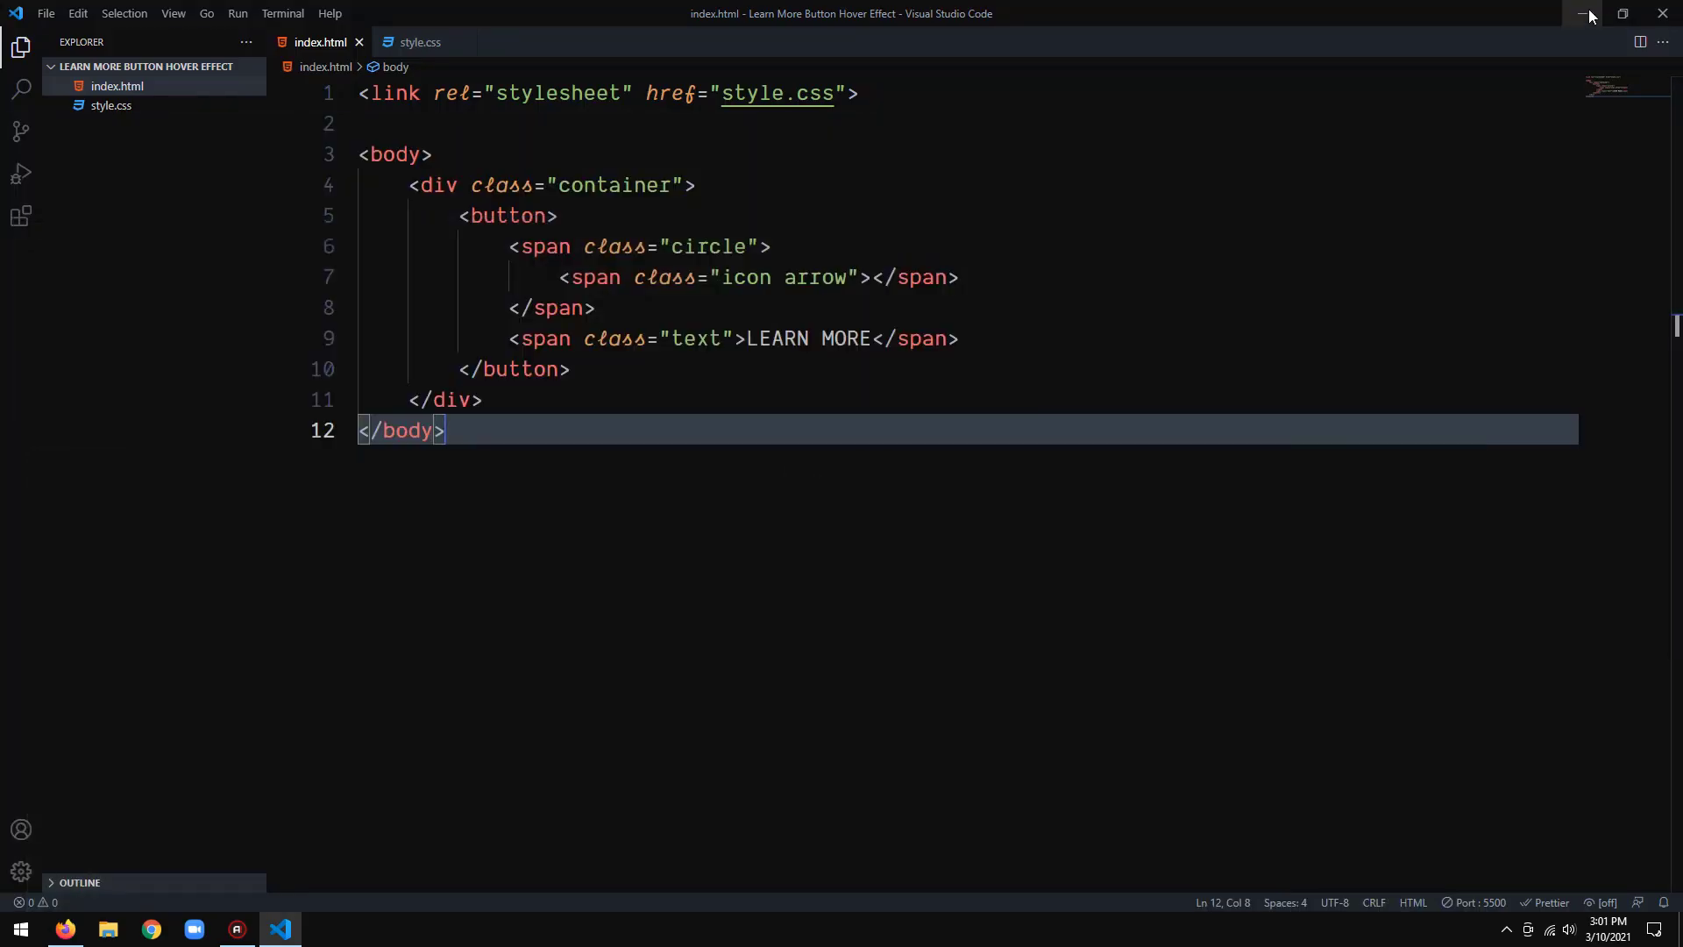
Minimize the Visual Studio Code window to reveal the desktop
left_click(1587, 13)
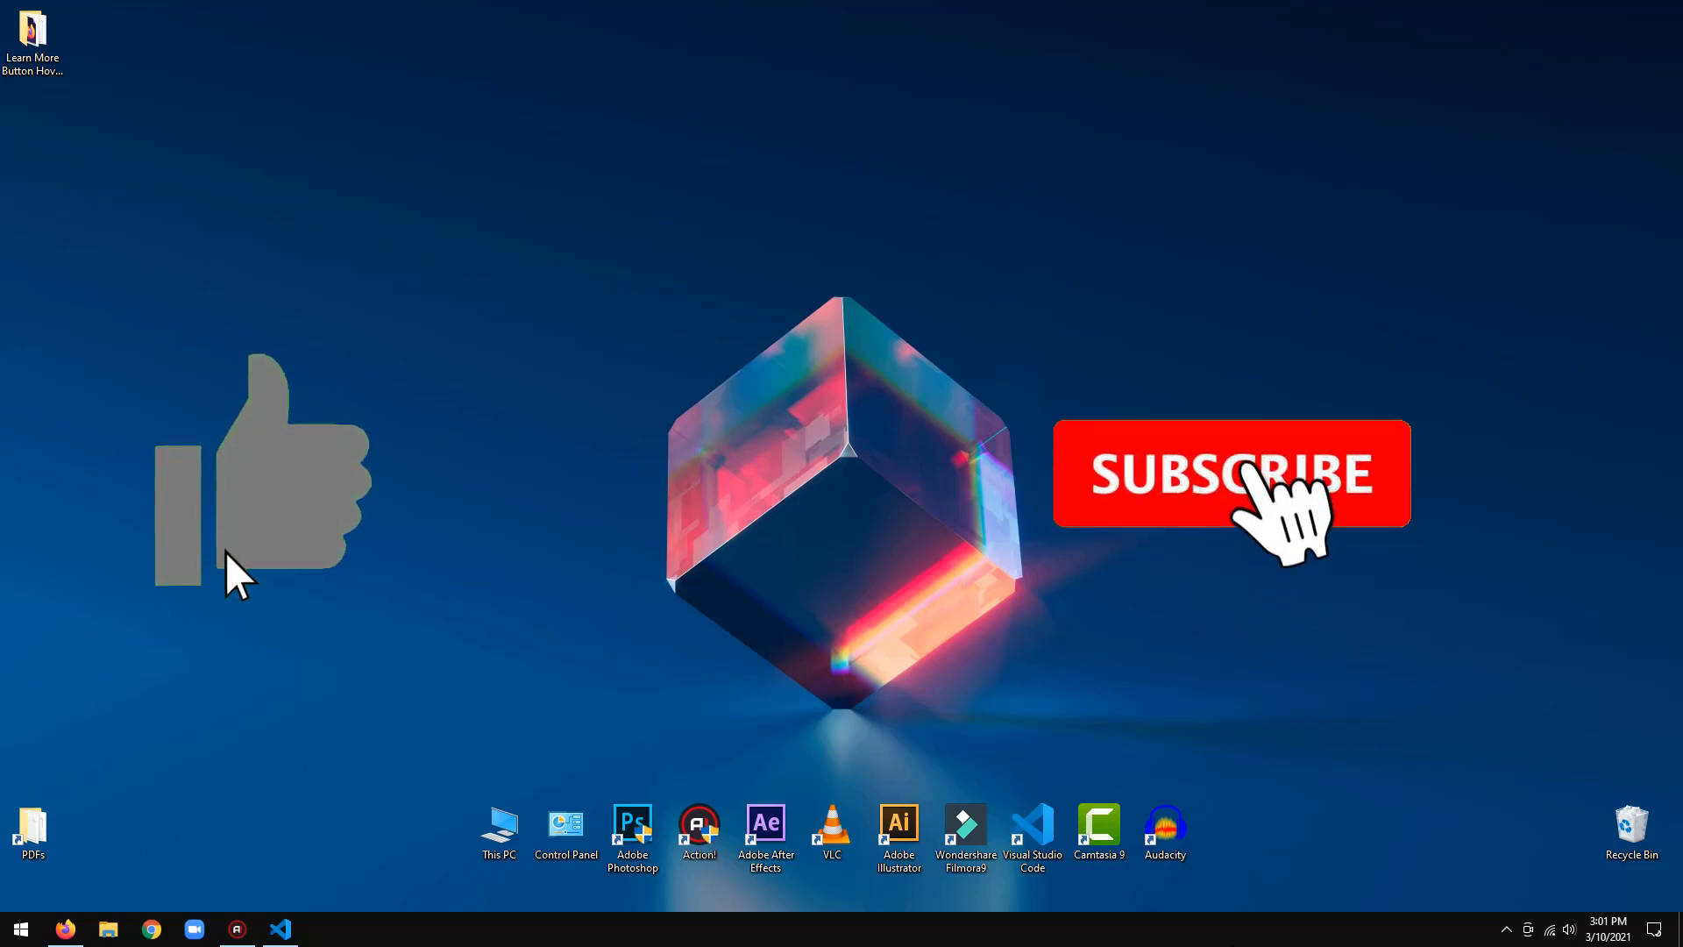
left_click(1231, 473)
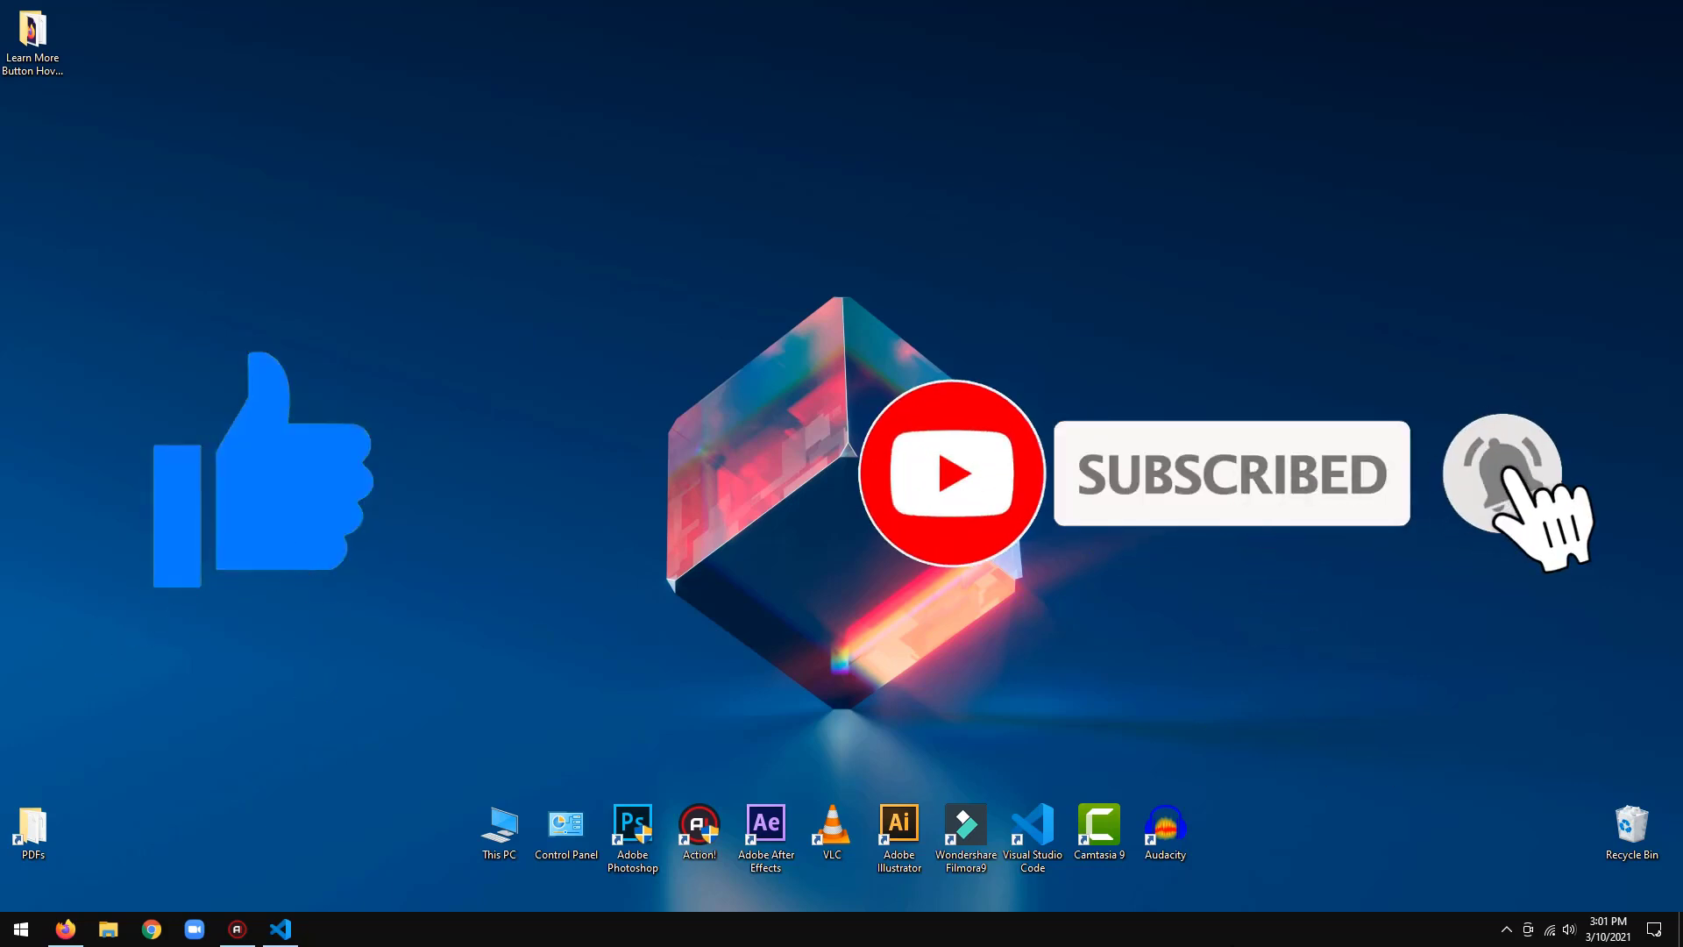